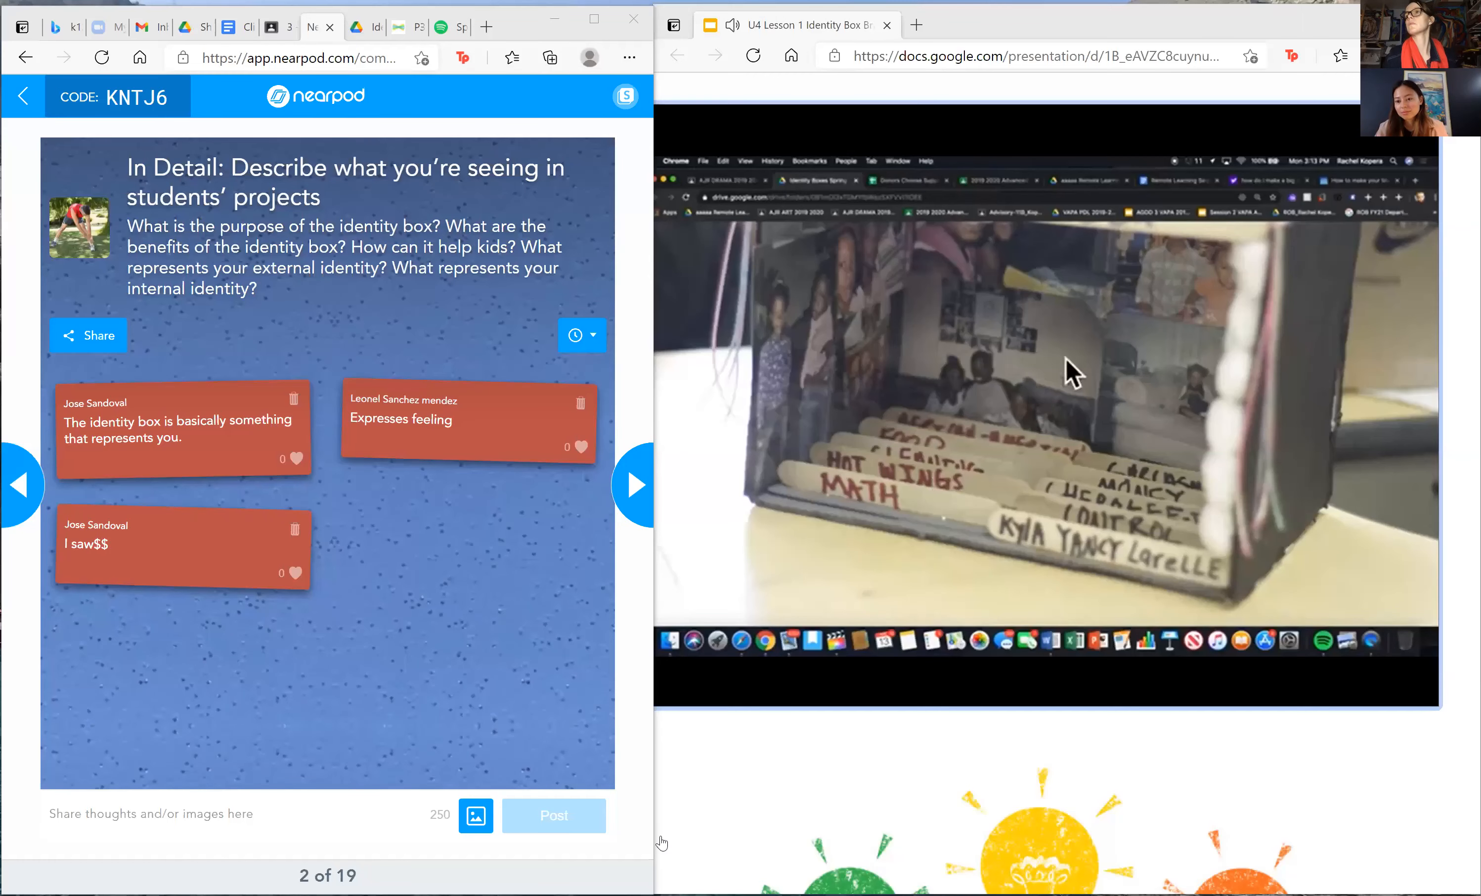
pyautogui.moveTo(1198, 413)
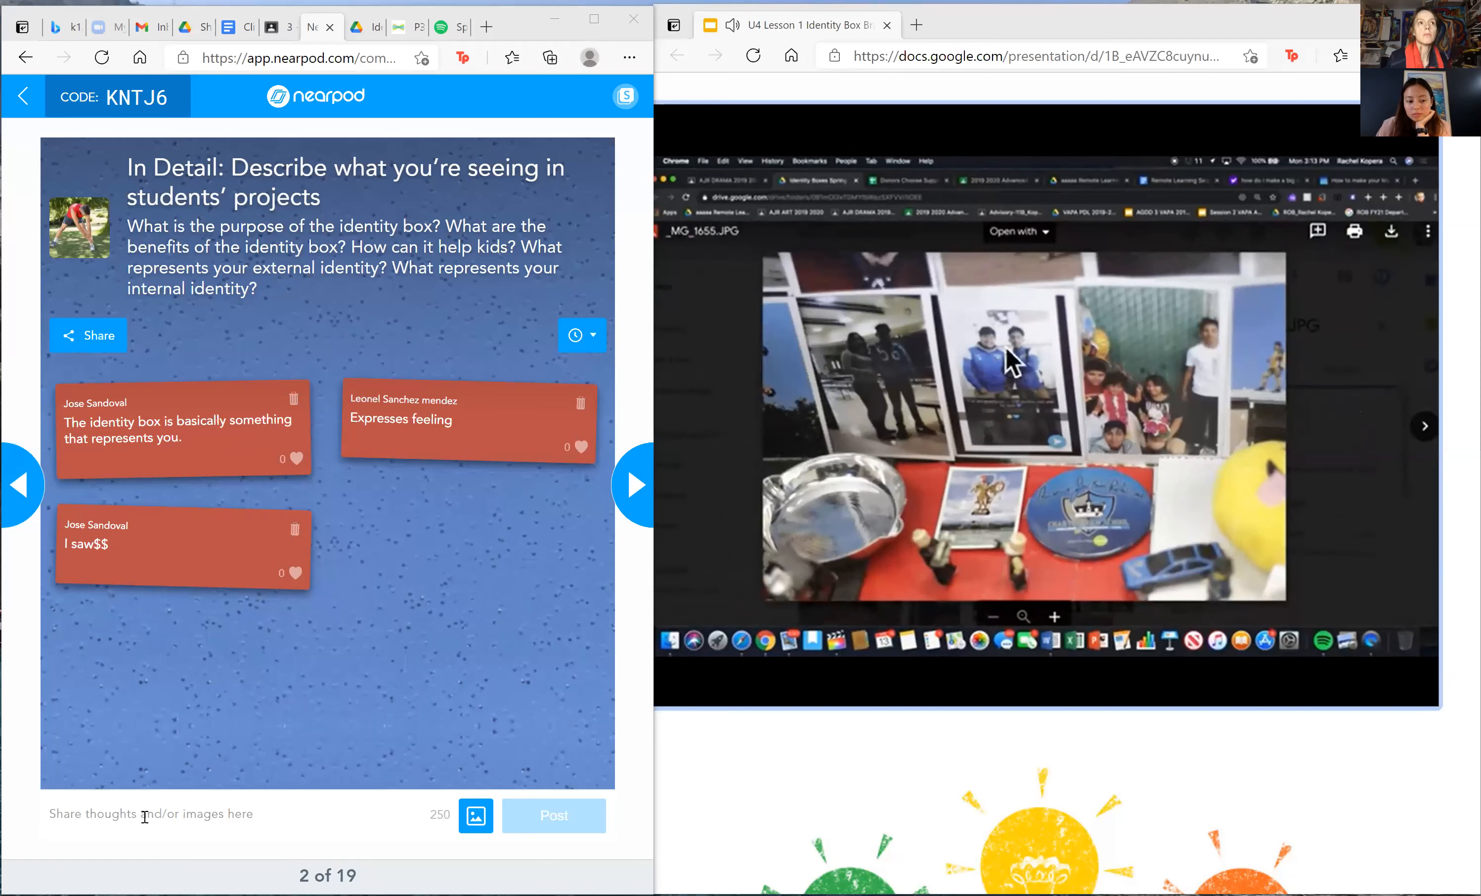
pyautogui.moveTo(1004, 392)
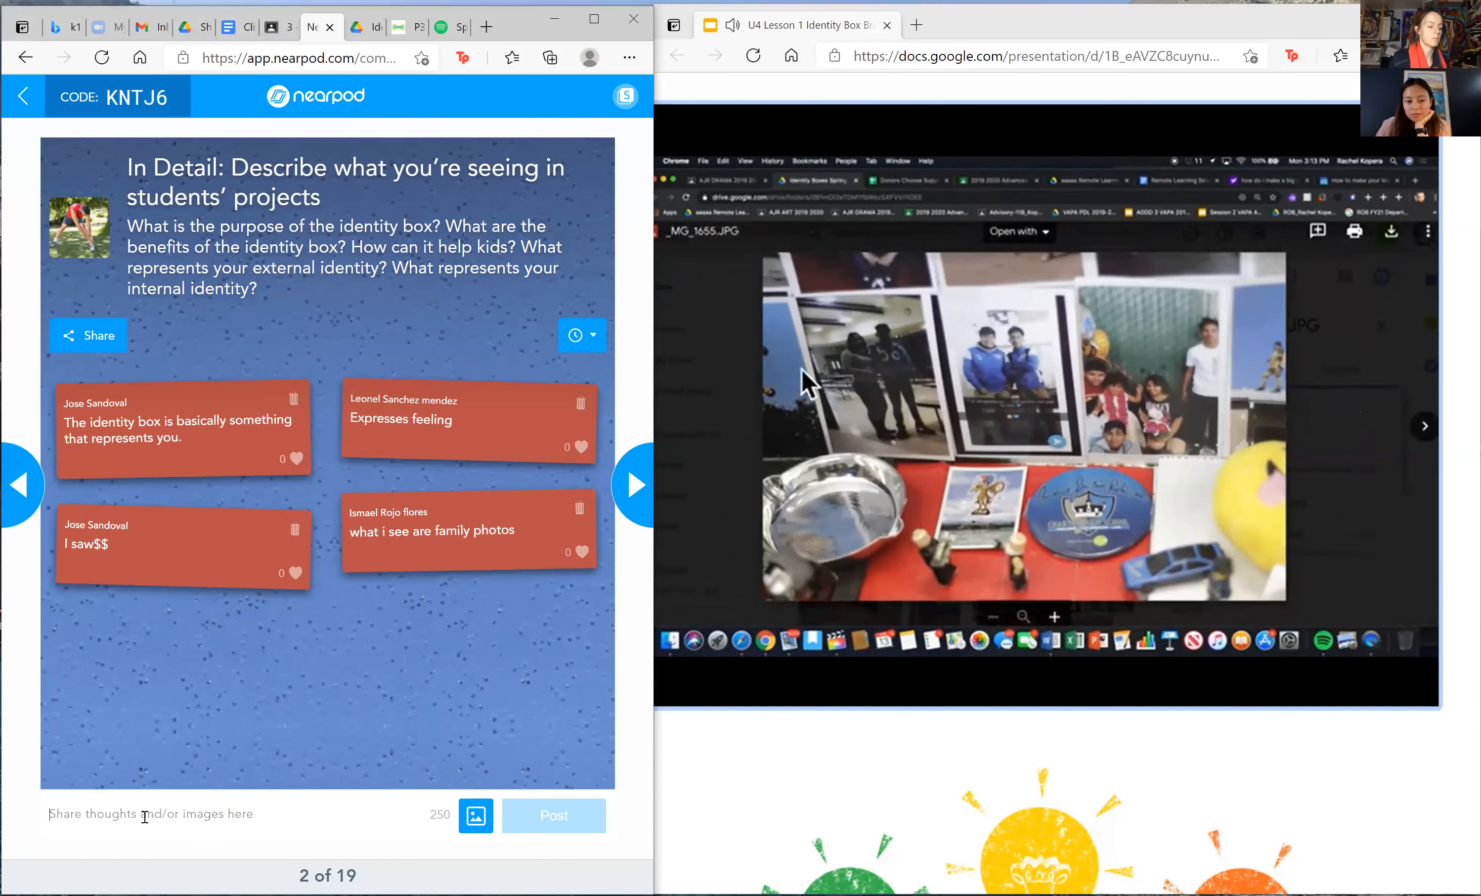
pyautogui.moveTo(867, 521)
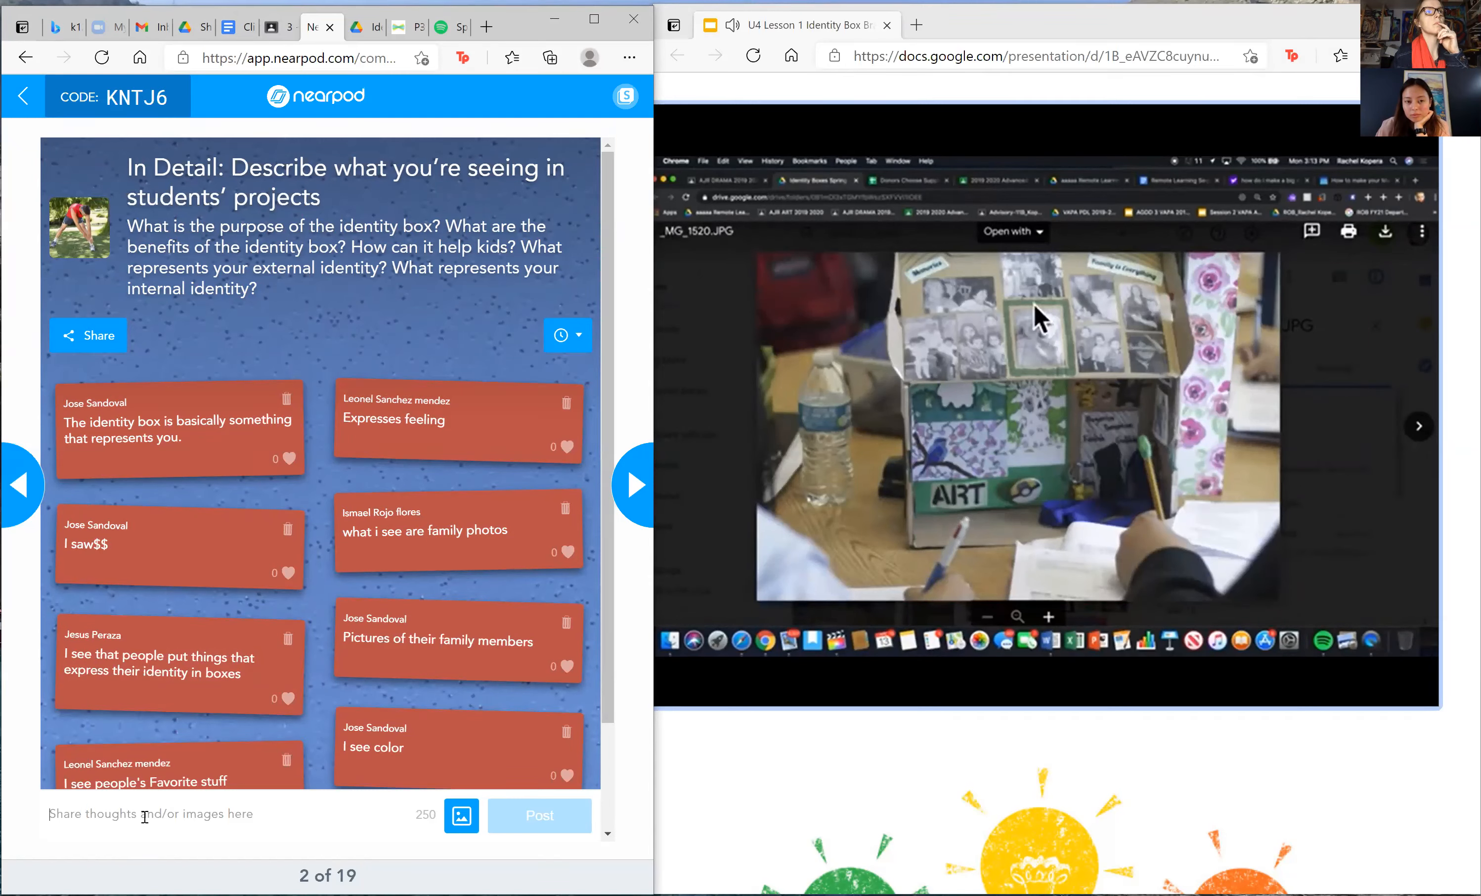
pyautogui.moveTo(1062, 384)
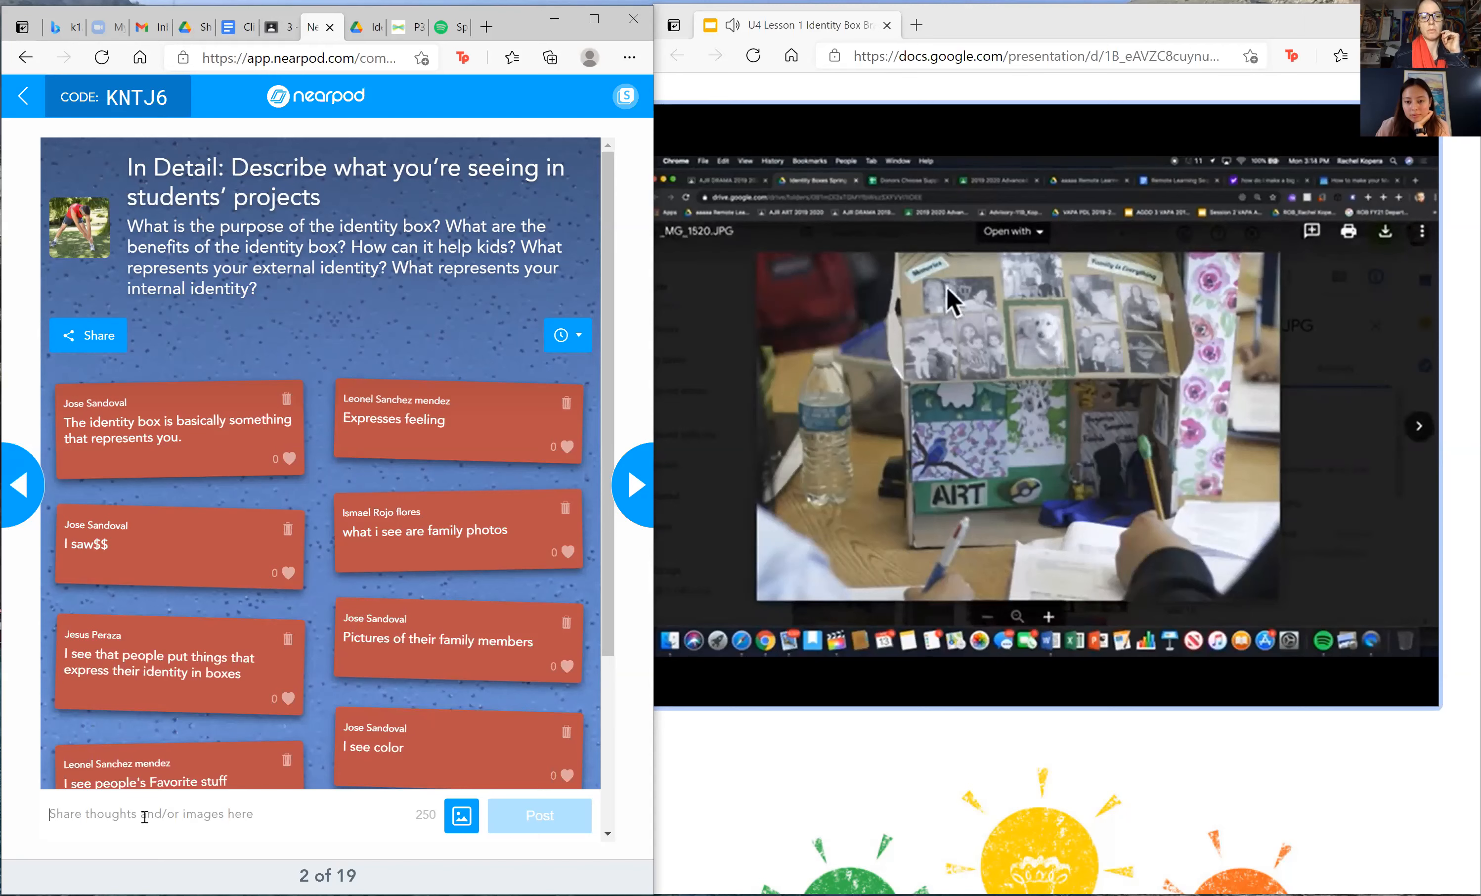
pyautogui.moveTo(968, 314)
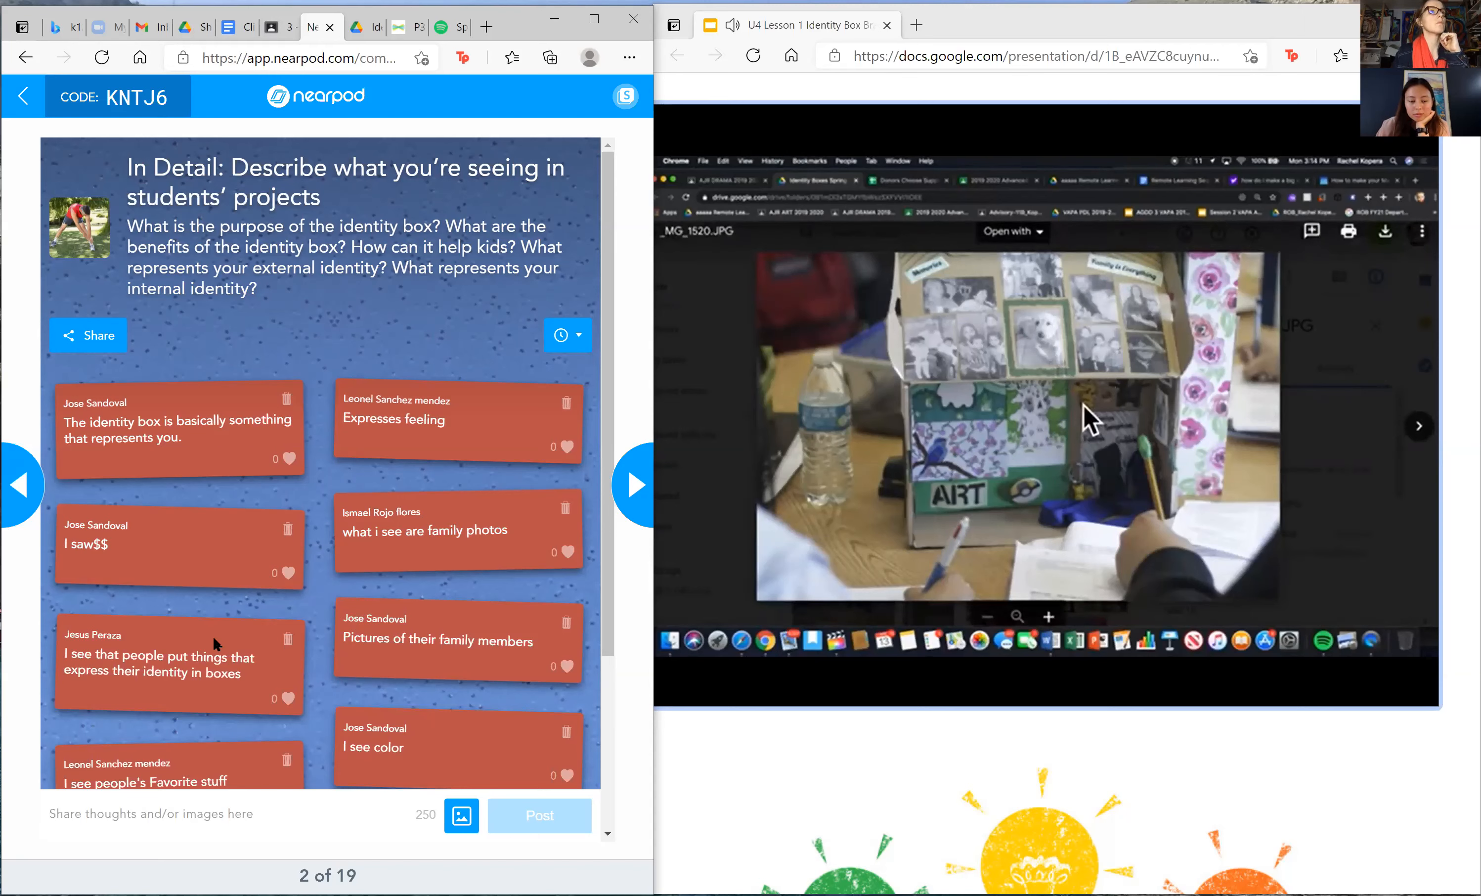
# Step: Scroll the collaboration board to the later responses and the teacher's external/internal identity question
pyautogui.scroll(-3)
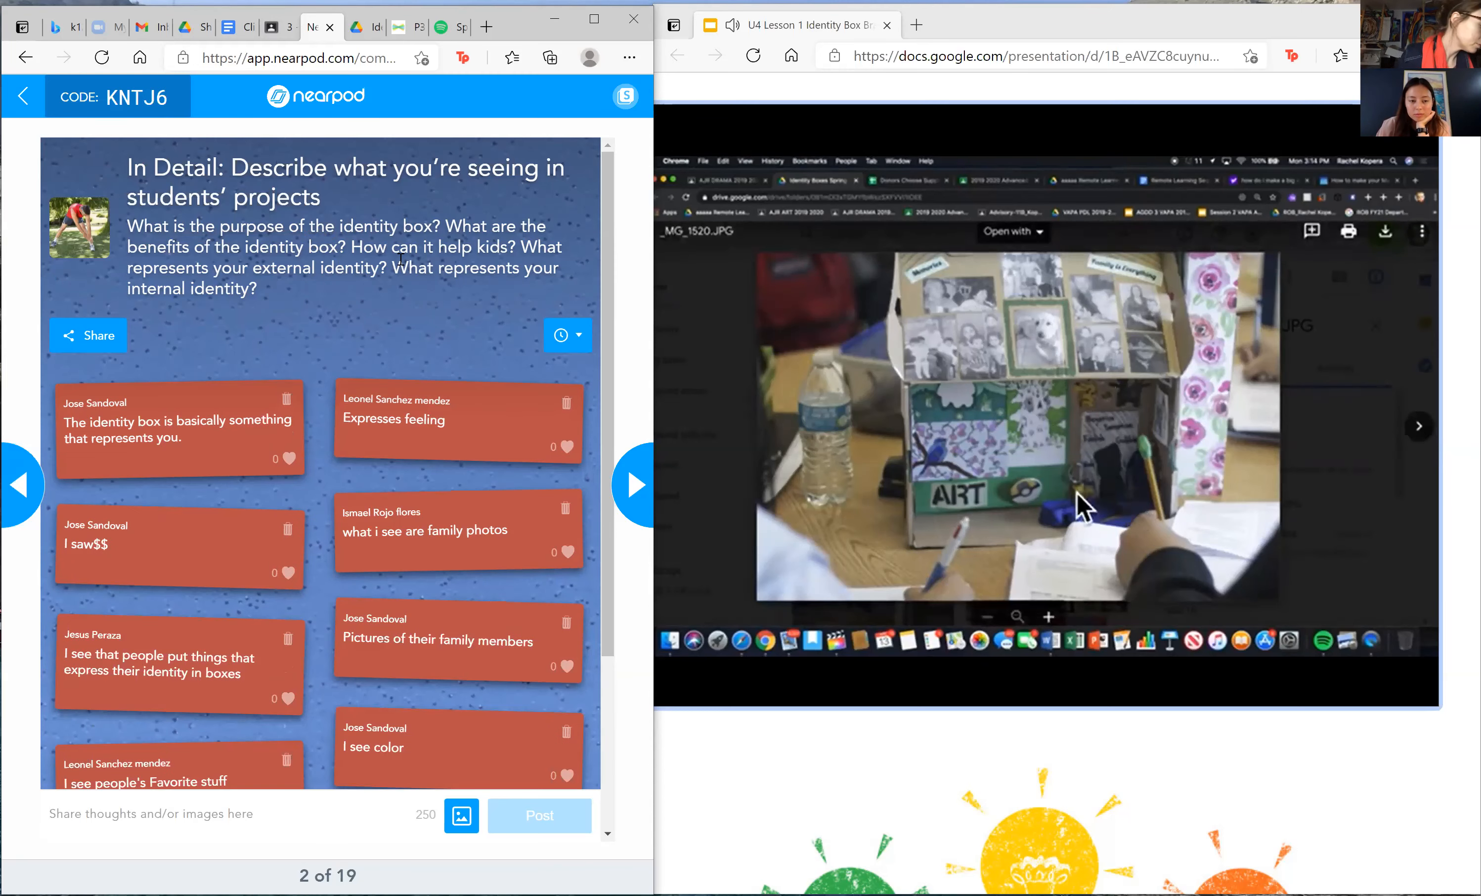
pyautogui.moveTo(1022, 527)
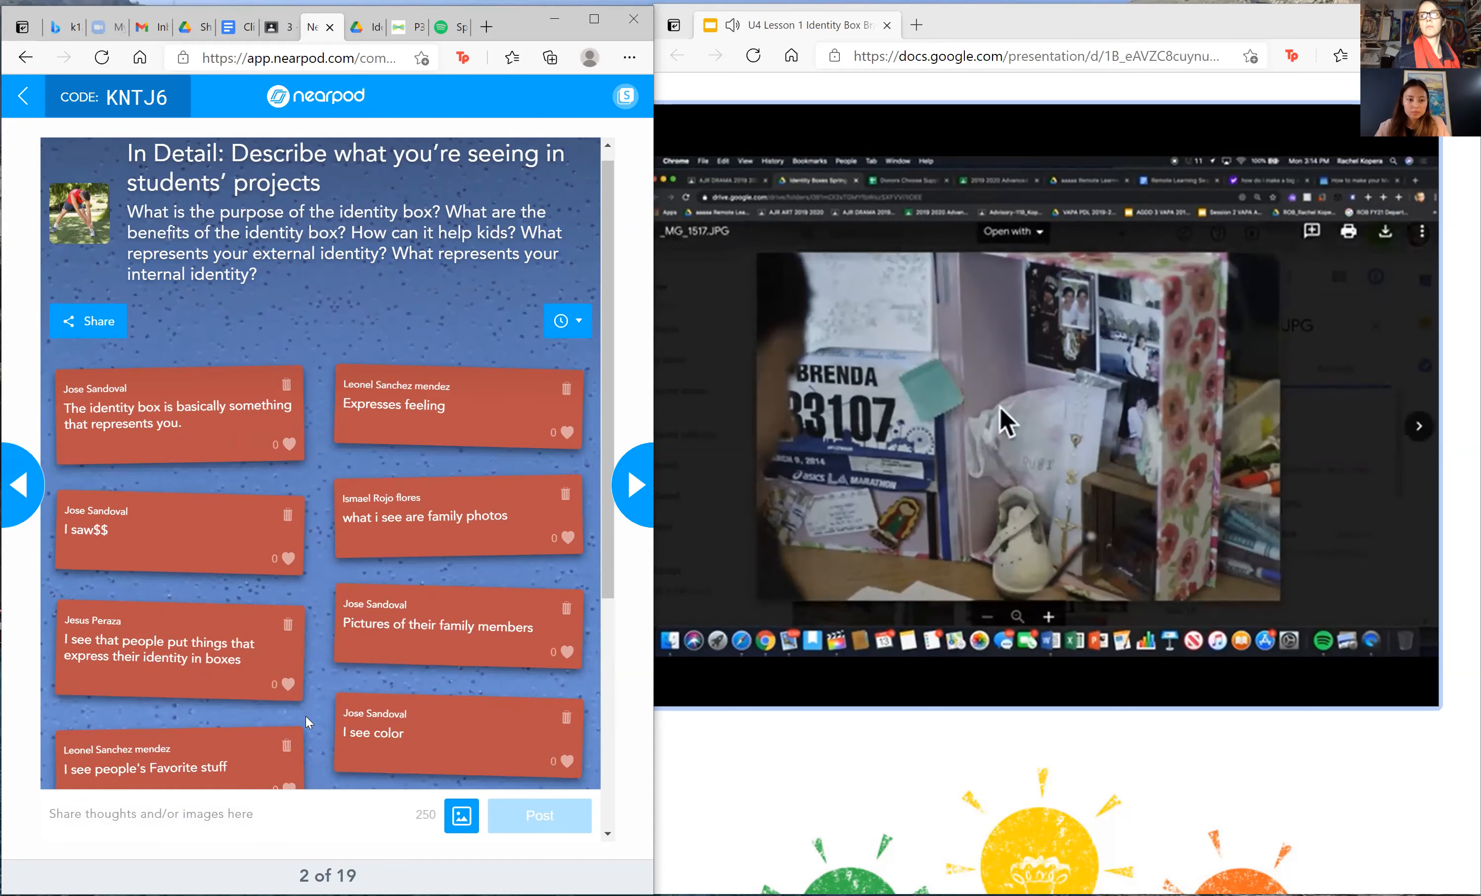
pyautogui.moveTo(915, 417)
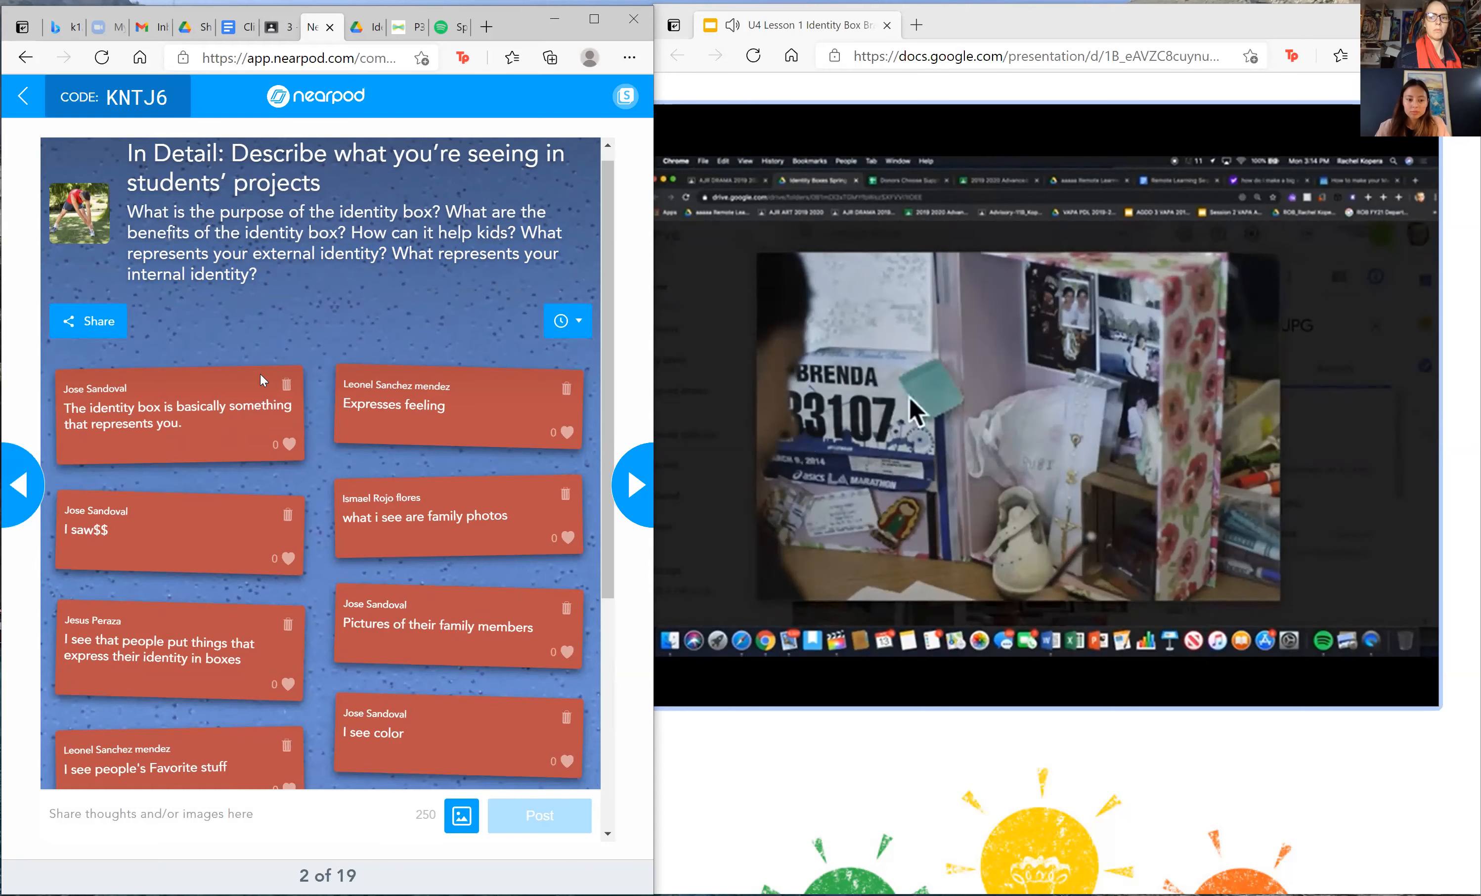
pyautogui.scroll(-3)
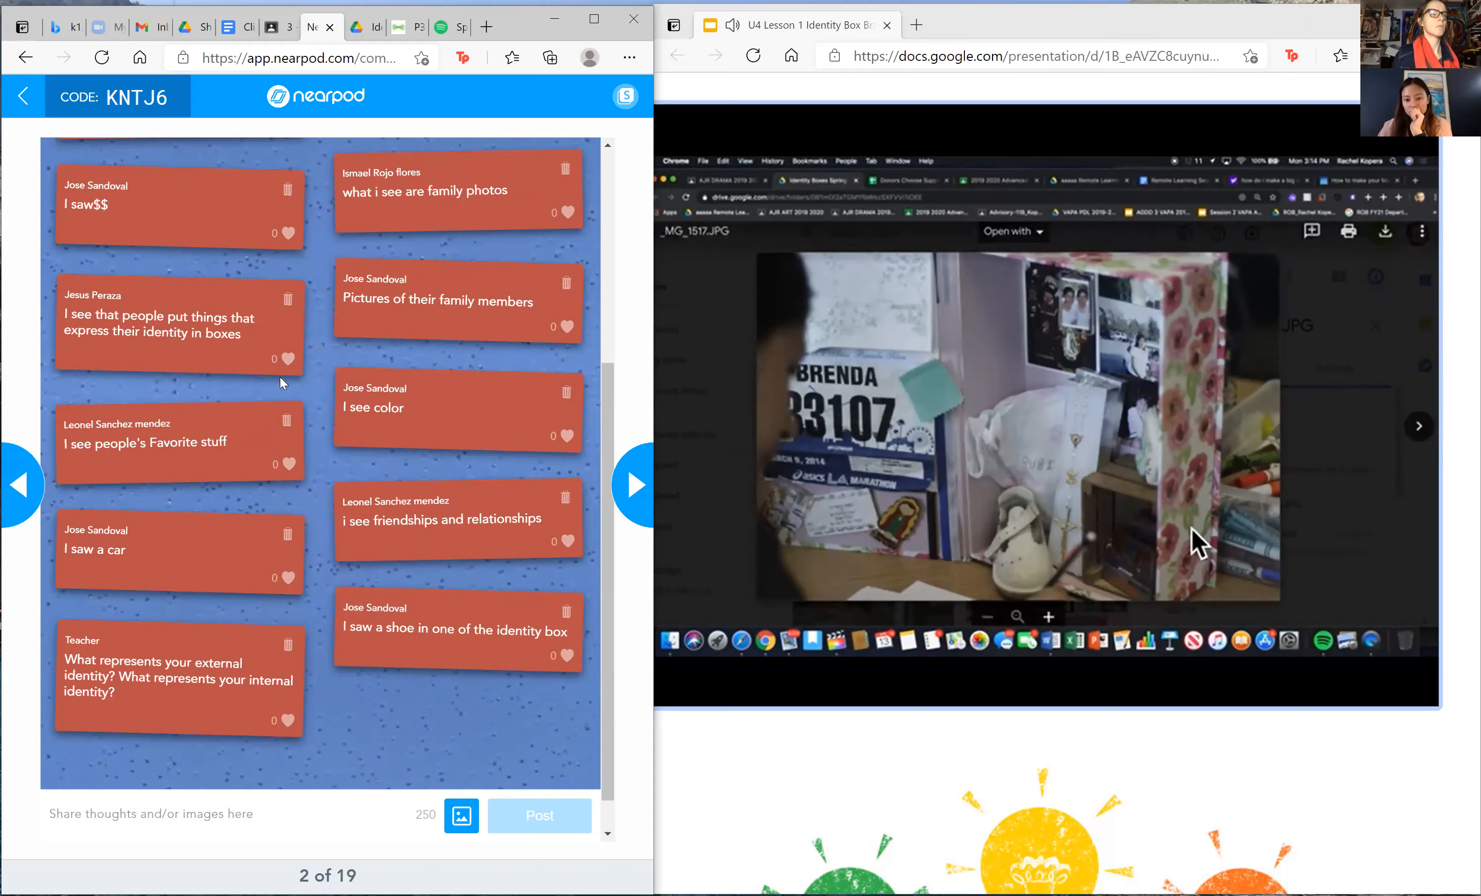
pyautogui.moveTo(1133, 286)
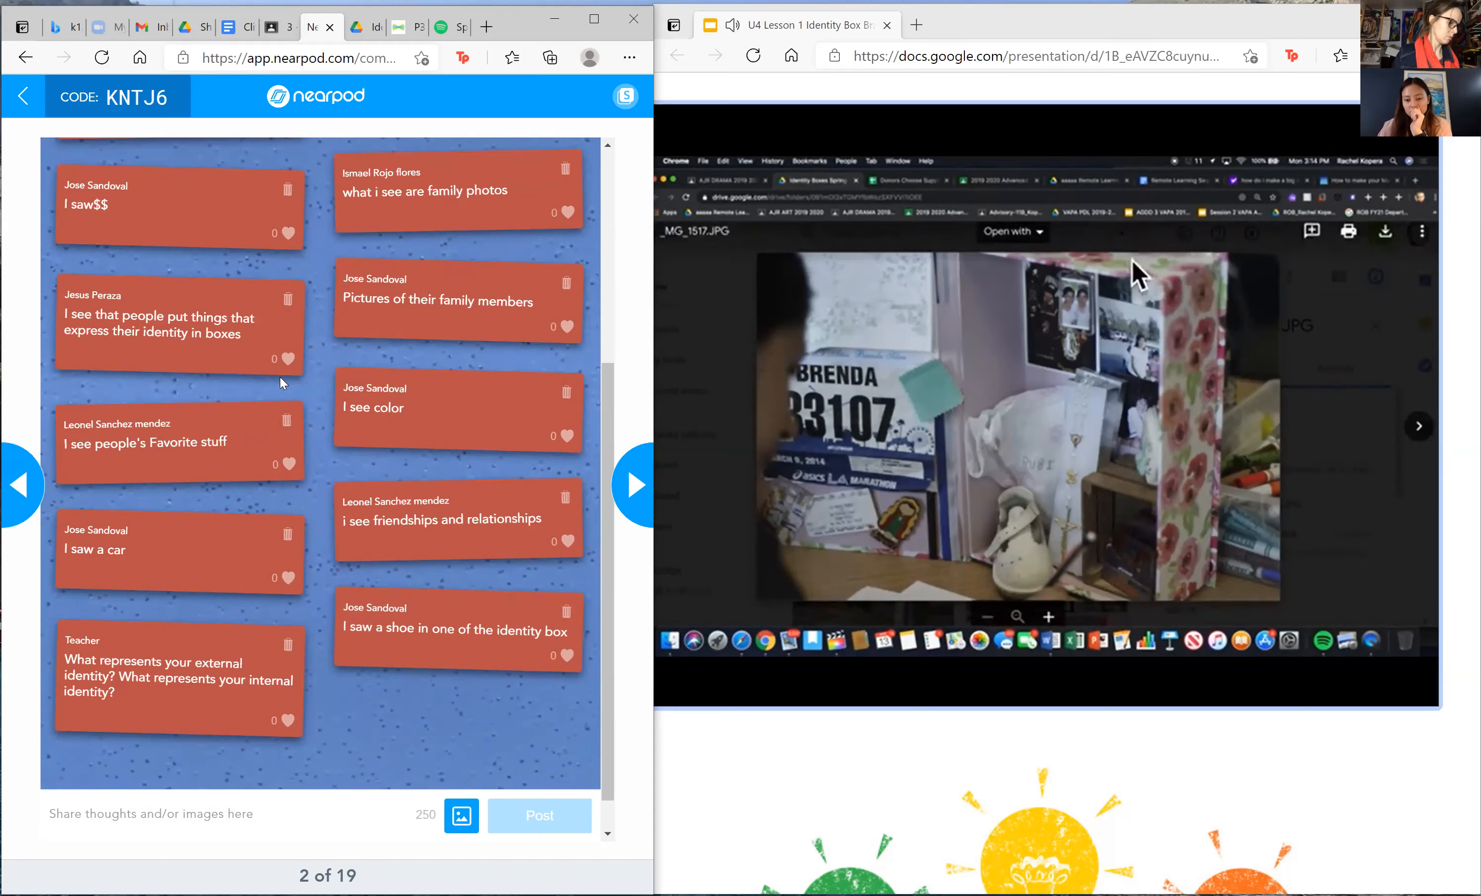
pyautogui.moveTo(1179, 602)
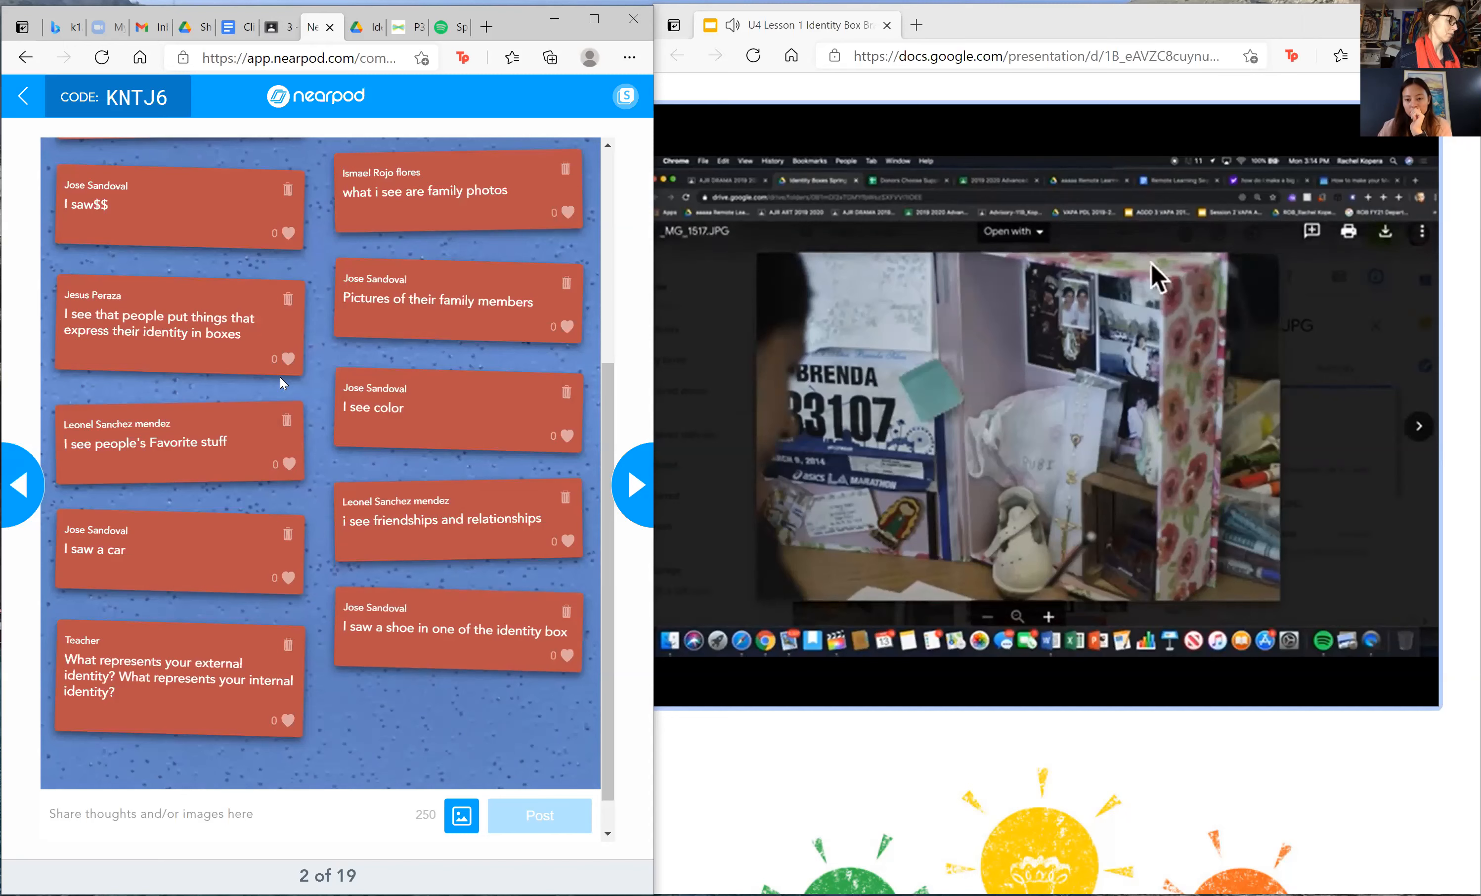
pyautogui.moveTo(1207, 521)
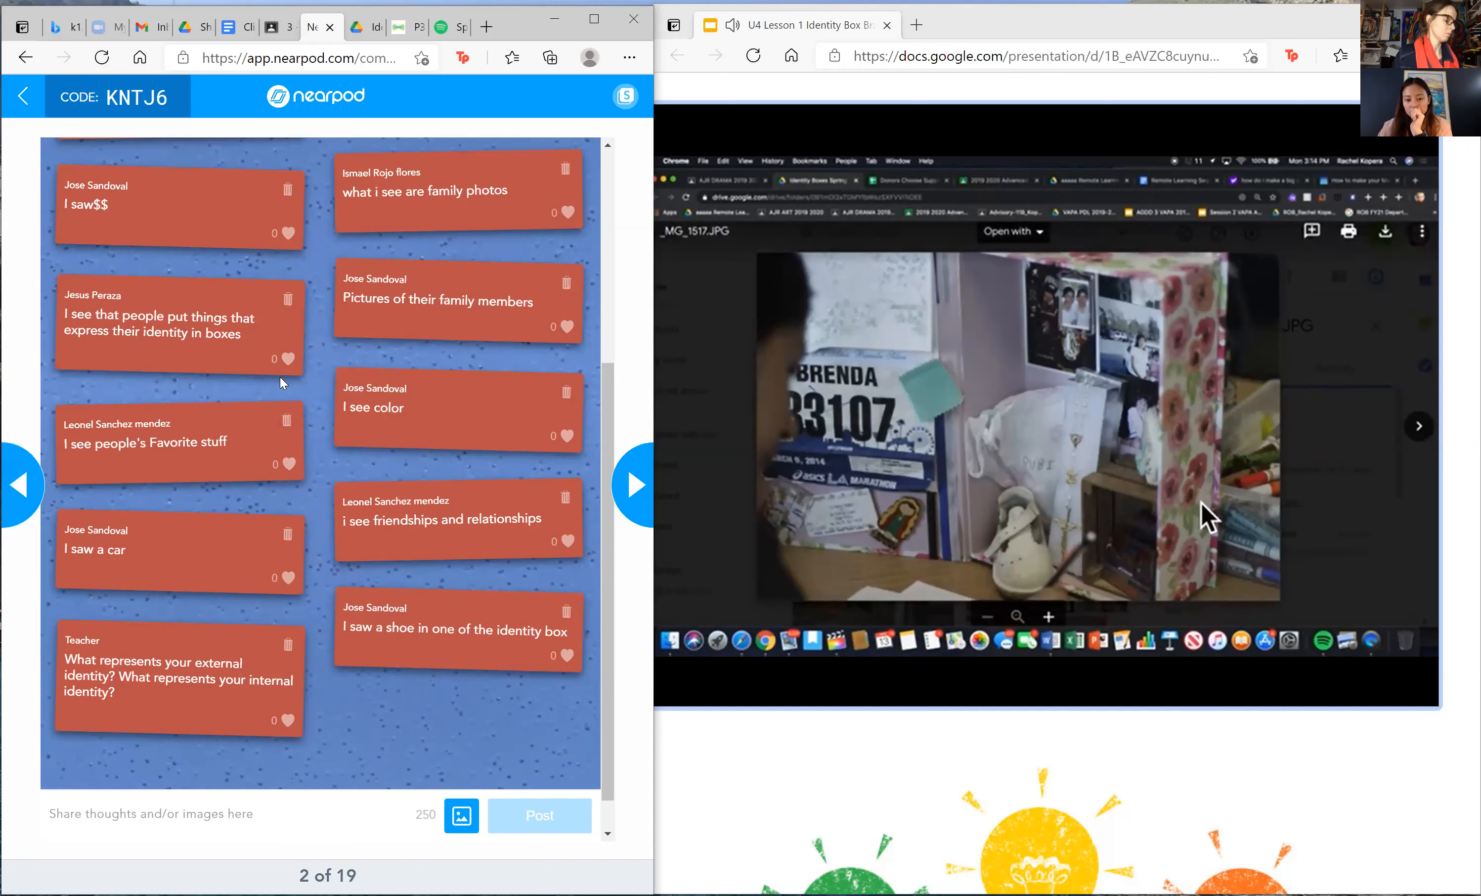
pyautogui.moveTo(1080, 420)
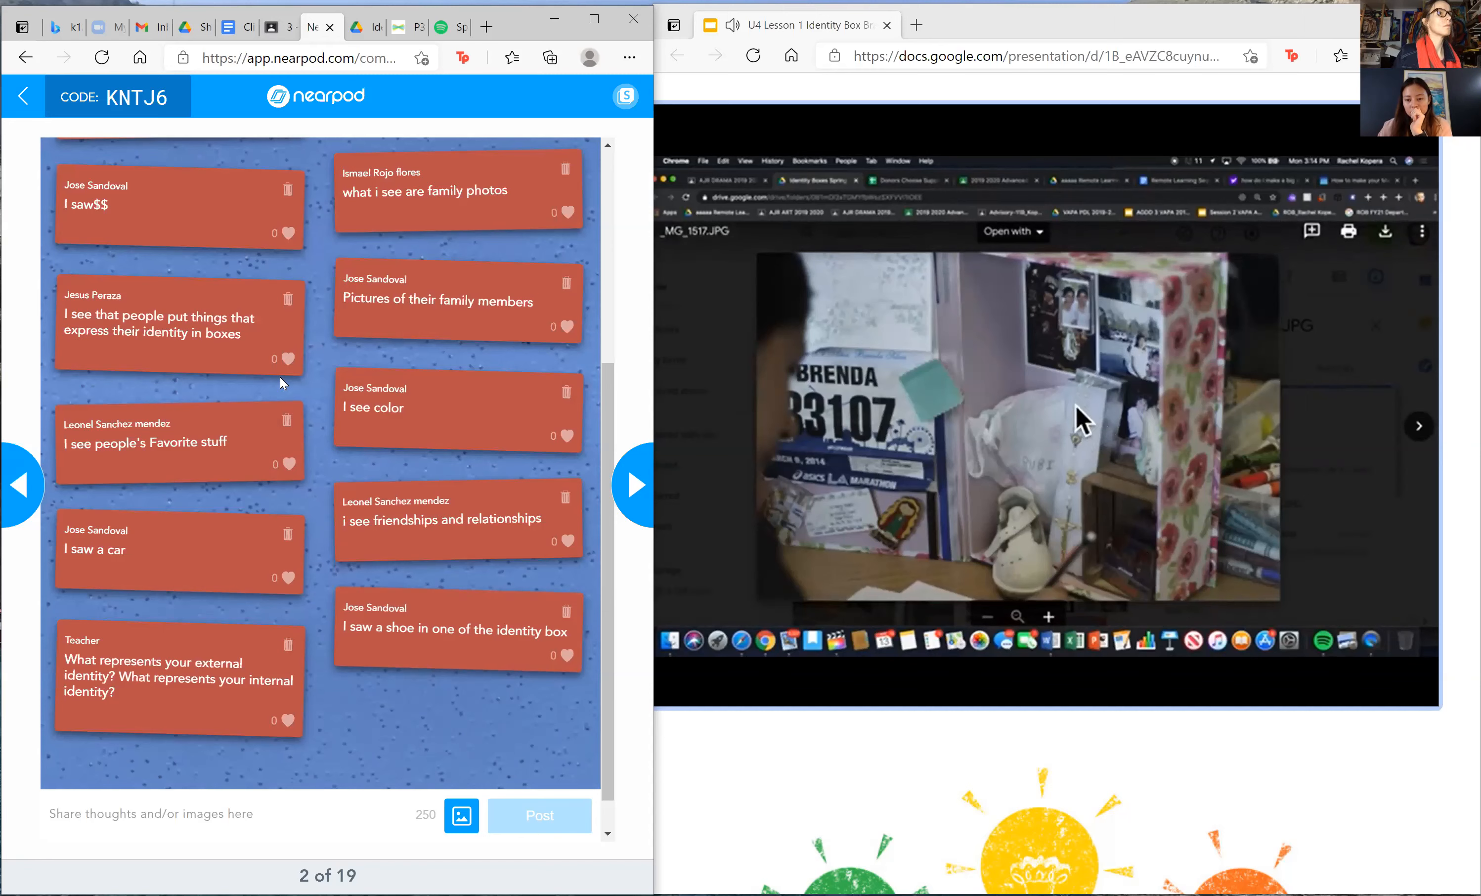
# Step: Keep the identity box video playing and reveal the newest creativity post on the board
pyautogui.click(1420, 426)
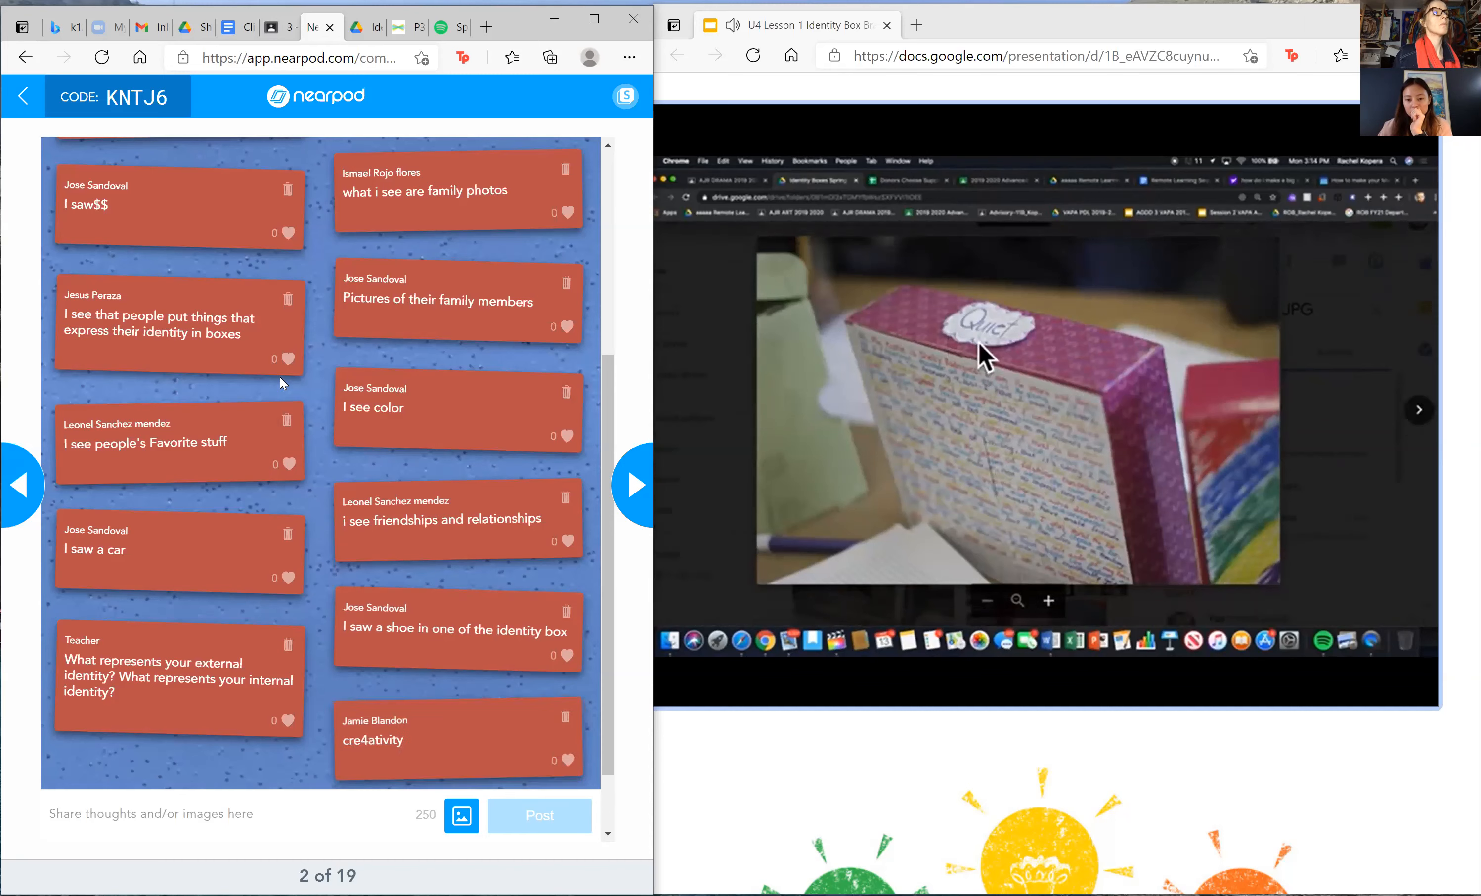
pyautogui.moveTo(980, 311)
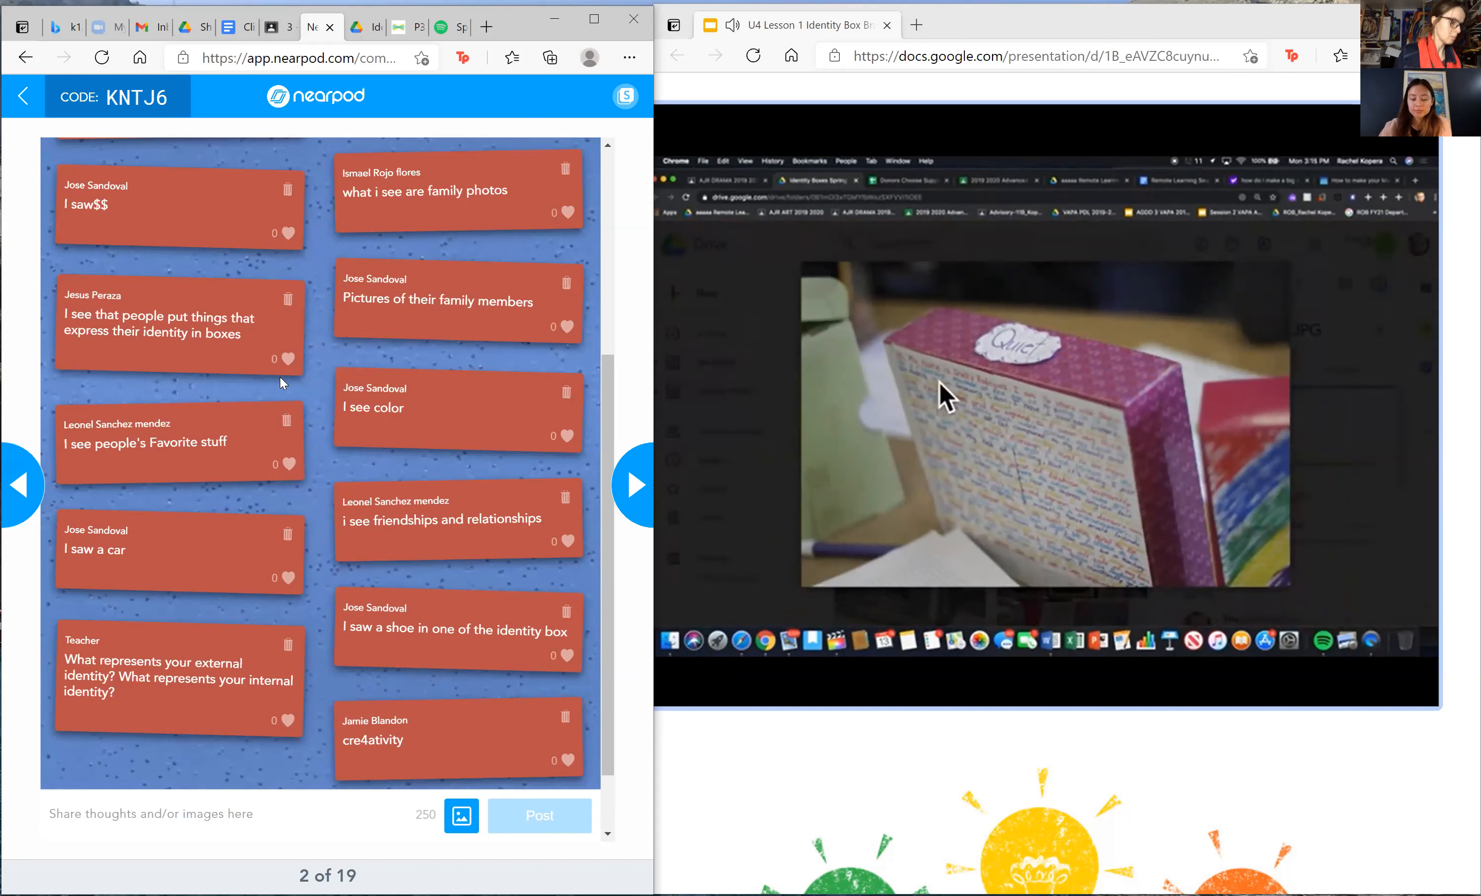
pyautogui.scroll(-3)
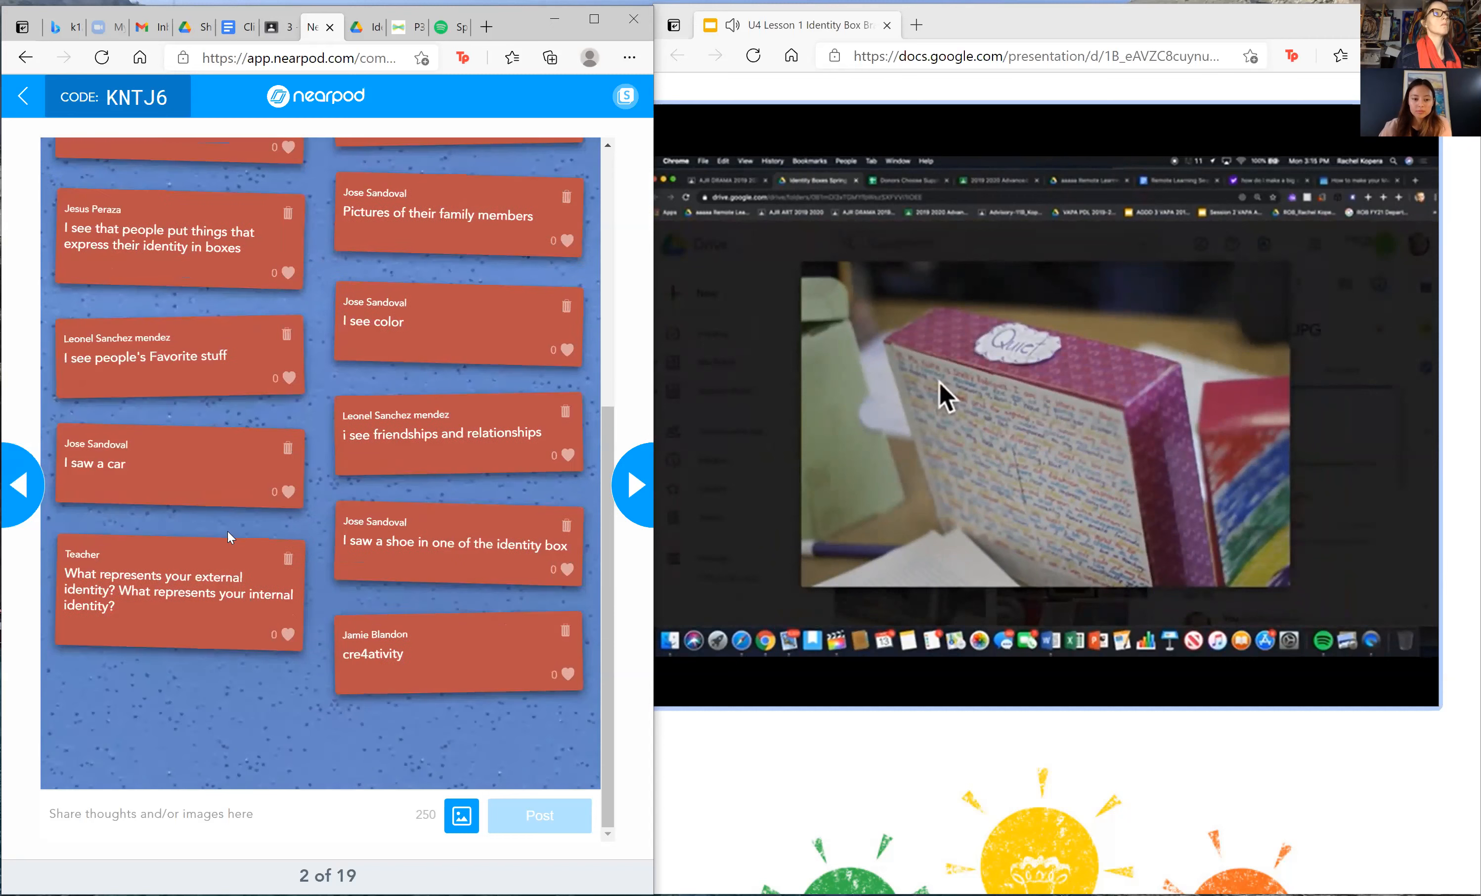
pyautogui.moveTo(1119, 553)
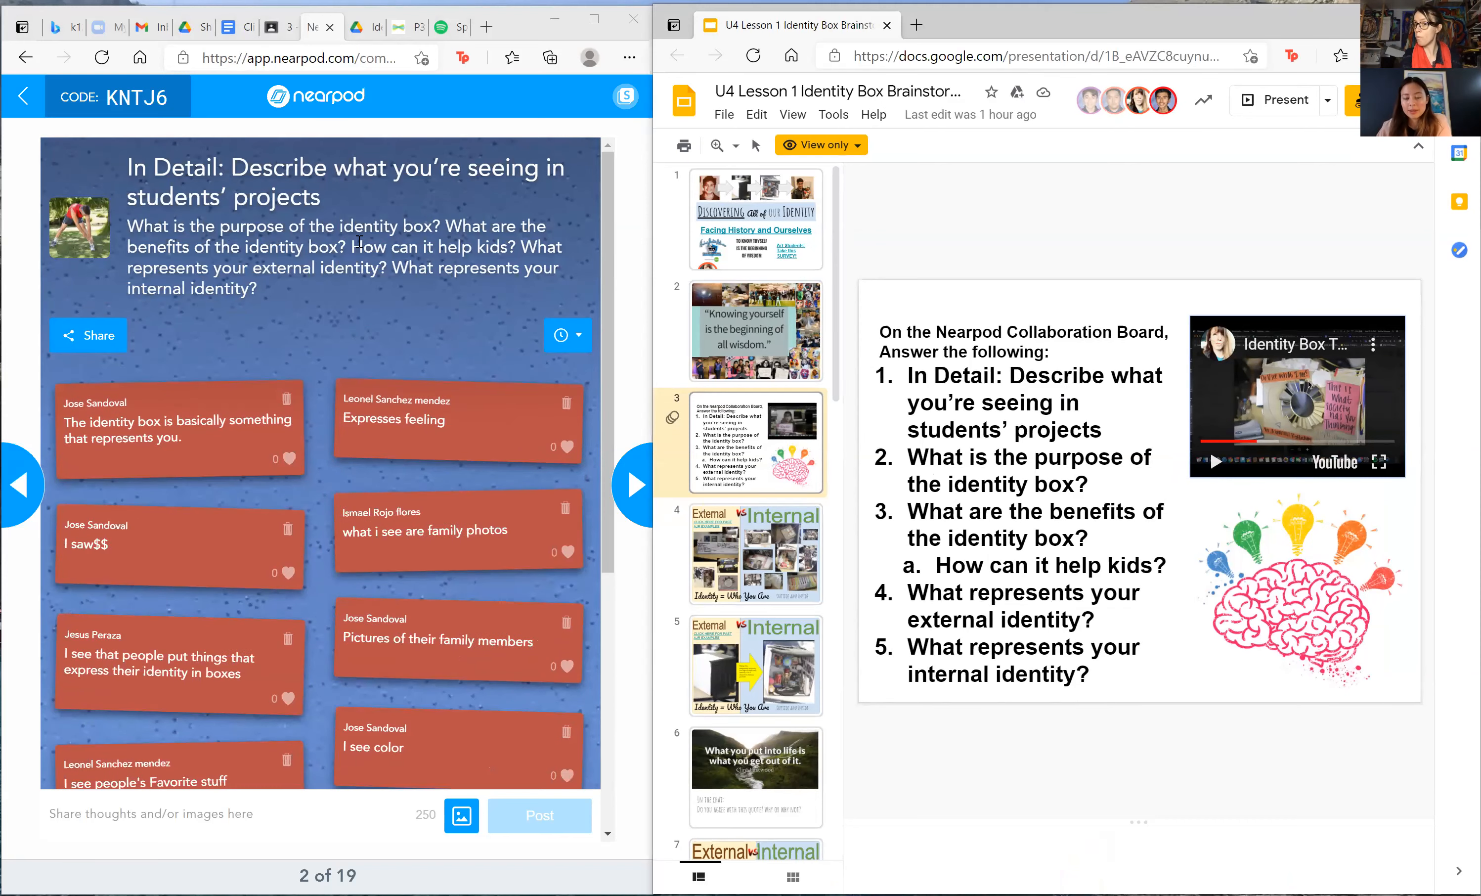
pyautogui.moveTo(257, 471)
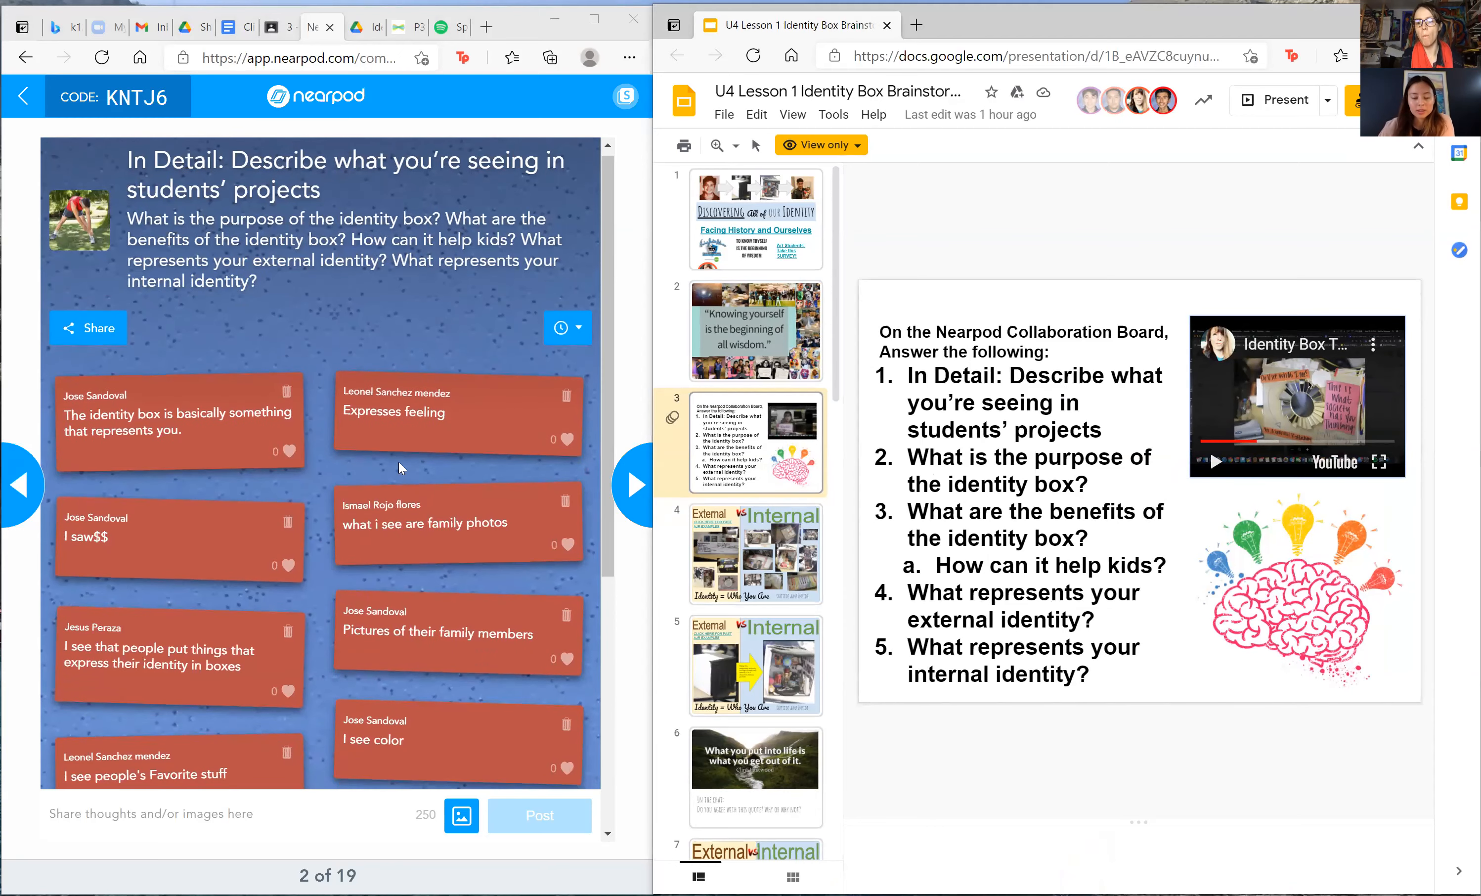
# Step: Return to slide 3 with the five identity box questions and scroll the filmstrip
pyautogui.scroll(-3)
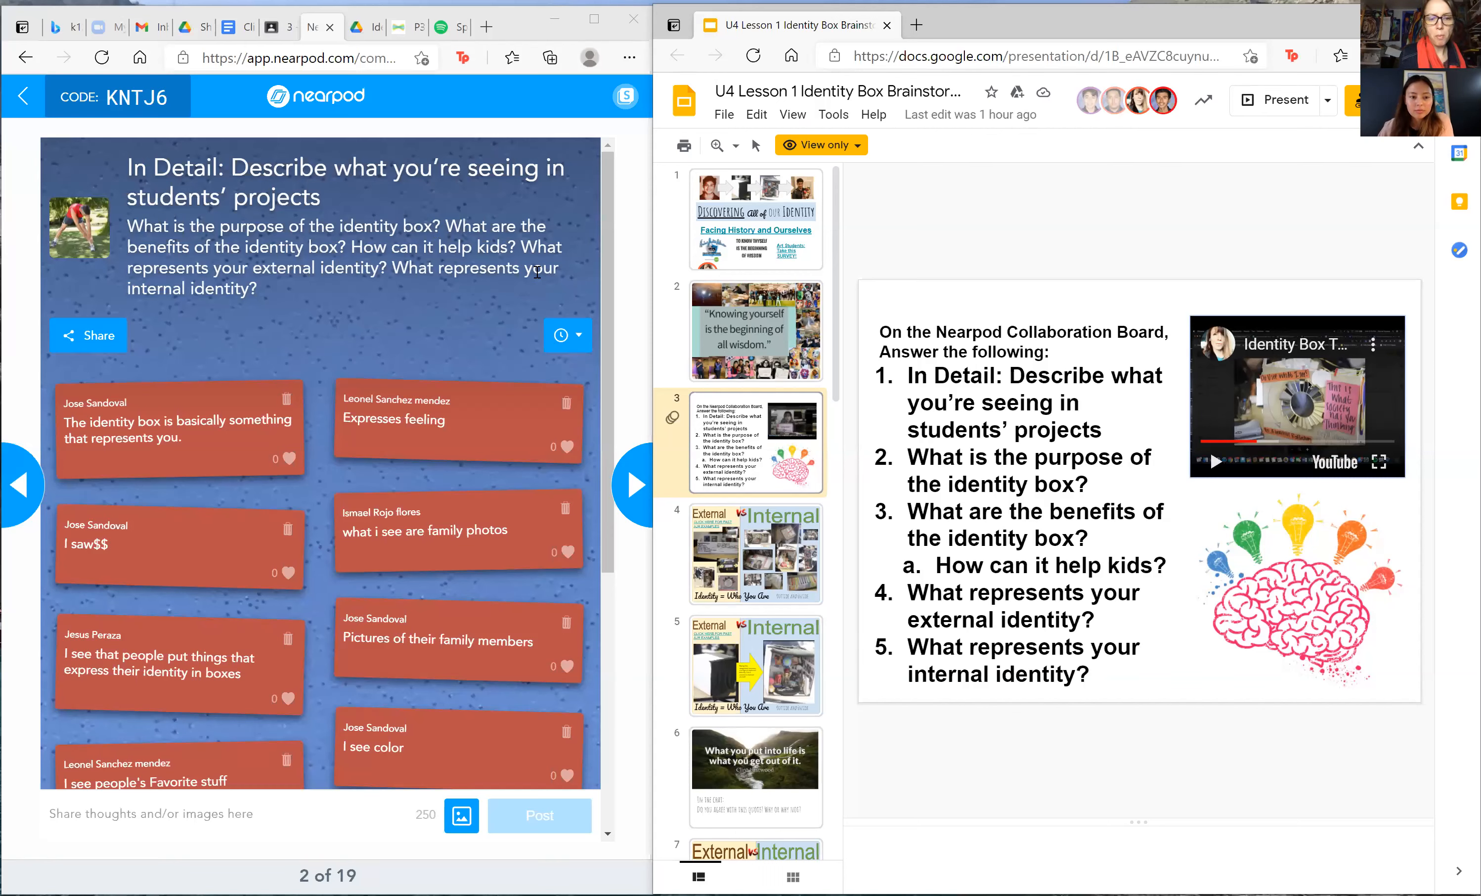
pyautogui.moveTo(630, 324)
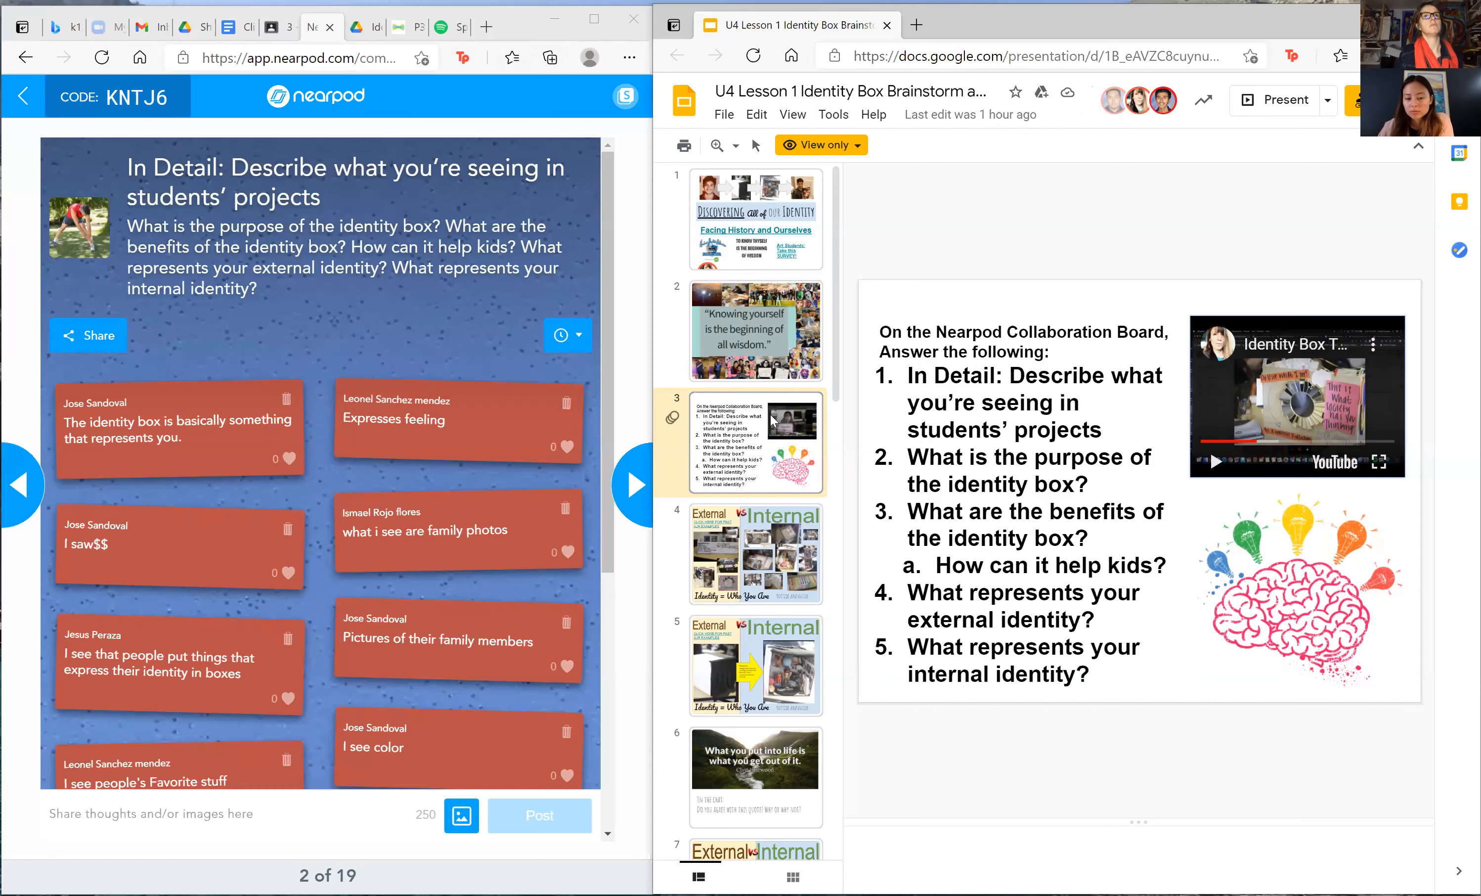
pyautogui.scroll(-3)
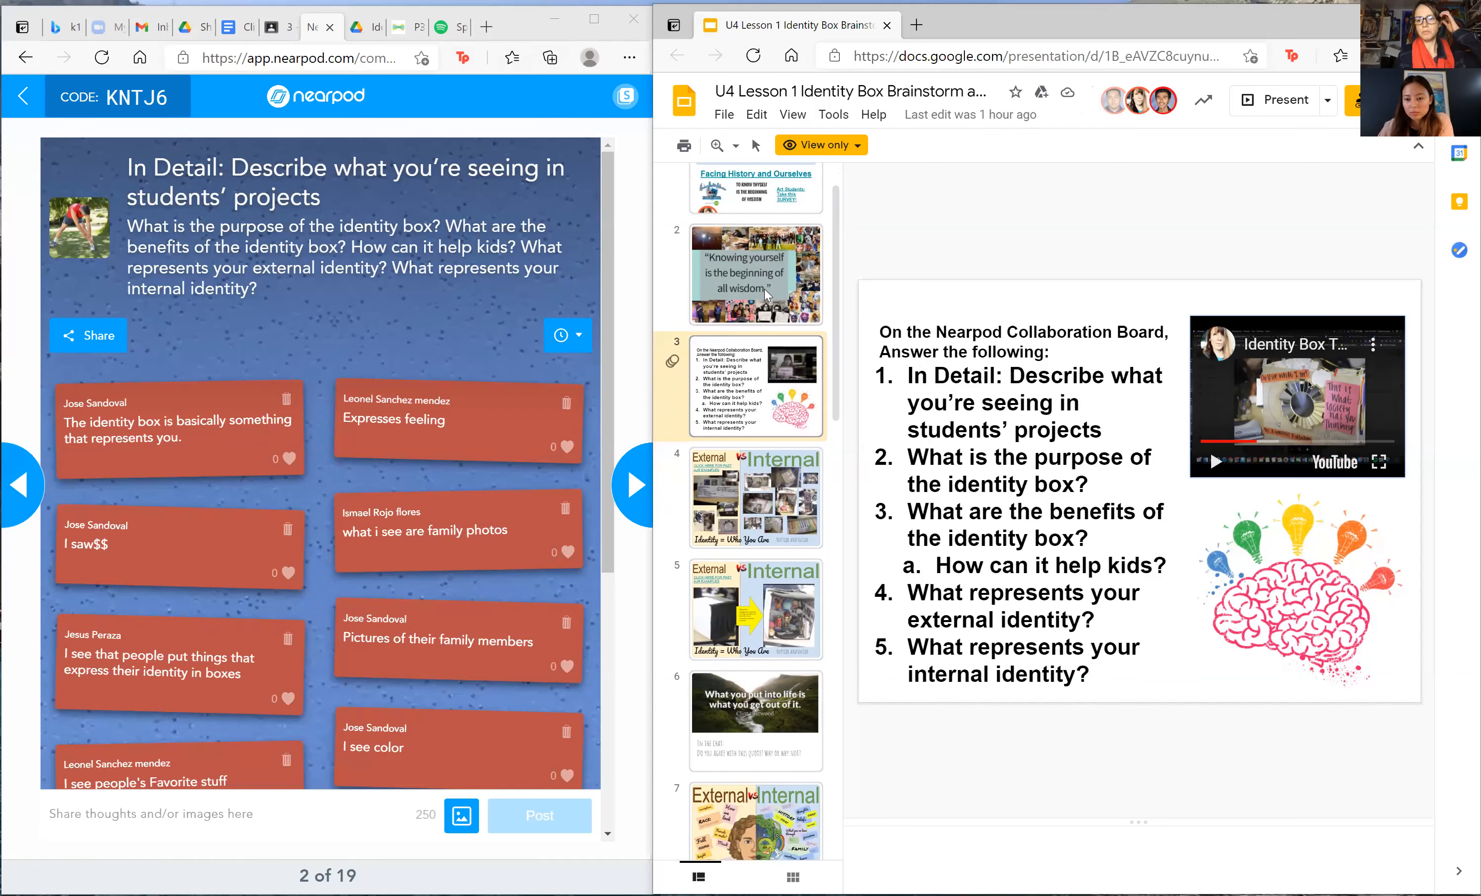
pyautogui.click(755, 275)
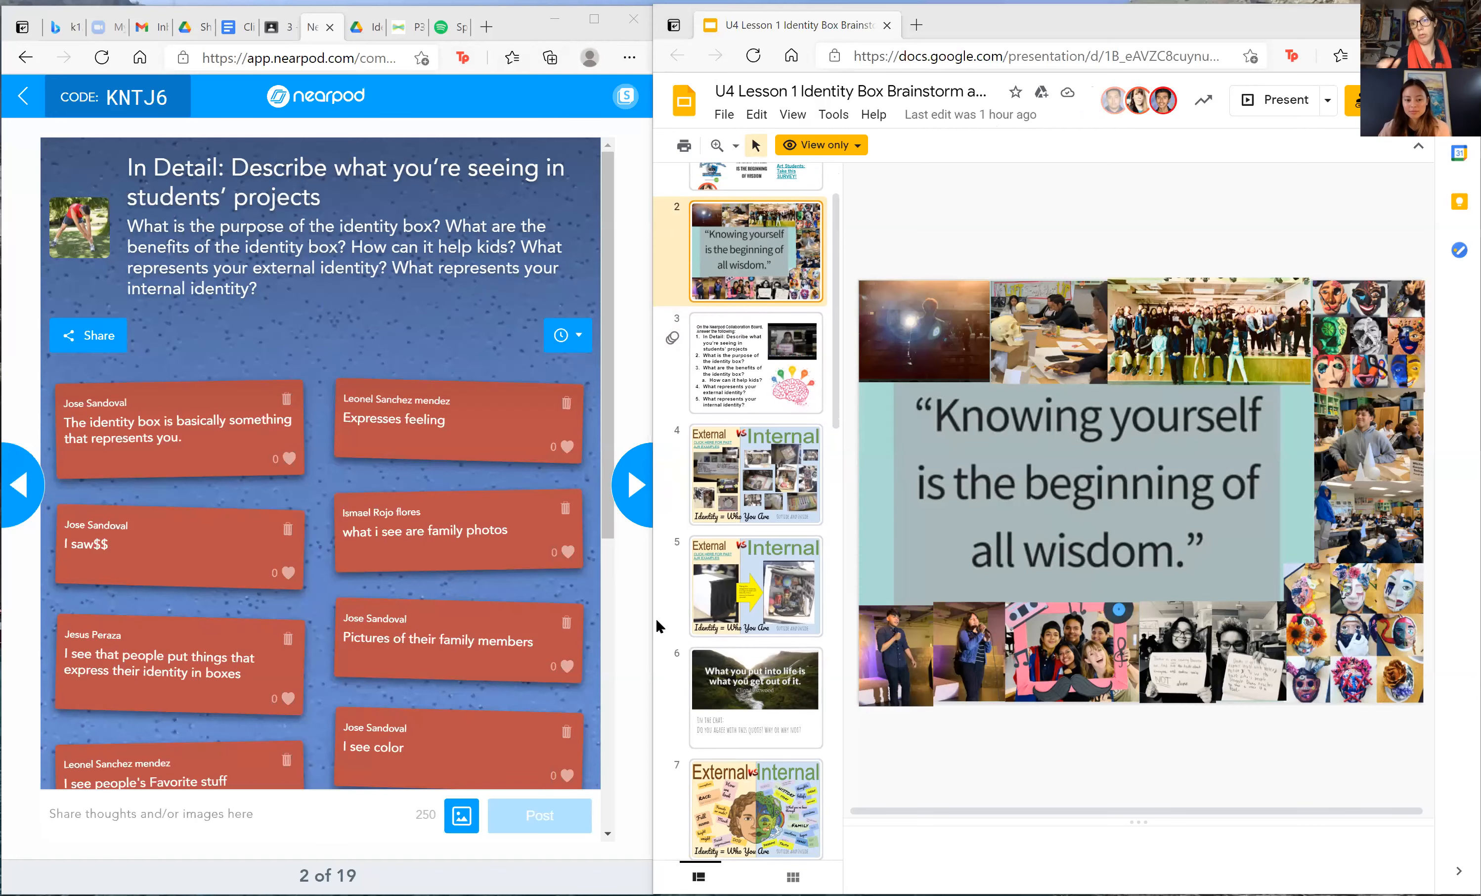
pyautogui.scroll(-3)
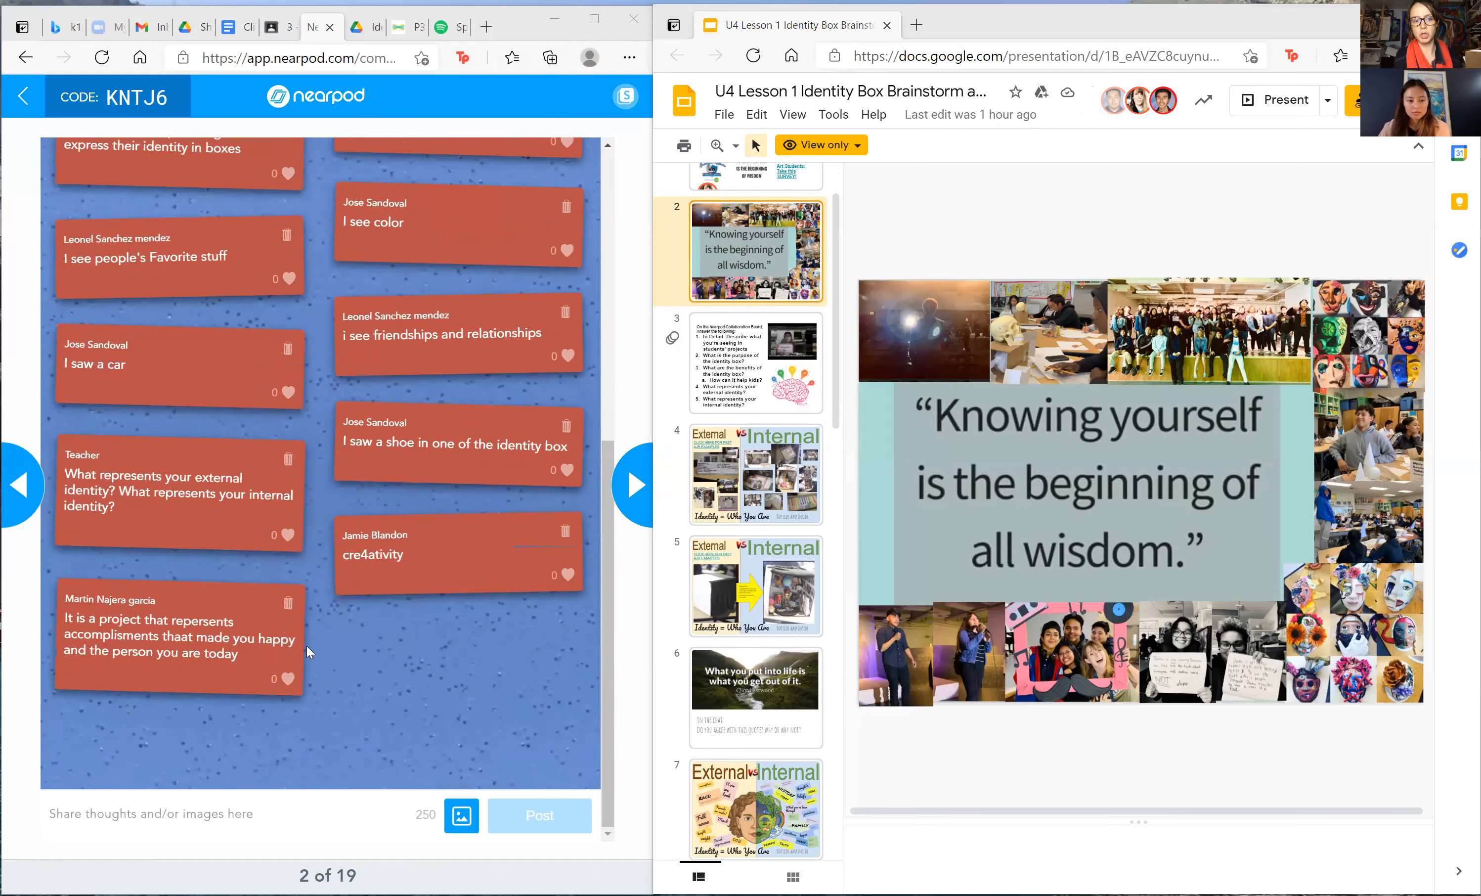
pyautogui.moveTo(303, 667)
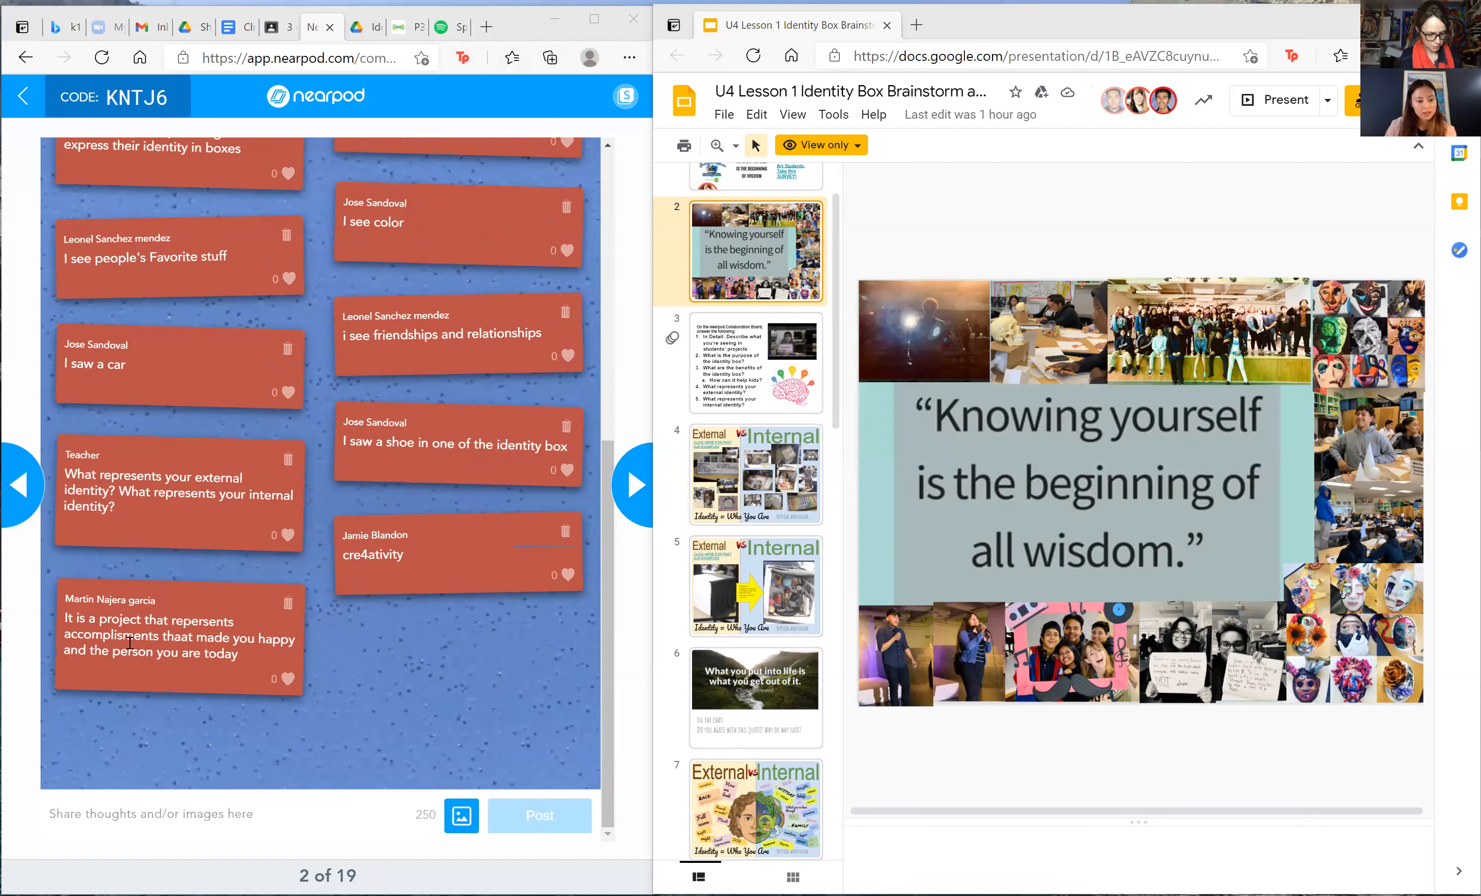
pyautogui.moveTo(229, 650)
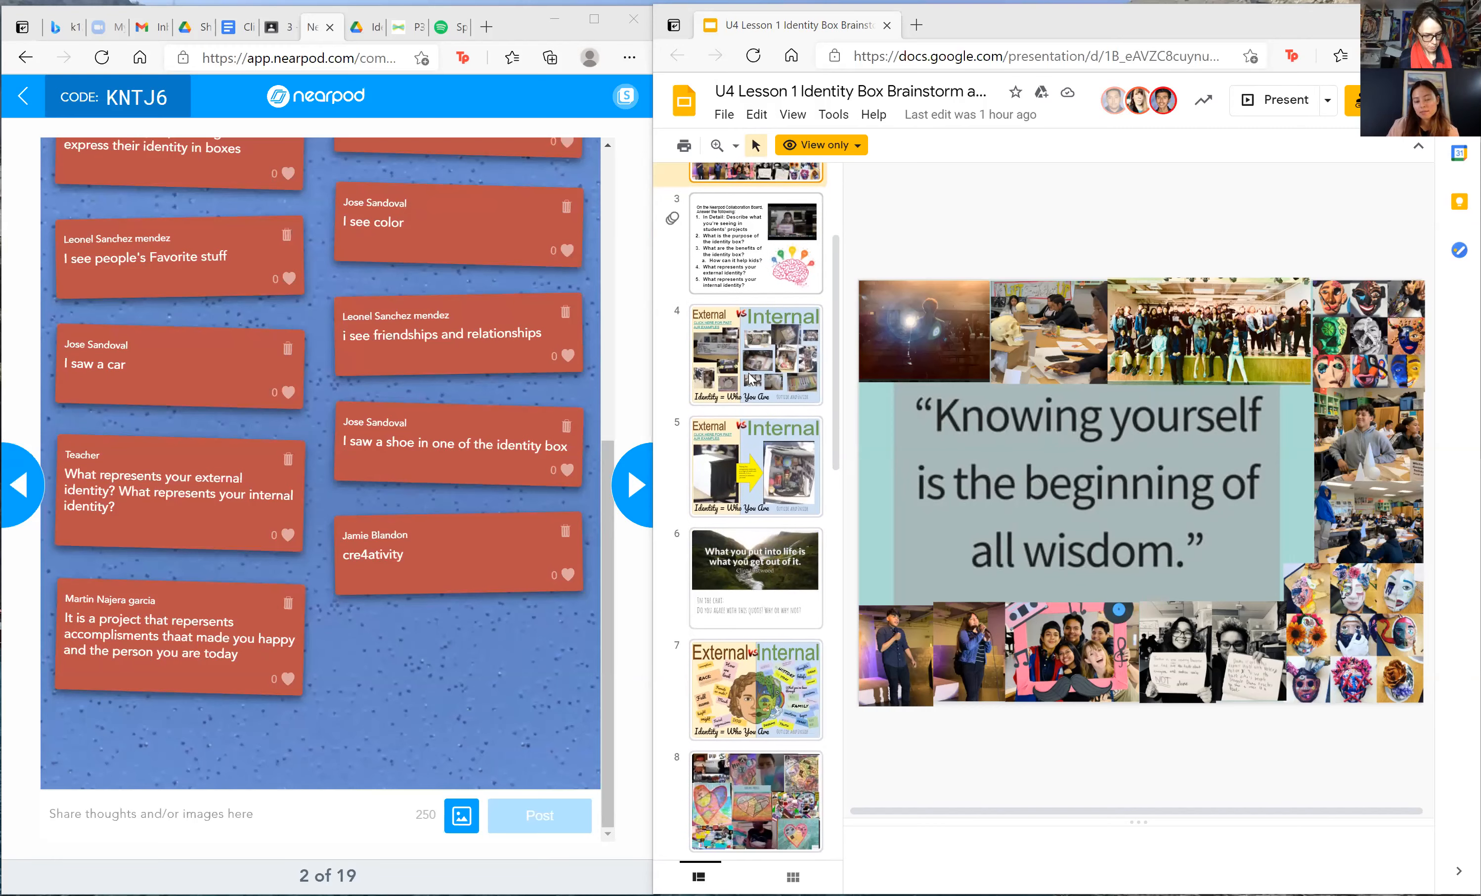
pyautogui.scroll(-3)
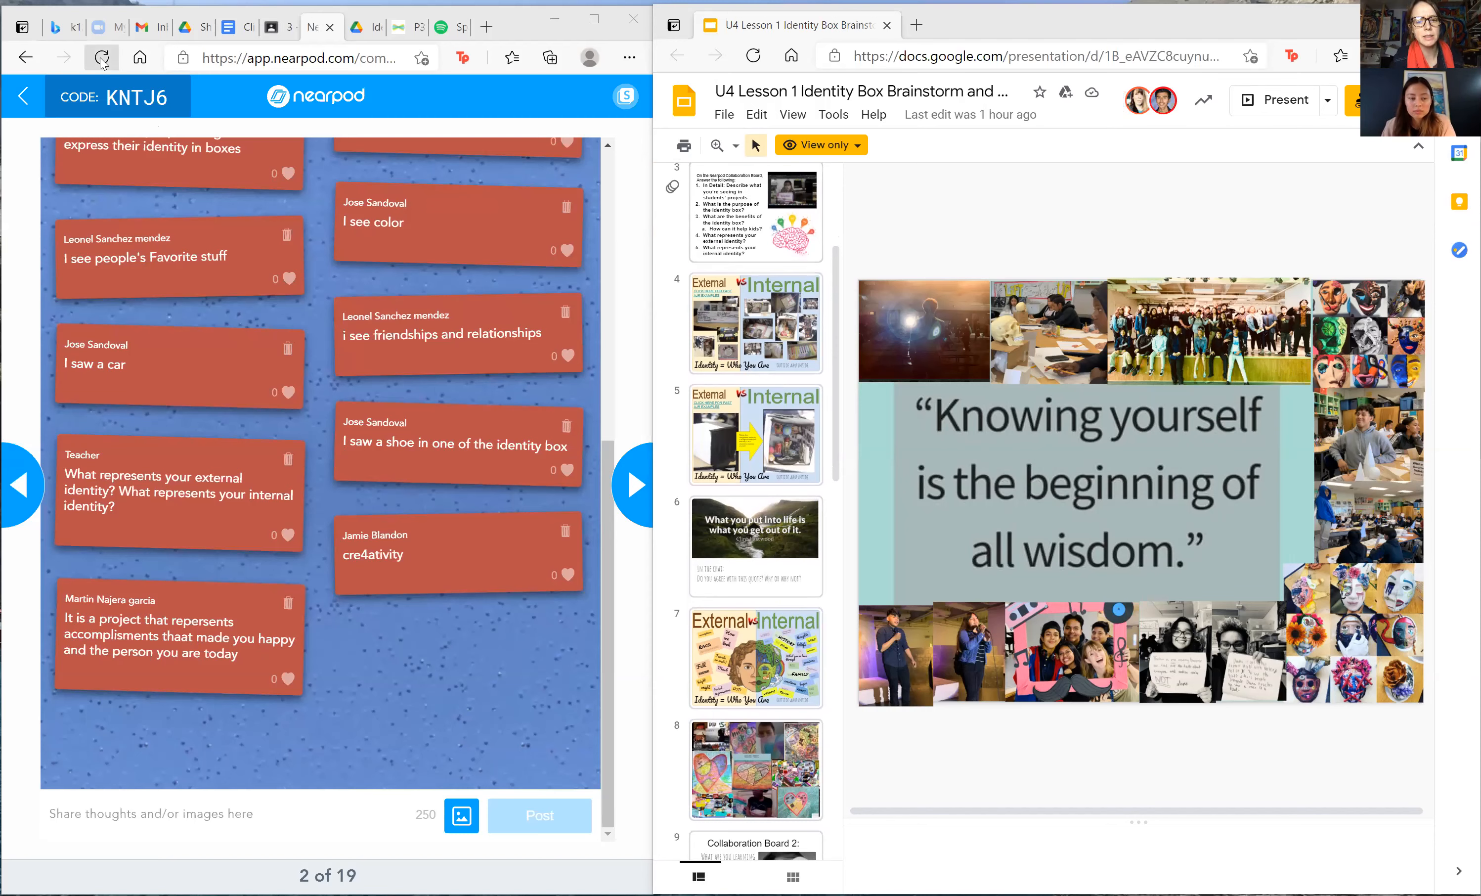
pyautogui.click(102, 57)
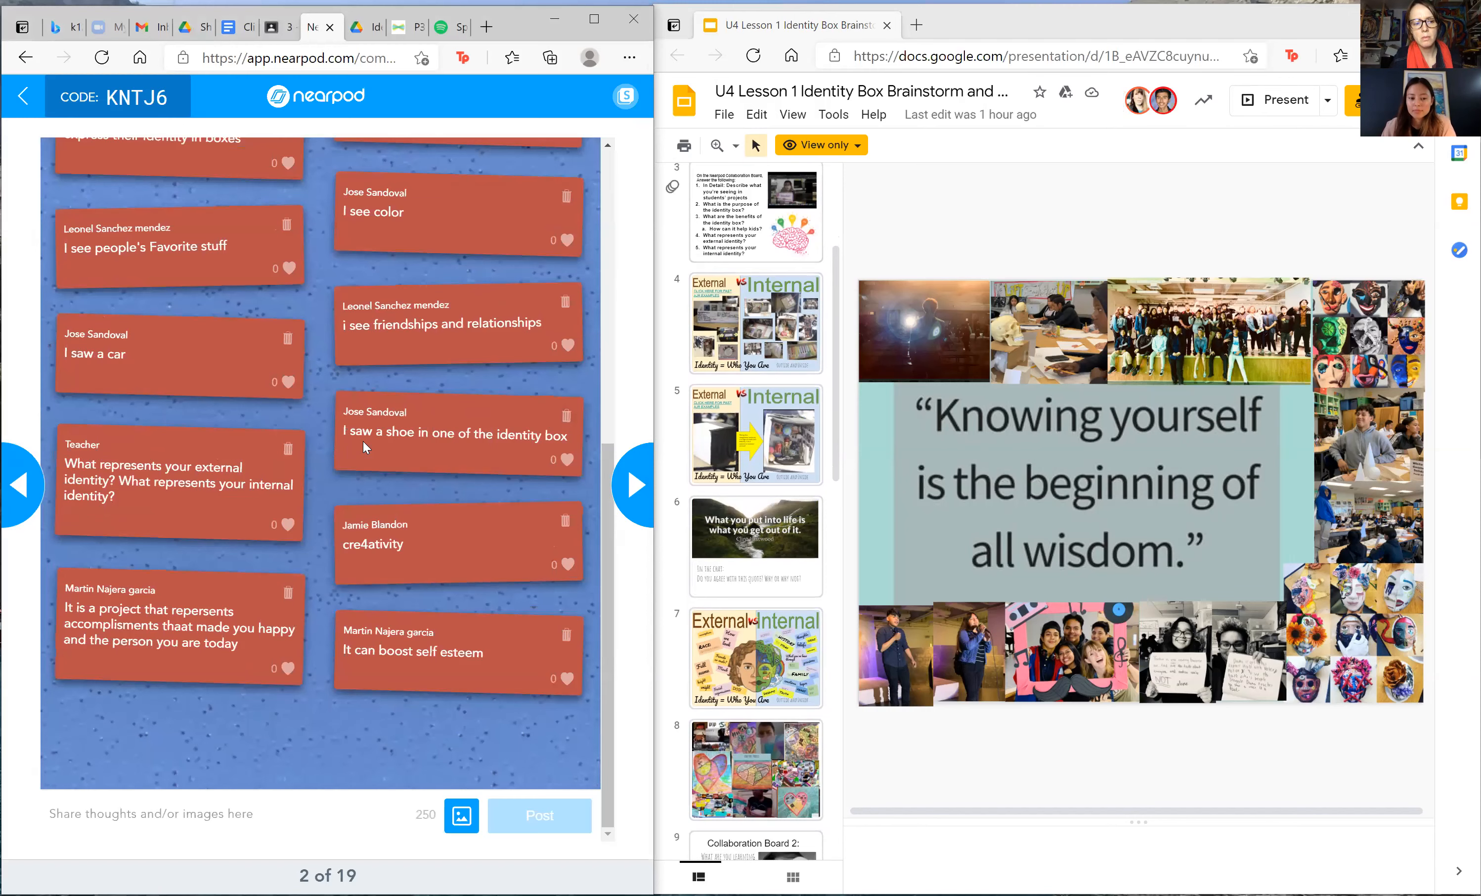
pyautogui.moveTo(507, 498)
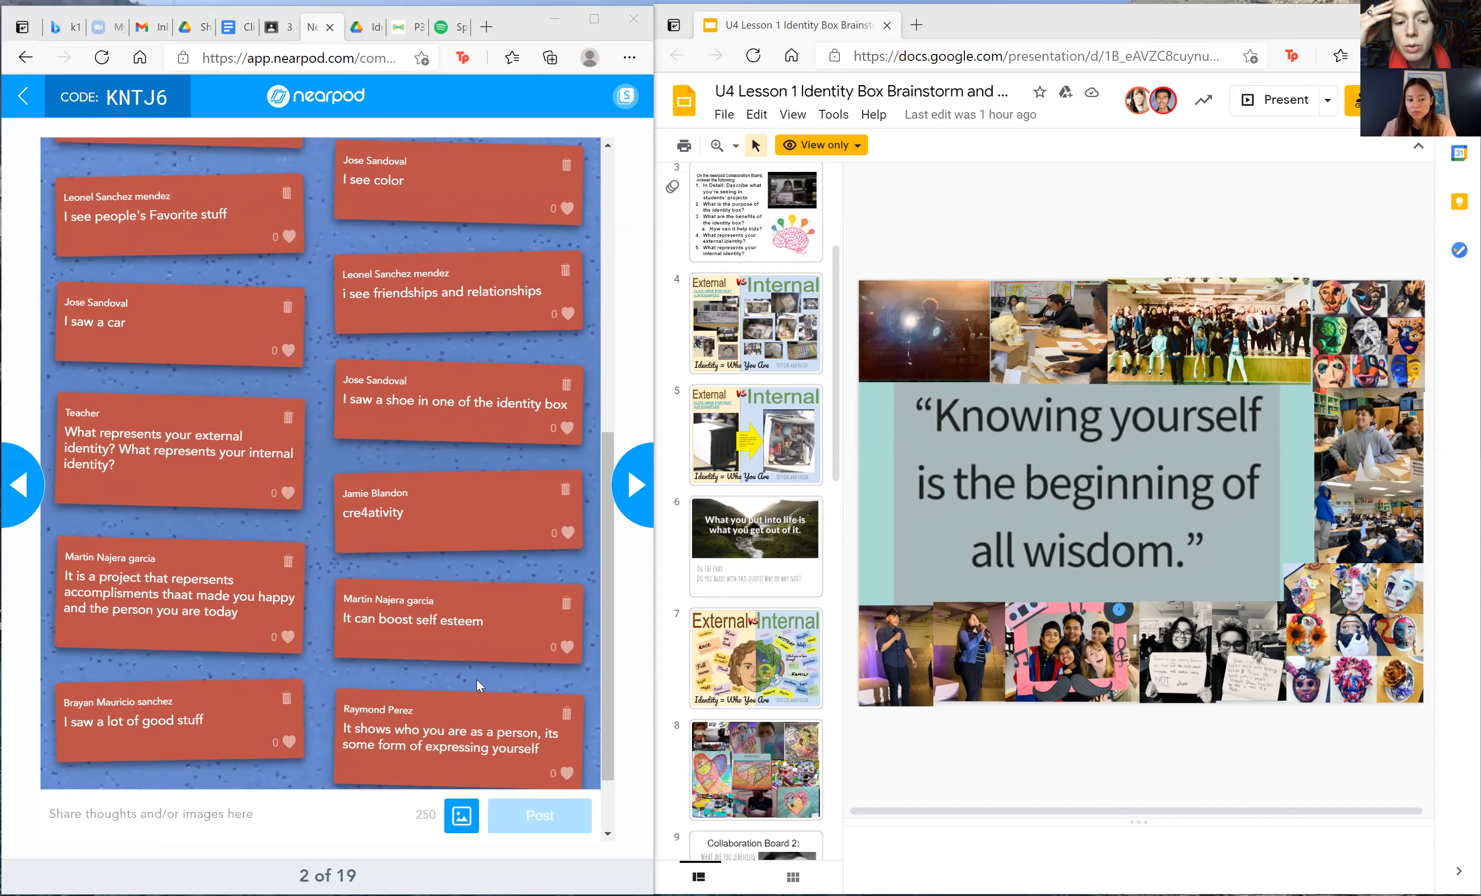
pyautogui.scroll(-3)
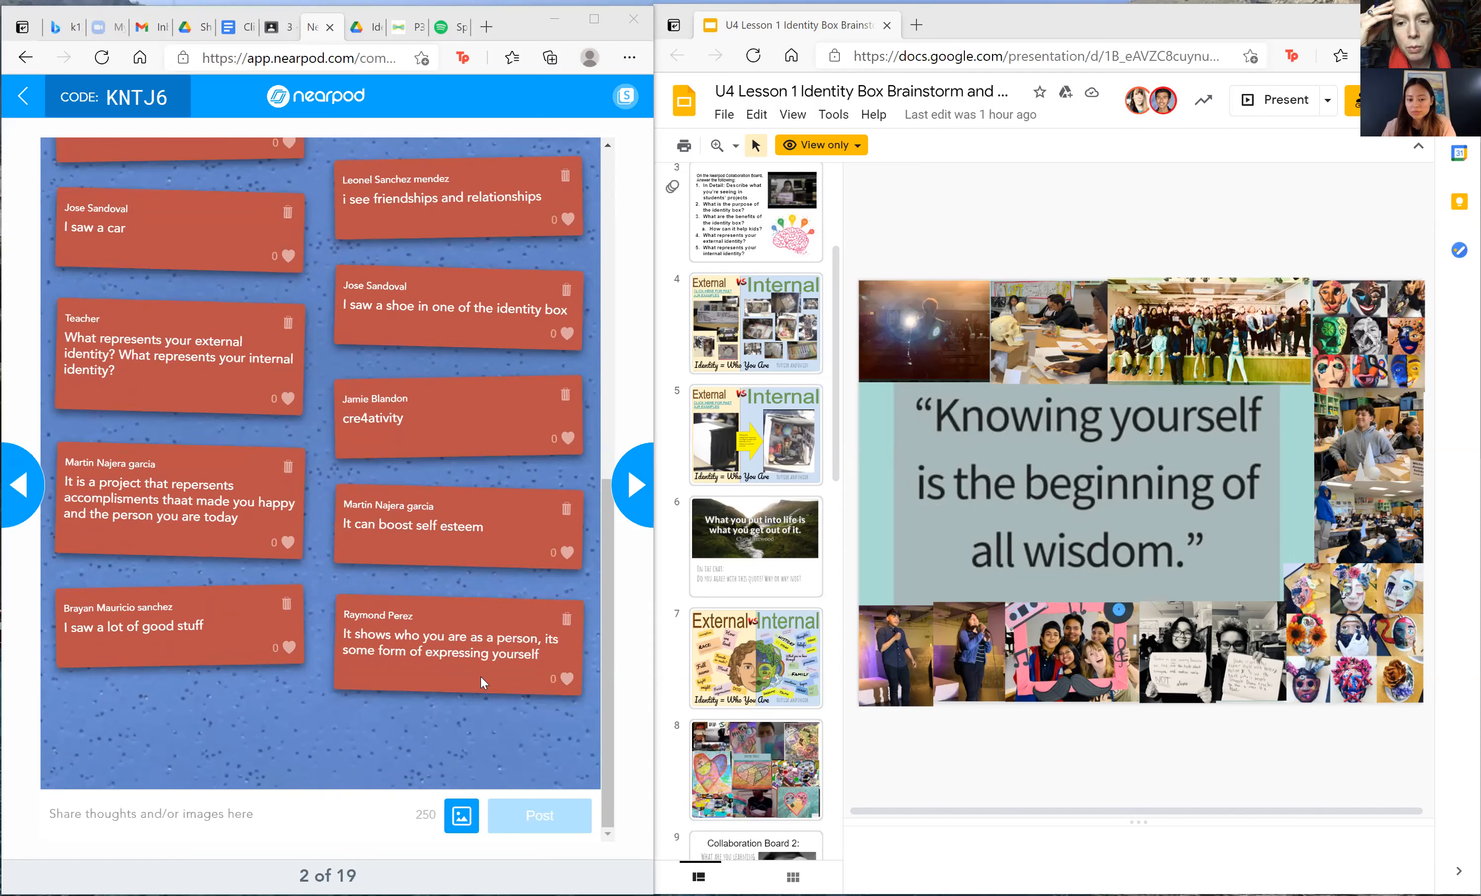
pyautogui.moveTo(739, 588)
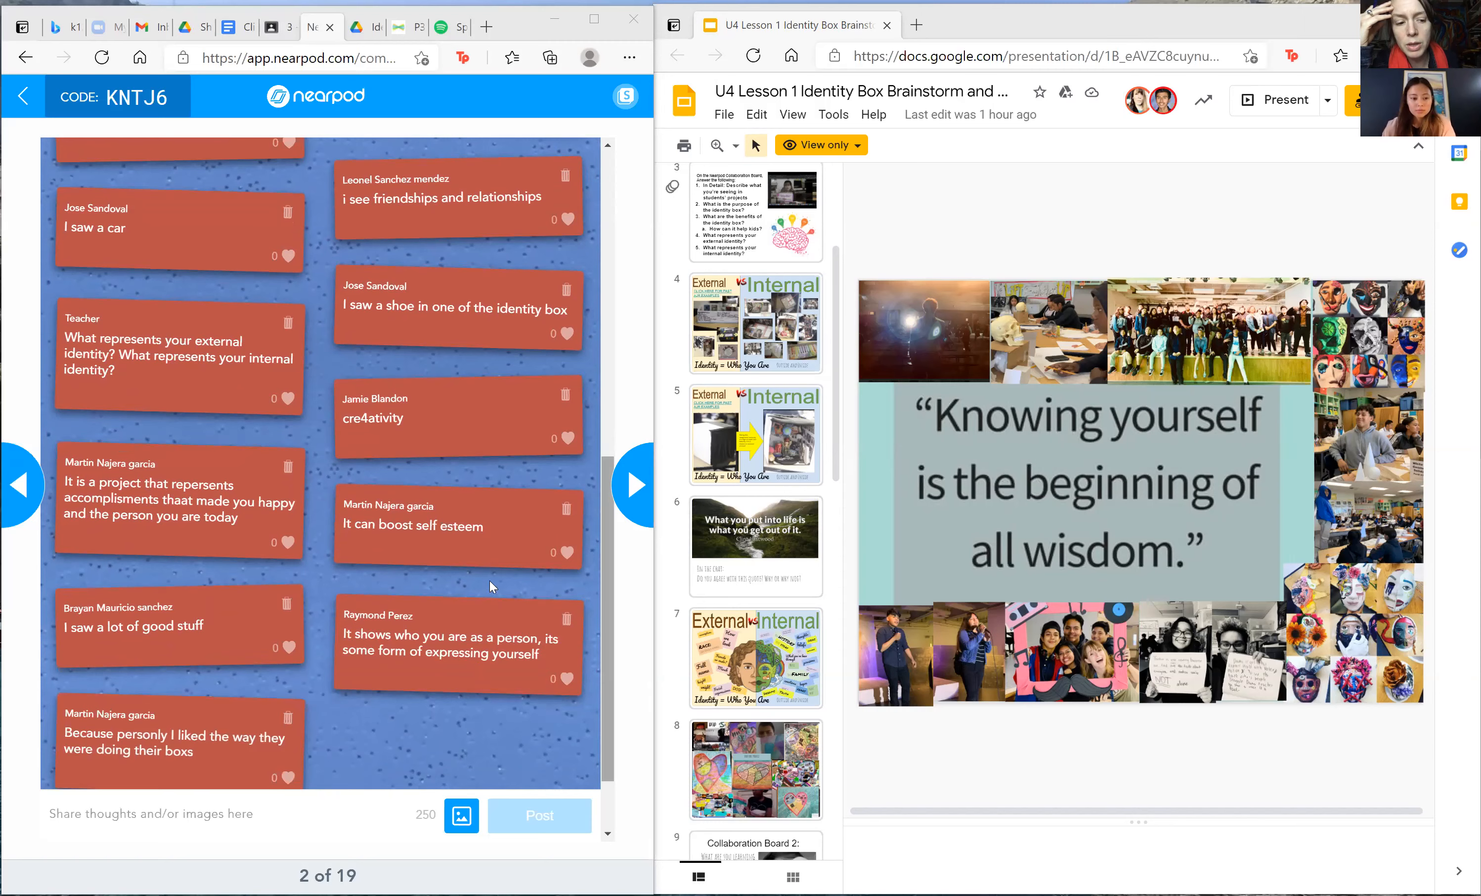
pyautogui.scroll(-3)
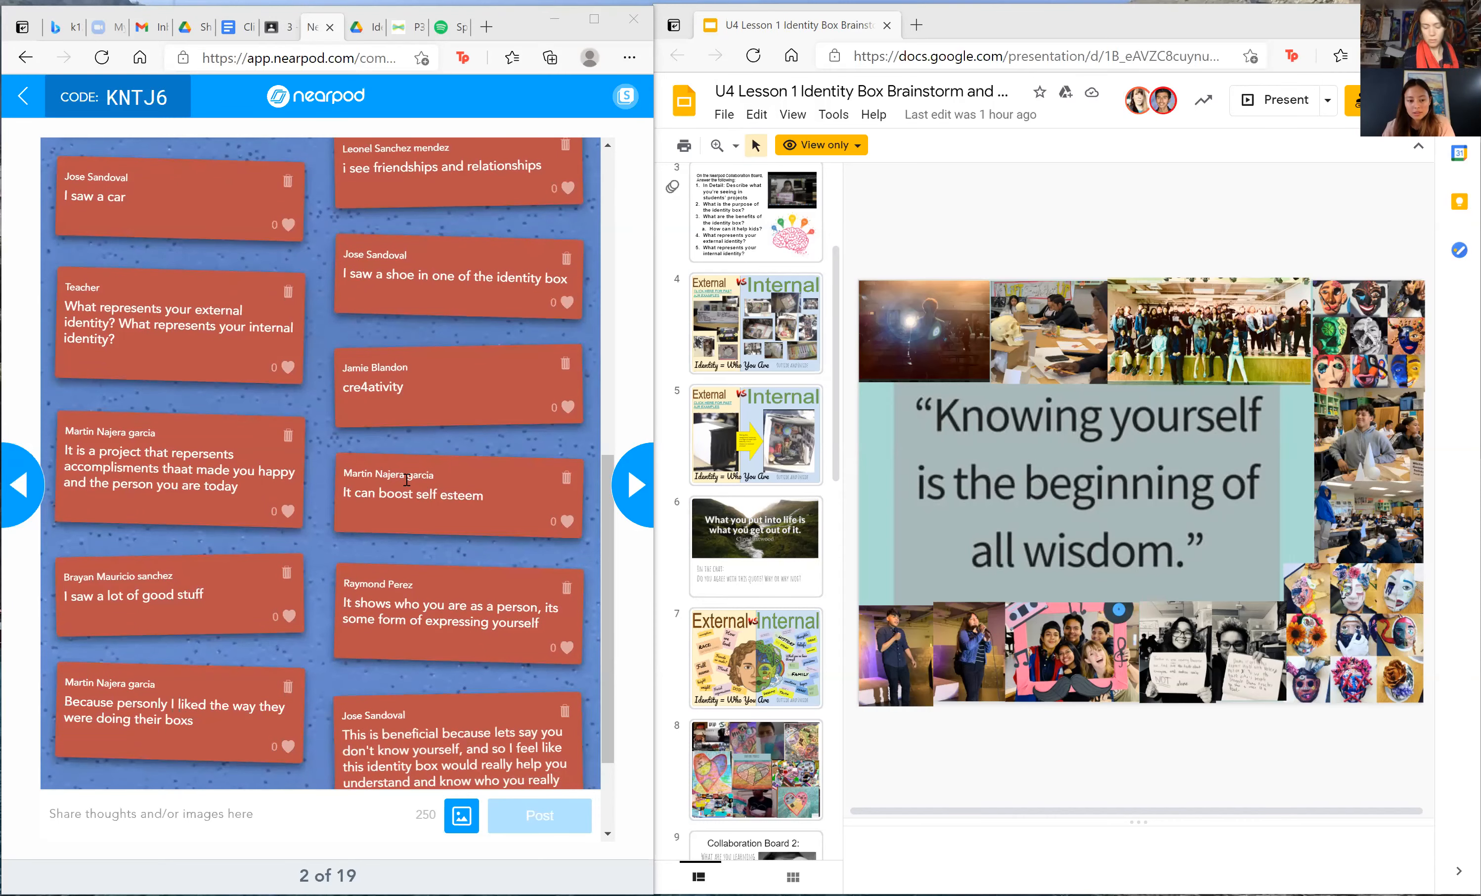
pyautogui.scroll(-3)
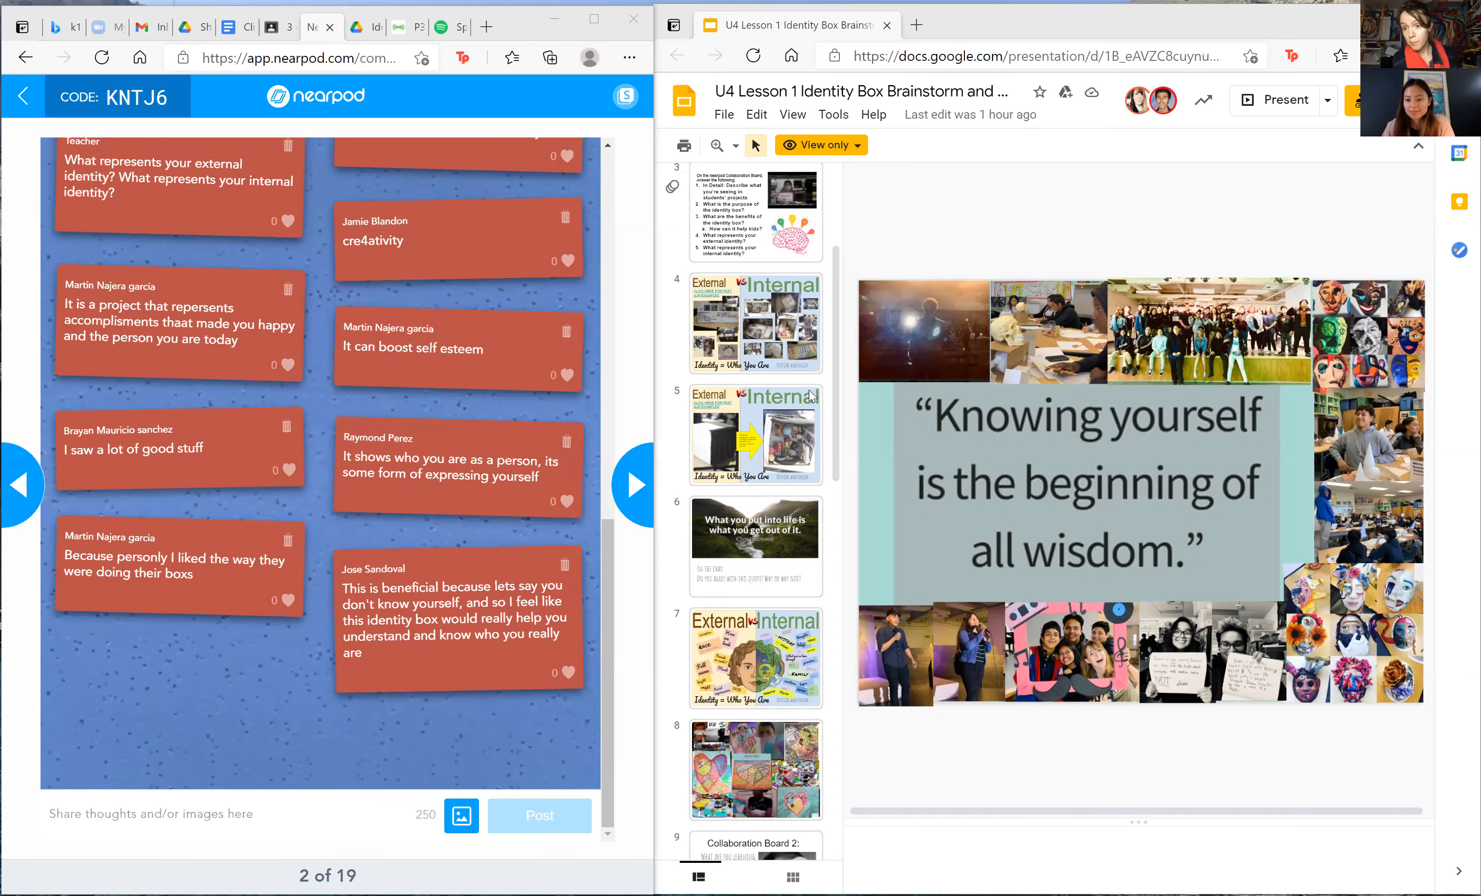
pyautogui.moveTo(421, 586)
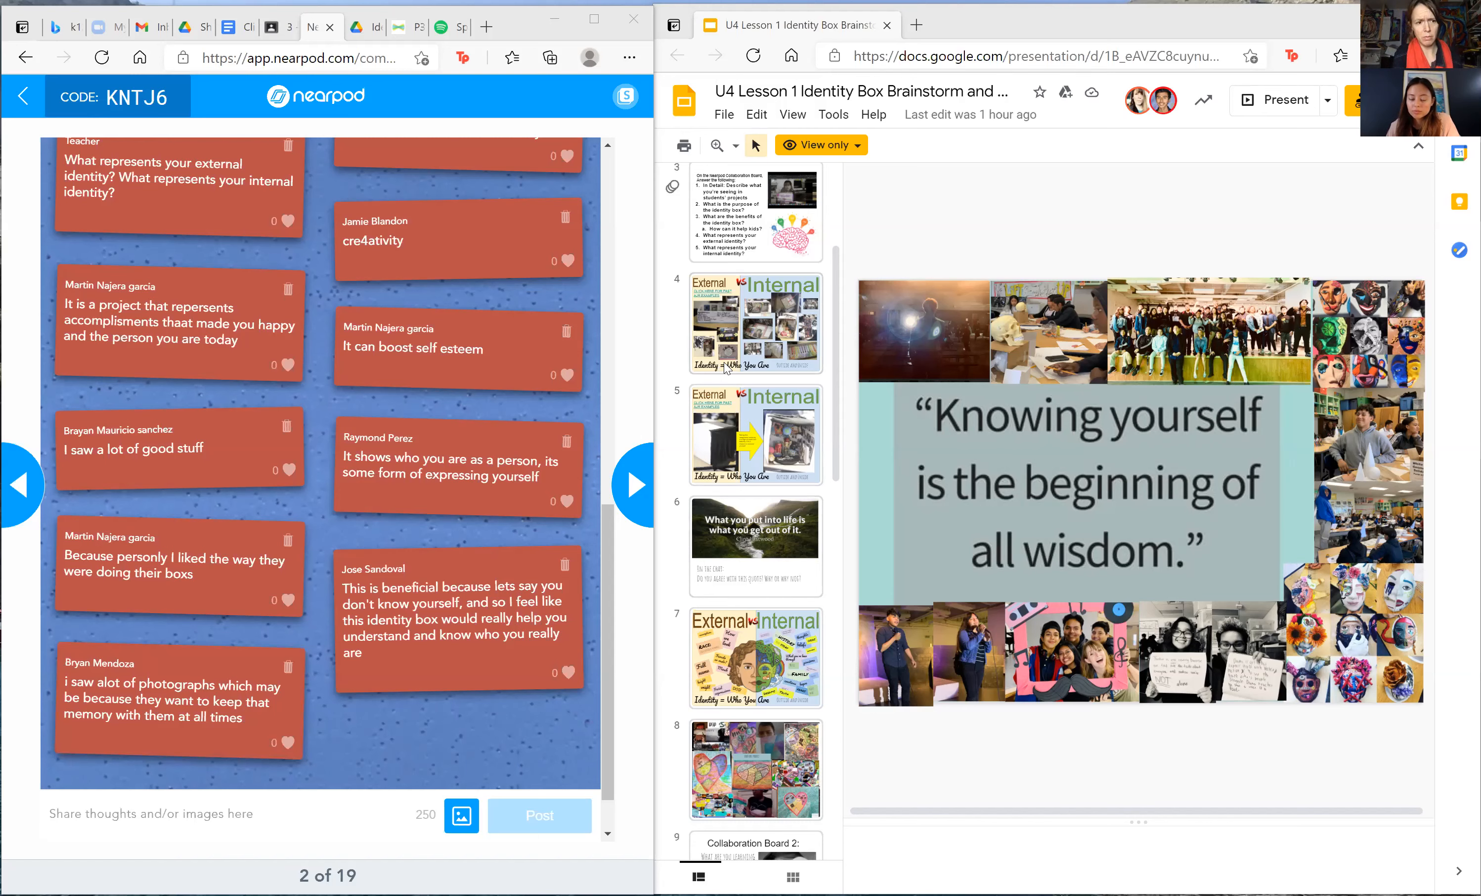
pyautogui.moveTo(466, 559)
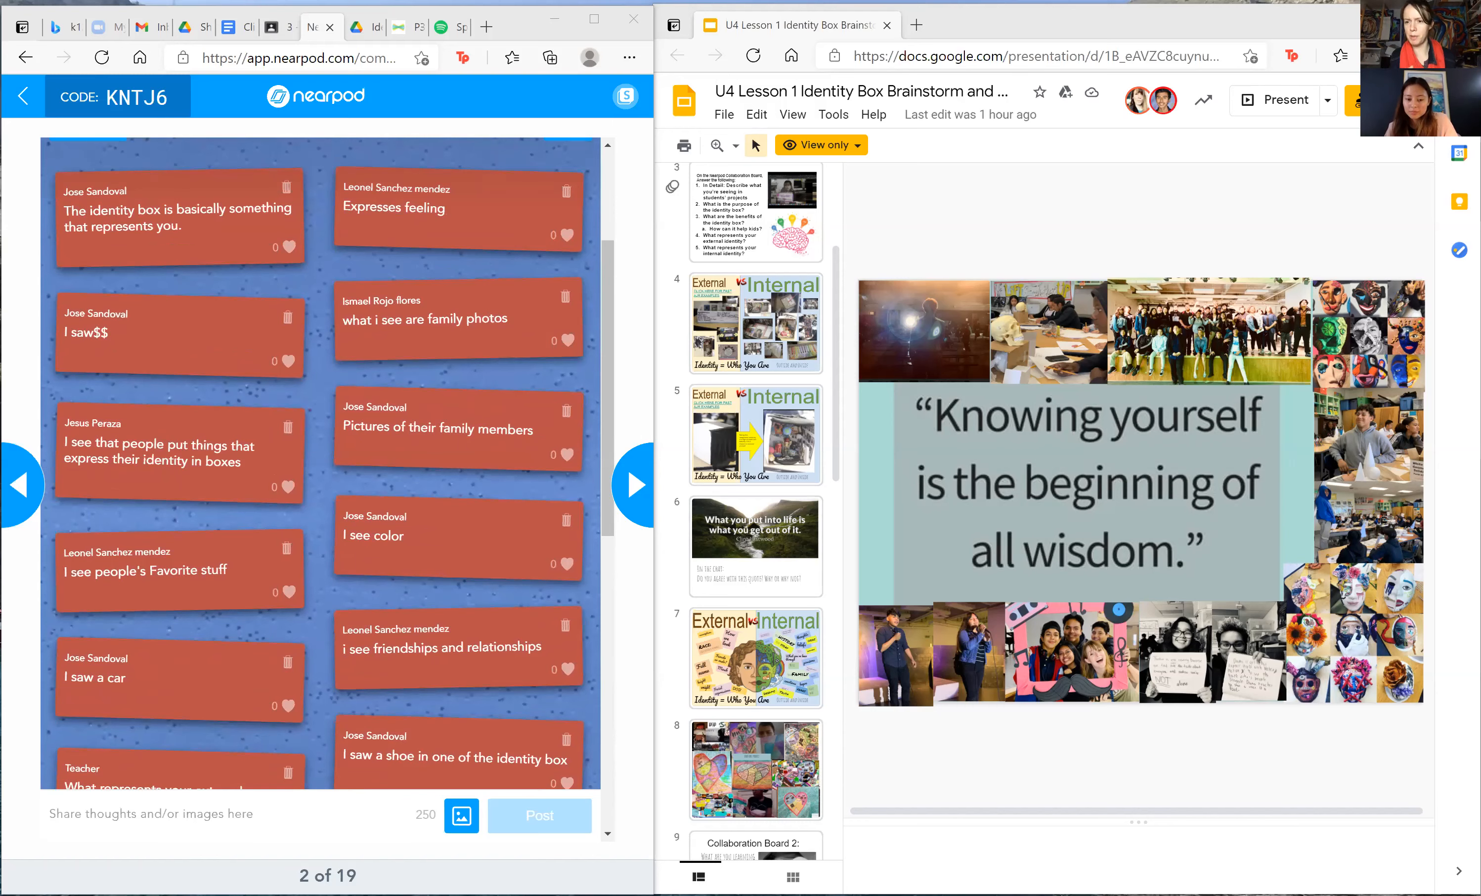
pyautogui.moveTo(500, 494)
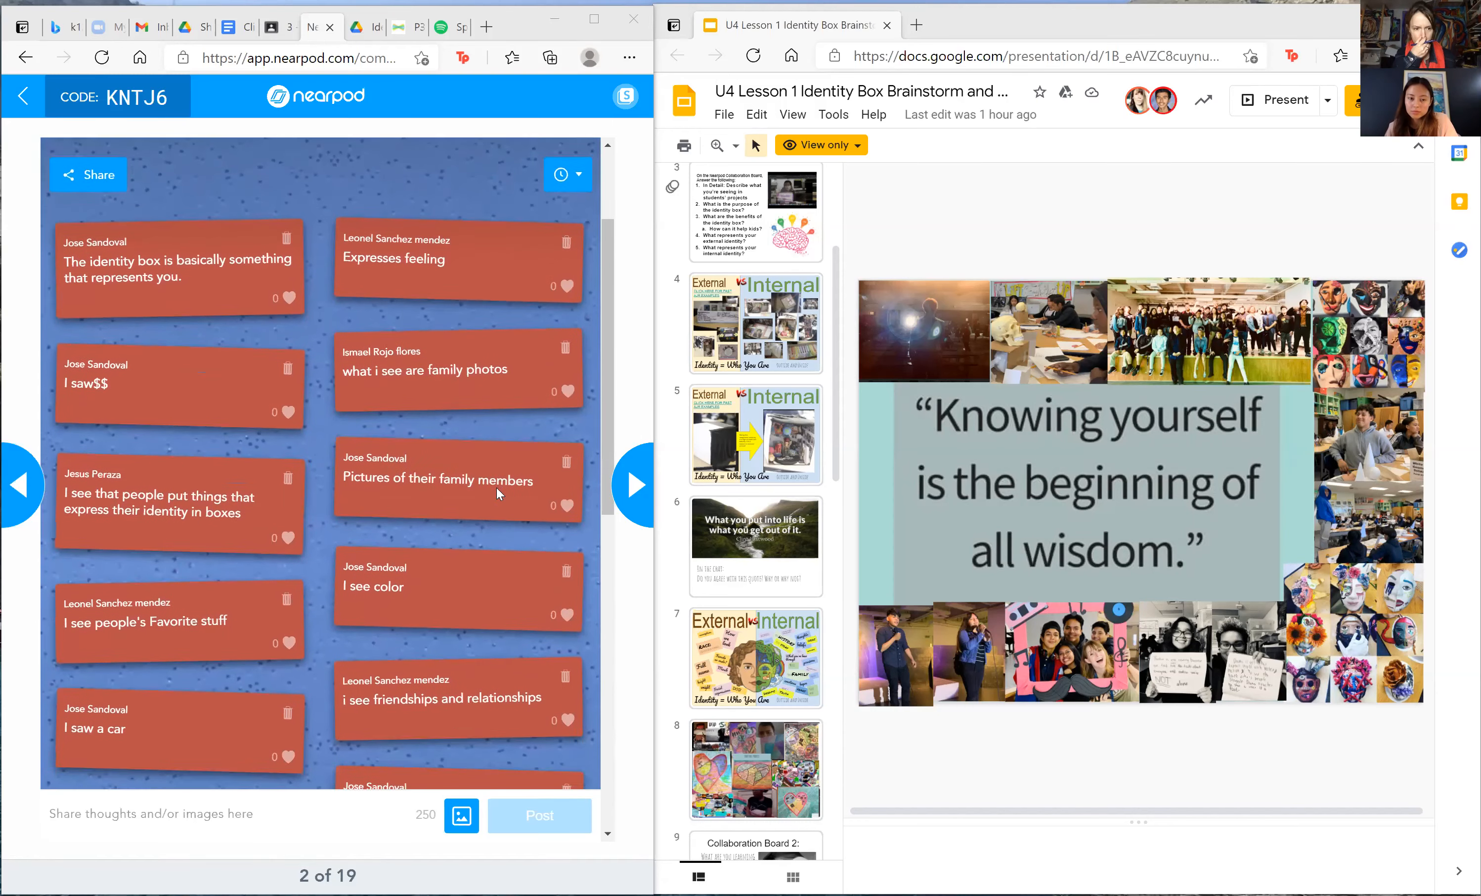
# Step: Scroll past the memories post and leave the 'Knowing yourself' quote slide filling the screen
pyautogui.scroll(-3)
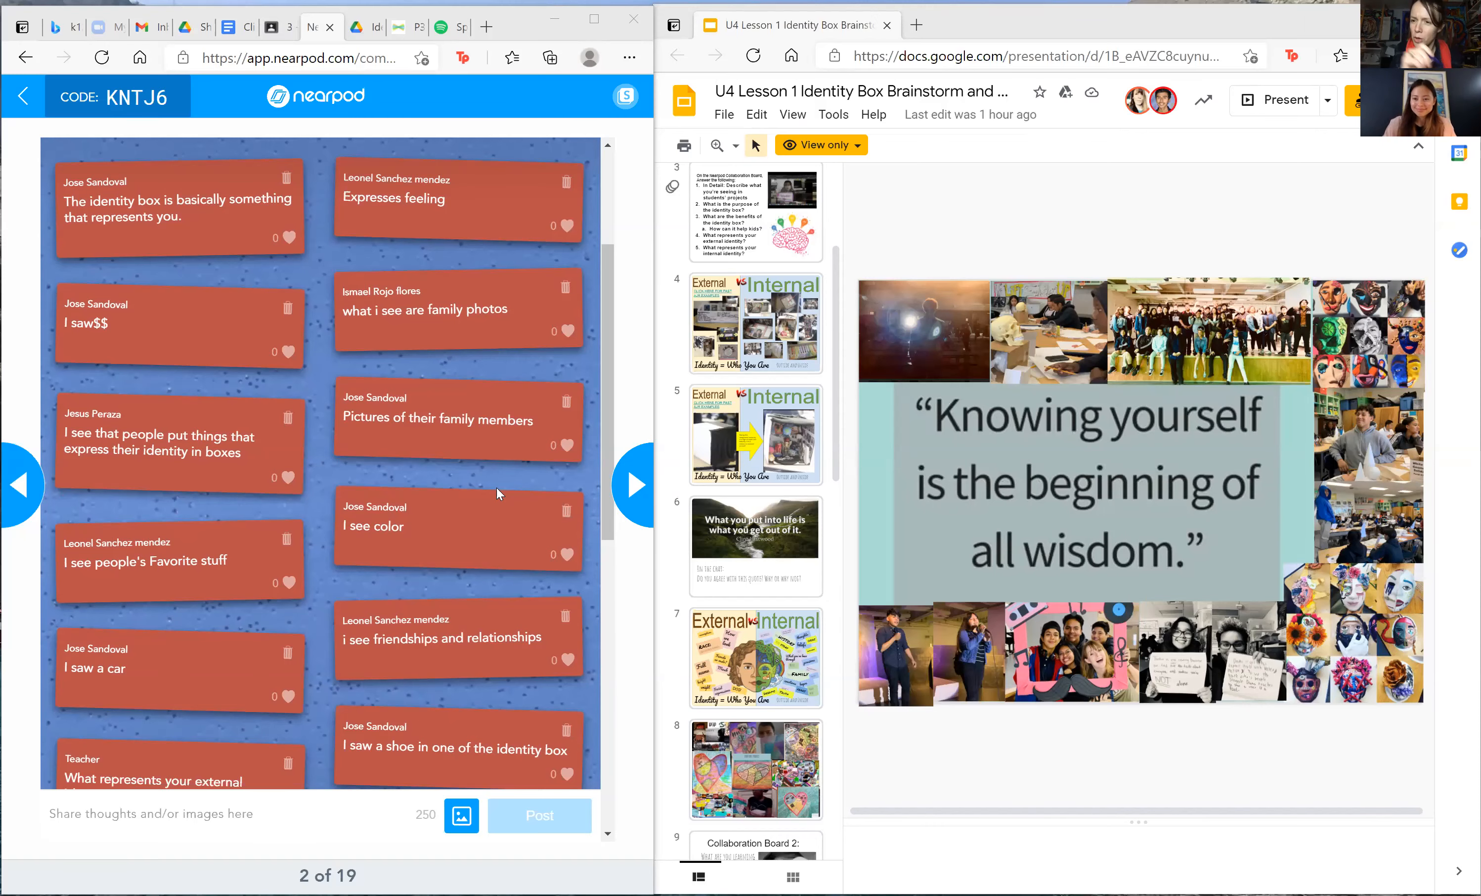
pyautogui.scroll(-3)
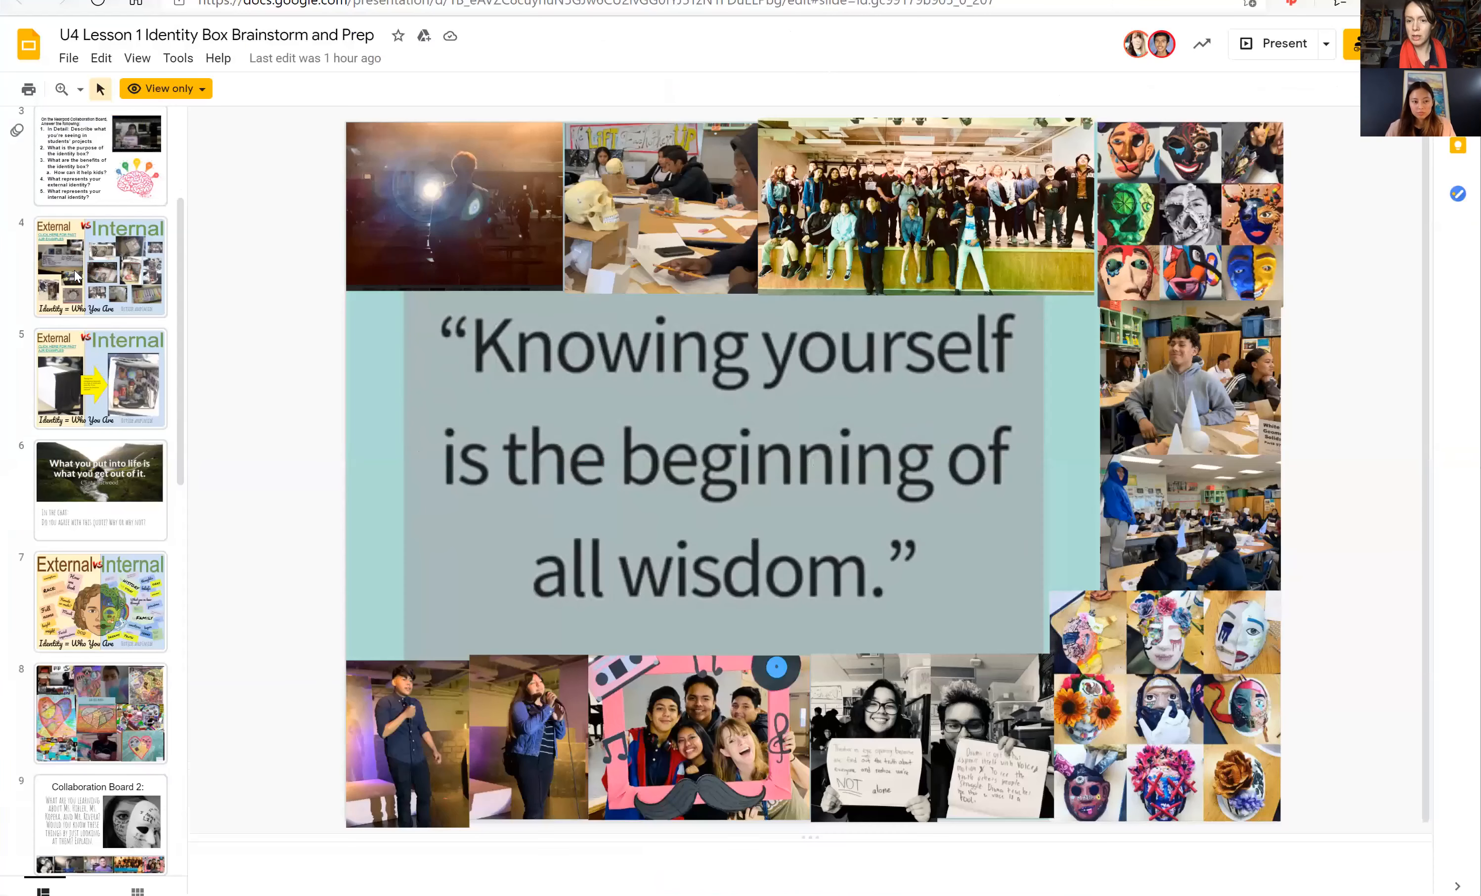
# Step: Show slide 4, External vs Internal, with its photos of past identity boxes
pyautogui.click(83, 282)
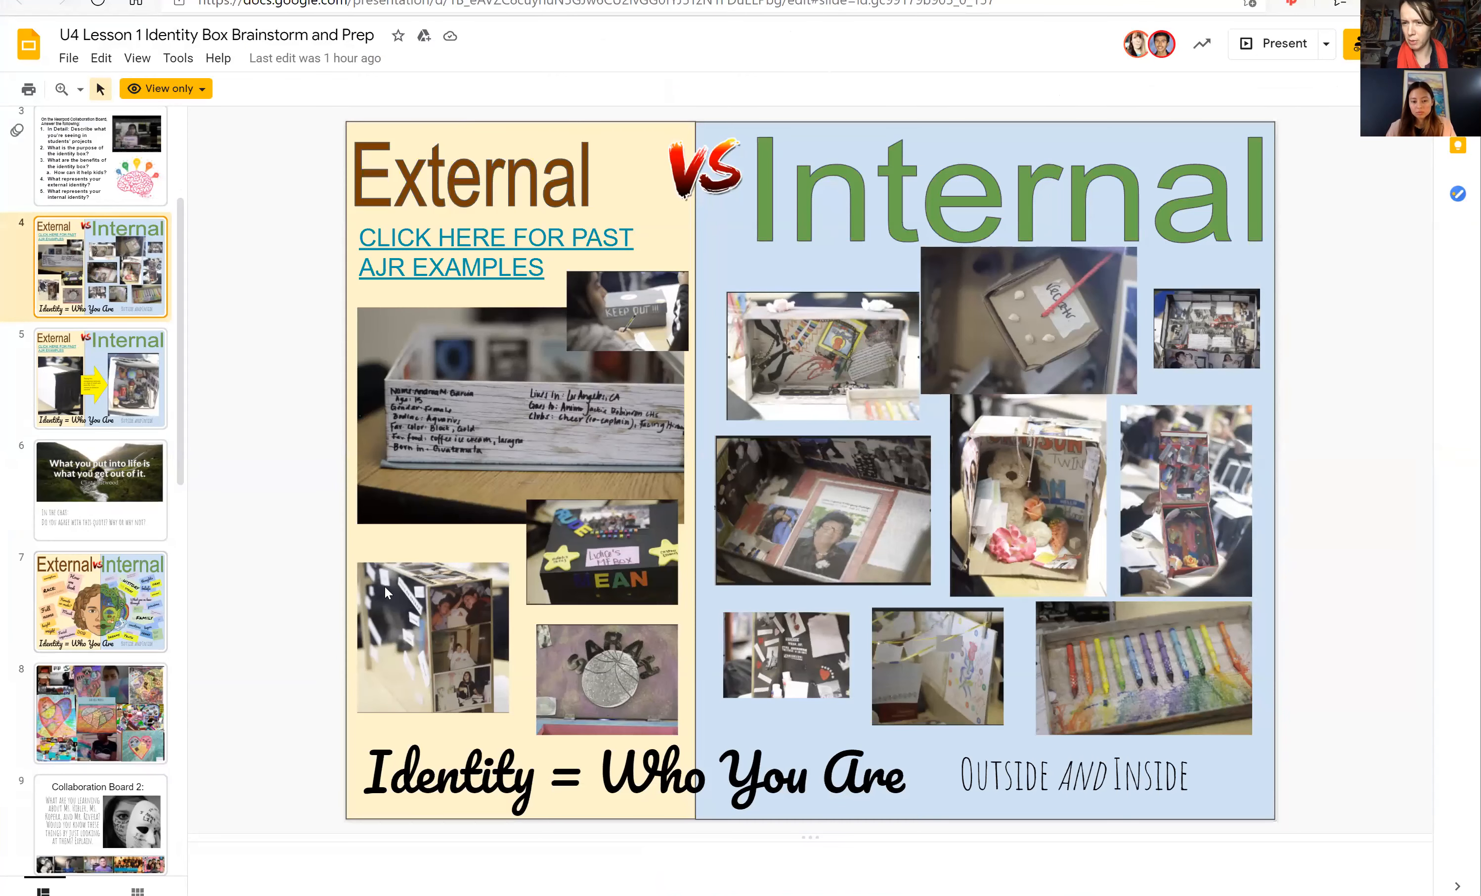
pyautogui.click(100, 602)
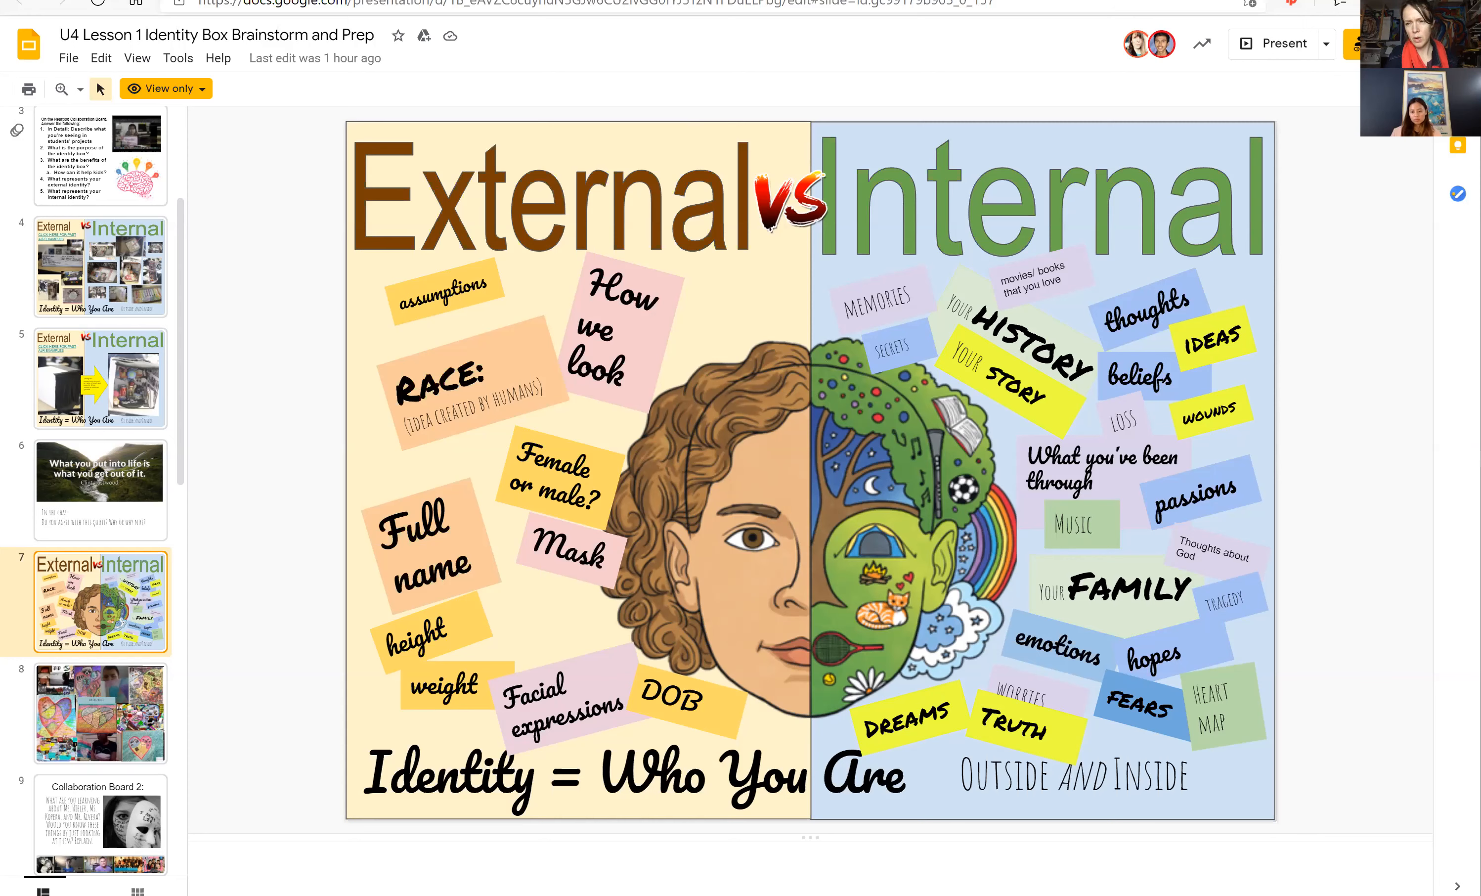
pyautogui.moveTo(686, 92)
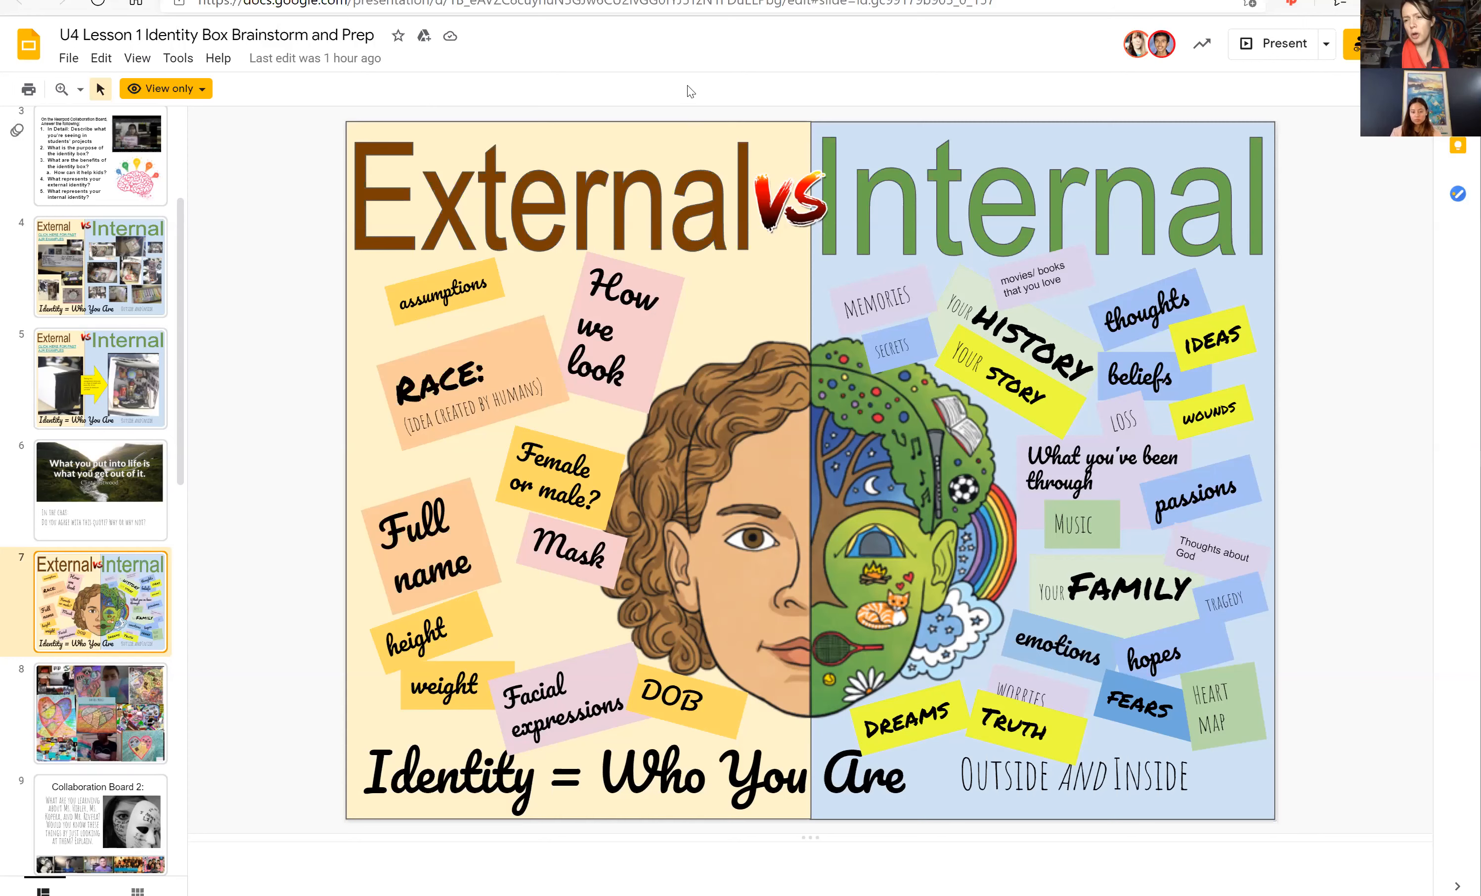
pyautogui.moveTo(399, 319)
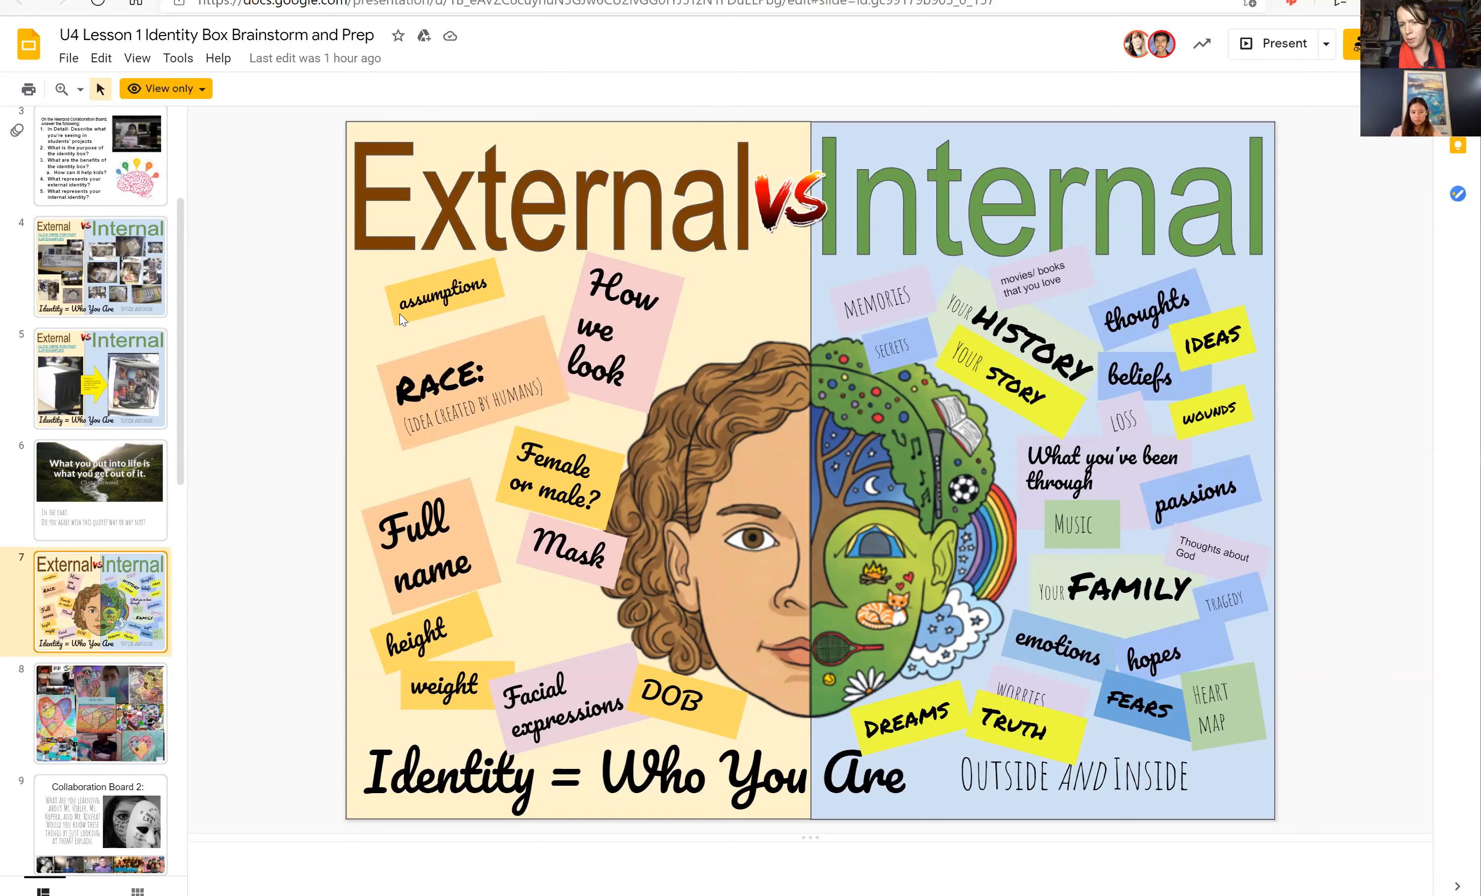
pyautogui.moveTo(206, 525)
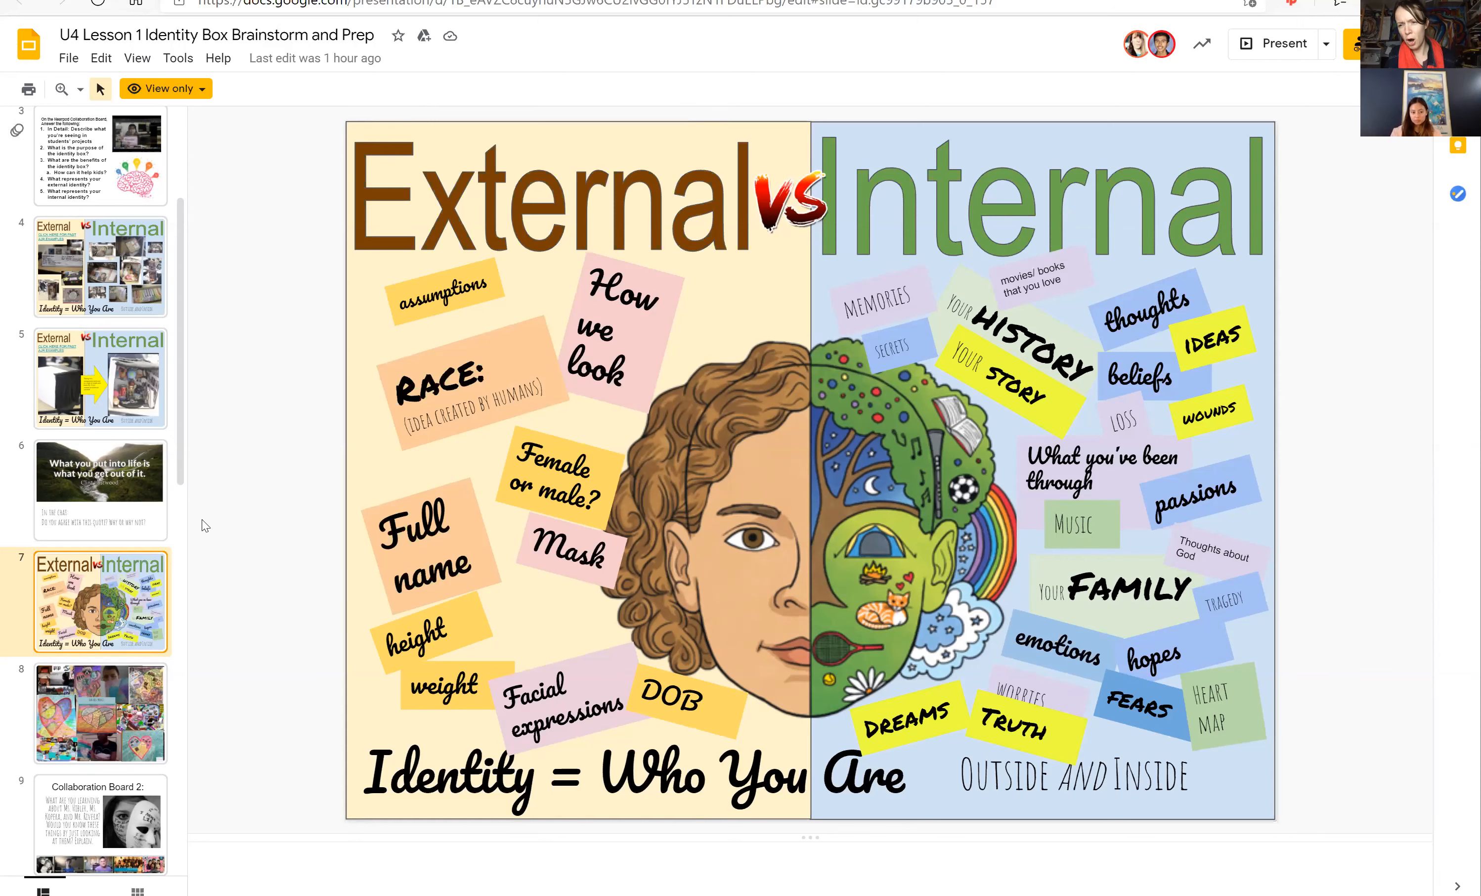
pyautogui.moveTo(201, 539)
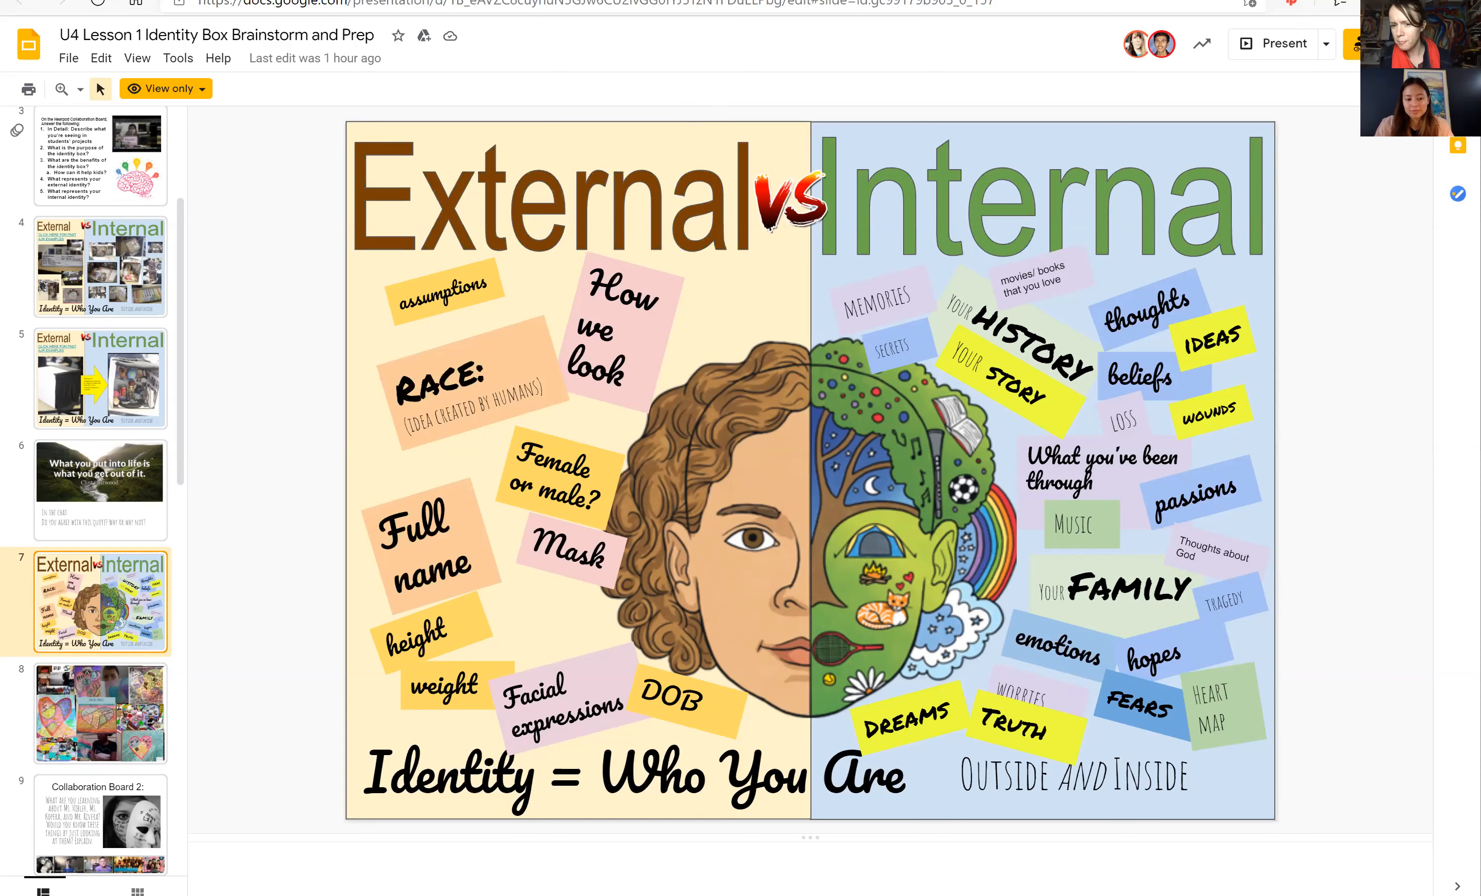
pyautogui.moveTo(281, 554)
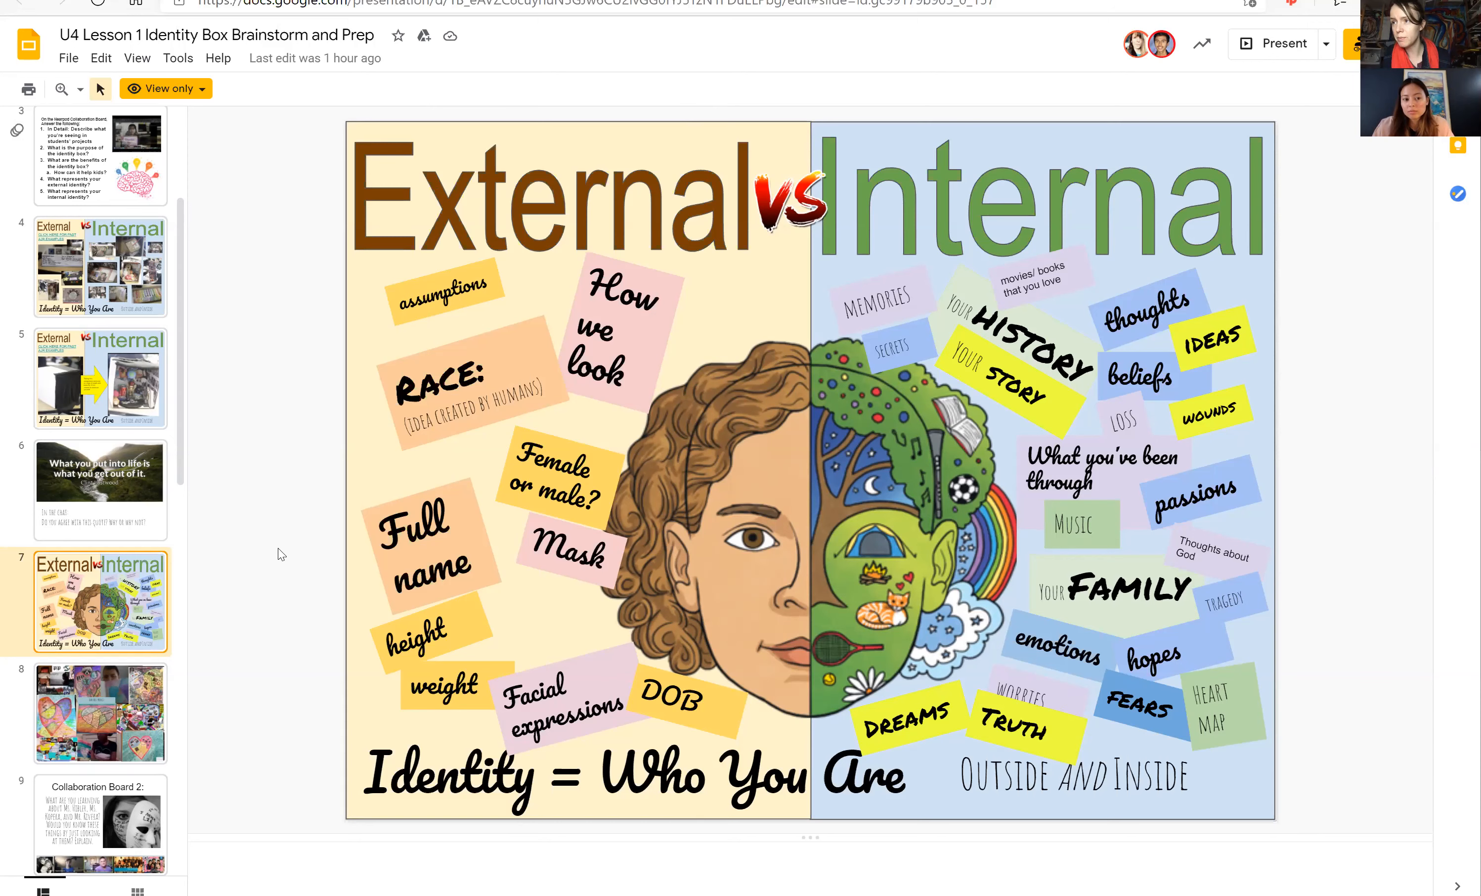
pyautogui.moveTo(863, 526)
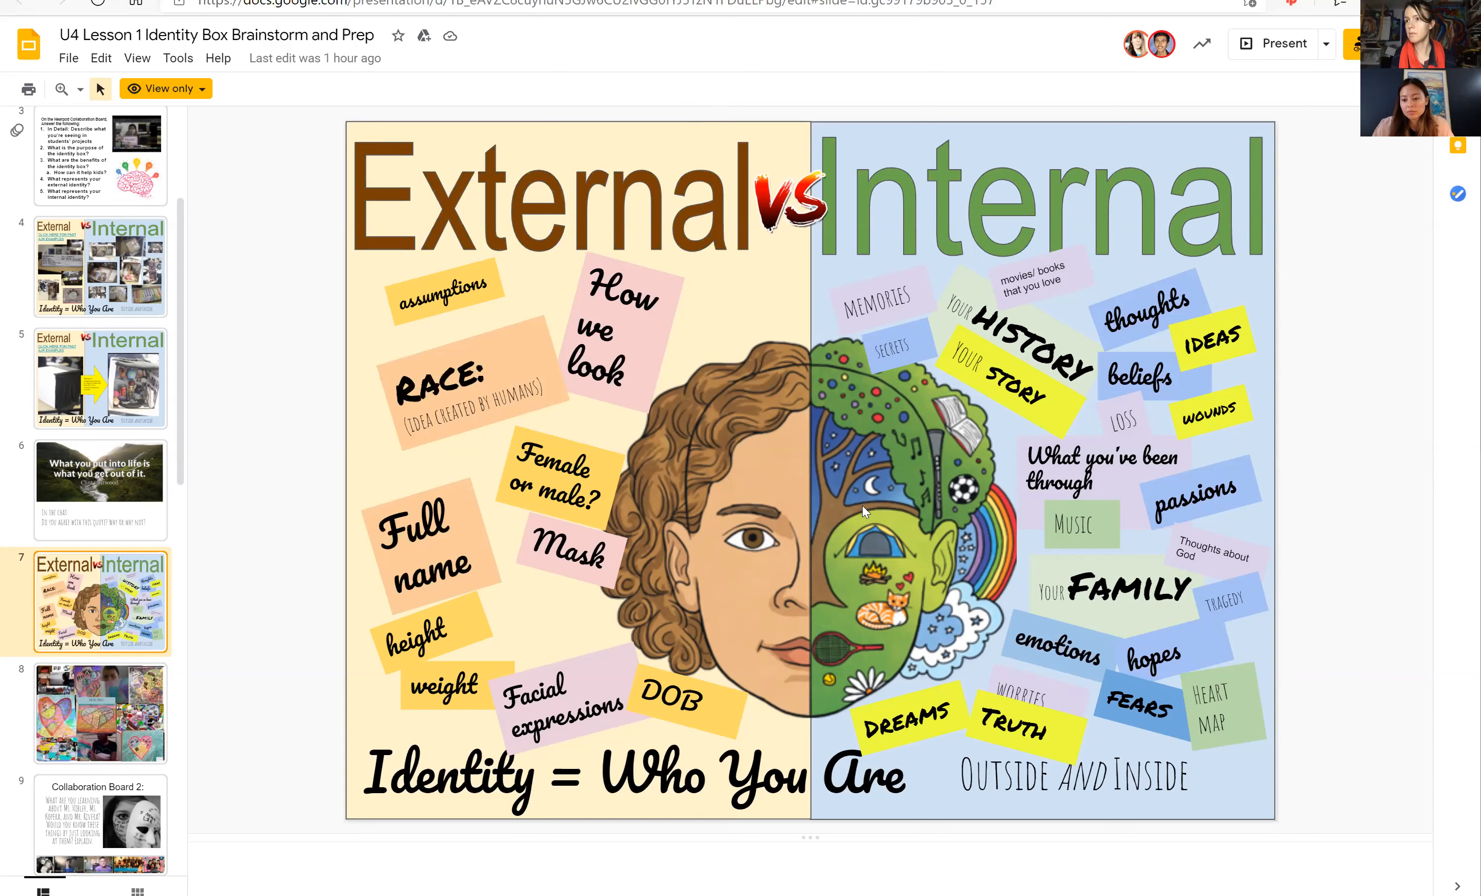
pyautogui.moveTo(1115, 168)
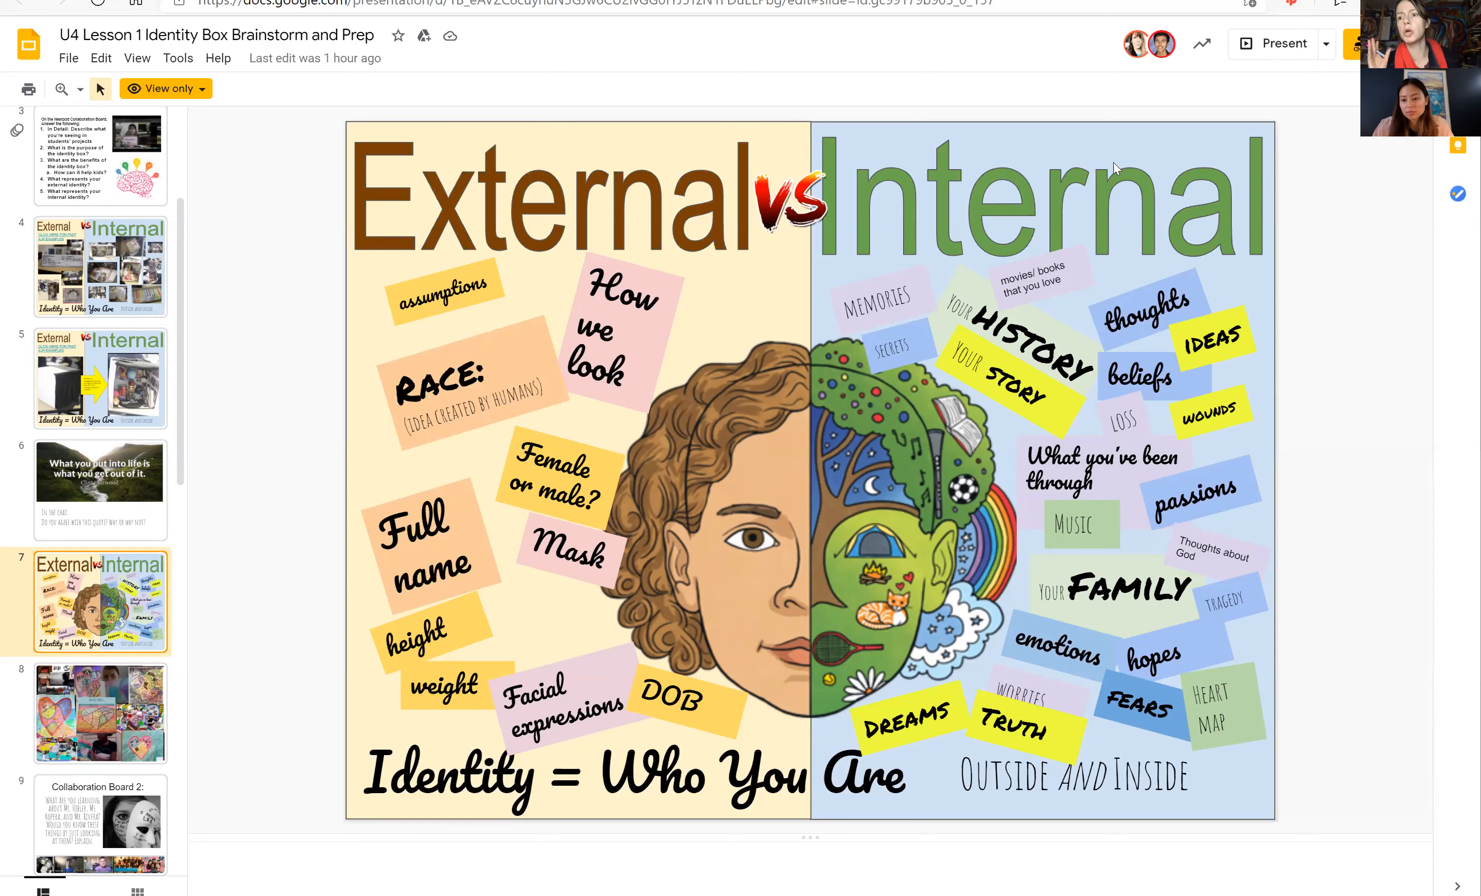
pyautogui.moveTo(257, 550)
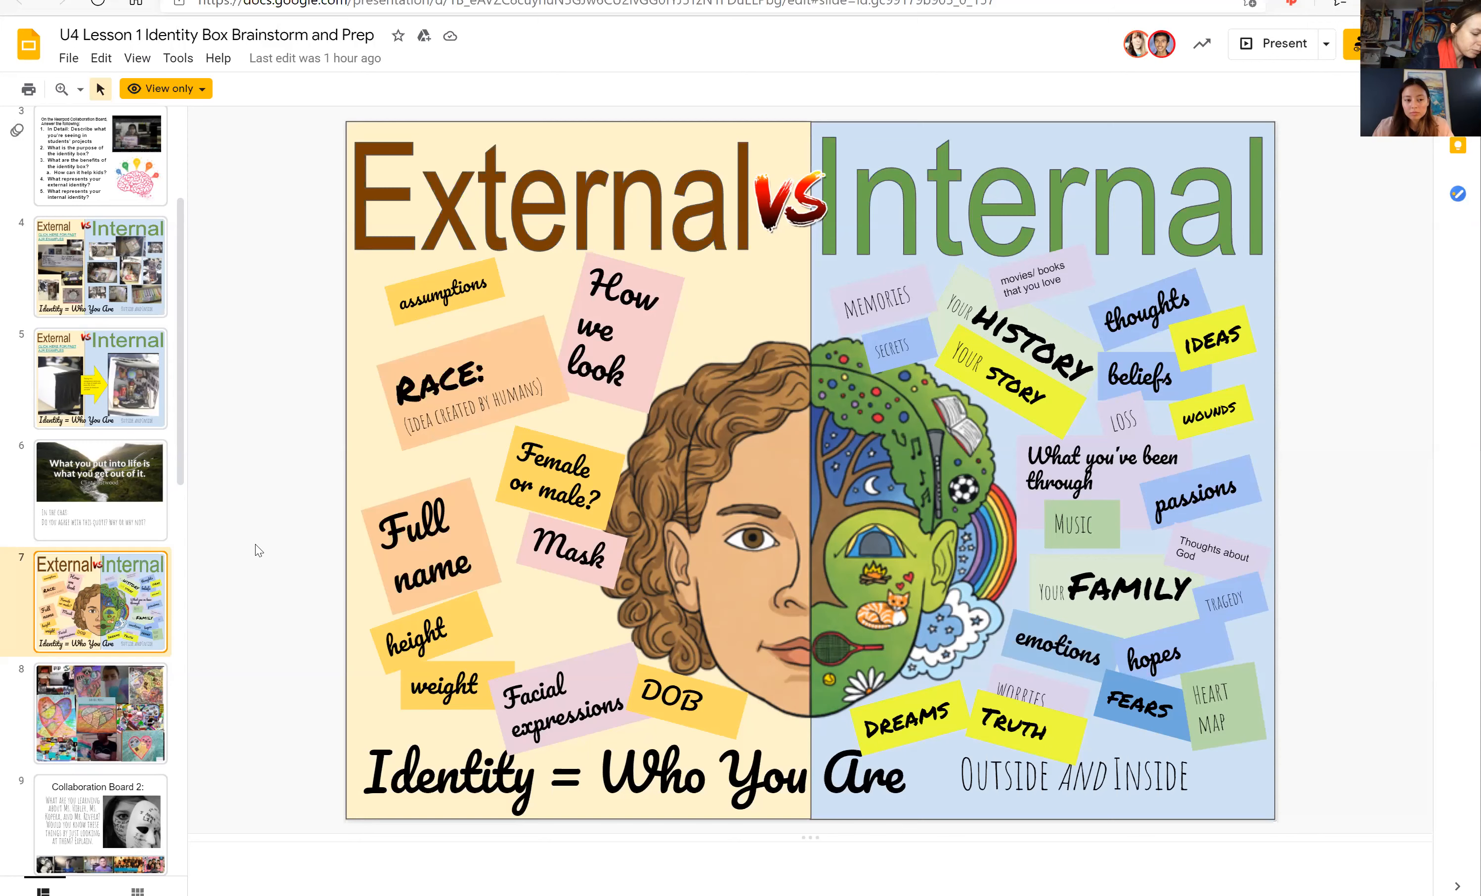
pyautogui.moveTo(331, 524)
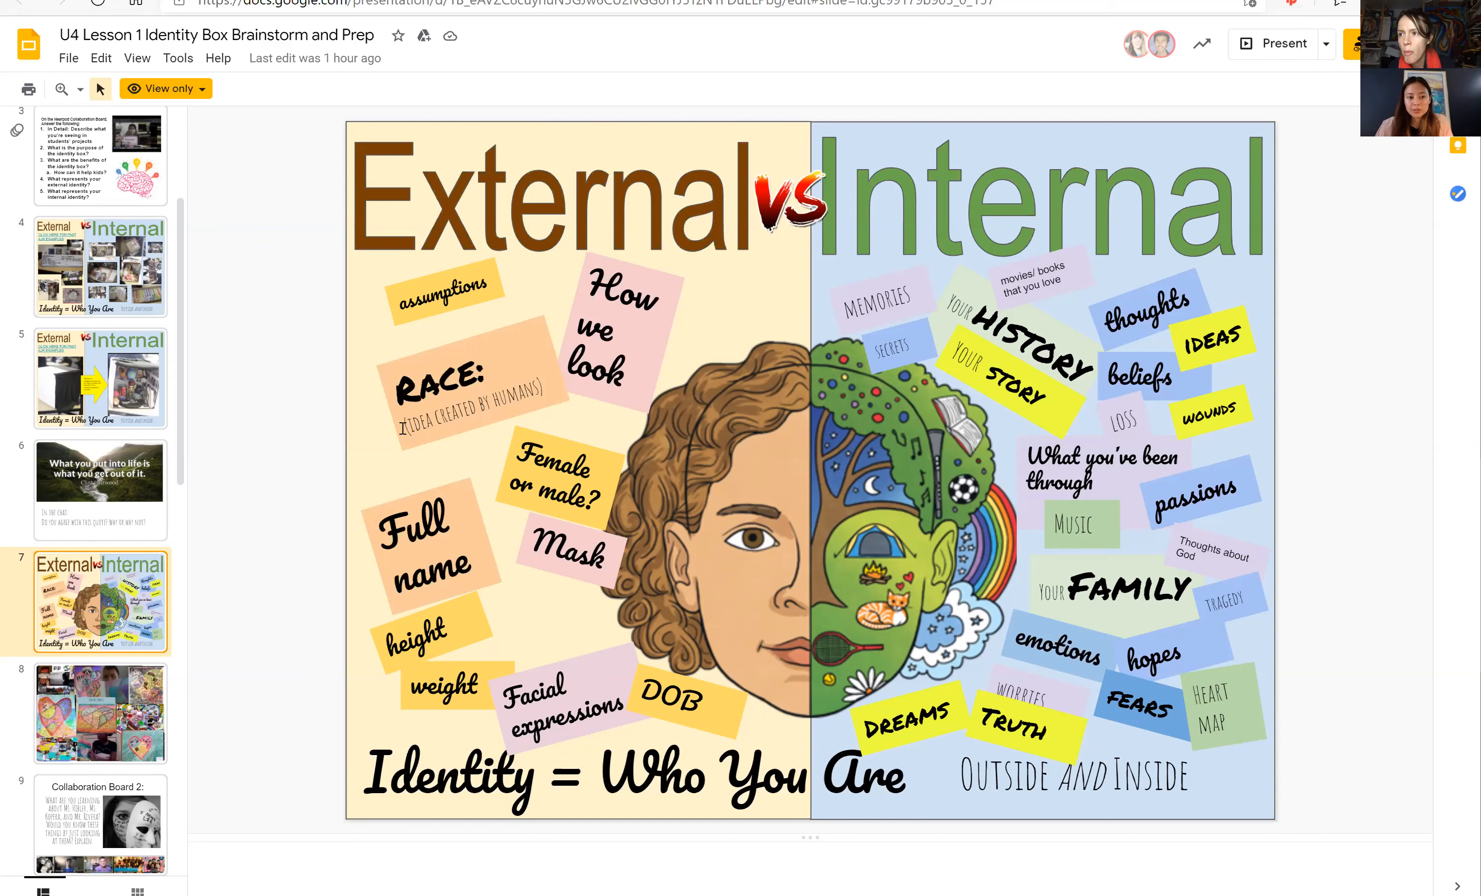
pyautogui.moveTo(870, 504)
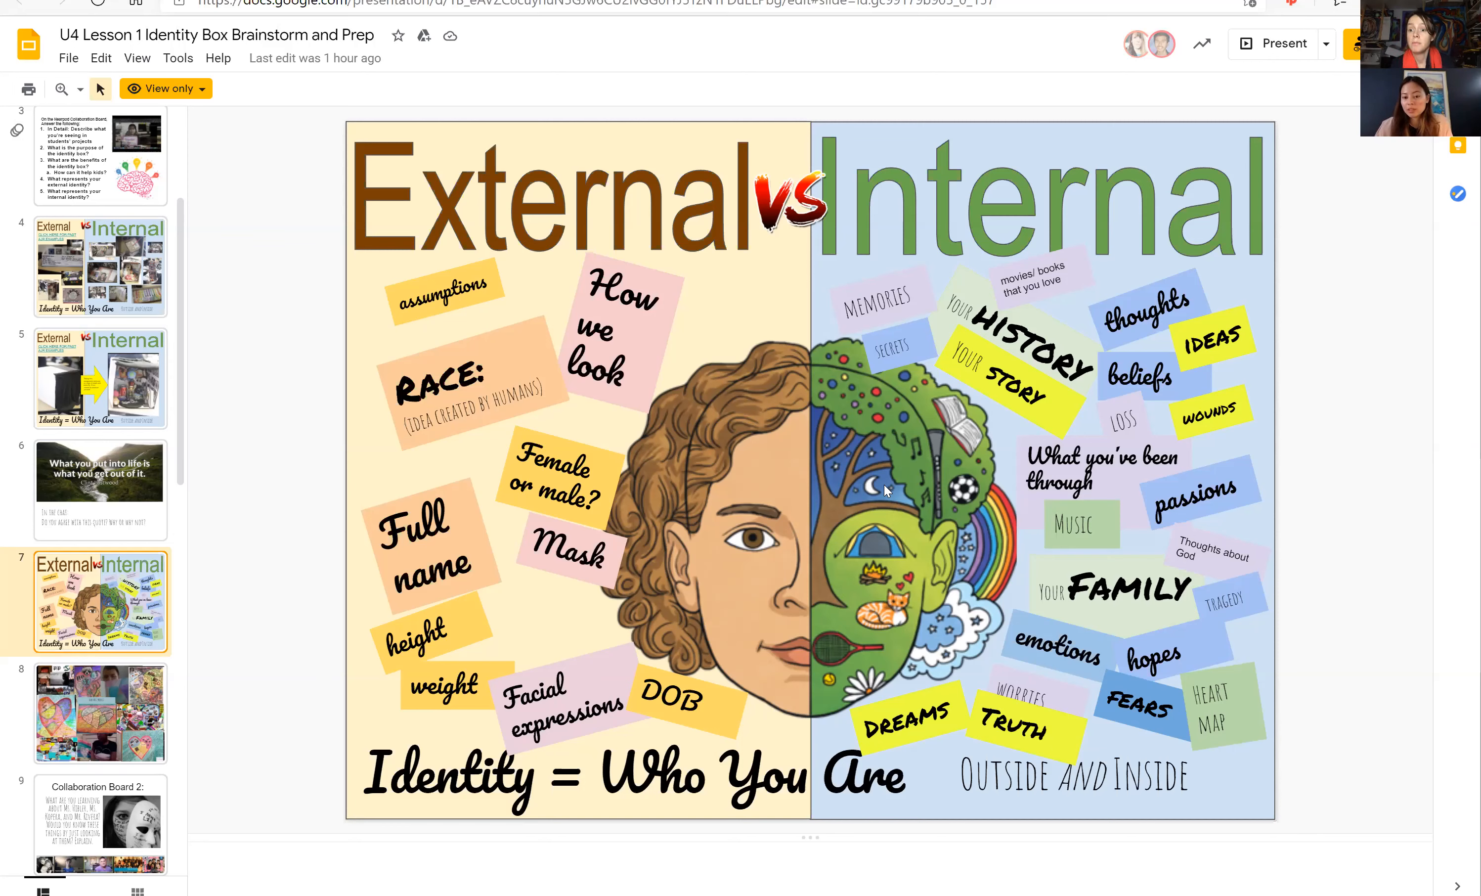
pyautogui.moveTo(842, 646)
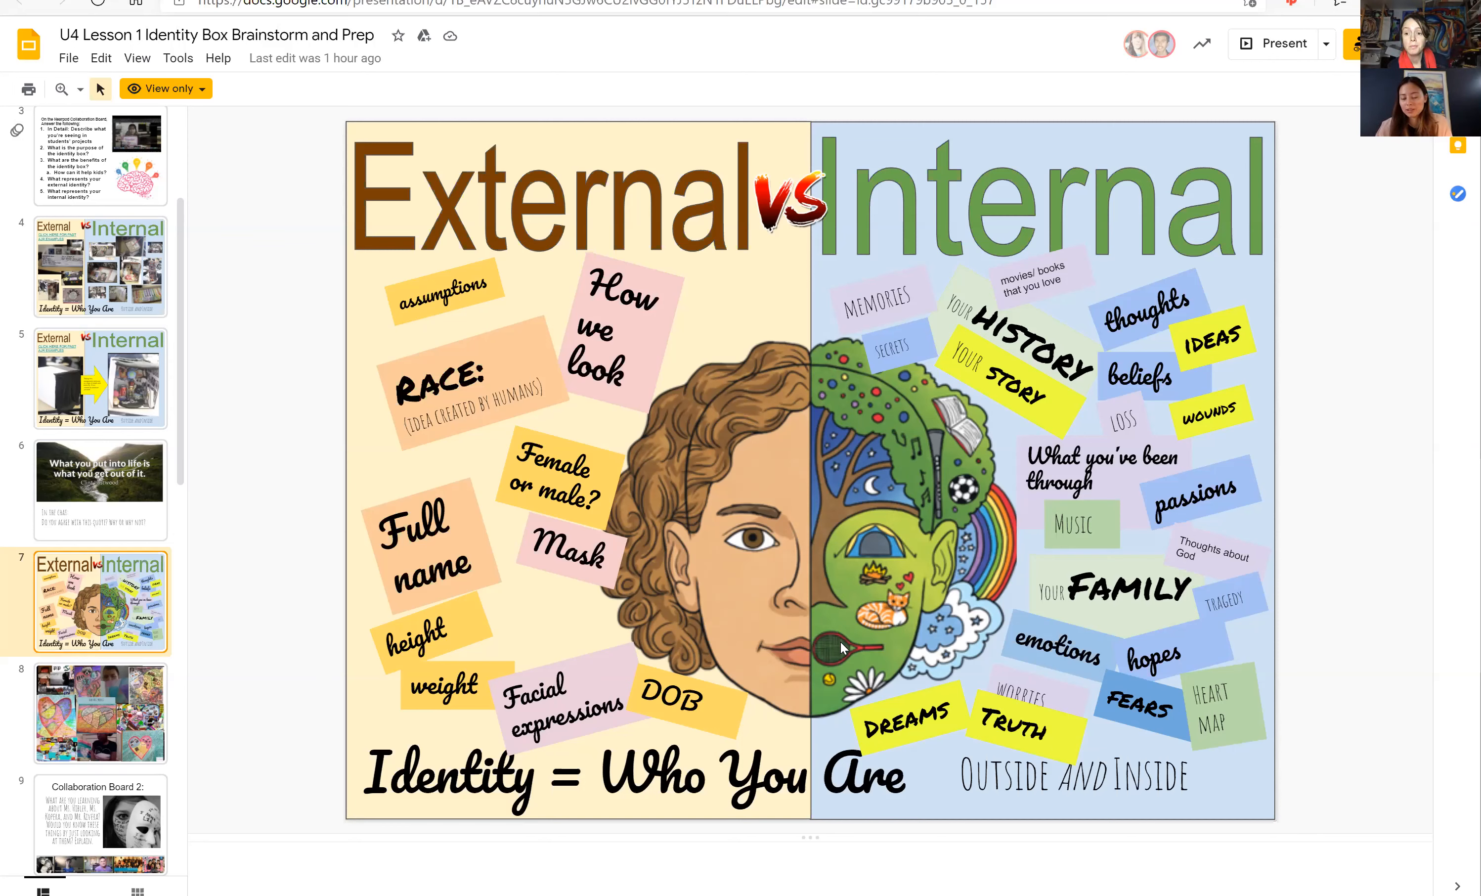
pyautogui.moveTo(810, 356)
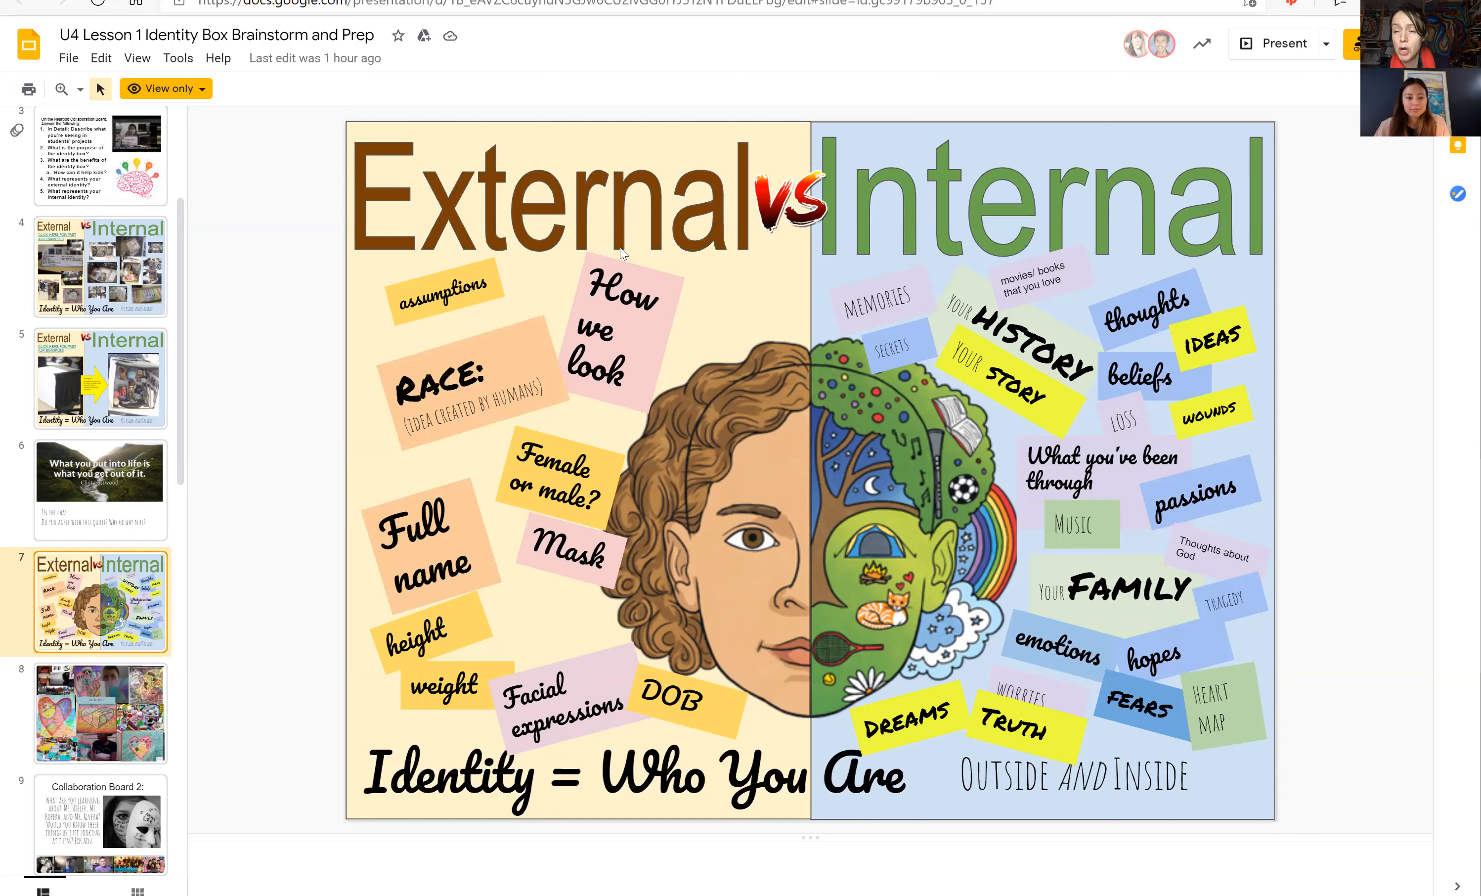
pyautogui.moveTo(197, 182)
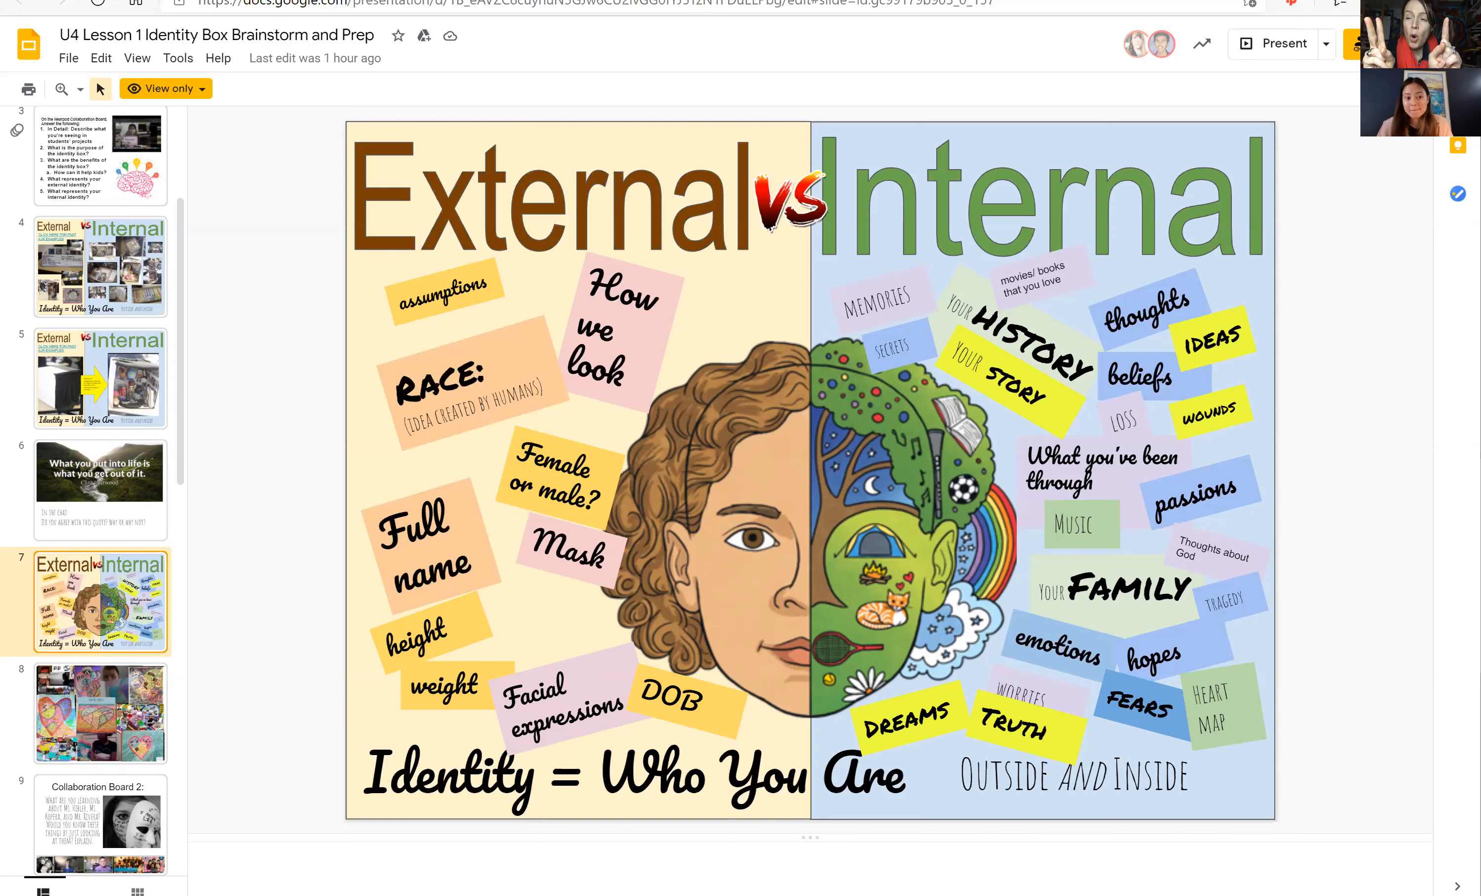
pyautogui.moveTo(331, 524)
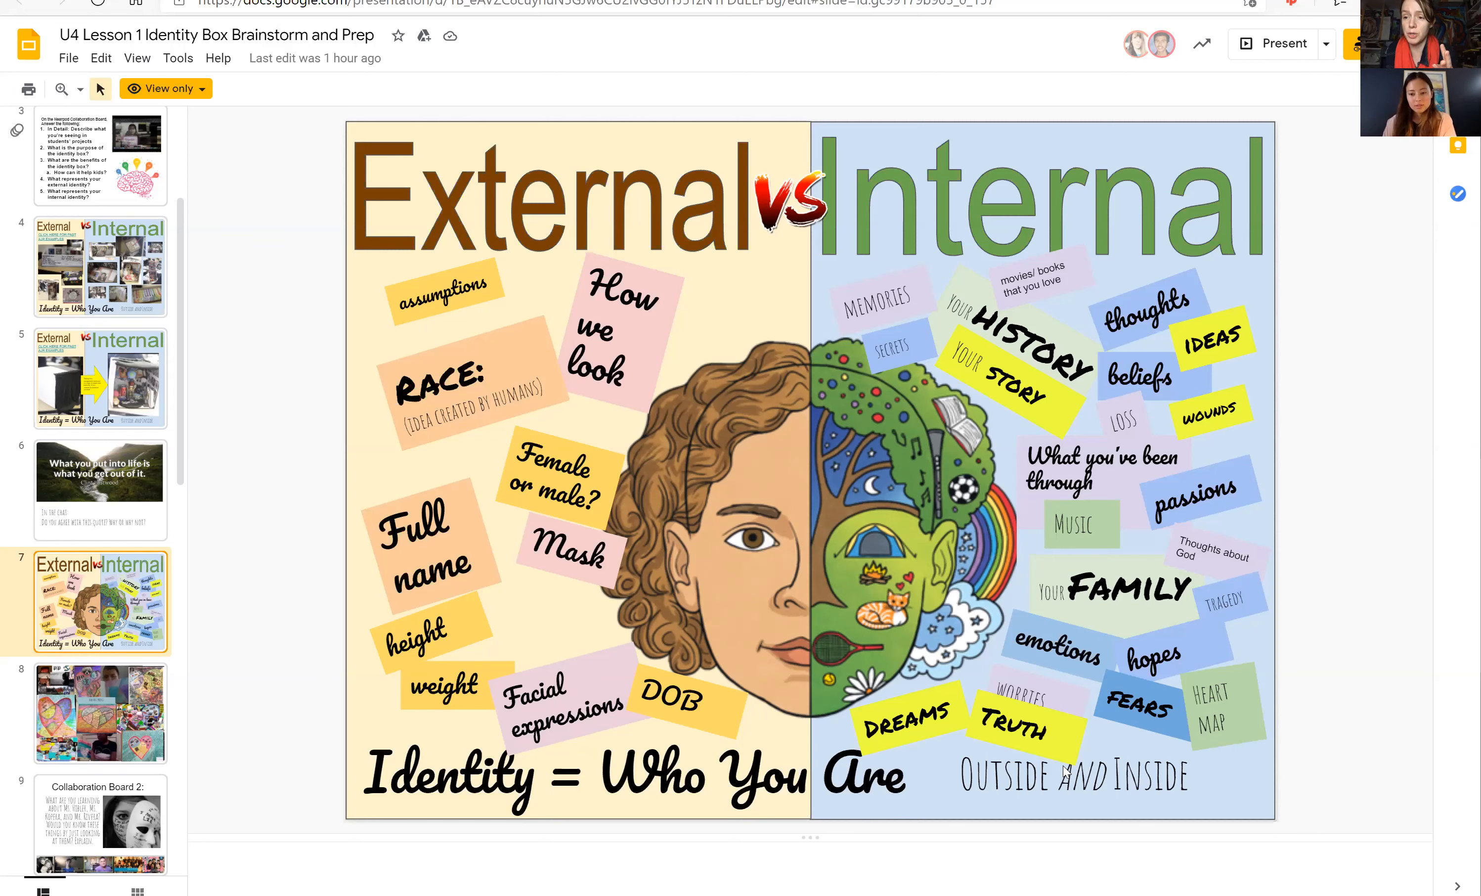
pyautogui.moveTo(1228, 754)
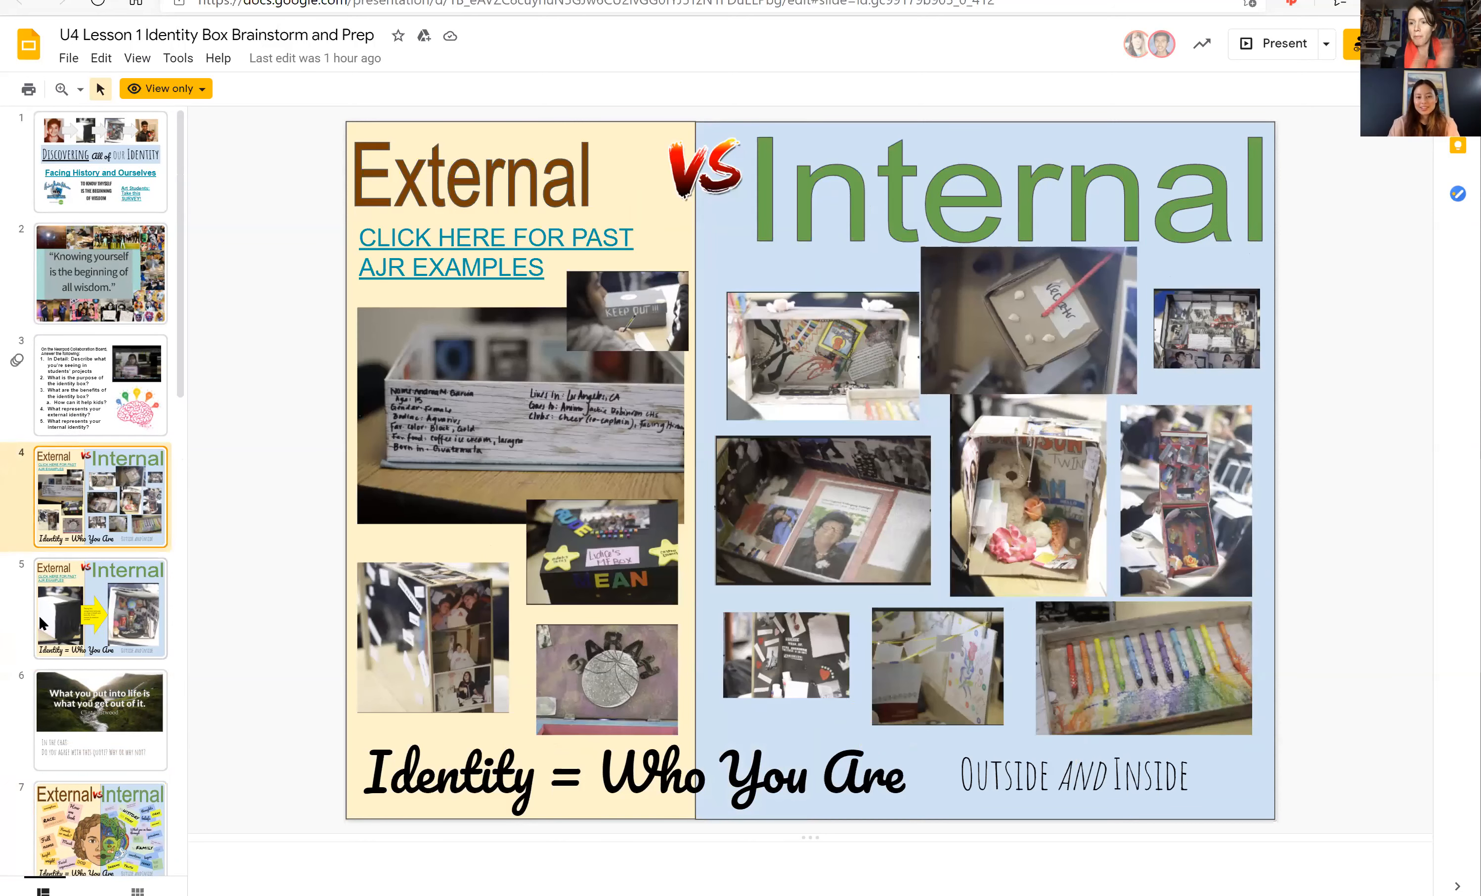
pyautogui.click(65, 613)
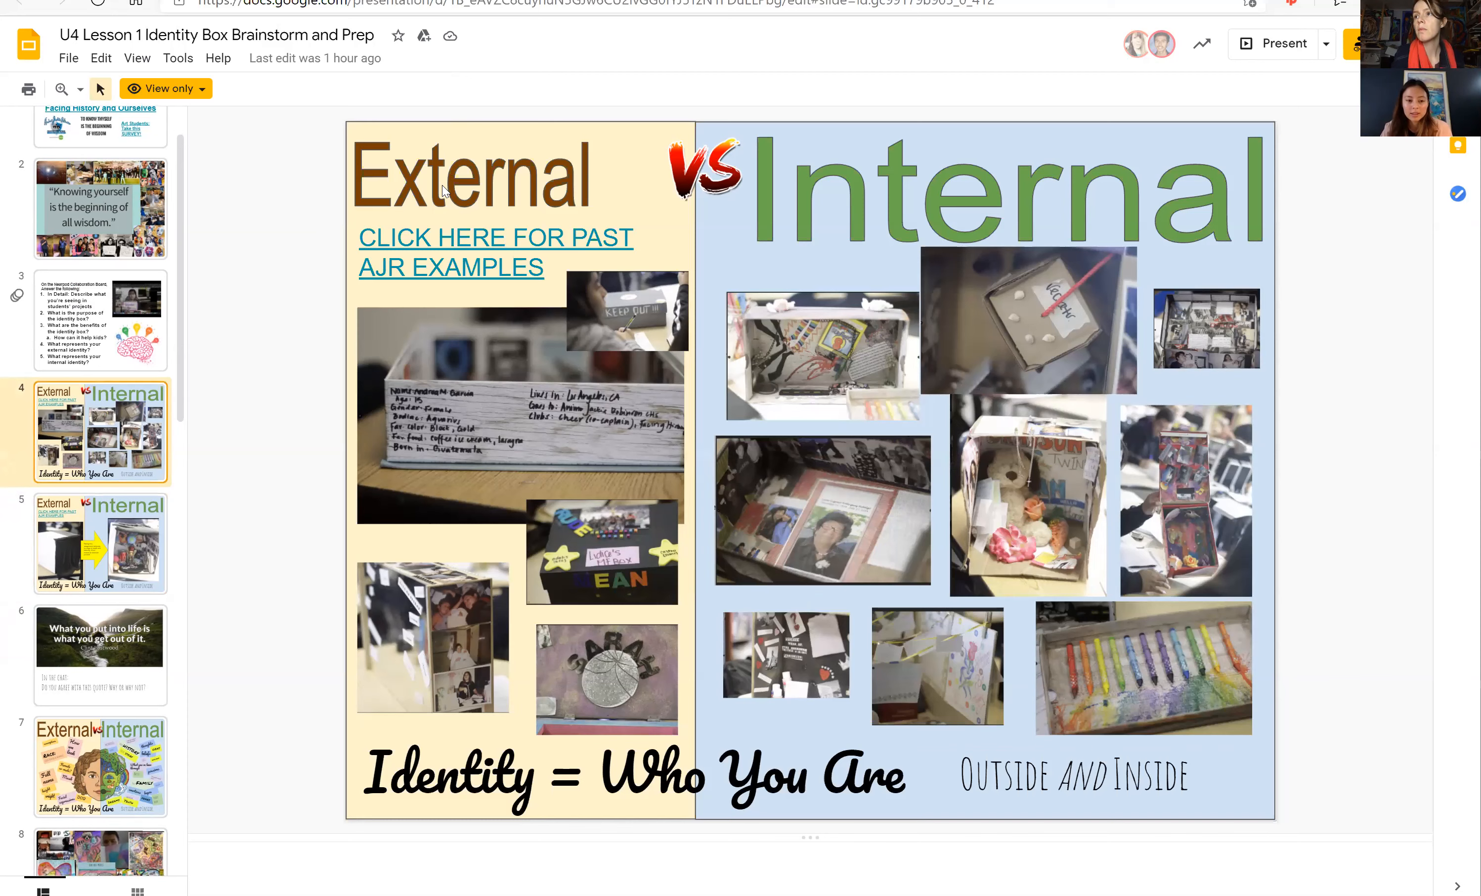
pyautogui.scroll(-3)
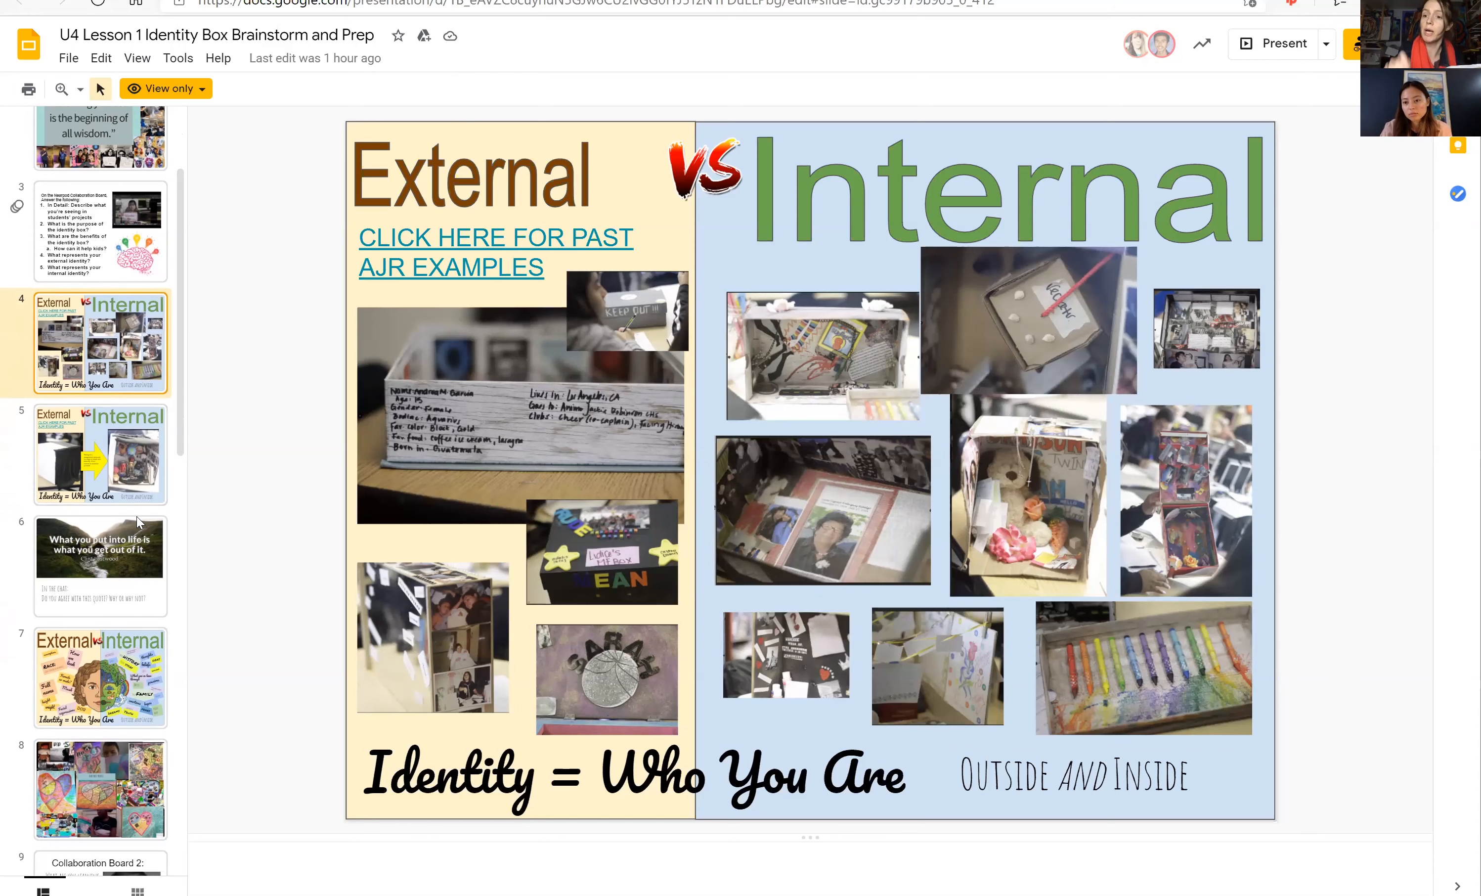
pyautogui.moveTo(468, 413)
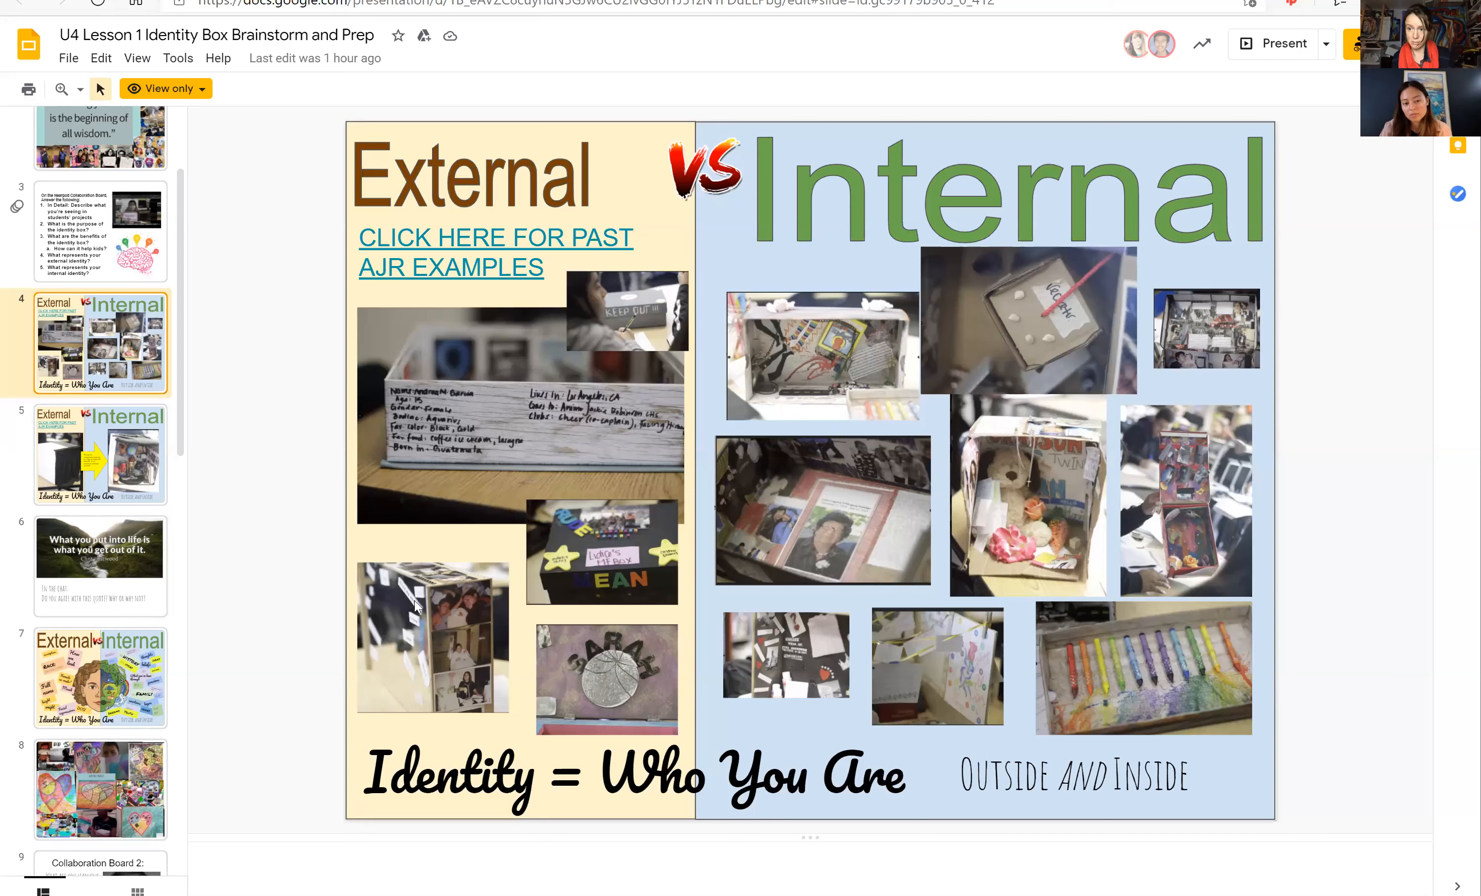
pyautogui.moveTo(541, 482)
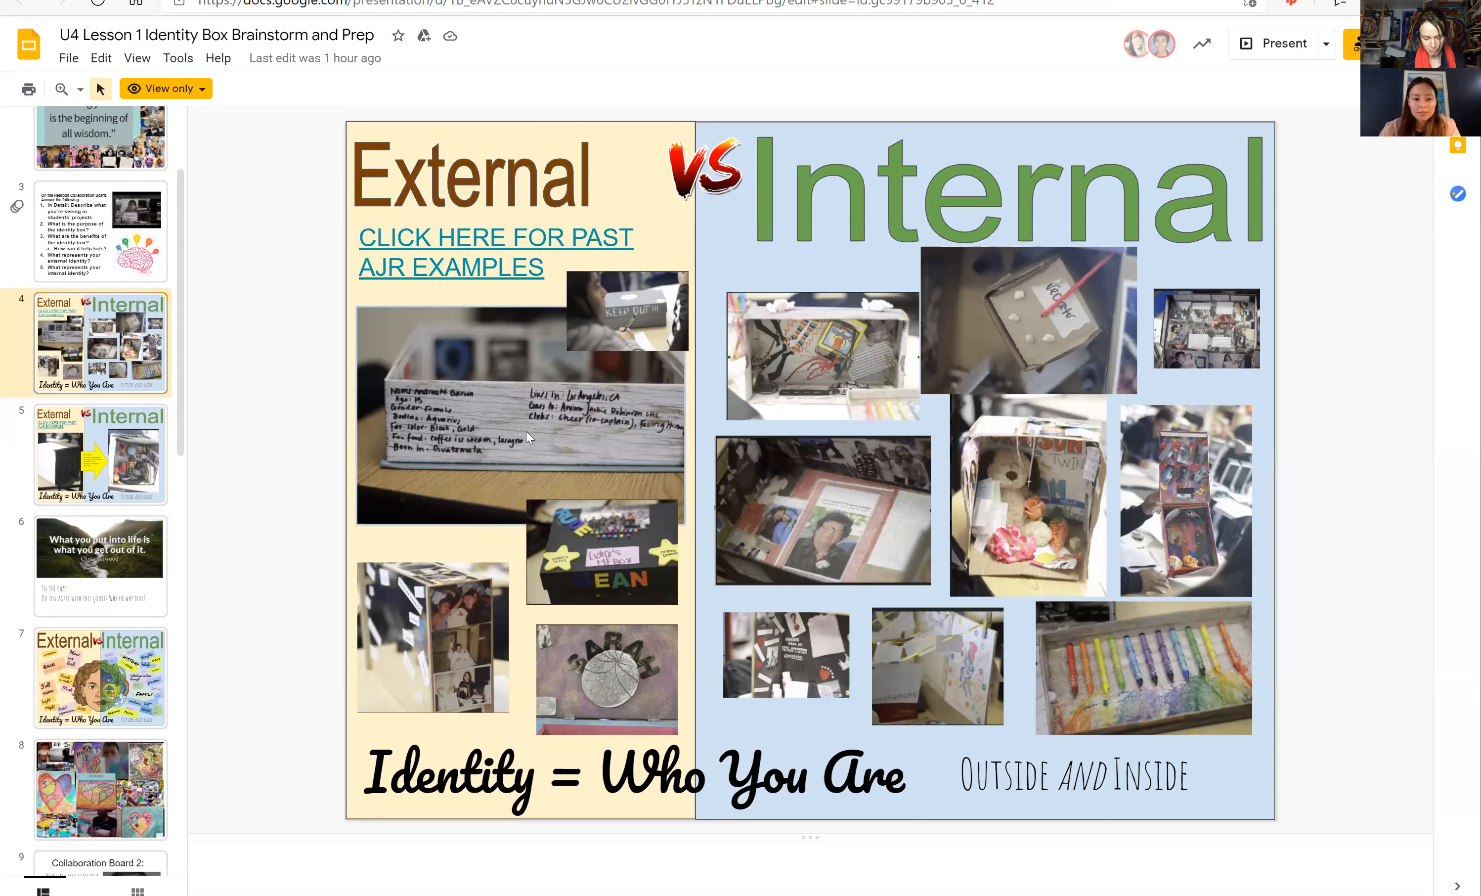
pyautogui.moveTo(356, 529)
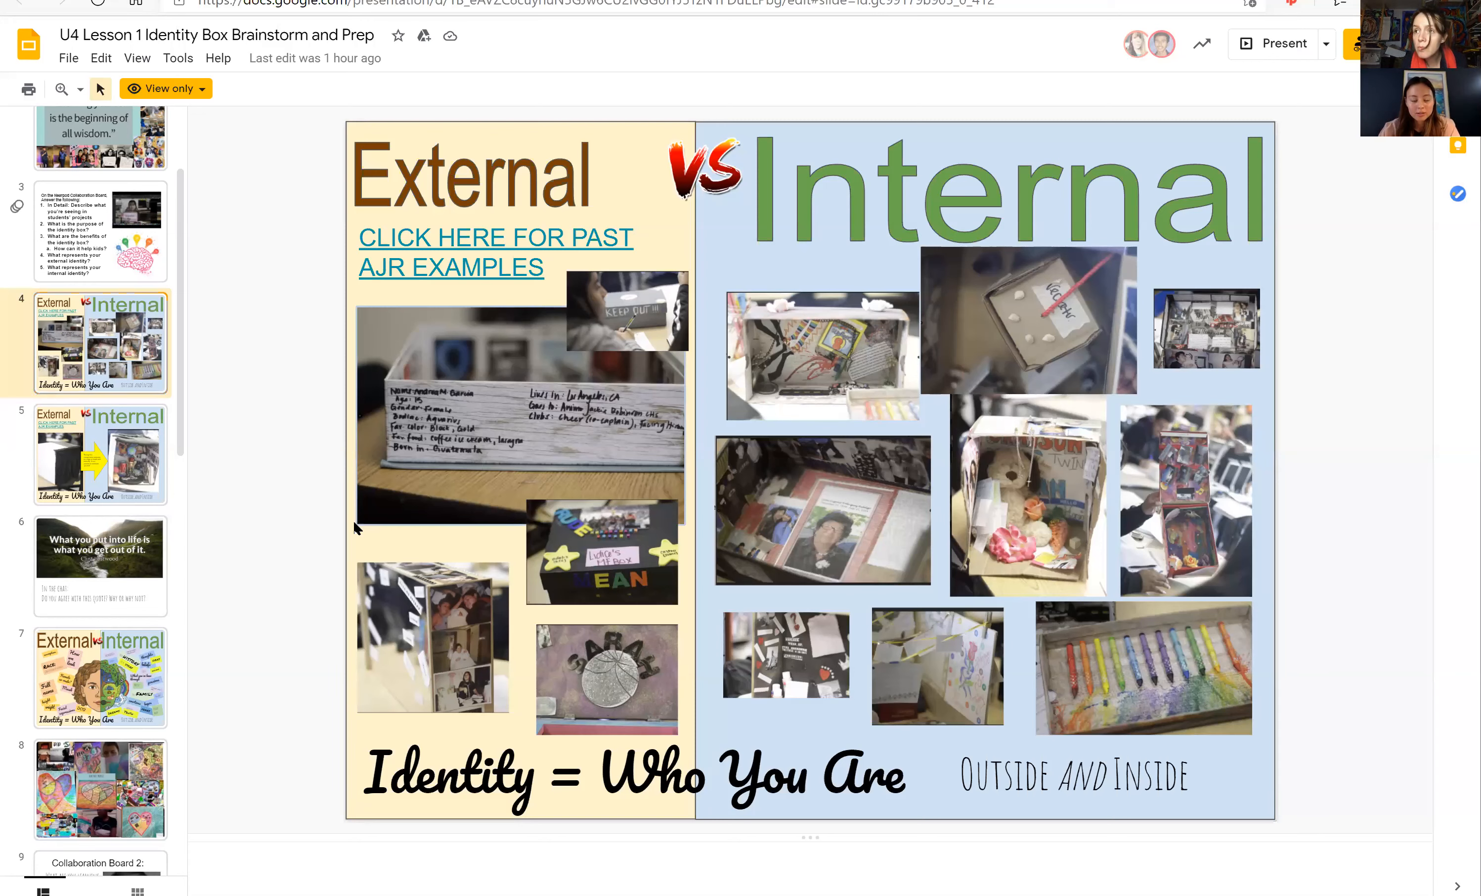
pyautogui.moveTo(631, 440)
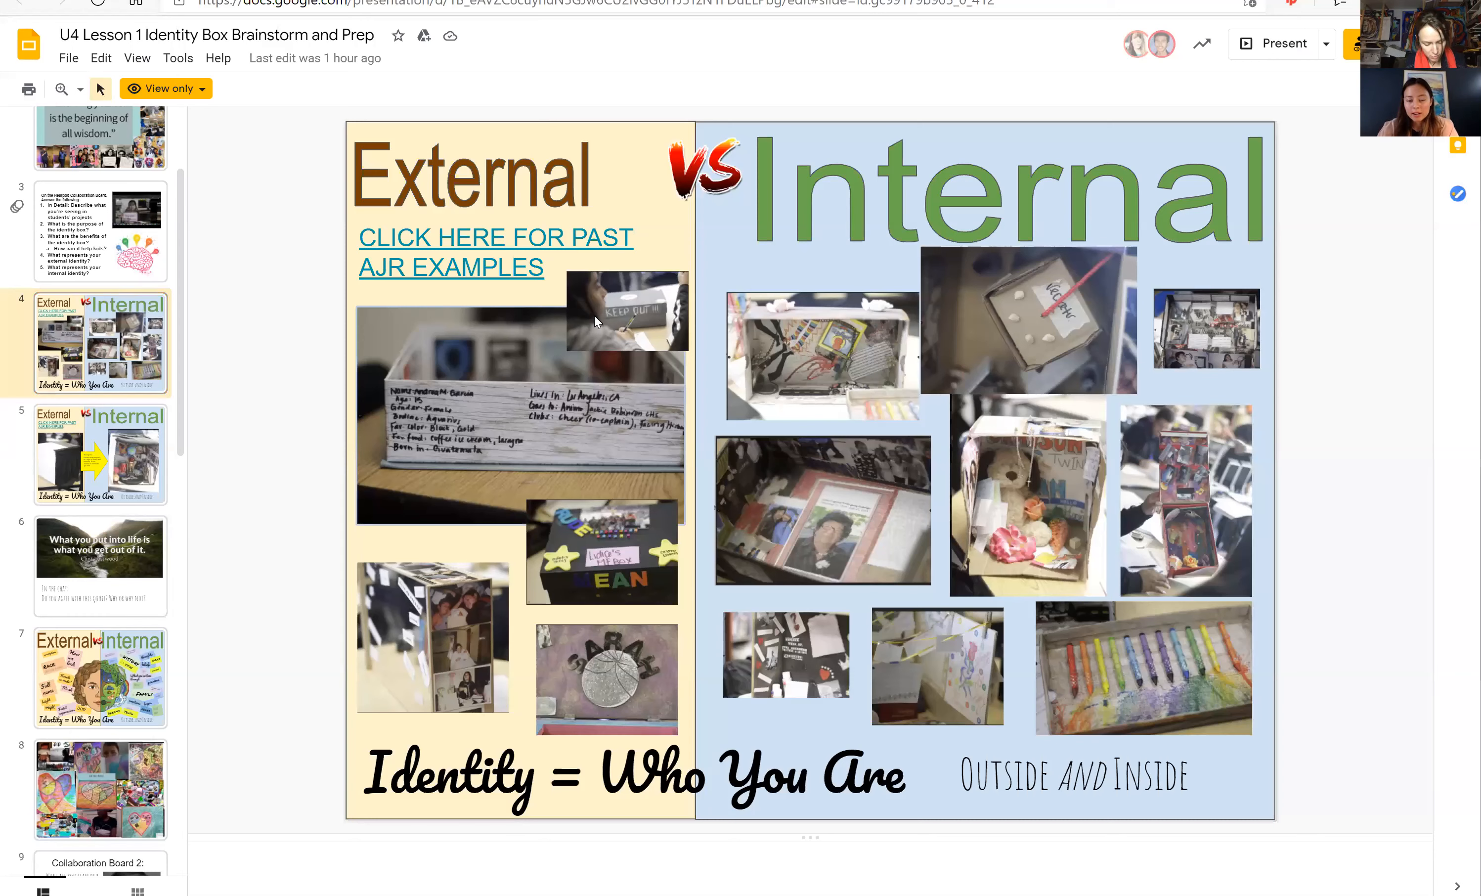
pyautogui.moveTo(638, 318)
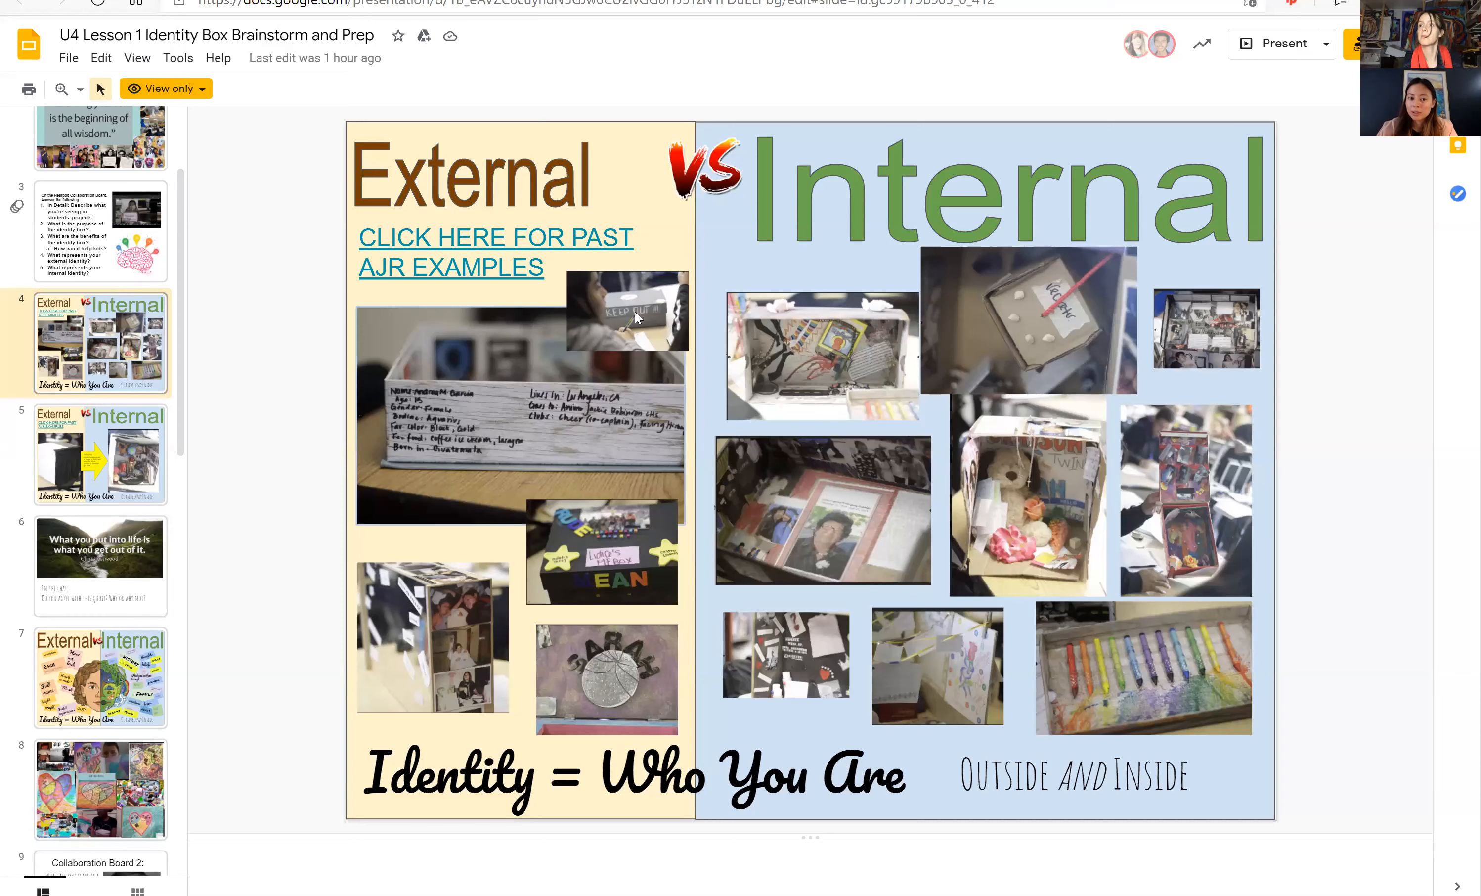
pyautogui.moveTo(598, 321)
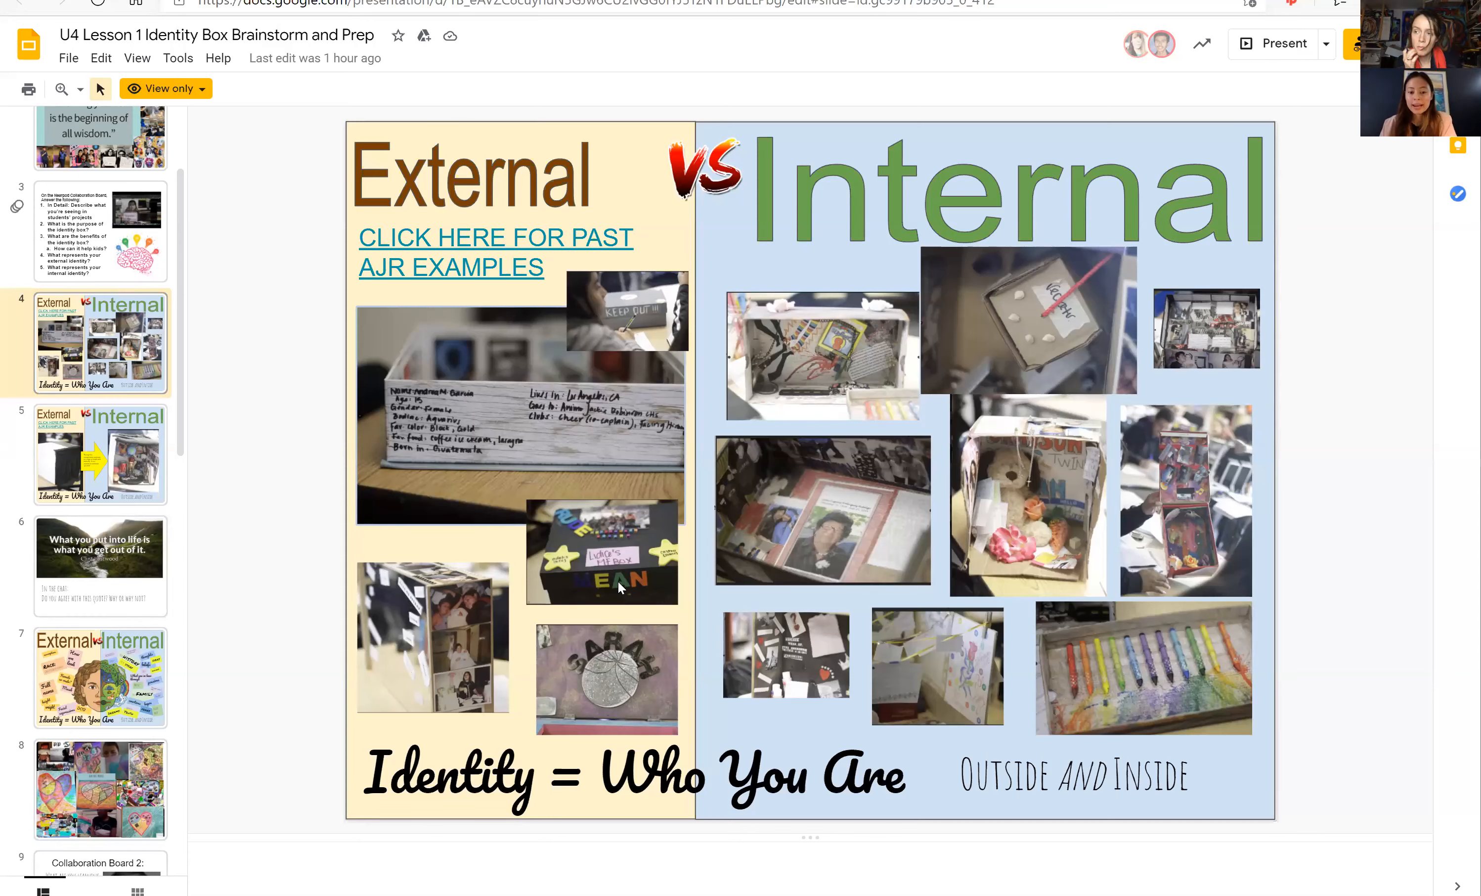
pyautogui.moveTo(593, 580)
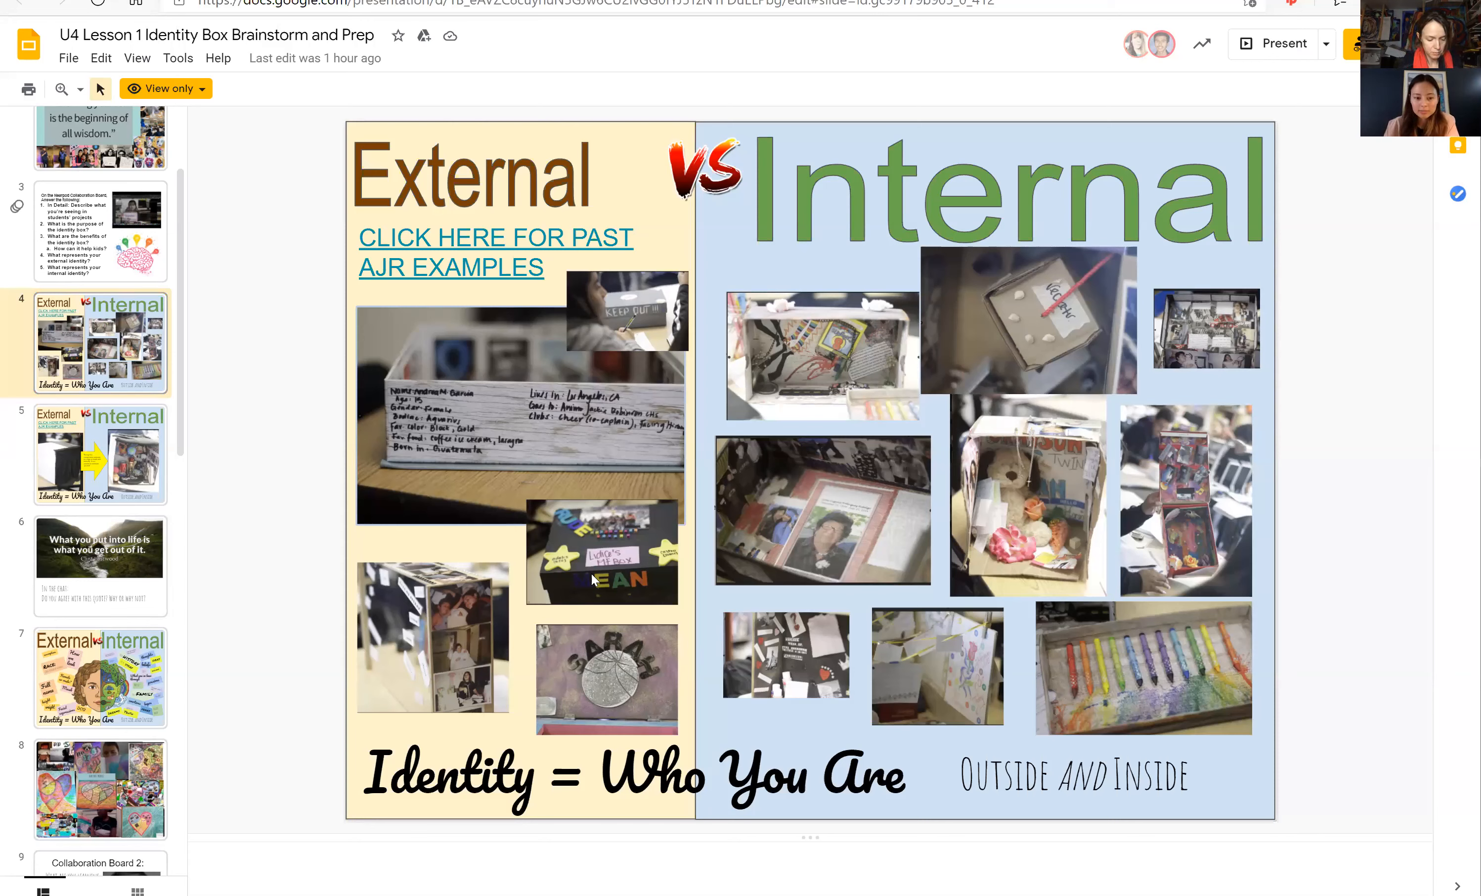
pyautogui.moveTo(478, 647)
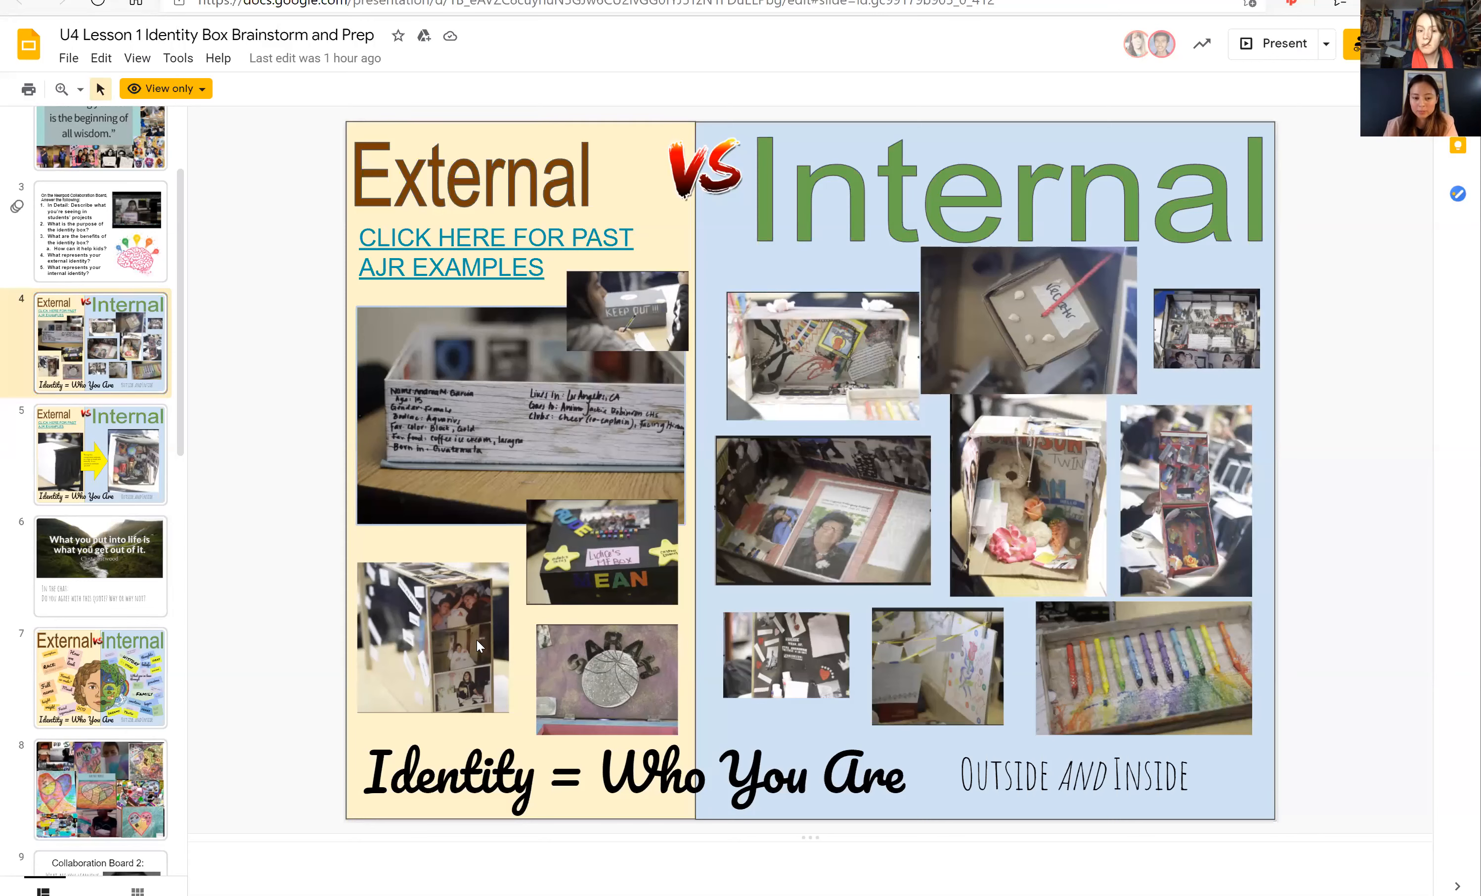
pyautogui.moveTo(419, 472)
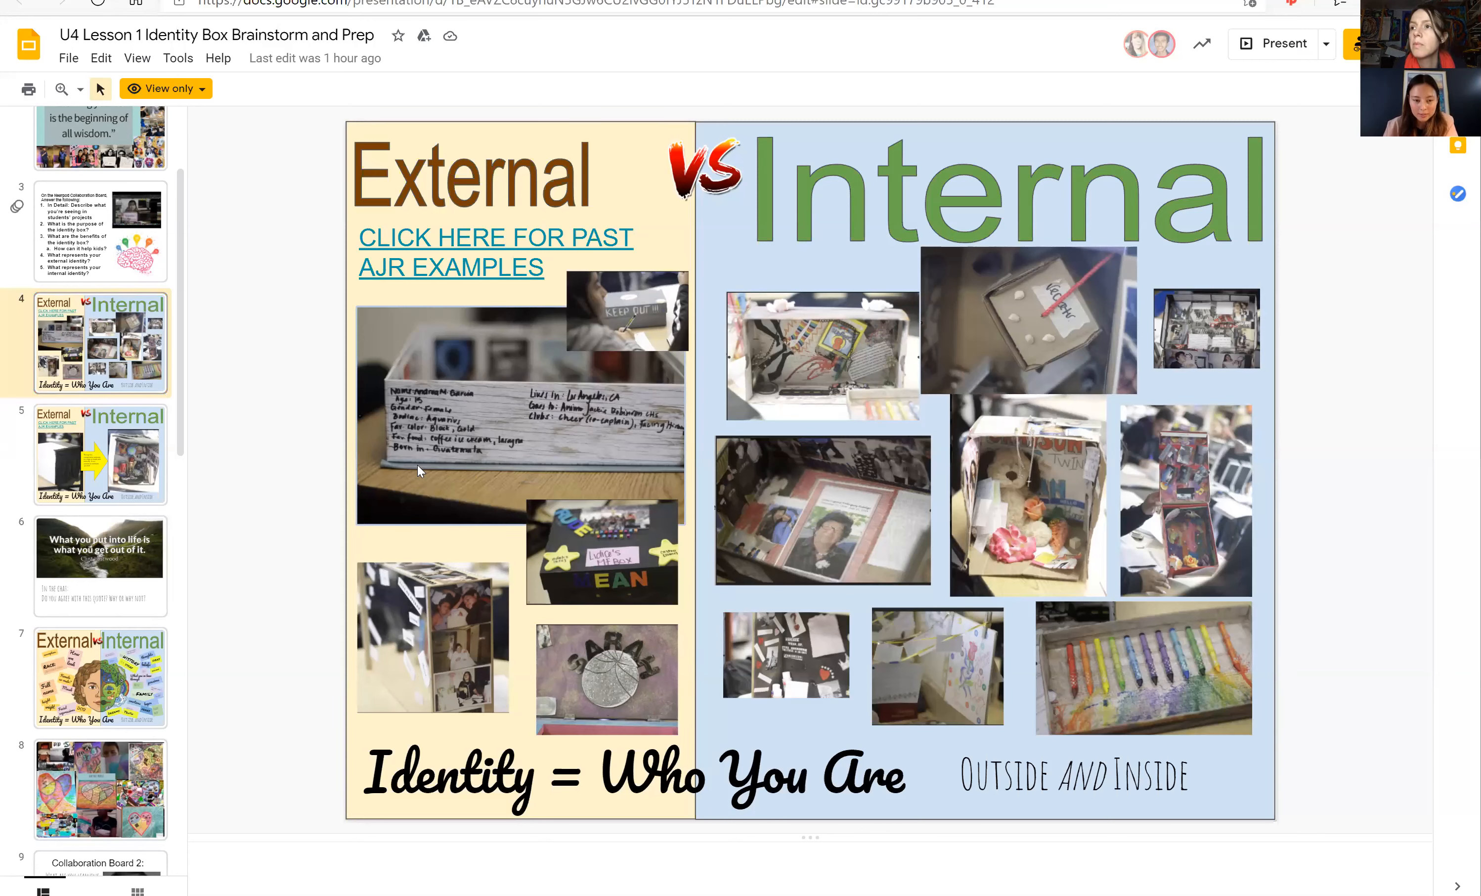
pyautogui.moveTo(303, 549)
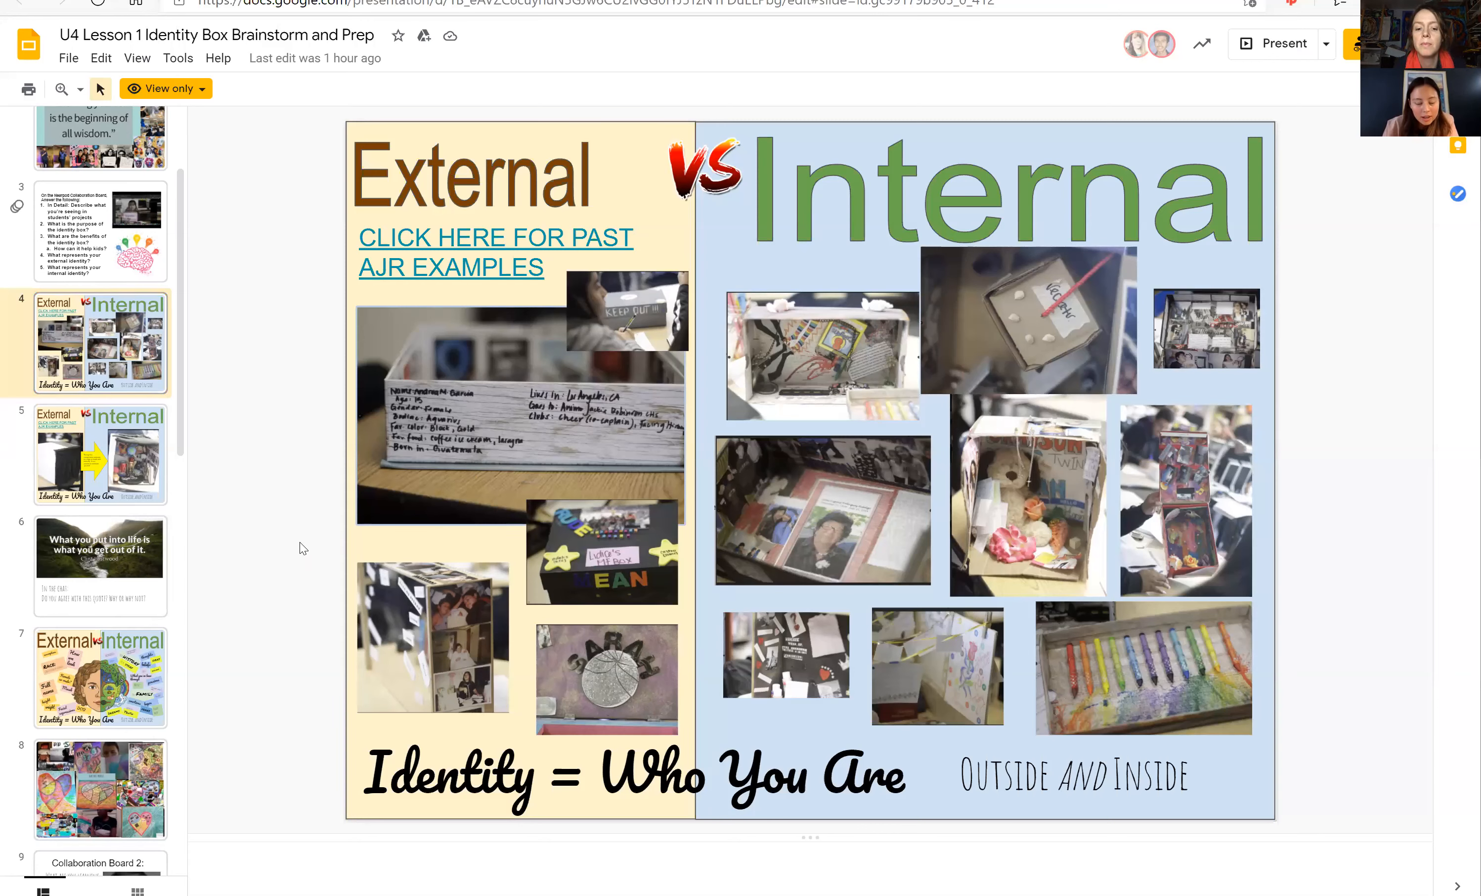
pyautogui.moveTo(425, 407)
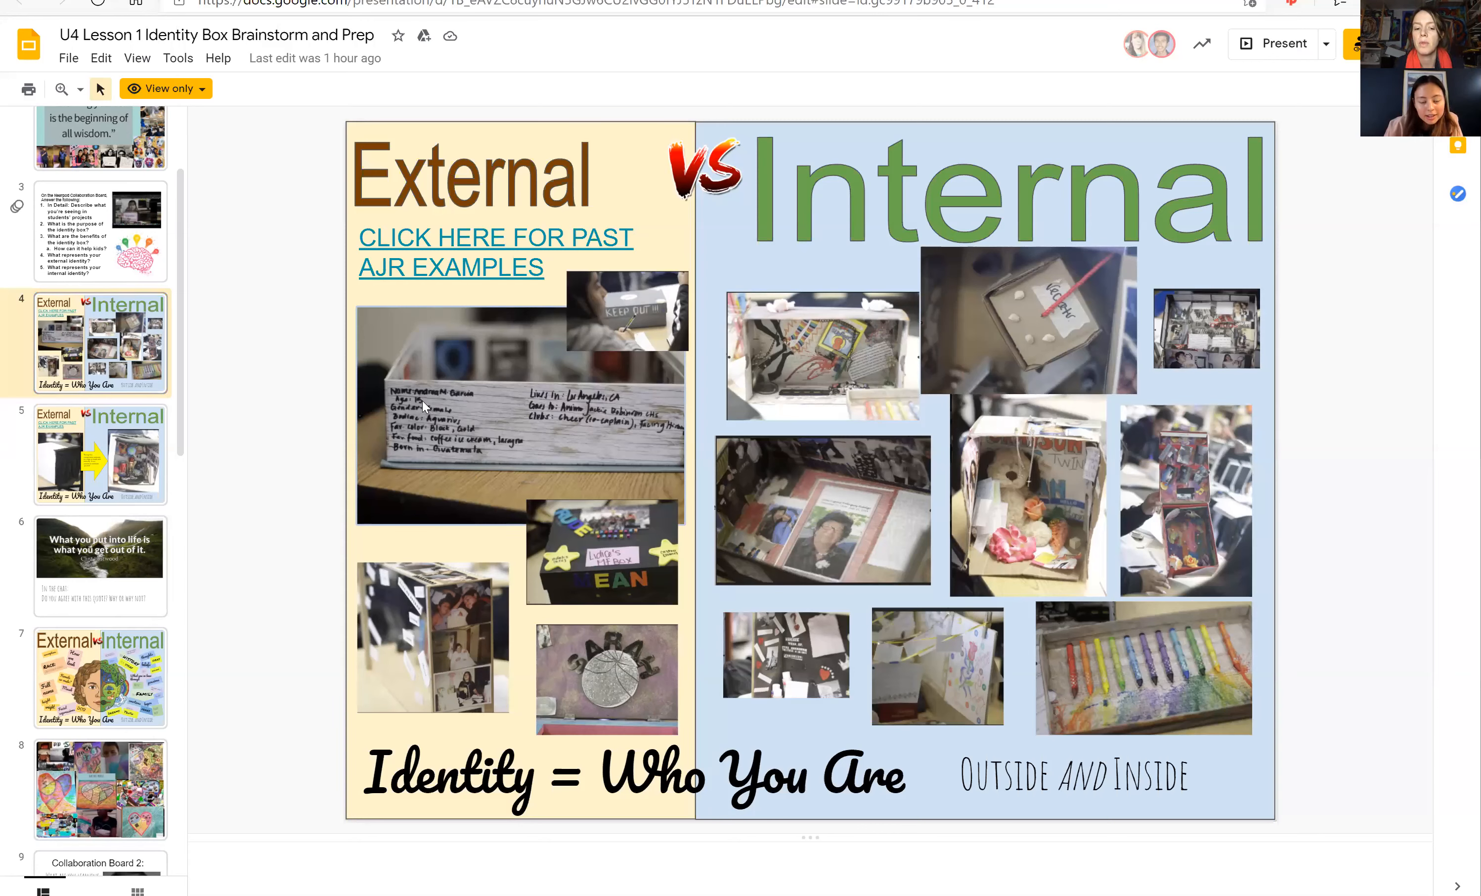
pyautogui.moveTo(508, 429)
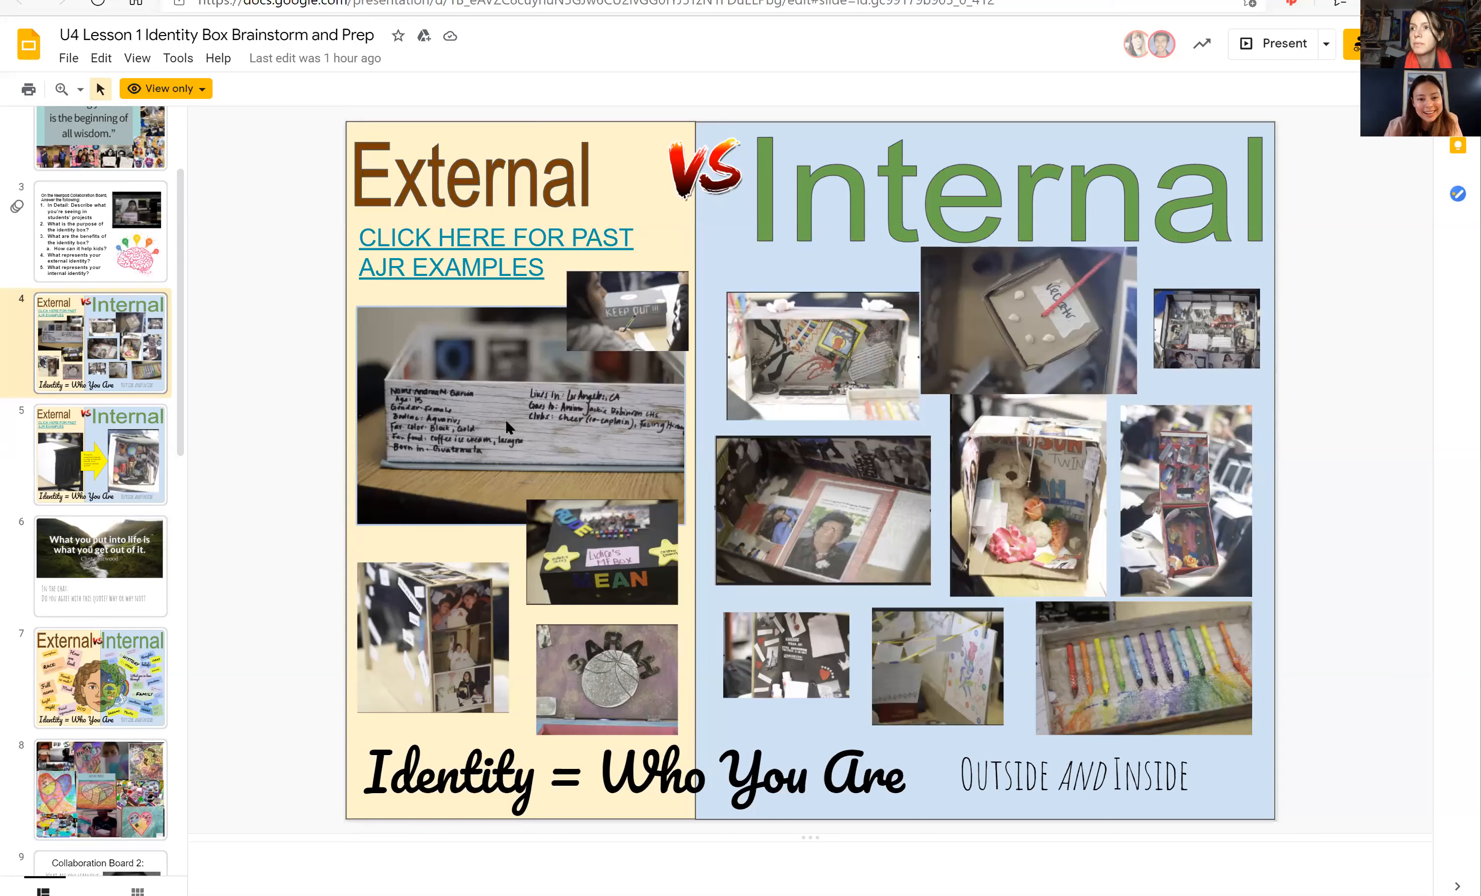
pyautogui.moveTo(641, 418)
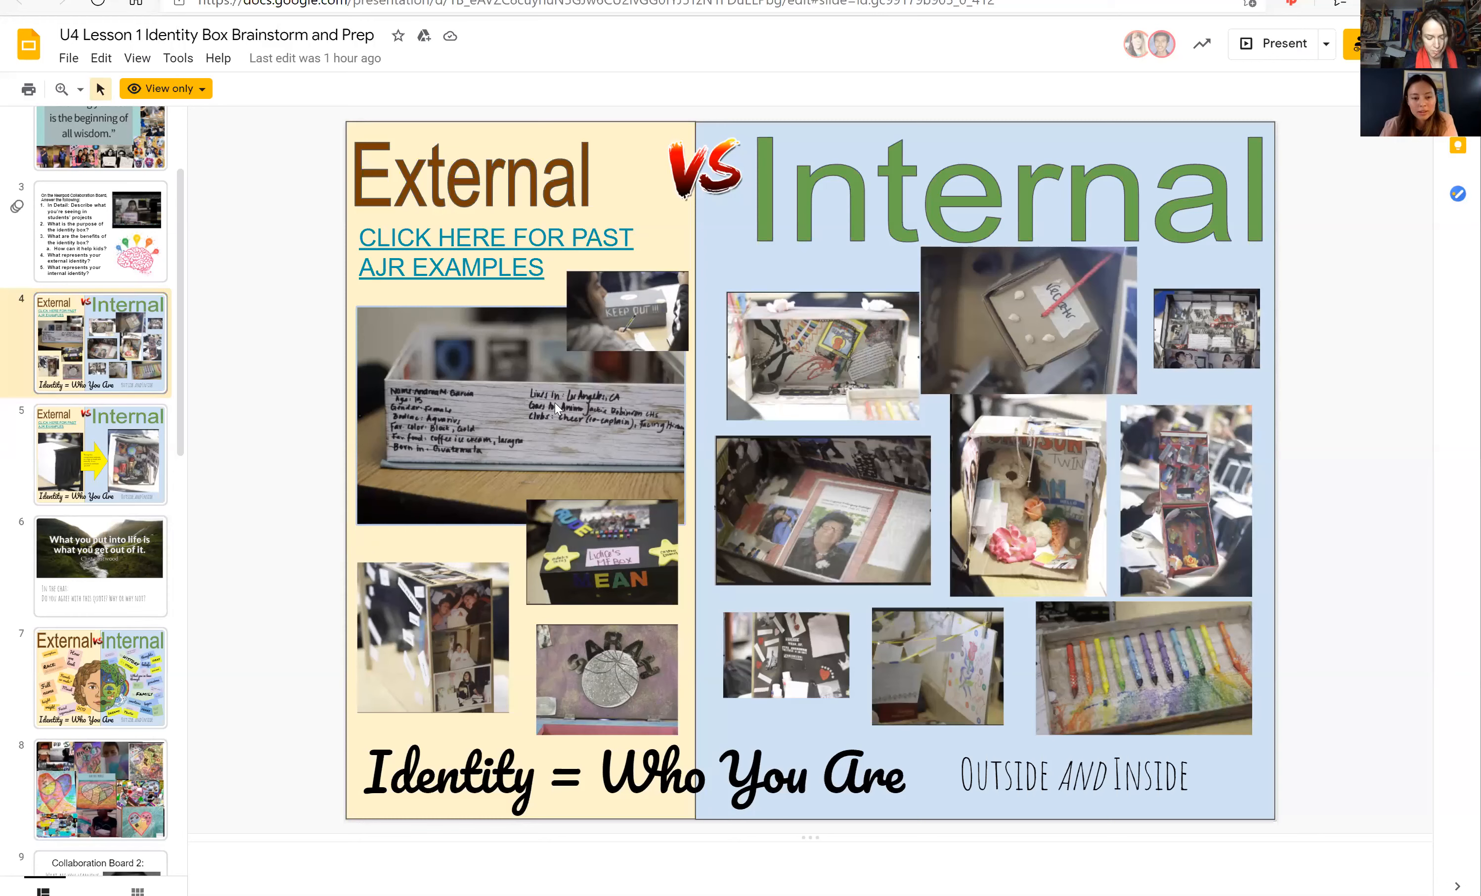
pyautogui.moveTo(676, 477)
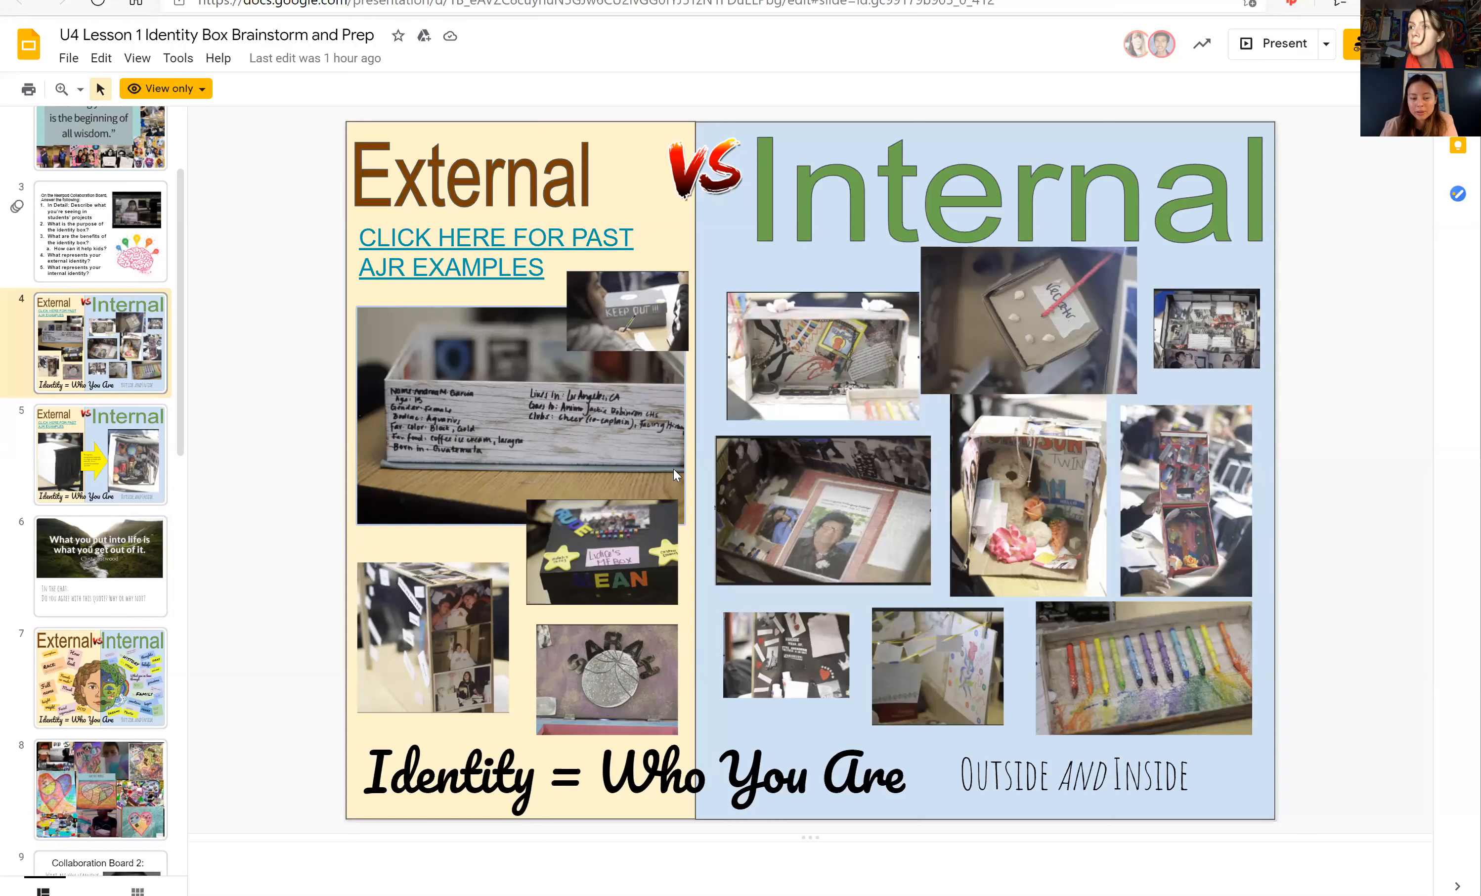
pyautogui.moveTo(1051, 307)
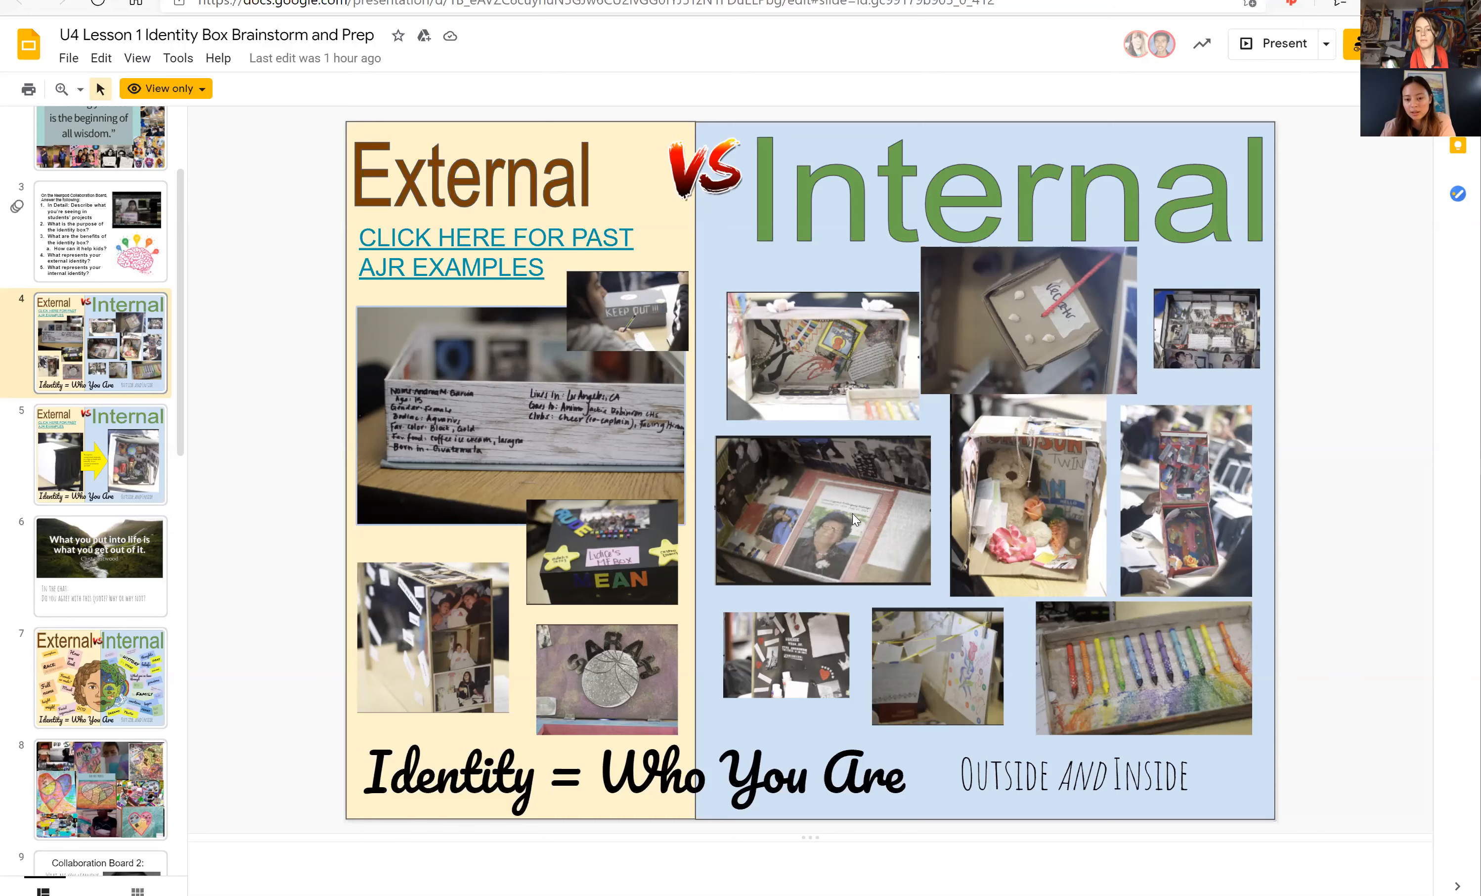
pyautogui.moveTo(1045, 522)
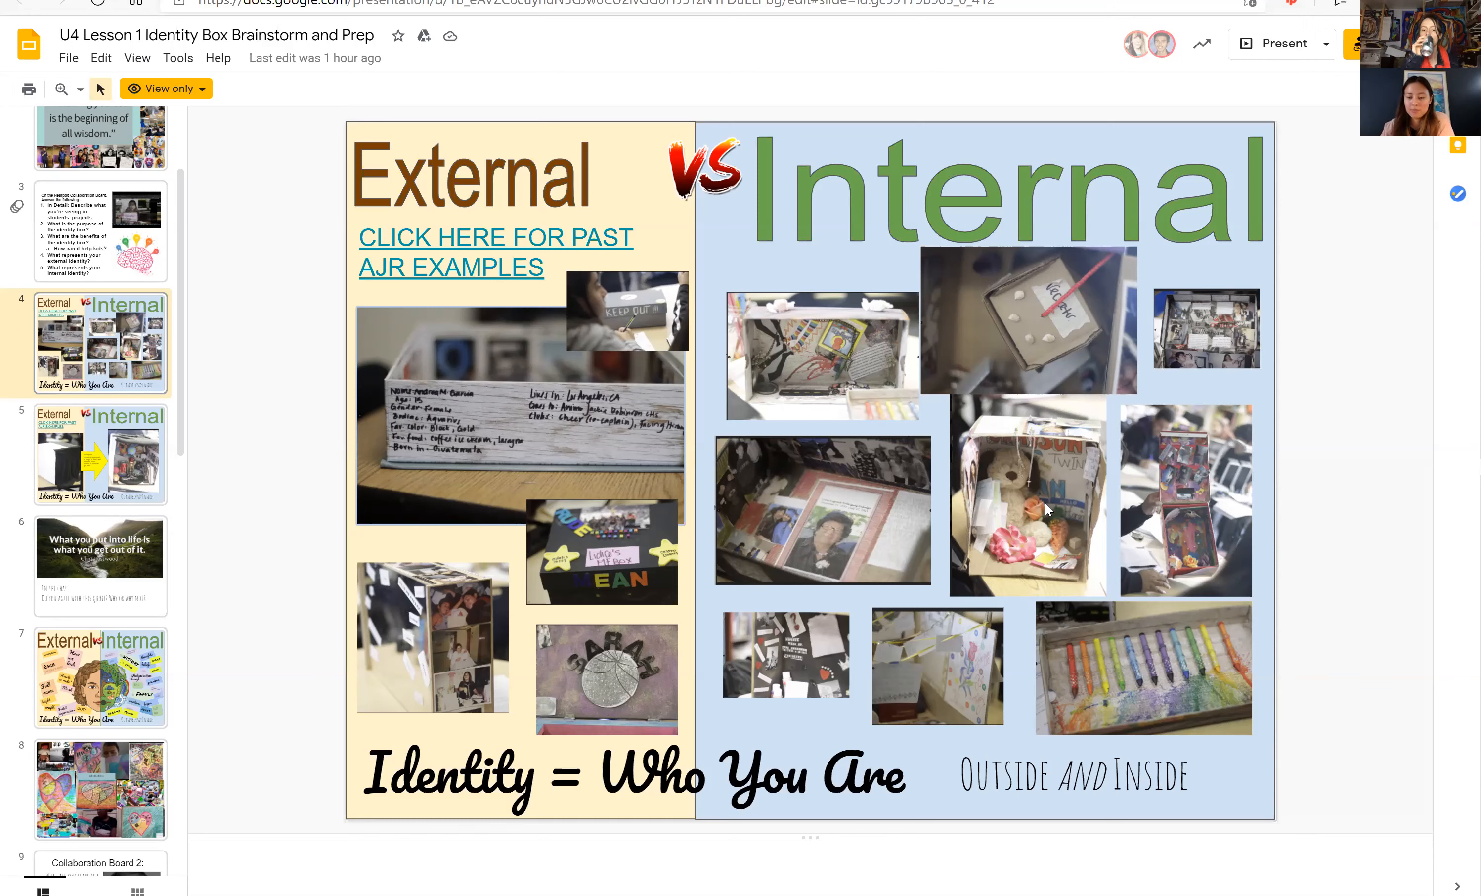
pyautogui.moveTo(1110, 682)
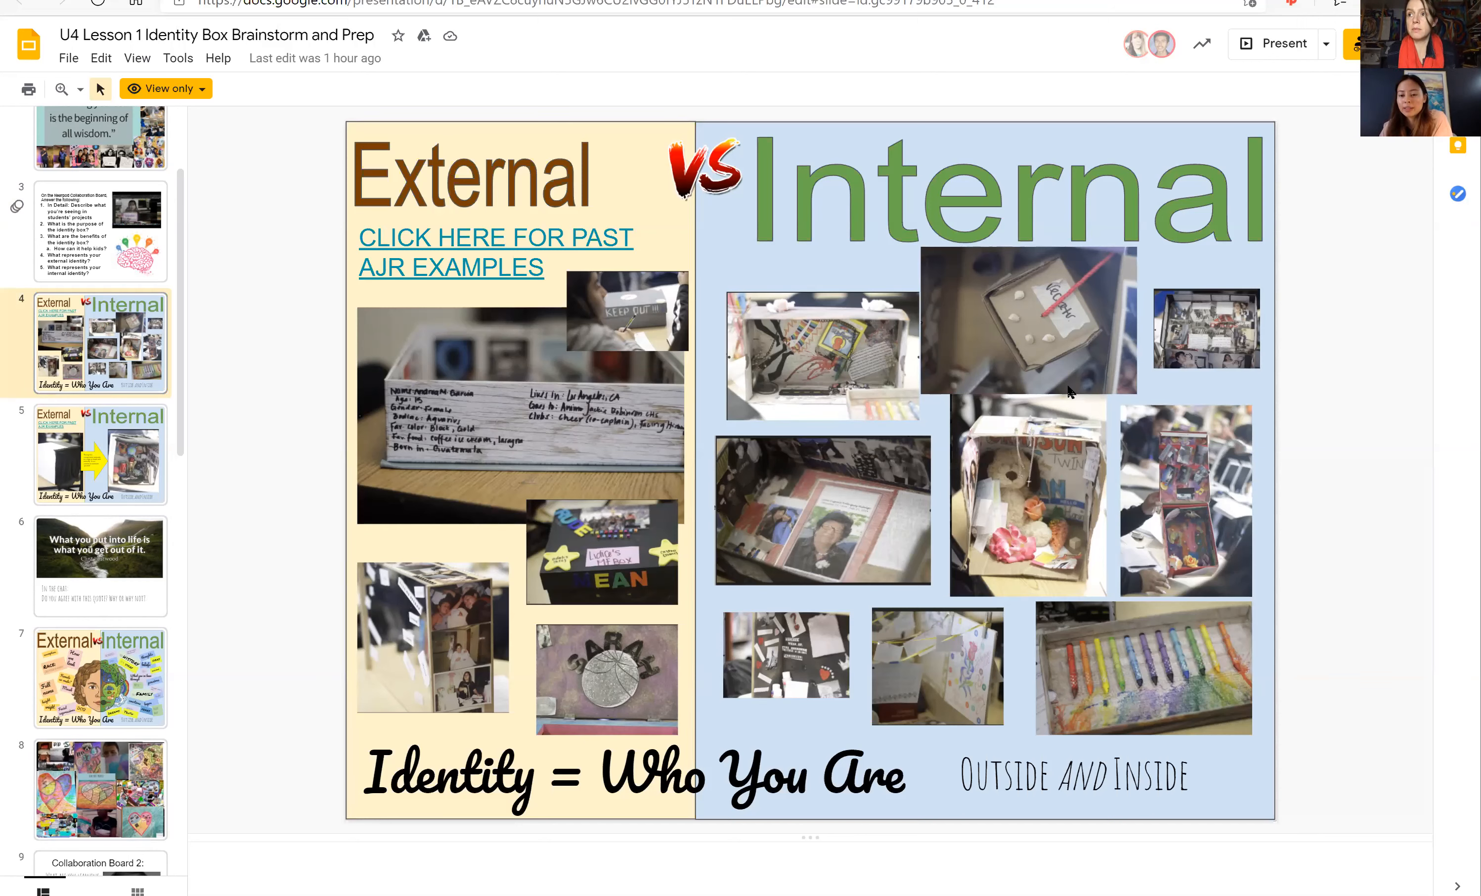
pyautogui.moveTo(1058, 259)
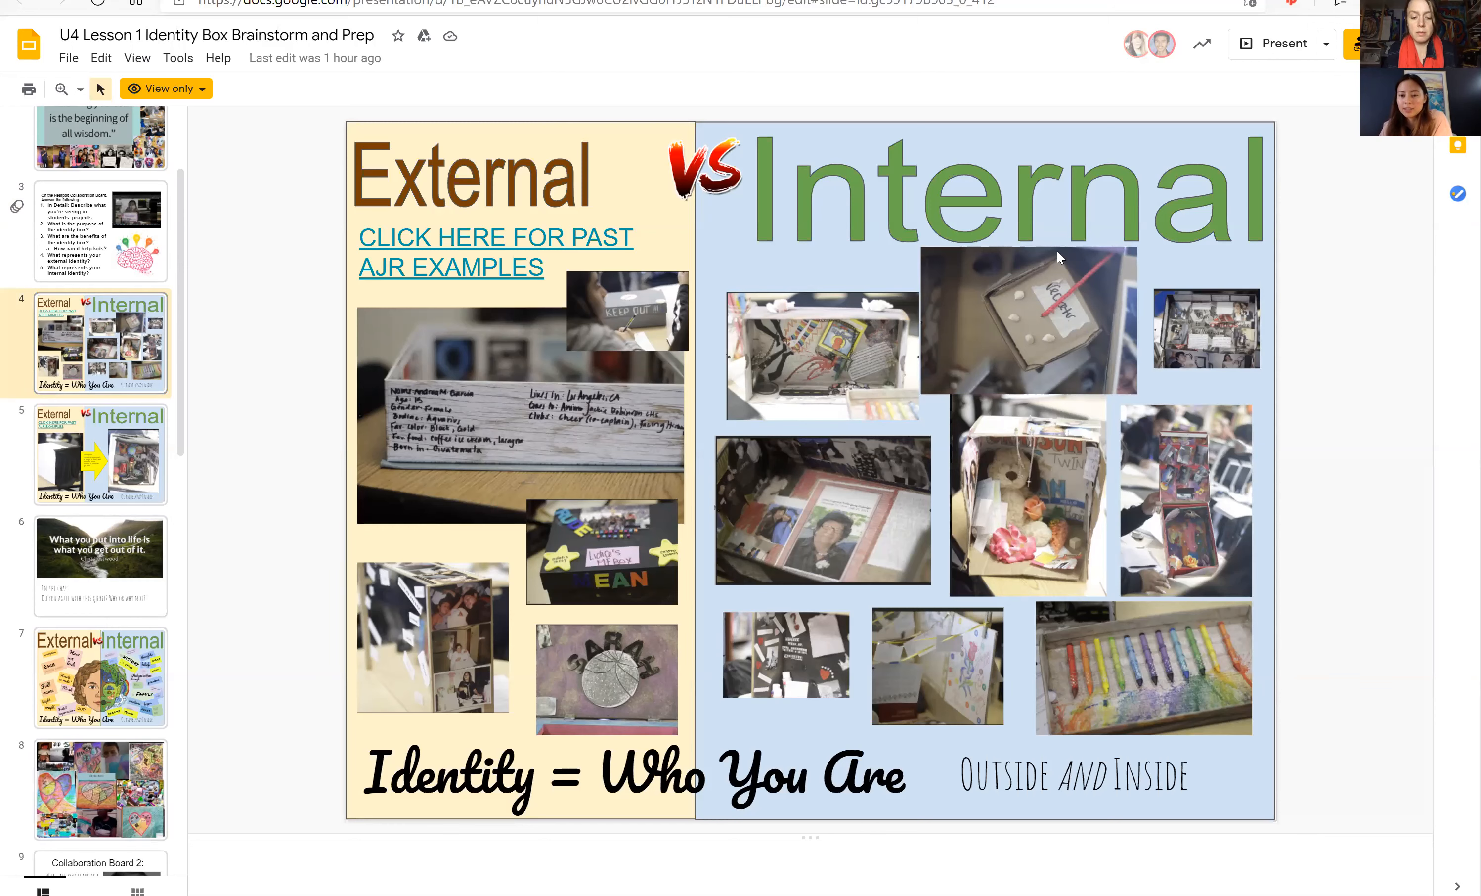
pyautogui.moveTo(998, 295)
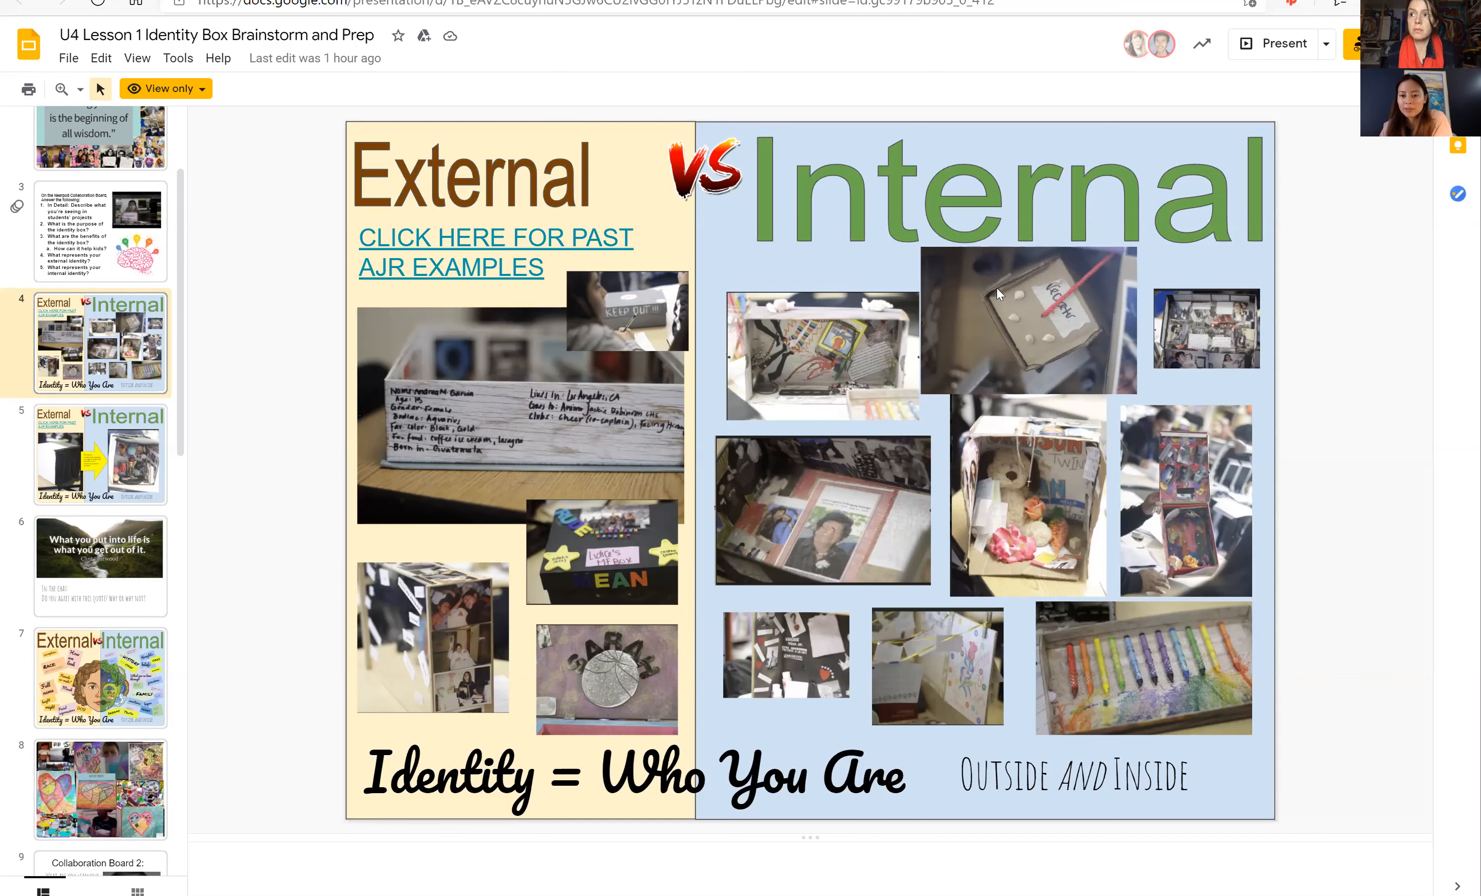
pyautogui.moveTo(123, 533)
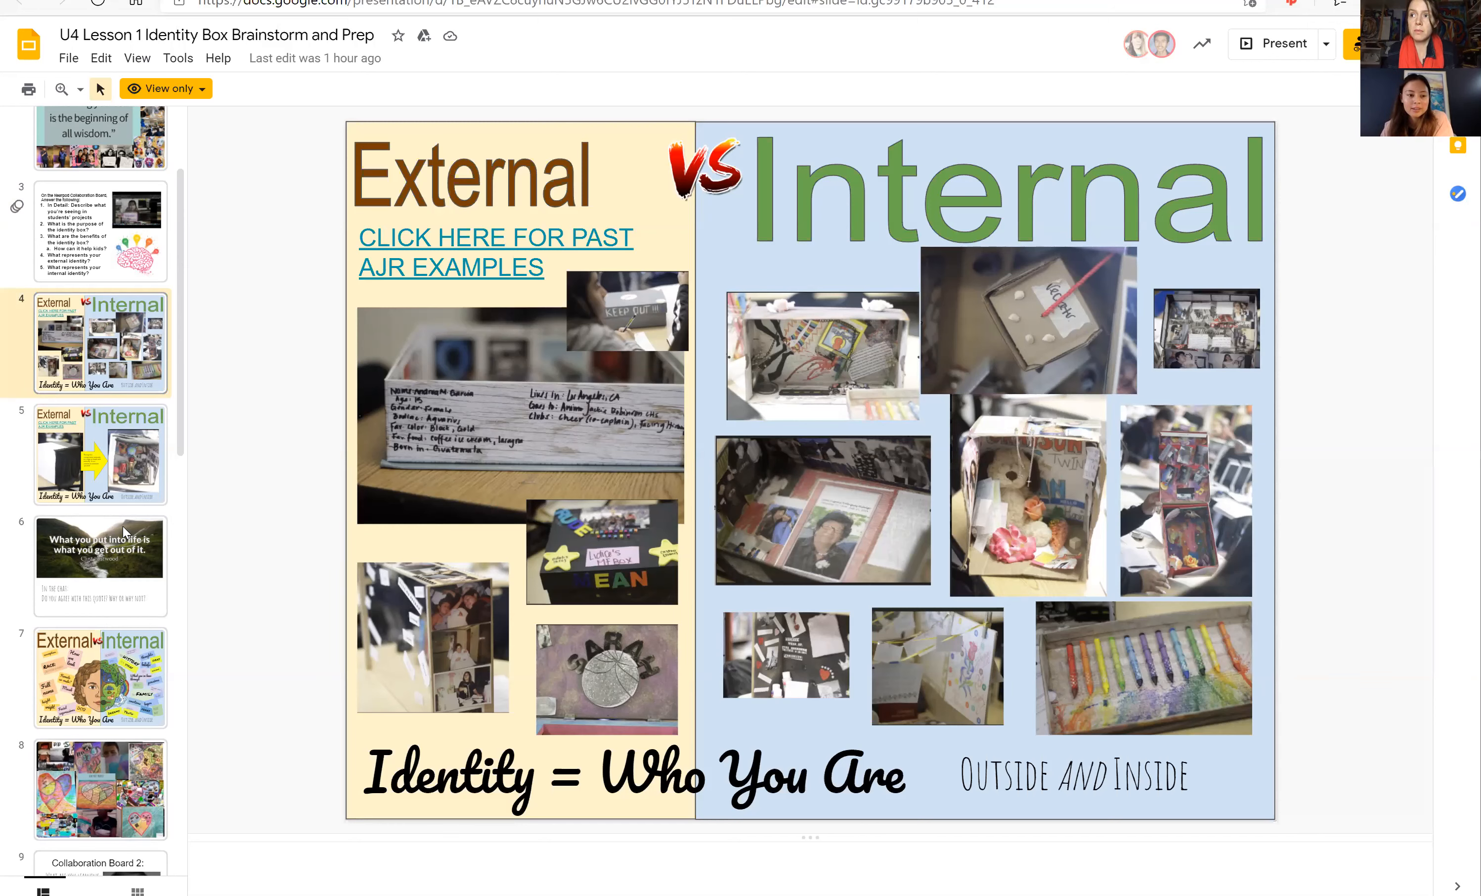
pyautogui.moveTo(51, 472)
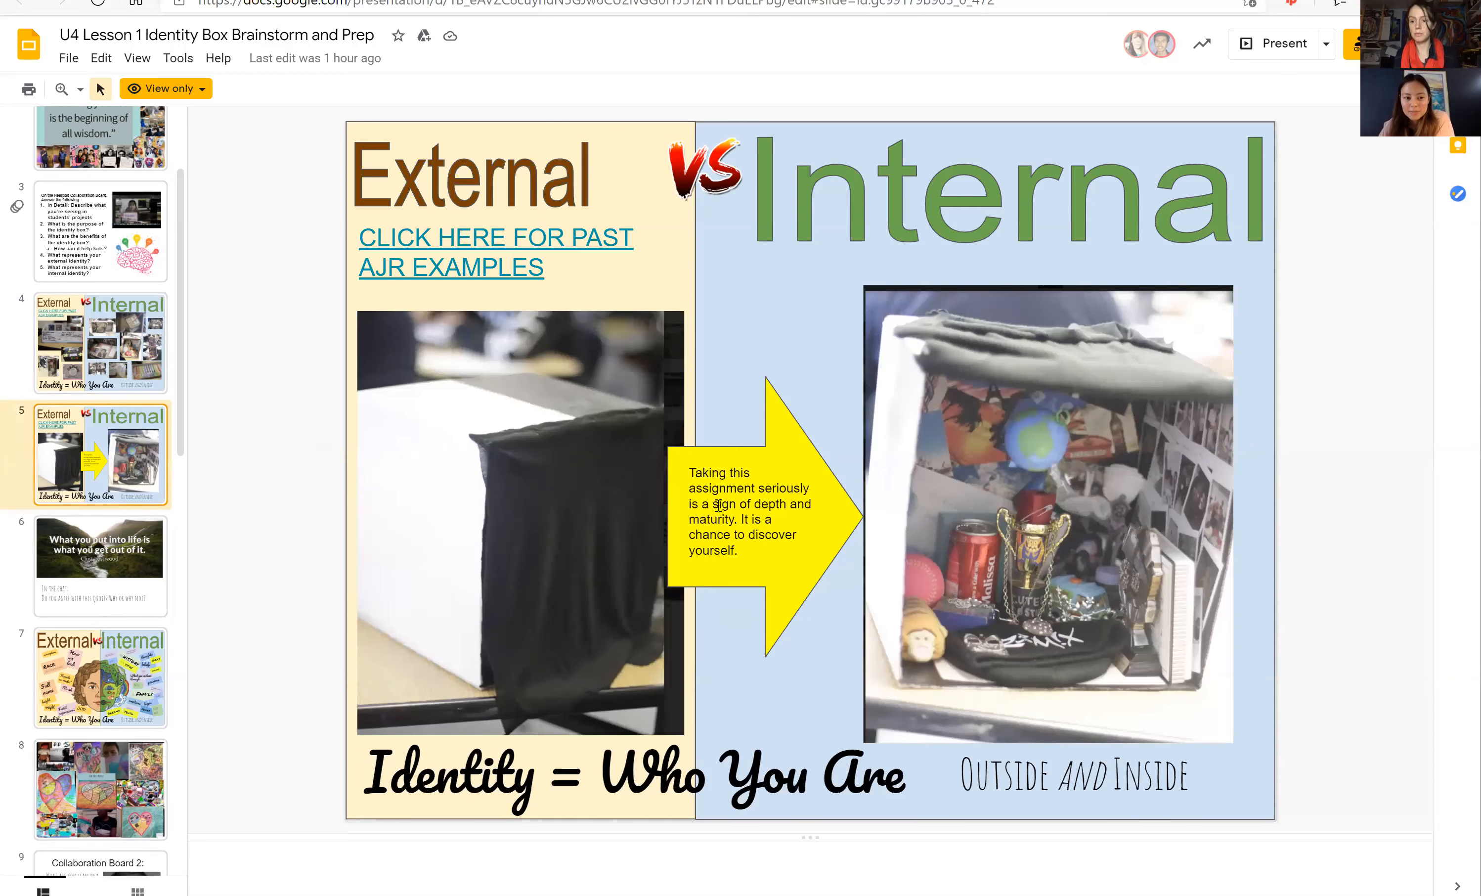
pyautogui.moveTo(378, 695)
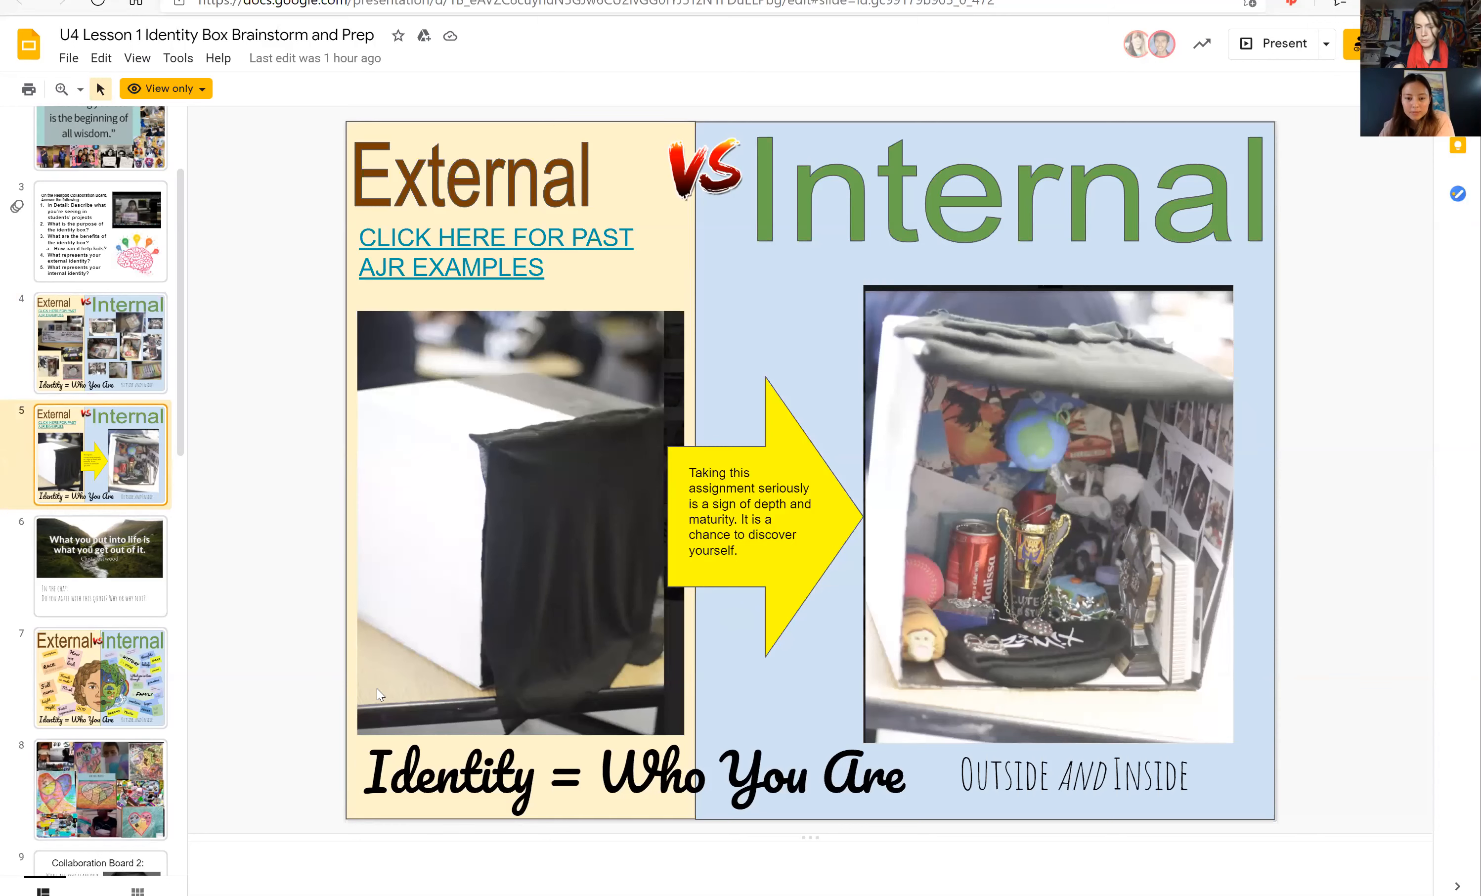
pyautogui.moveTo(407, 585)
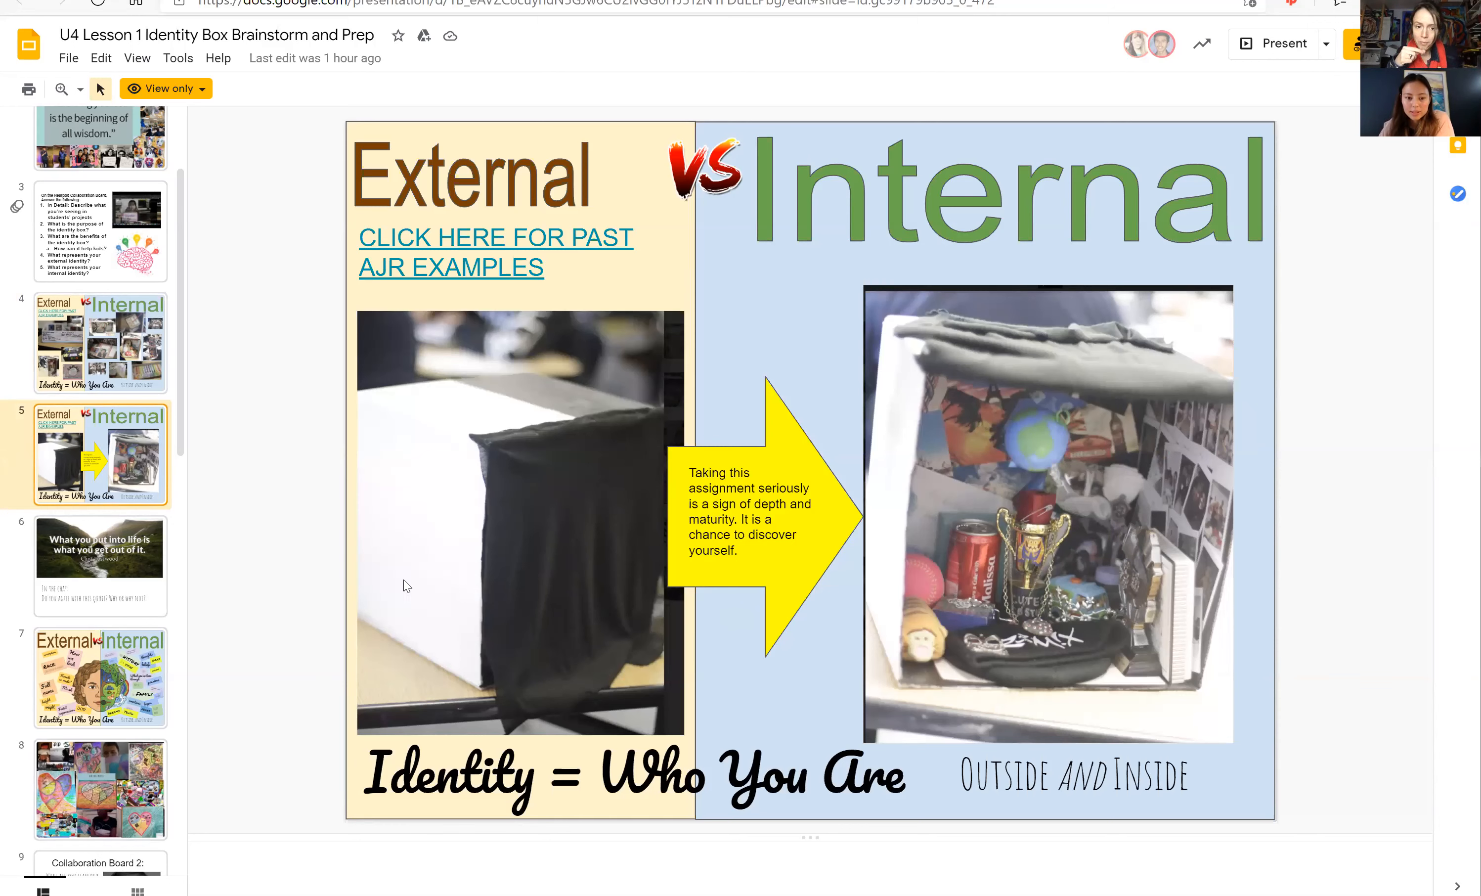
pyautogui.moveTo(623, 367)
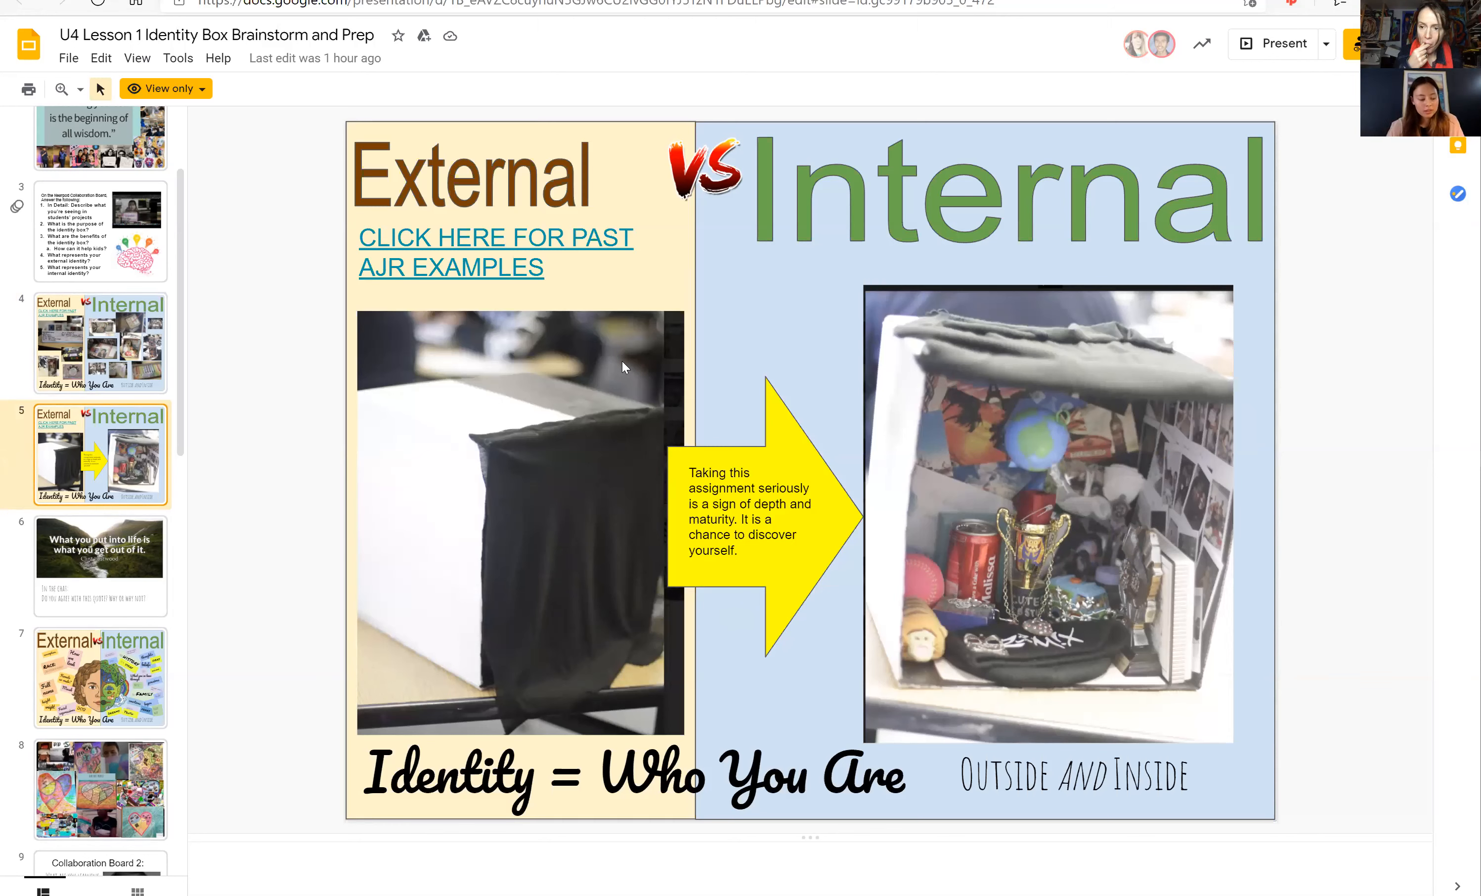
pyautogui.moveTo(573, 443)
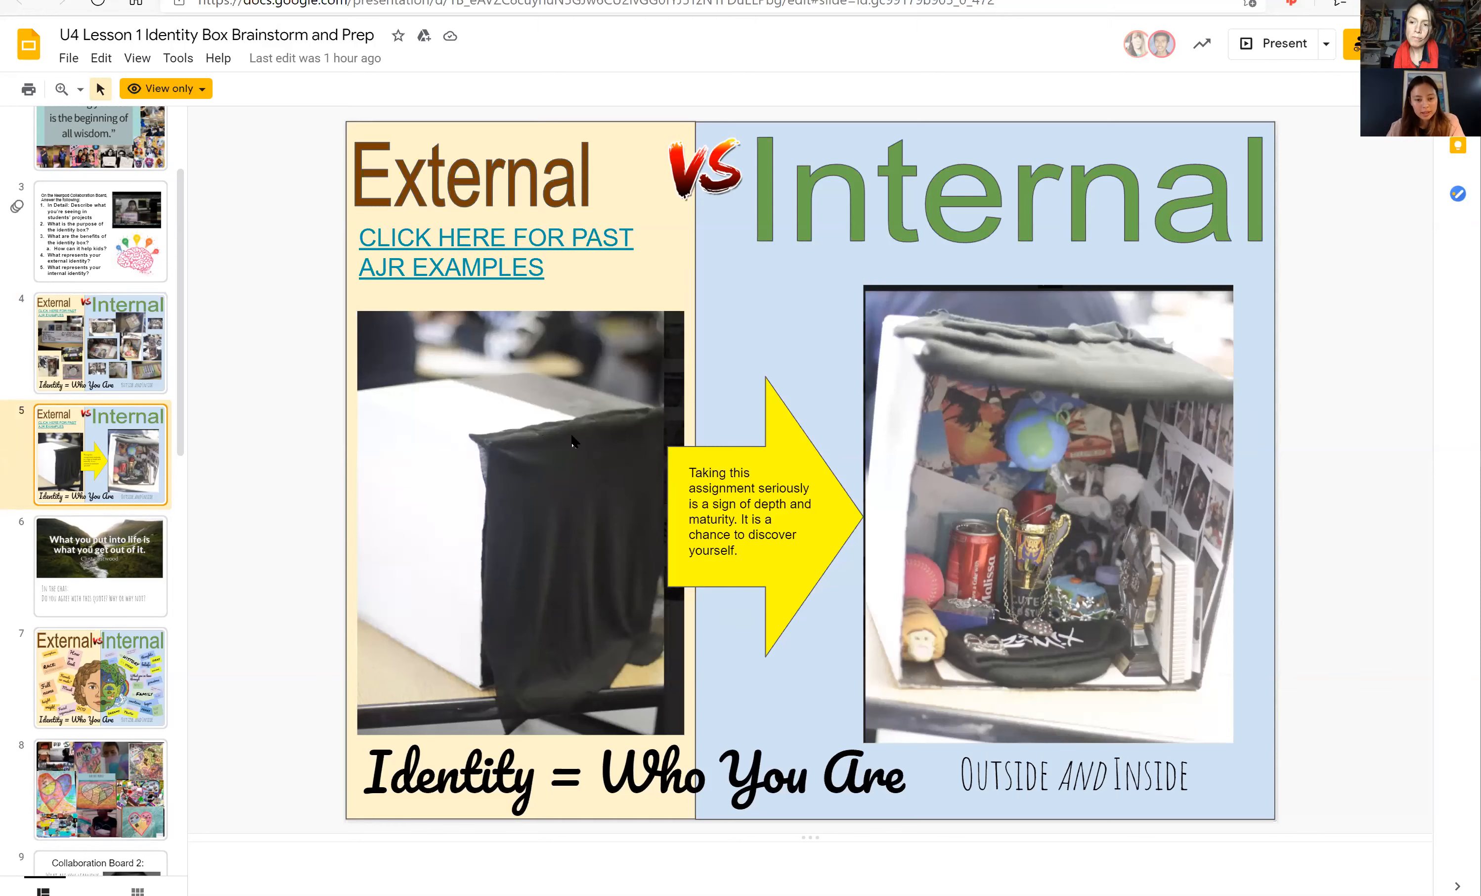
pyautogui.moveTo(587, 418)
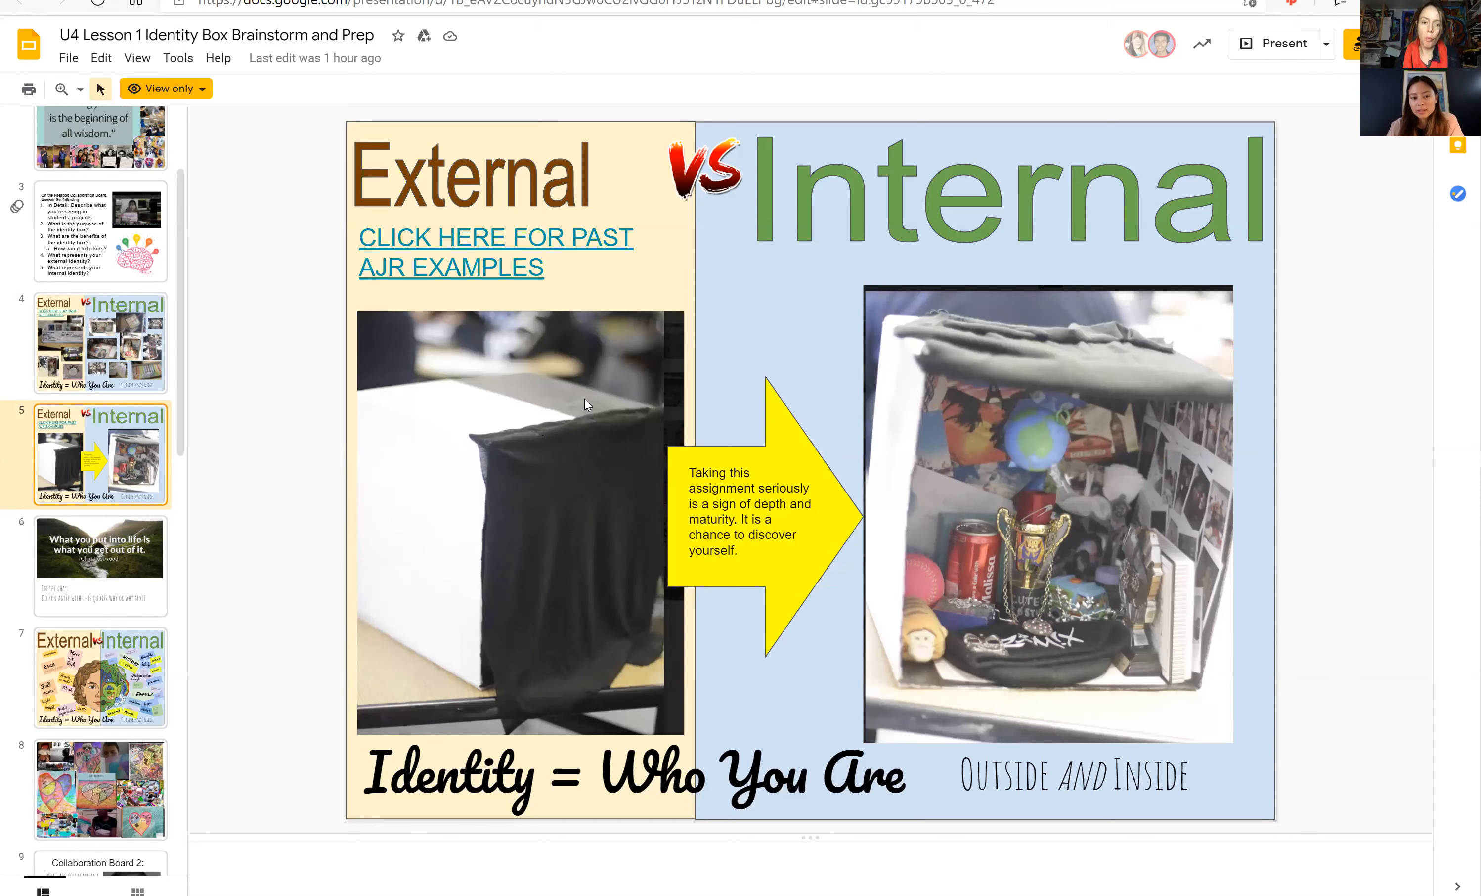
pyautogui.moveTo(568, 412)
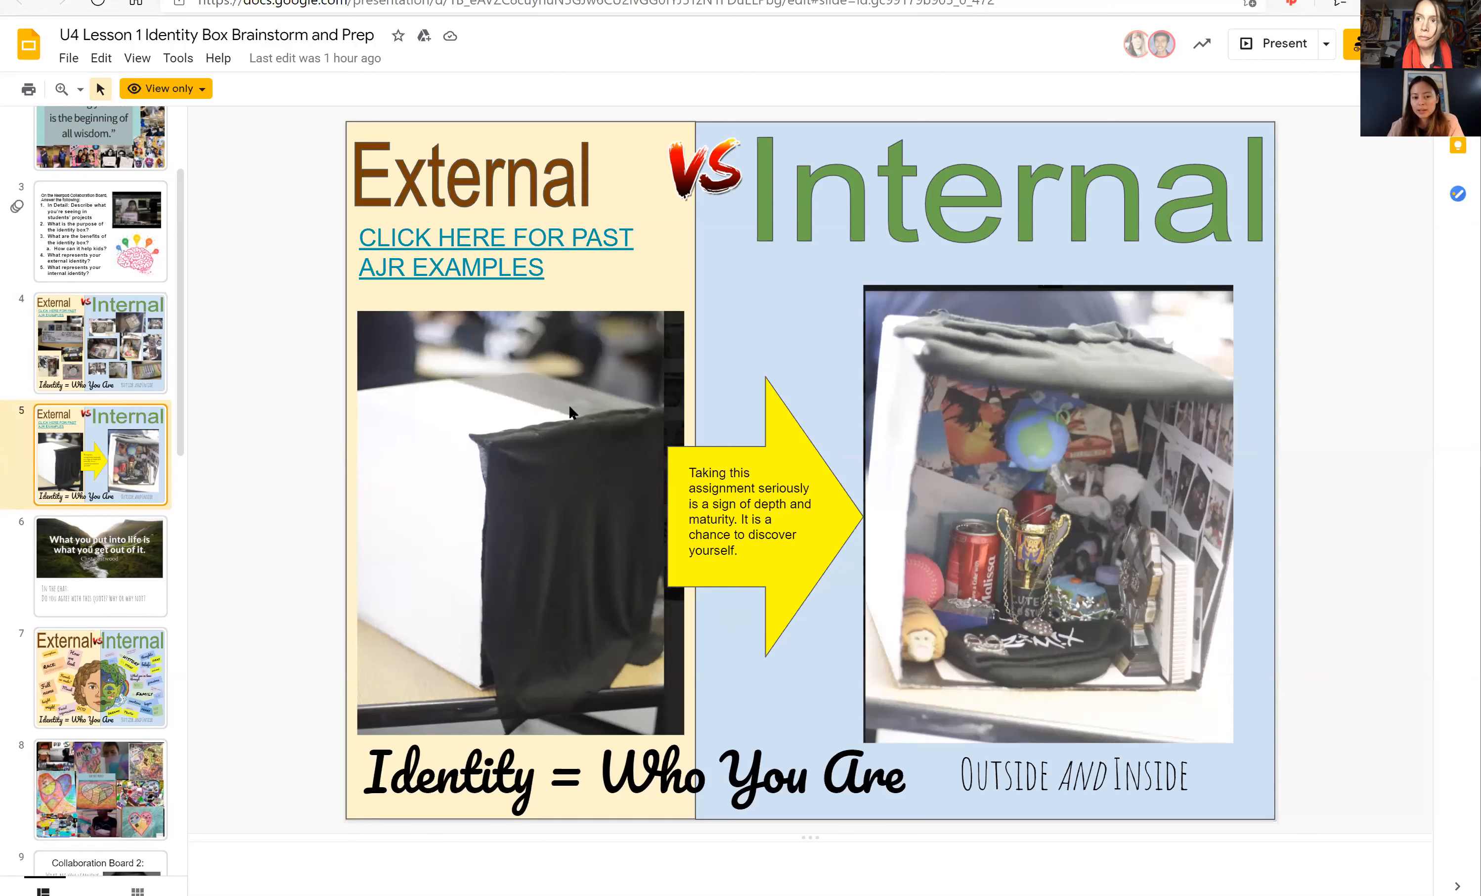
pyautogui.moveTo(566, 410)
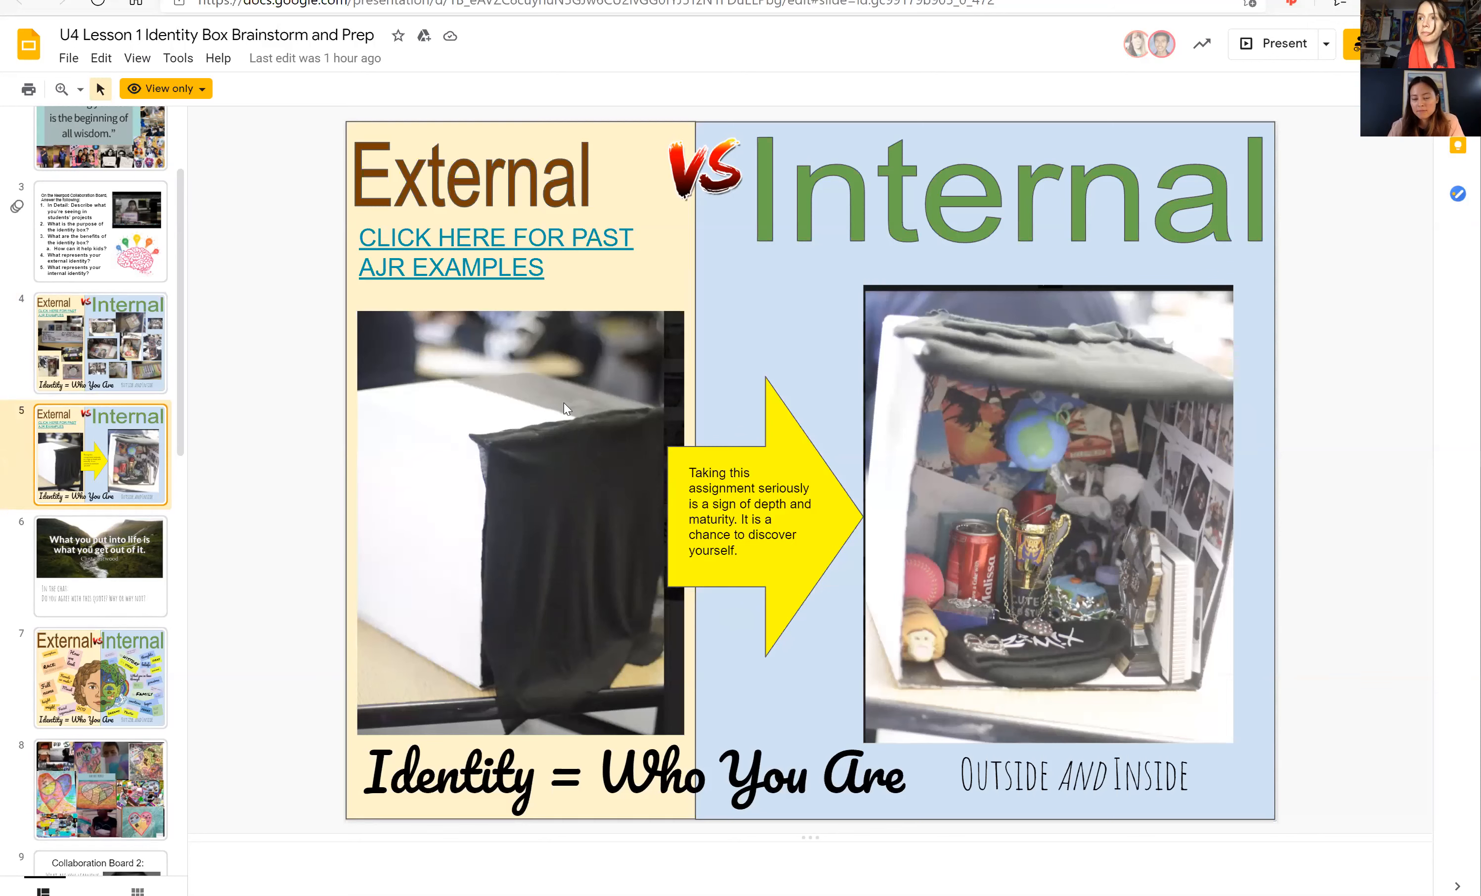
pyautogui.moveTo(530, 417)
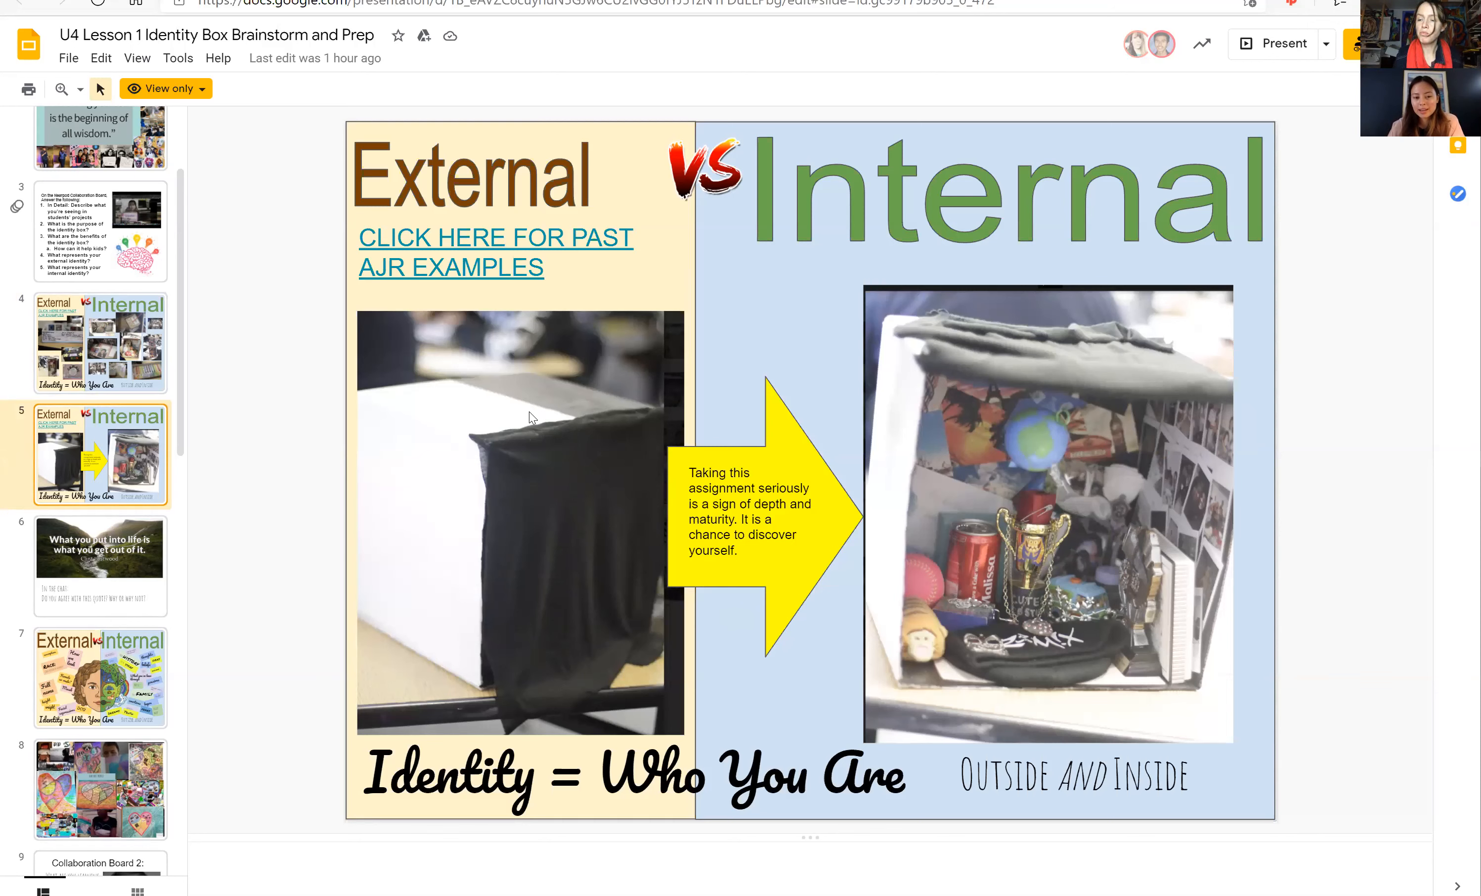
pyautogui.moveTo(576, 427)
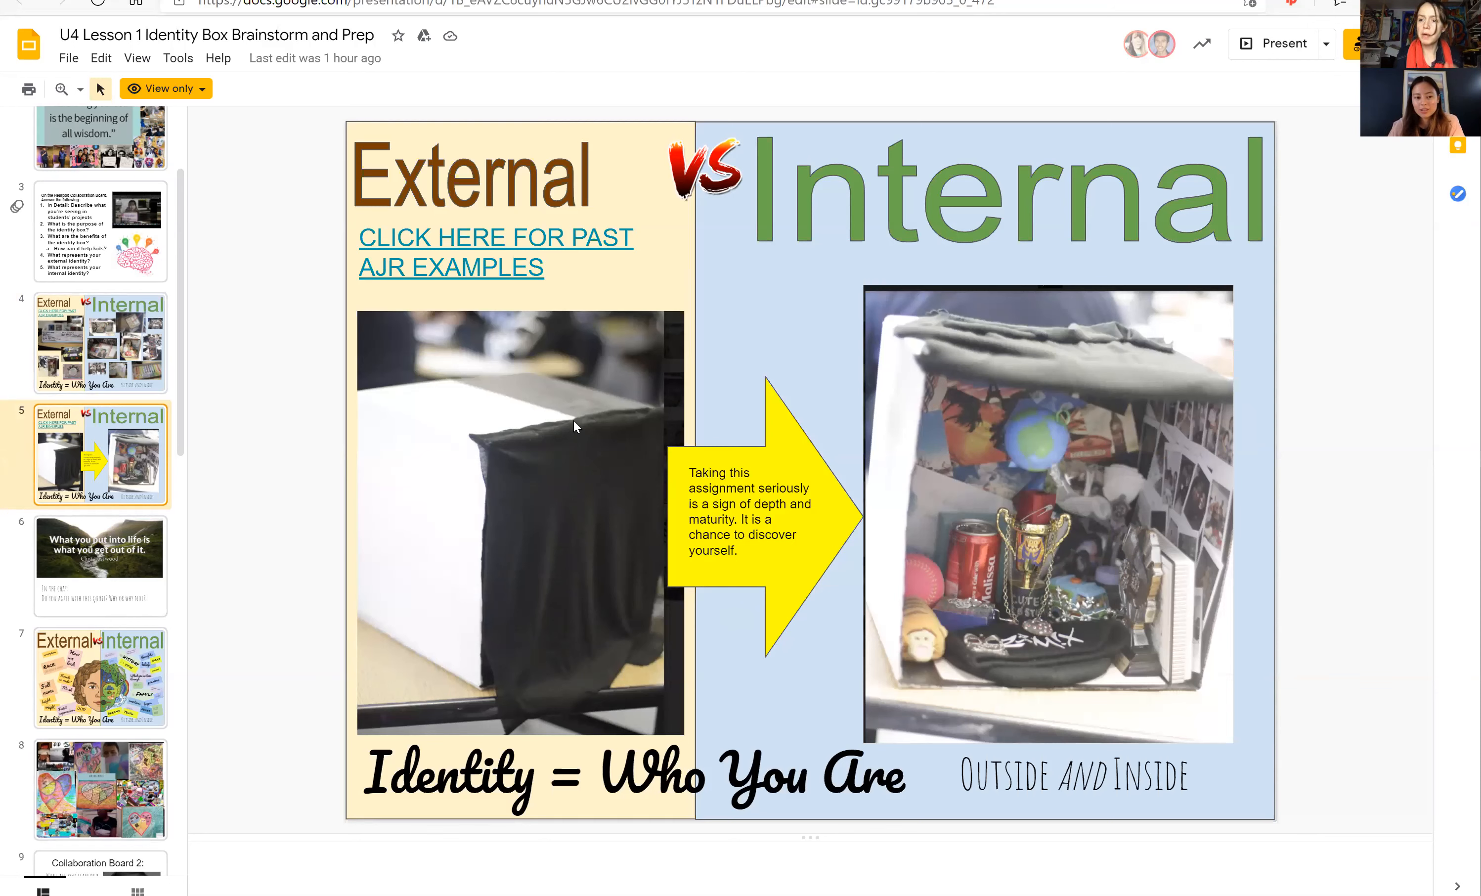
pyautogui.moveTo(372, 357)
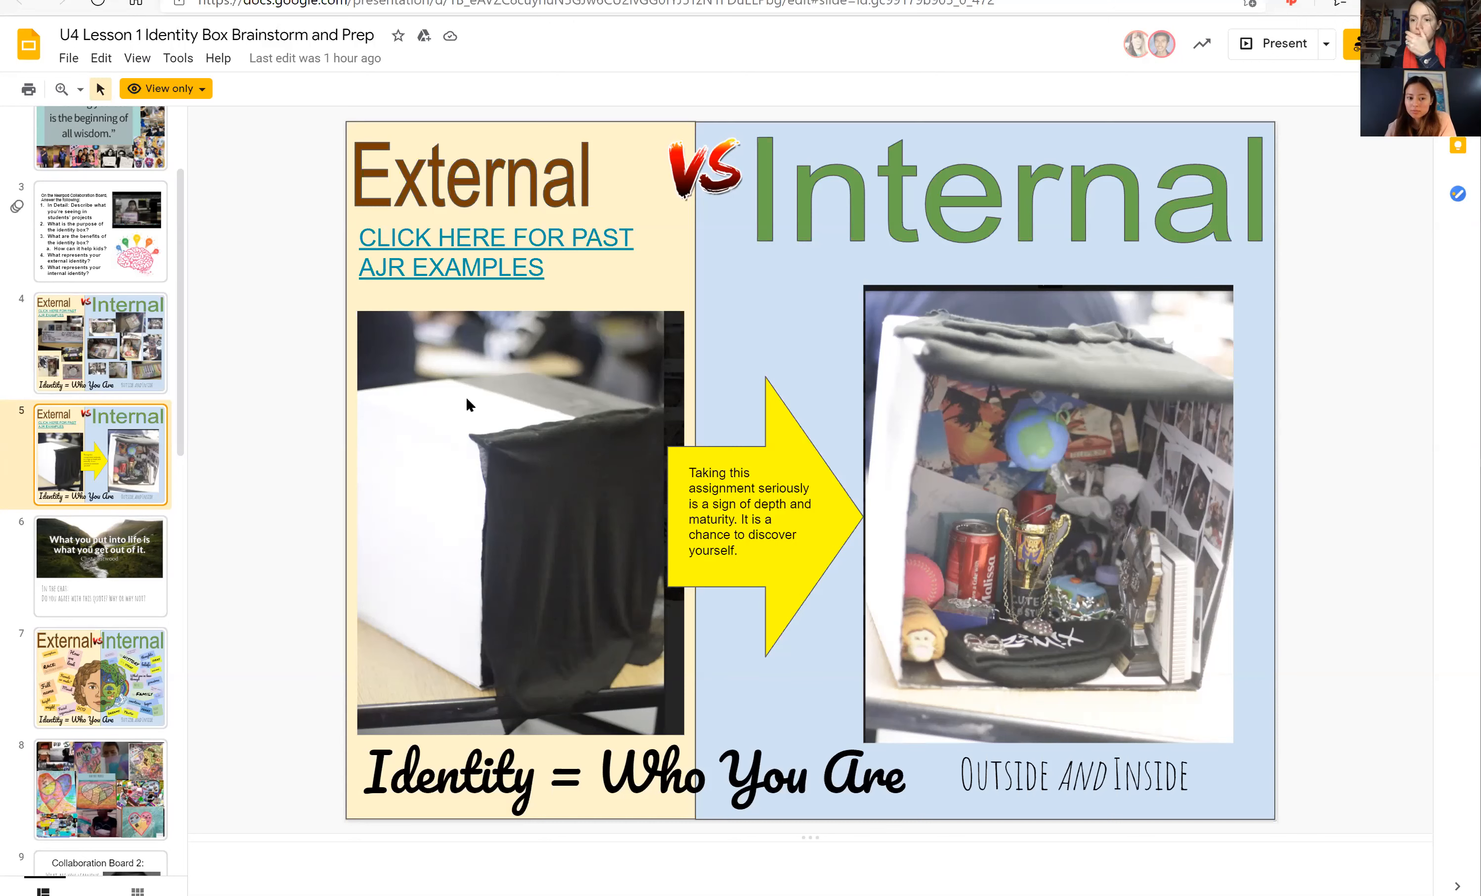
pyautogui.moveTo(439, 437)
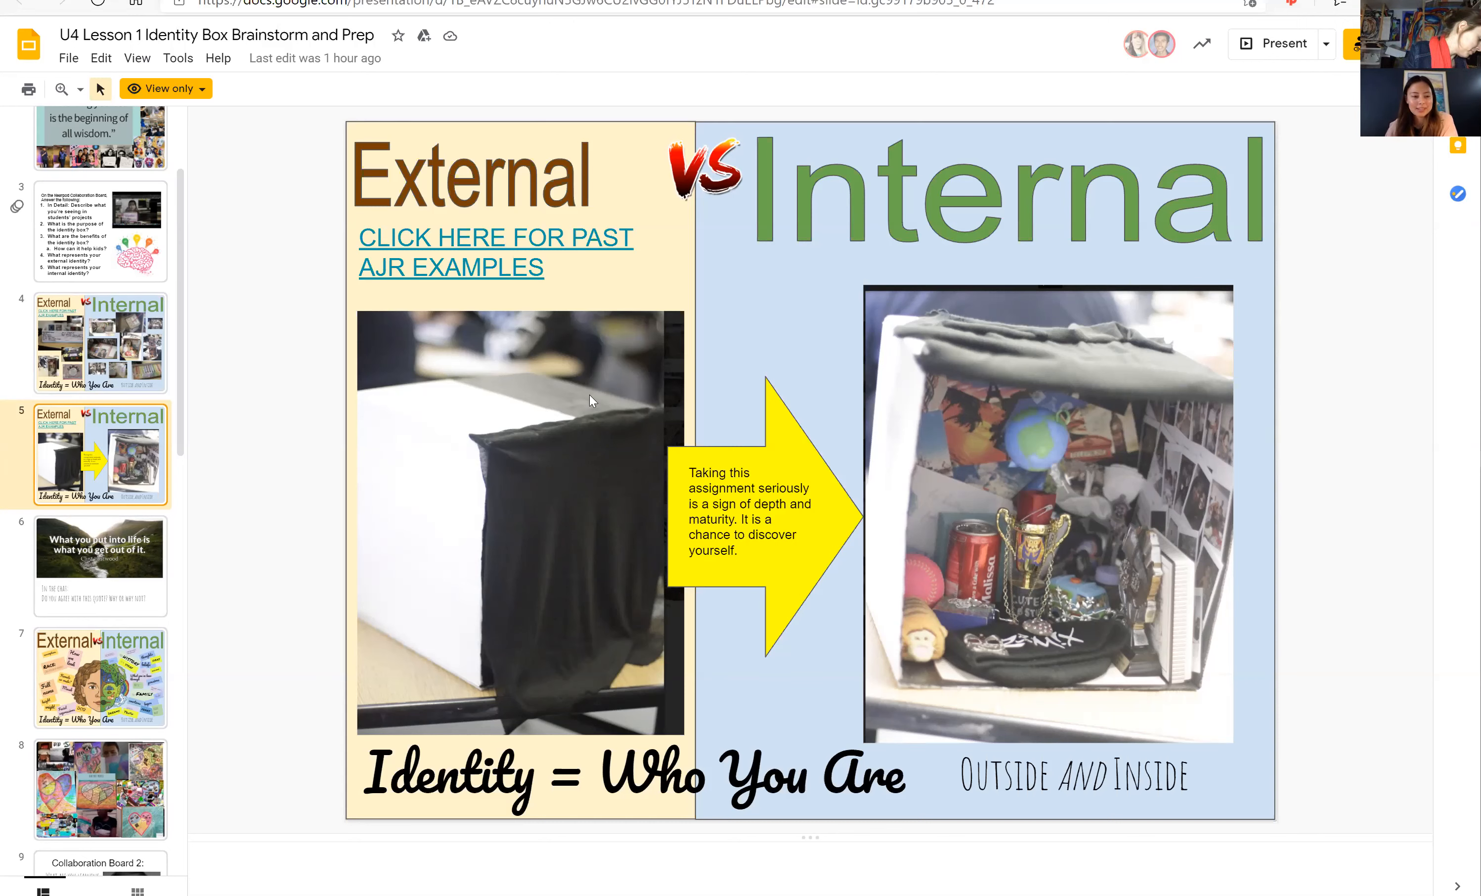
pyautogui.moveTo(504, 395)
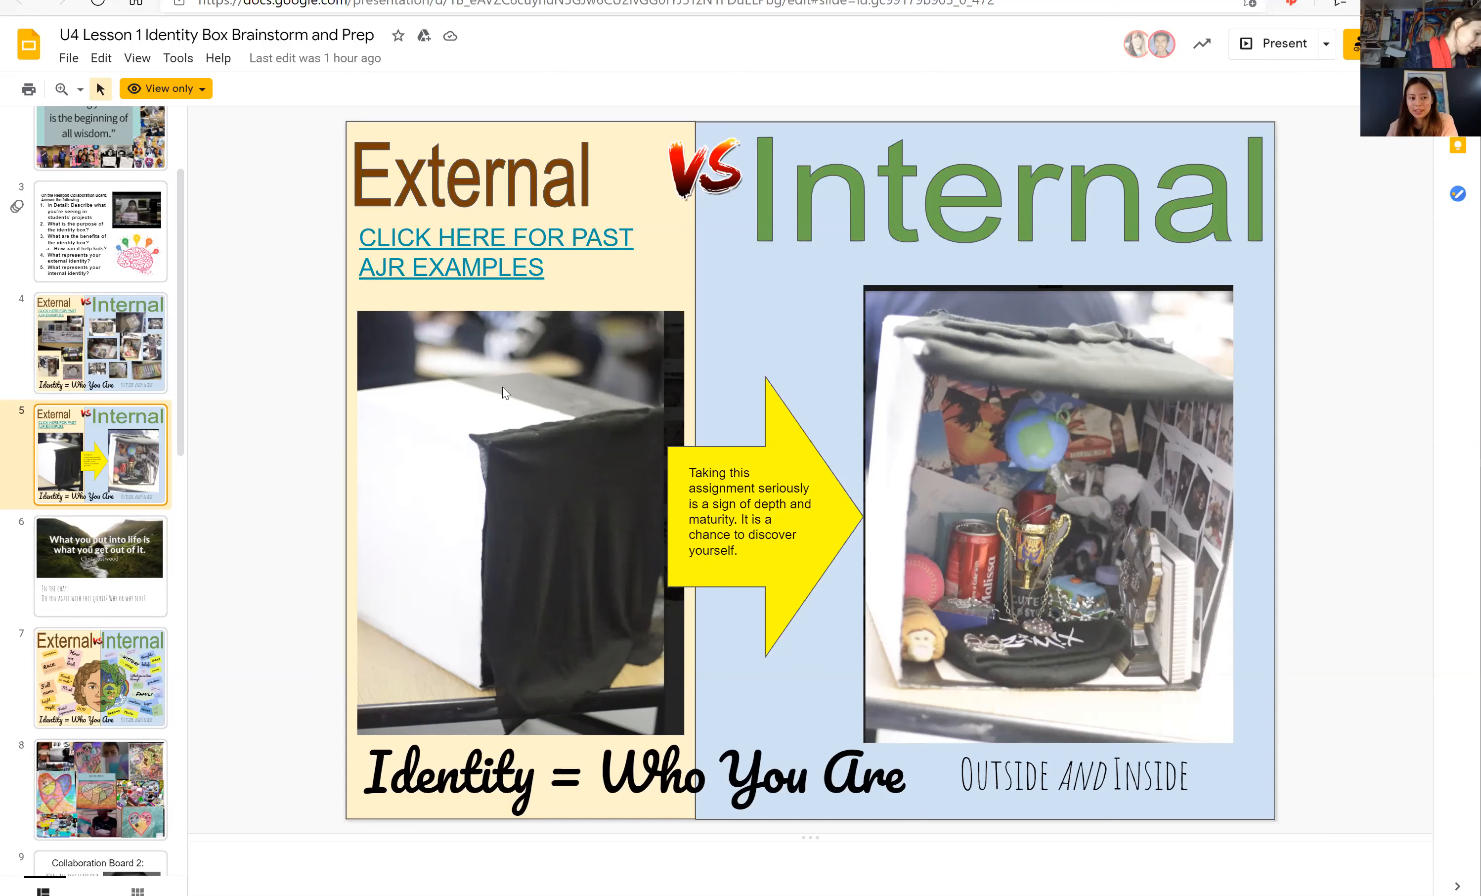
pyautogui.moveTo(466, 371)
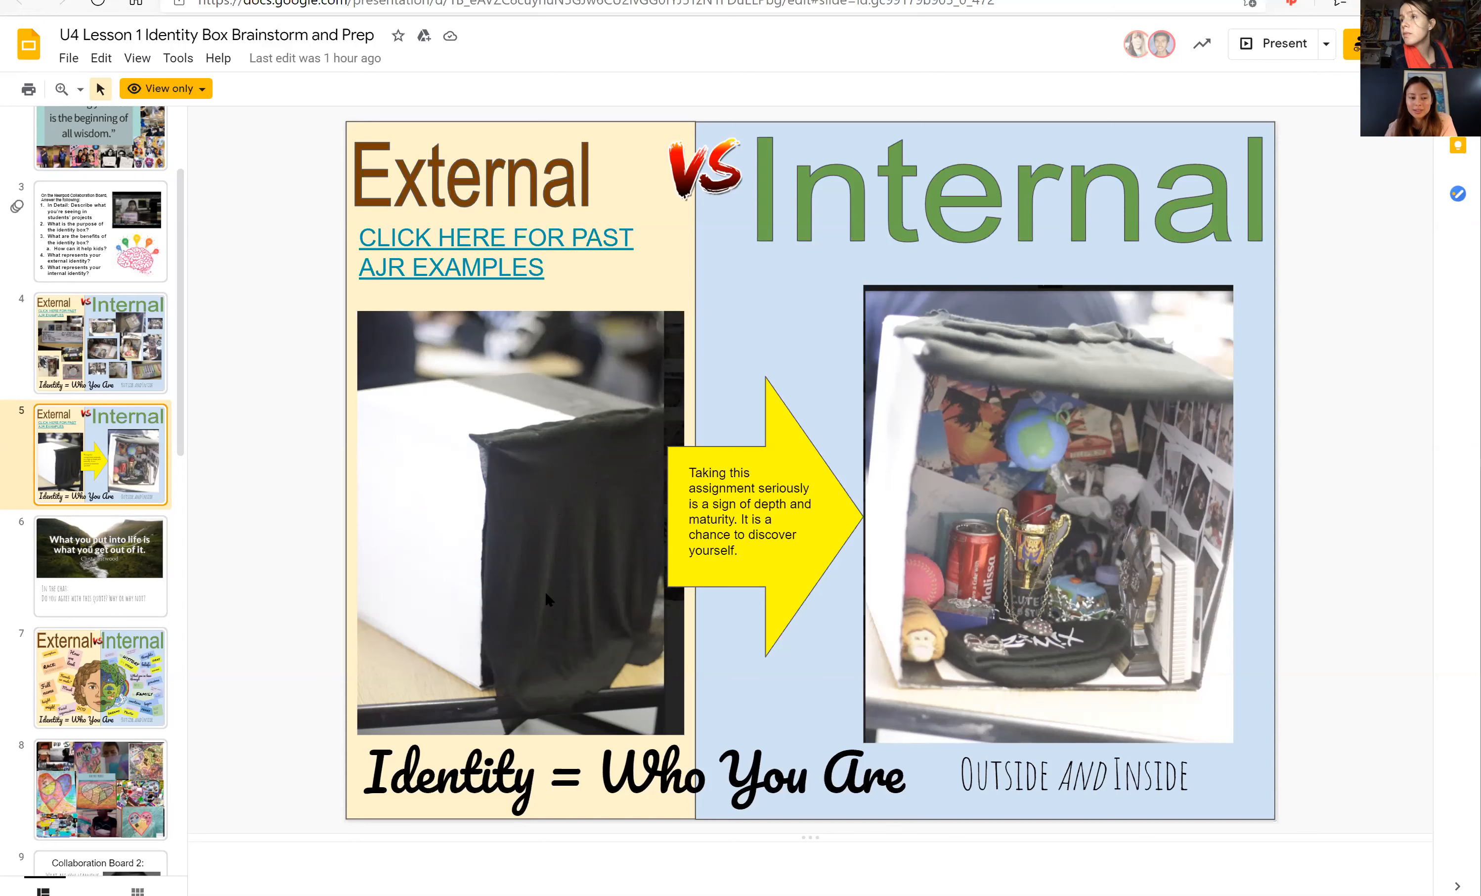
pyautogui.moveTo(1127, 552)
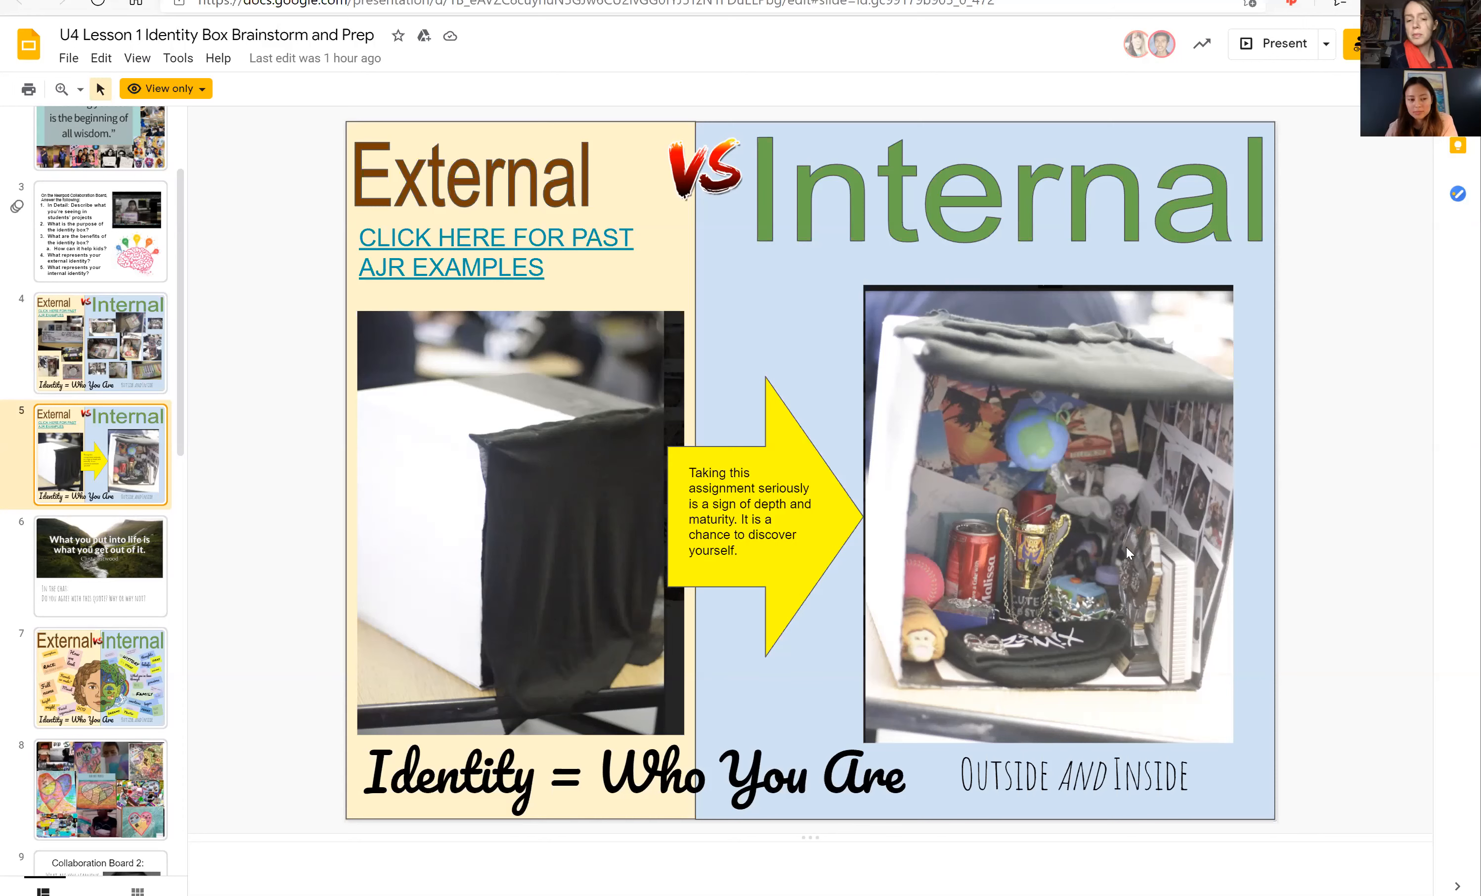
pyautogui.moveTo(1250, 170)
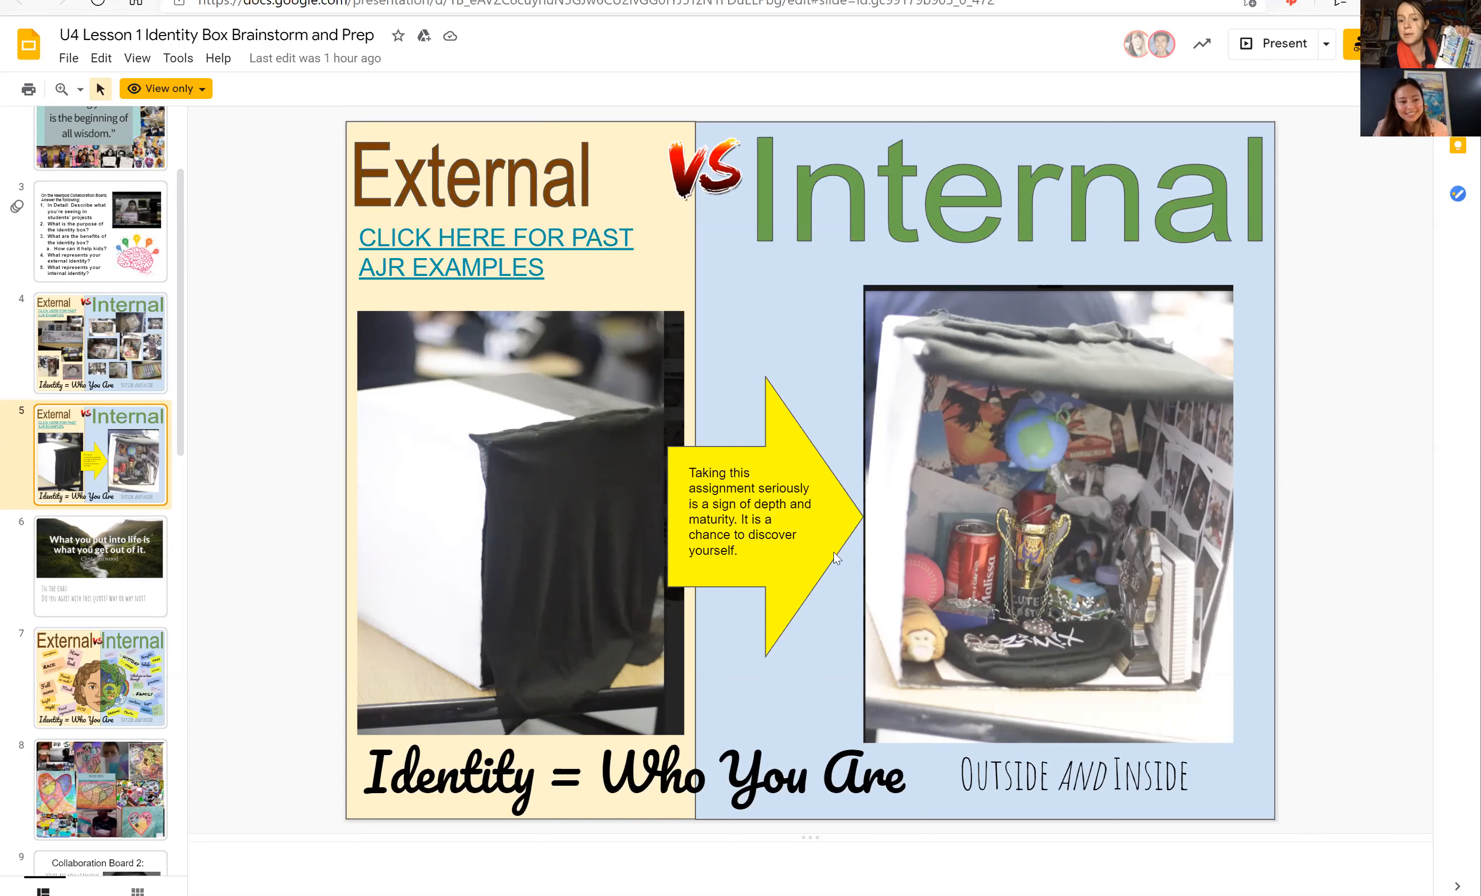
pyautogui.moveTo(594, 431)
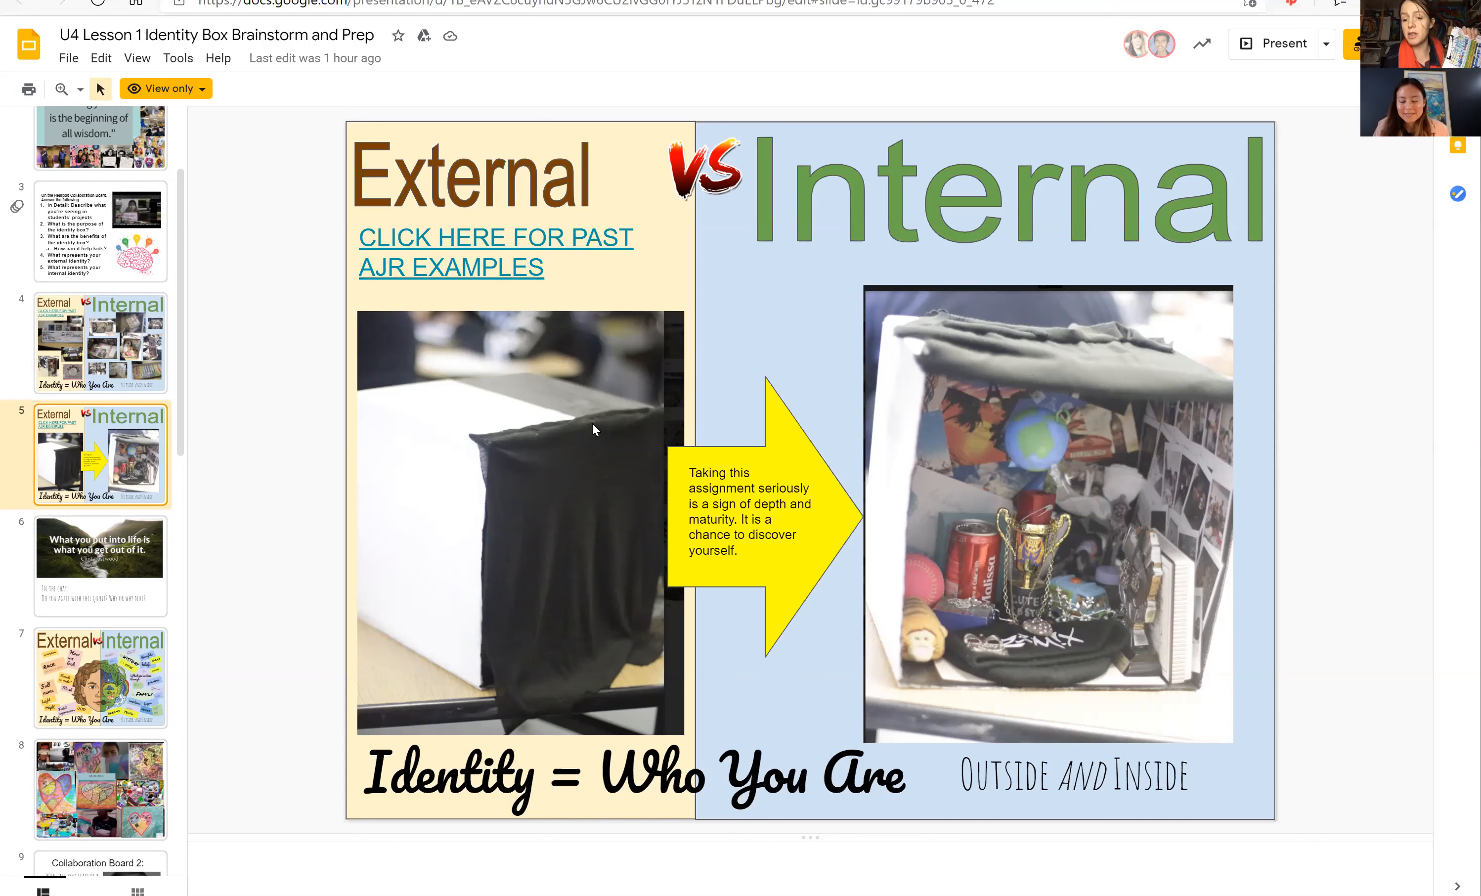
pyautogui.moveTo(1192, 431)
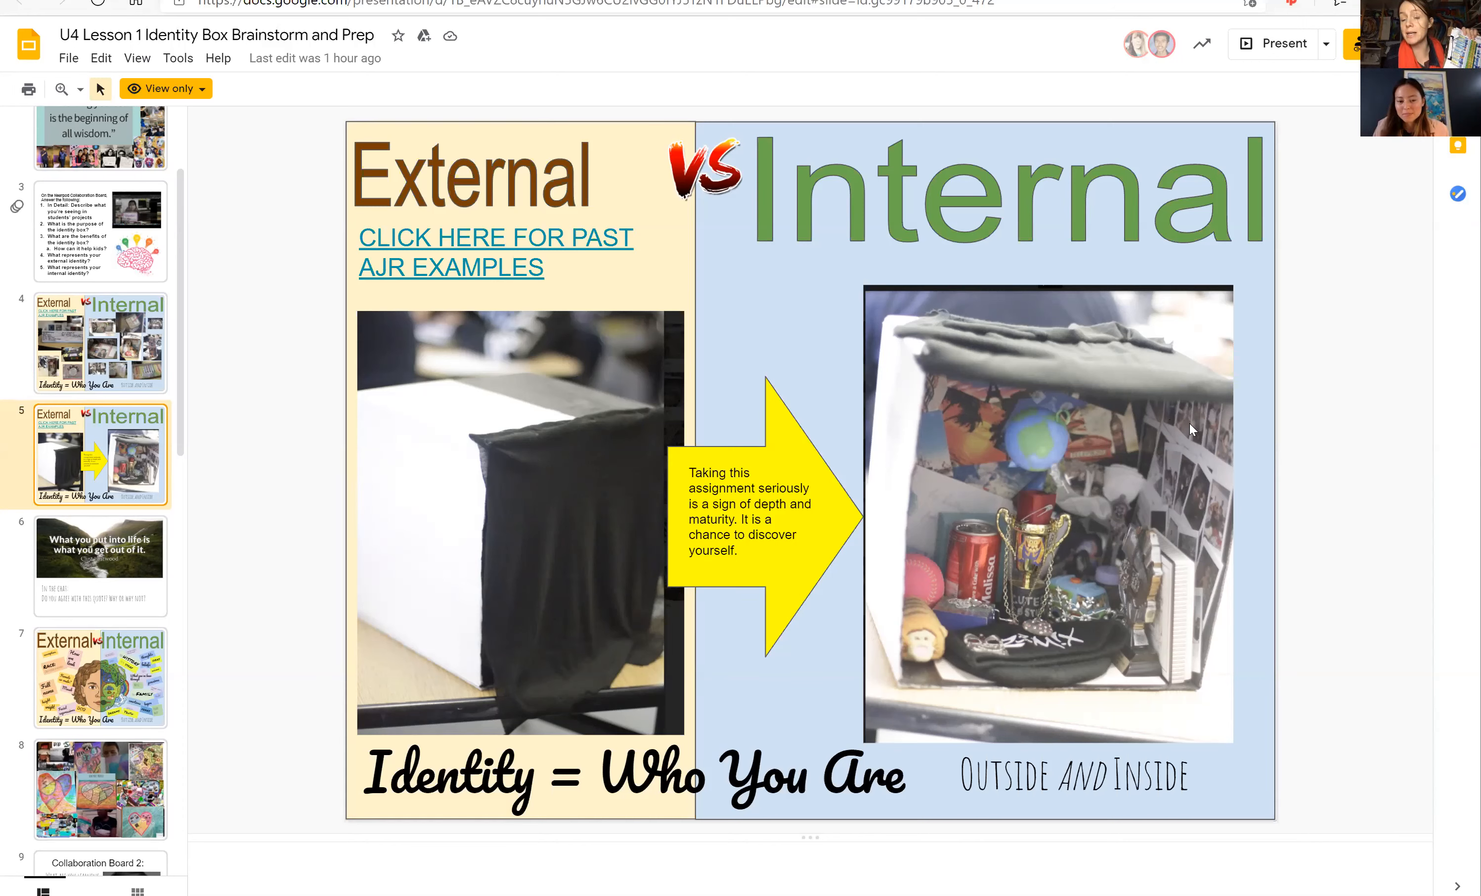
pyautogui.moveTo(979, 750)
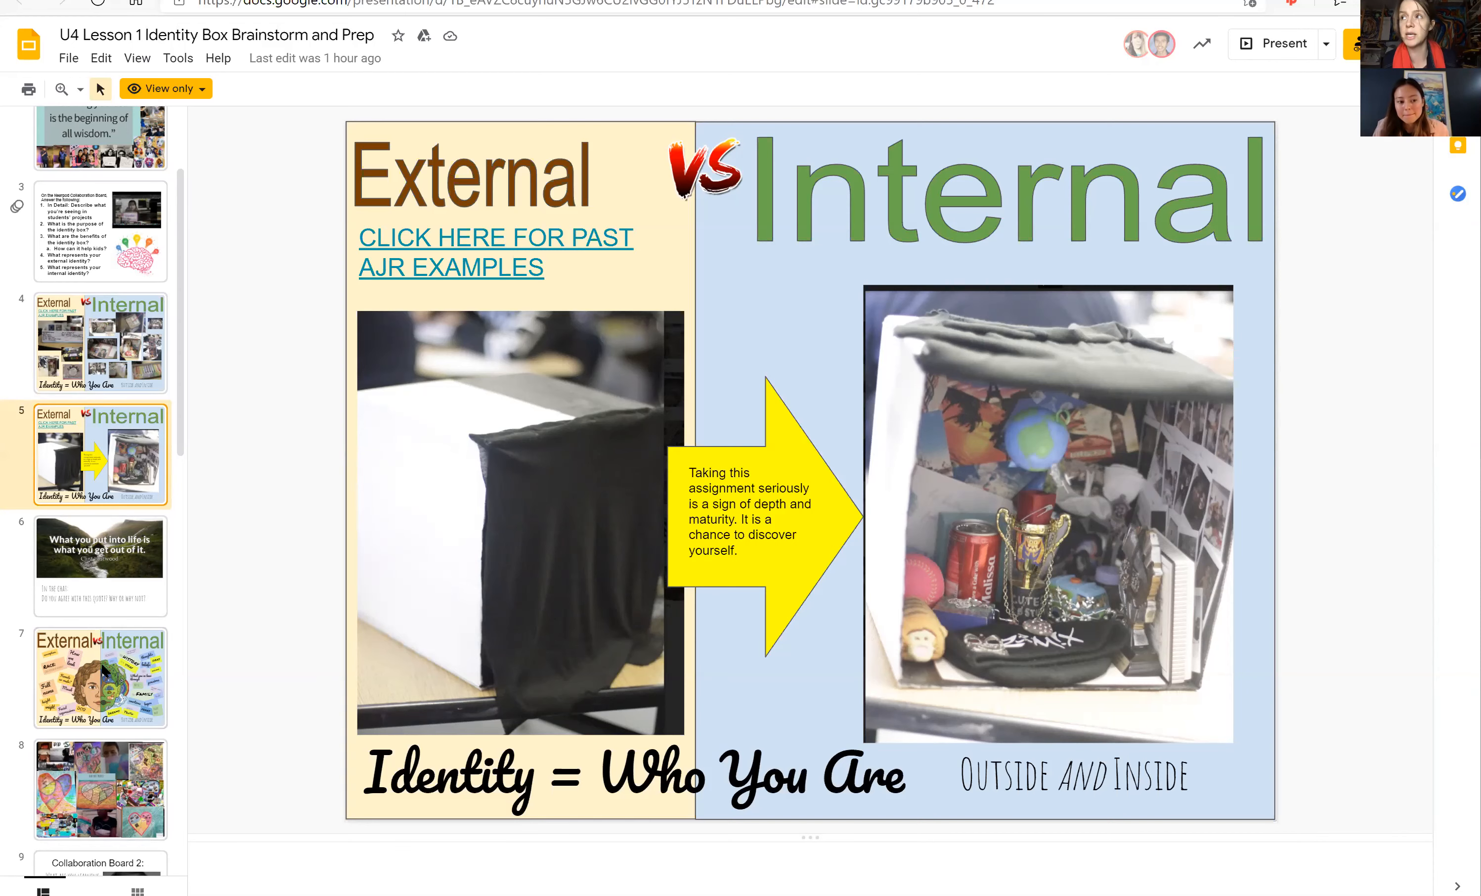
# Step: Show slide 6, the Clint Eastwood quote with its chat prompt, and scroll the filmstrip to slide 10
pyautogui.click(101, 567)
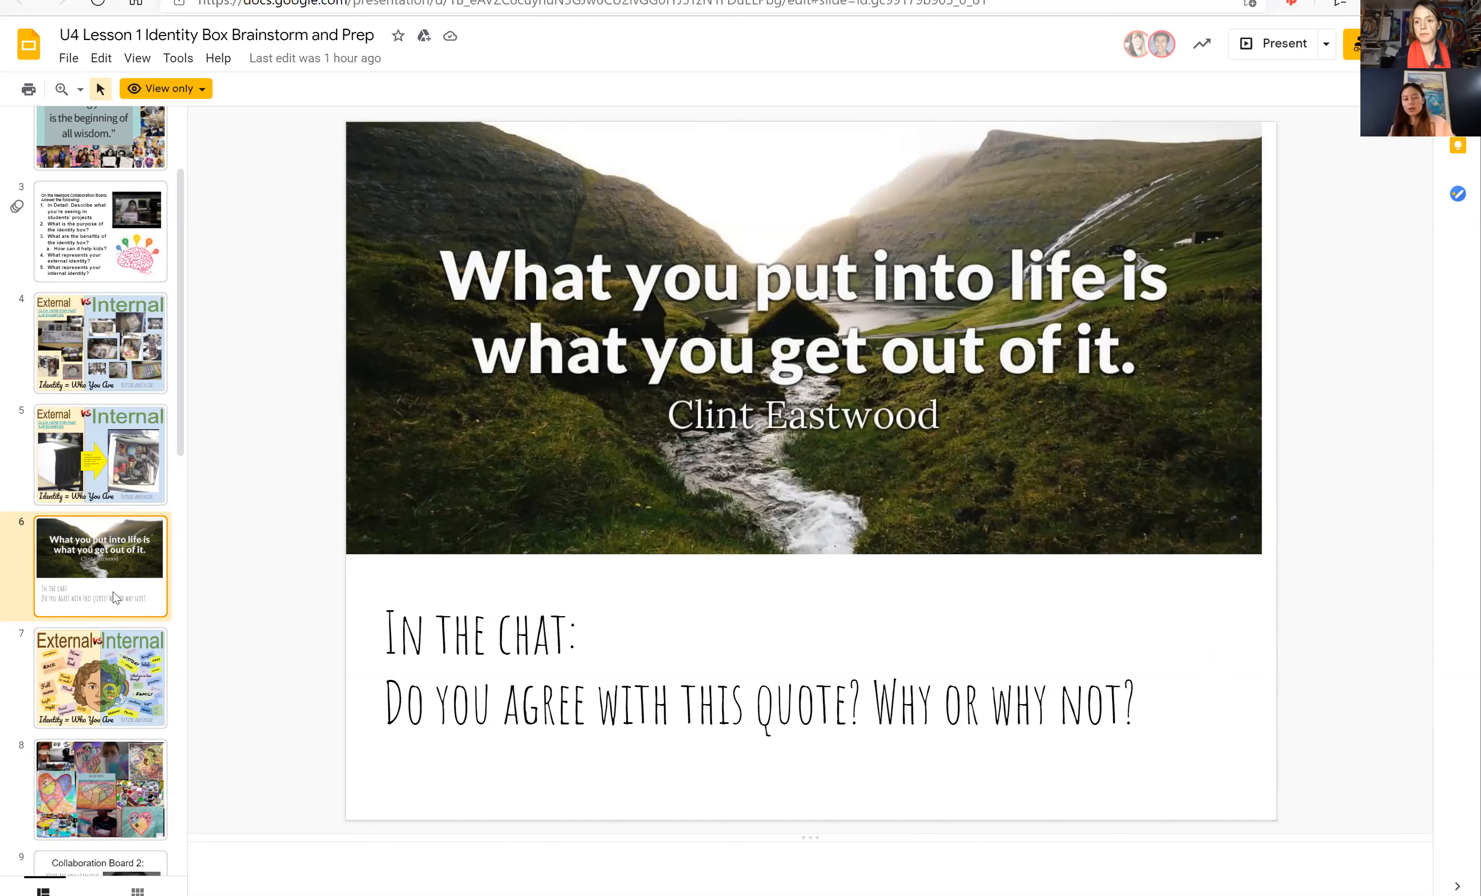
pyautogui.moveTo(654, 446)
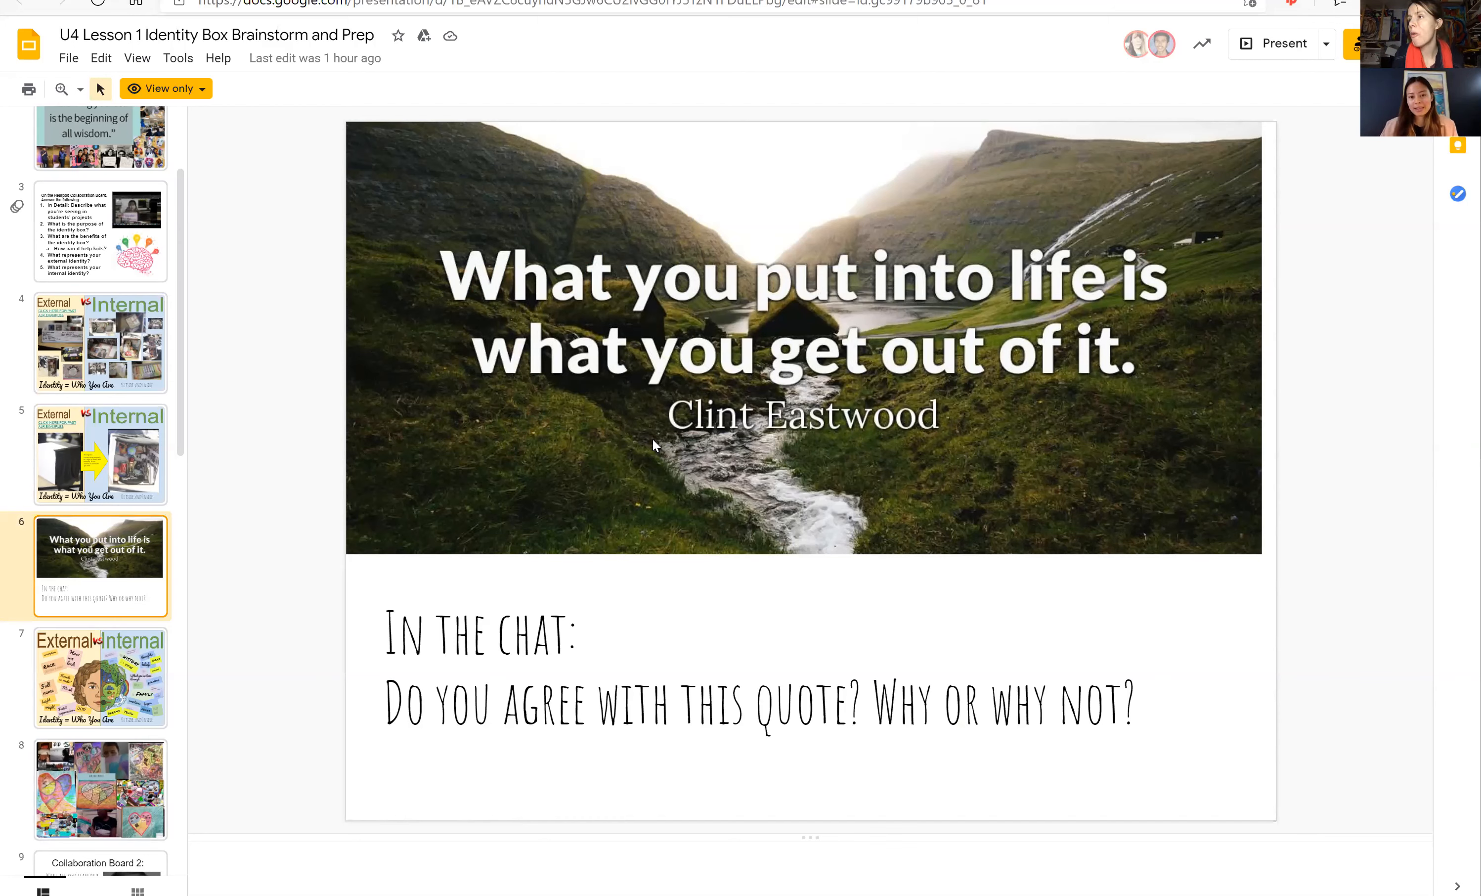
pyautogui.moveTo(909, 222)
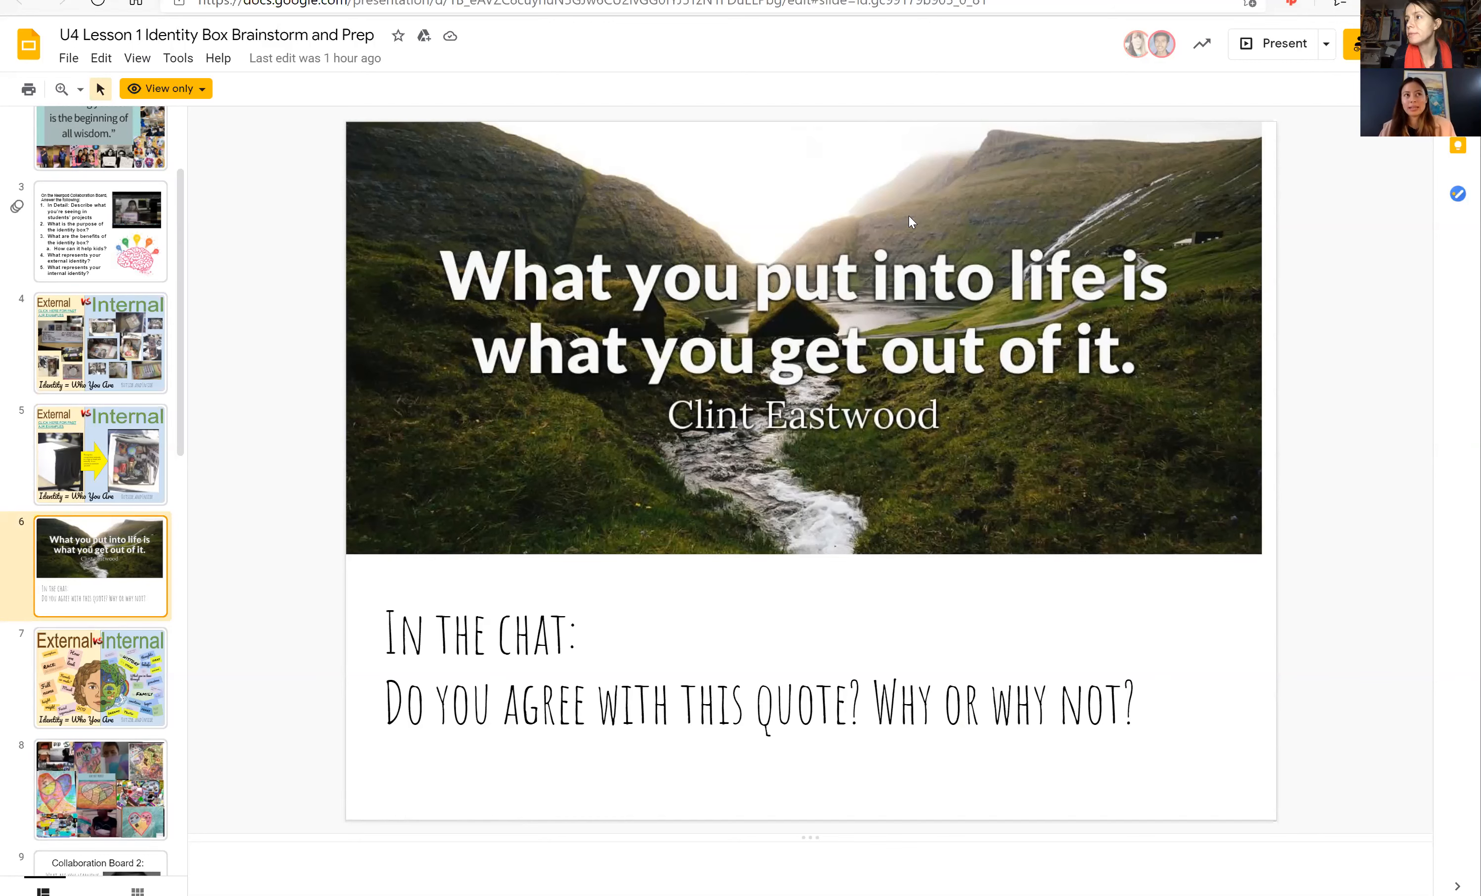
pyautogui.moveTo(260, 645)
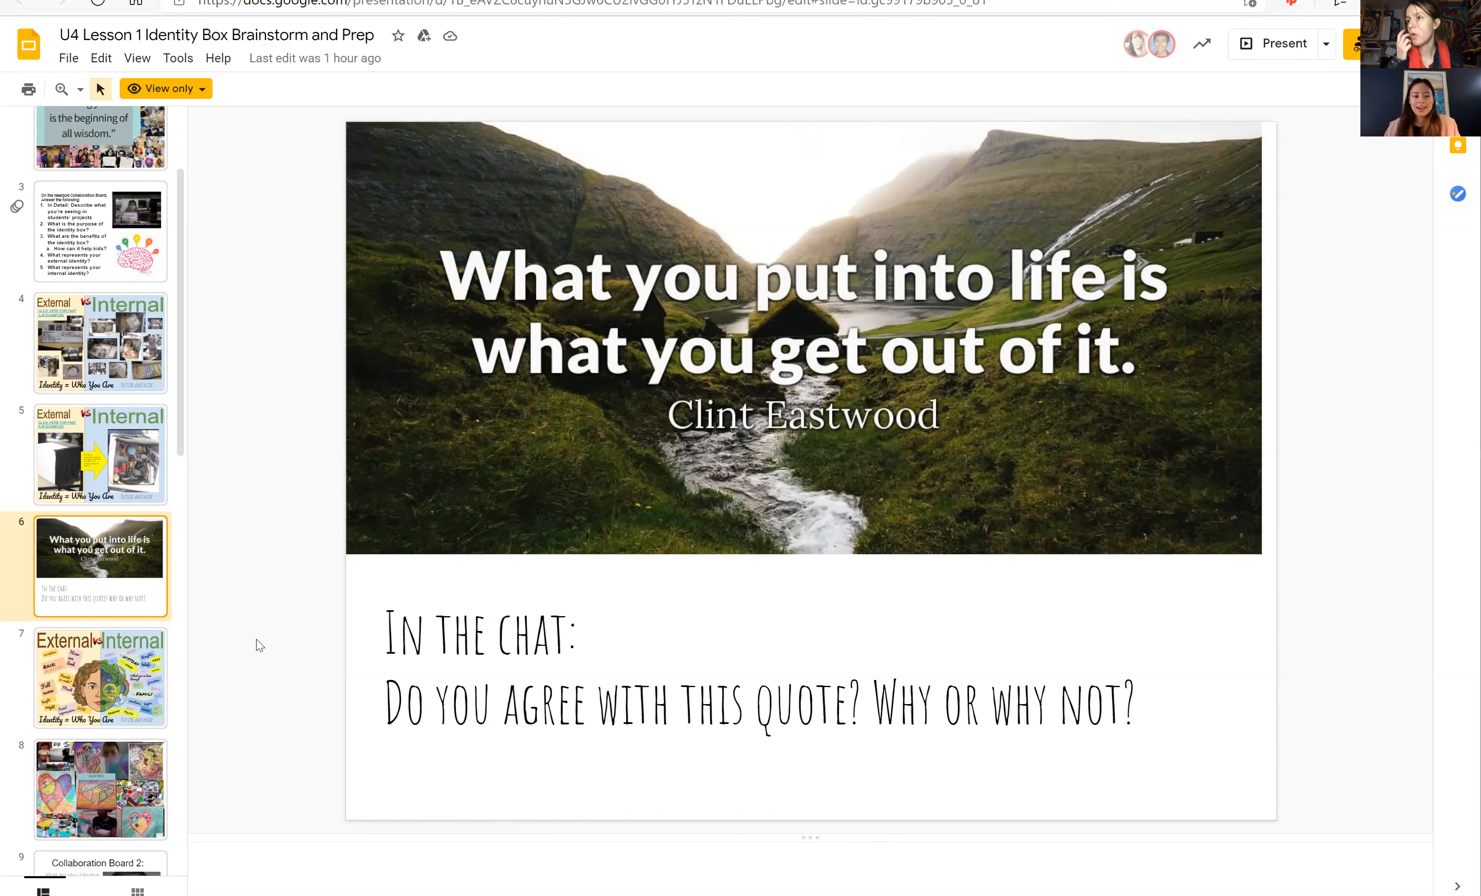
pyautogui.moveTo(334, 550)
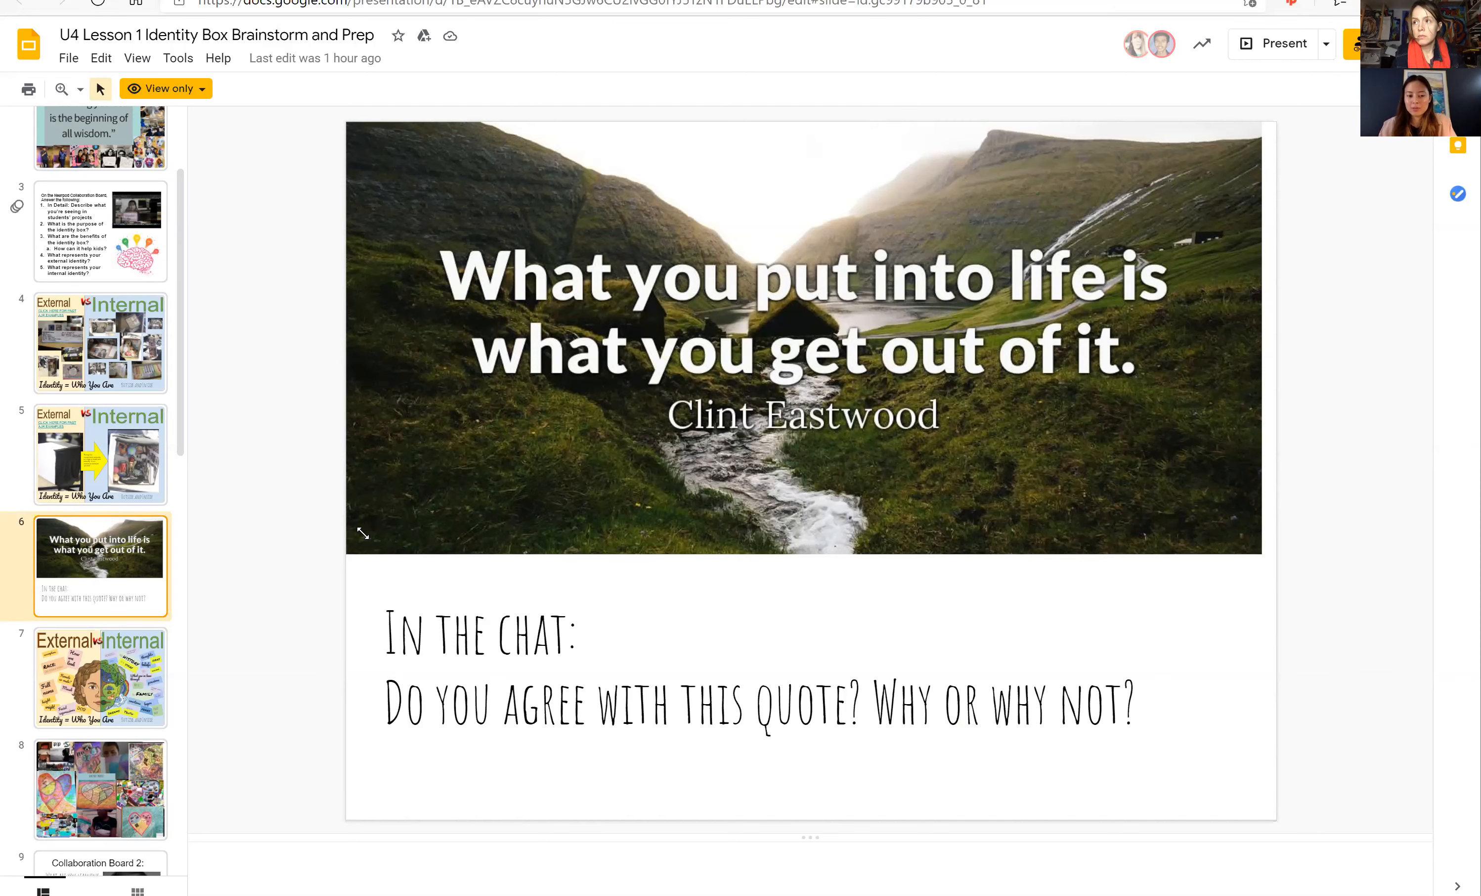
pyautogui.moveTo(325, 550)
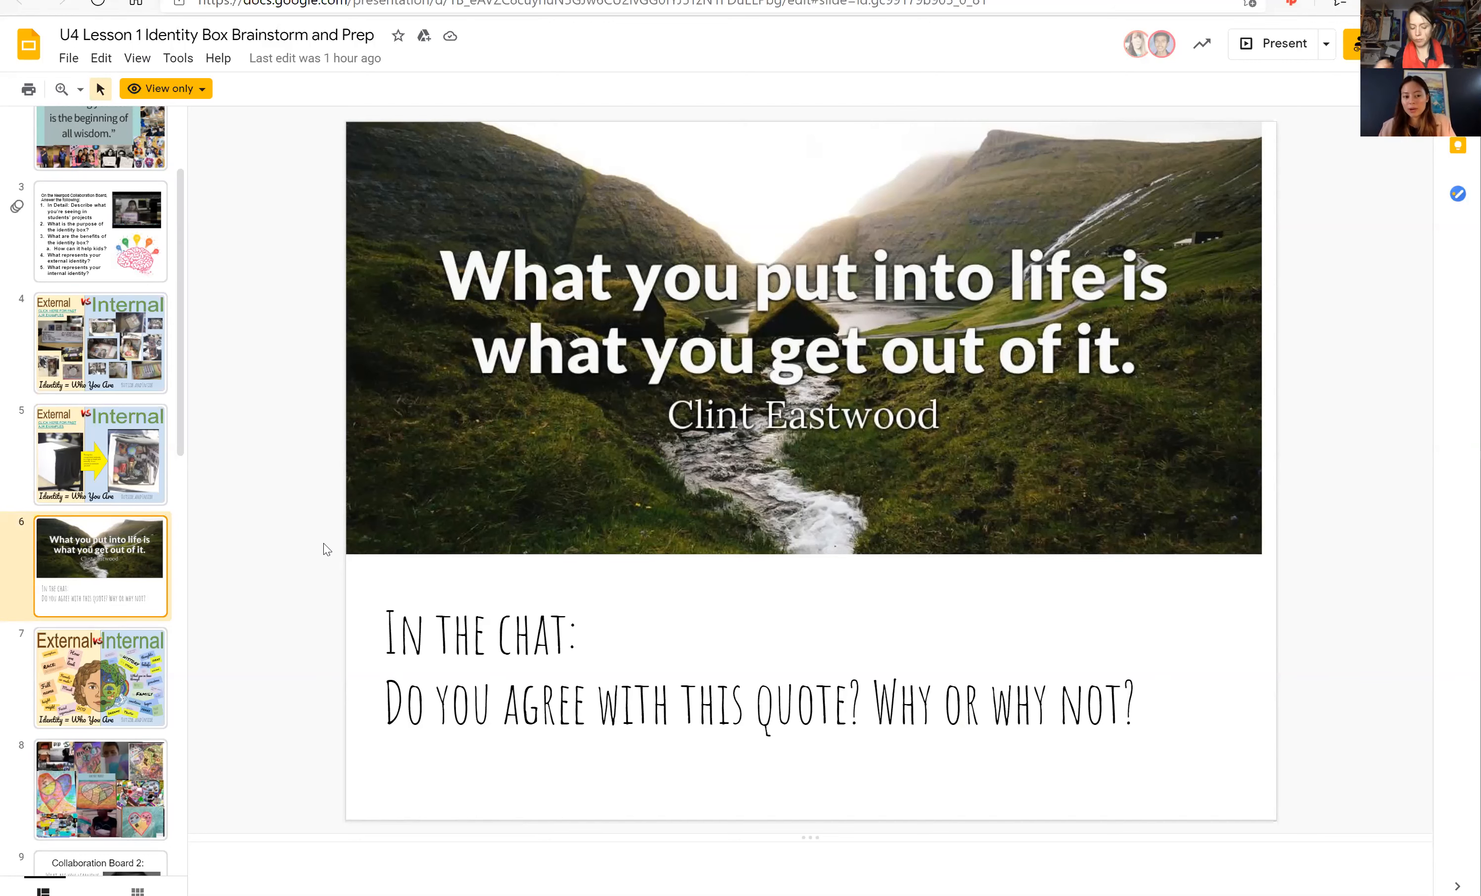
pyautogui.moveTo(305, 535)
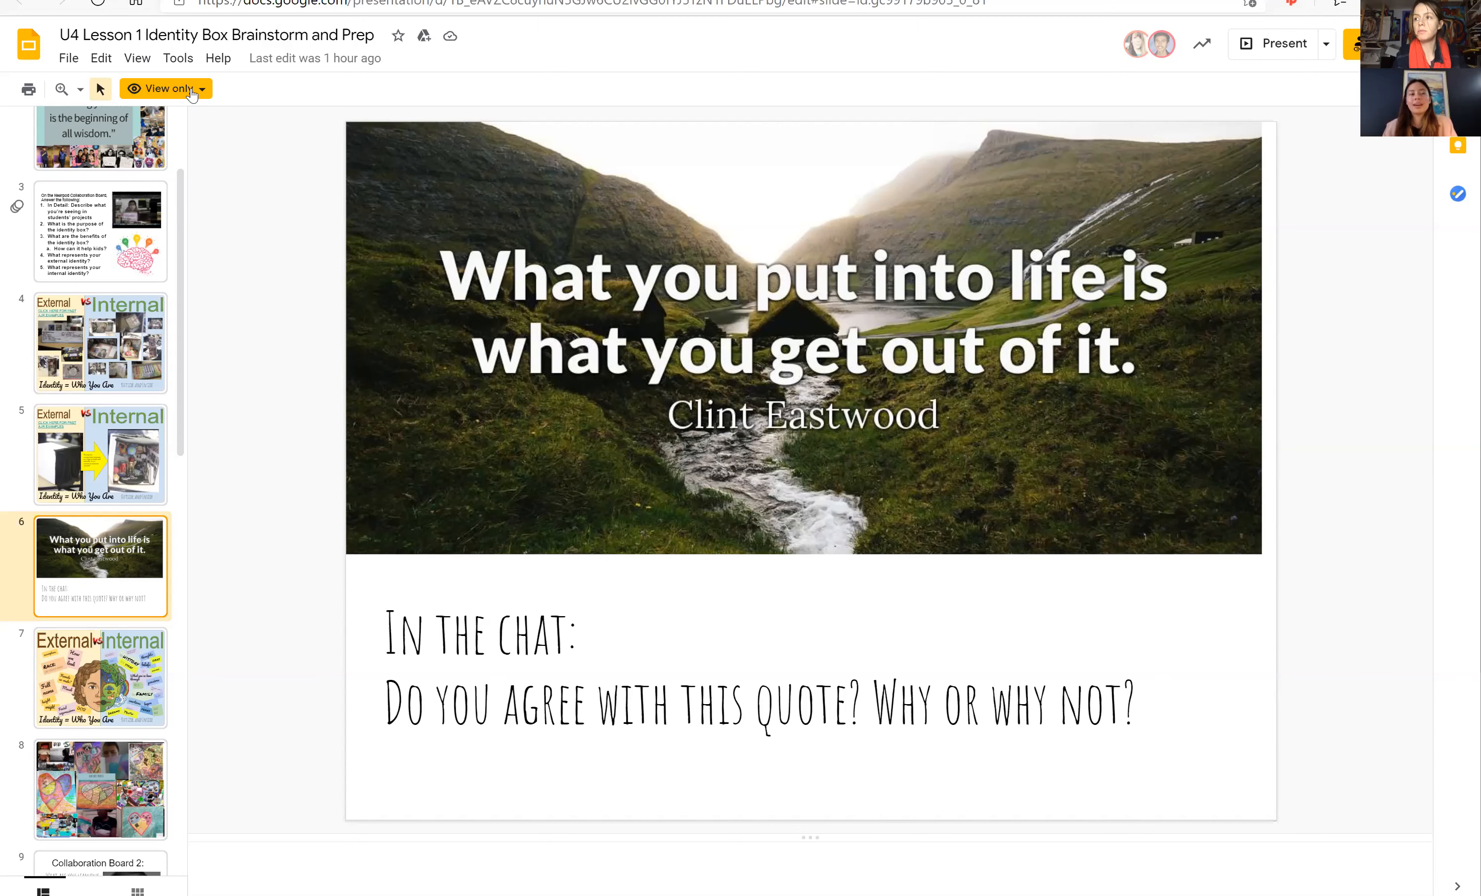
pyautogui.moveTo(296, 529)
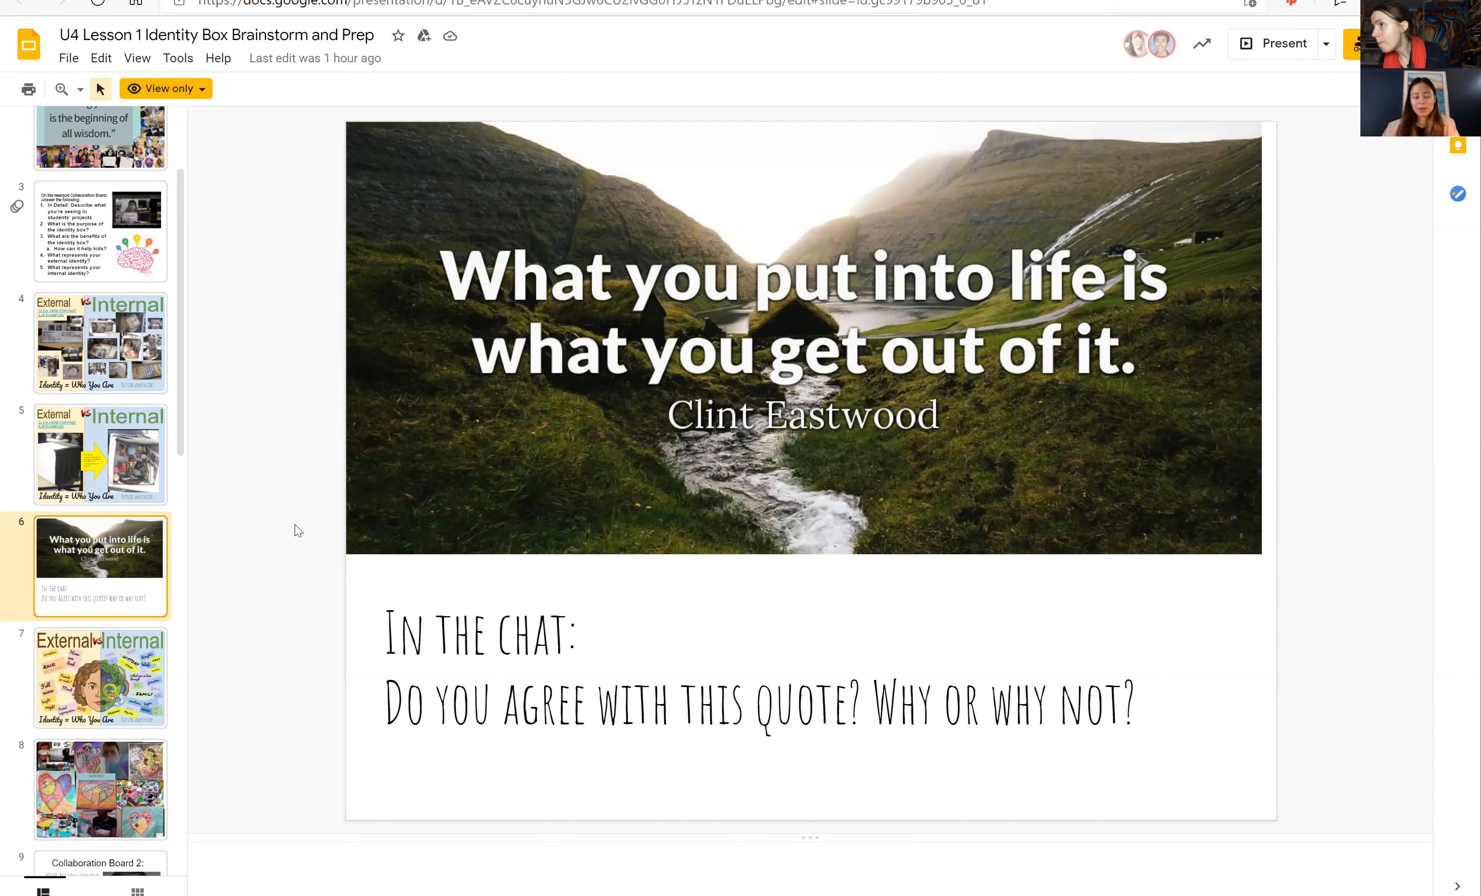
pyautogui.moveTo(400, 447)
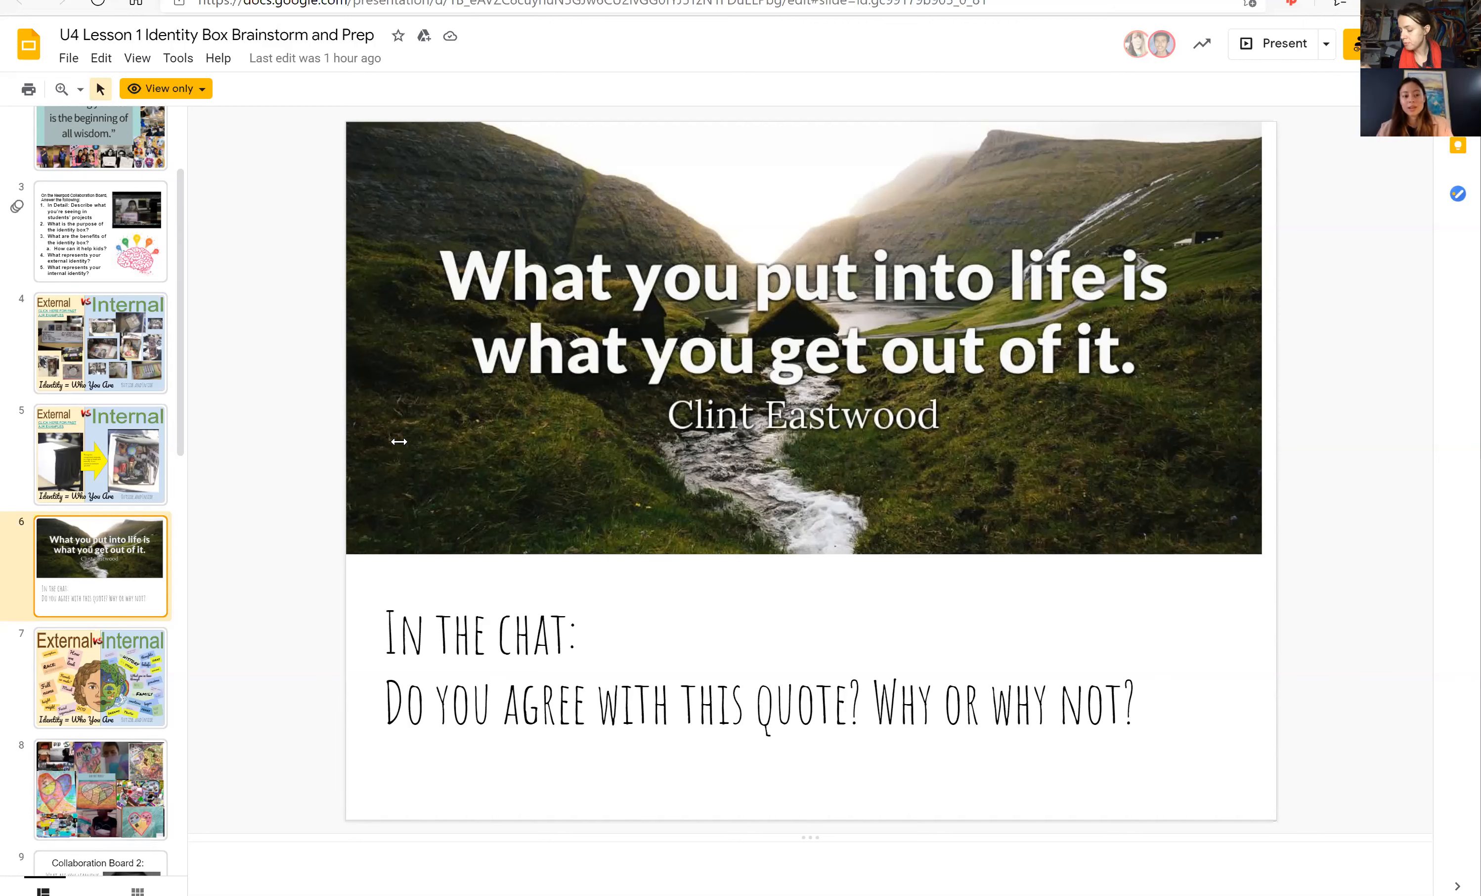
pyautogui.moveTo(314, 452)
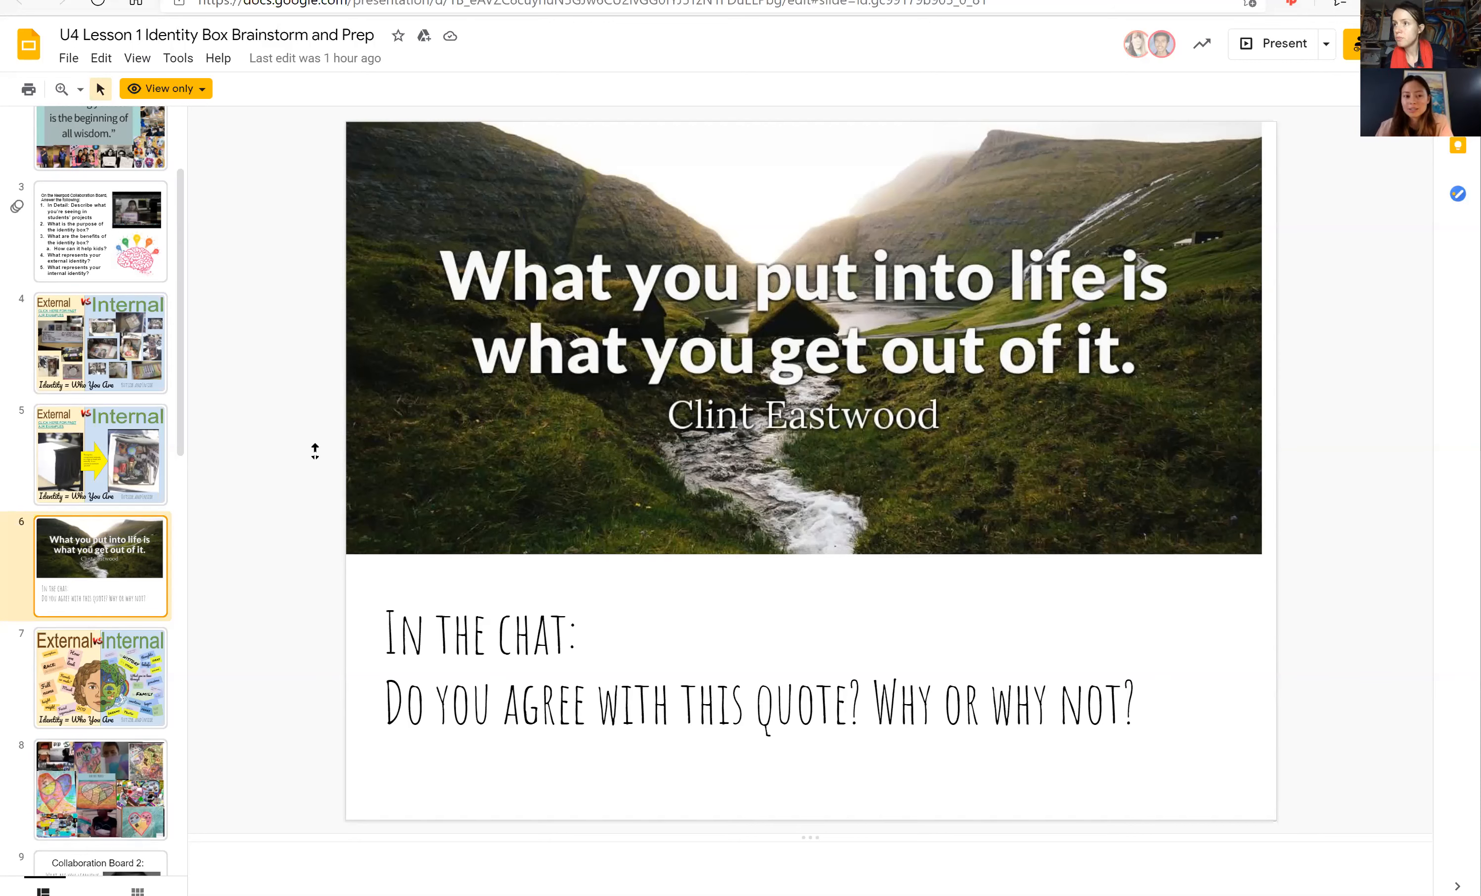
pyautogui.moveTo(998, 282)
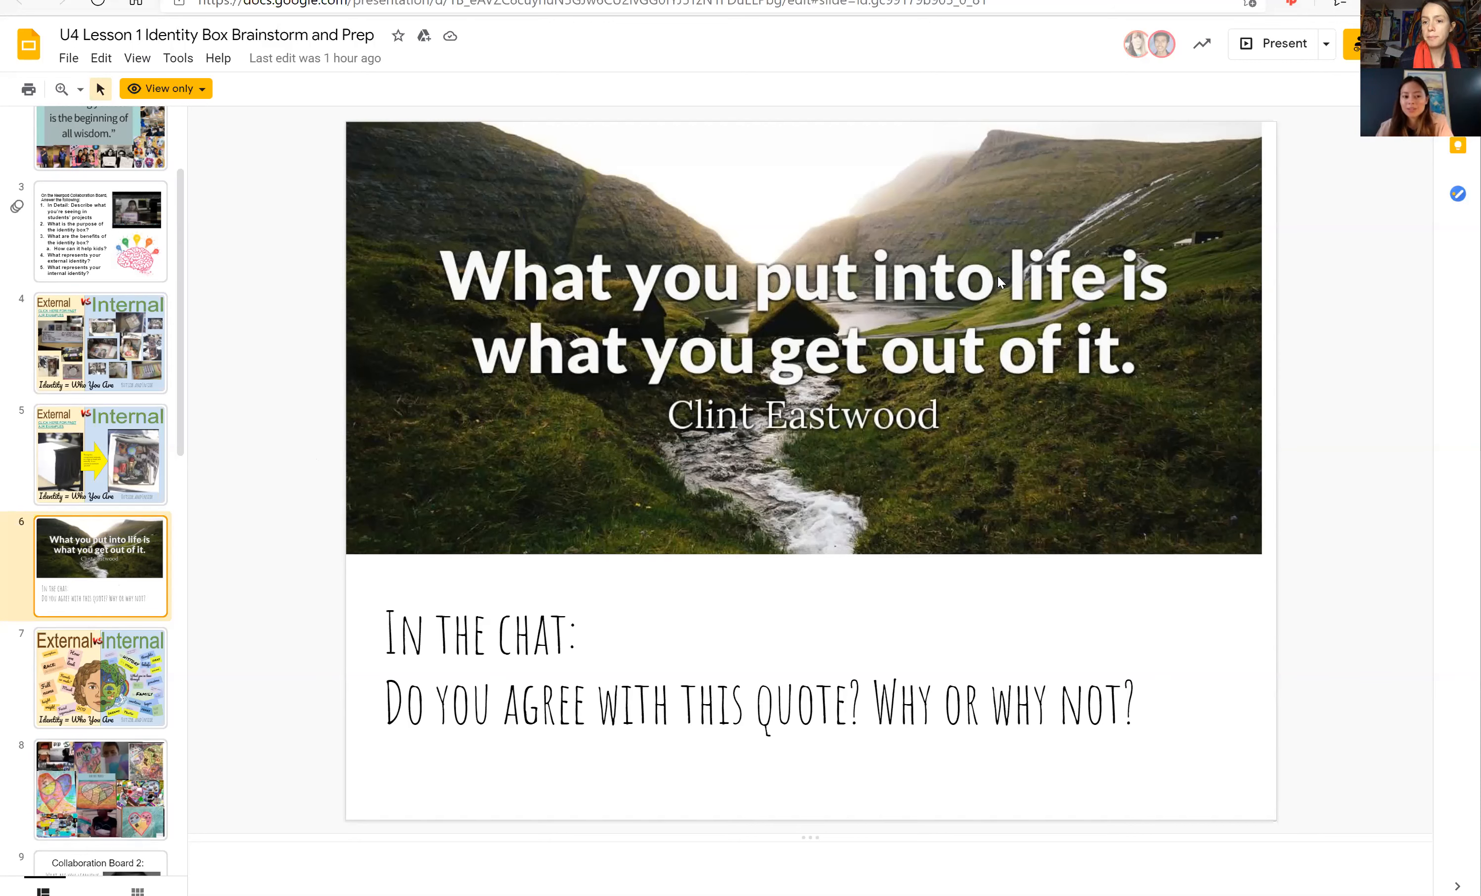
pyautogui.moveTo(474, 558)
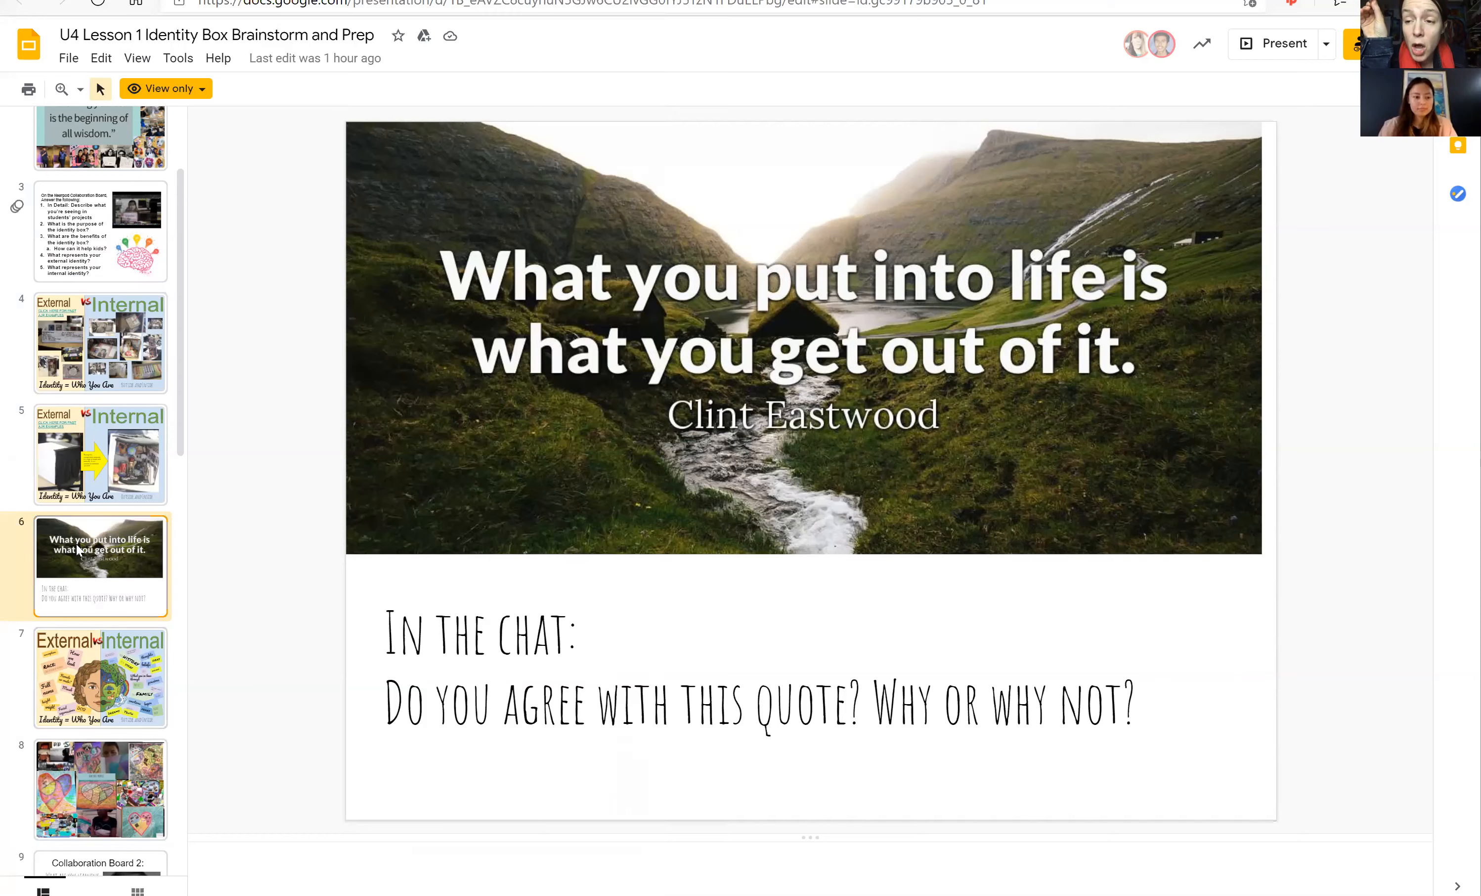
pyautogui.scroll(-3)
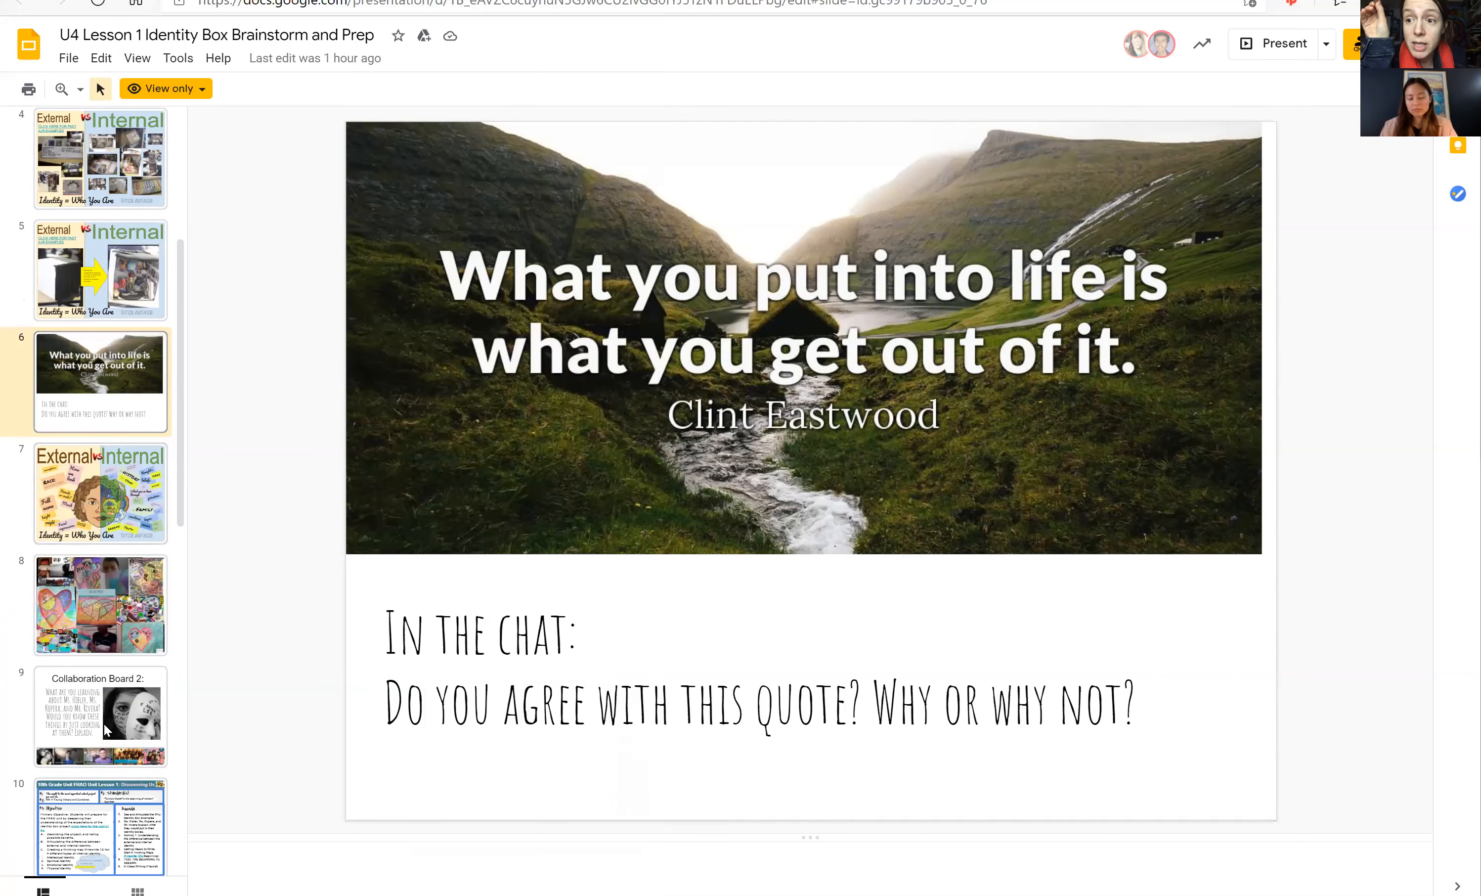
# Step: Switch from the presentation to the Seesaw class journal of student drawing posts
pyautogui.click(100, 719)
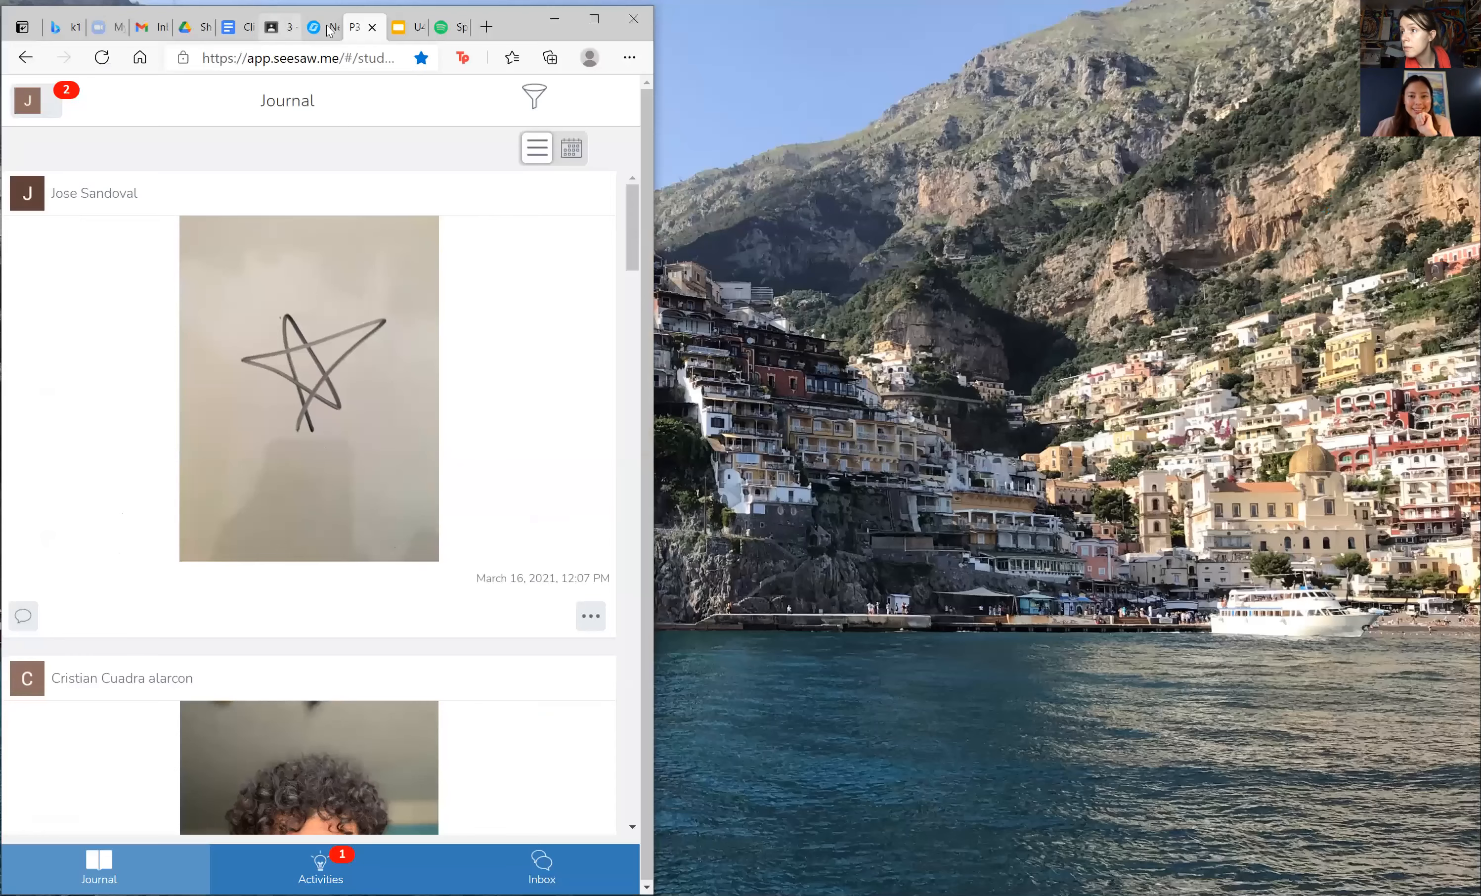
# Step: Return to the live Nearpod board of answers about what an identity box reveals
pyautogui.click(336, 28)
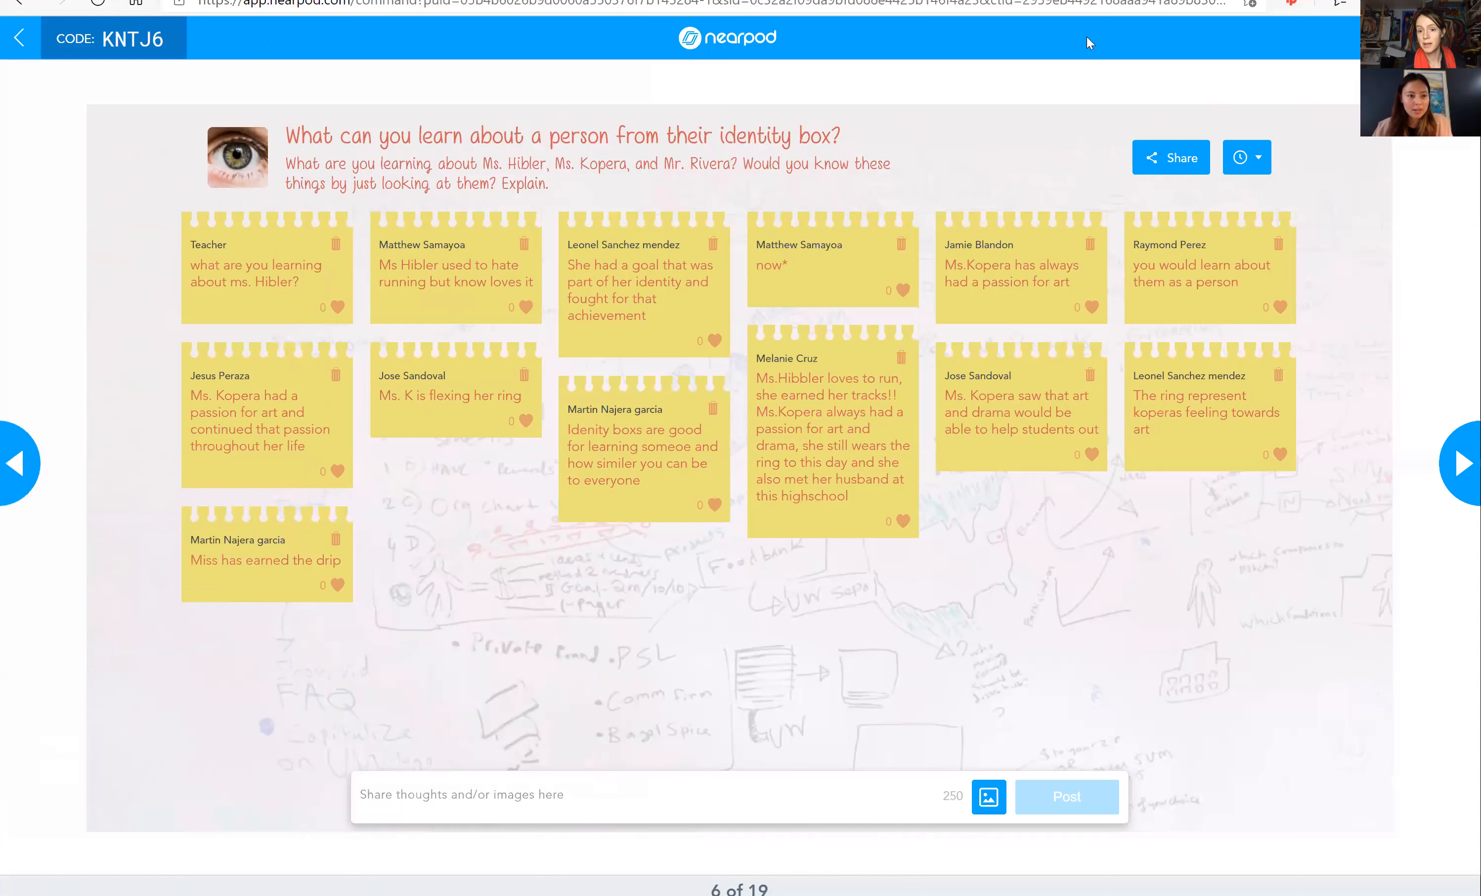
pyautogui.moveTo(305, 360)
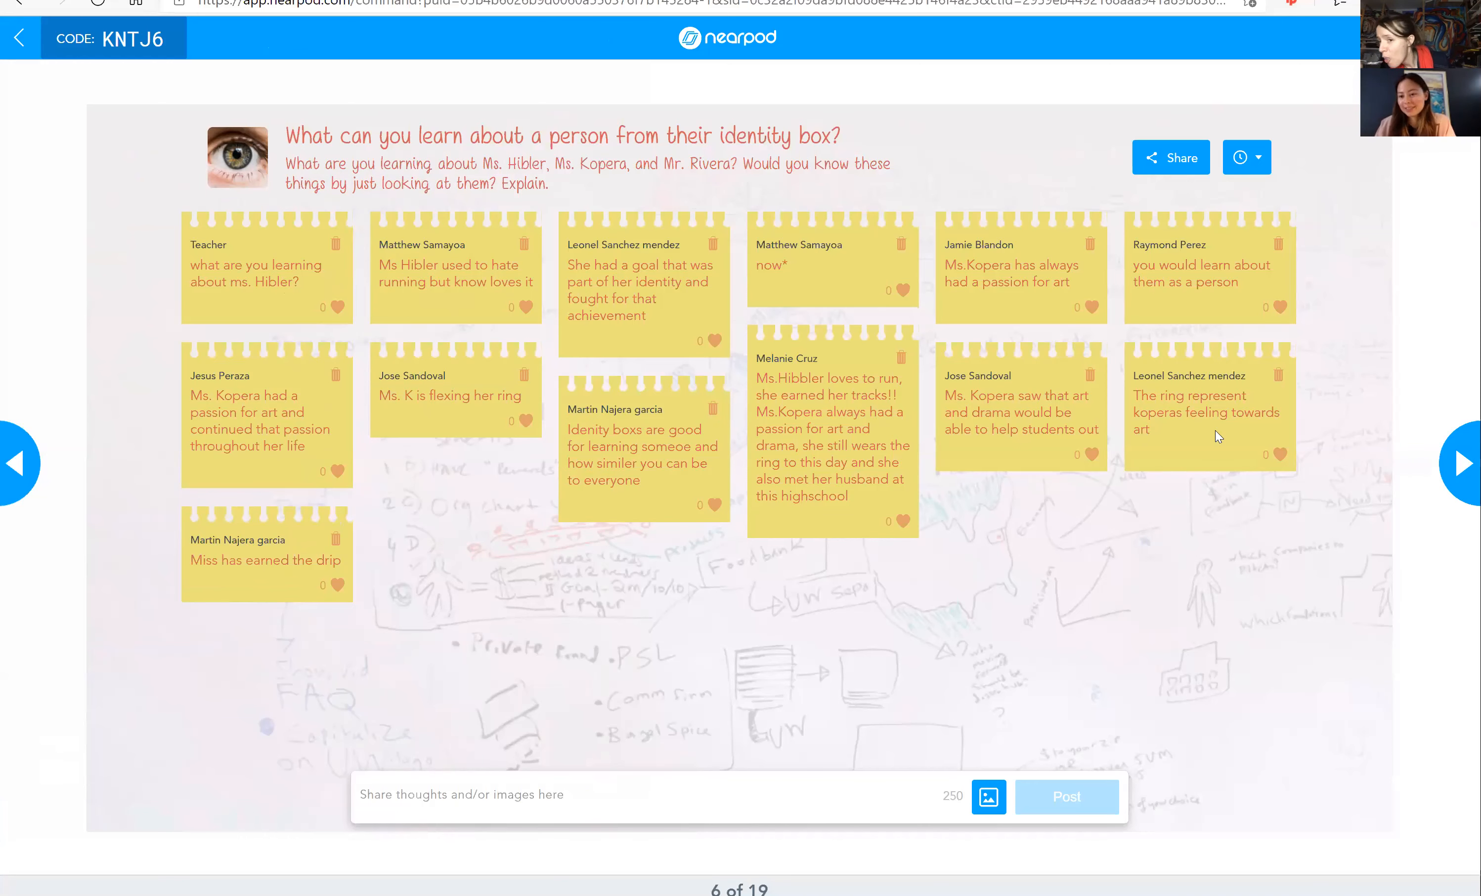
pyautogui.click(1464, 463)
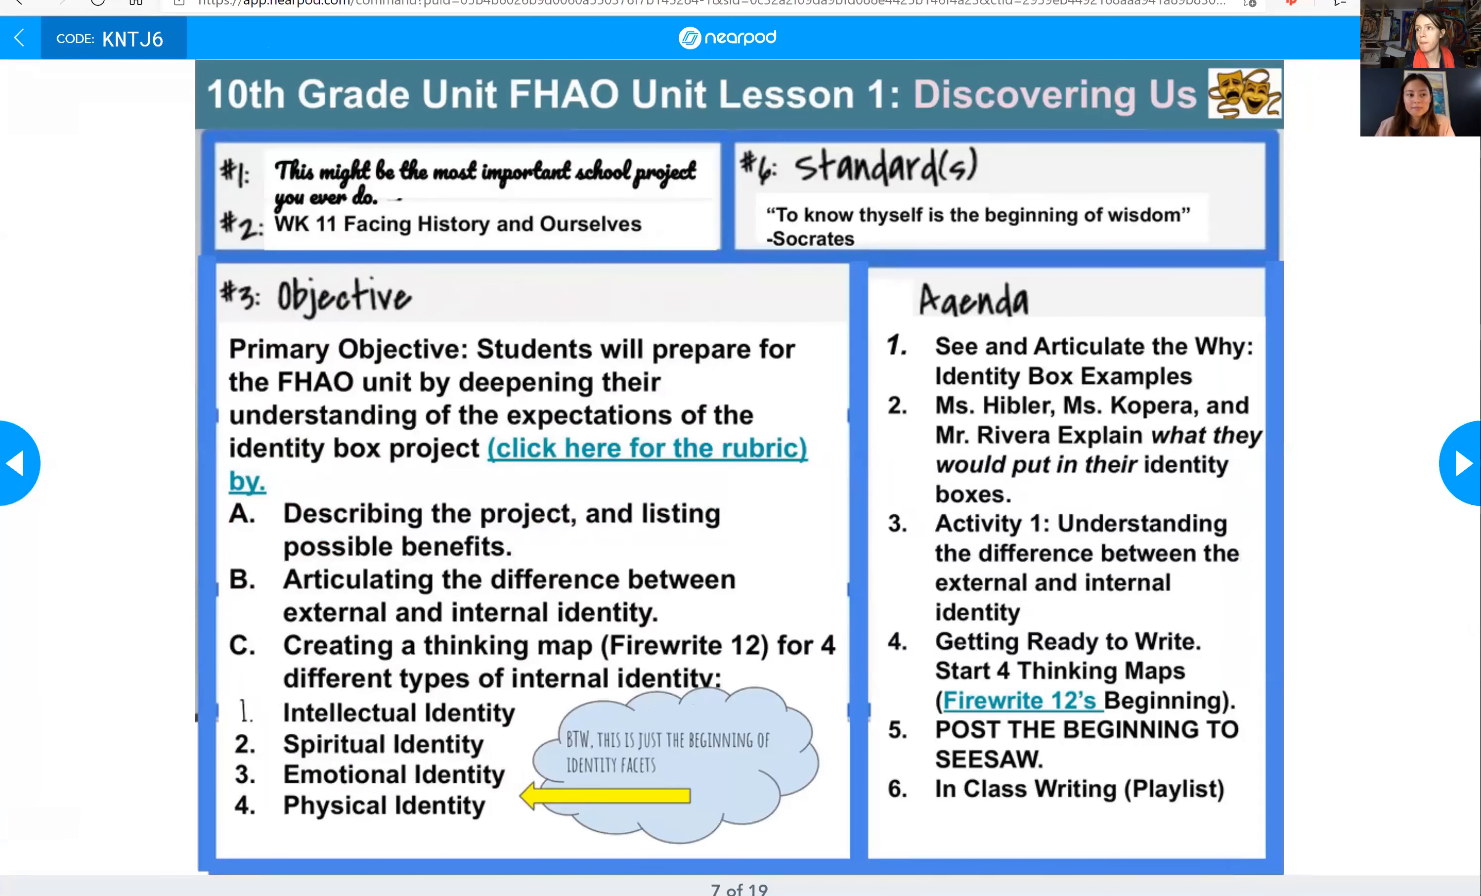
pyautogui.moveTo(624, 520)
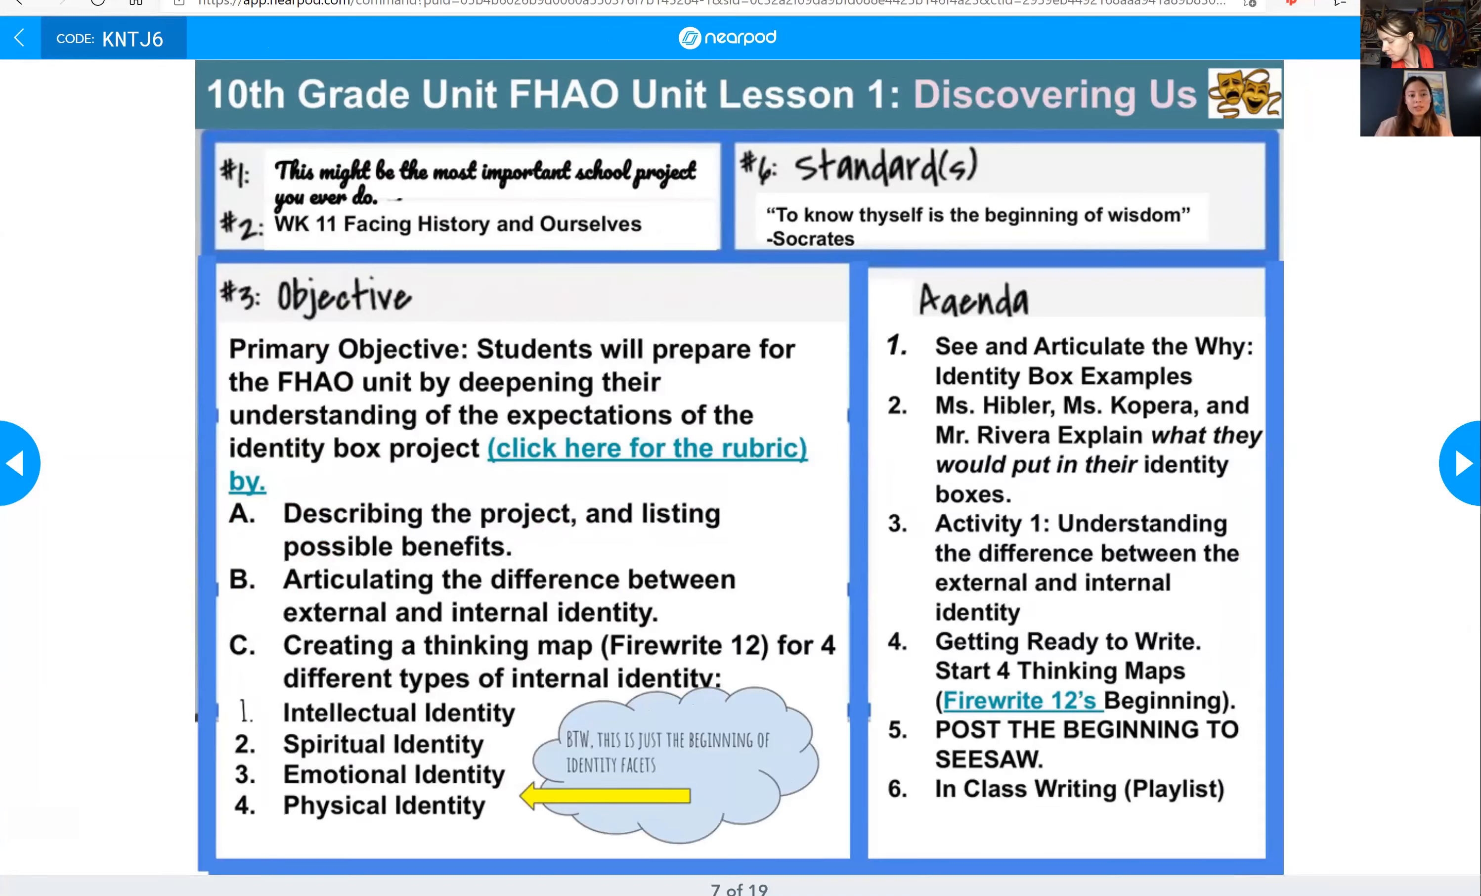
pyautogui.moveTo(553, 238)
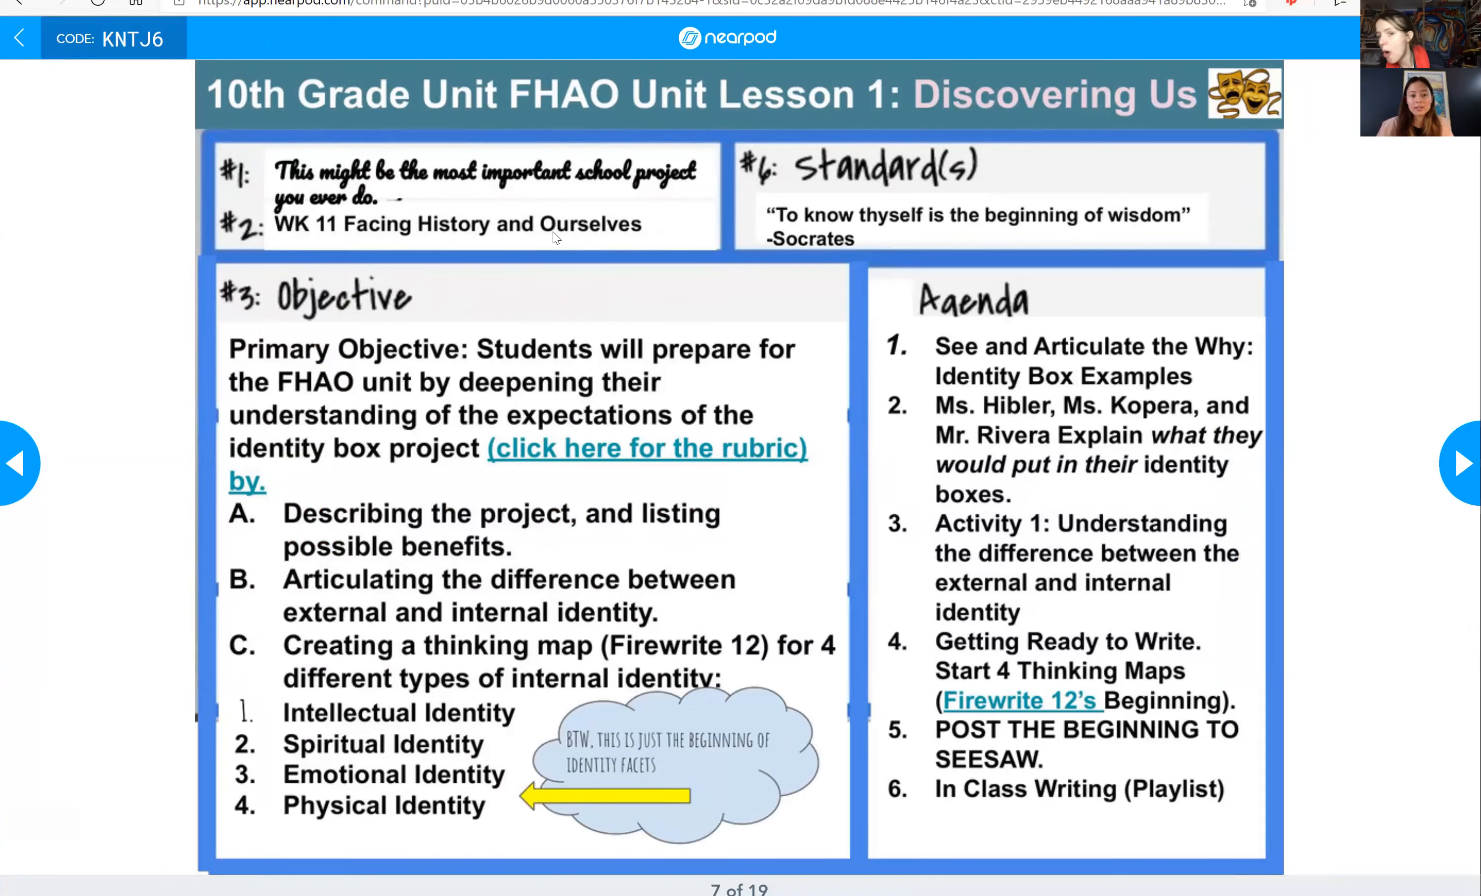
pyautogui.moveTo(783, 140)
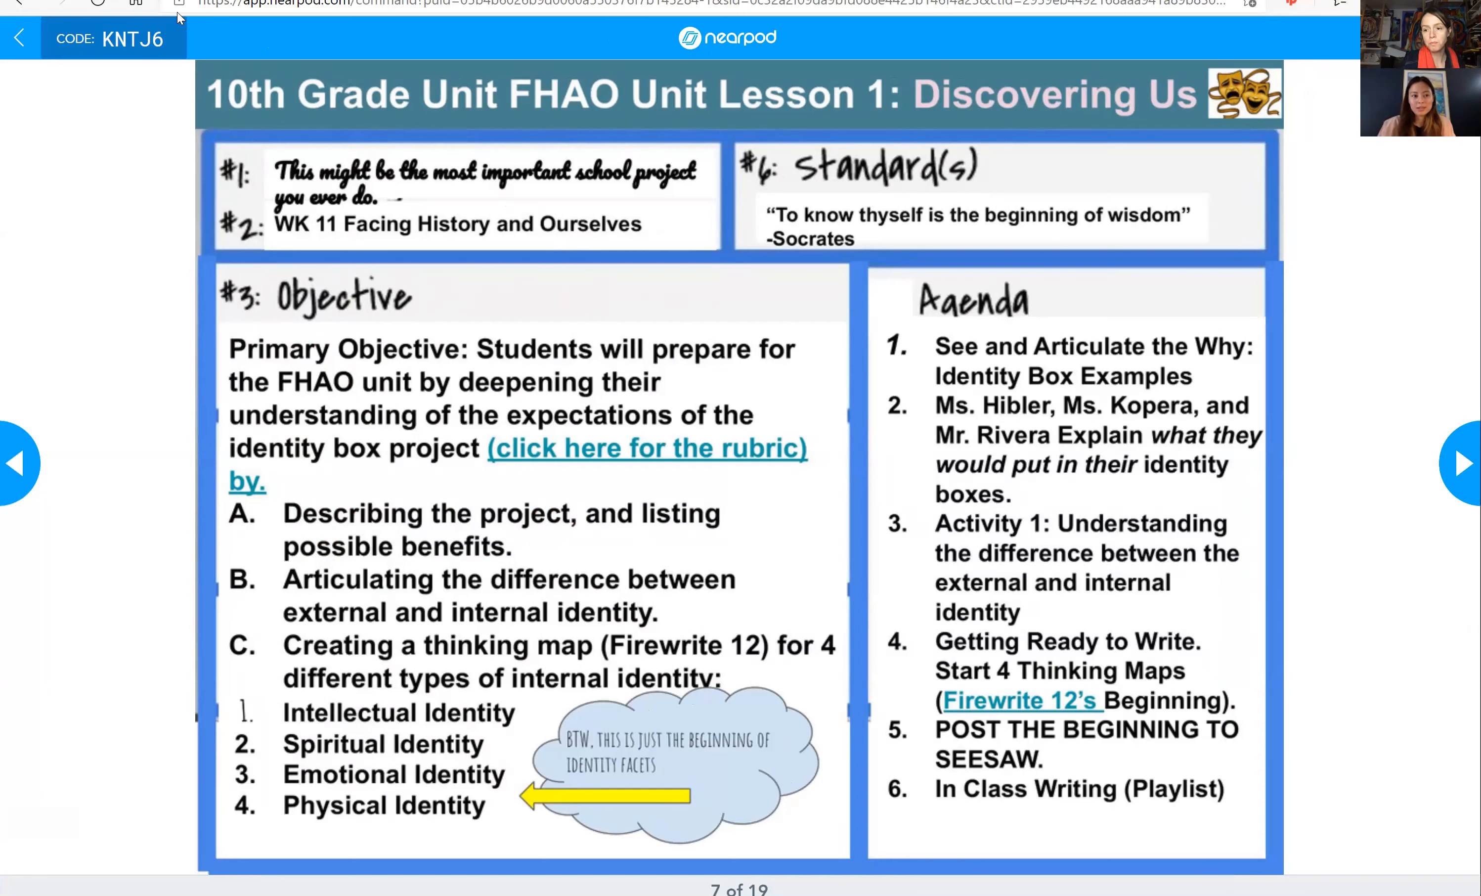
pyautogui.moveTo(599, 431)
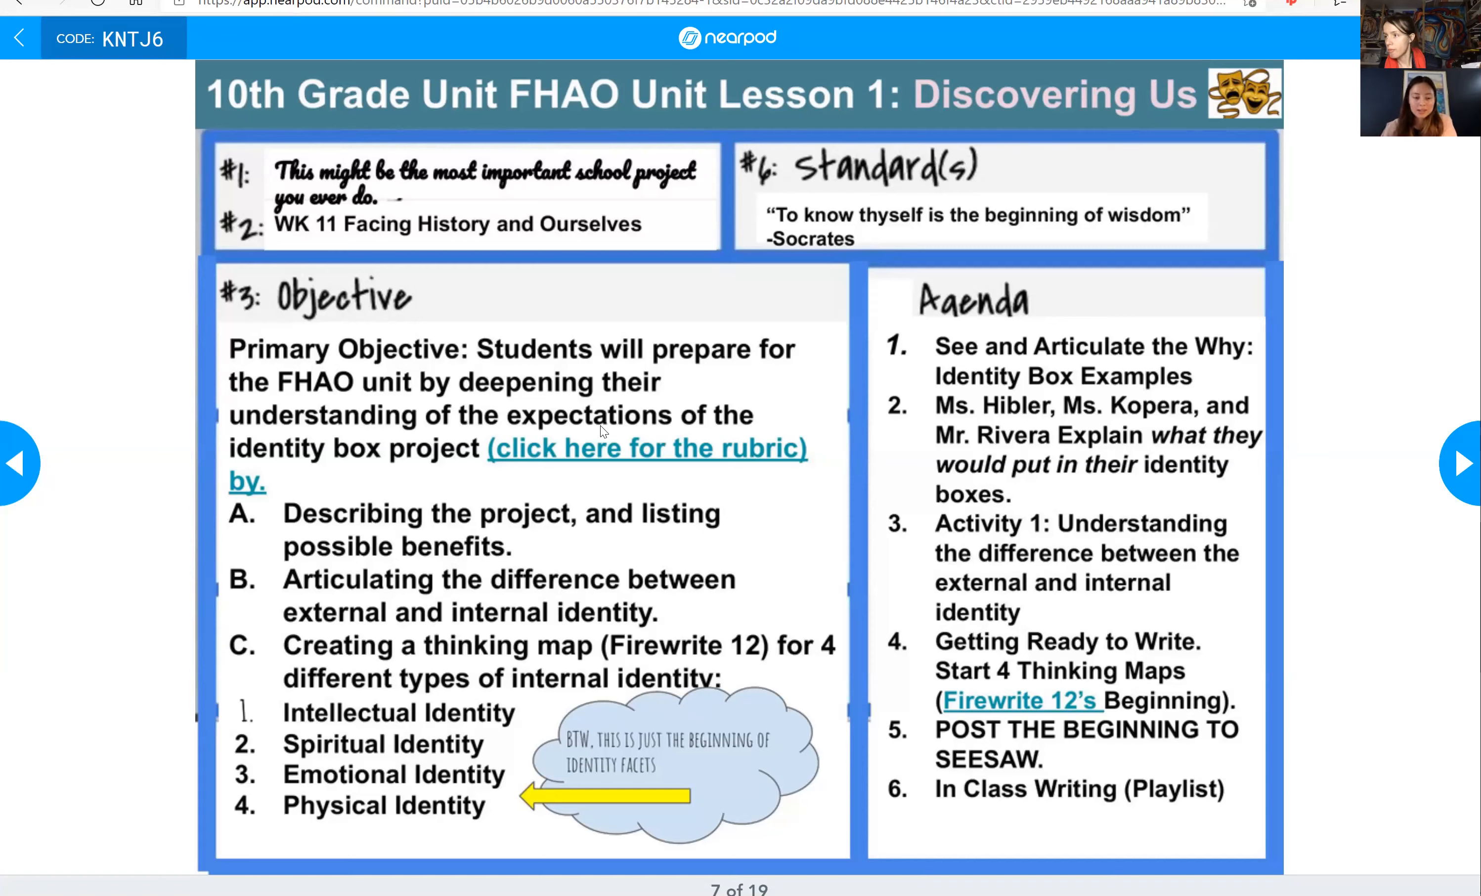
pyautogui.moveTo(336, 497)
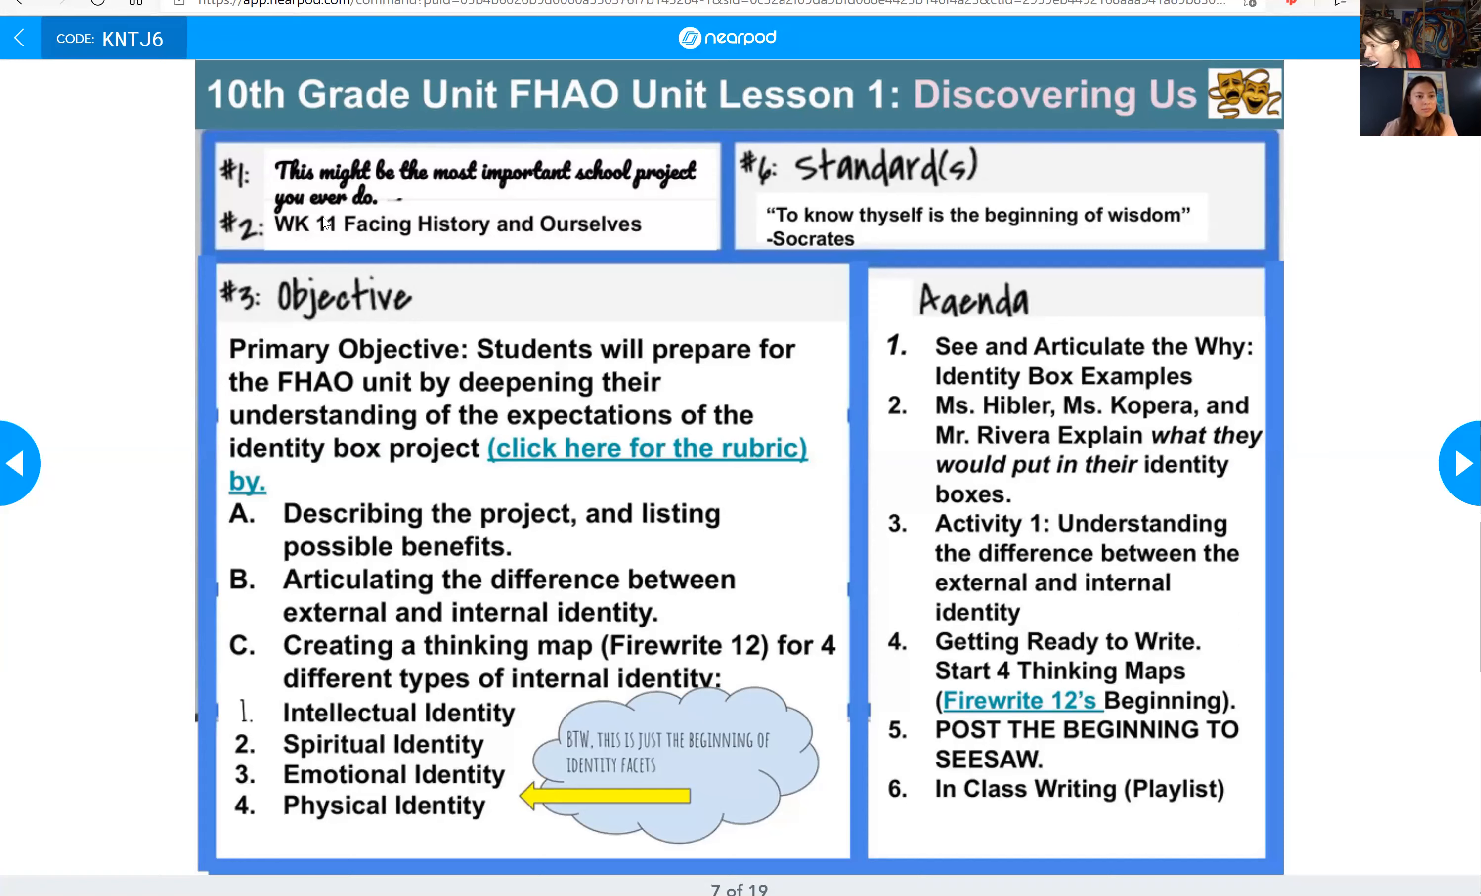
pyautogui.moveTo(1232, 277)
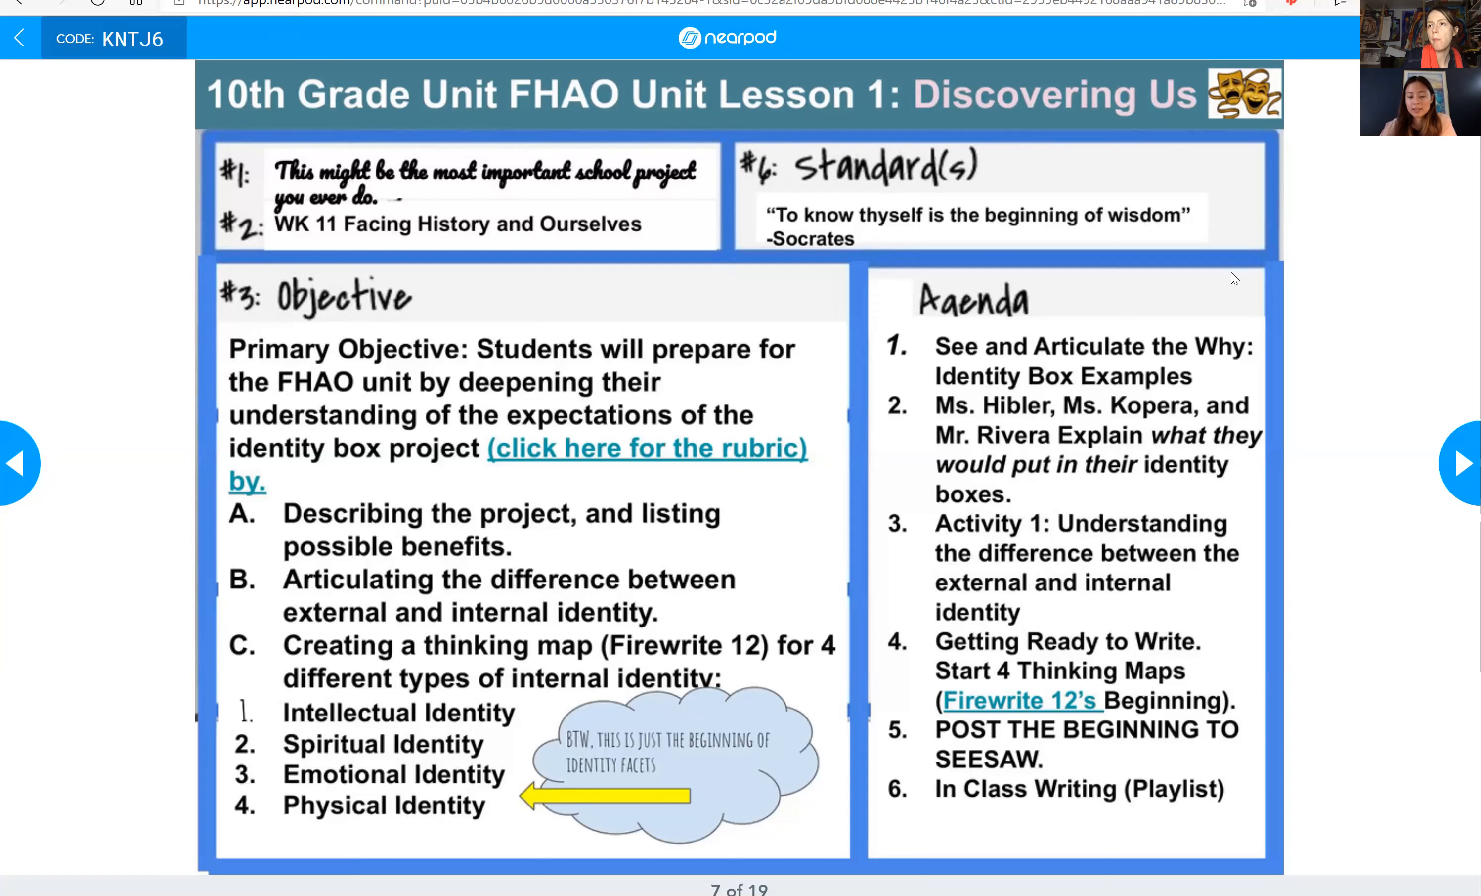
pyautogui.moveTo(1240, 164)
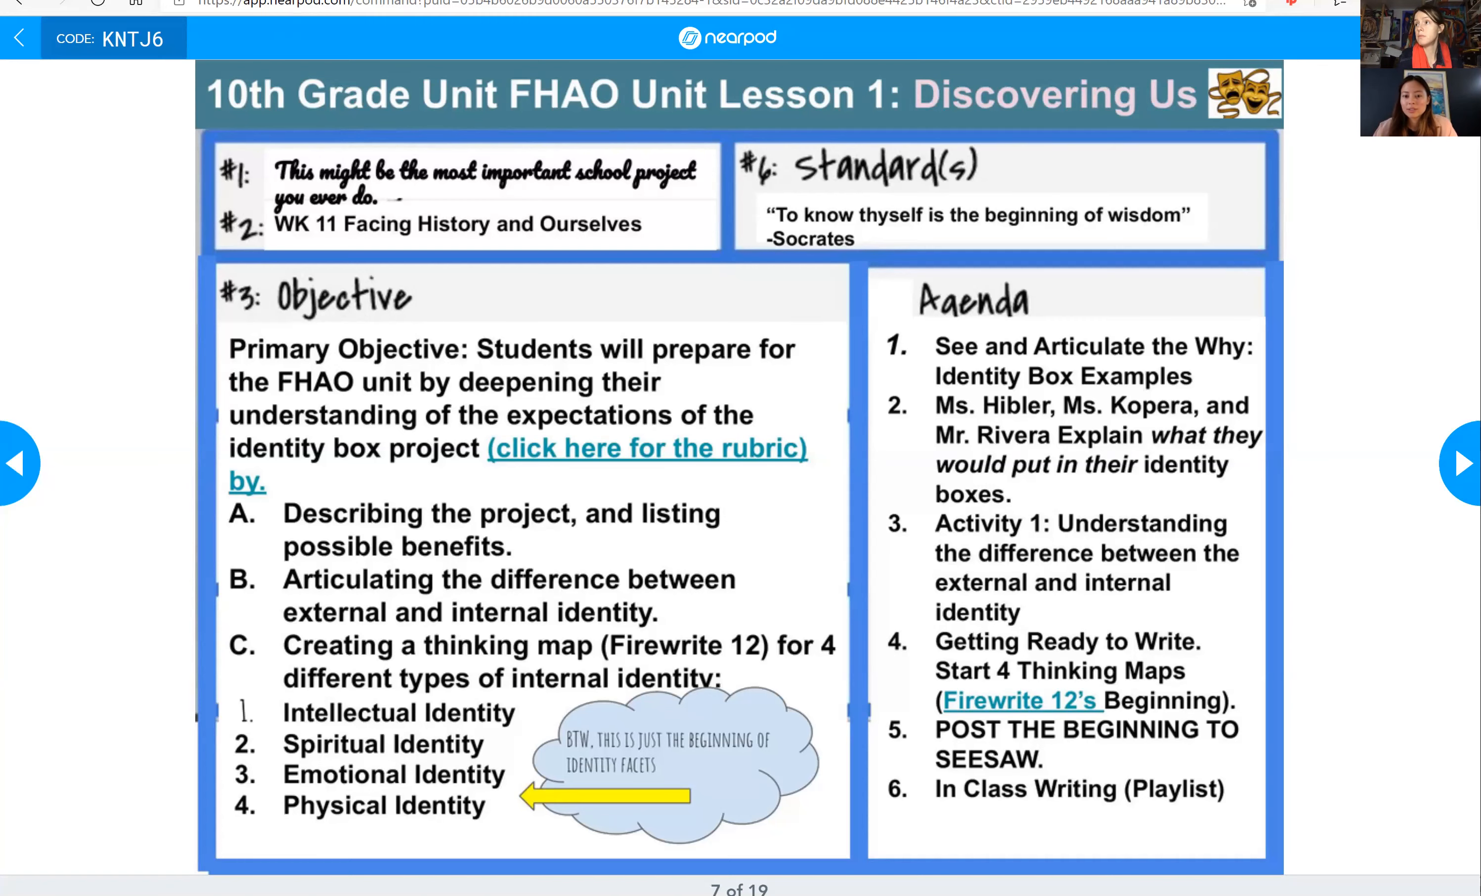
# Step: Advance the Nearpod lesson to slide 8, the head-outline identity collage template
pyautogui.click(1463, 464)
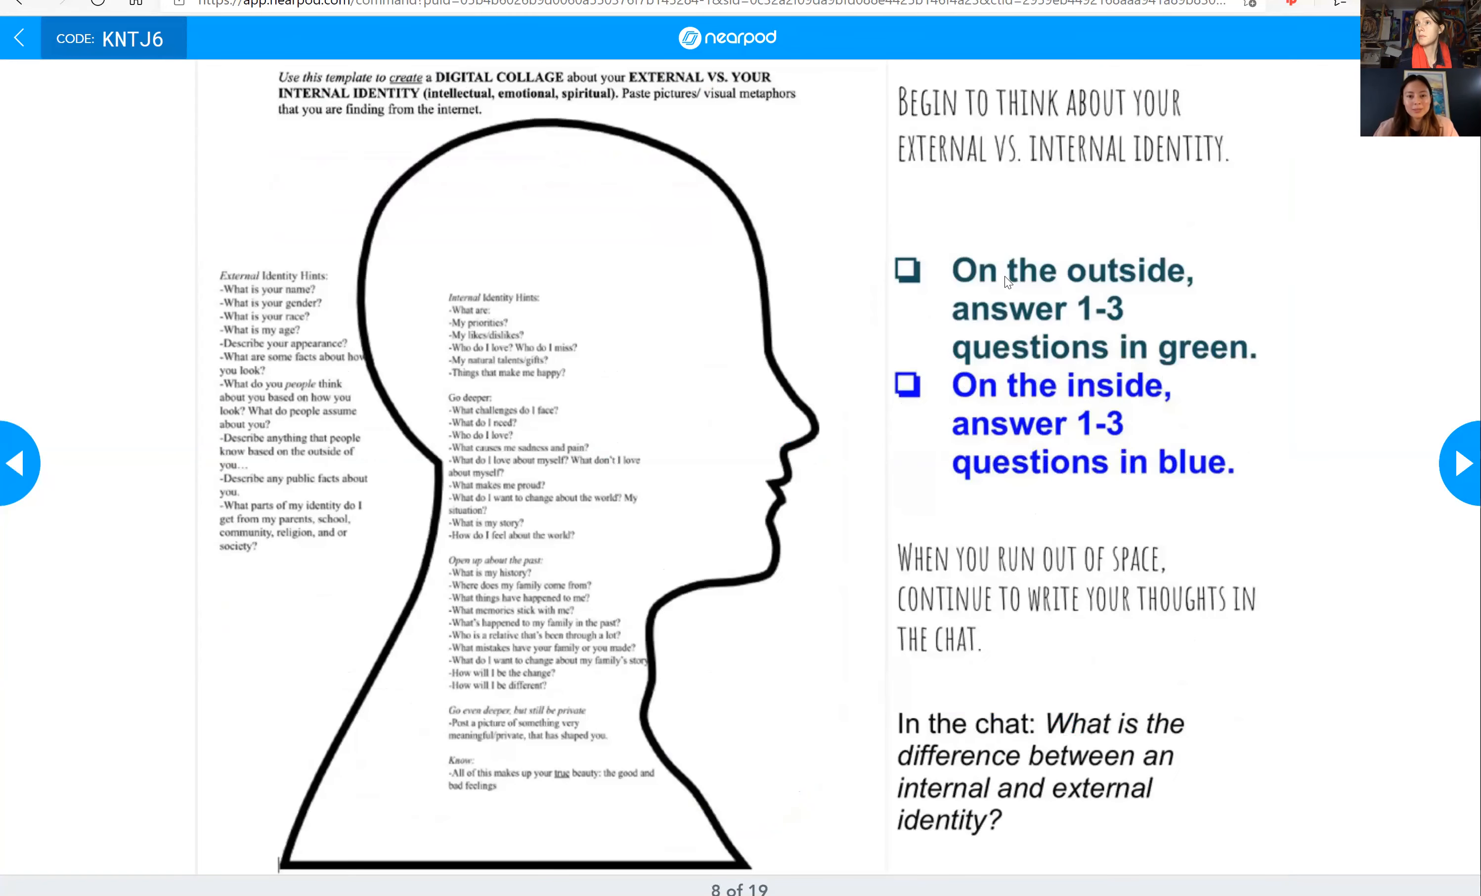
pyautogui.moveTo(288, 589)
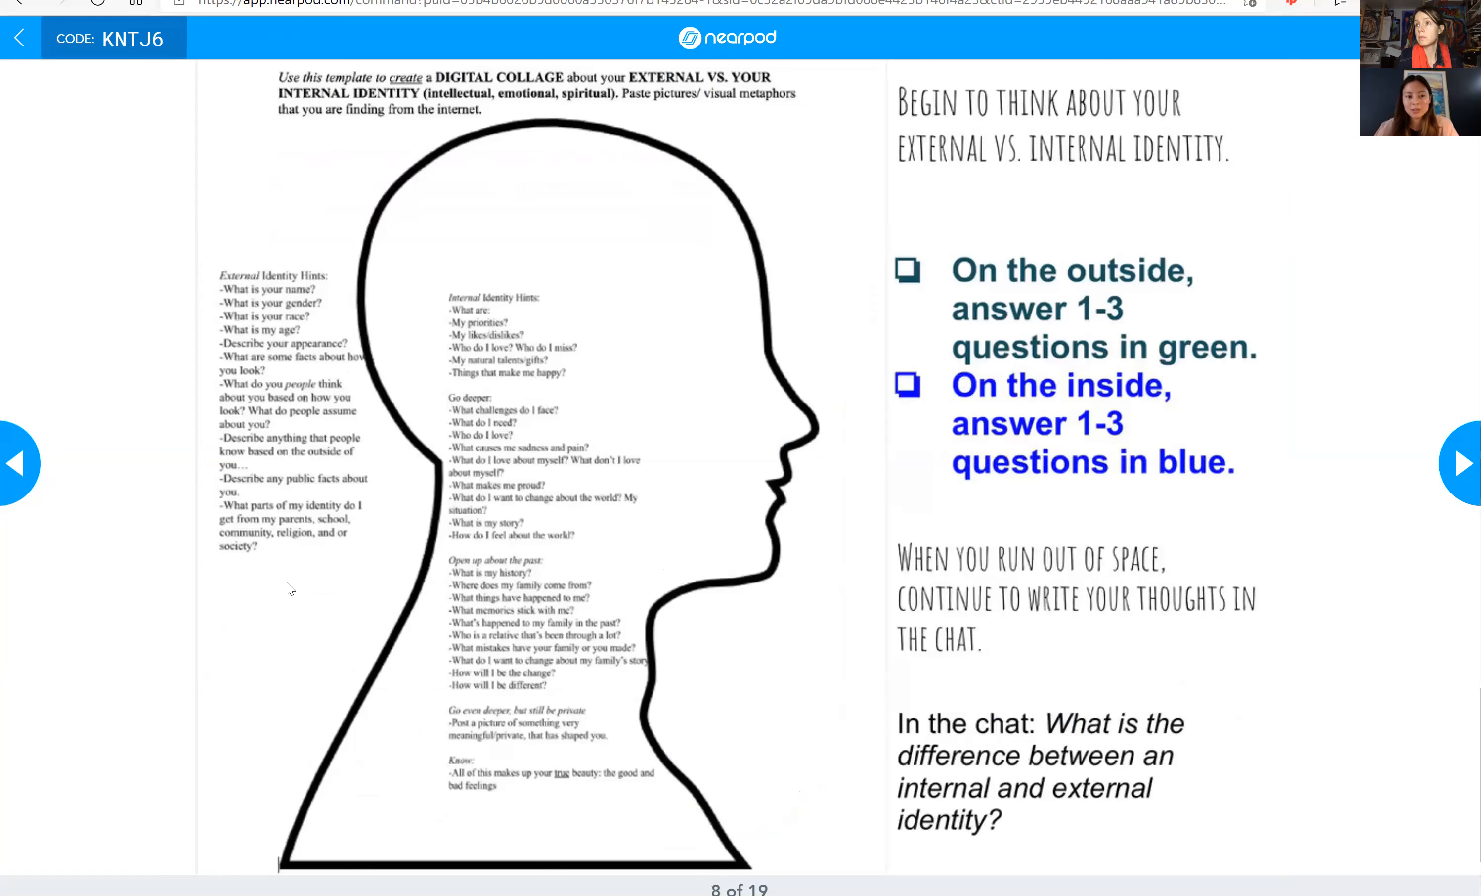
pyautogui.moveTo(1075, 37)
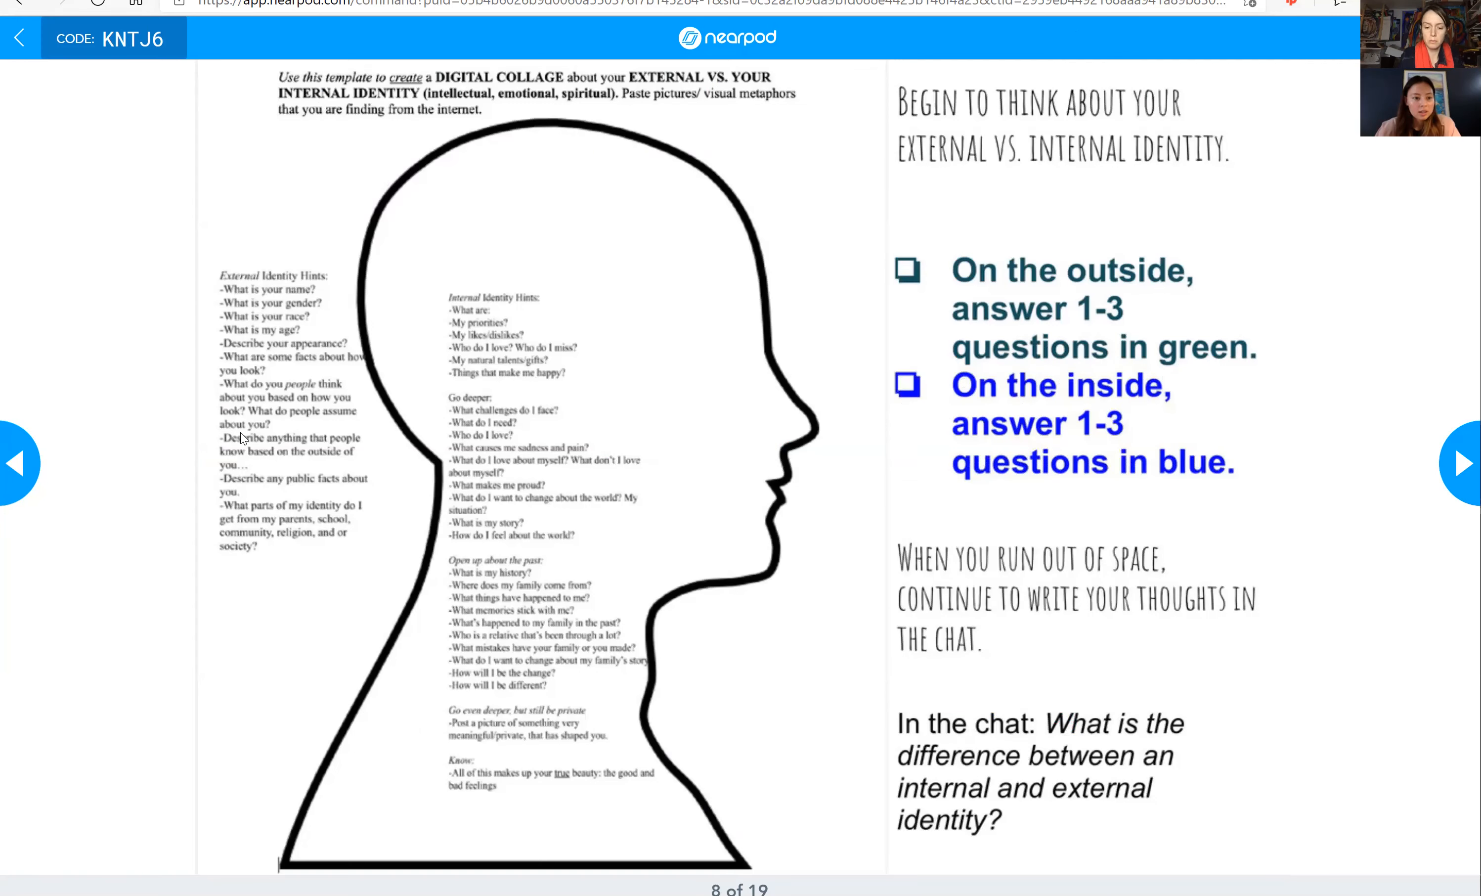
pyautogui.moveTo(348, 378)
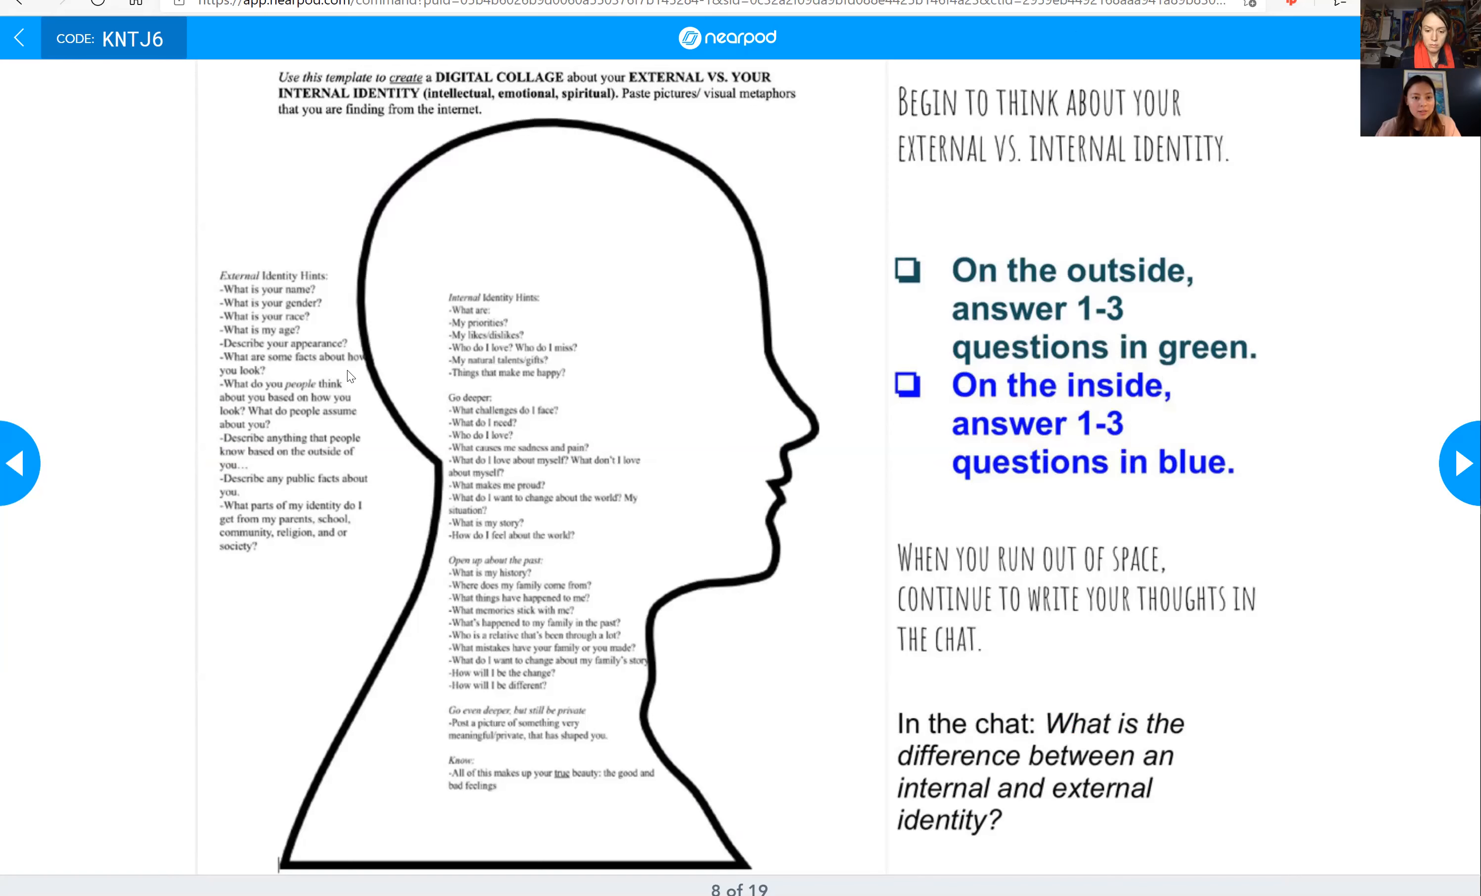
pyautogui.moveTo(810, 193)
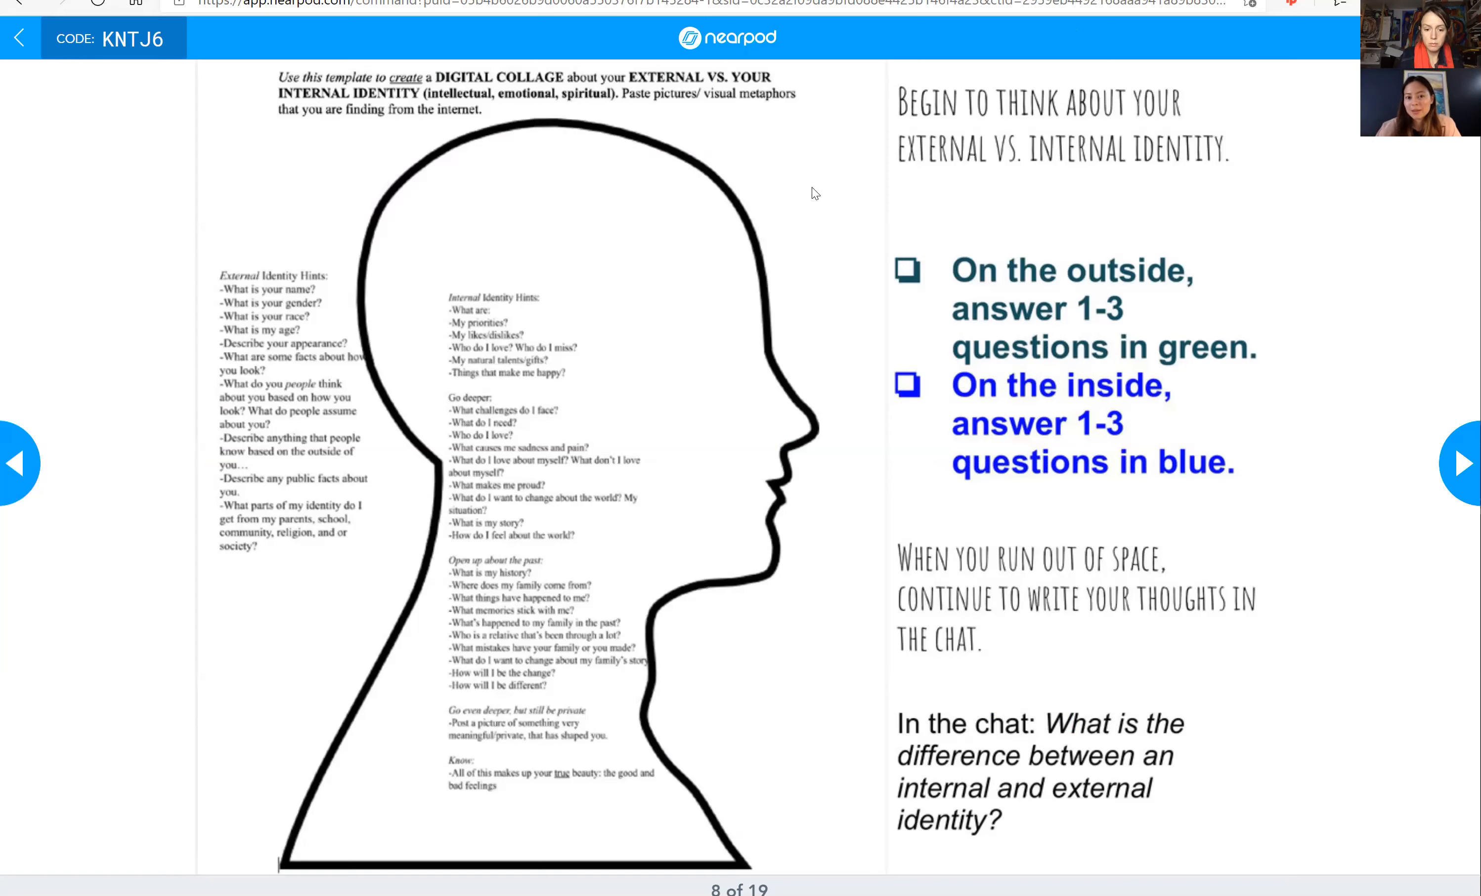
pyautogui.moveTo(824, 84)
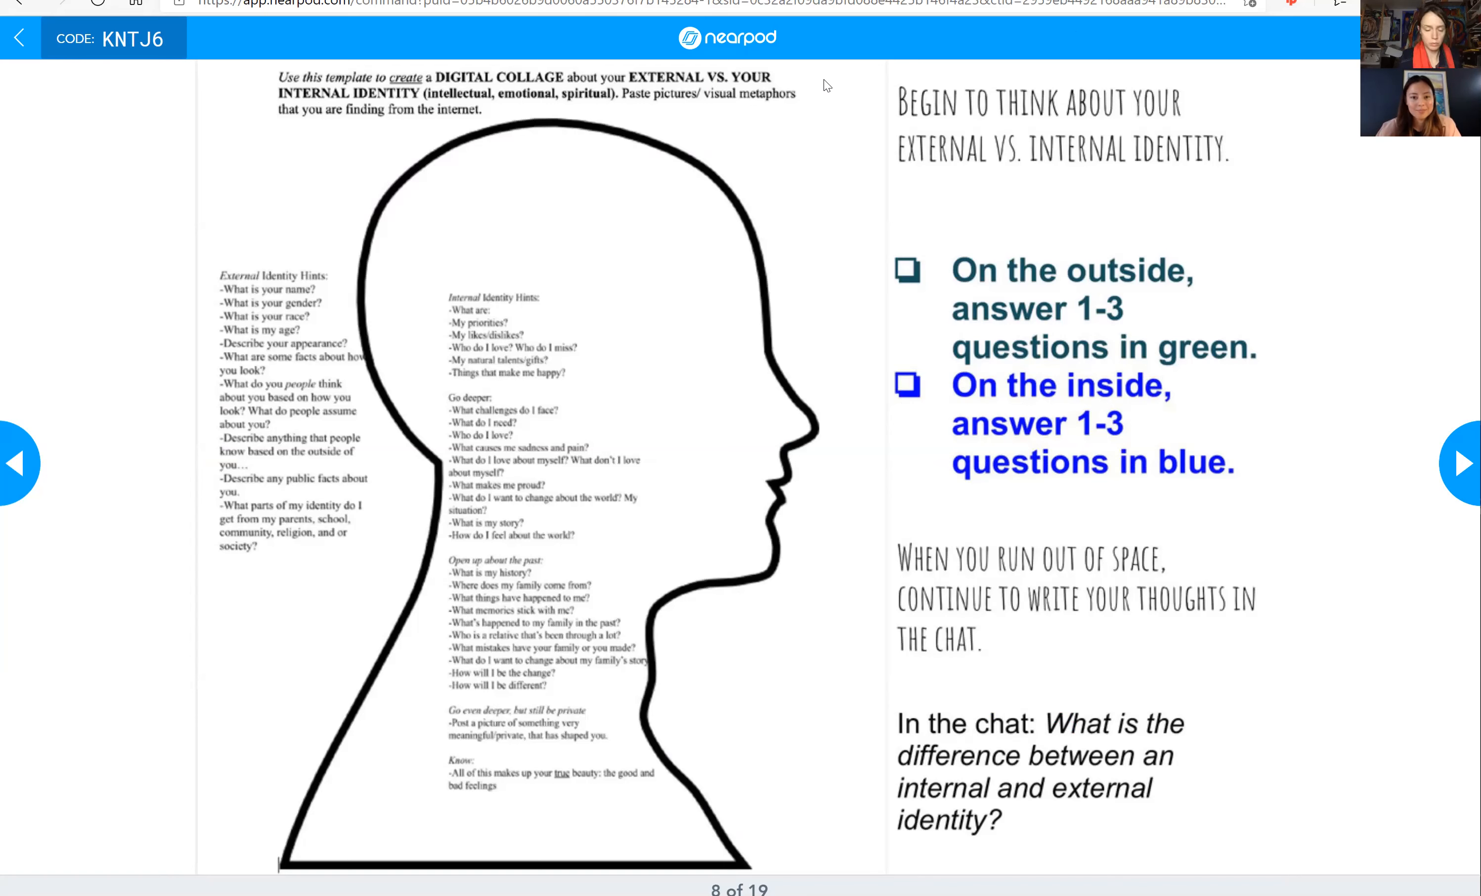
pyautogui.moveTo(337, 313)
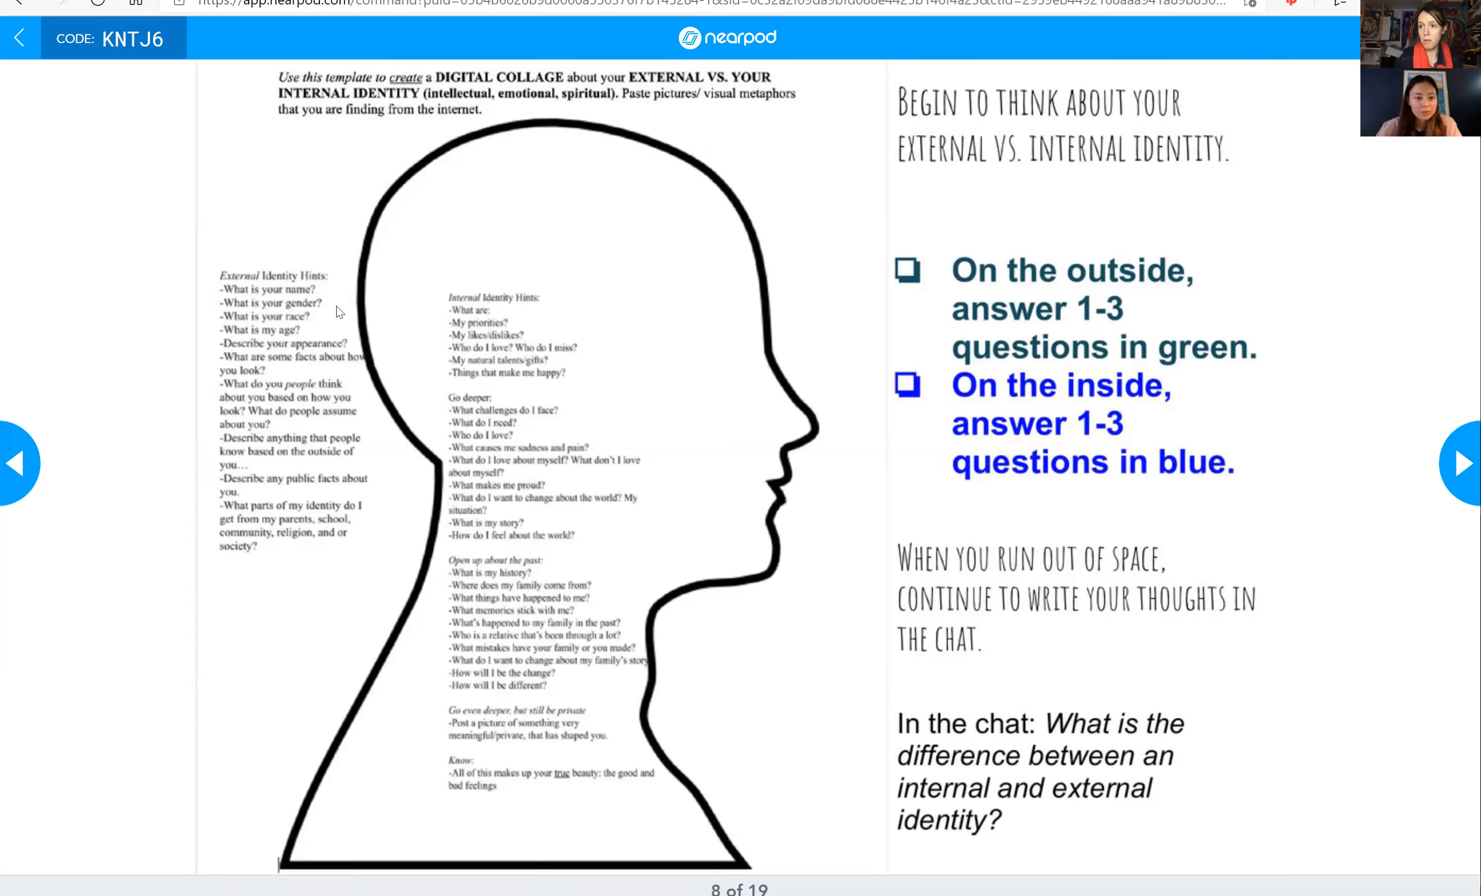
pyautogui.moveTo(297, 415)
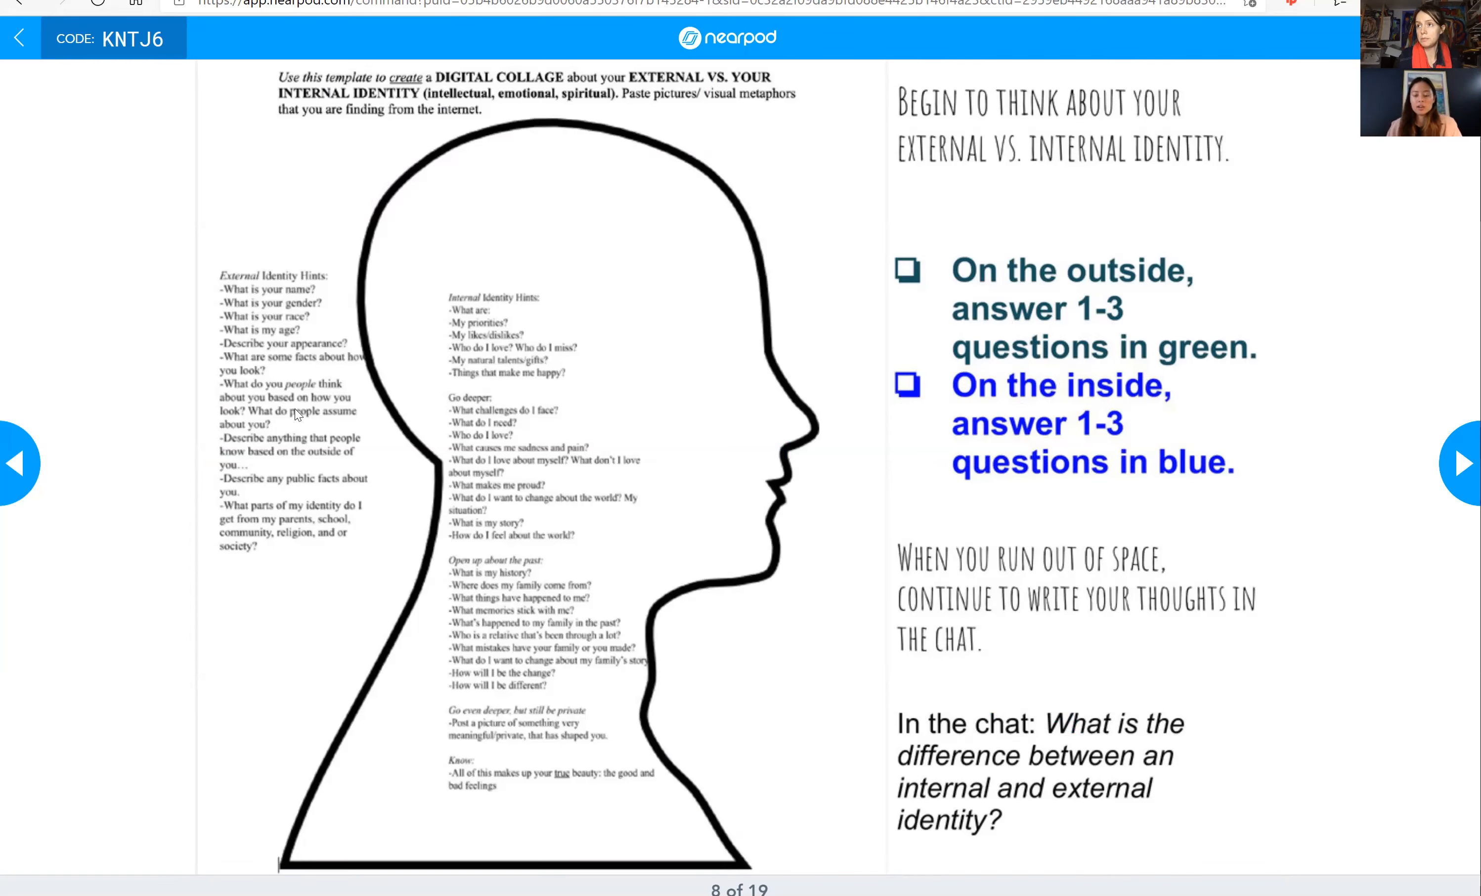
pyautogui.moveTo(370, 398)
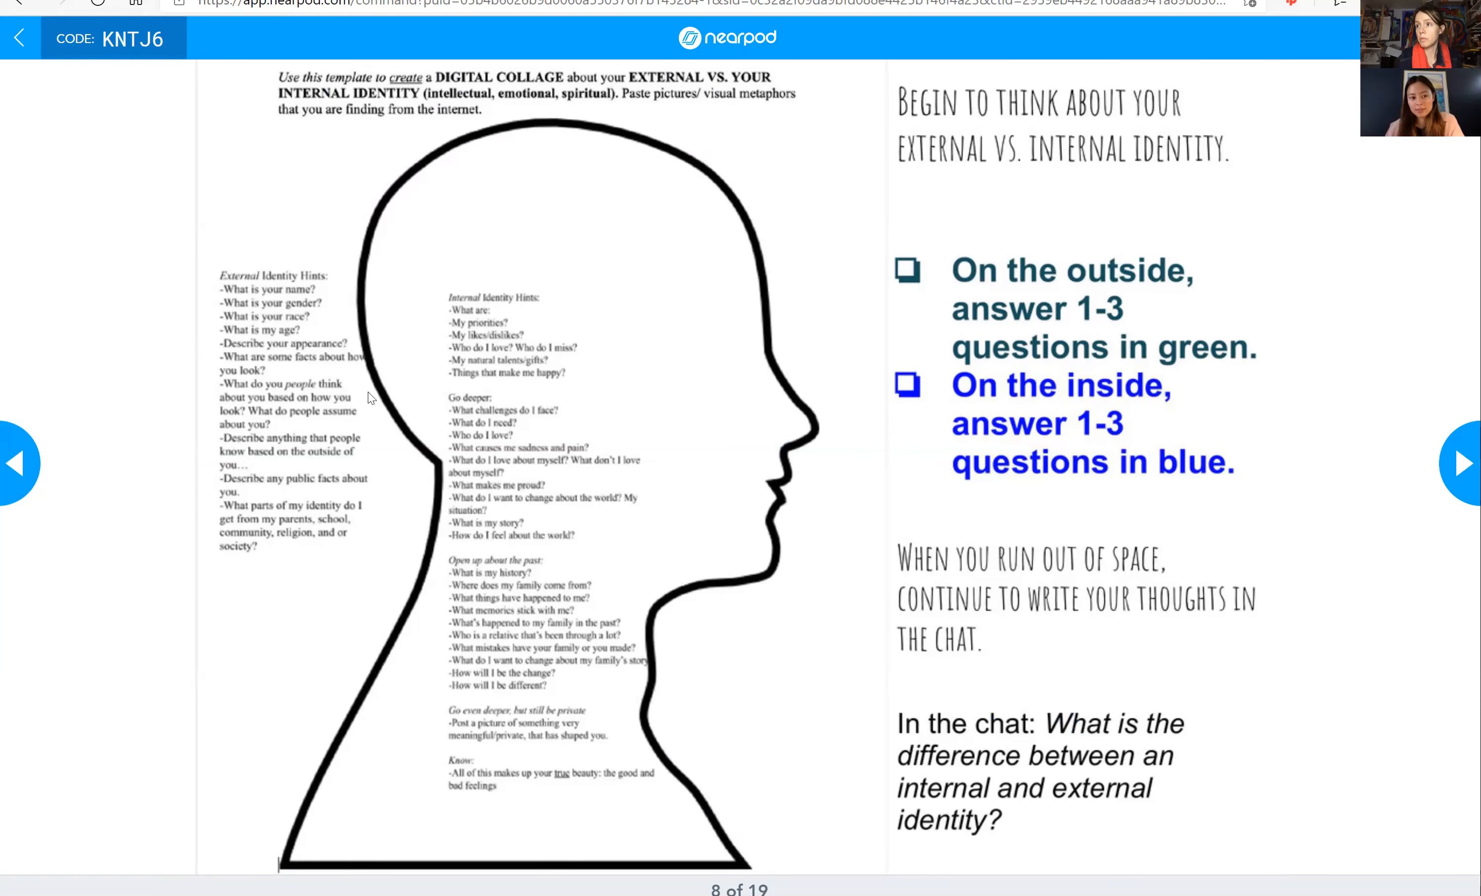
pyautogui.moveTo(301, 322)
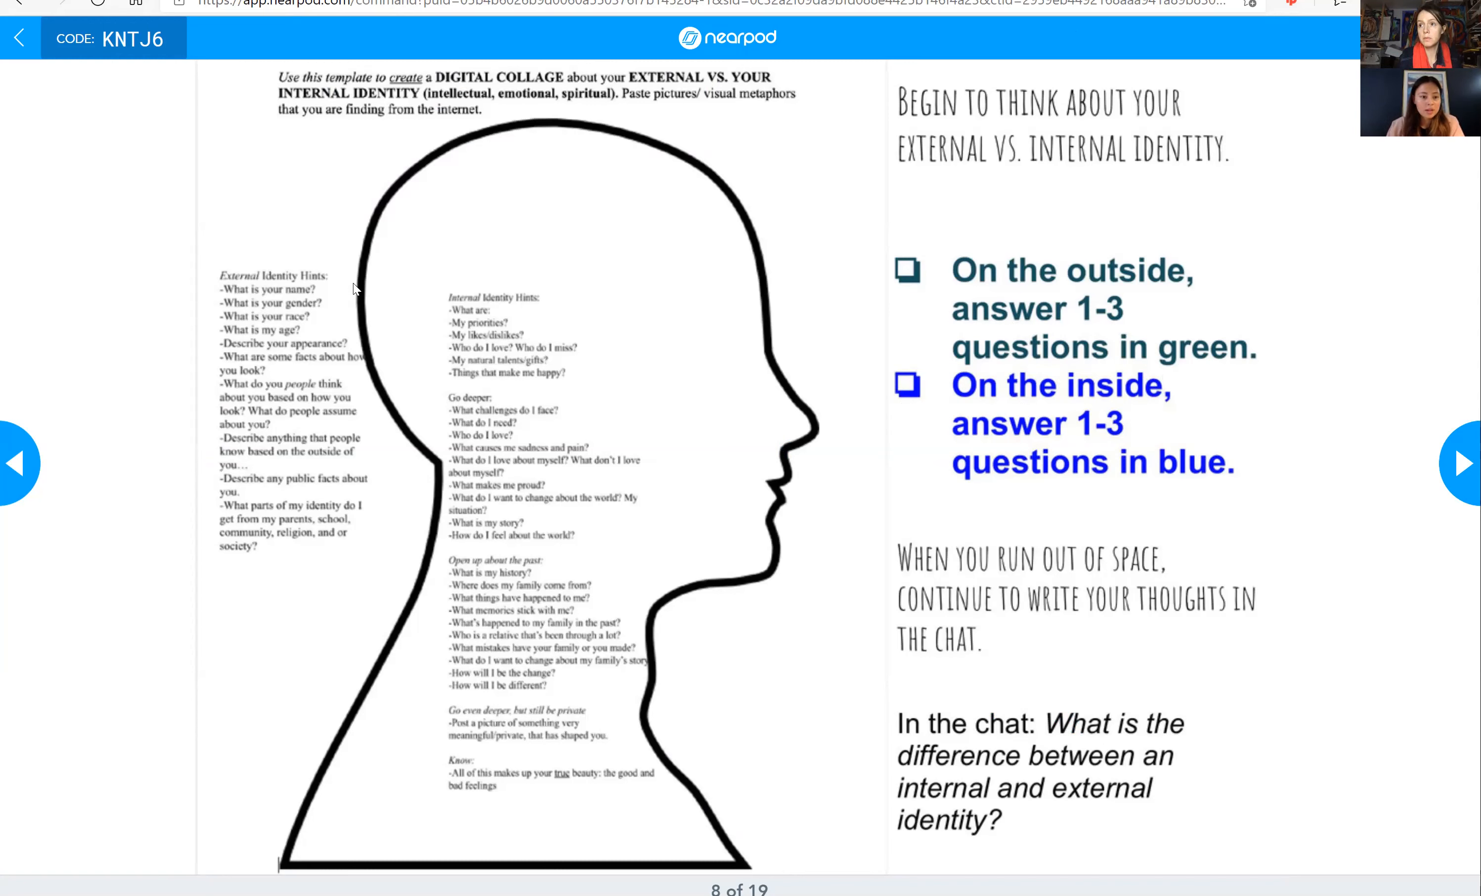
pyautogui.moveTo(299, 328)
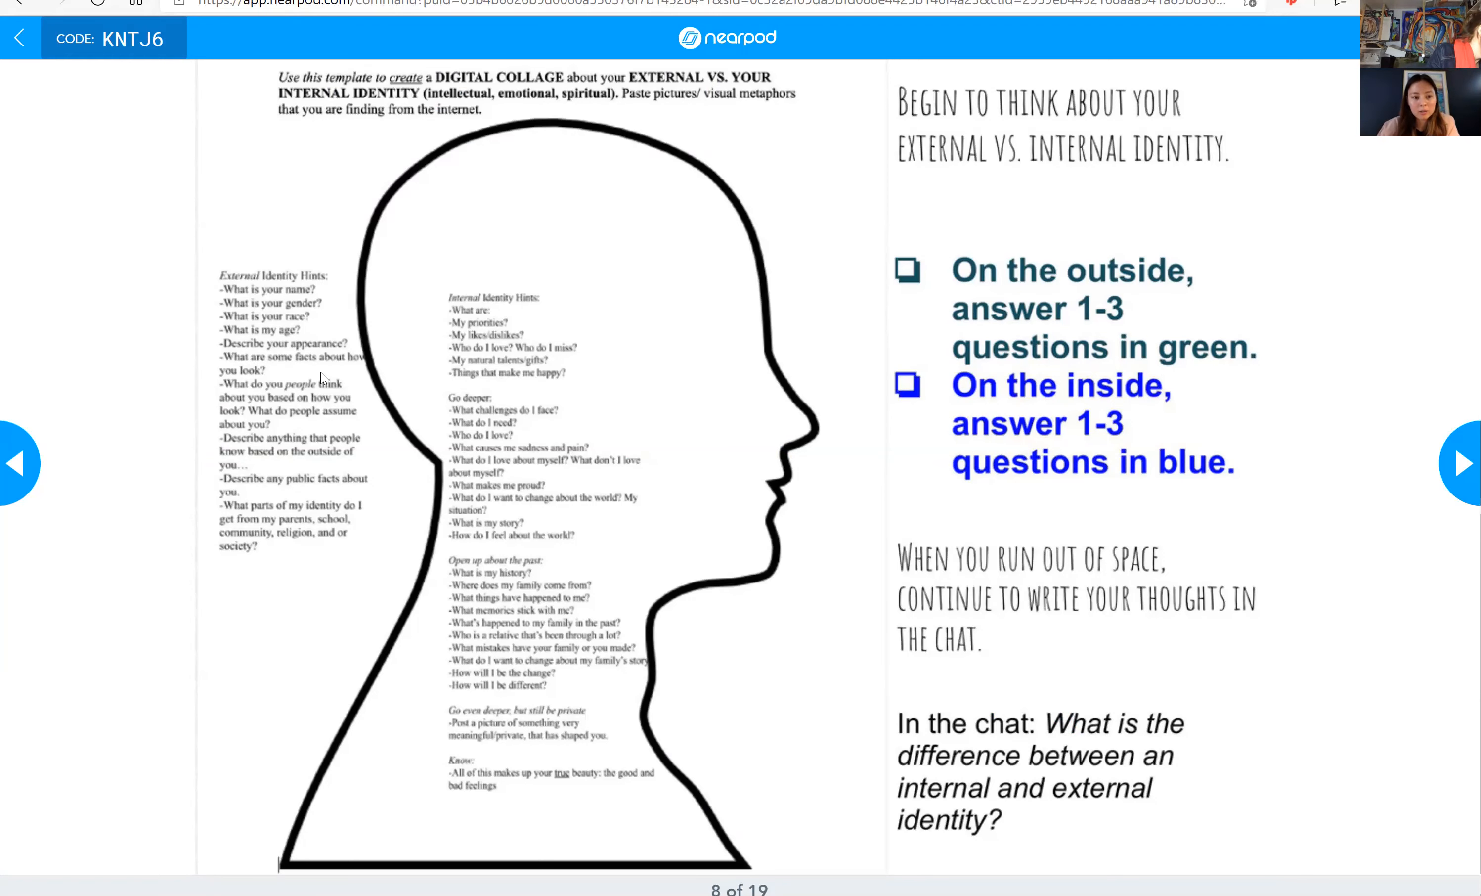
pyautogui.moveTo(391, 469)
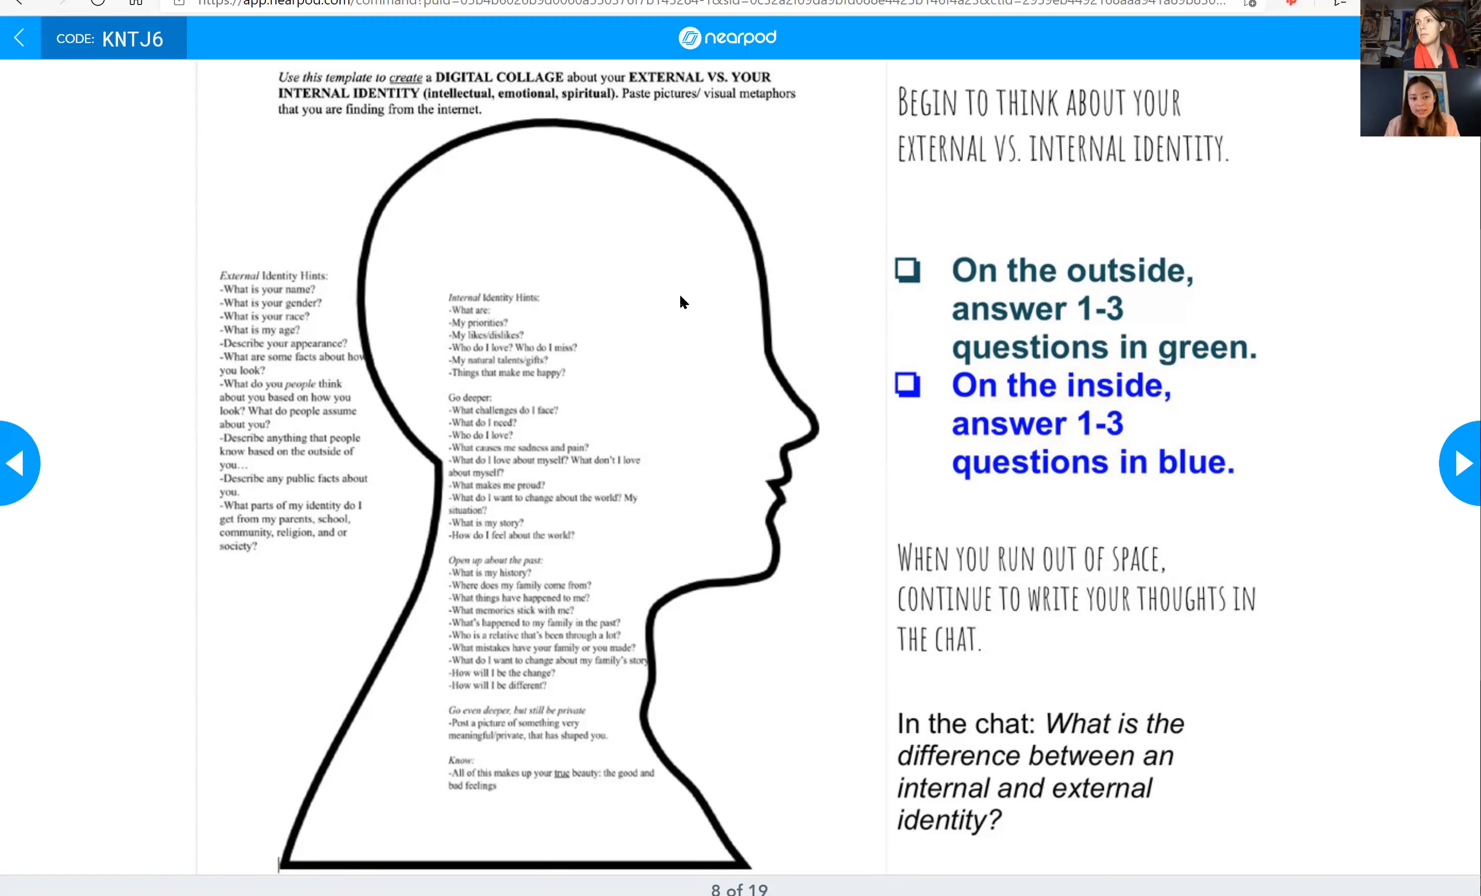
pyautogui.moveTo(495, 434)
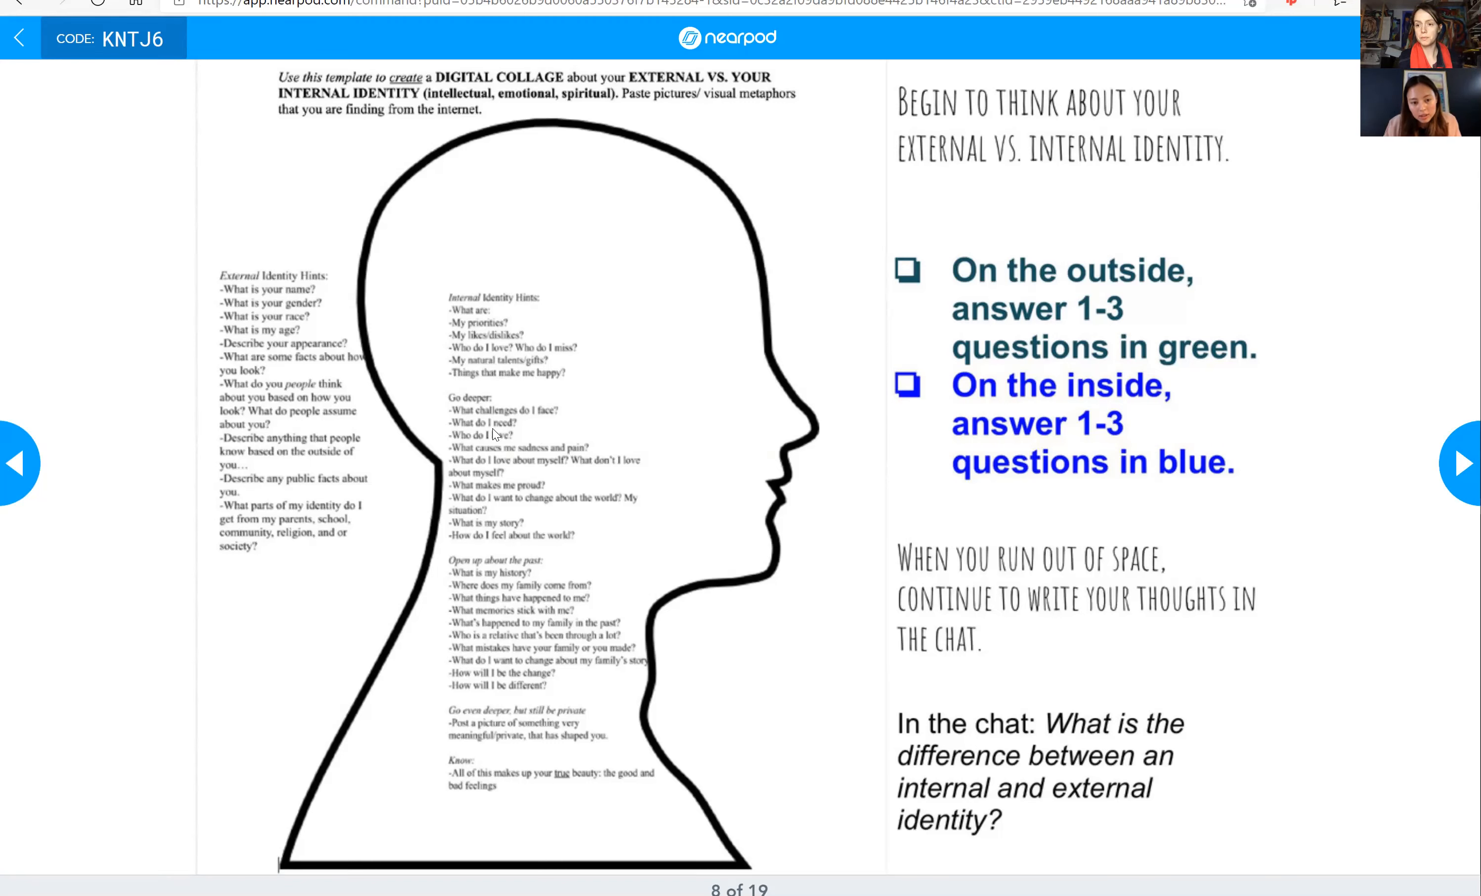
pyautogui.moveTo(630, 556)
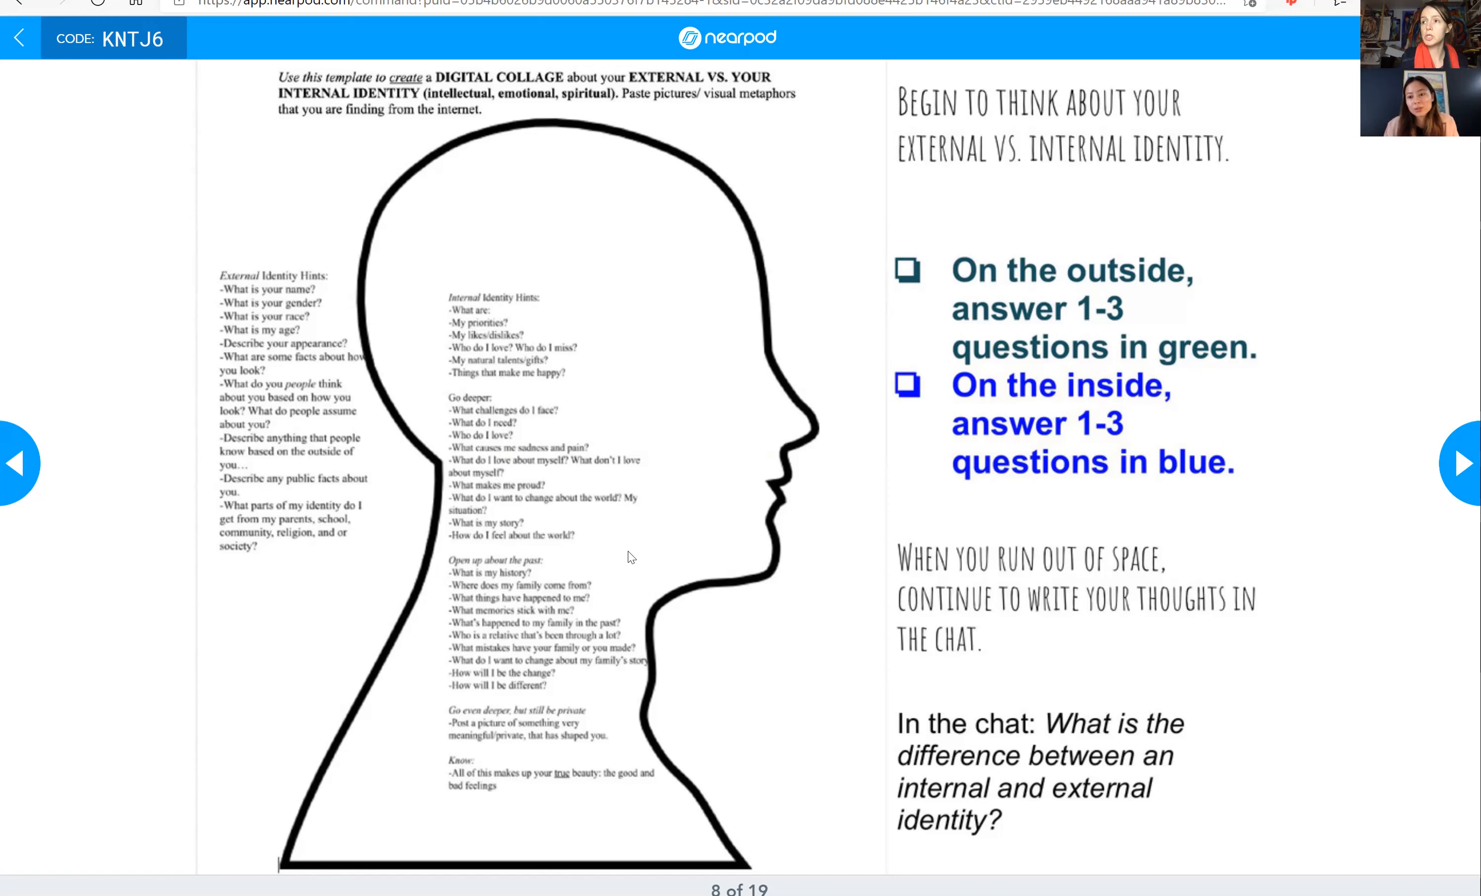
pyautogui.moveTo(852, 564)
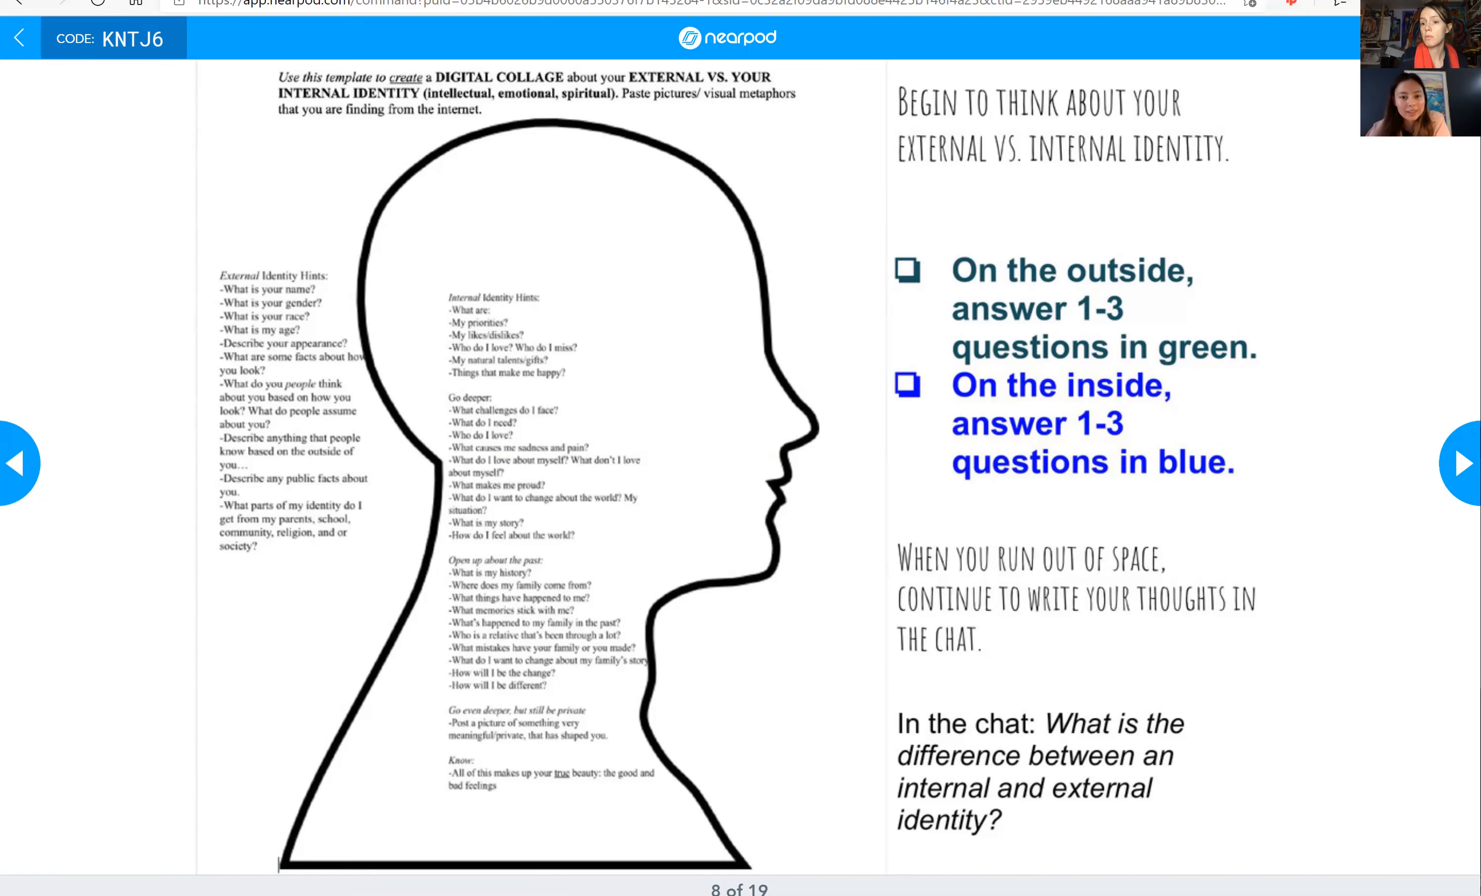
pyautogui.click(1461, 463)
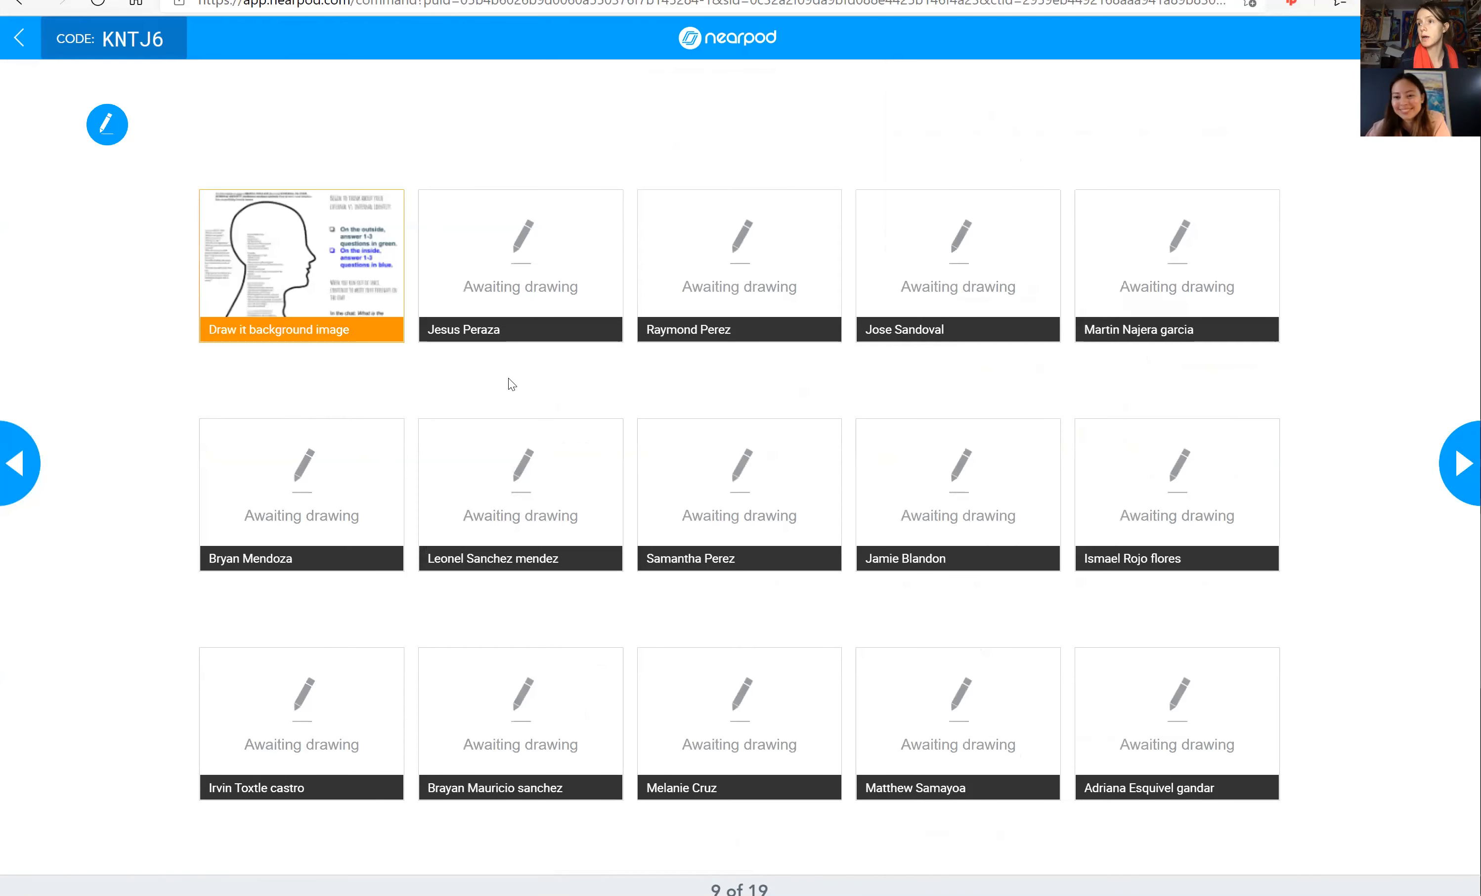
pyautogui.moveTo(356, 390)
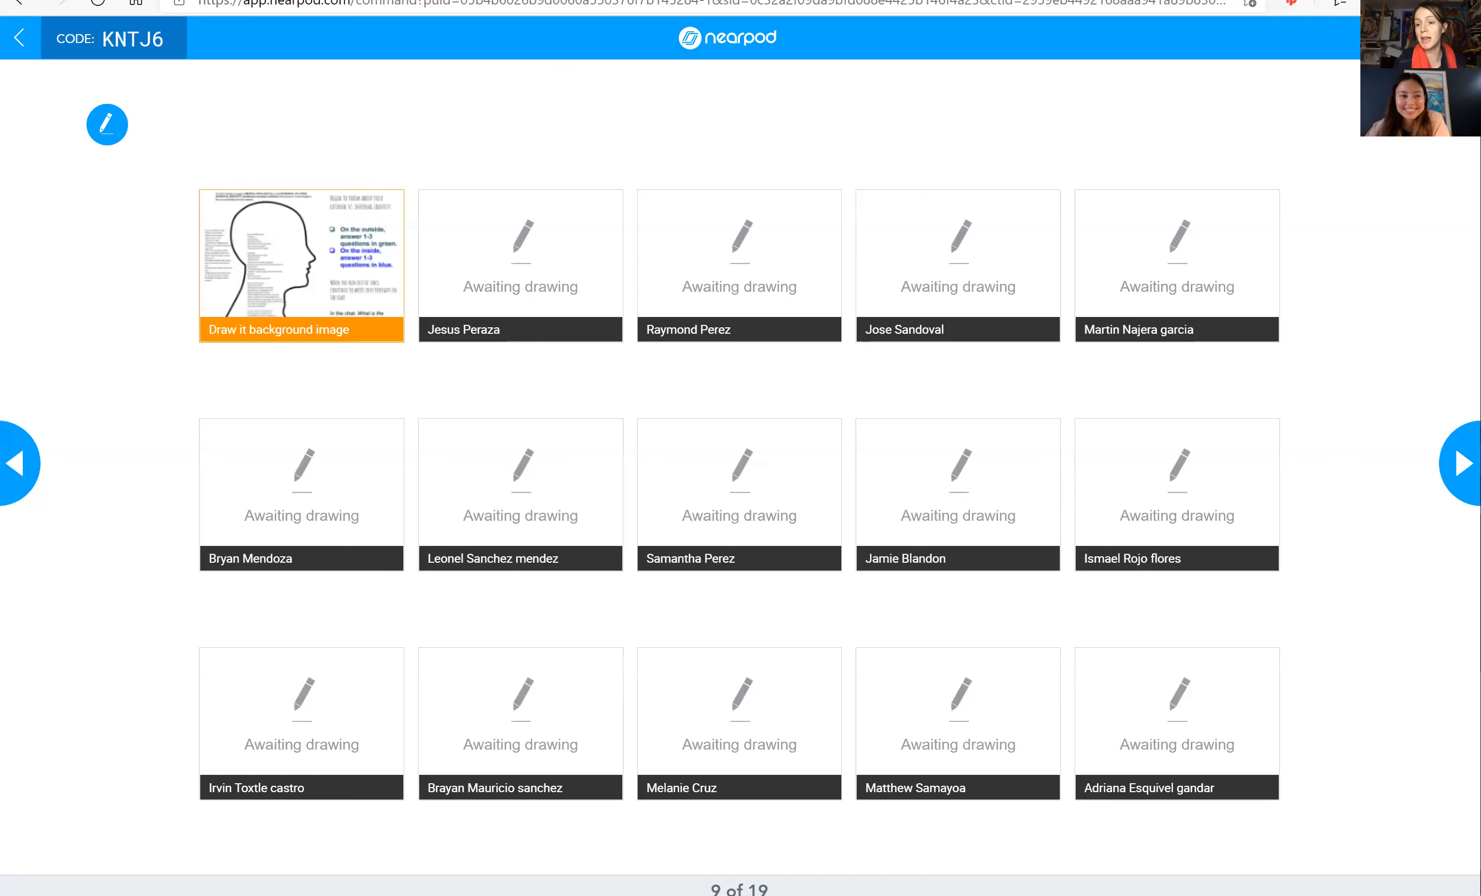
pyautogui.moveTo(561, 301)
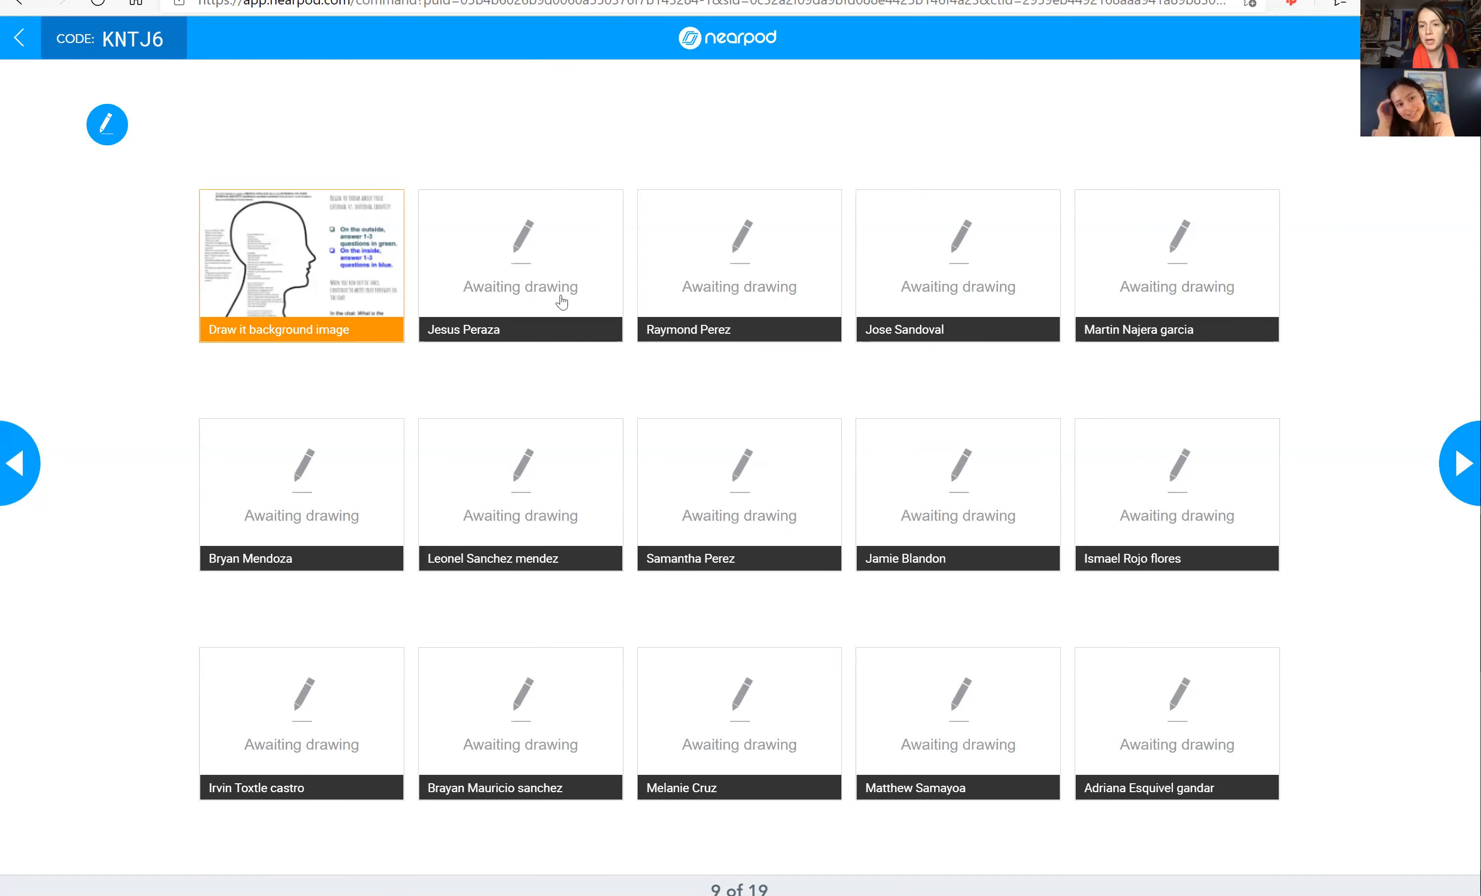
pyautogui.moveTo(516, 384)
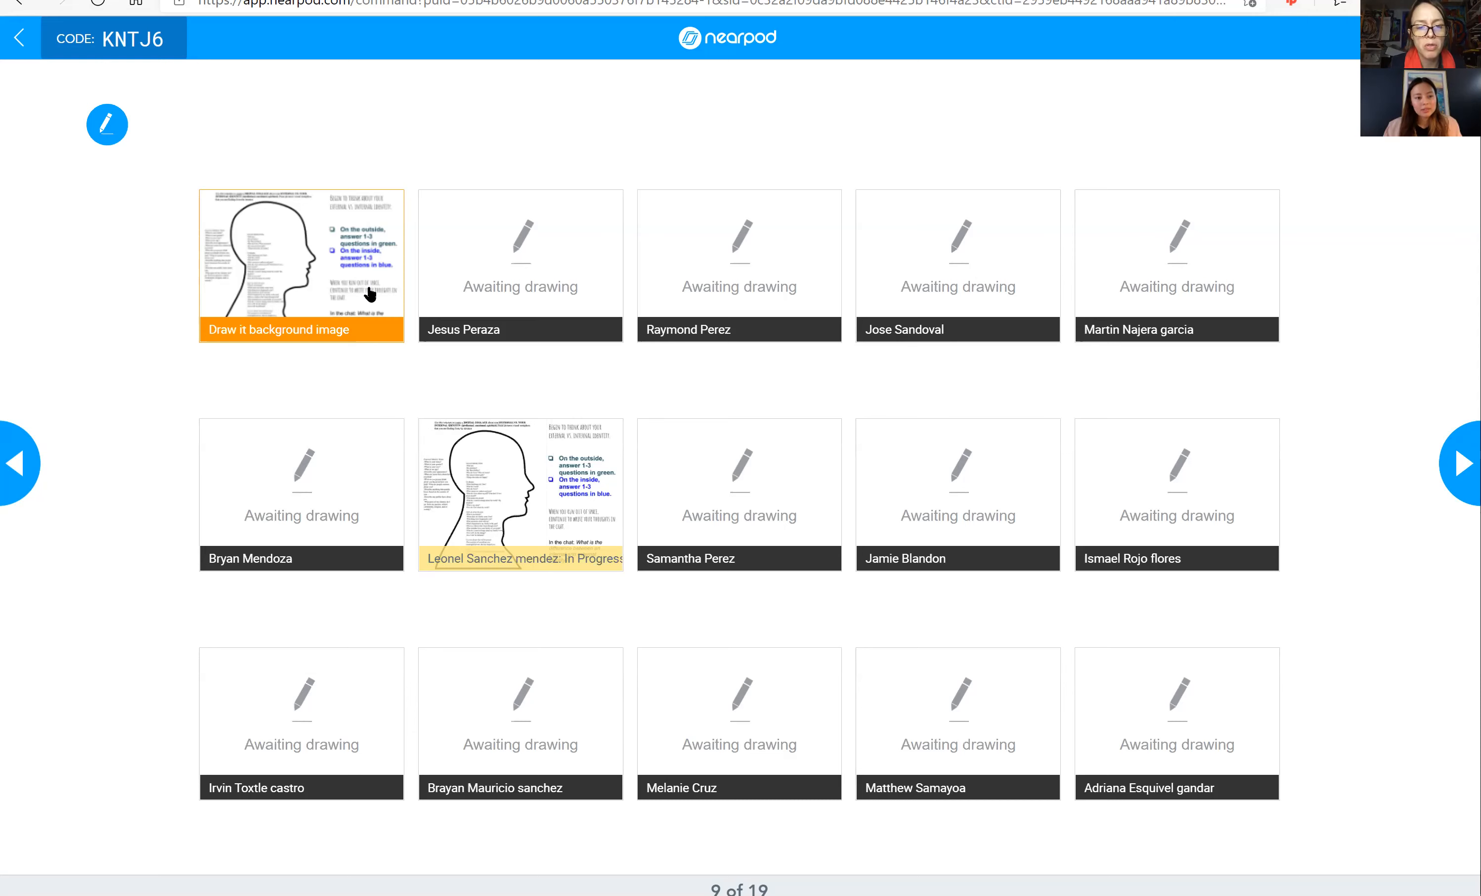
pyautogui.moveTo(765, 258)
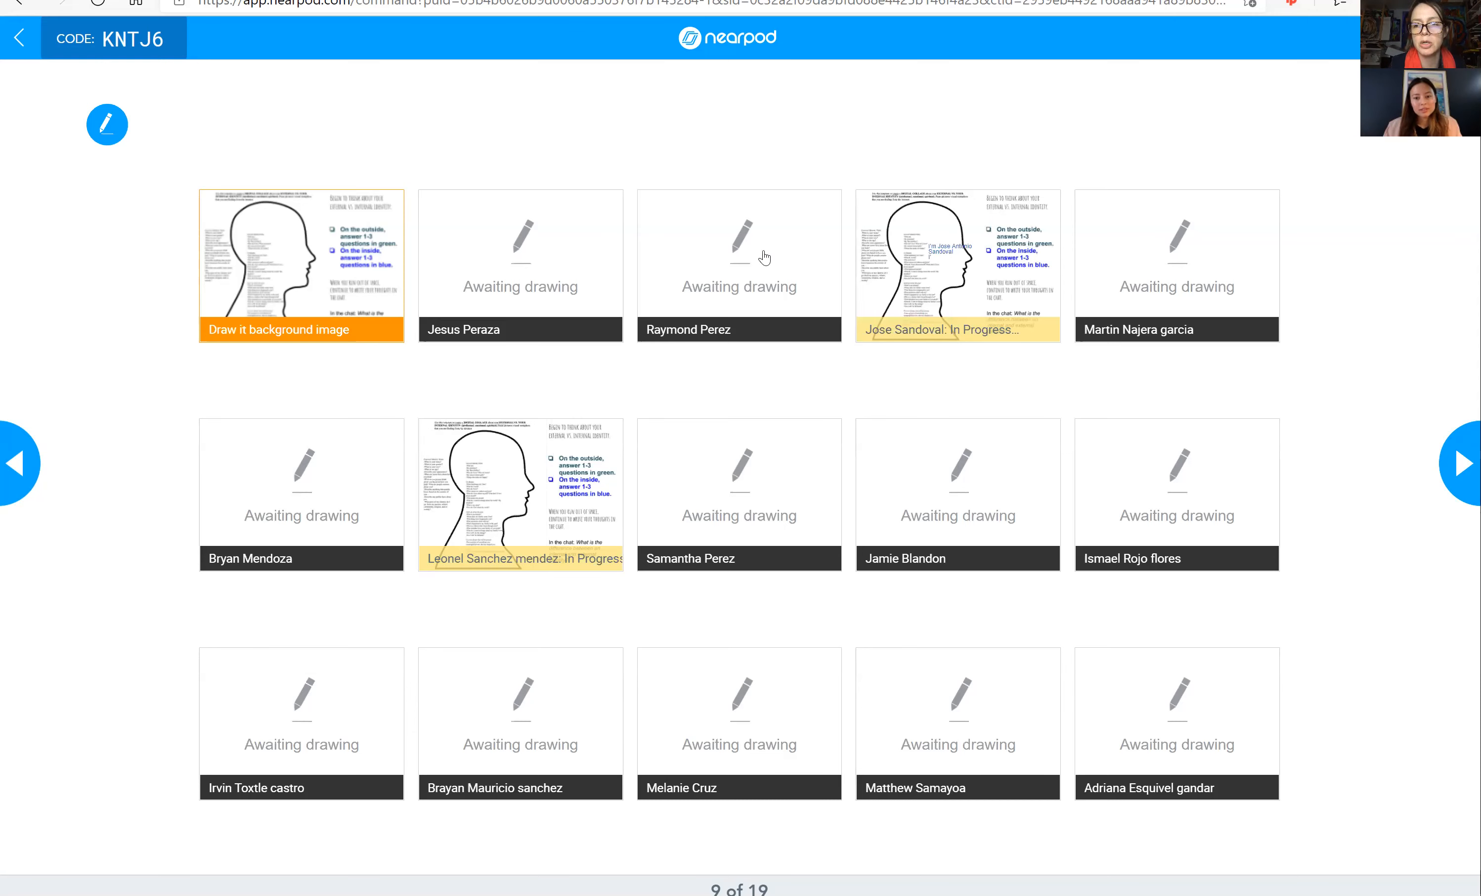
pyautogui.moveTo(550, 129)
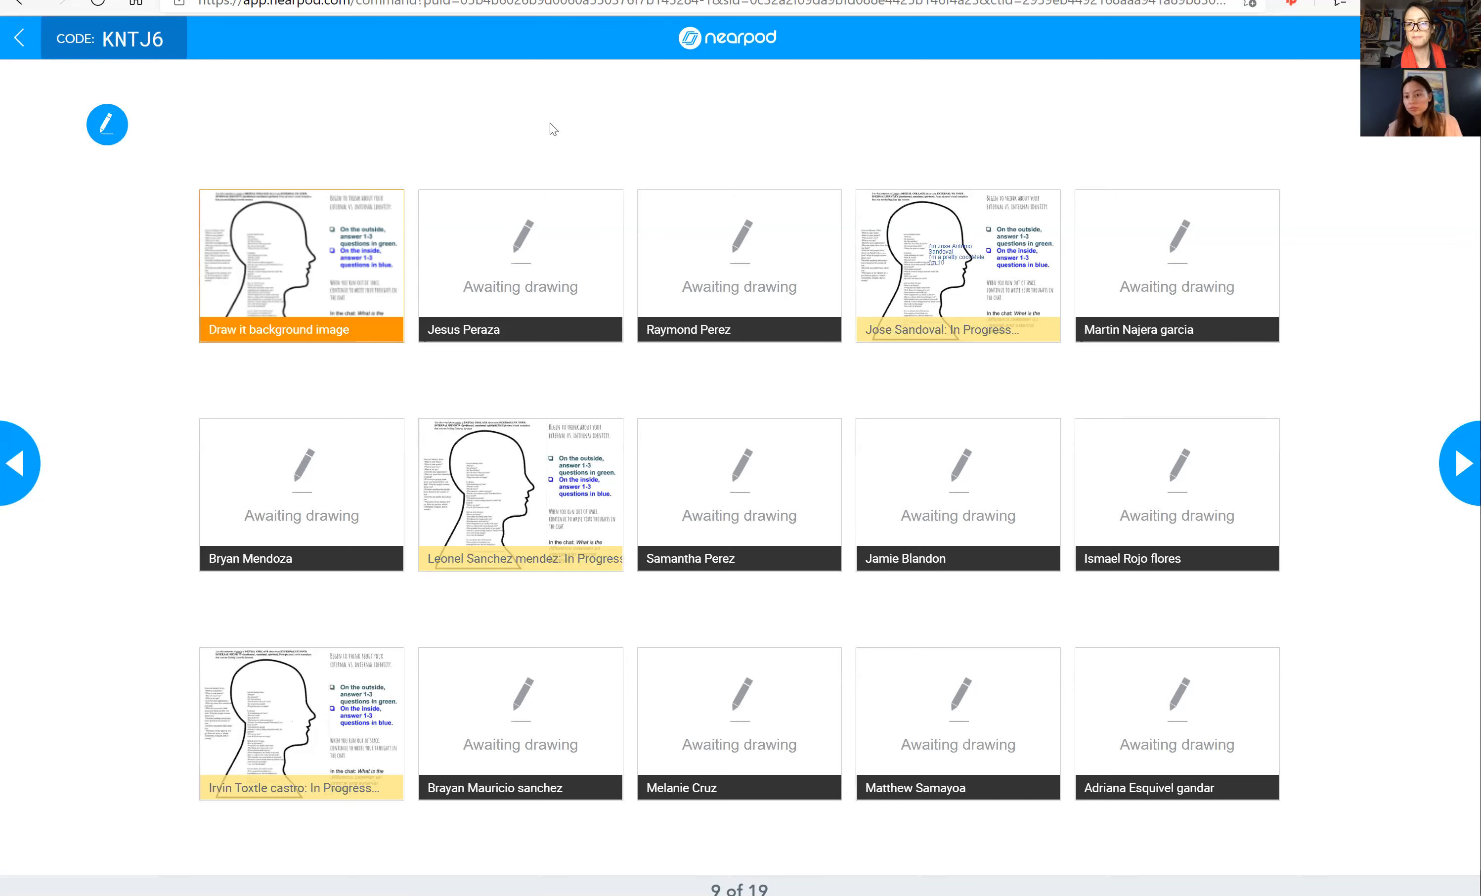
pyautogui.moveTo(566, 91)
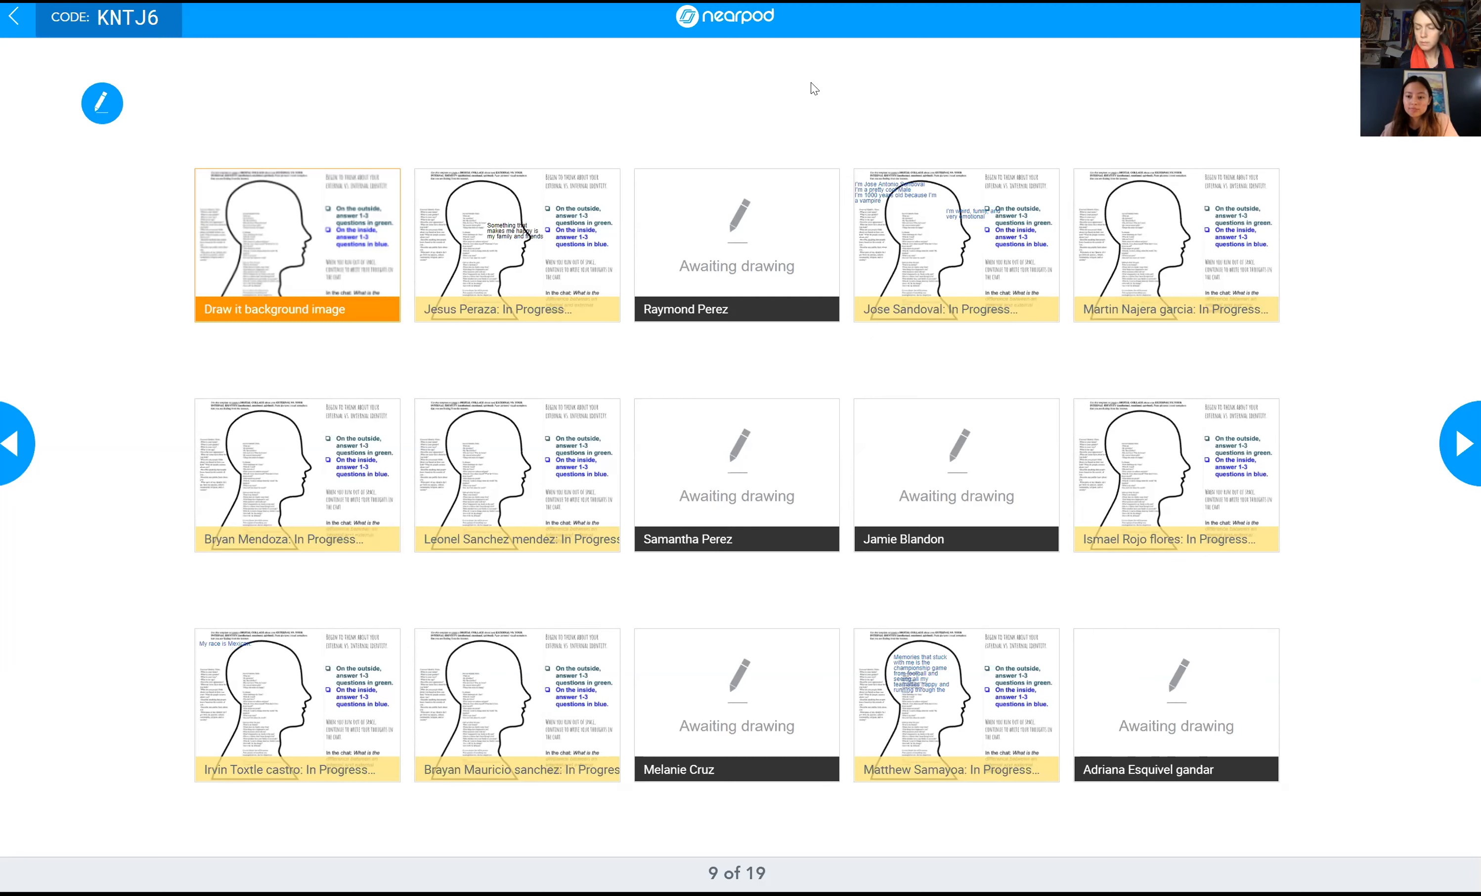
pyautogui.moveTo(376, 175)
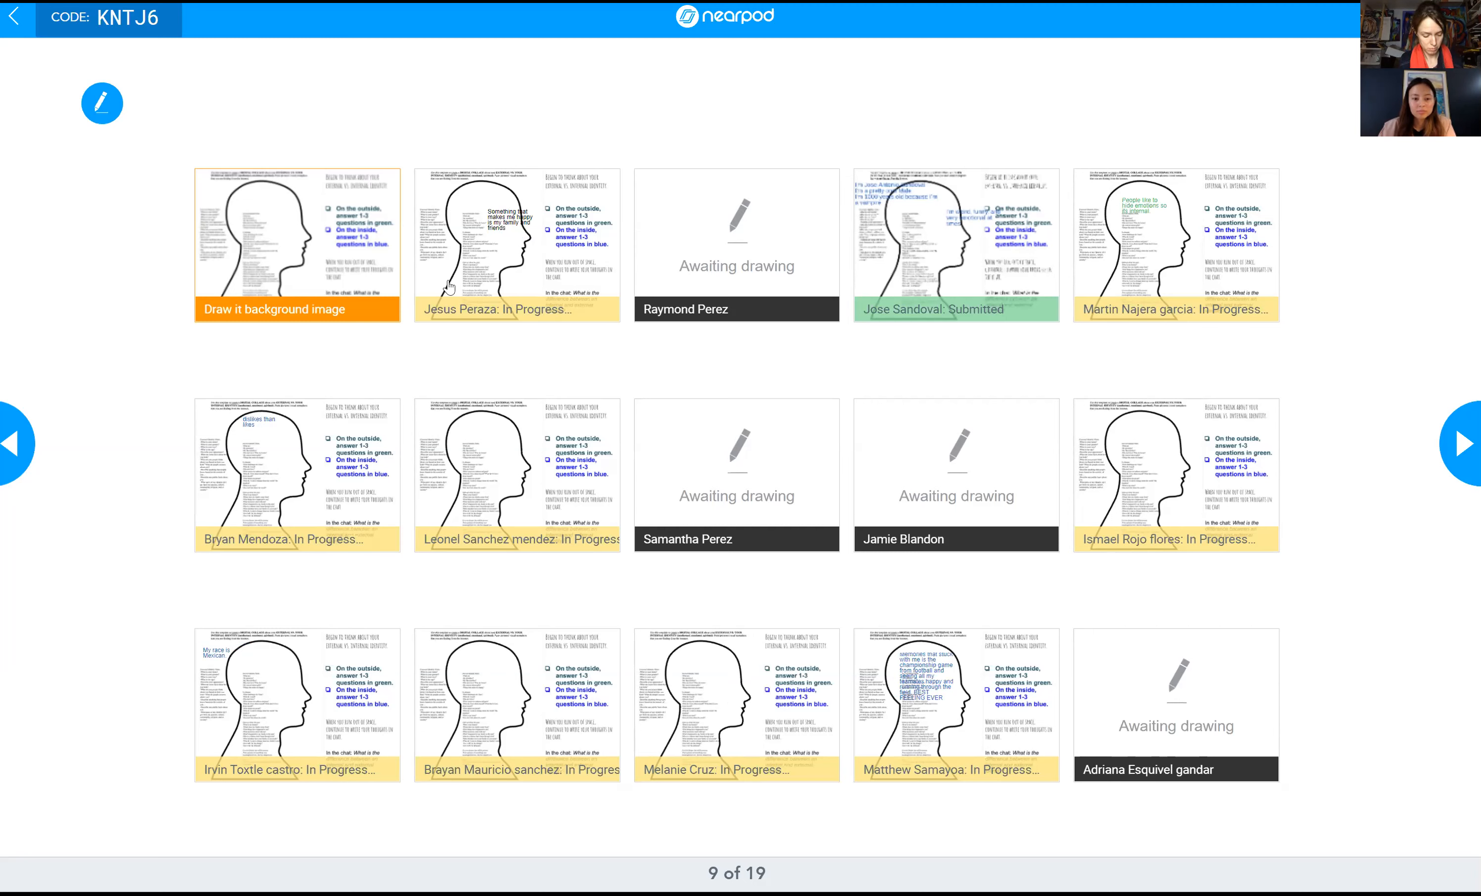
pyautogui.moveTo(562, 596)
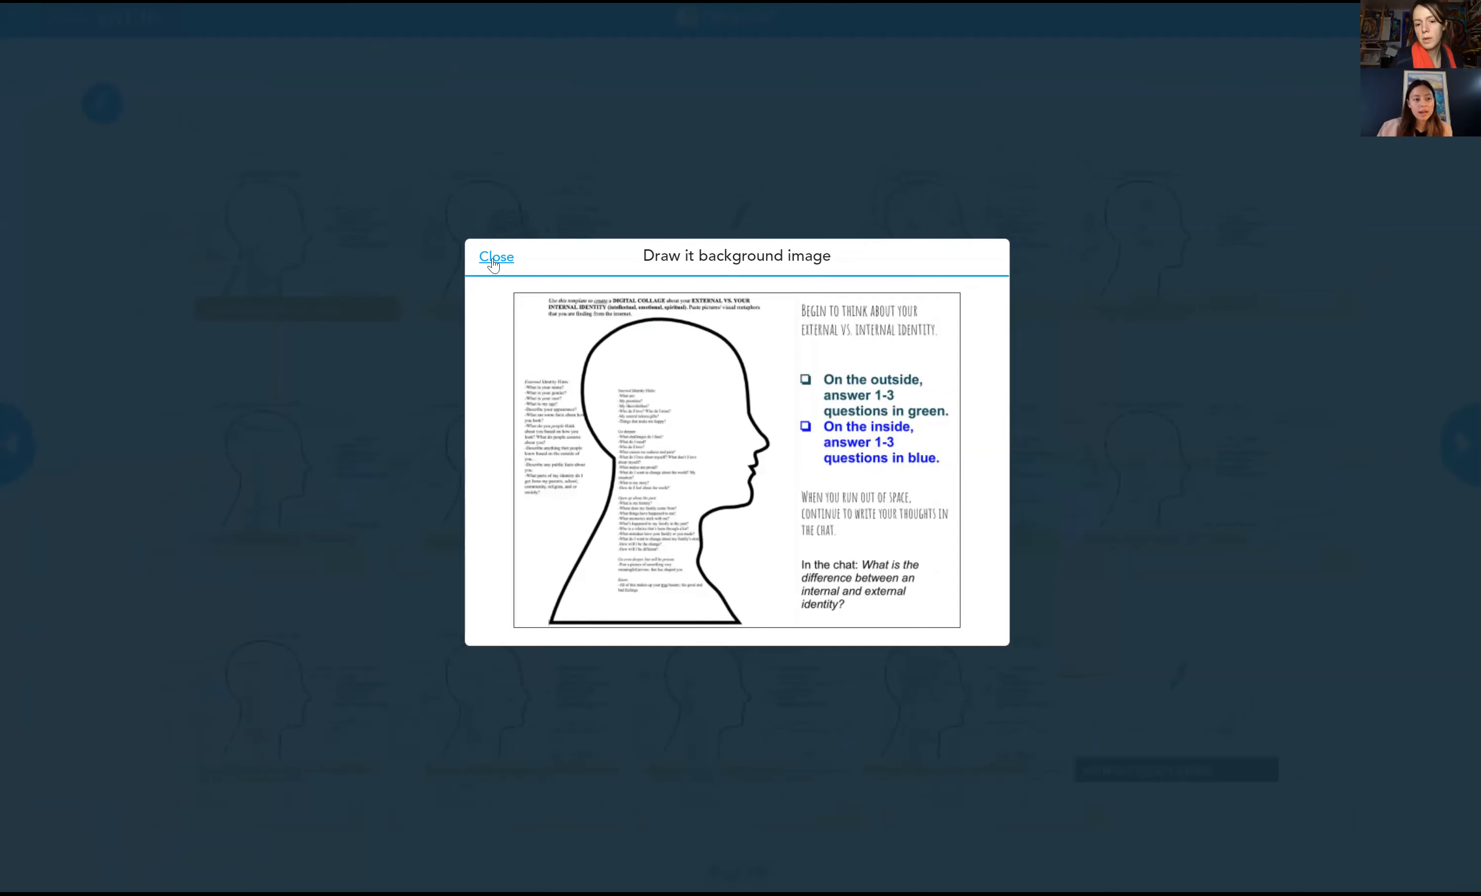
pyautogui.click(496, 257)
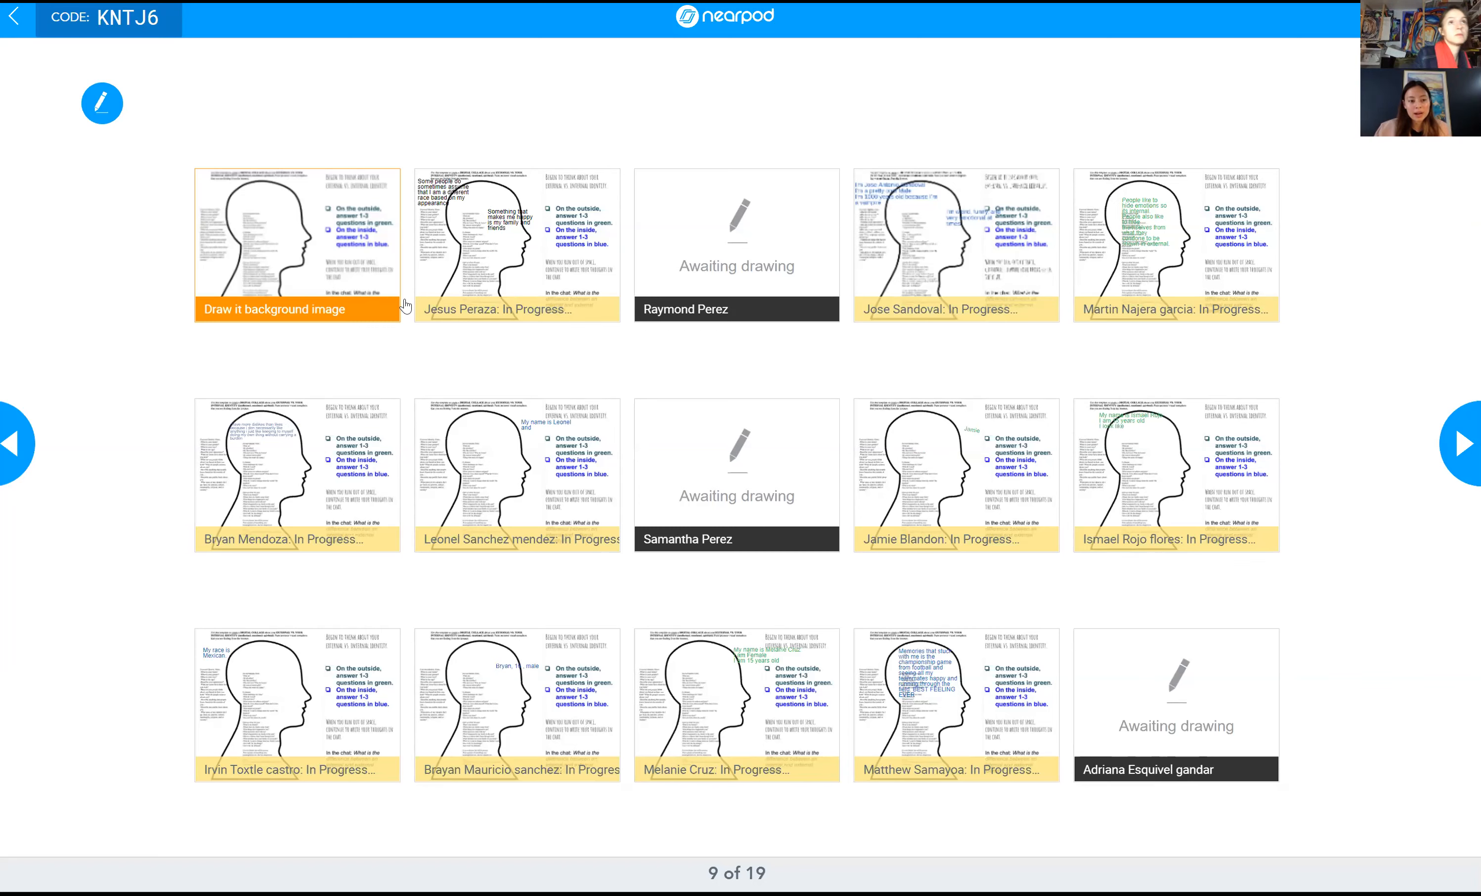
pyautogui.moveTo(294, 303)
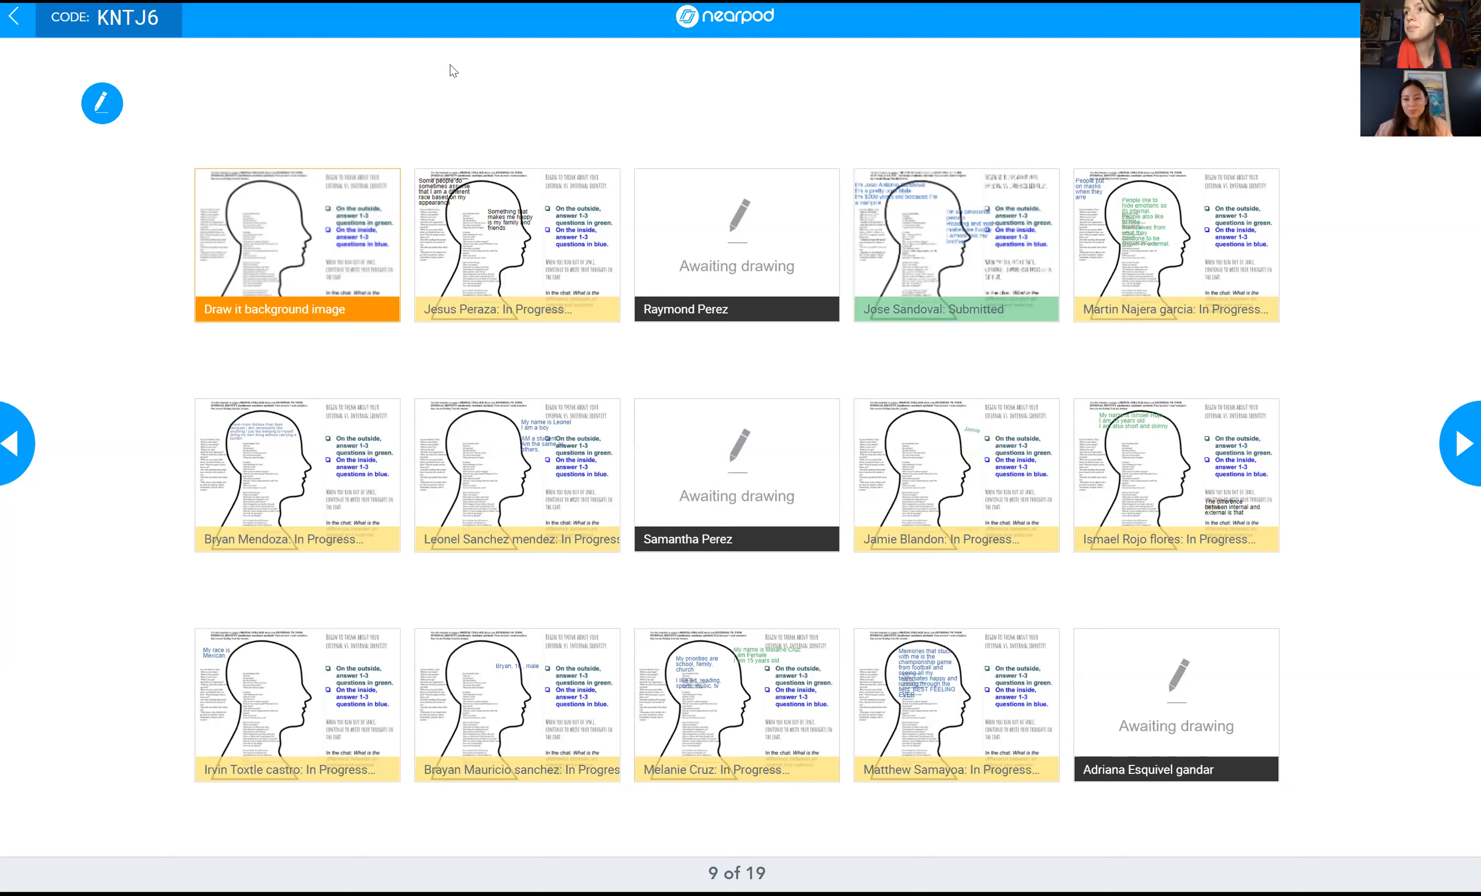
pyautogui.moveTo(307, 29)
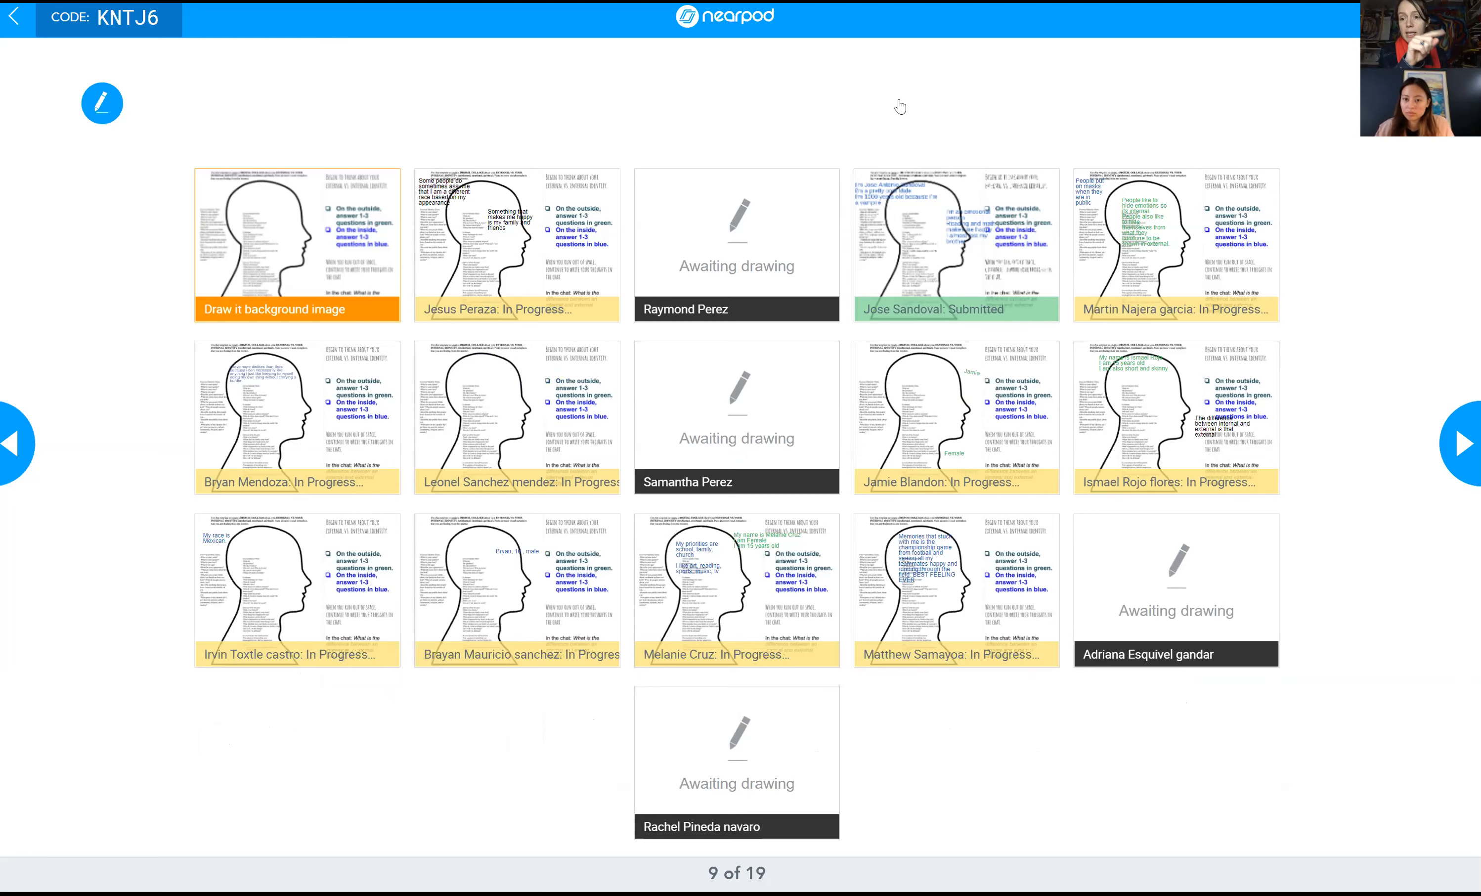
pyautogui.moveTo(938, 109)
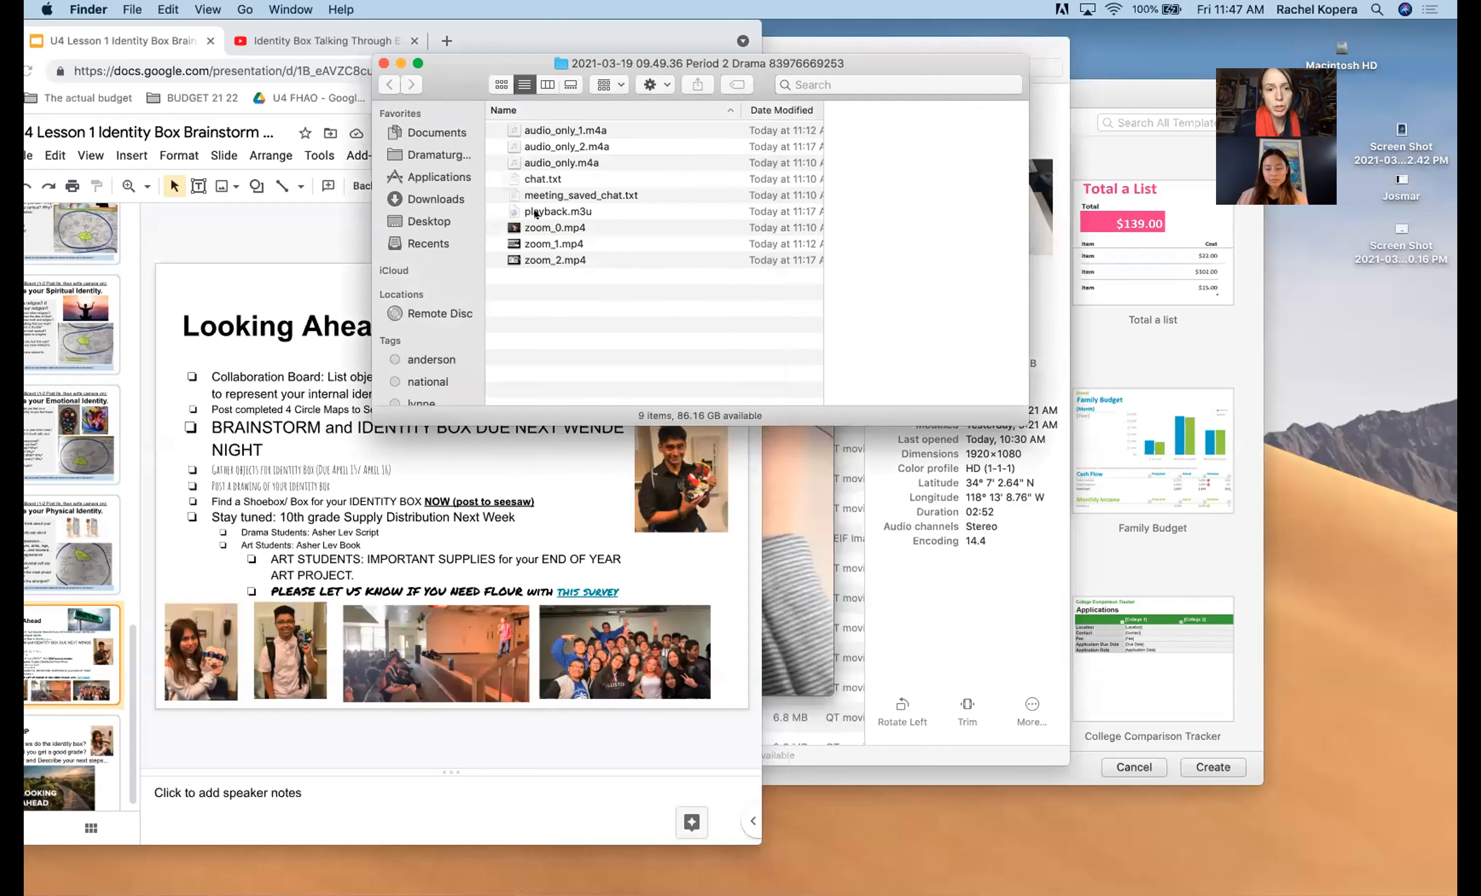
pyautogui.moveTo(439, 195)
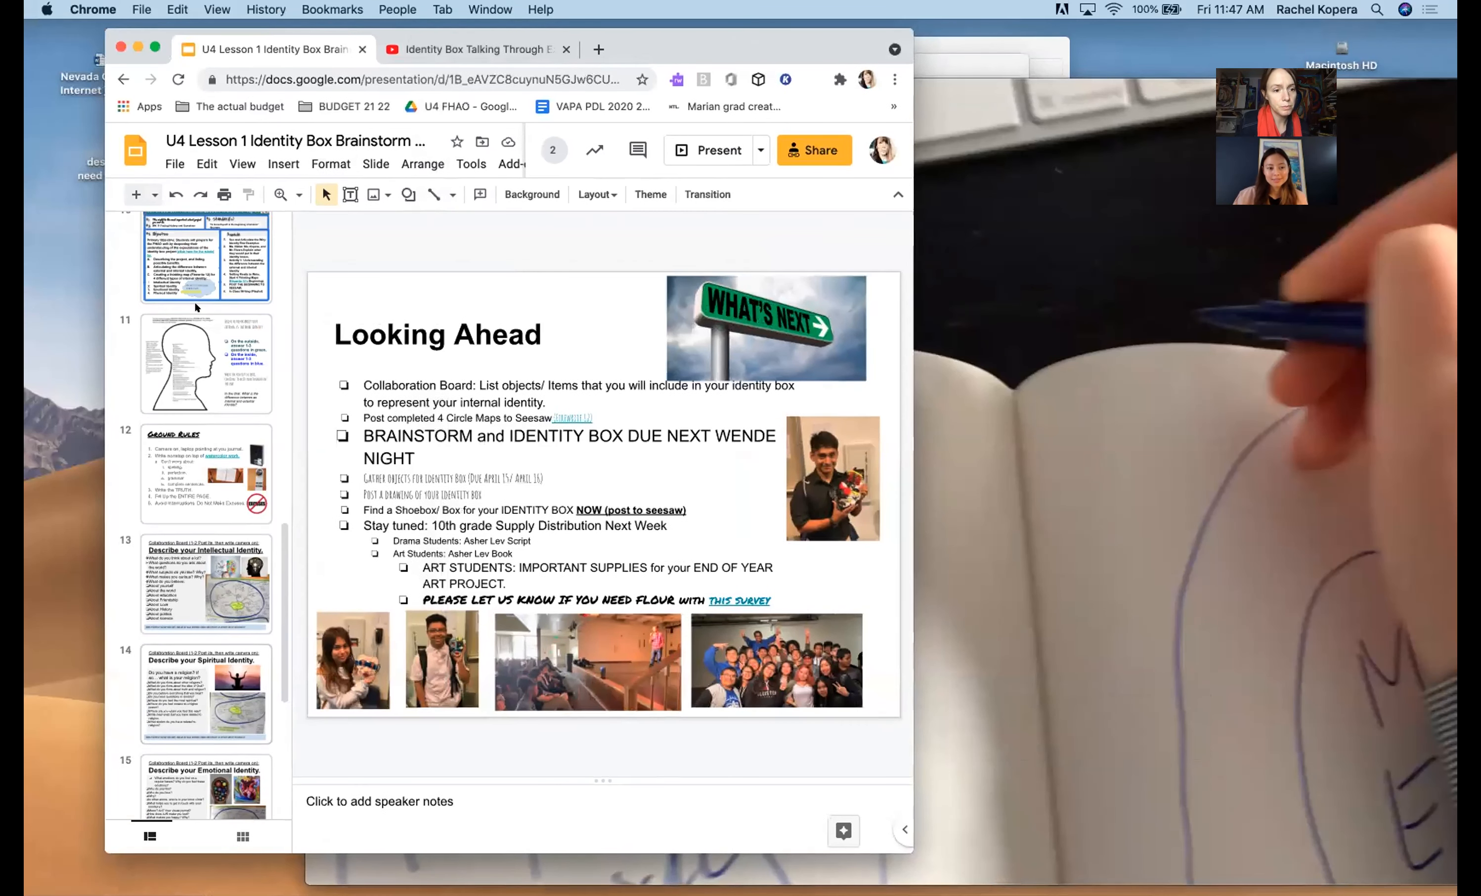
# Step: Play the journal demonstration video in front of the Ground Rules slide
pyautogui.click(205, 473)
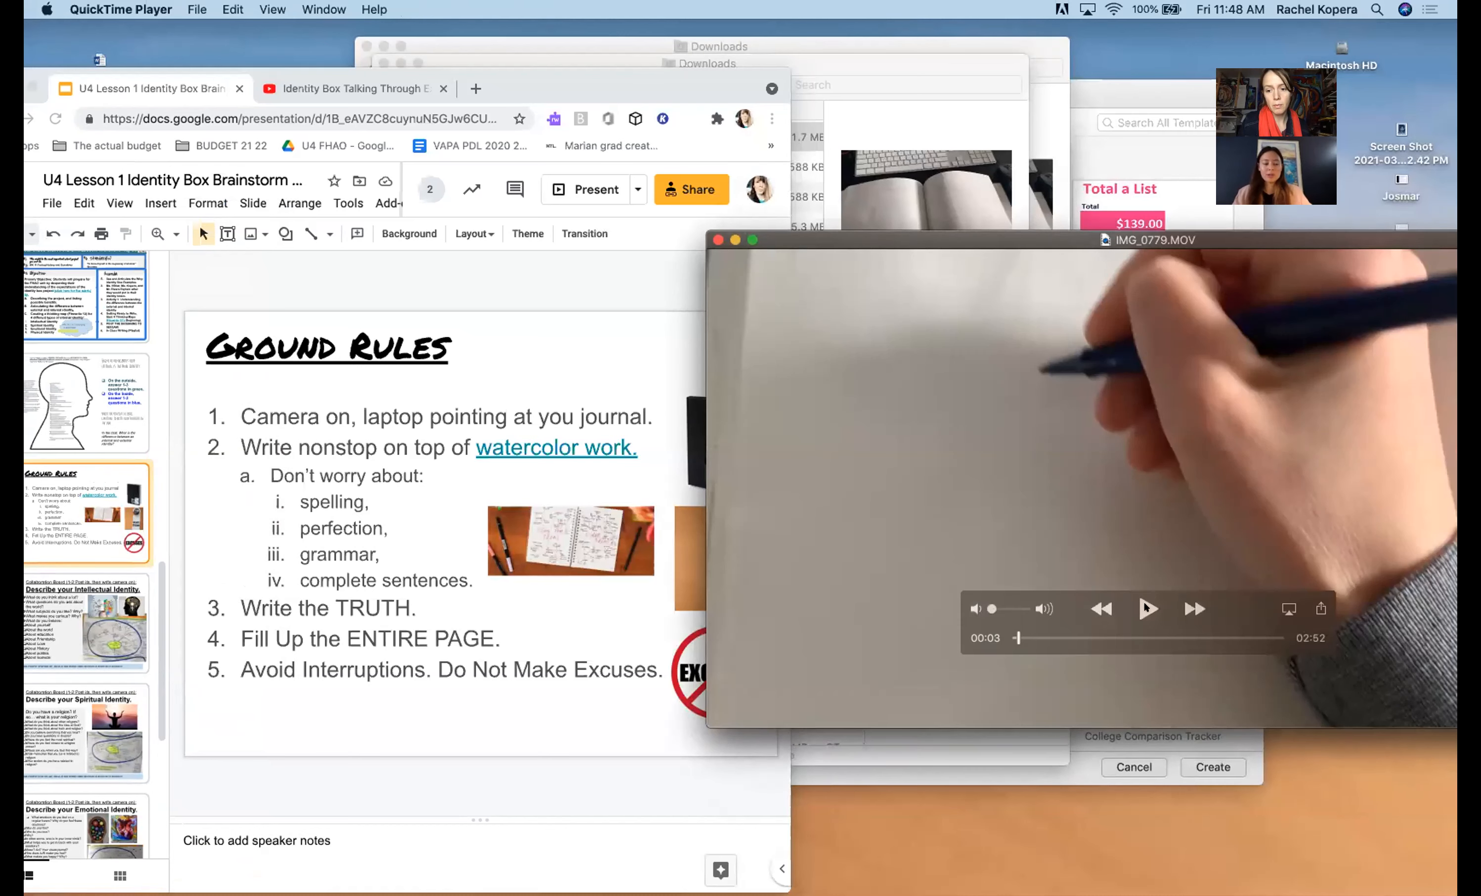
pyautogui.click(1147, 609)
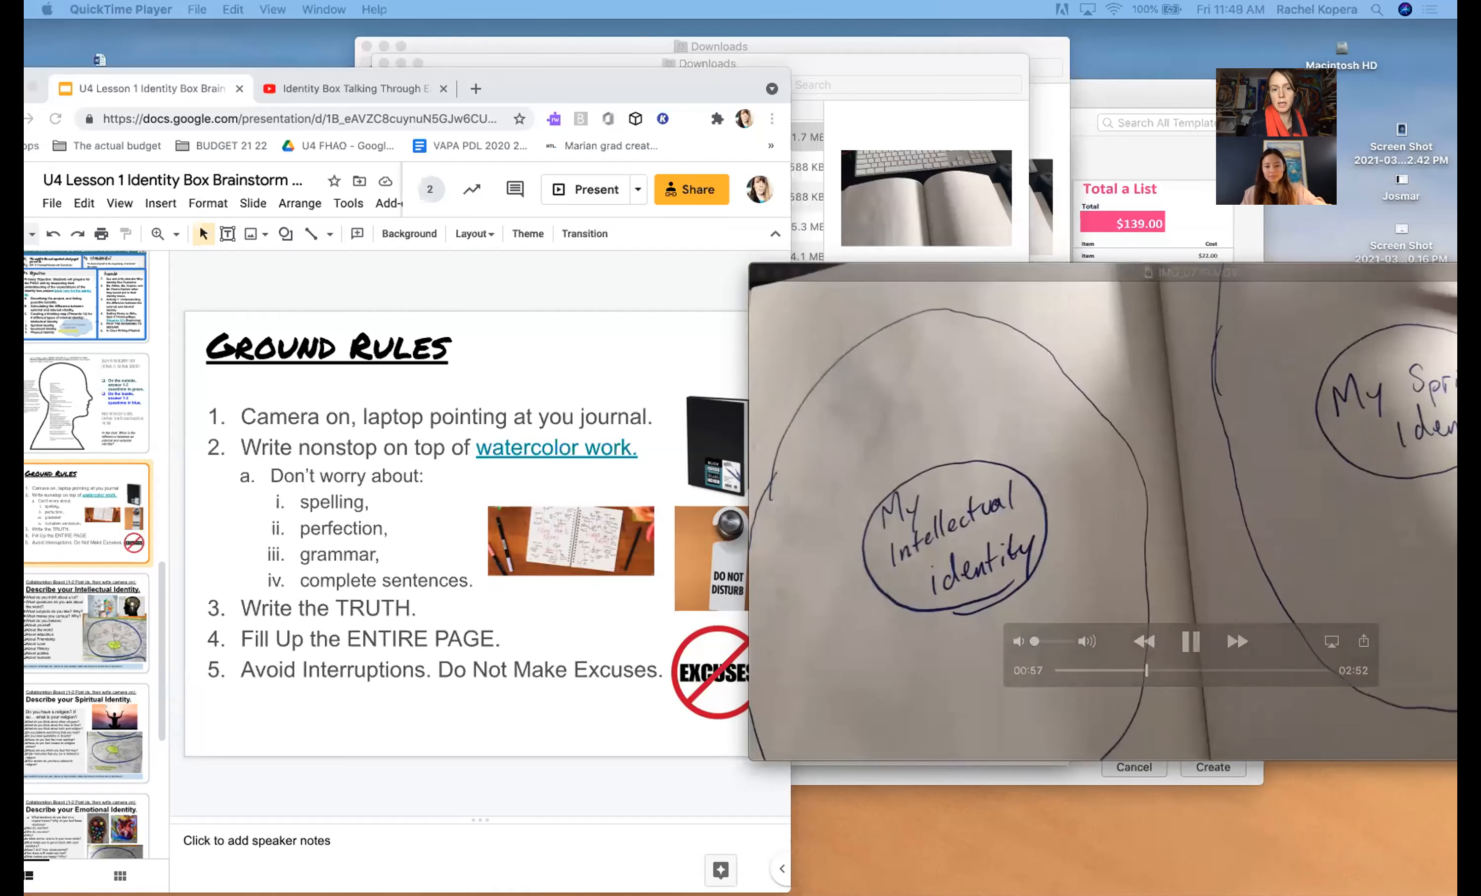
# Step: Focus the journal demonstration video and raise the volume while it plays on
pyautogui.click(1189, 642)
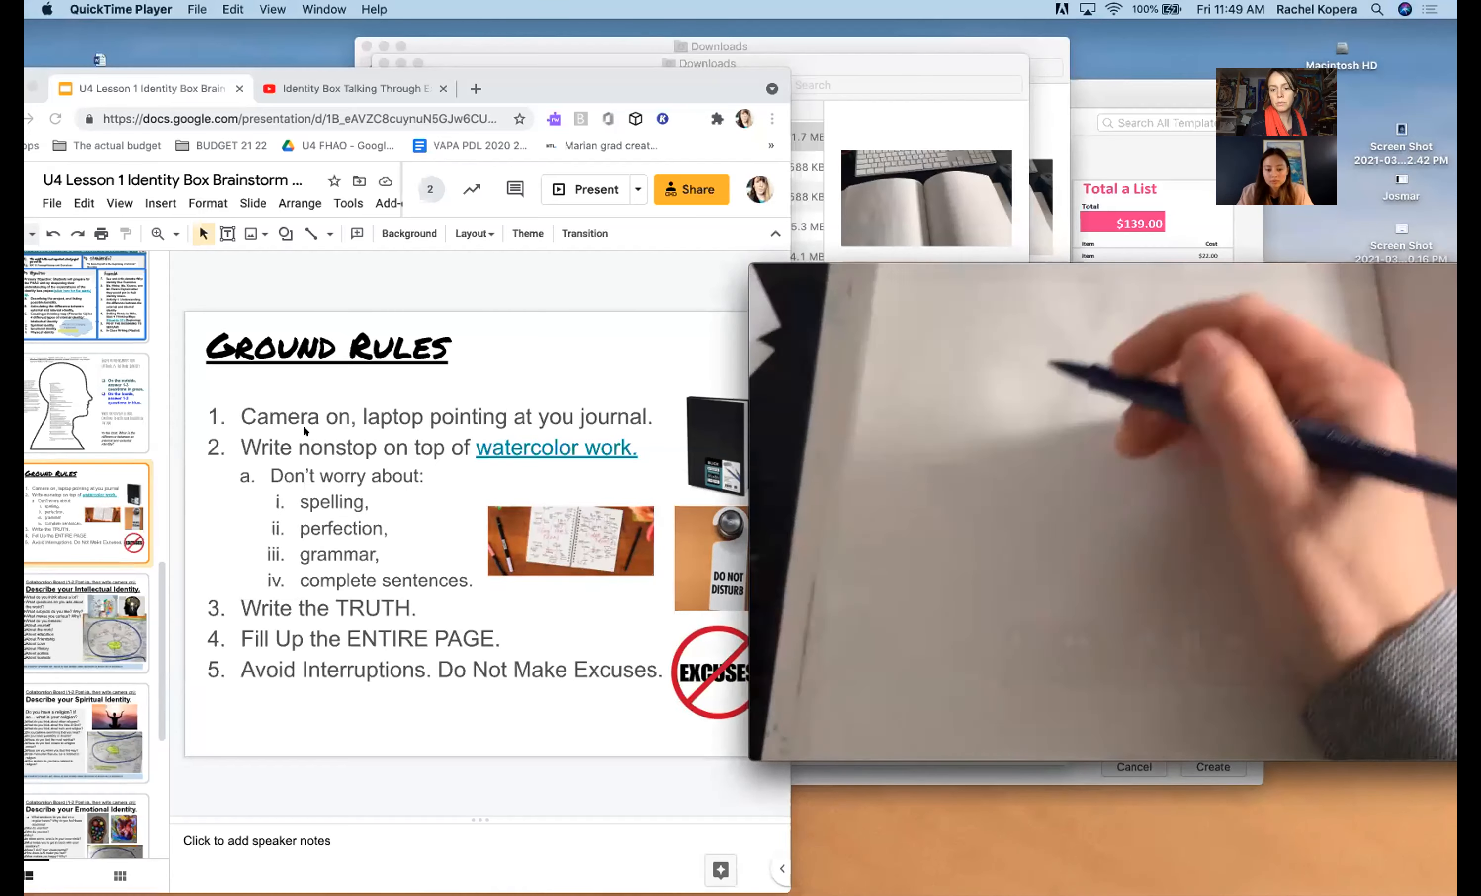
pyautogui.press('volume_up')
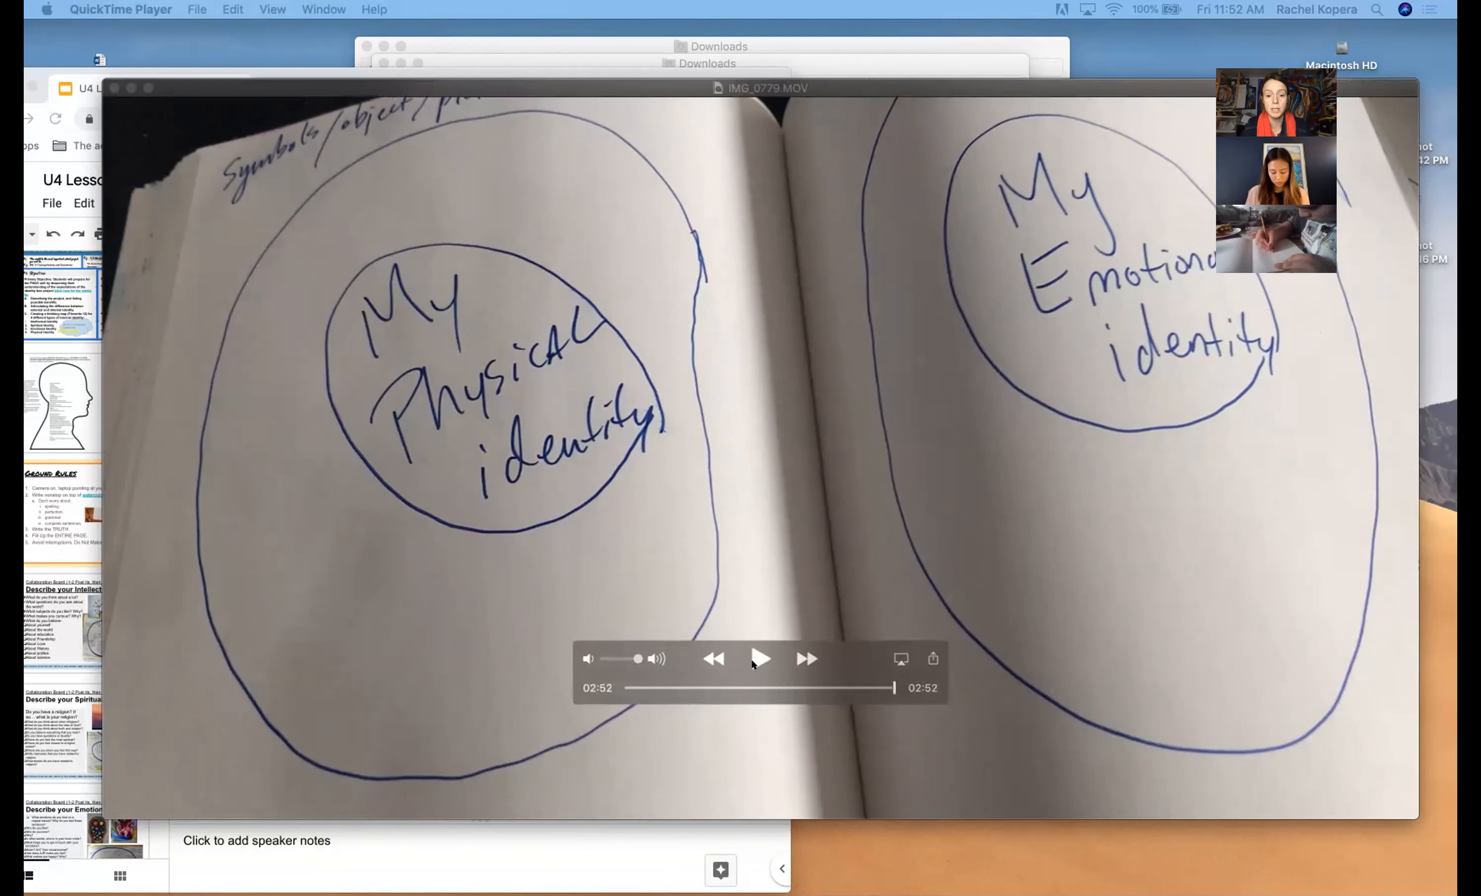
pyautogui.click(761, 659)
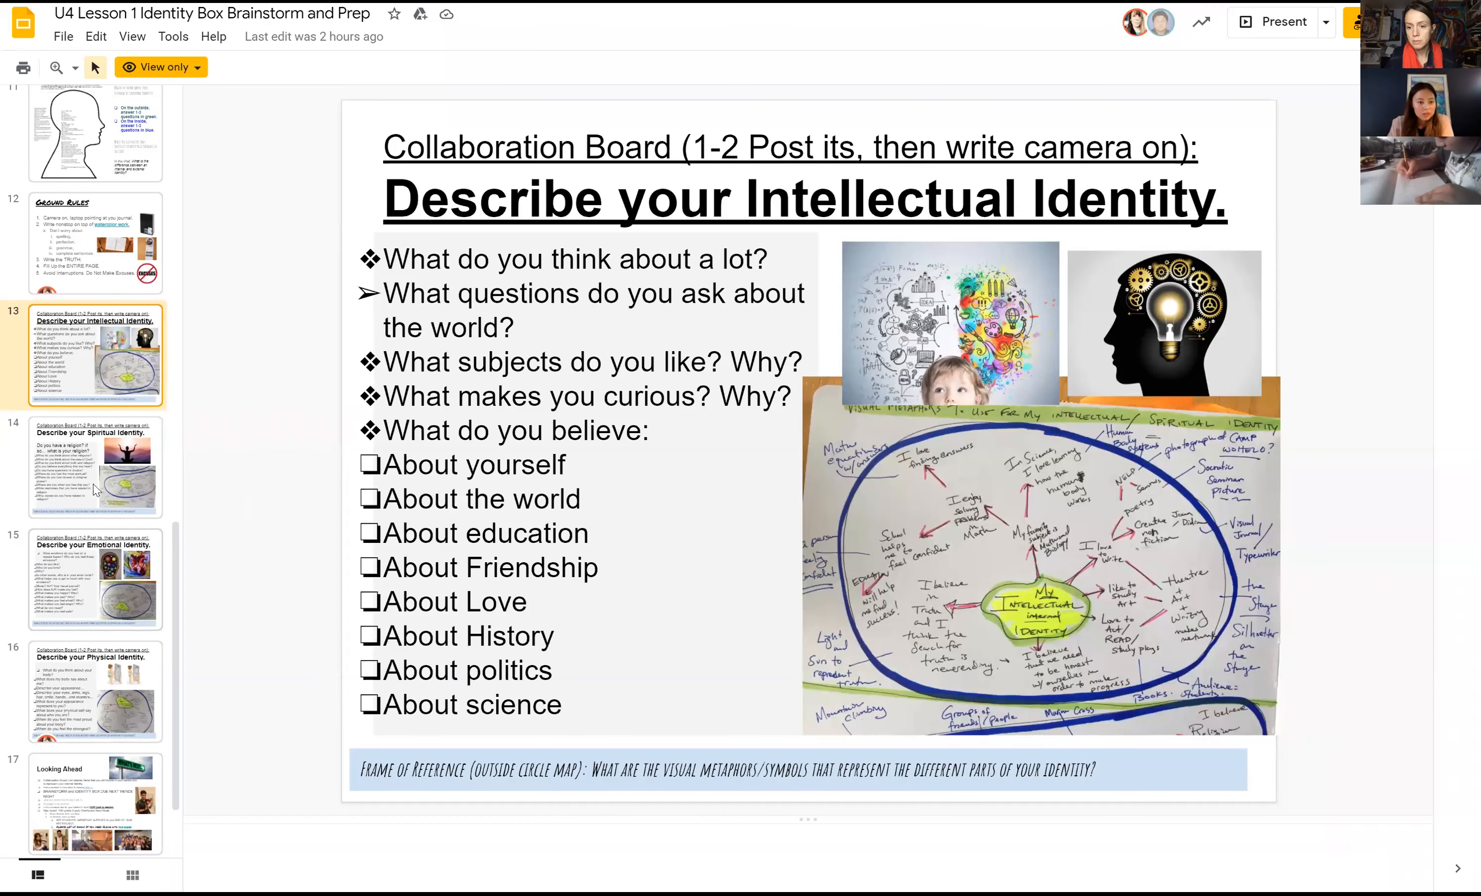
# Step: Preview the Spiritual Identity slide, then settle back on slide 13, Intellectual Identity
pyautogui.click(94, 471)
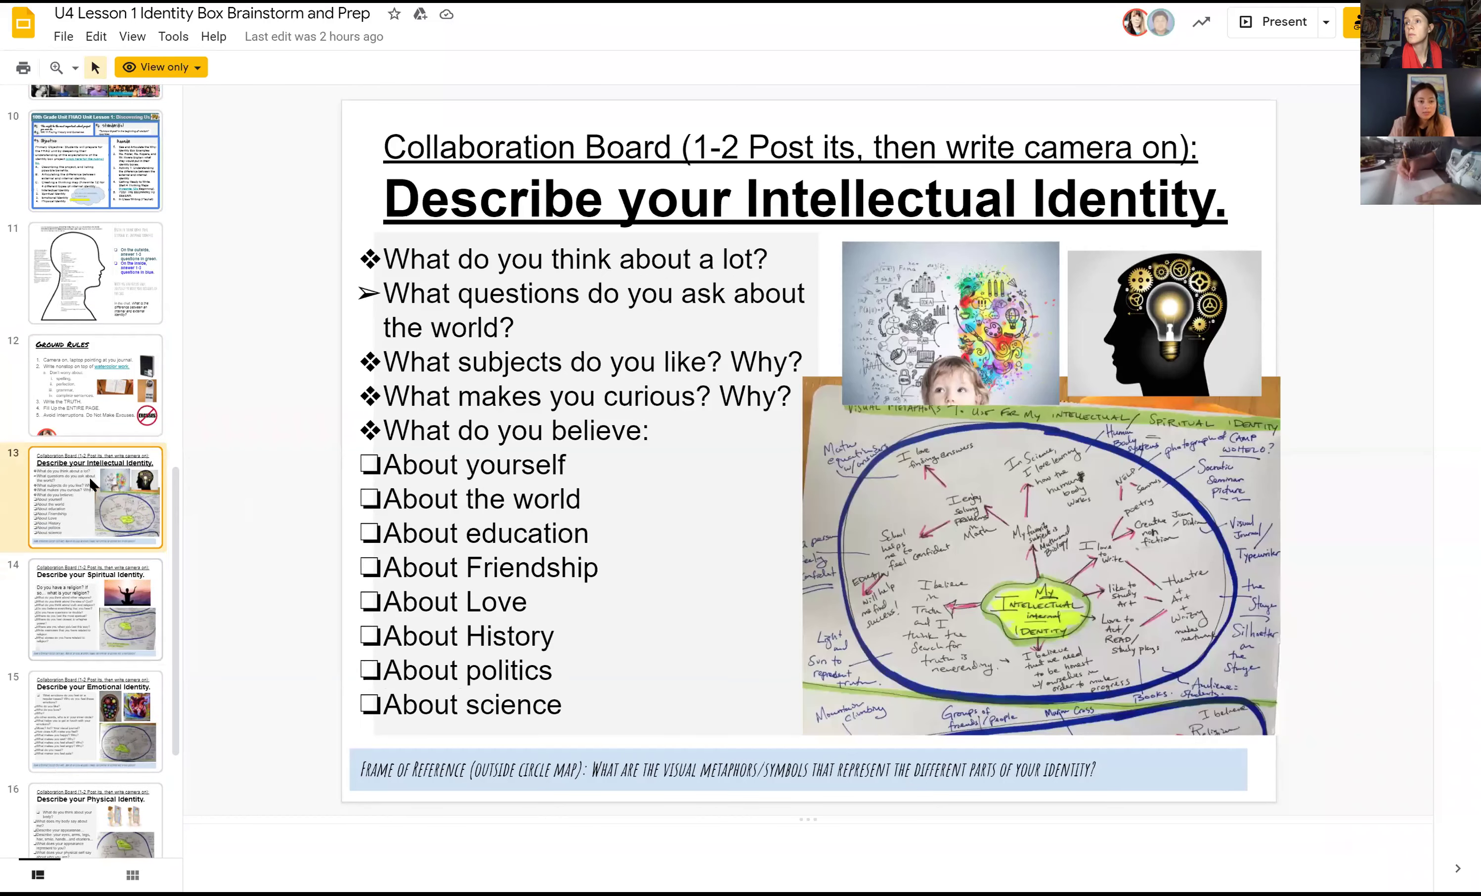
pyautogui.click(97, 610)
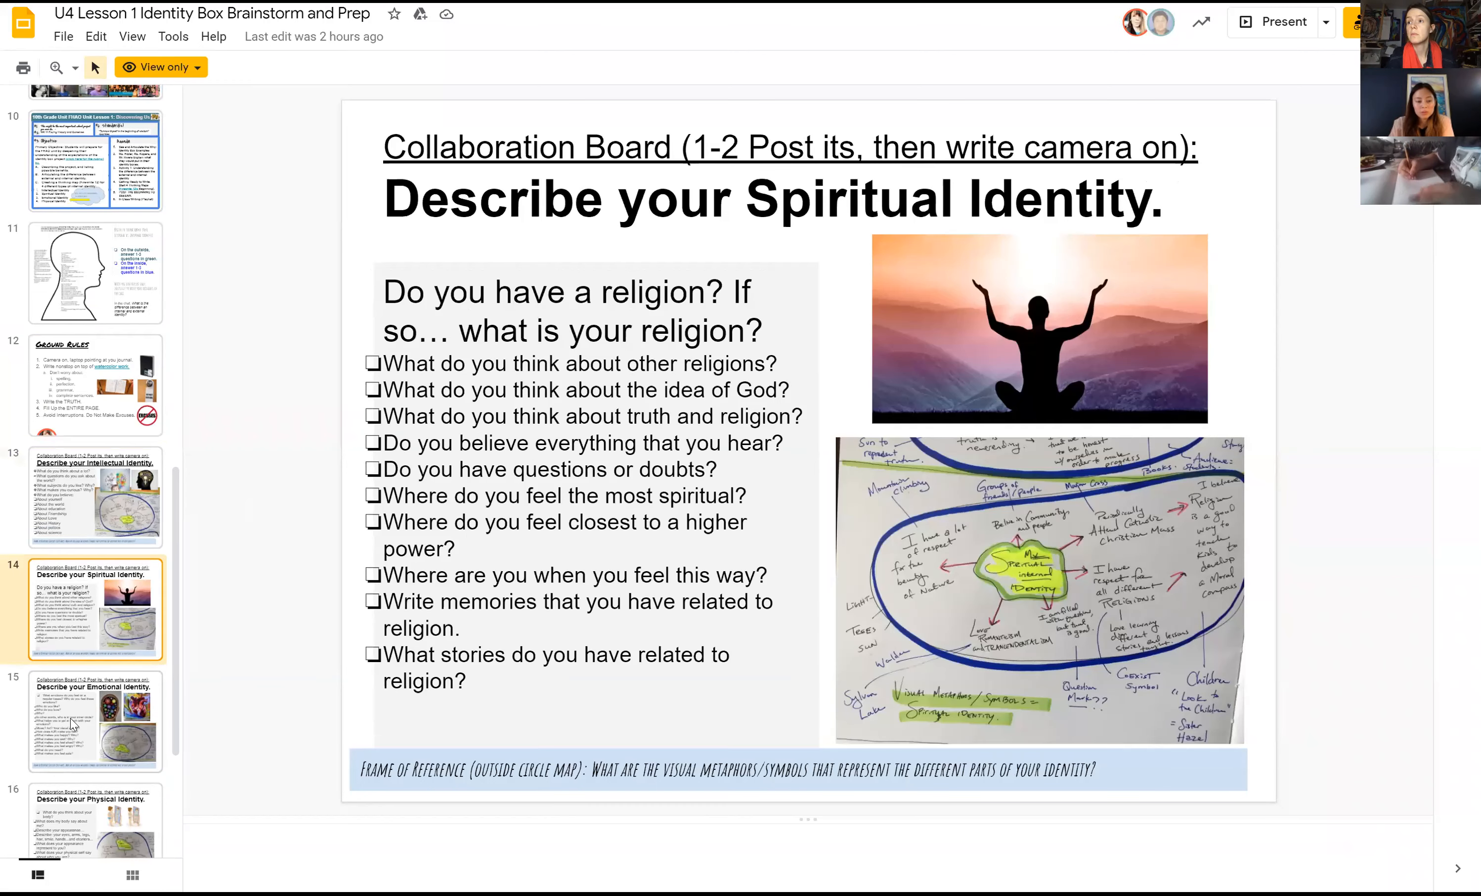
pyautogui.click(89, 721)
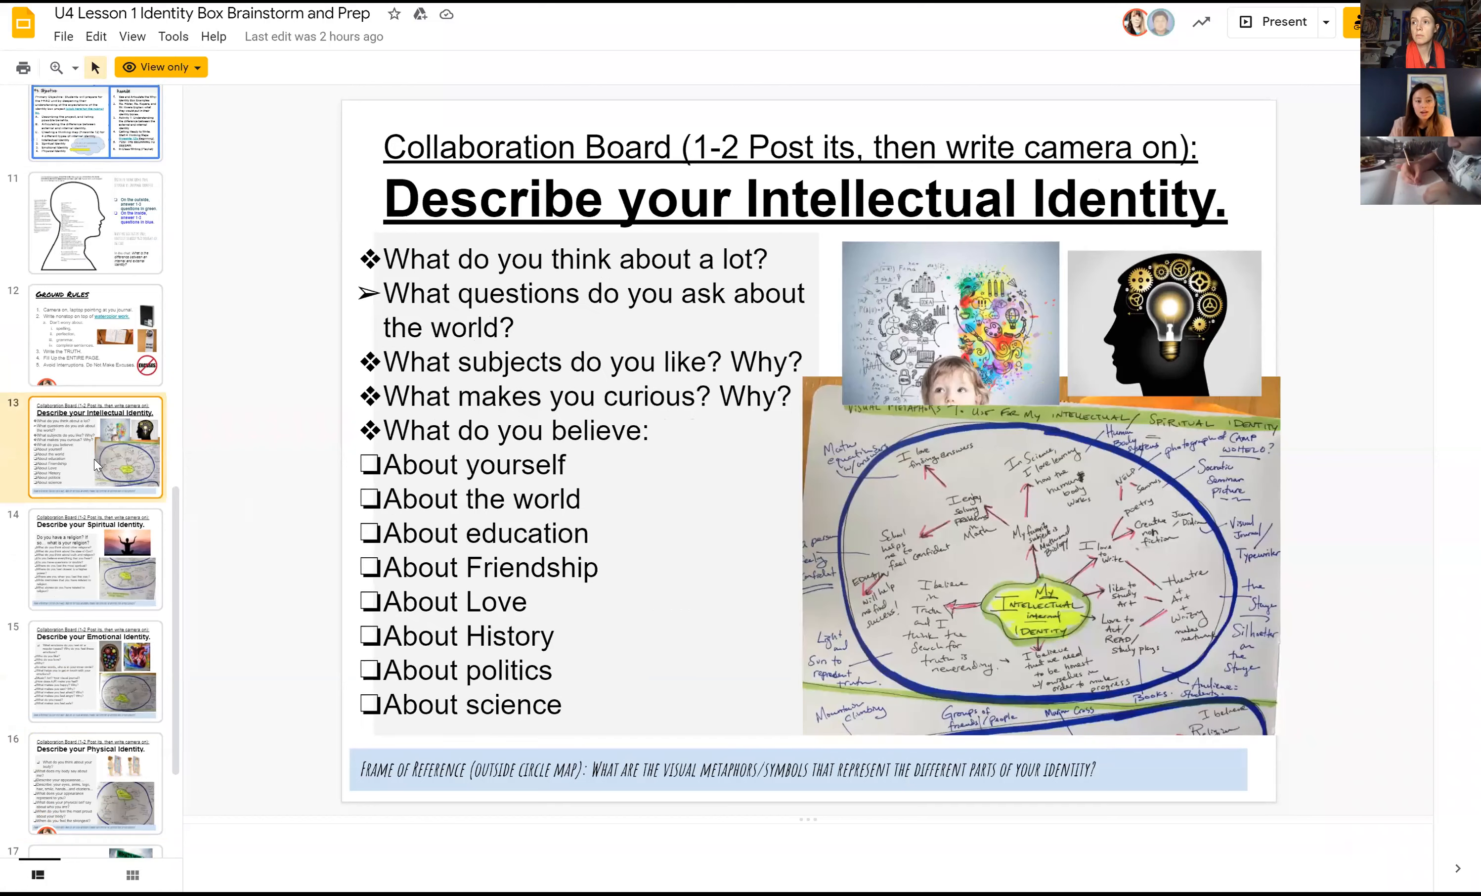
pyautogui.scroll(-3)
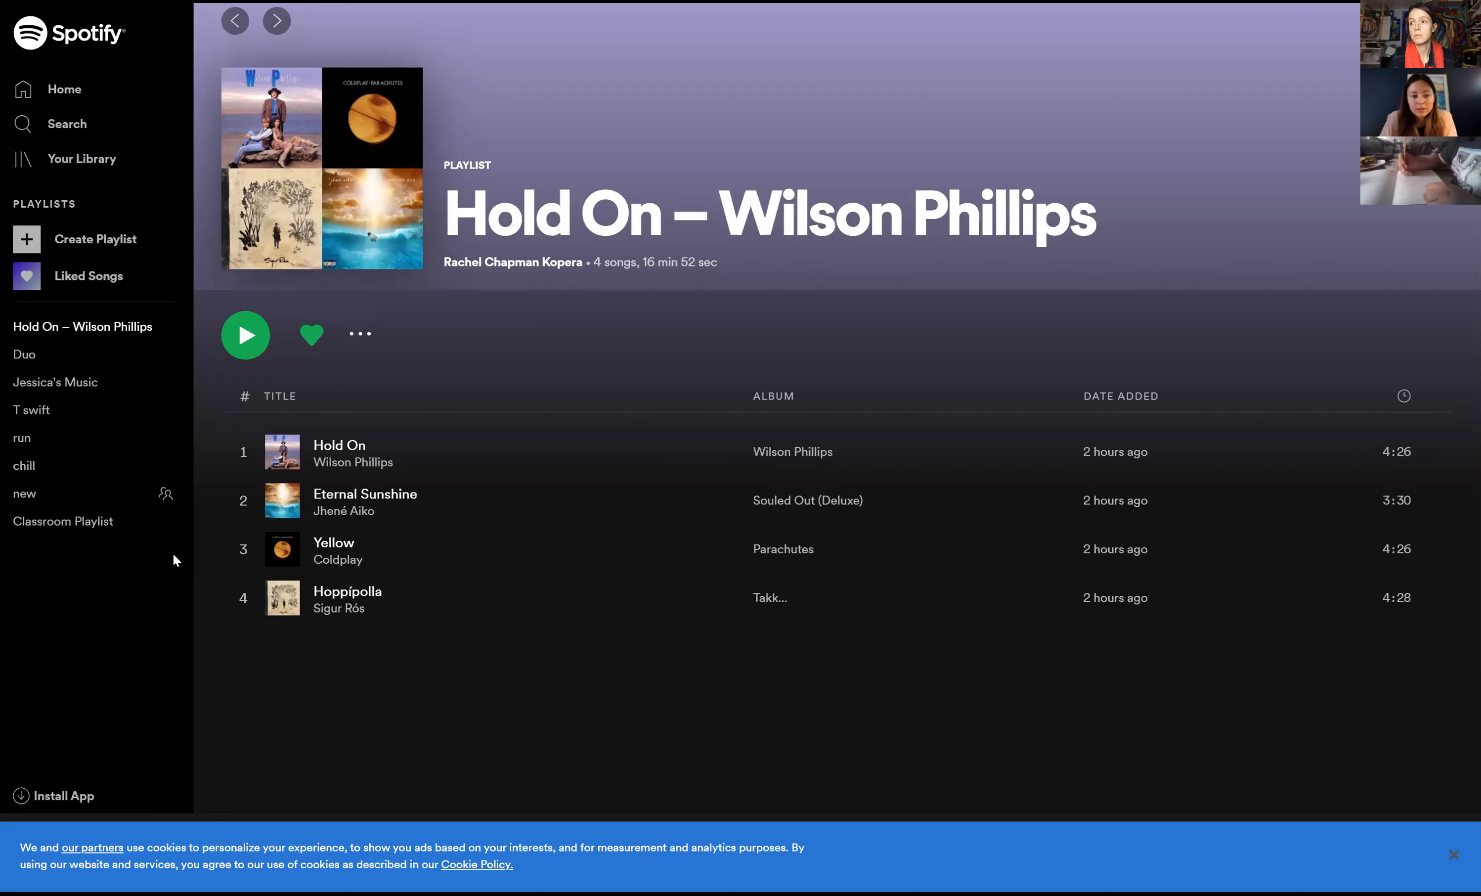
# Step: Visit the Wilson Phillips artist page, return to the Hold On playlist and play Hold On
pyautogui.click(353, 463)
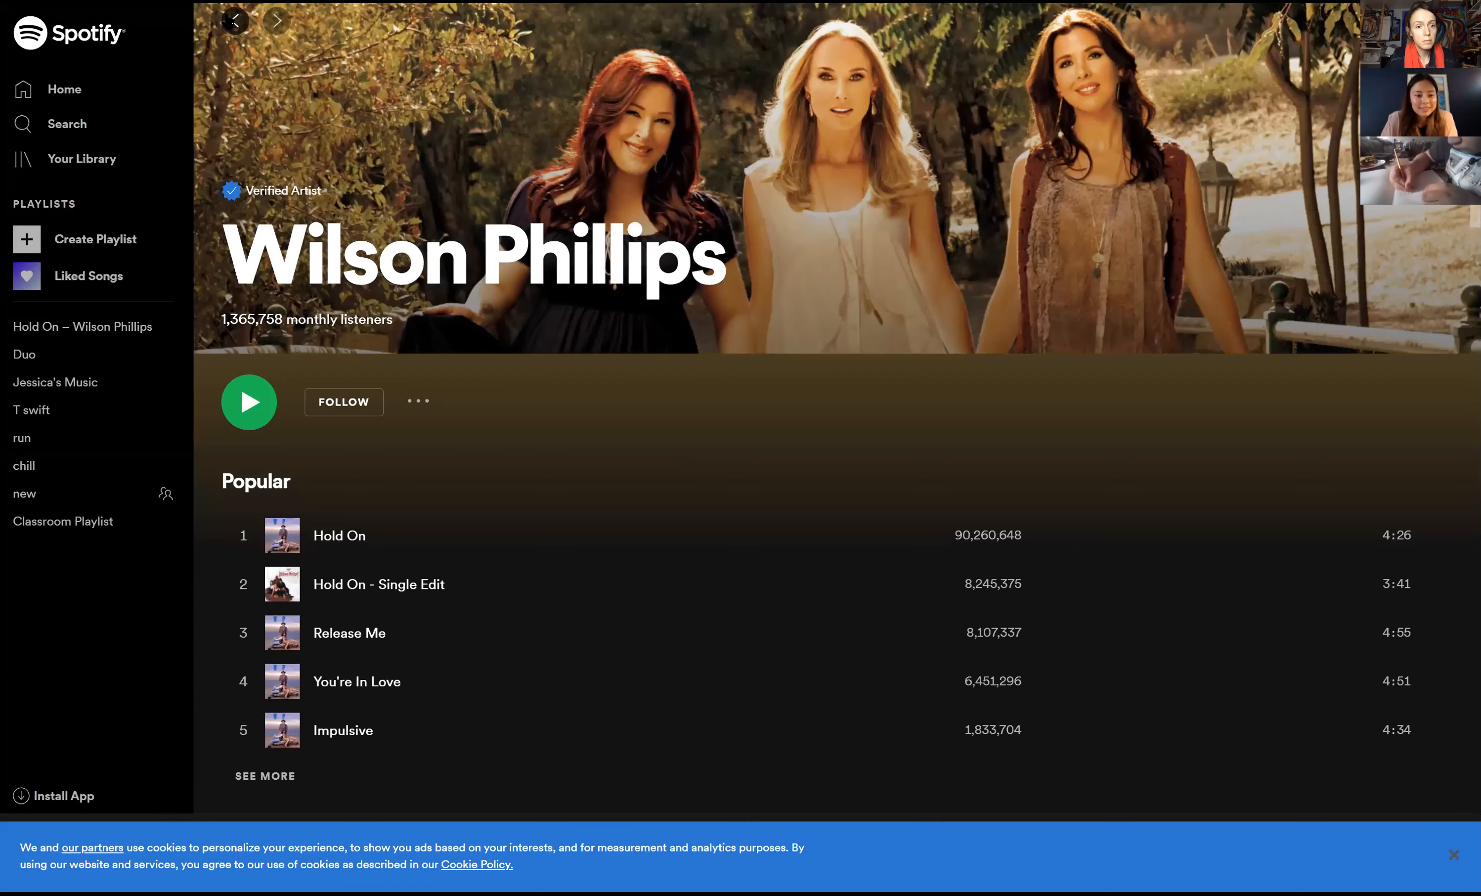
pyautogui.click(83, 326)
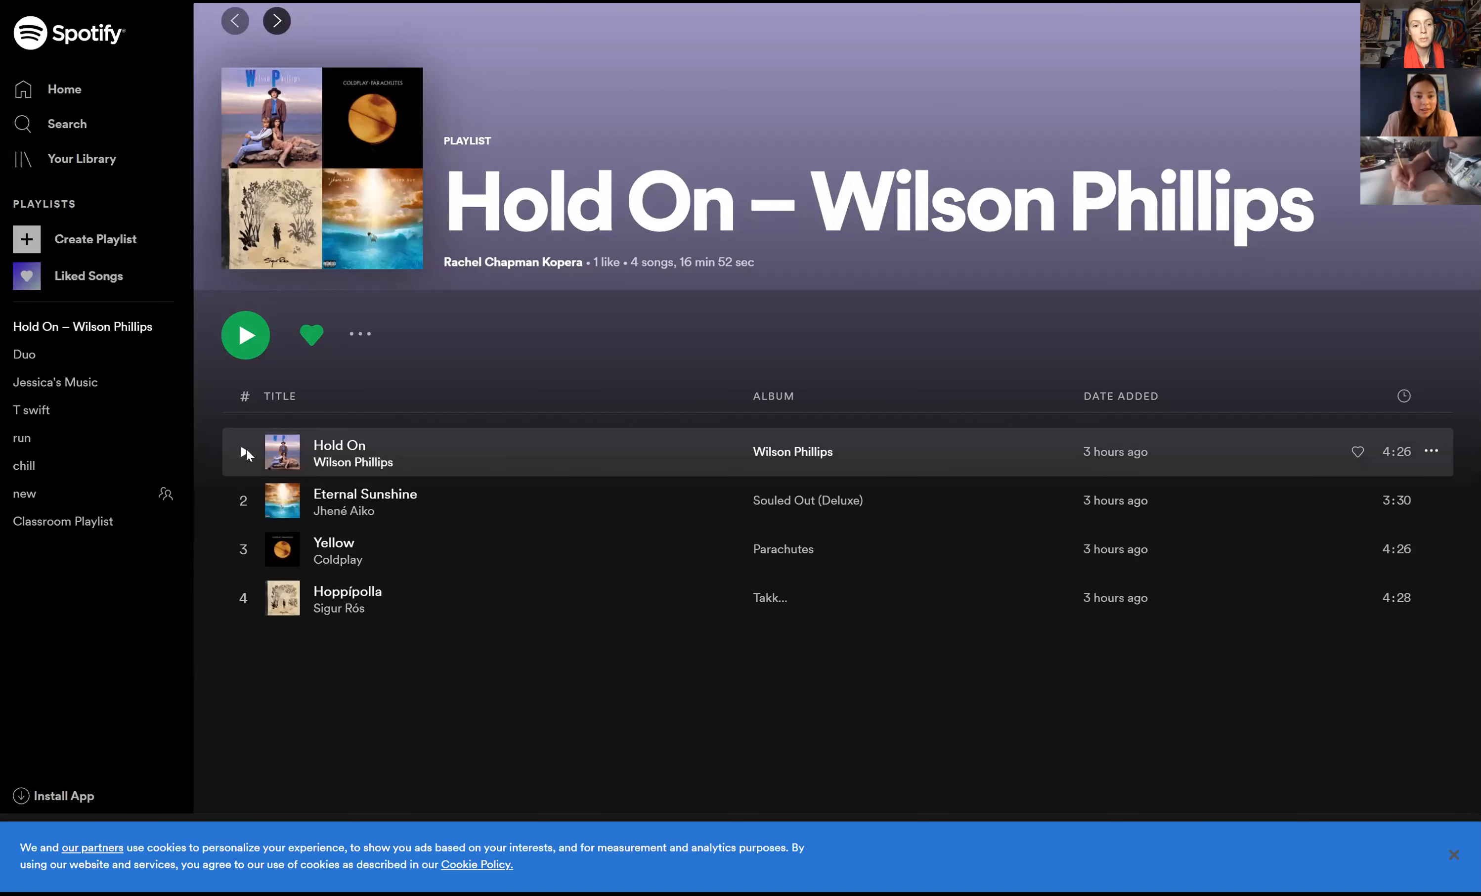
pyautogui.click(246, 335)
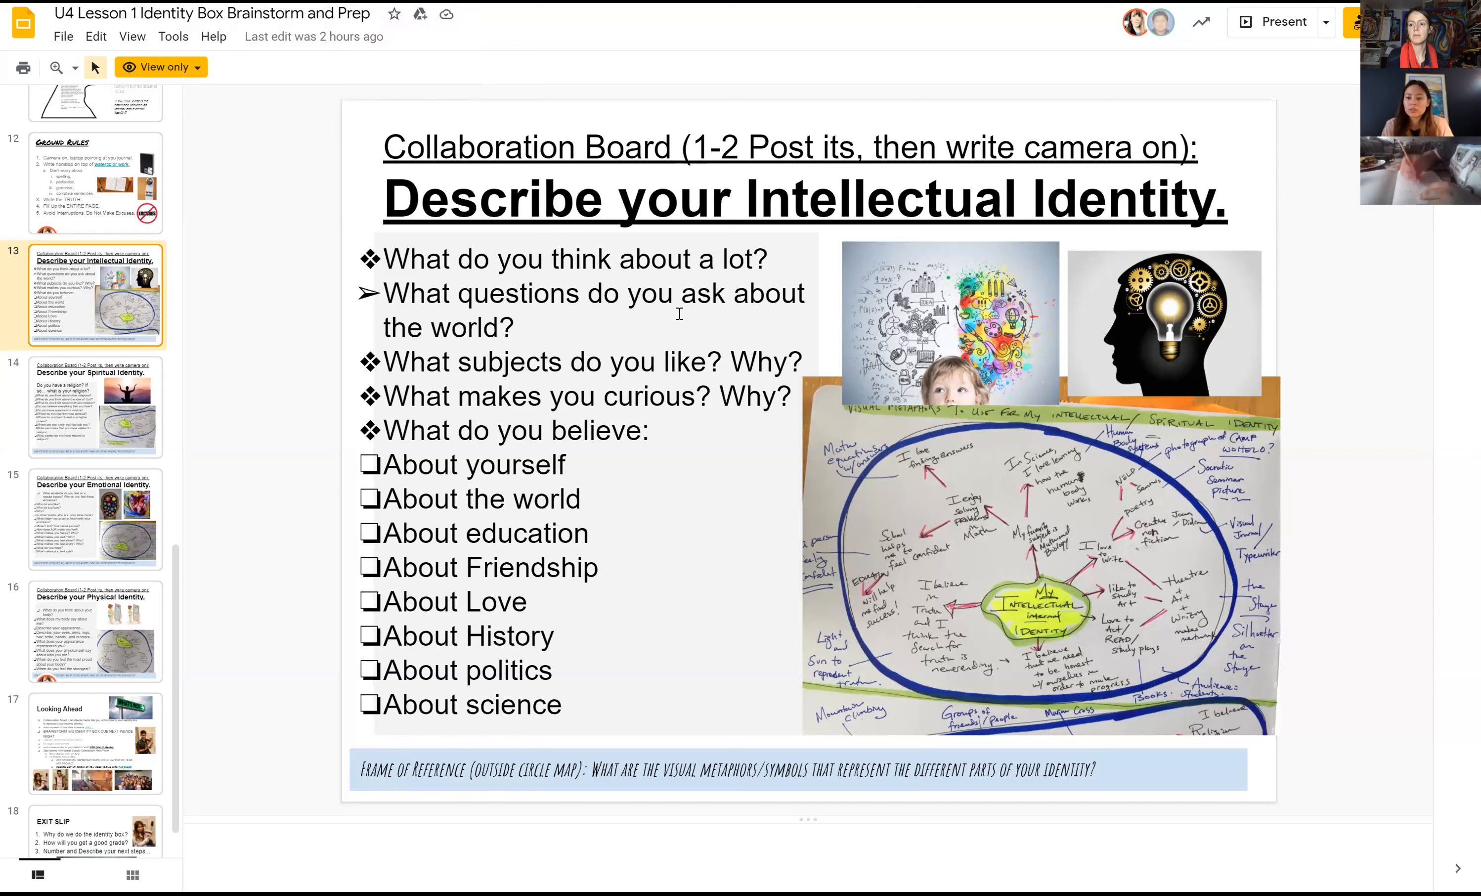
pyautogui.moveTo(273, 319)
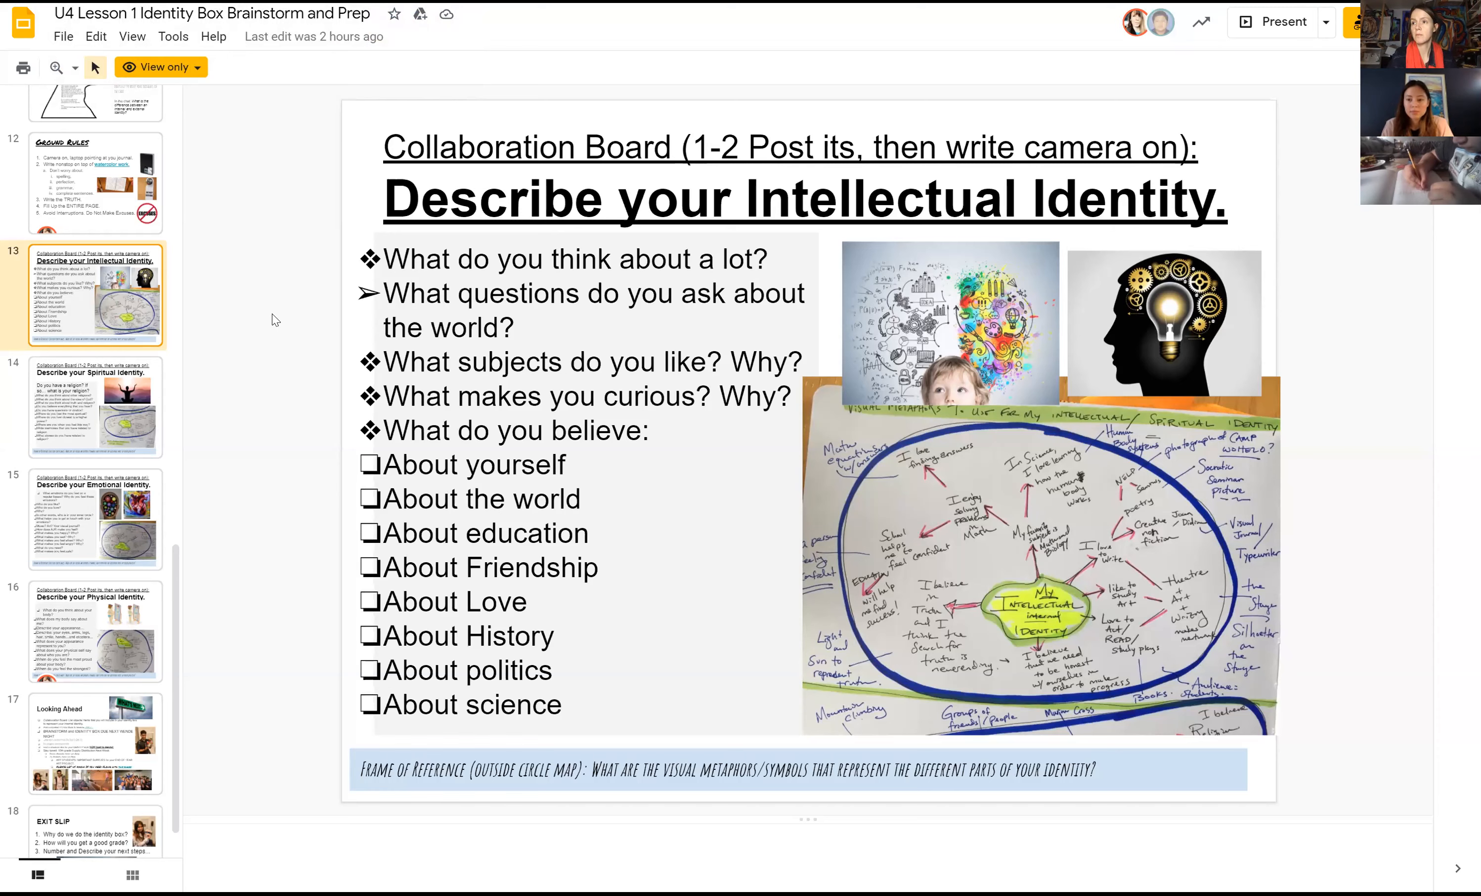
pyautogui.moveTo(1183, 112)
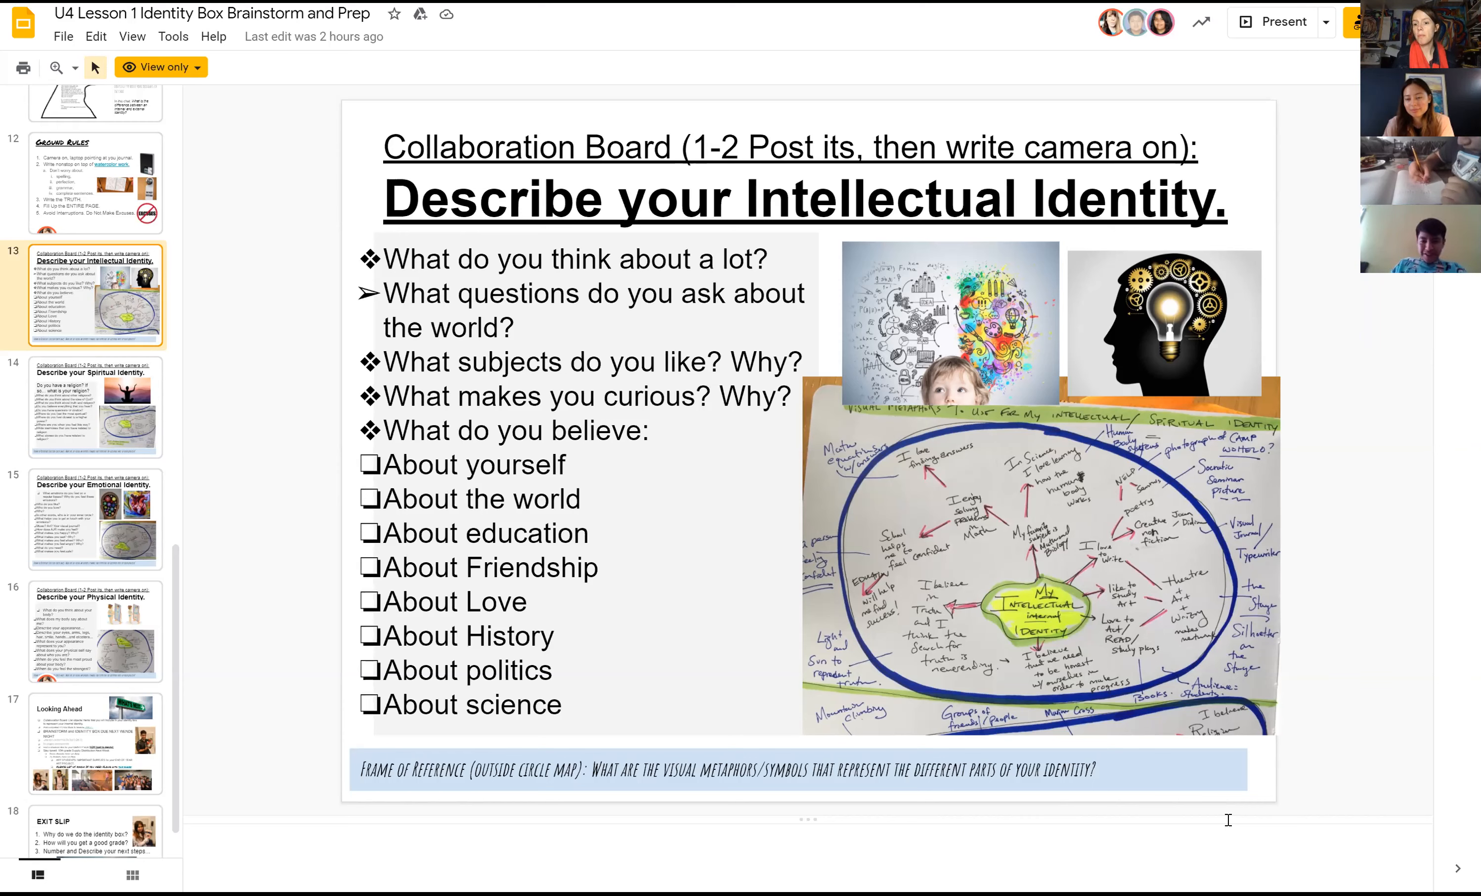
pyautogui.moveTo(737, 579)
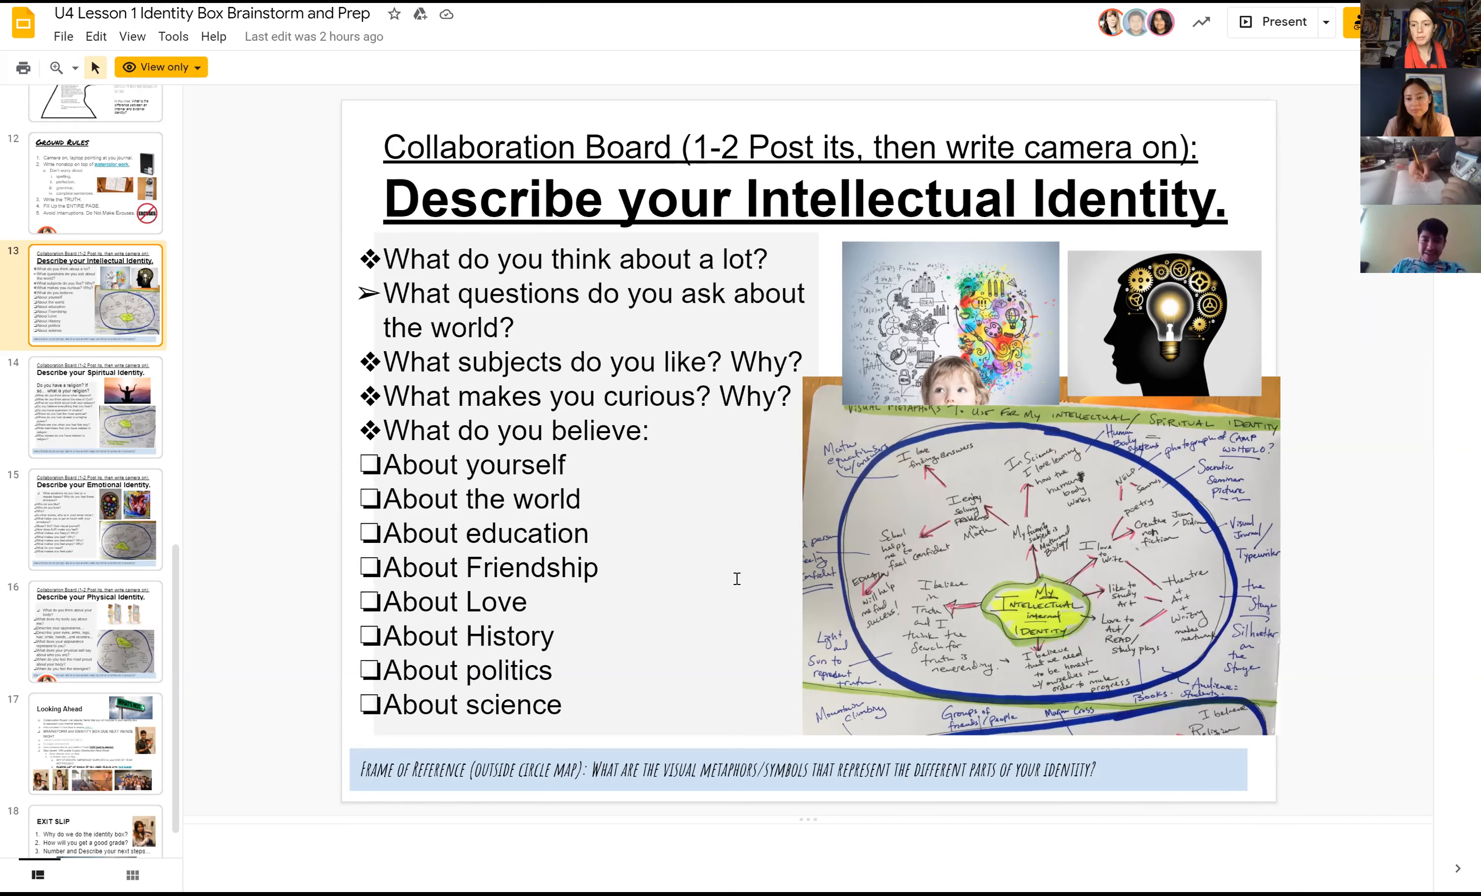
pyautogui.moveTo(840, 617)
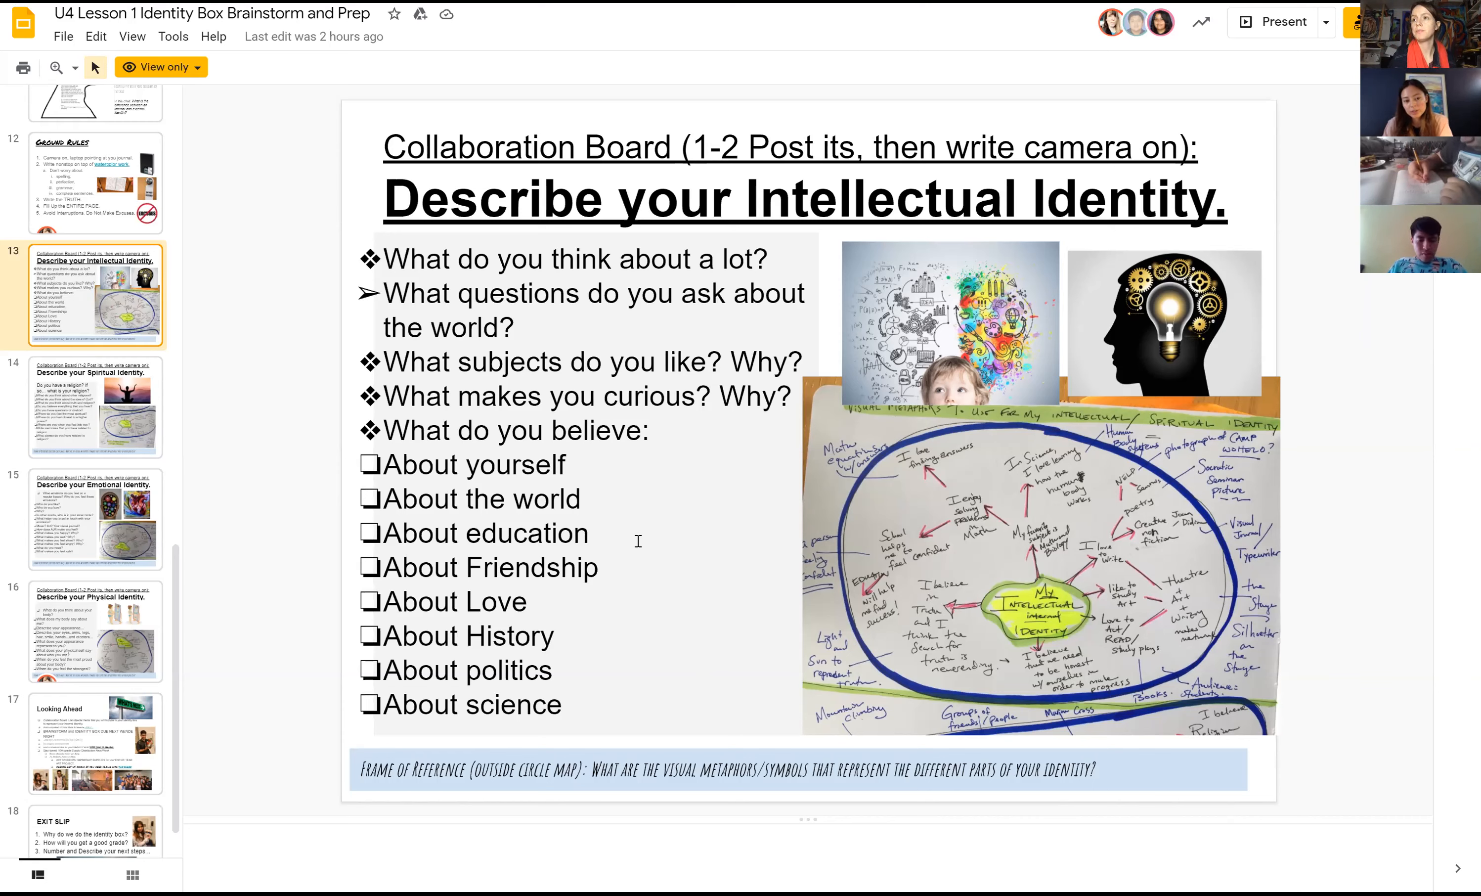
pyautogui.moveTo(610, 476)
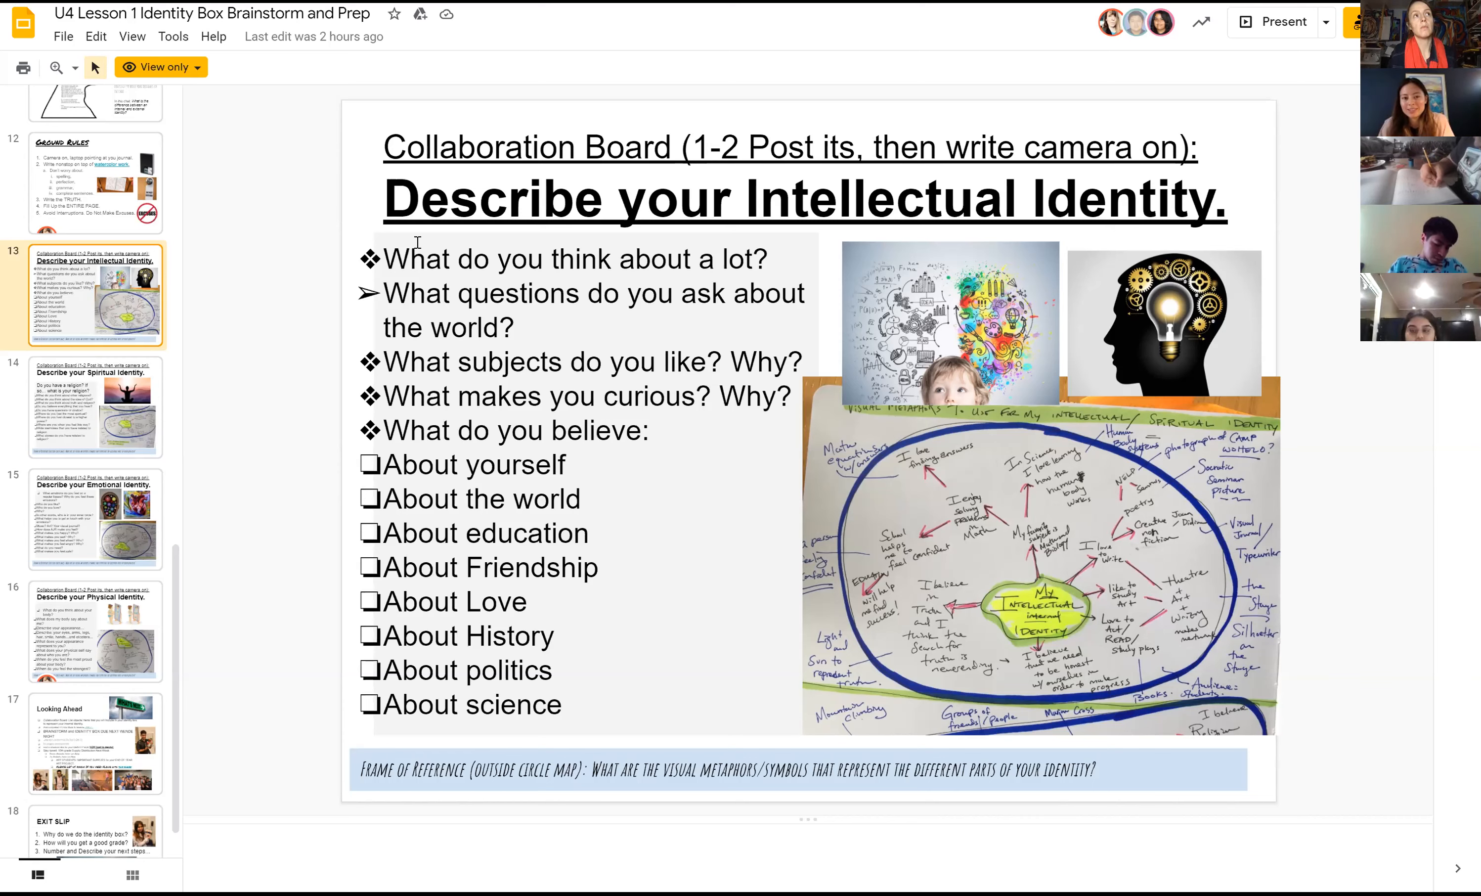
pyautogui.moveTo(807, 73)
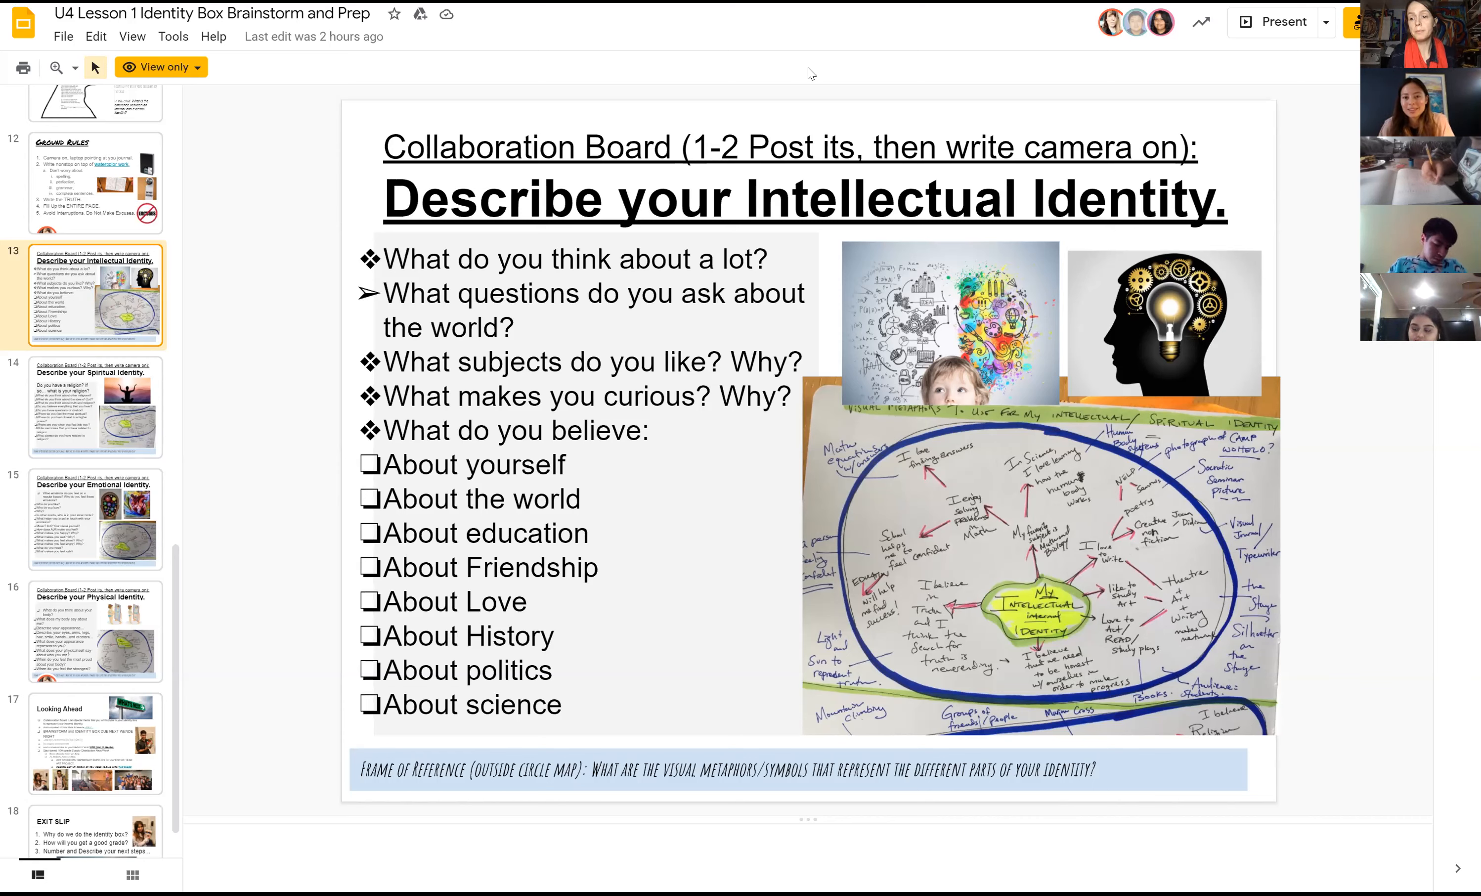
pyautogui.moveTo(779, 80)
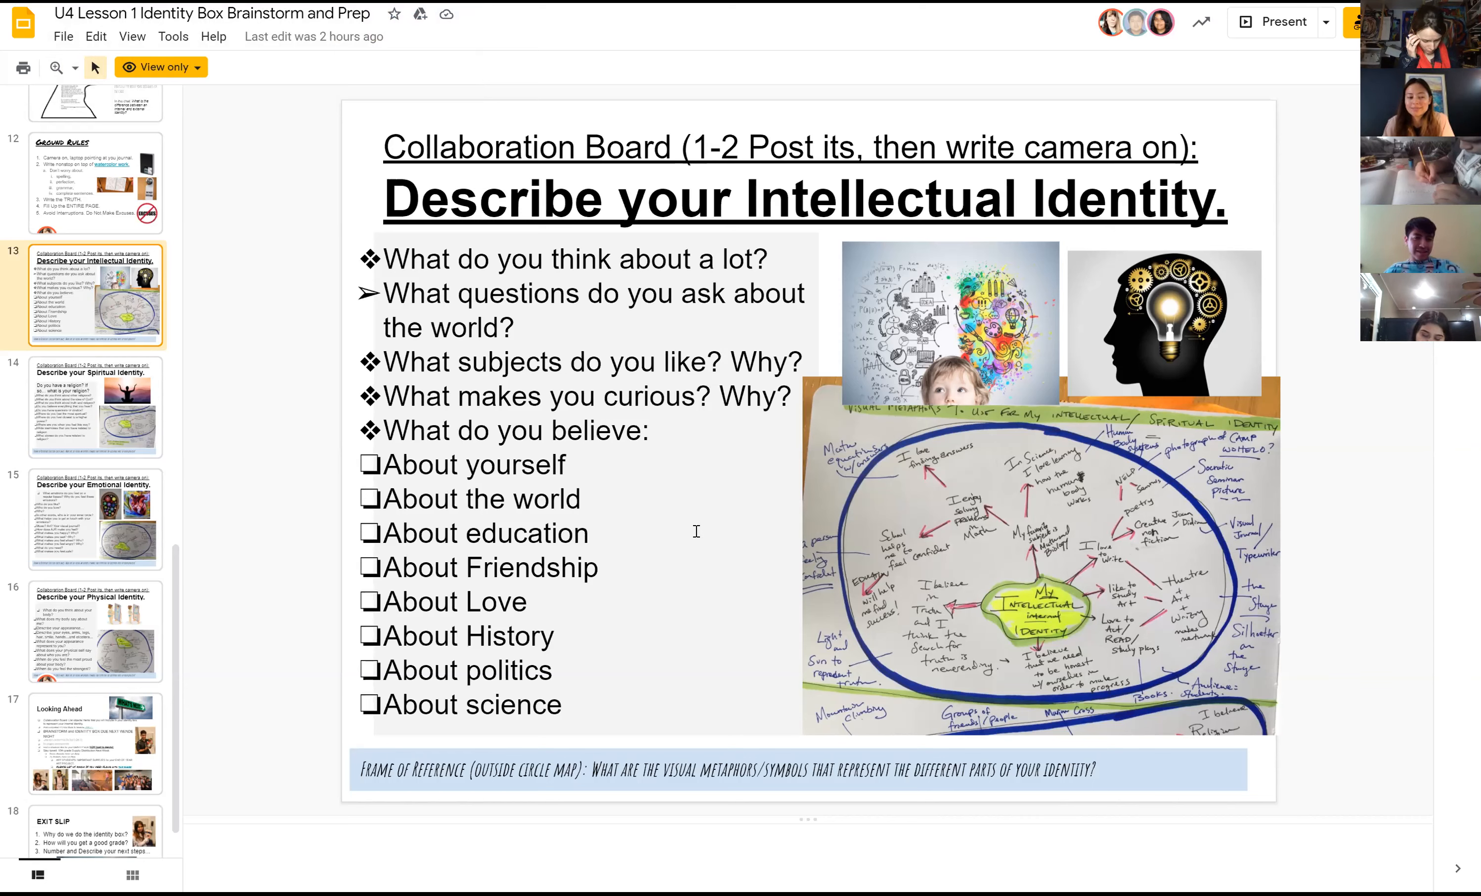
pyautogui.moveTo(1204, 130)
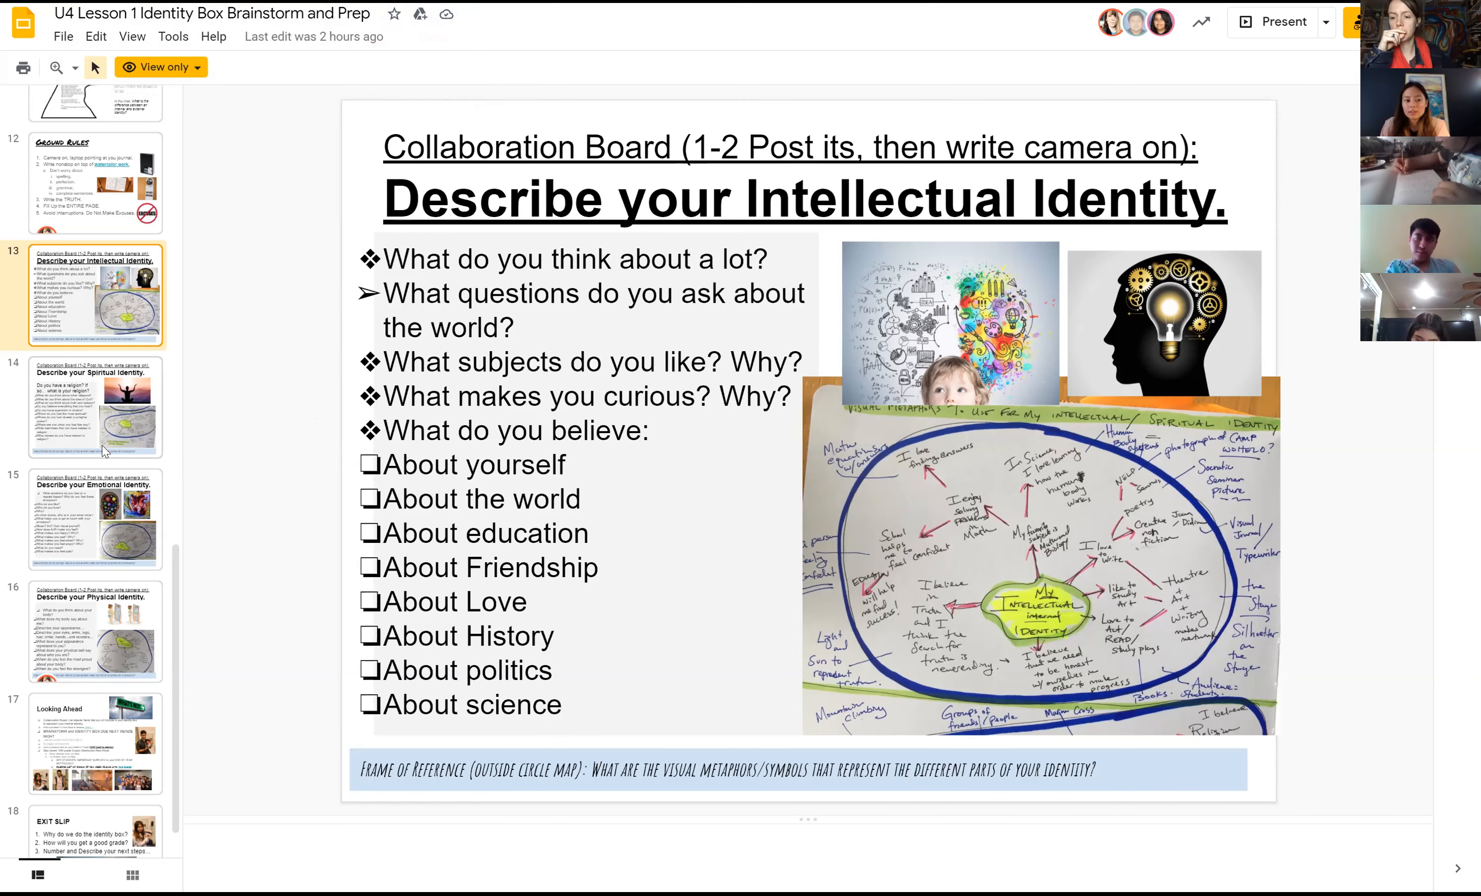
# Step: Switch to the Spotify playlist and play the Eternal Sunshine track
pyautogui.click(97, 410)
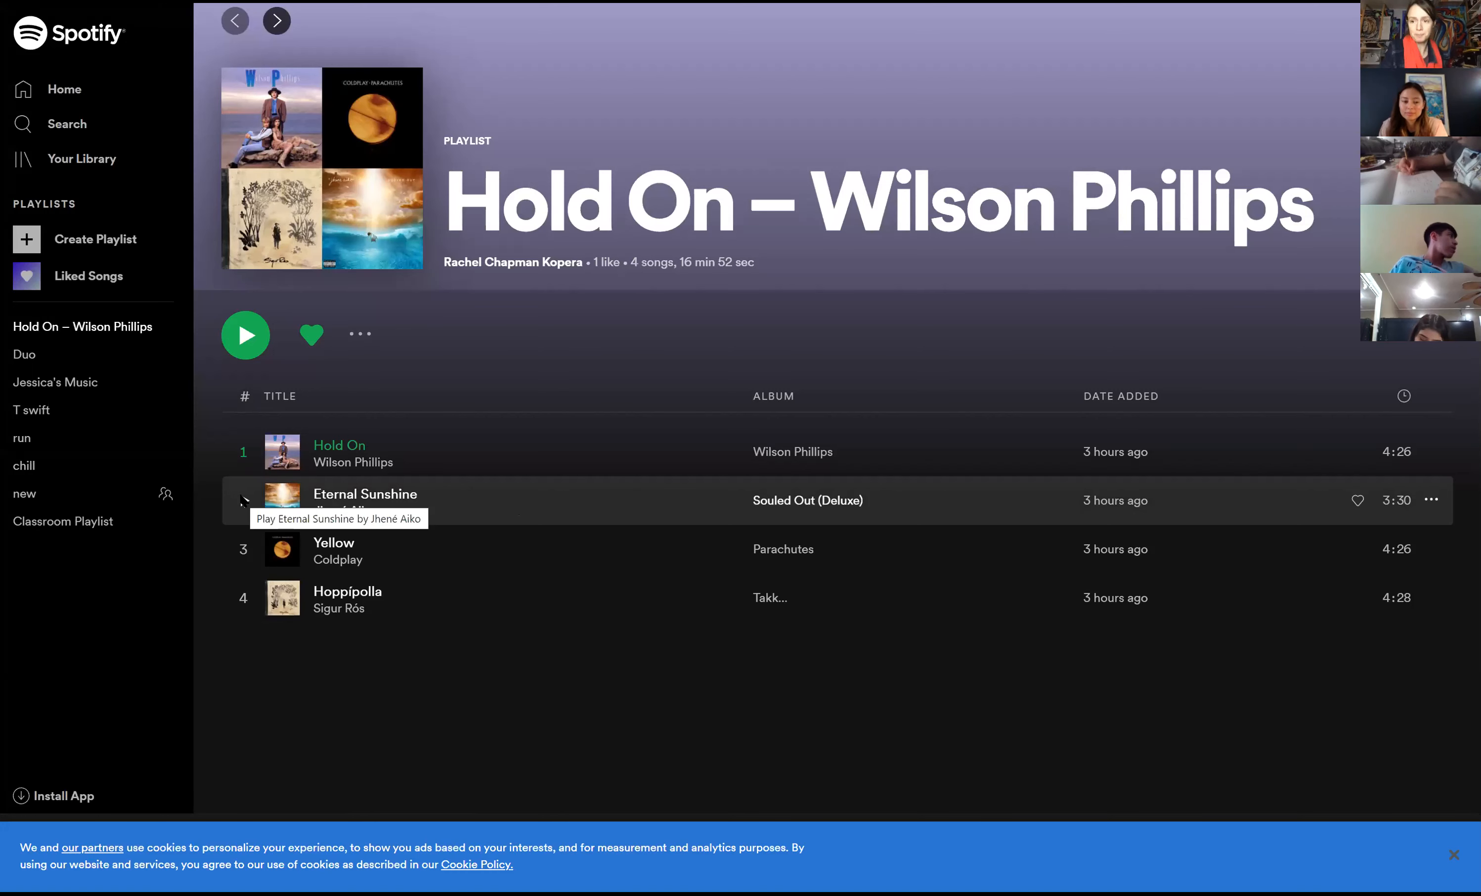
pyautogui.click(244, 500)
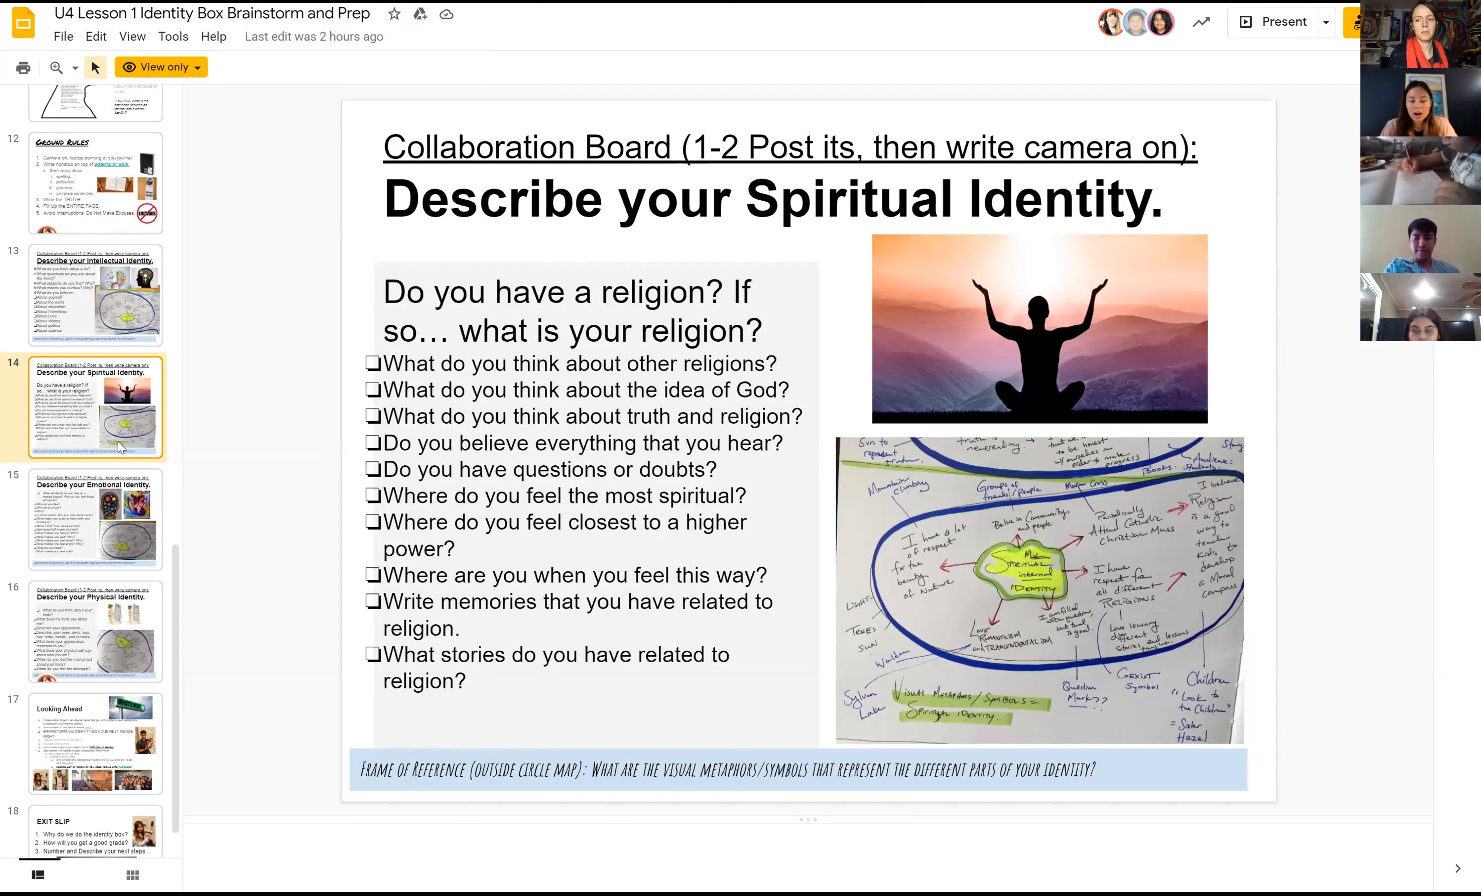
pyautogui.moveTo(170, 450)
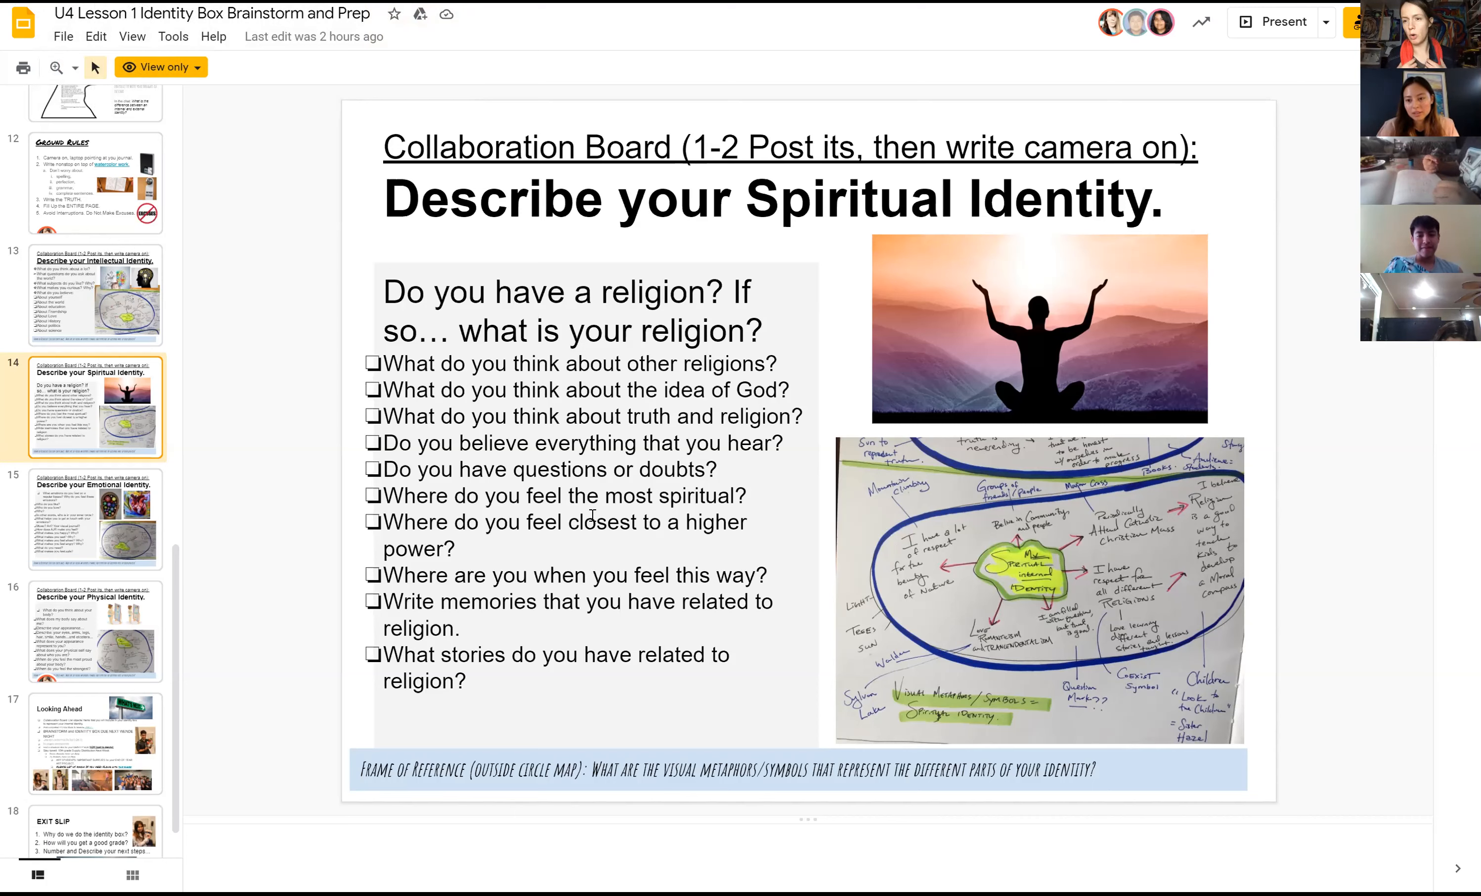
pyautogui.moveTo(748, 497)
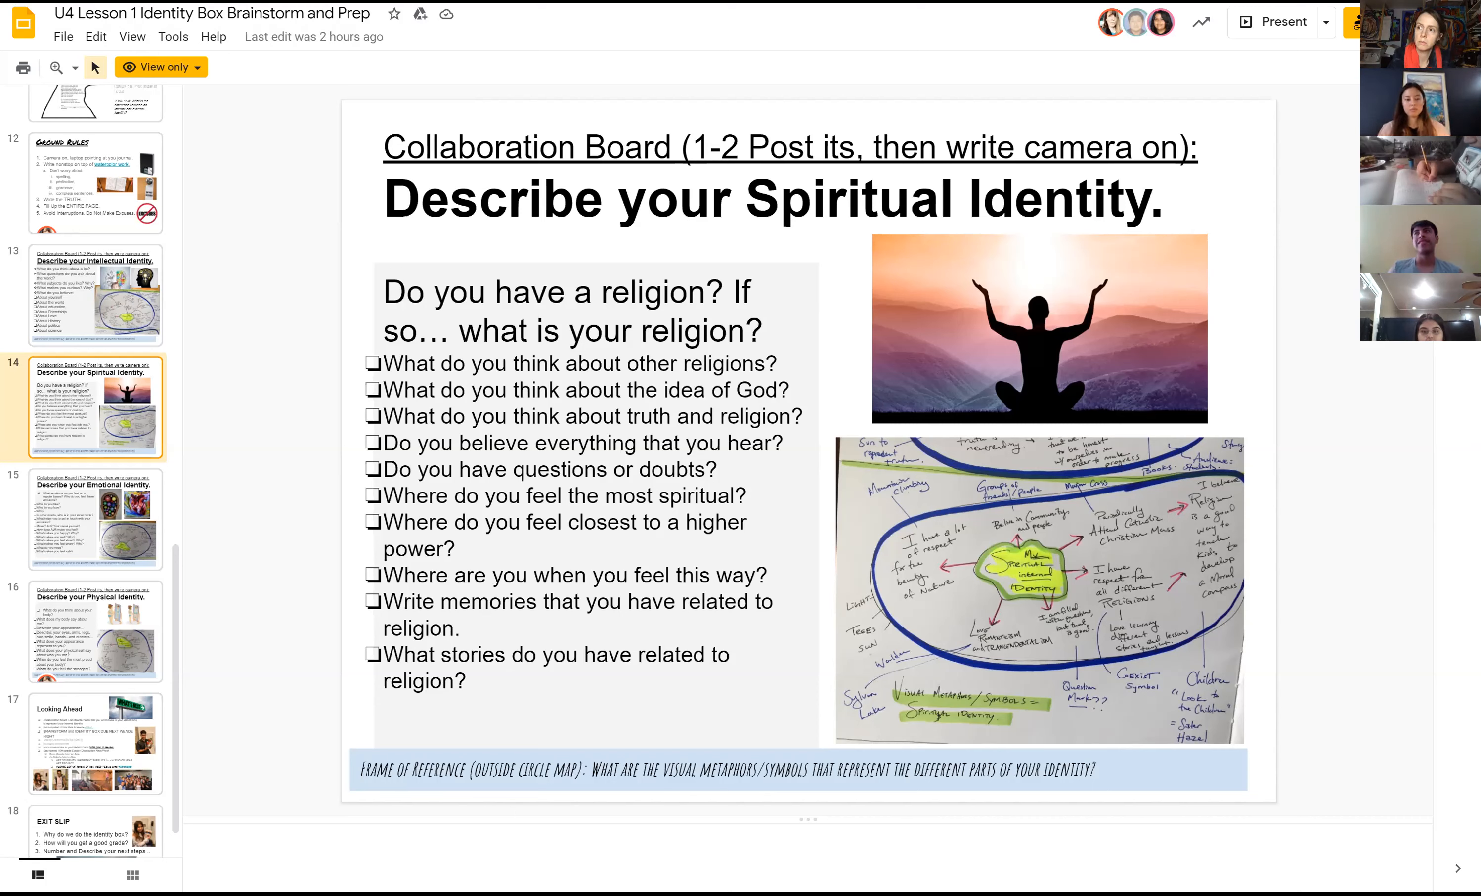
pyautogui.moveTo(624, 541)
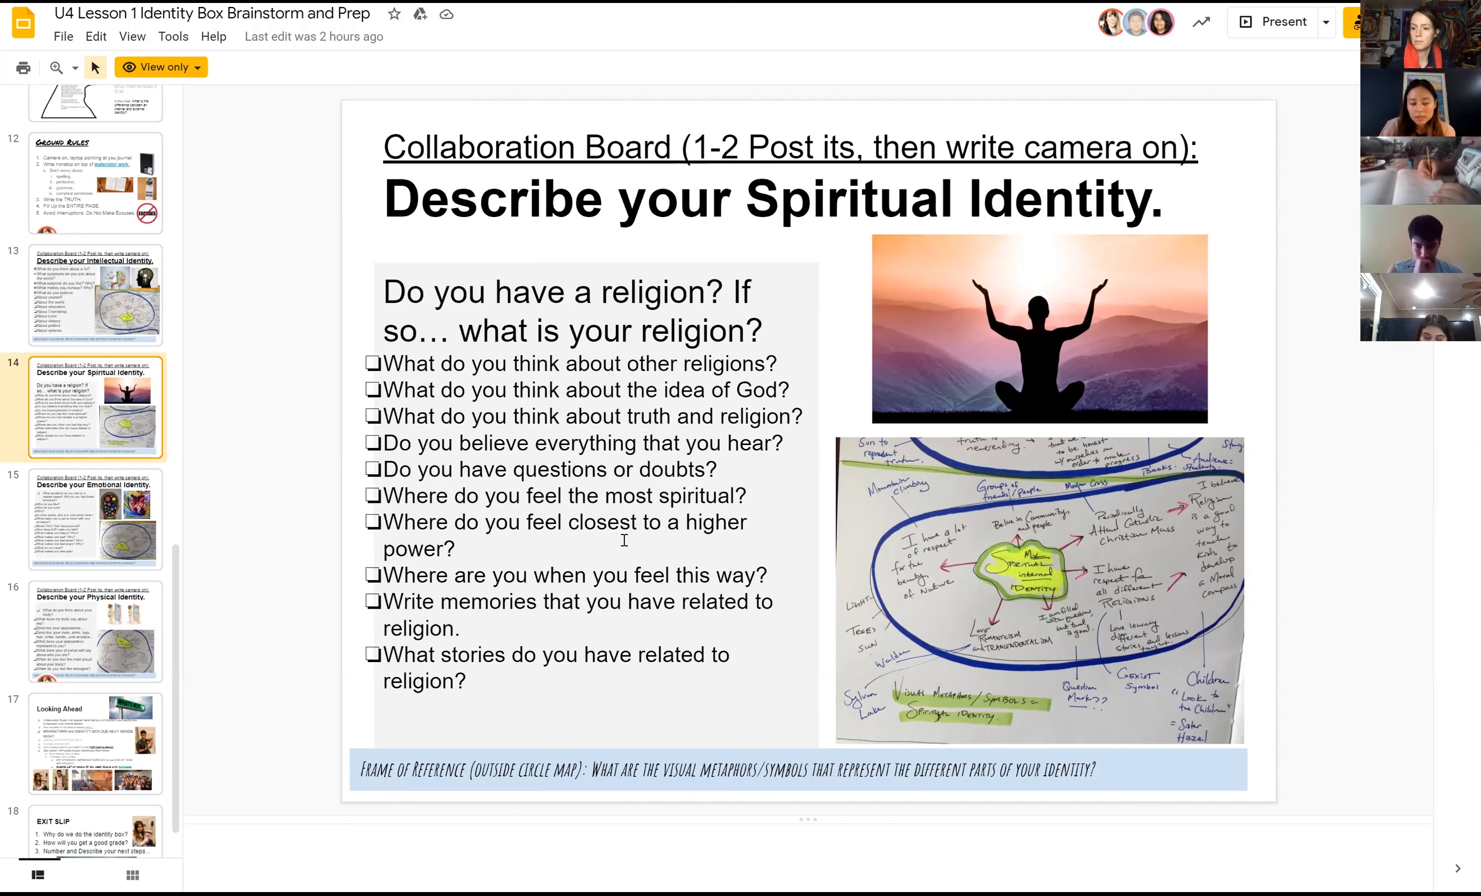
pyautogui.moveTo(521, 584)
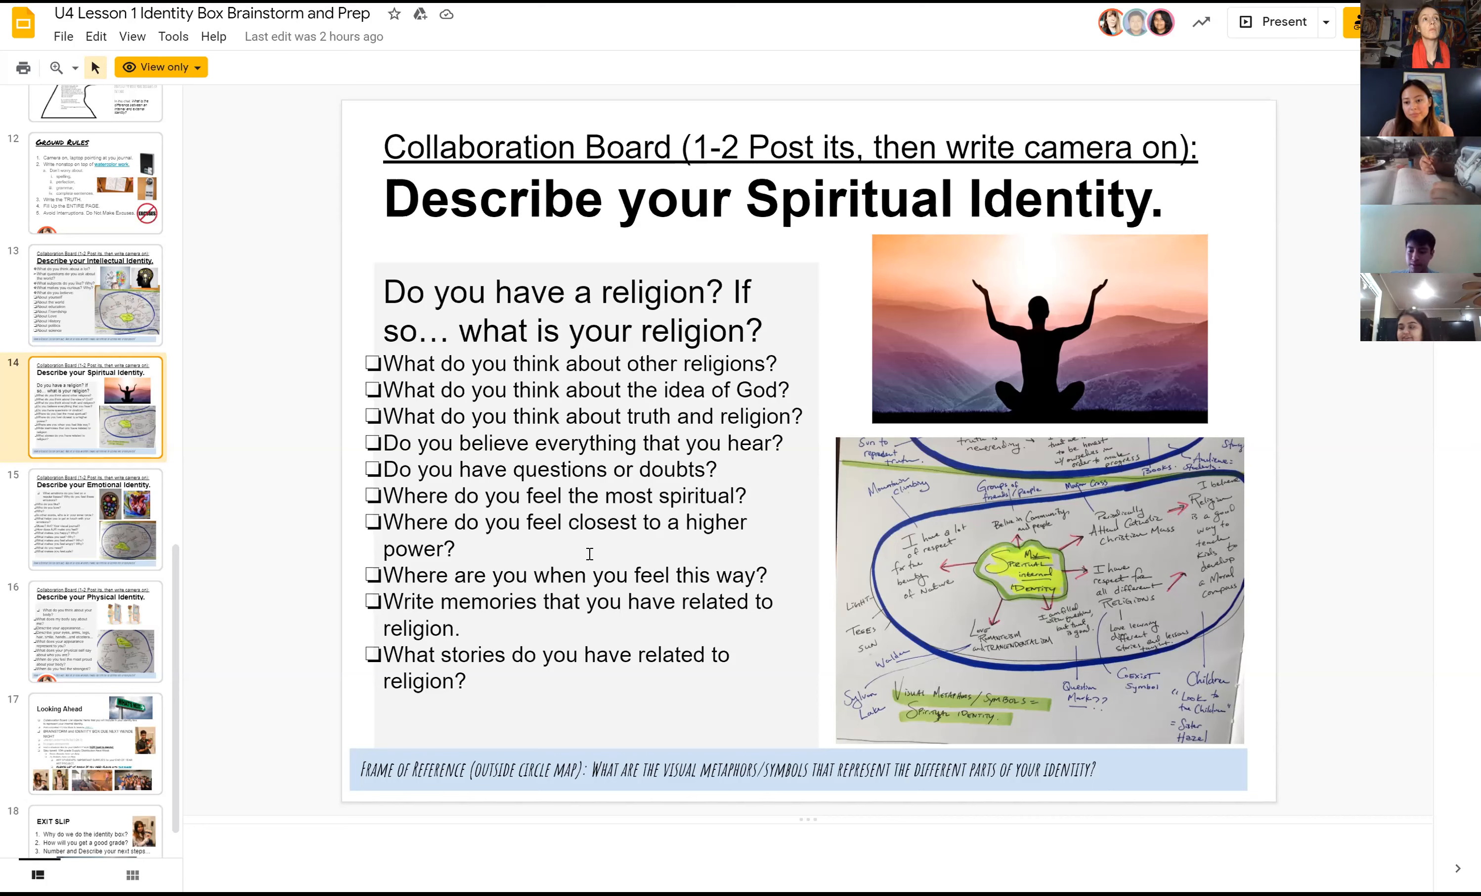
pyautogui.moveTo(779, 570)
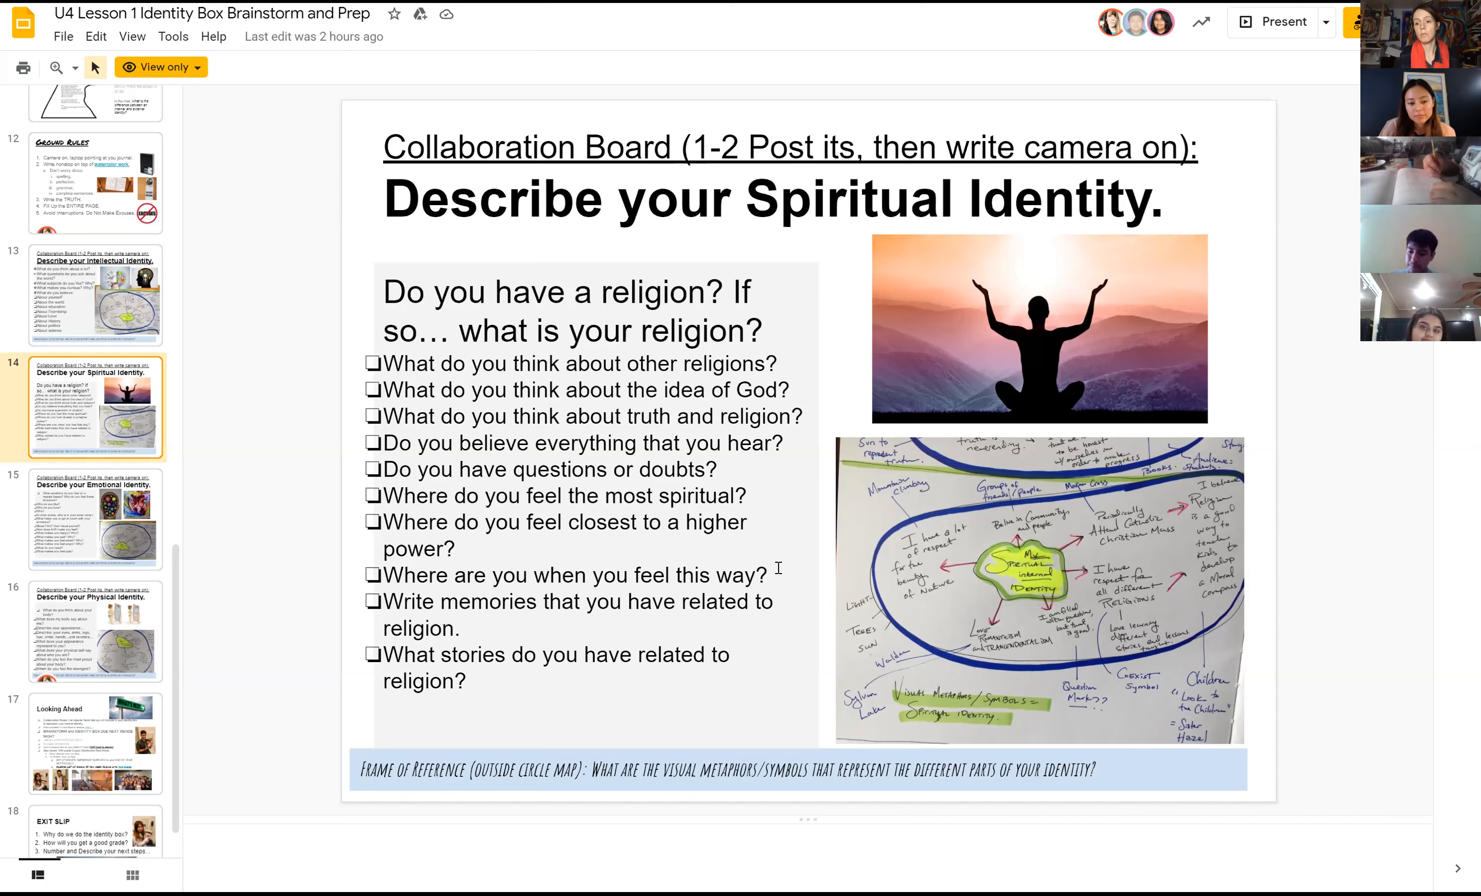
pyautogui.moveTo(646, 329)
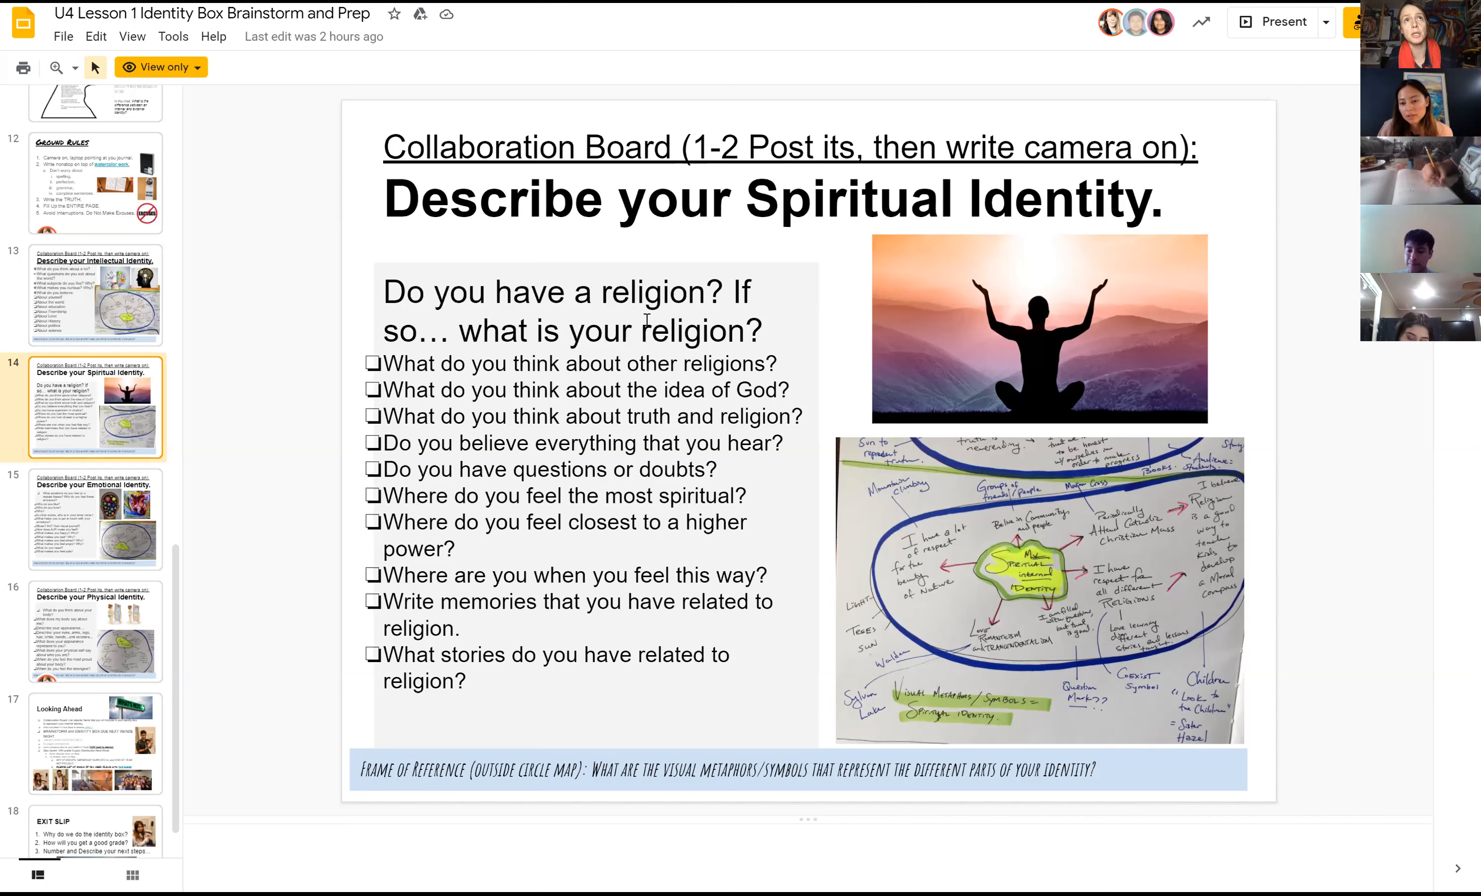
pyautogui.moveTo(1236, 434)
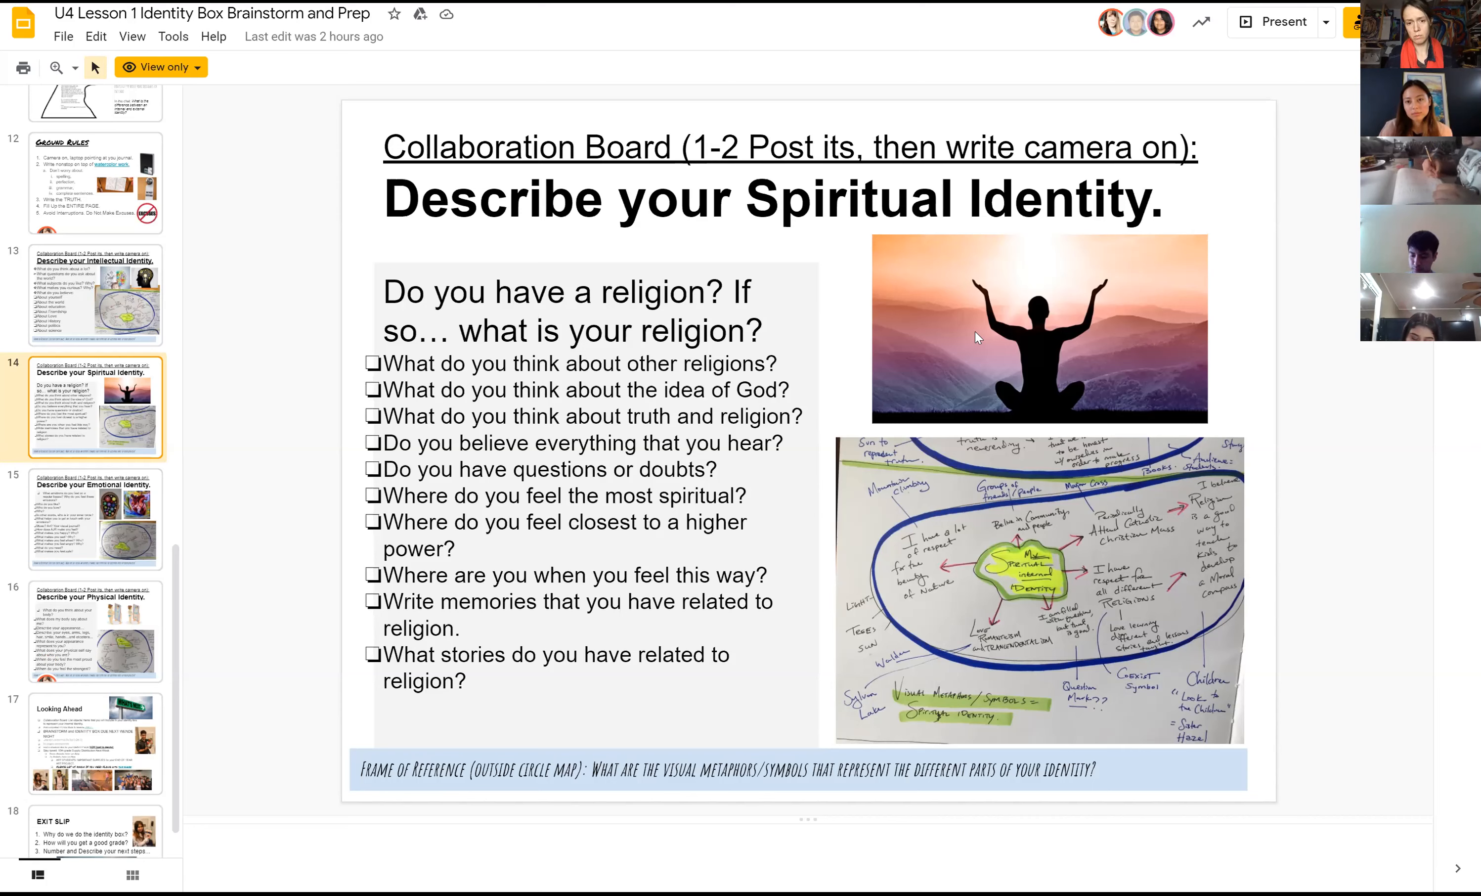
pyautogui.moveTo(1046, 57)
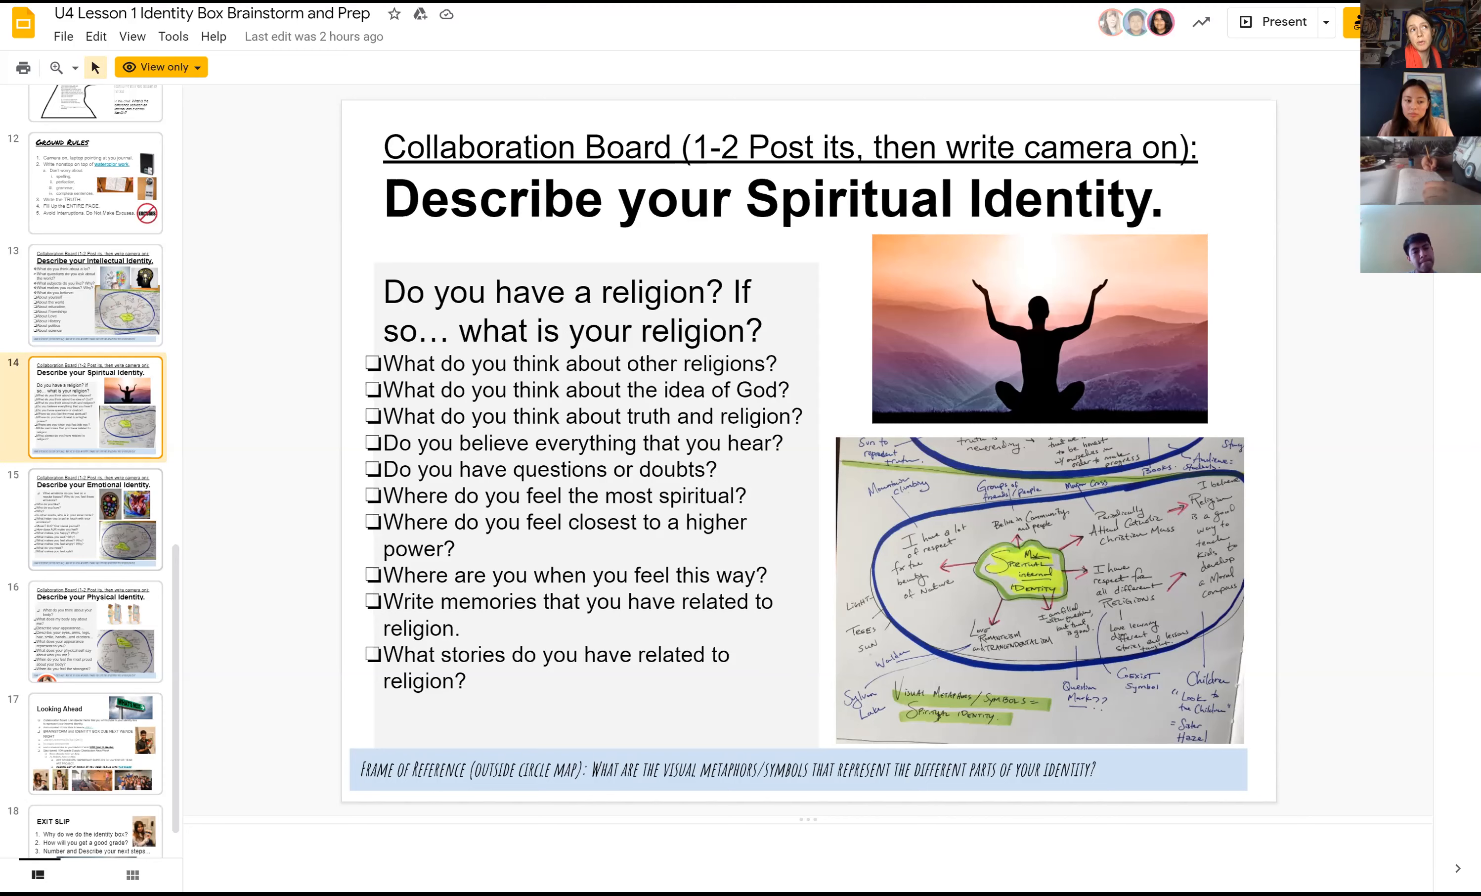
pyautogui.click(94, 520)
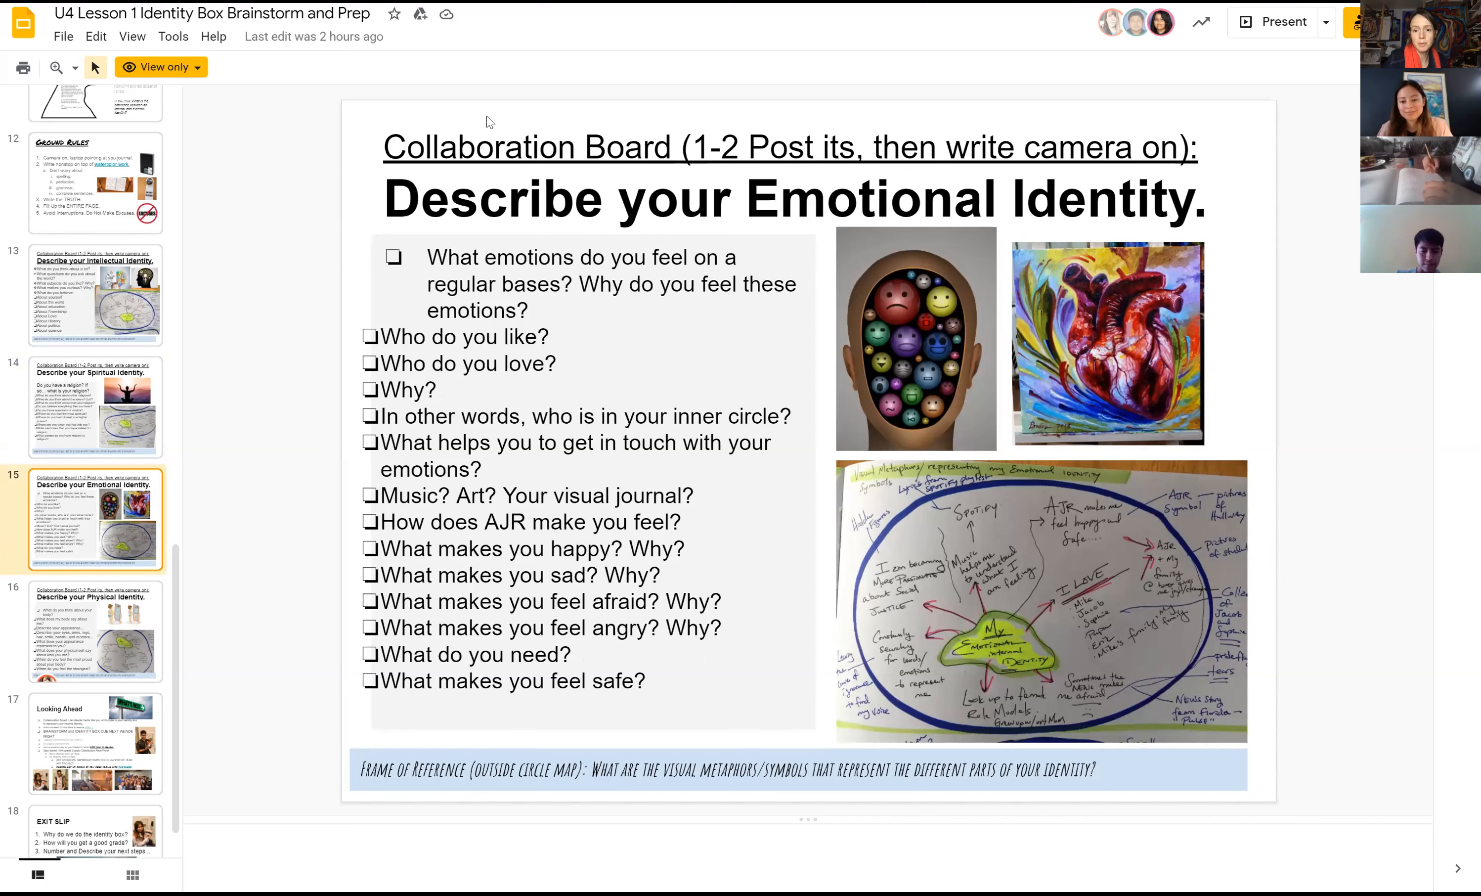
pyautogui.moveTo(199, 381)
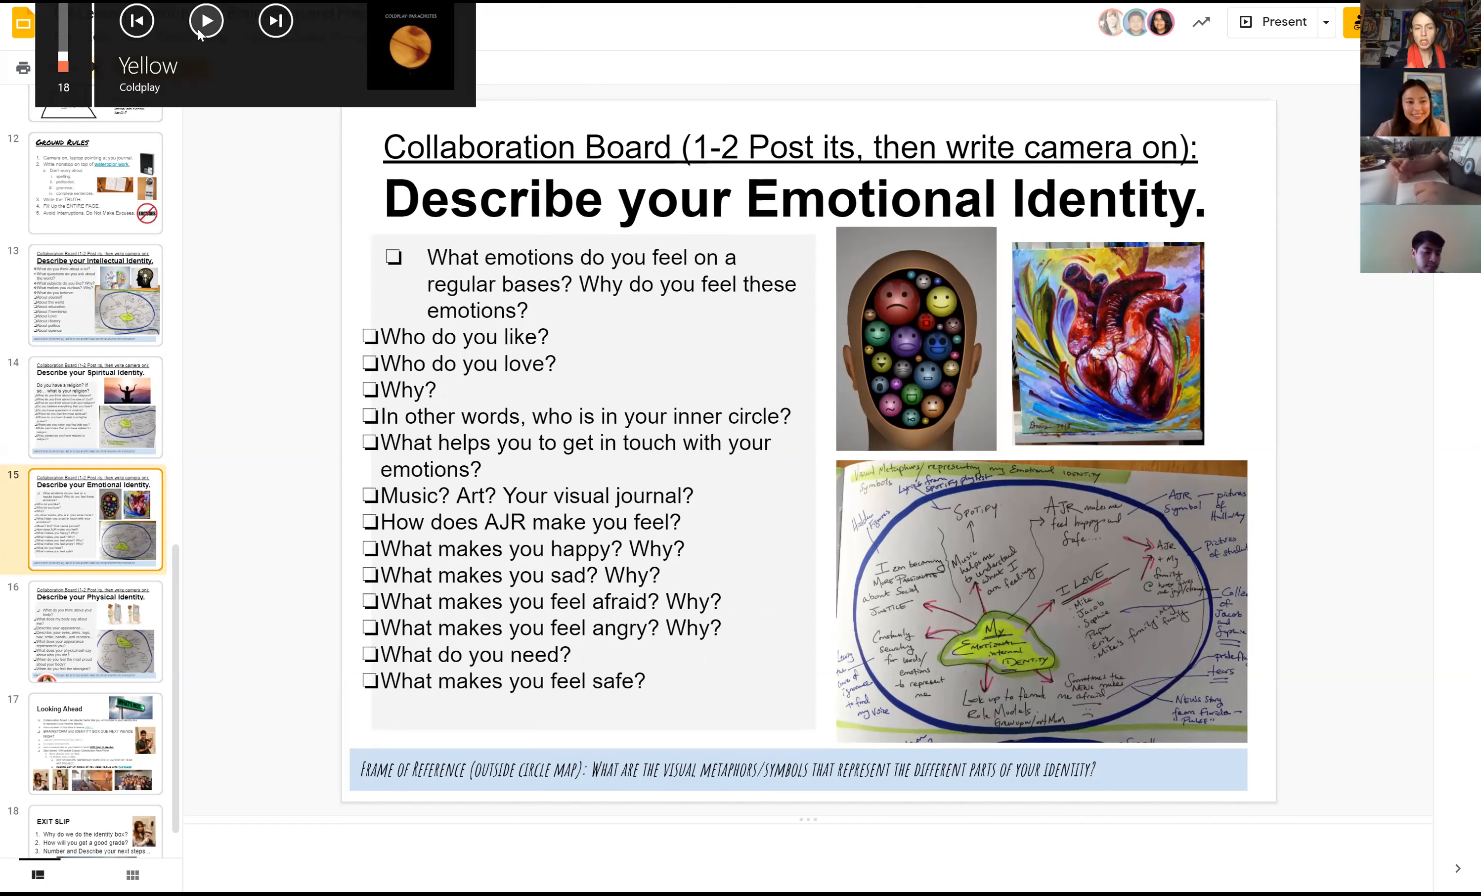
pyautogui.moveTo(229, 176)
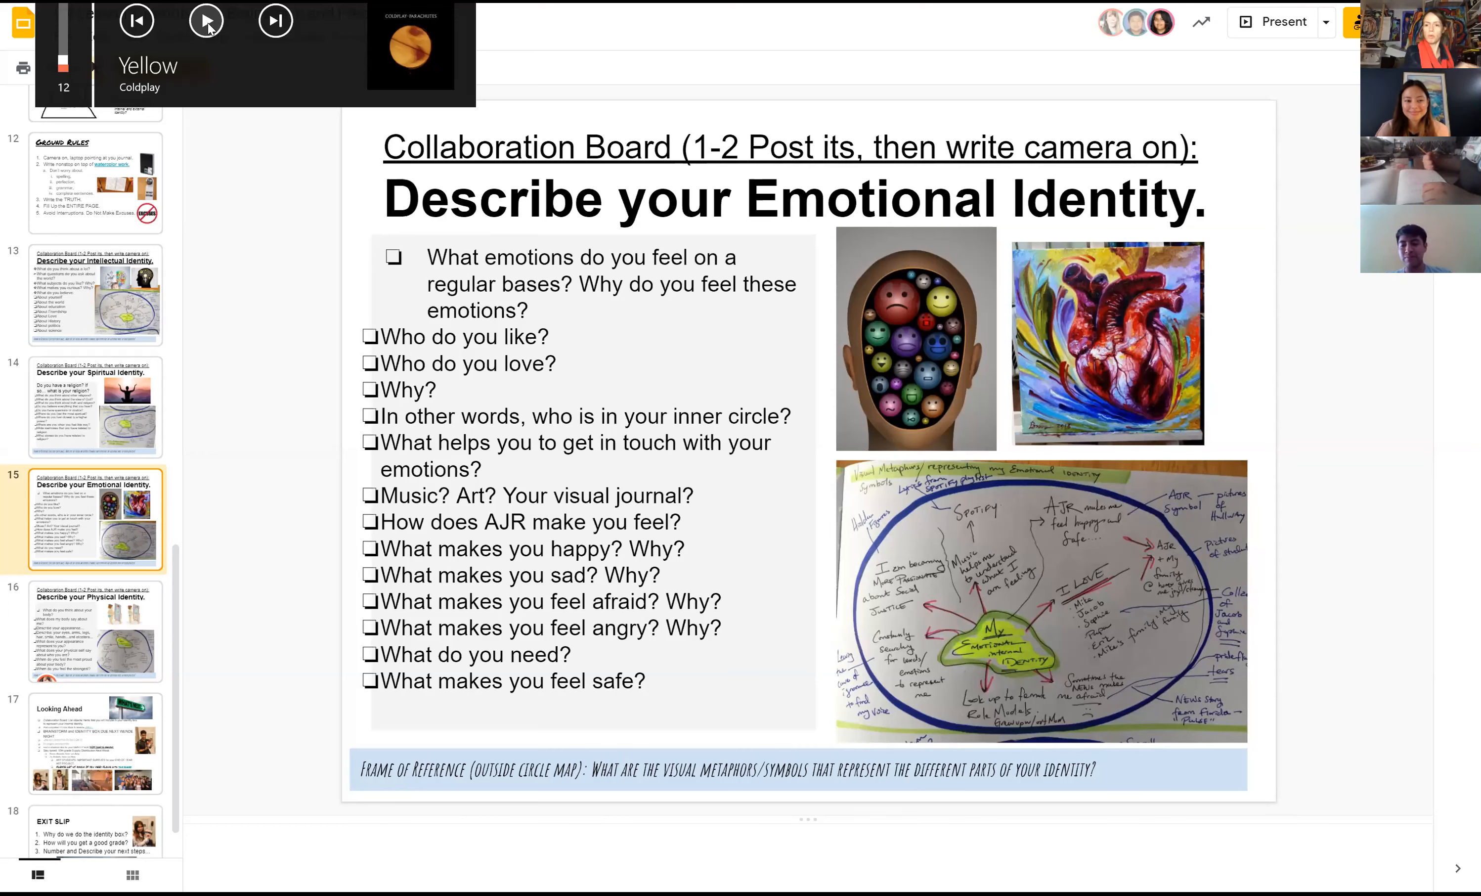
pyautogui.click(206, 21)
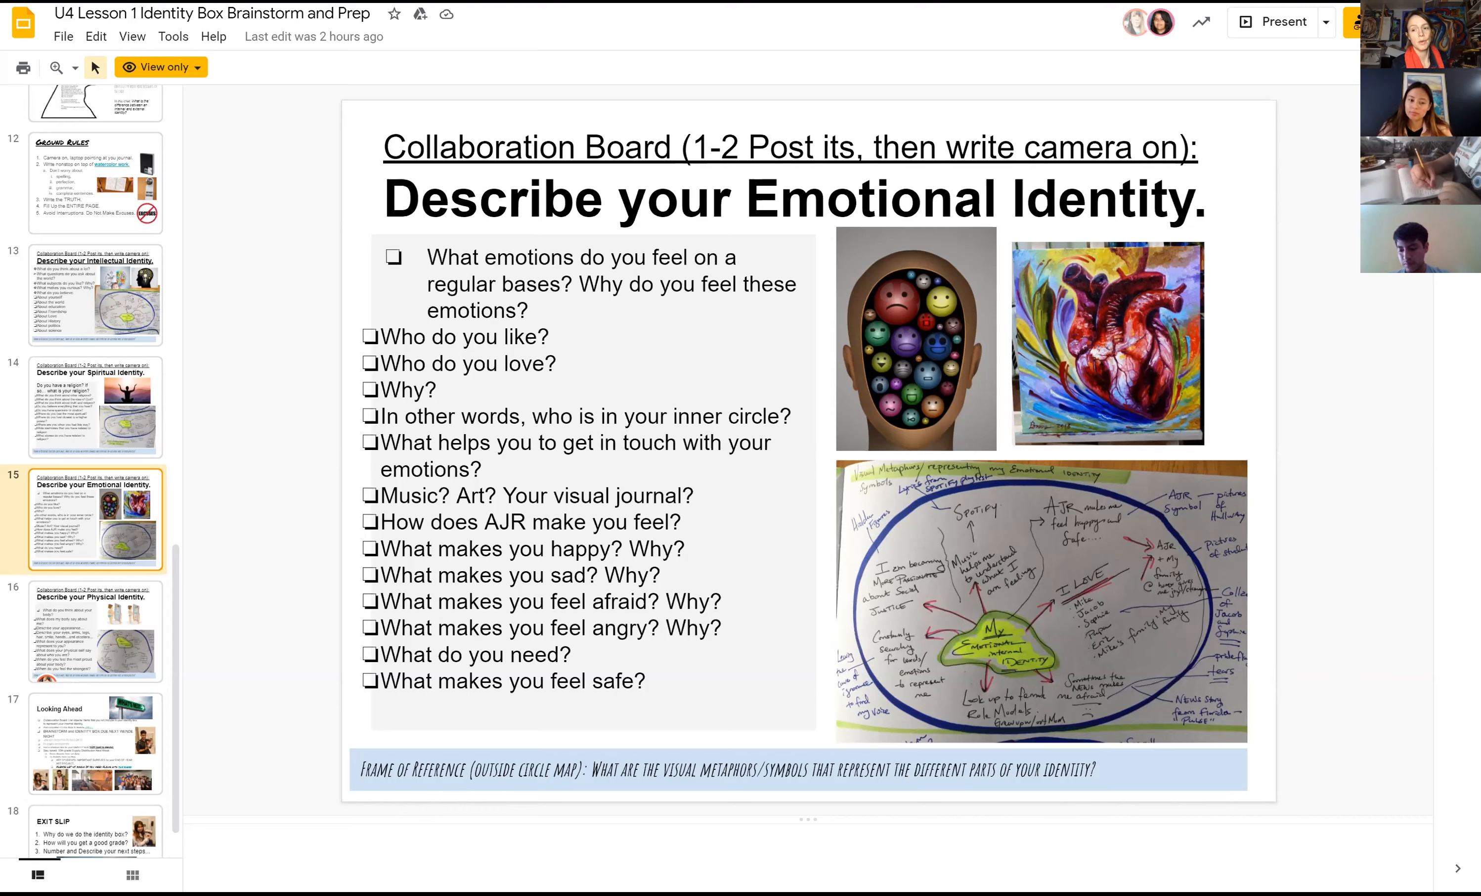
pyautogui.moveTo(211, 569)
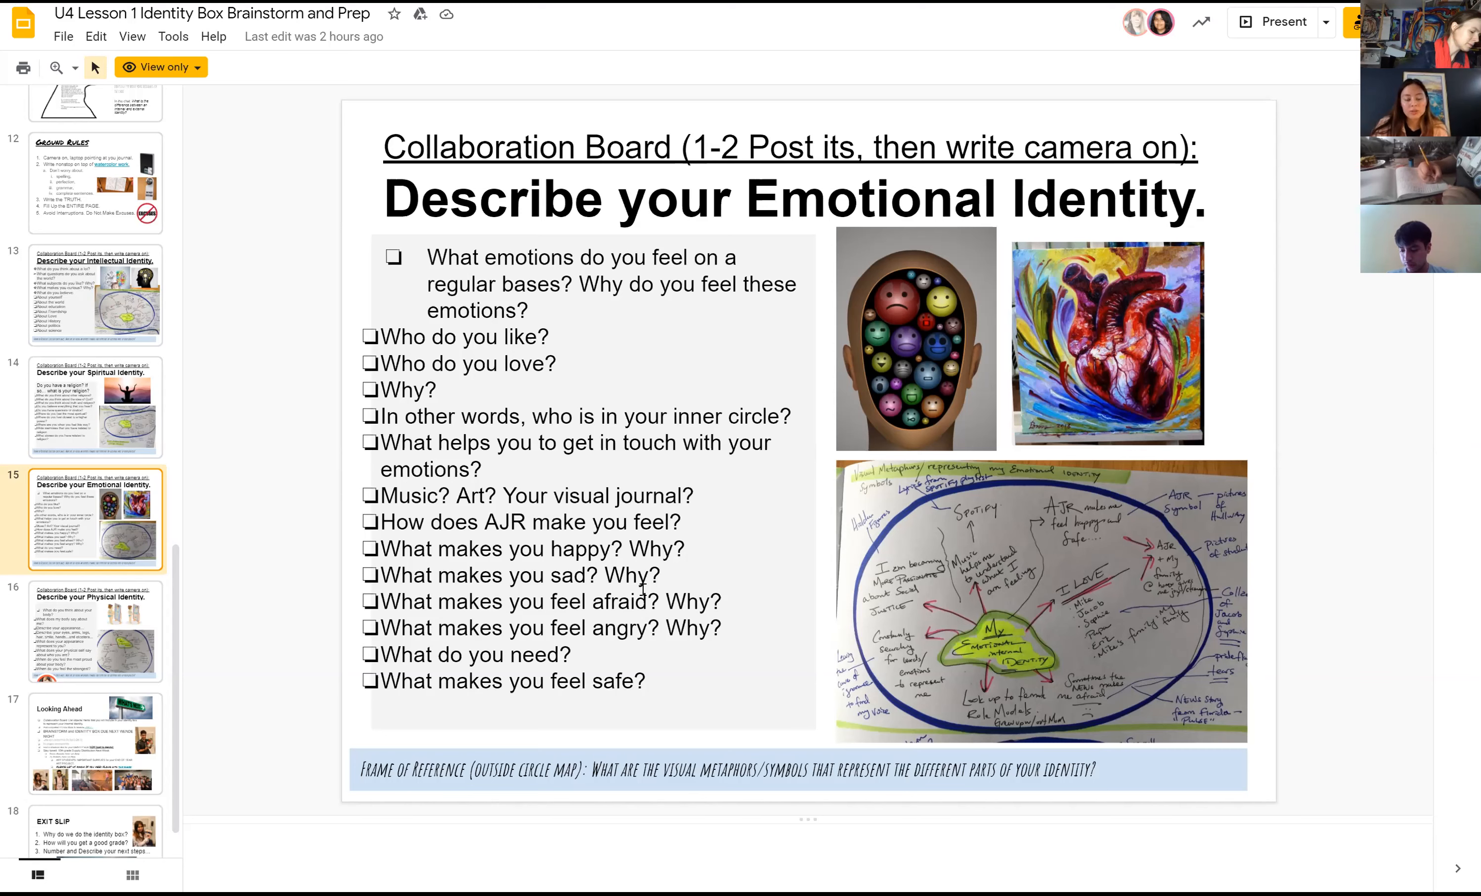
pyautogui.moveTo(281, 590)
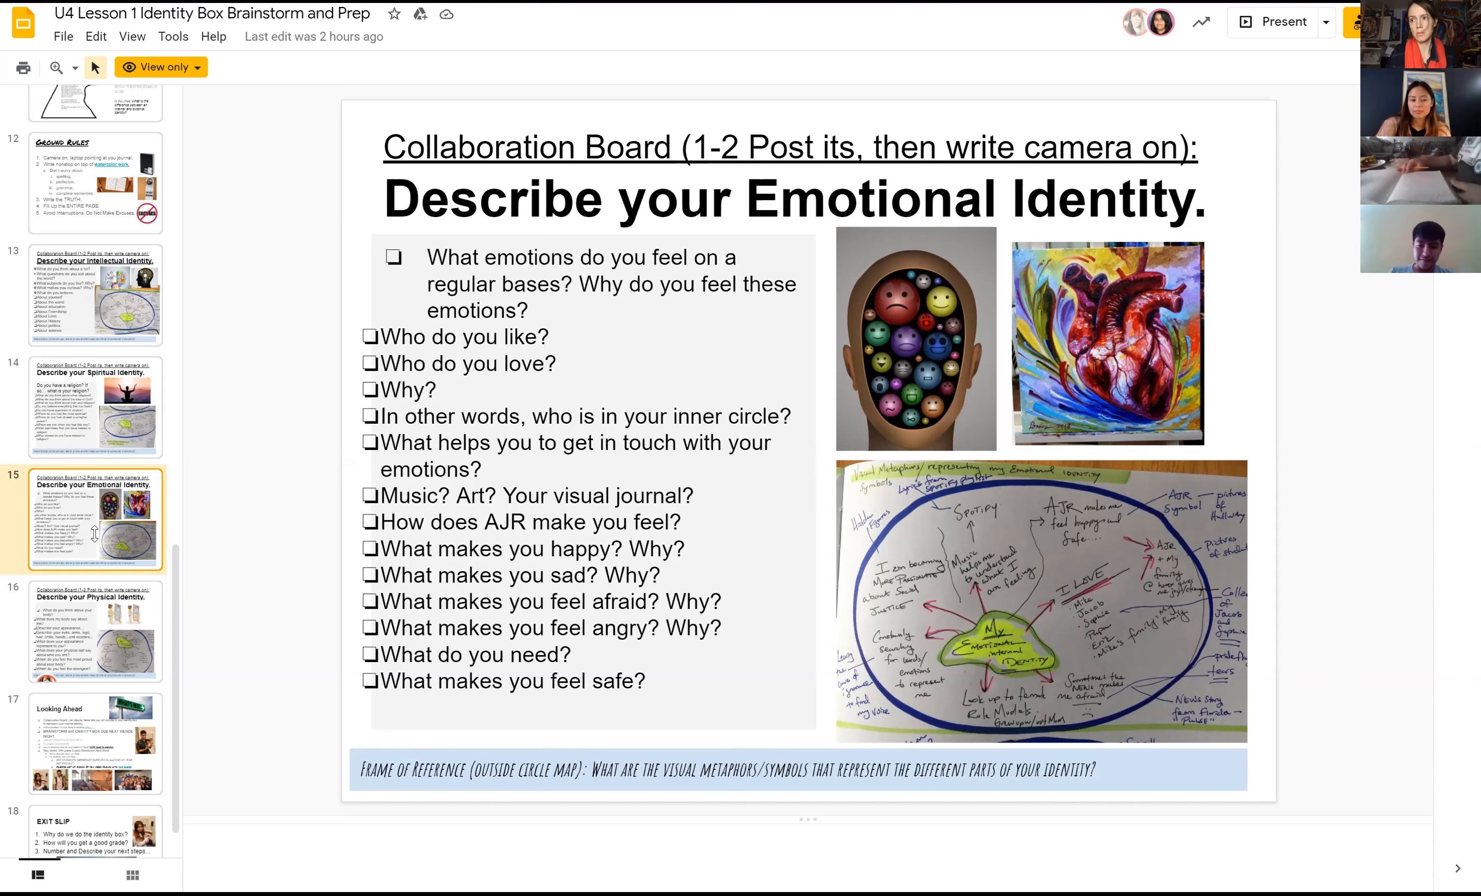
pyautogui.moveTo(182, 633)
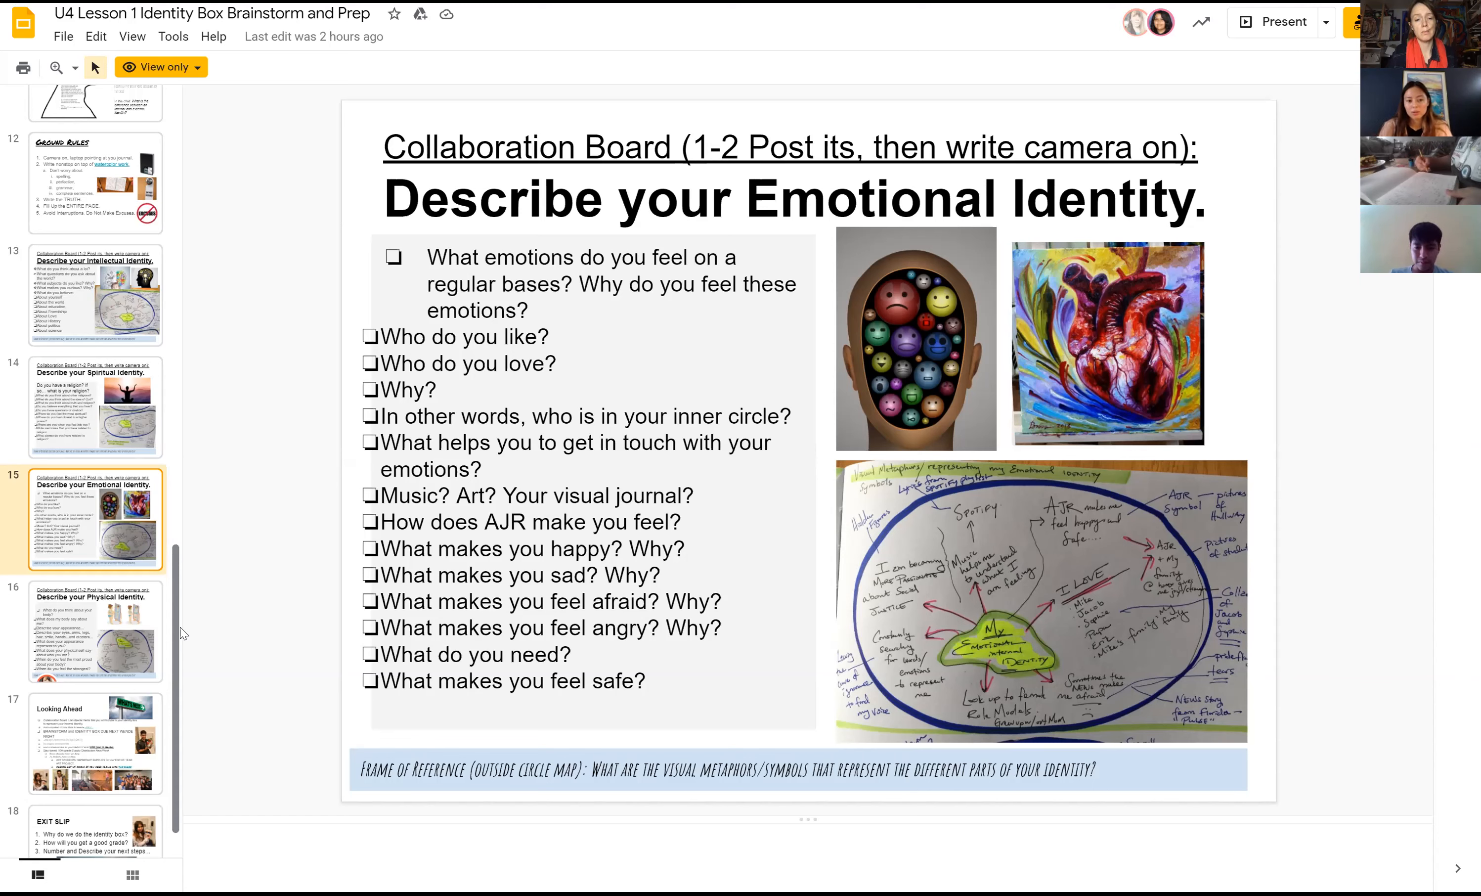
pyautogui.moveTo(211, 591)
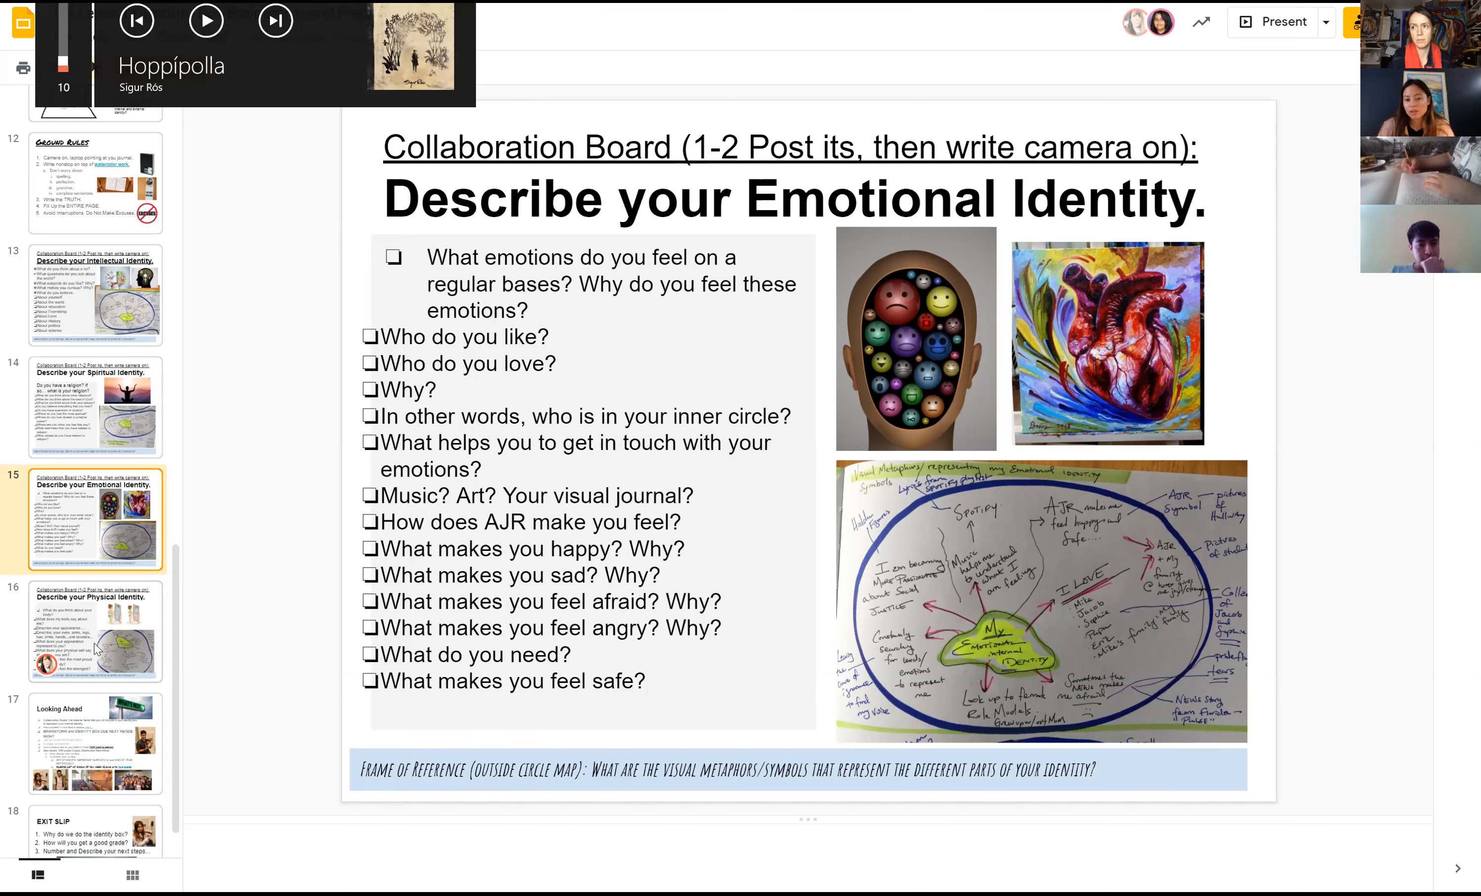
# Step: Show slide 16, Describe your Physical Identity, from the filmstrip
pyautogui.click(97, 632)
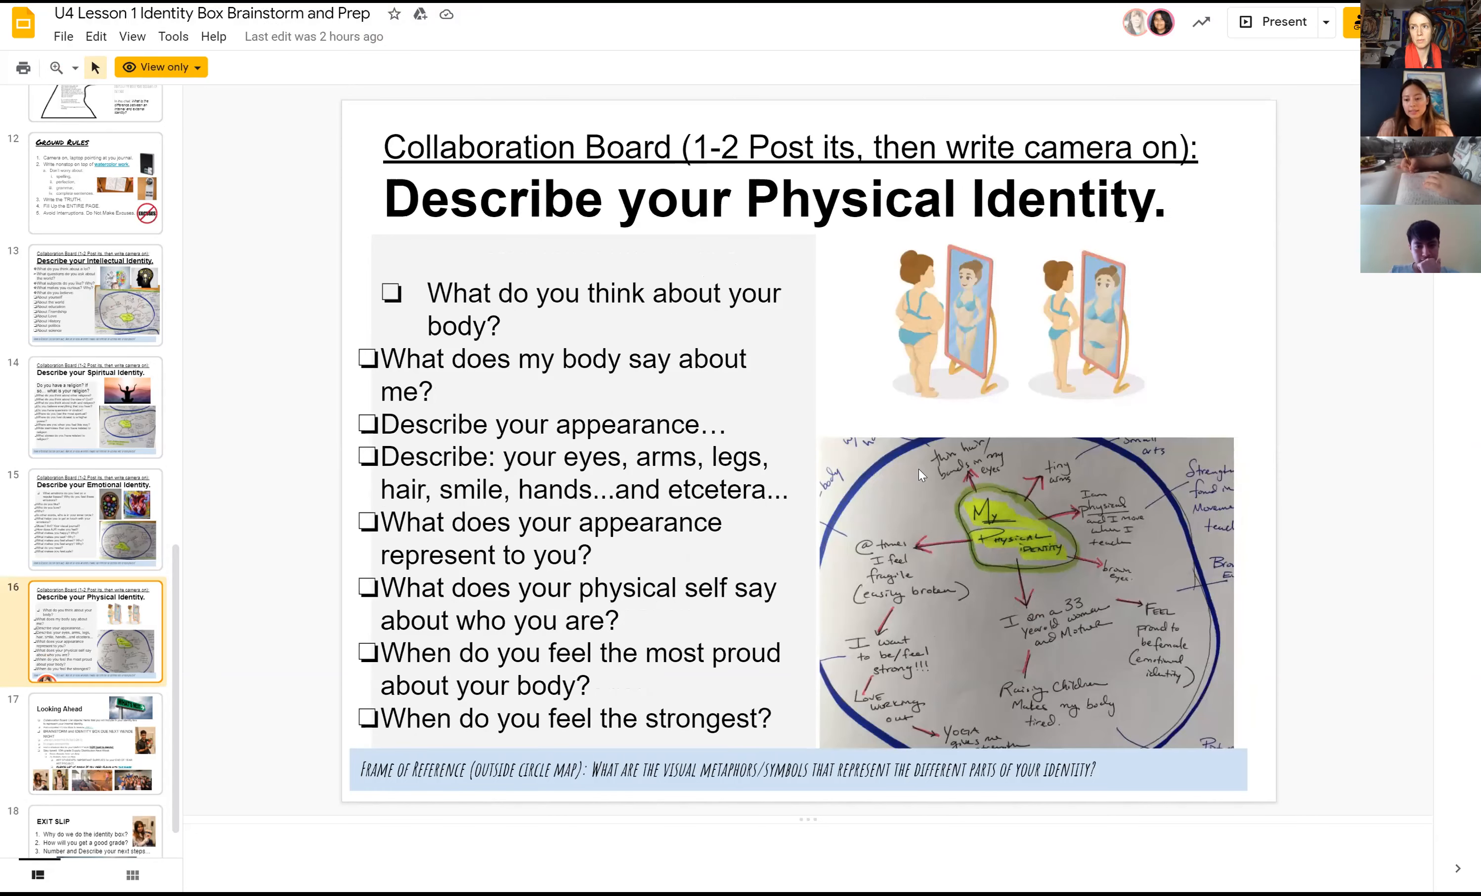
pyautogui.moveTo(876, 233)
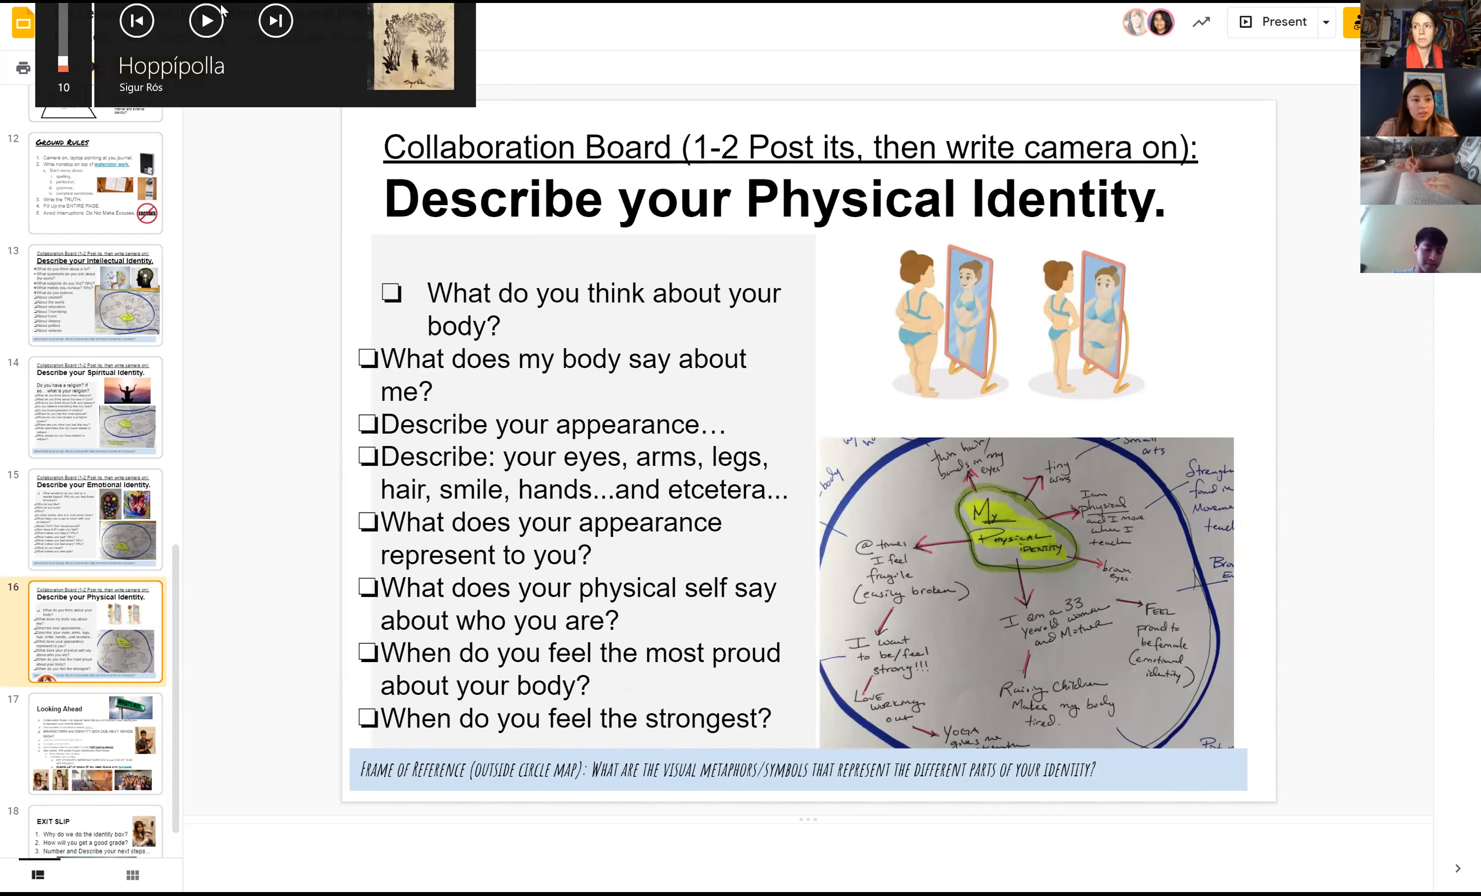
pyautogui.click(206, 21)
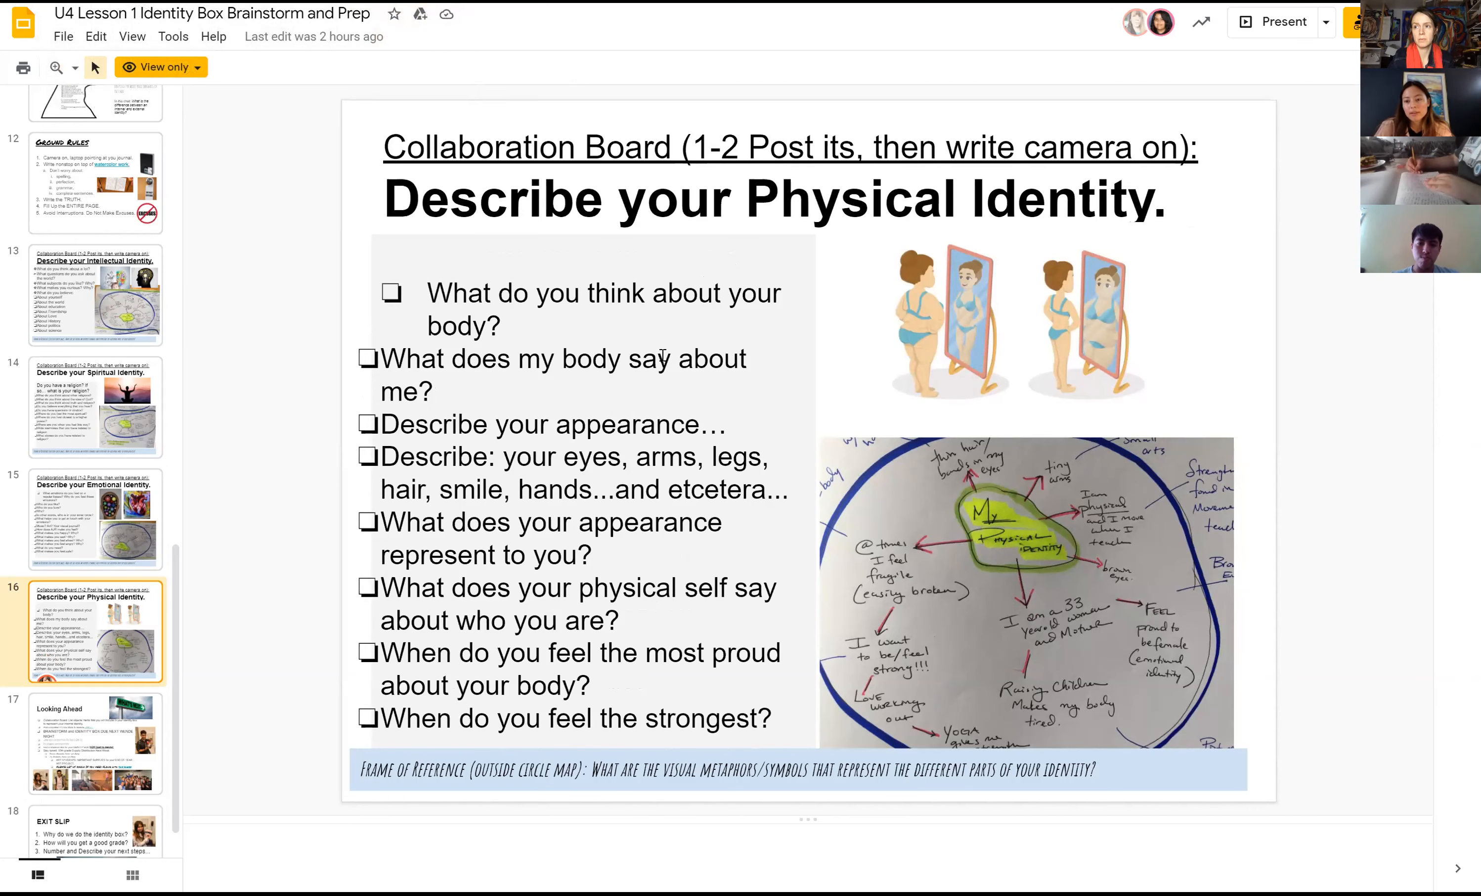
pyautogui.moveTo(939, 370)
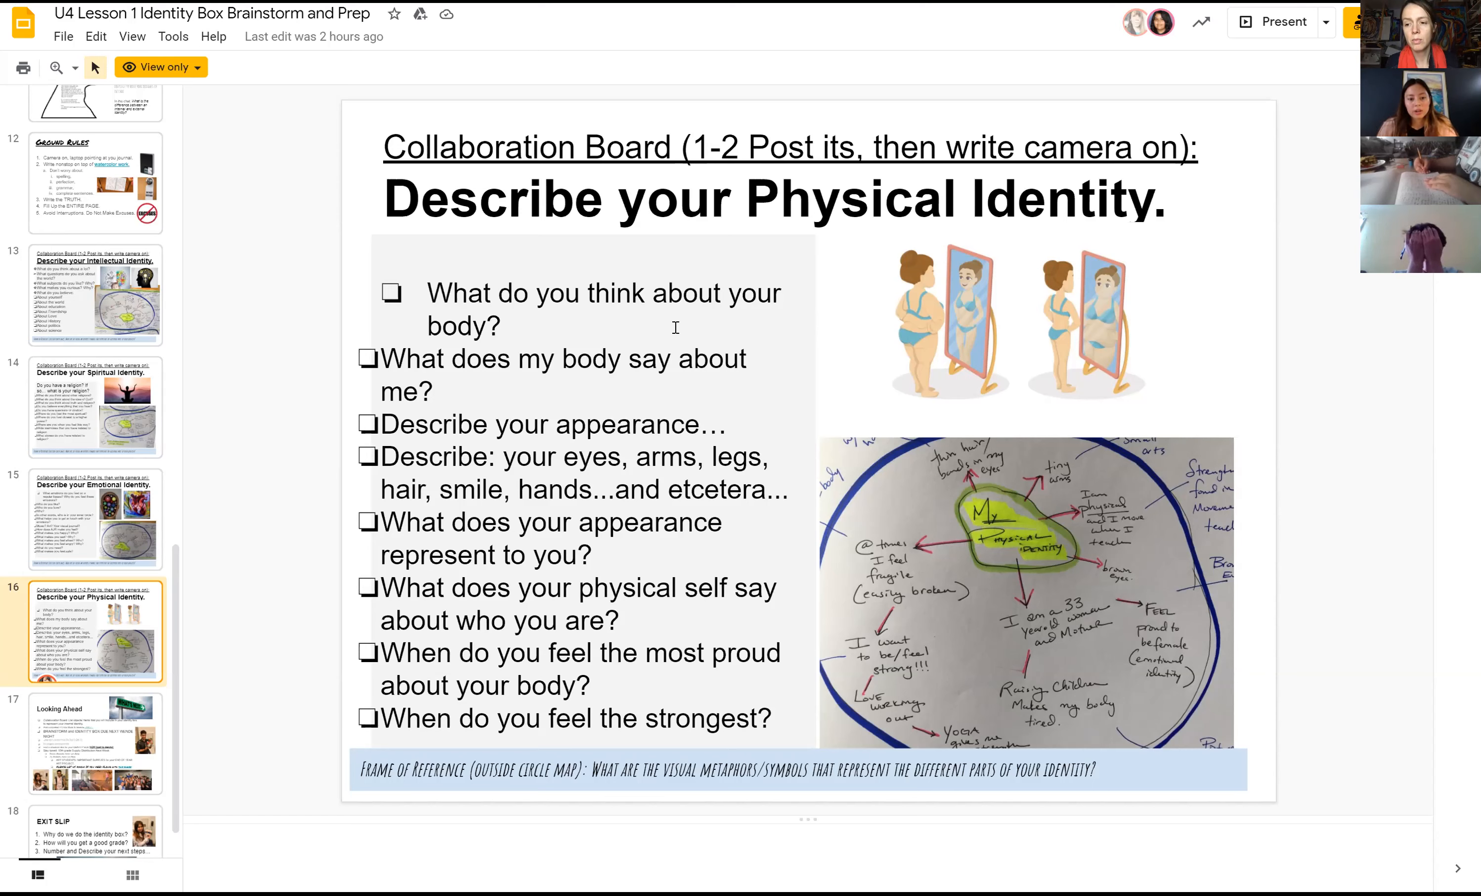
pyautogui.moveTo(576, 401)
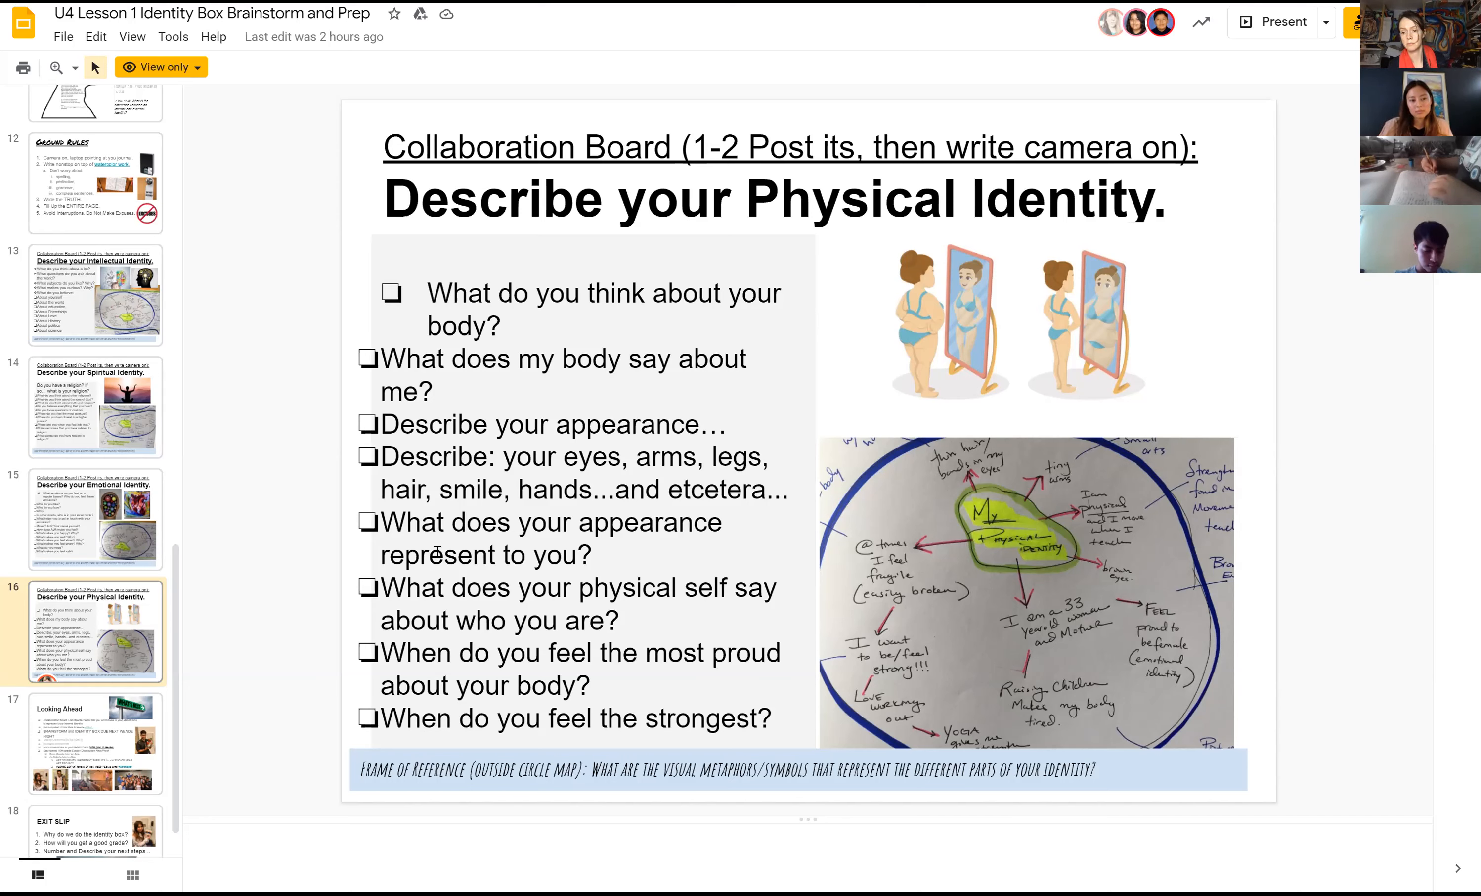
pyautogui.moveTo(341, 750)
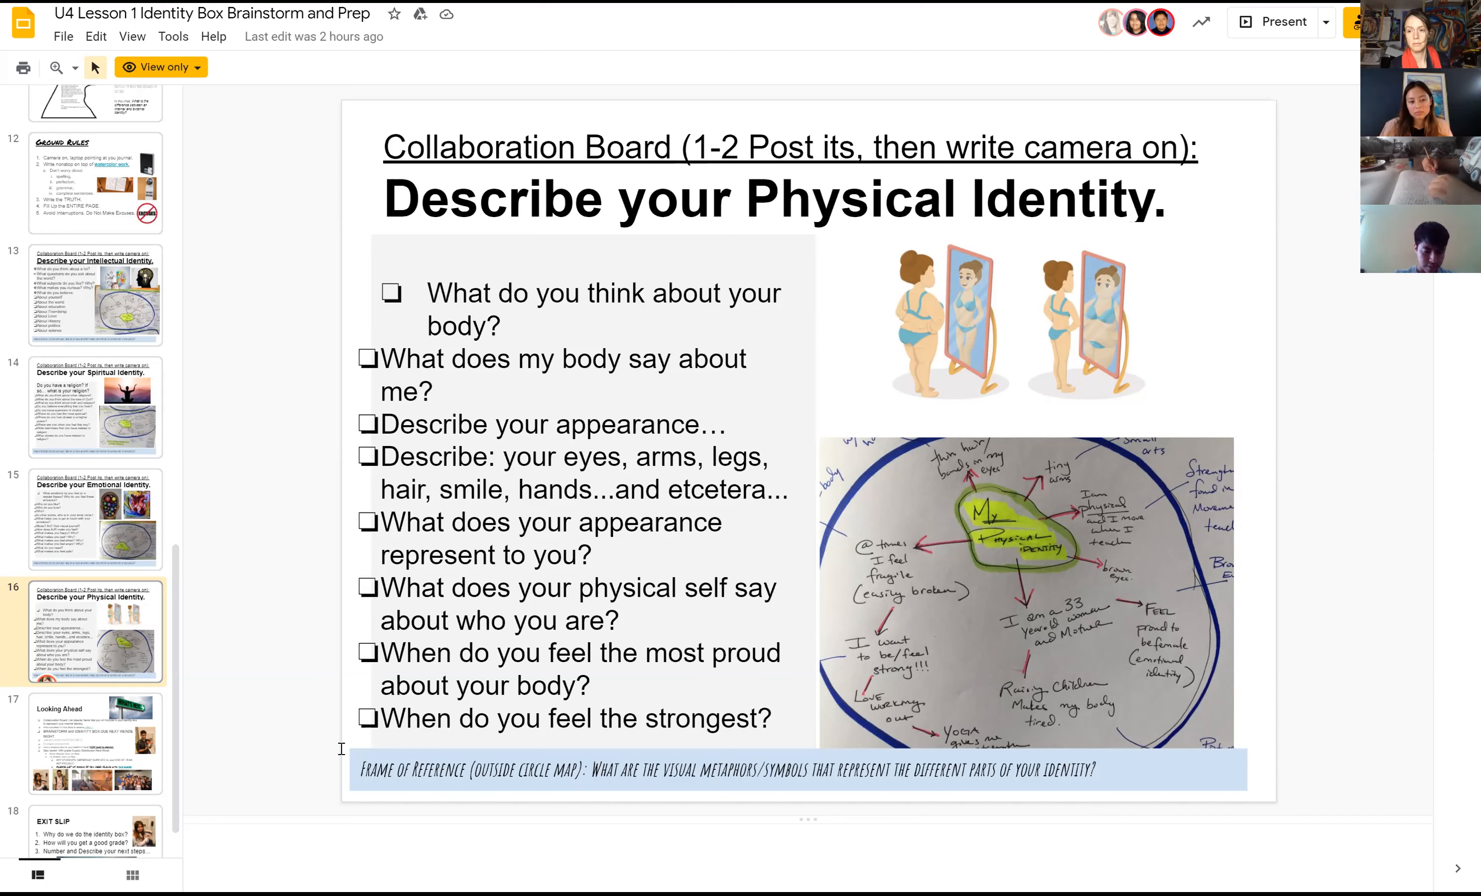
pyautogui.moveTo(263, 772)
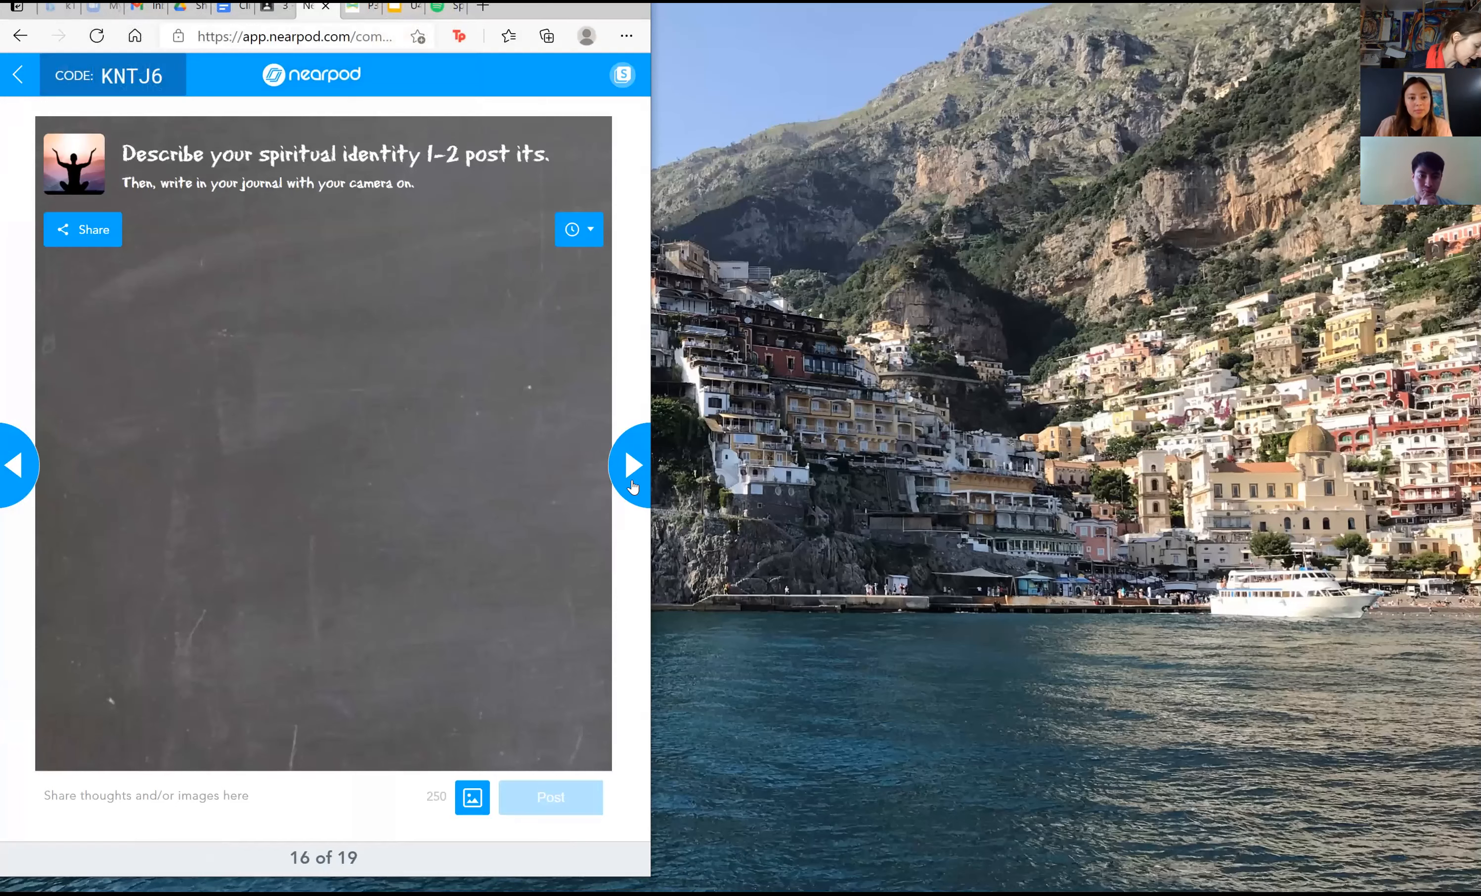
# Step: Advance the Nearpod lesson past the emotional identity board toward the Exit Slip
pyautogui.click(632, 465)
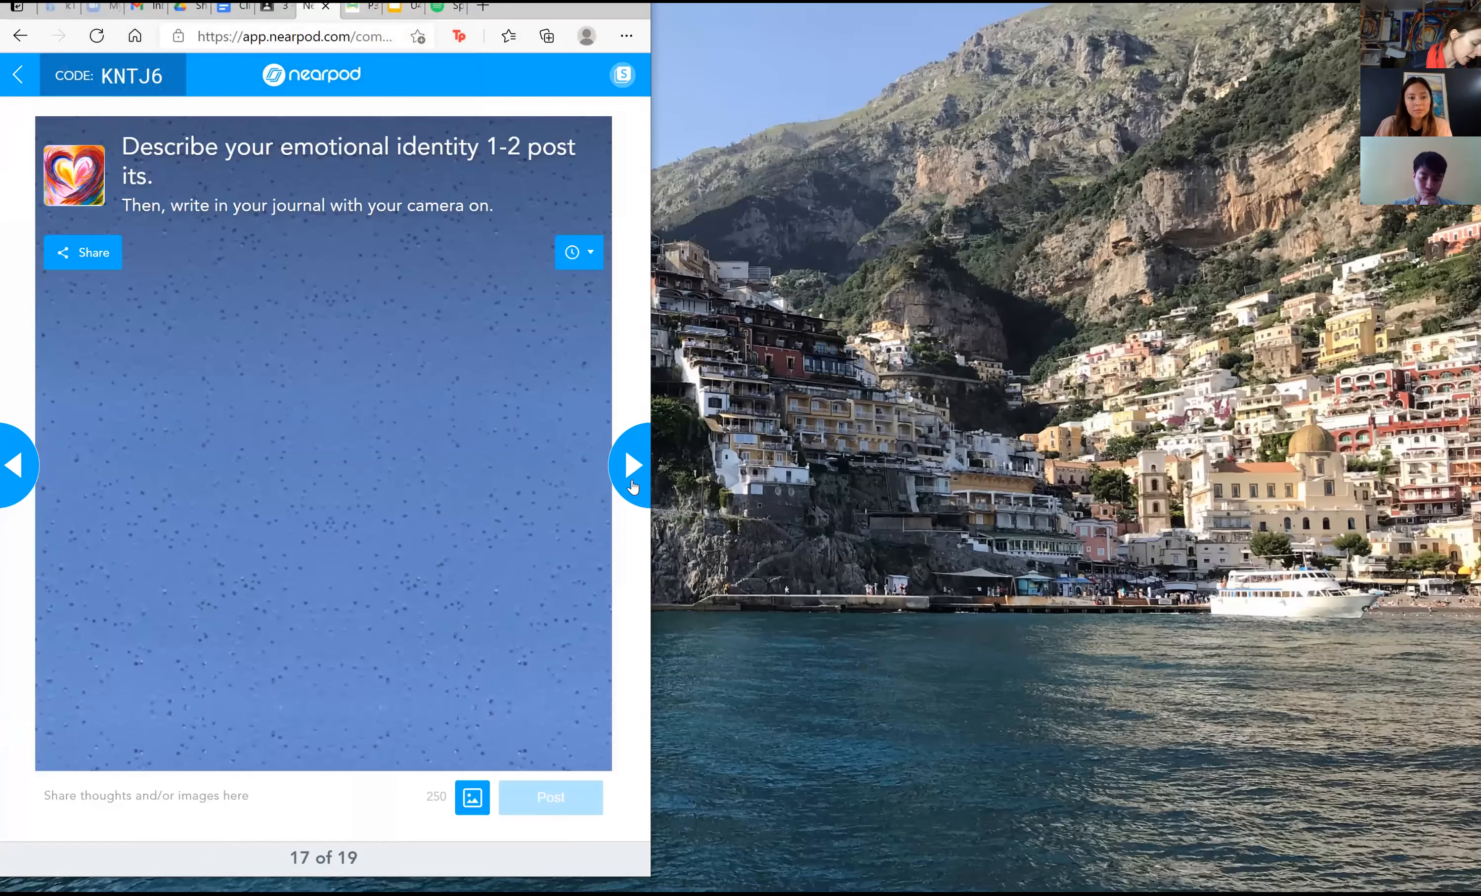
pyautogui.click(632, 464)
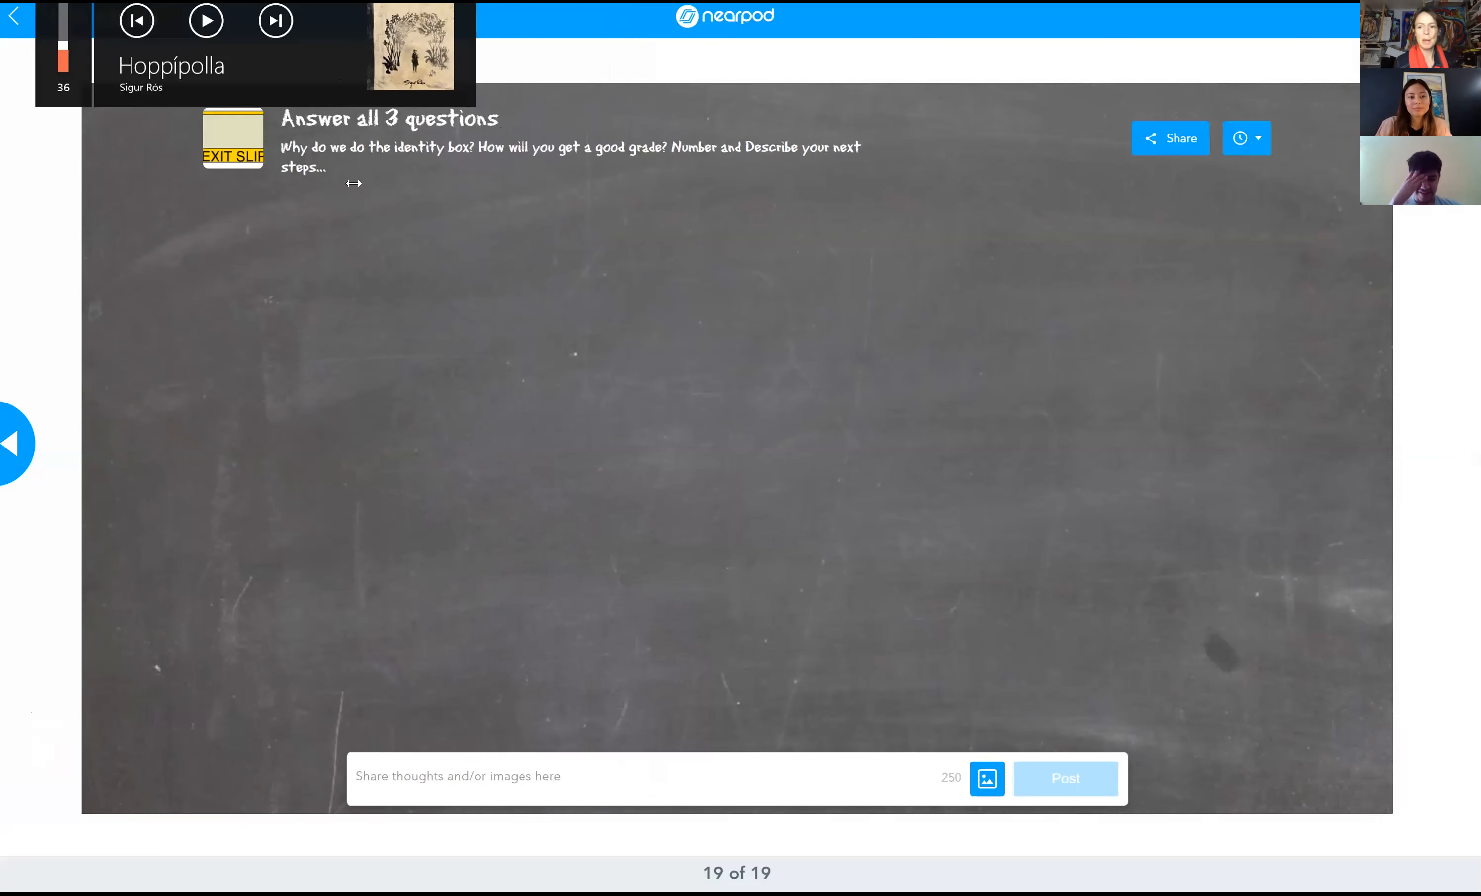
pyautogui.moveTo(796, 275)
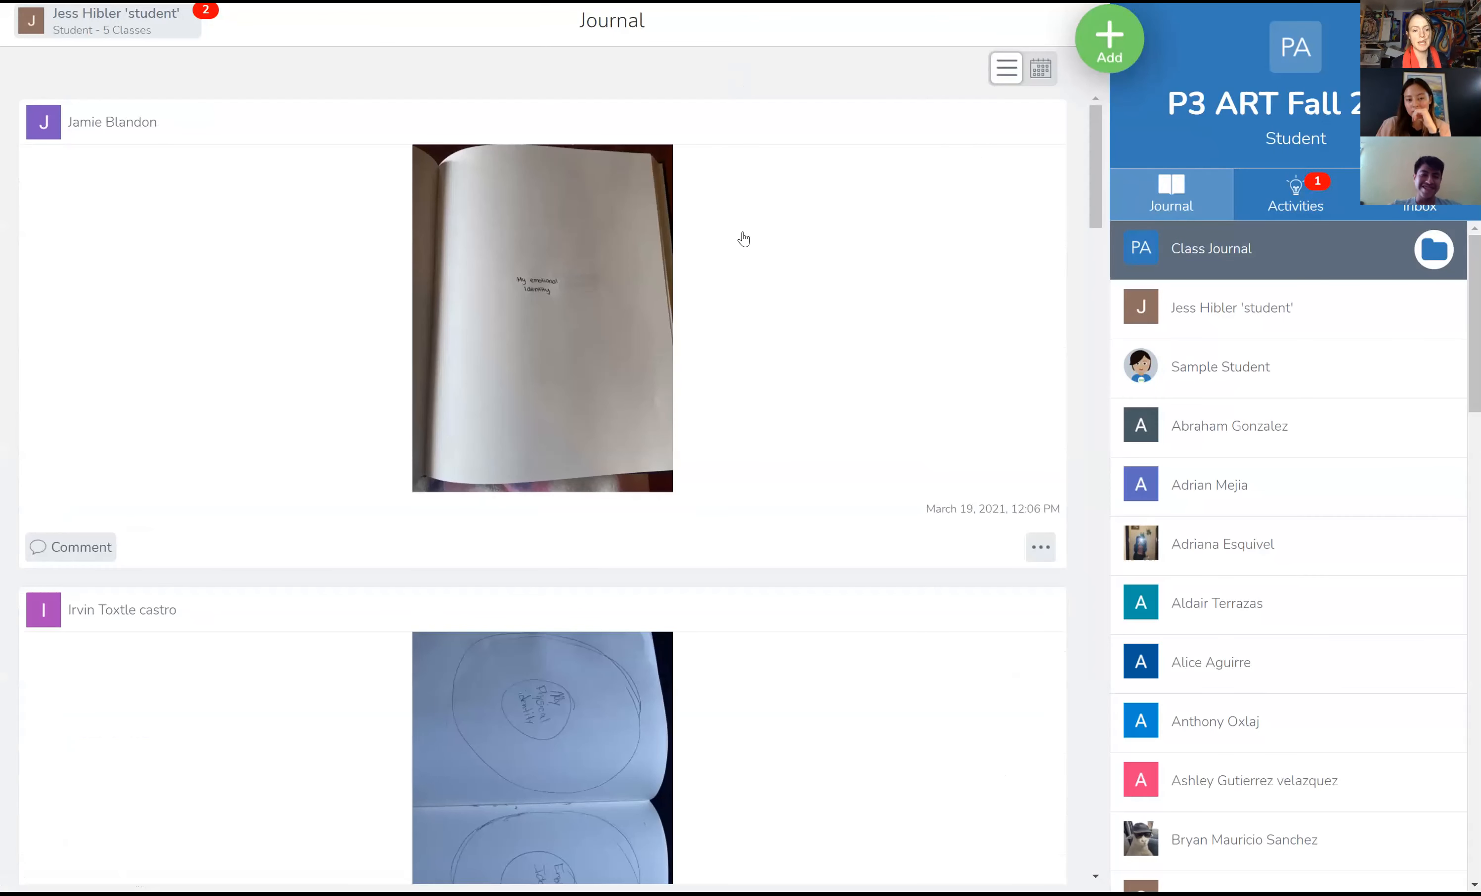
# Step: Scroll the class journal down to the grid-drawn self-portrait post with its reference photo
pyautogui.scroll(-3)
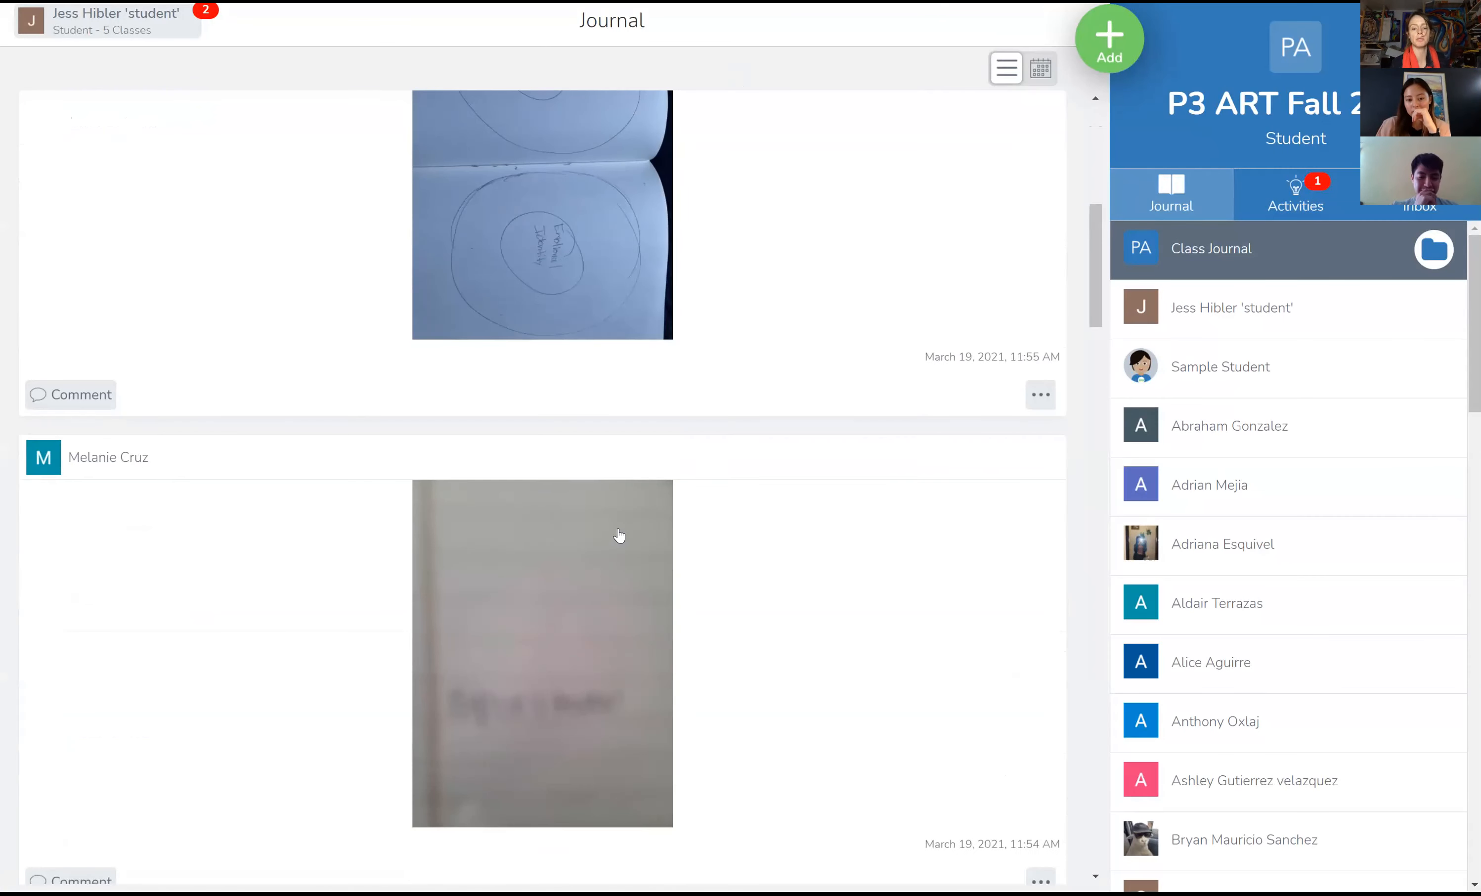
pyautogui.scroll(-3)
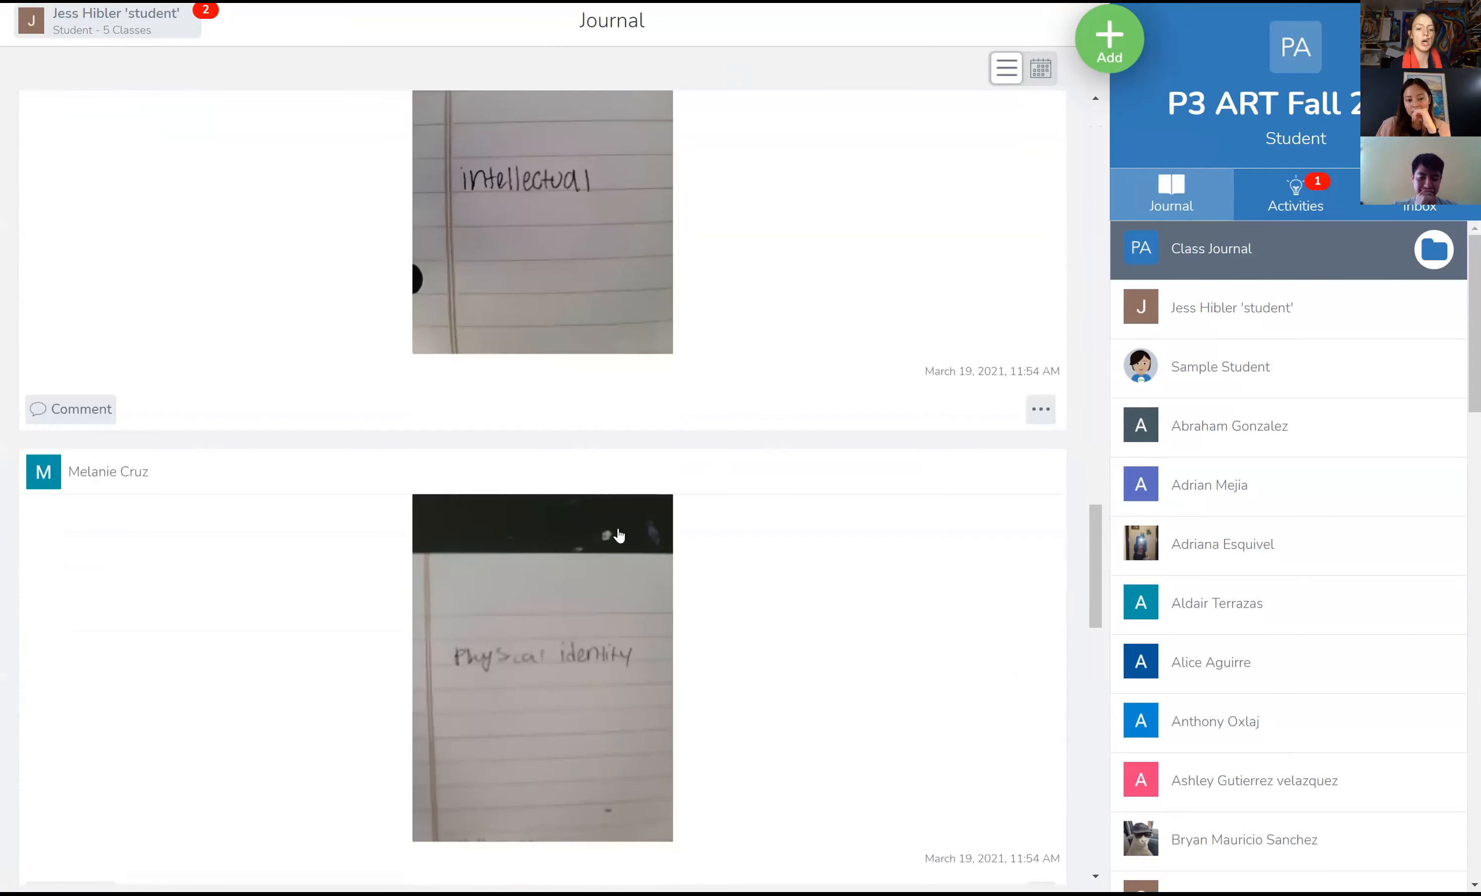
pyautogui.scroll(-3)
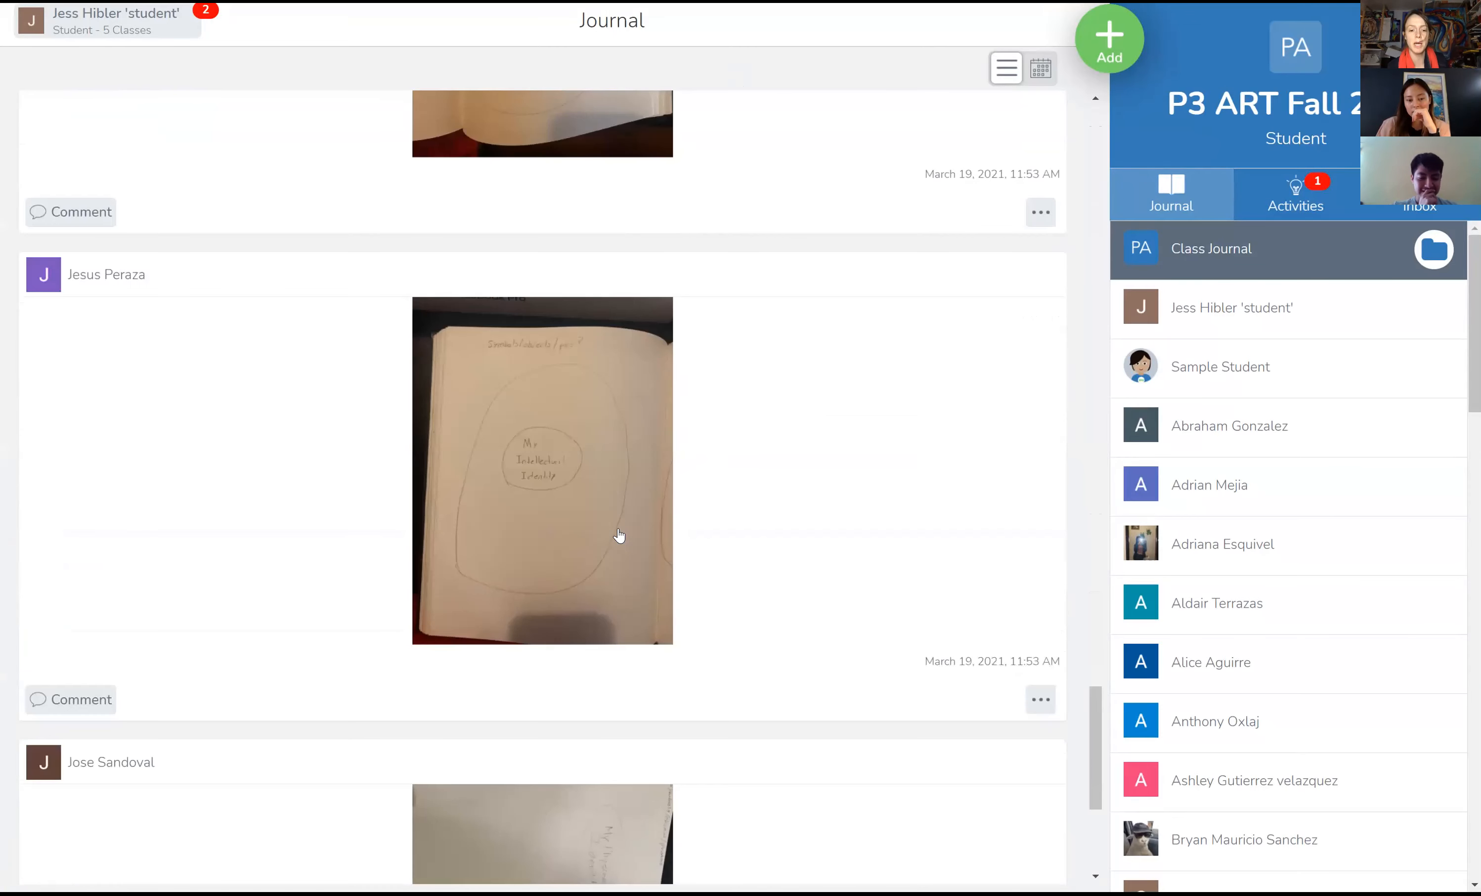
pyautogui.scroll(-3)
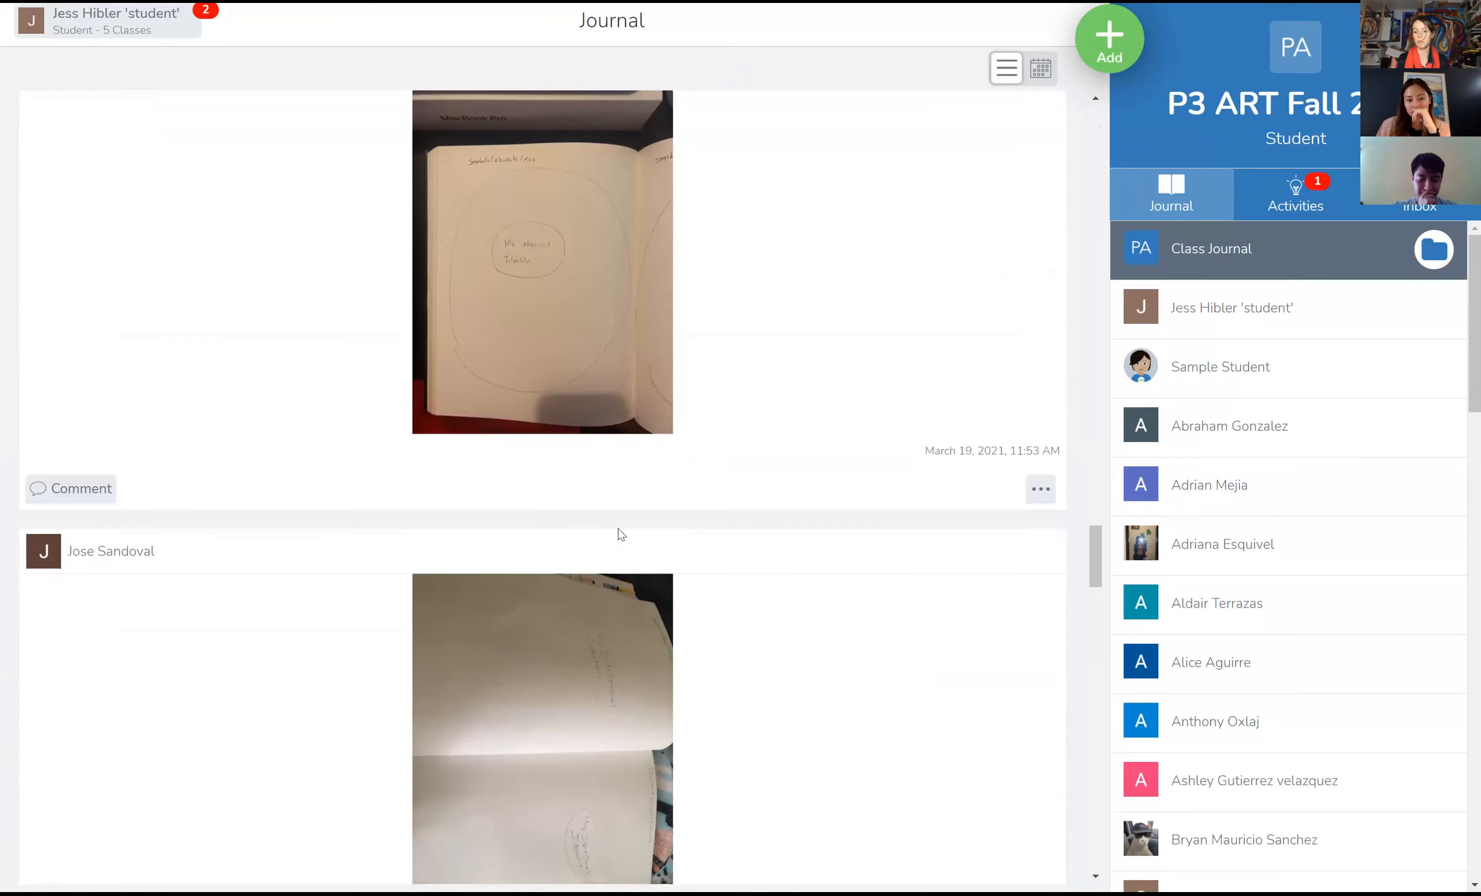
pyautogui.scroll(-3)
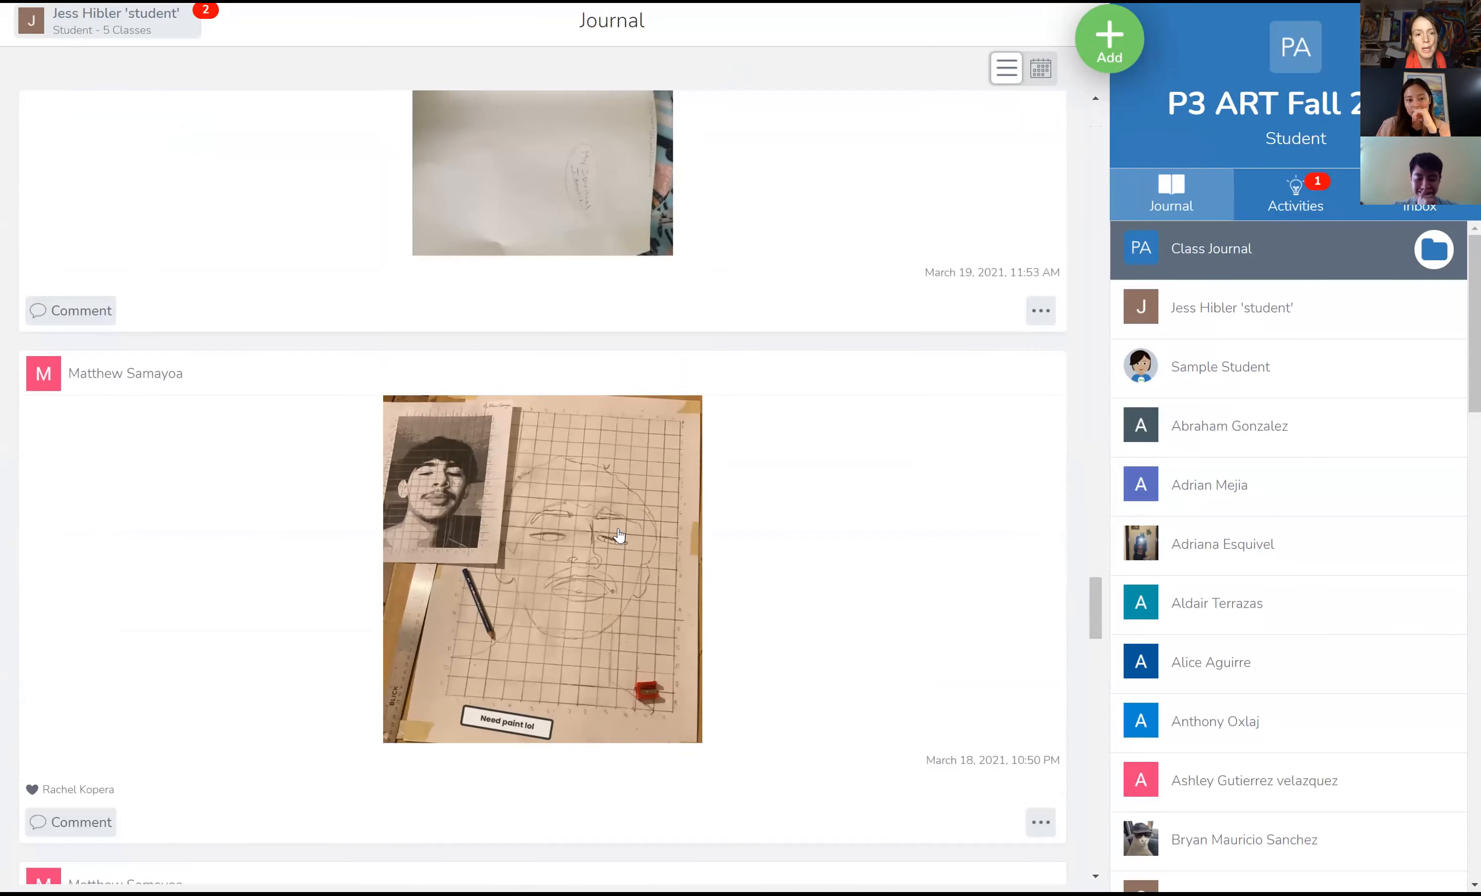
pyautogui.moveTo(758, 602)
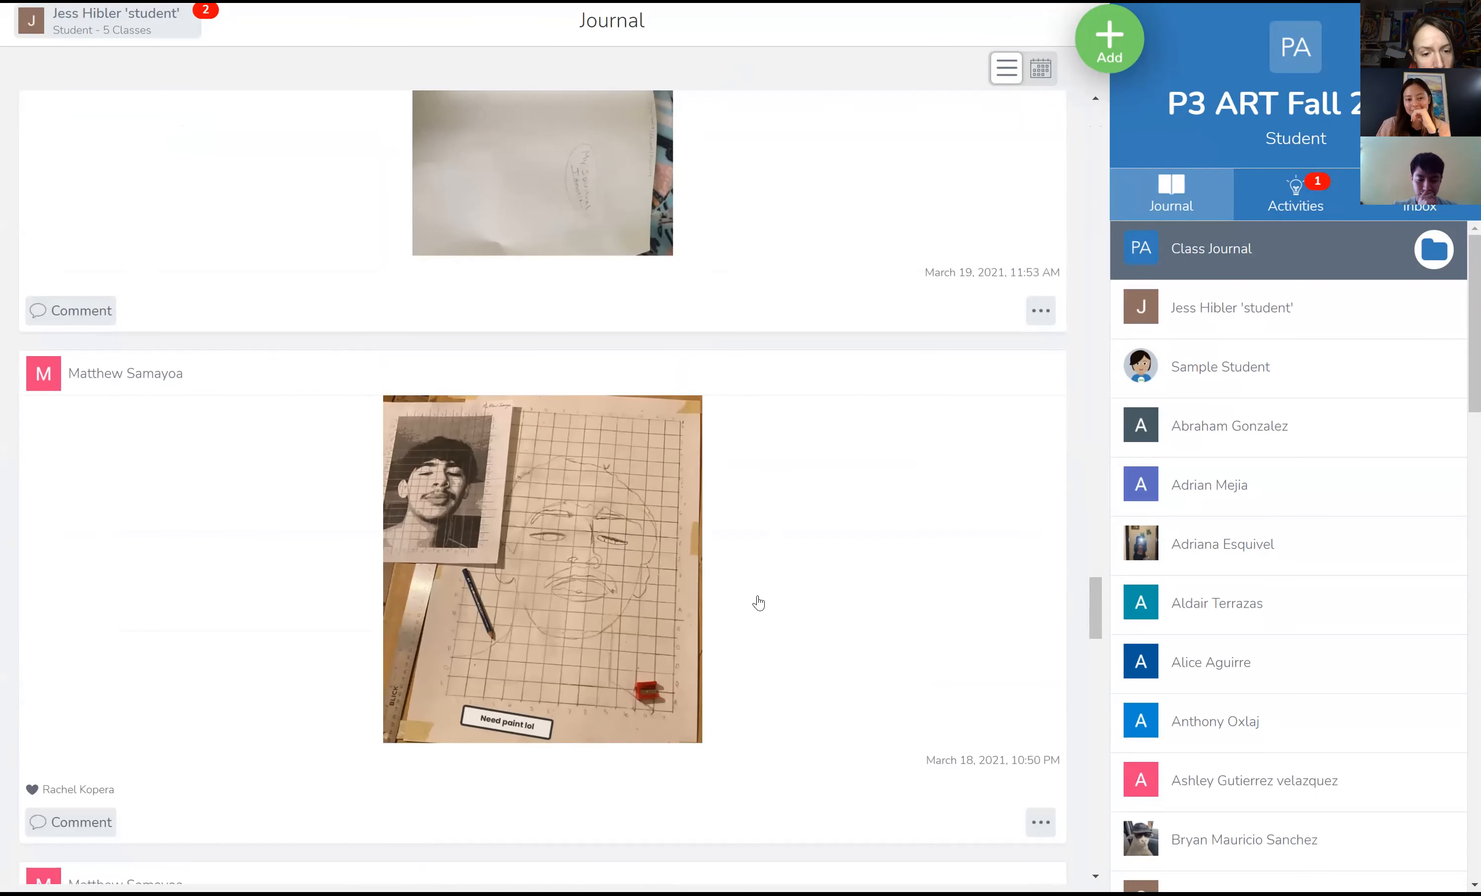
pyautogui.scroll(-3)
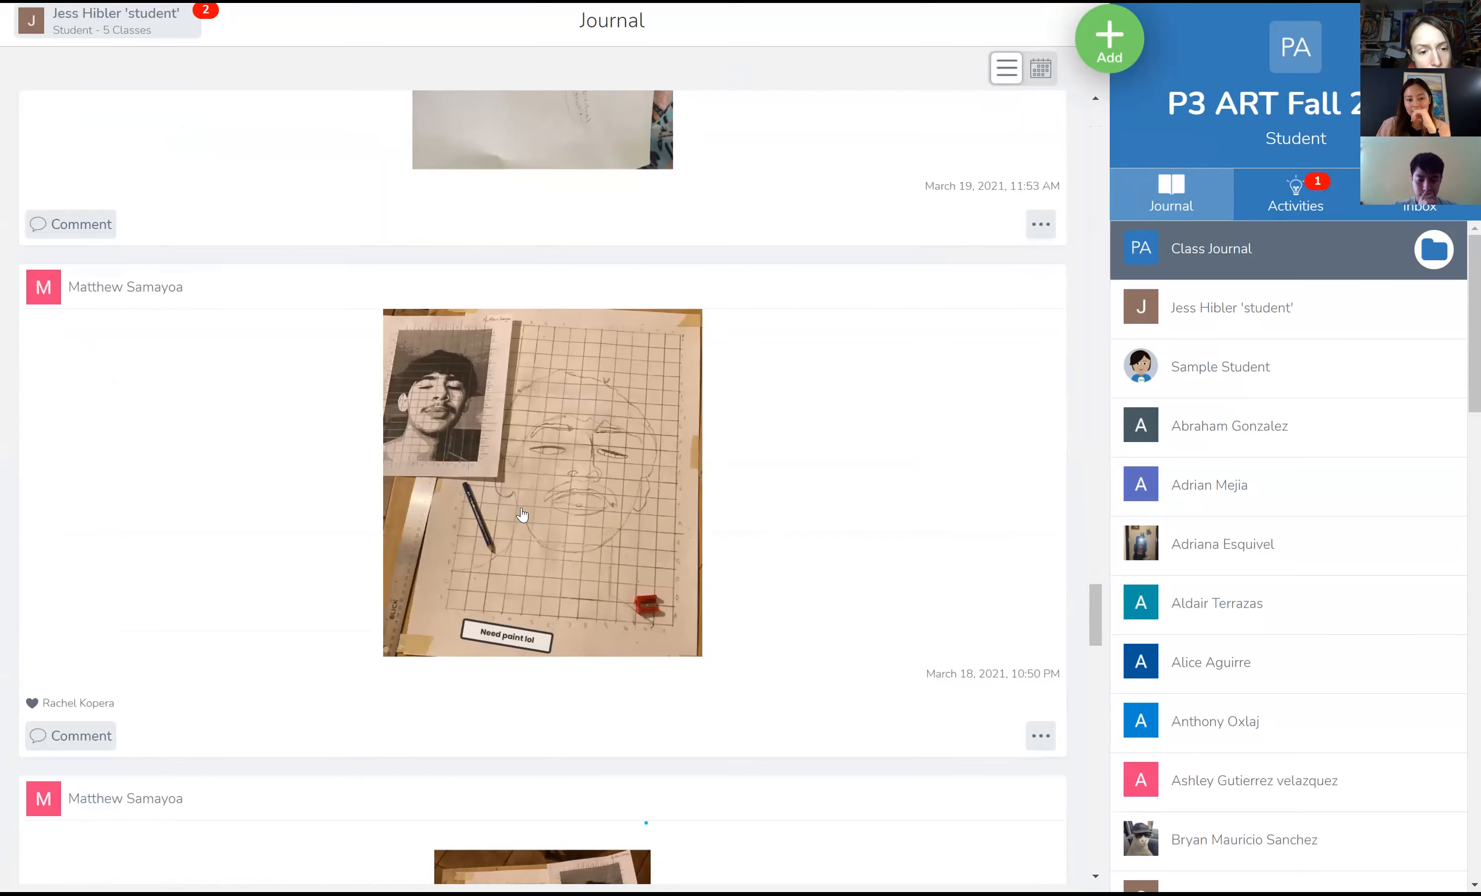
pyautogui.moveTo(418, 427)
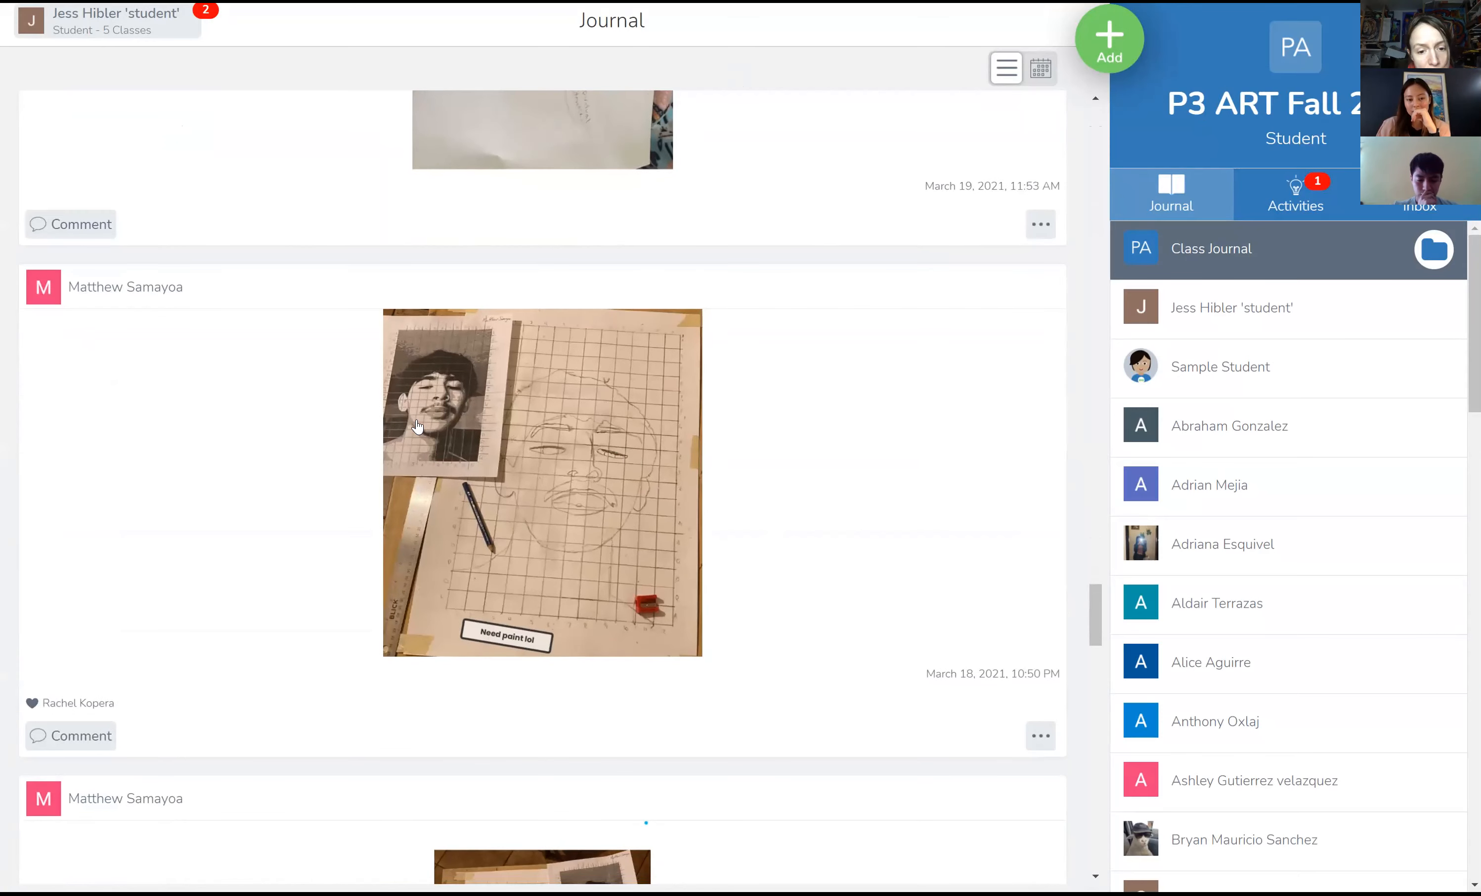
# Step: Enlarge the grid self-portrait for a closer look, then continue down the feed past the 'Need paint lol' post
pyautogui.click(419, 427)
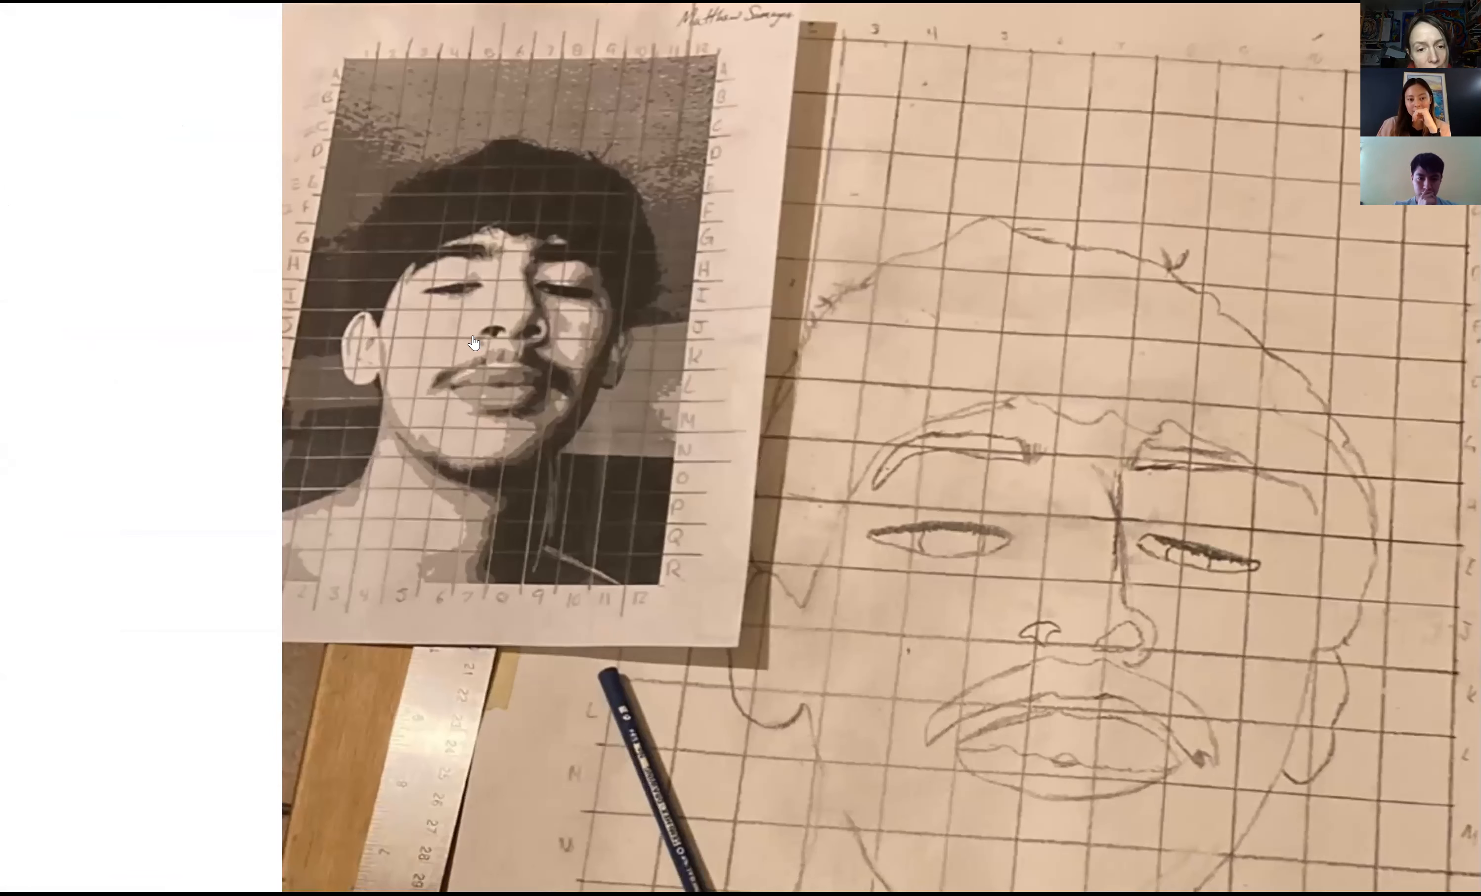
pyautogui.moveTo(441, 375)
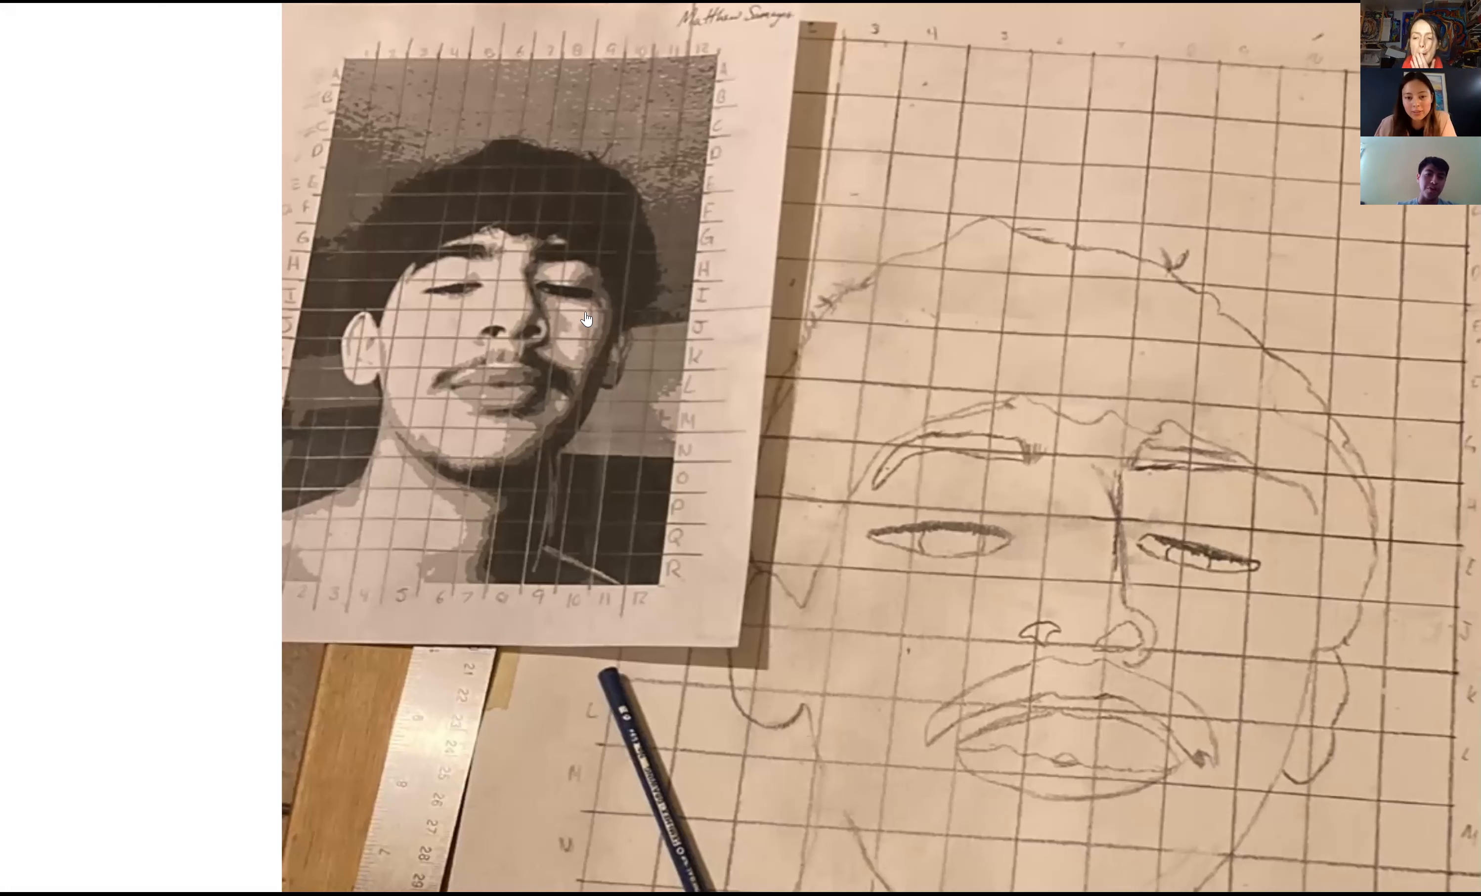
pyautogui.moveTo(576, 314)
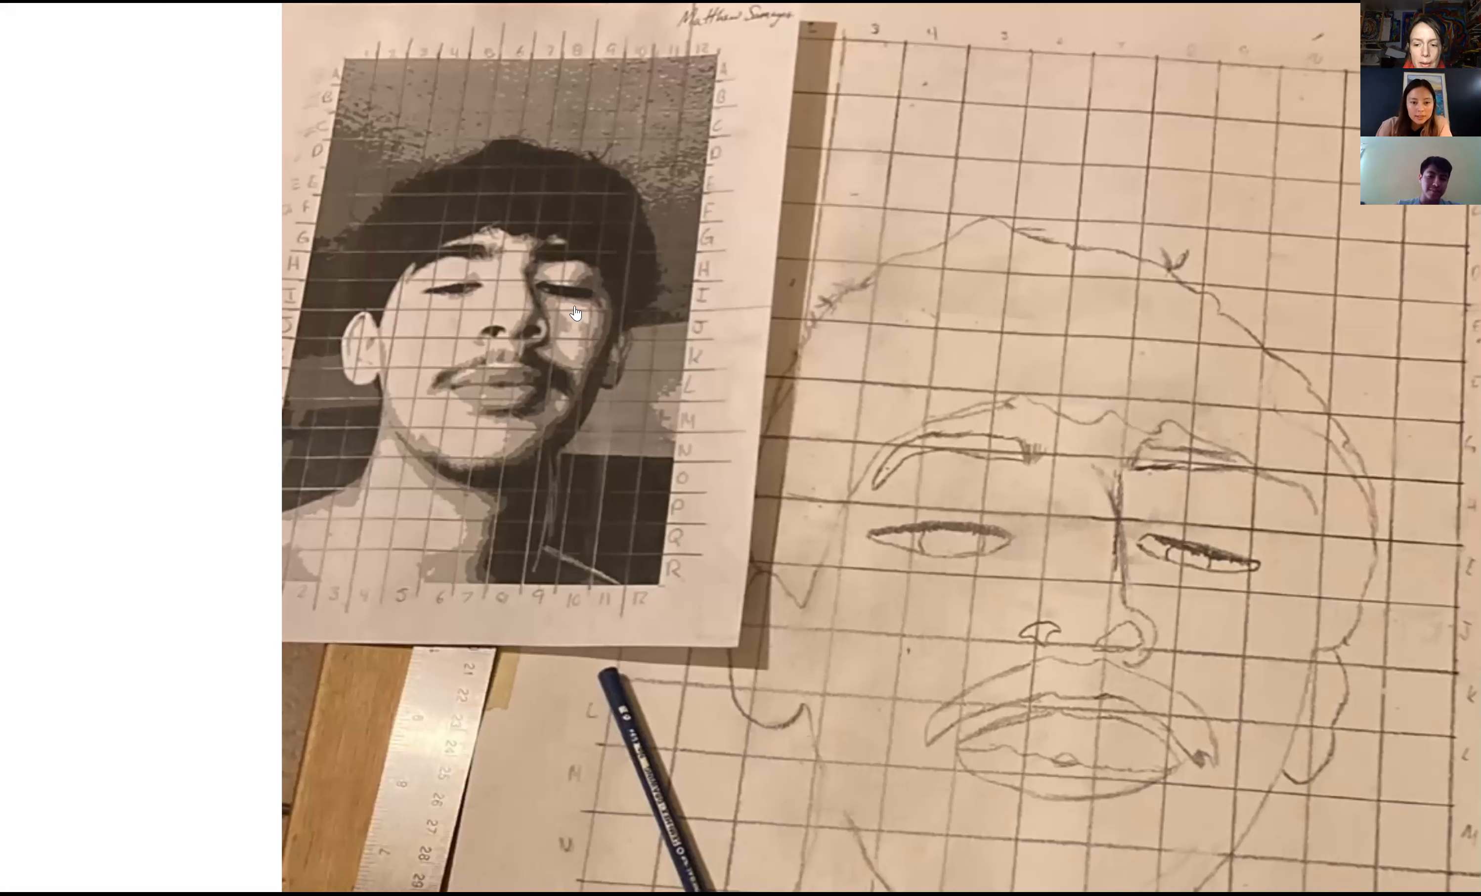
pyautogui.moveTo(581, 349)
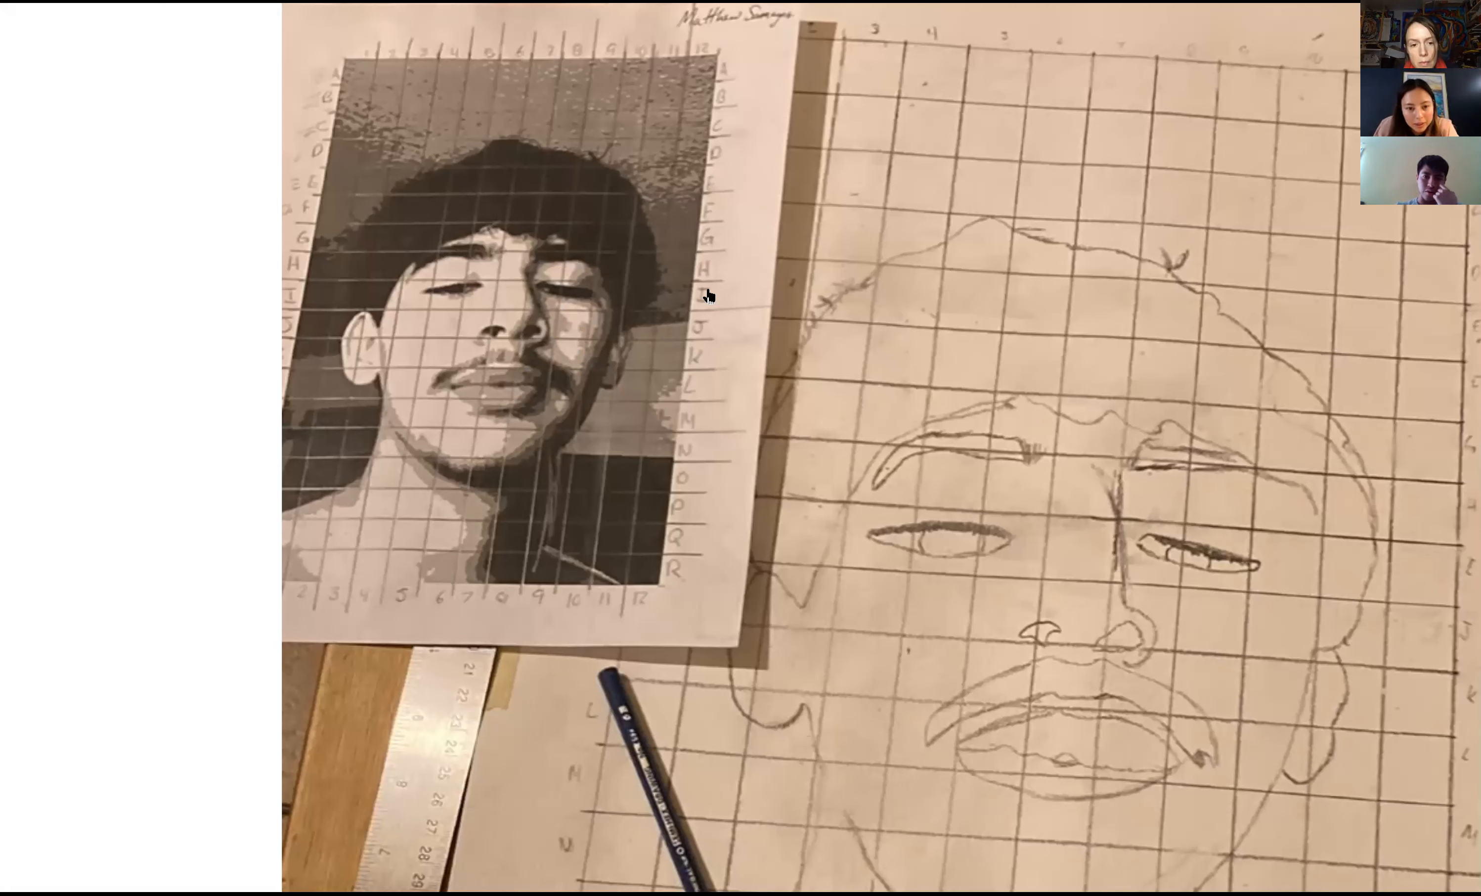
pyautogui.moveTo(652, 272)
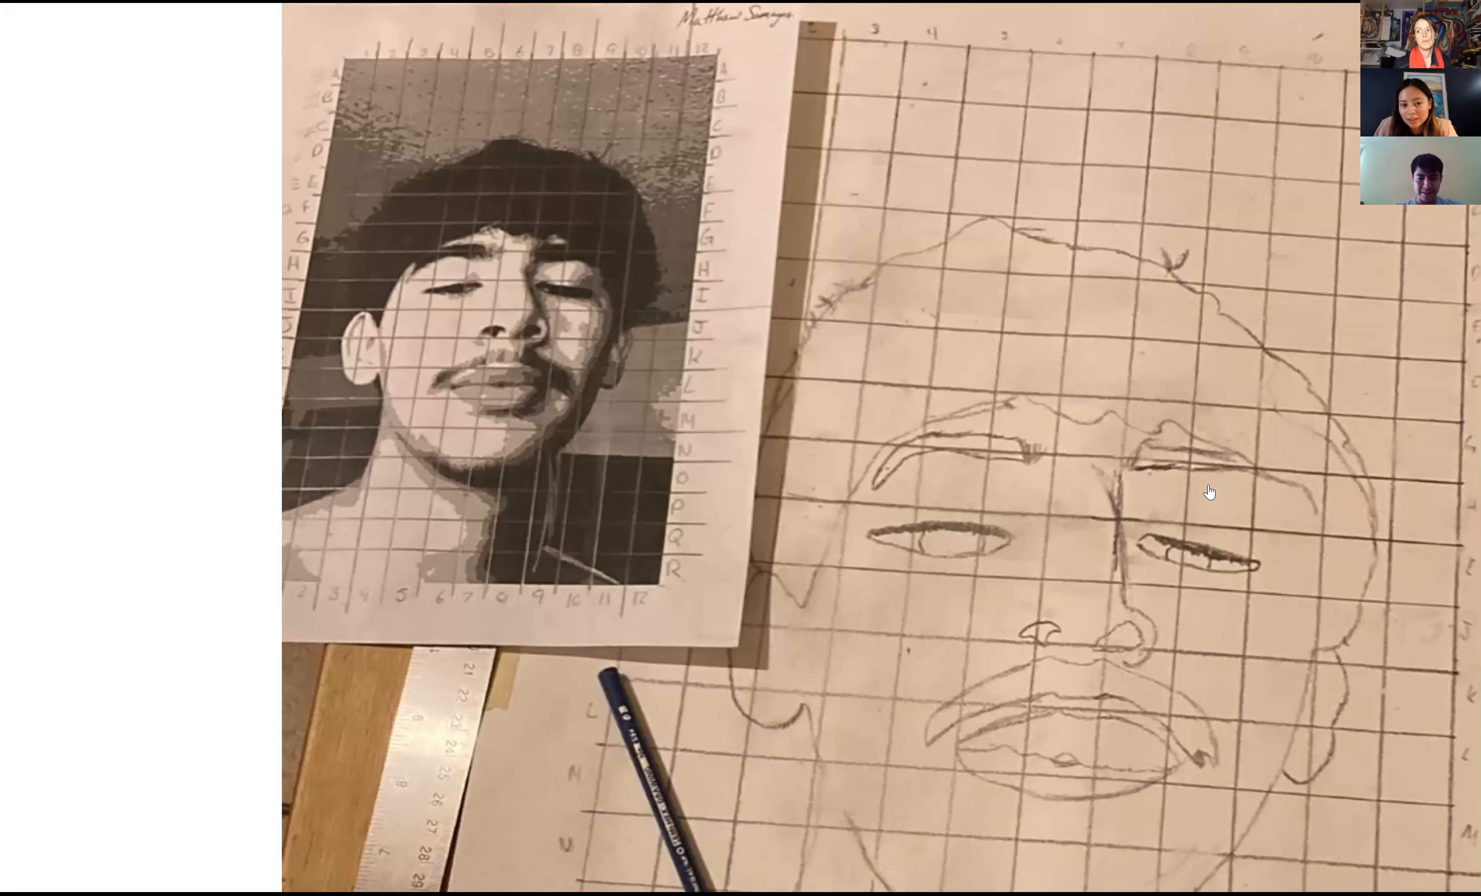
pyautogui.moveTo(1246, 501)
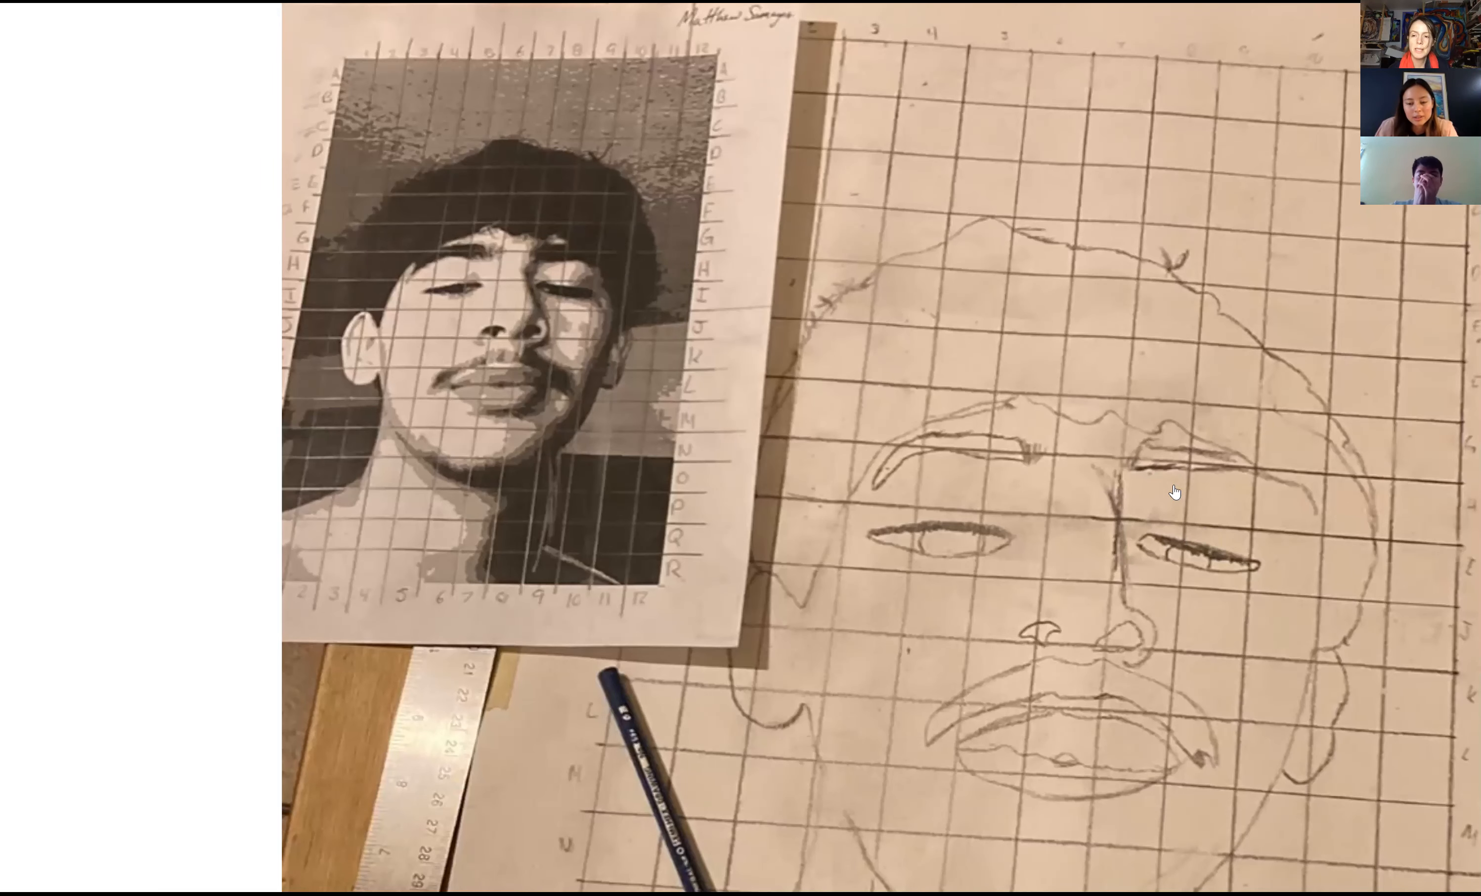
pyautogui.scroll(-3)
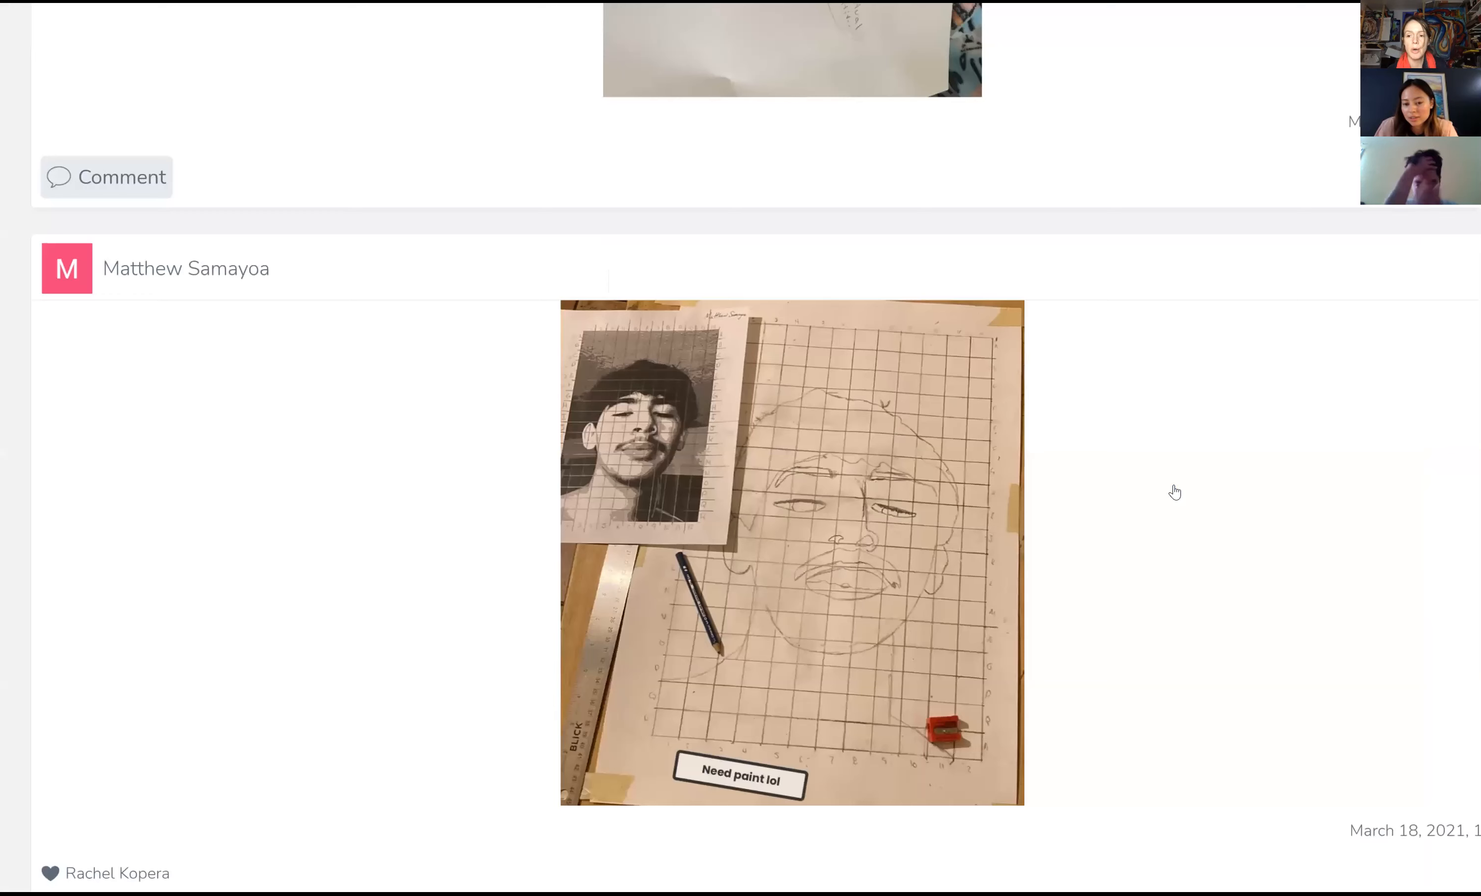
# Step: Scroll past the stairs and mug posts and enlarge the grid drawing asking for words of encouragement
pyautogui.scroll(-3)
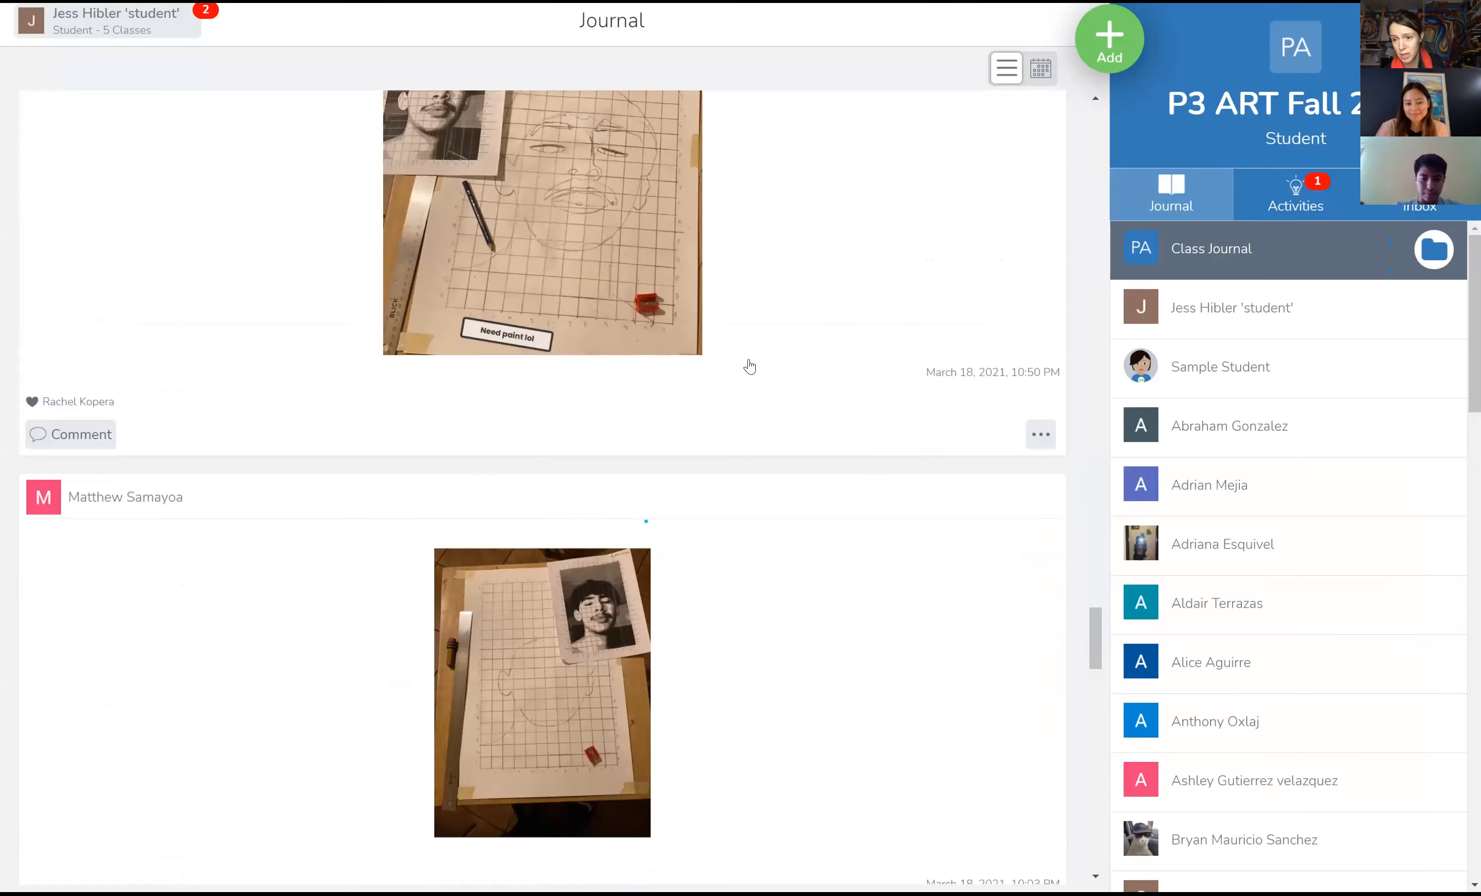
pyautogui.scroll(-3)
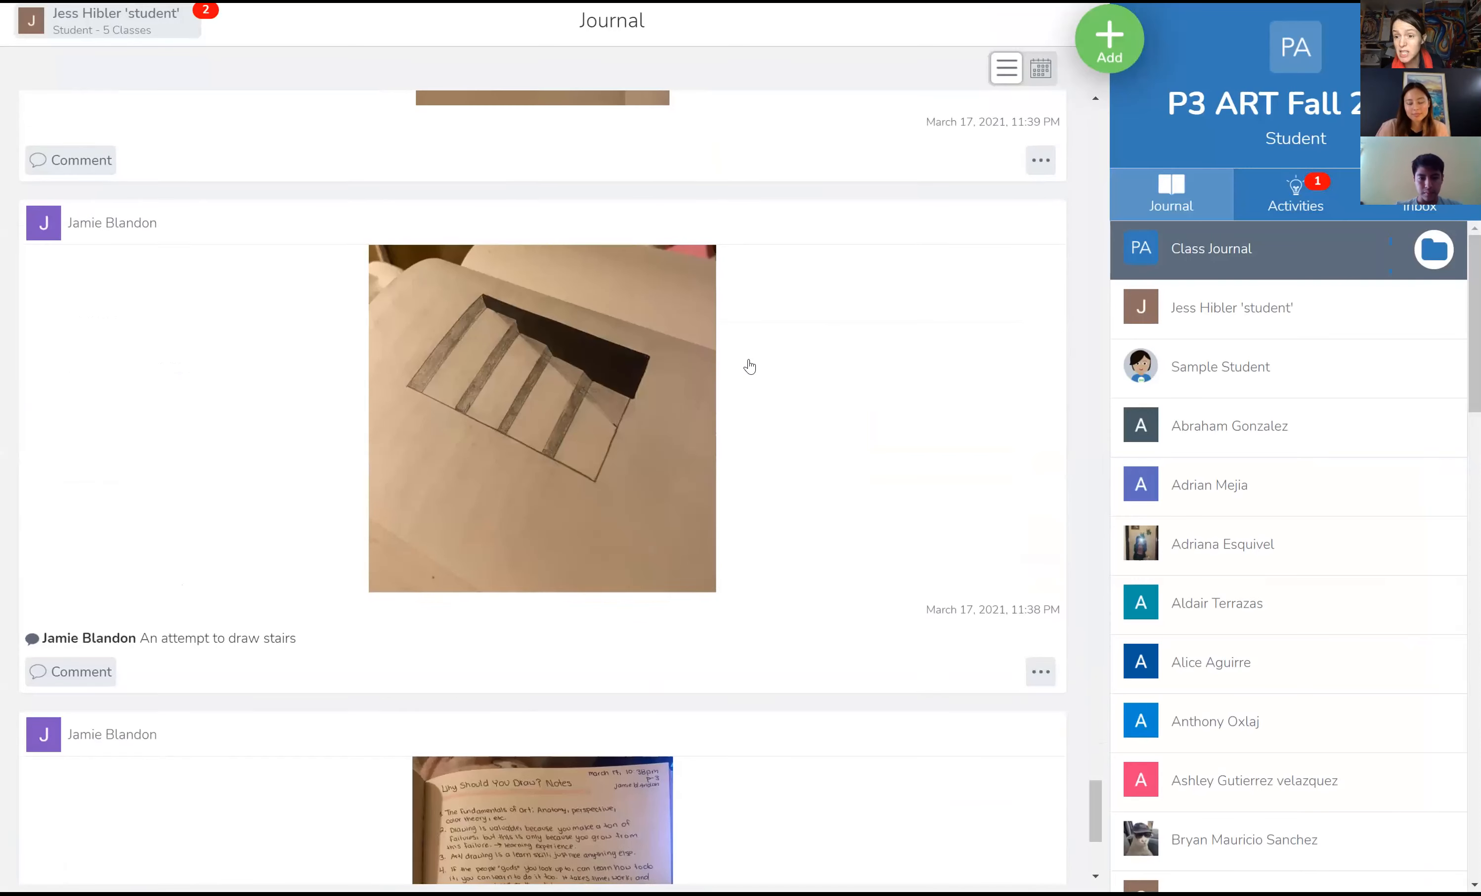
pyautogui.scroll(-3)
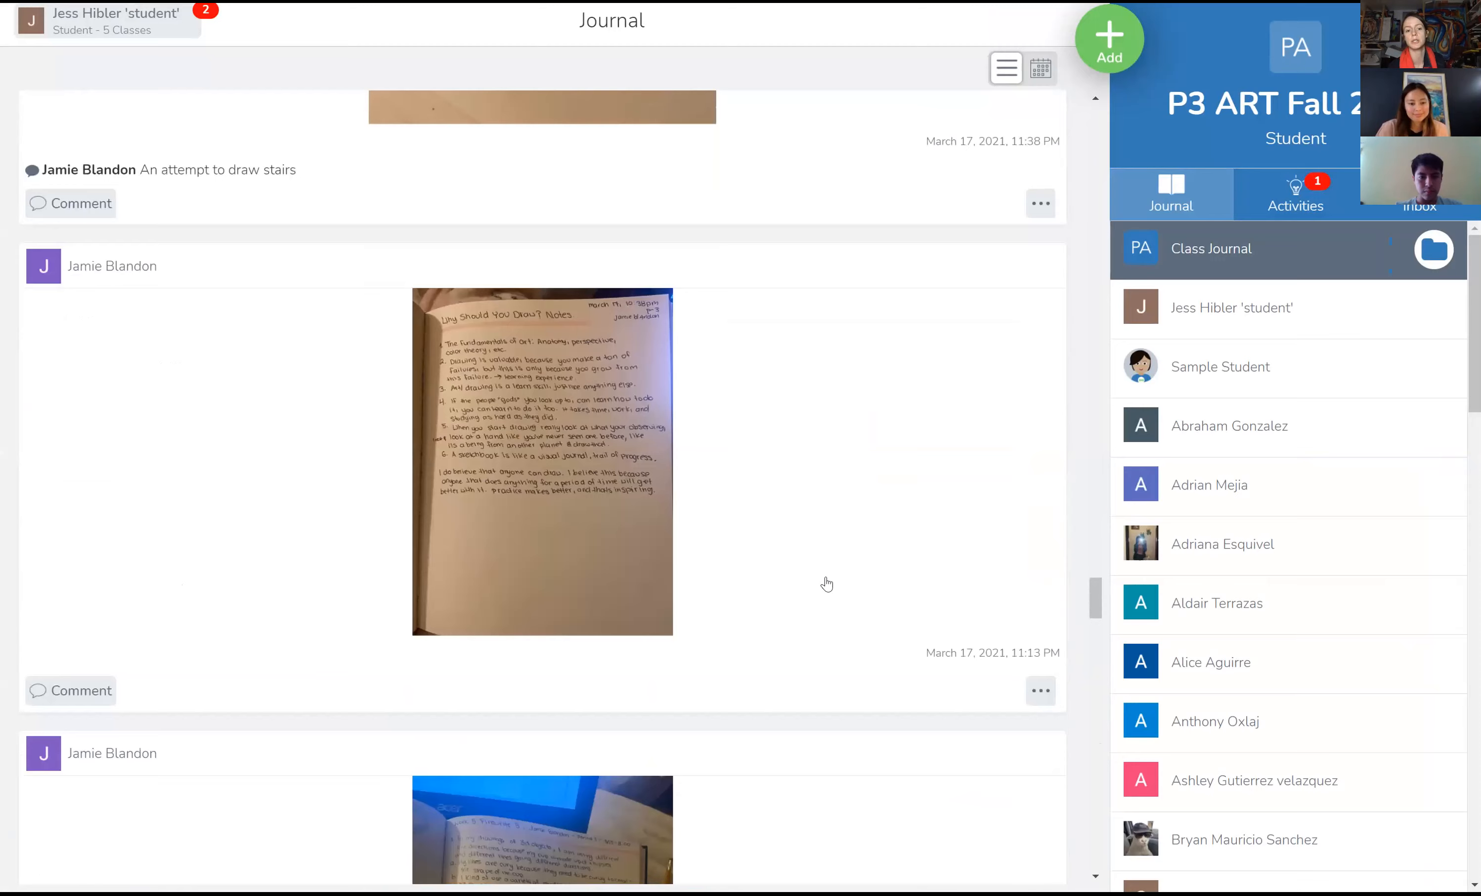
pyautogui.scroll(-3)
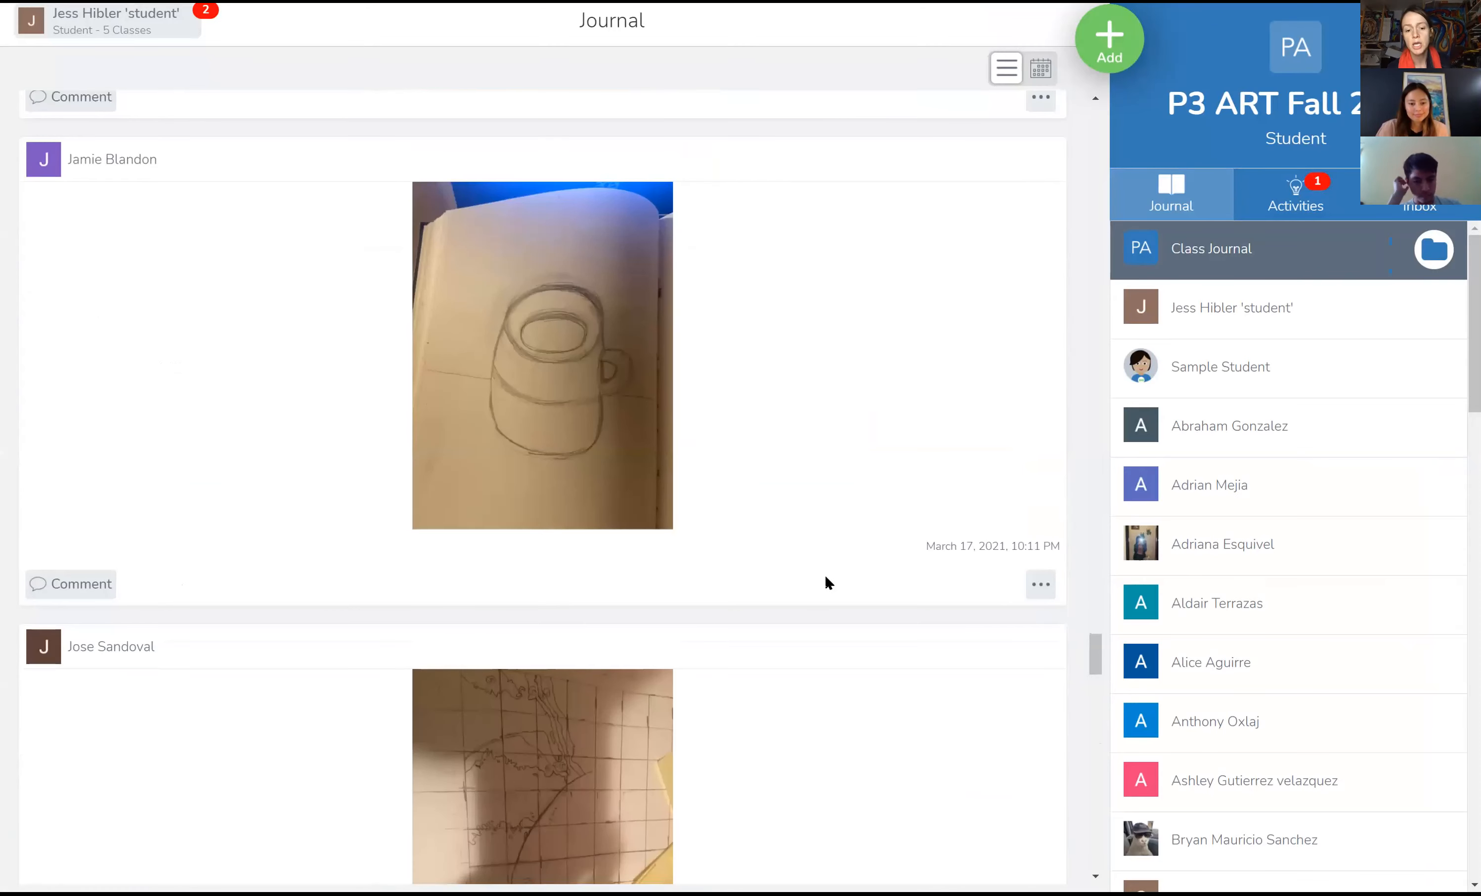
pyautogui.scroll(-3)
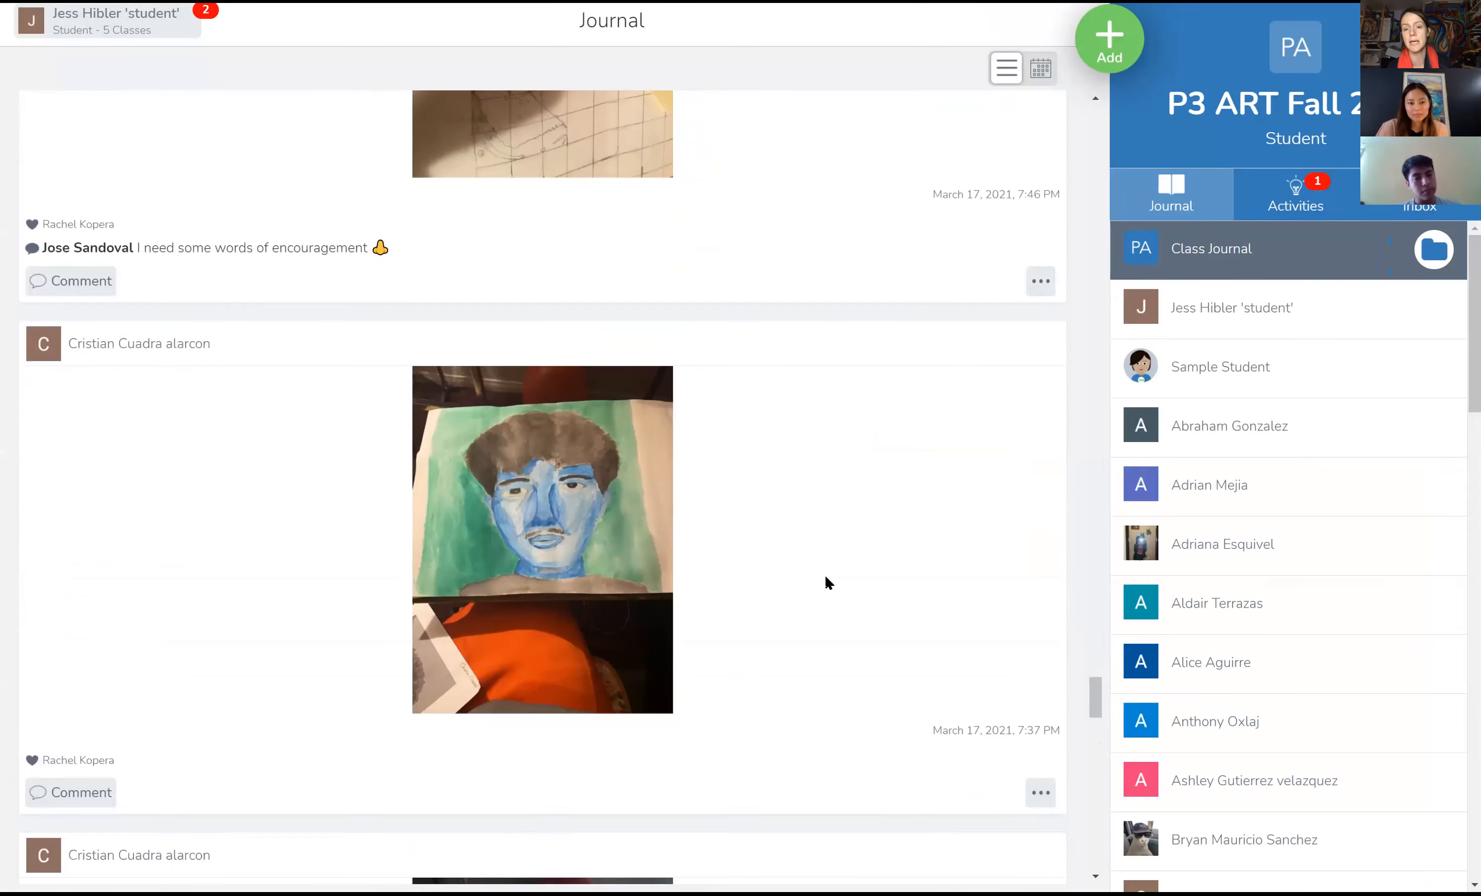
pyautogui.scroll(3)
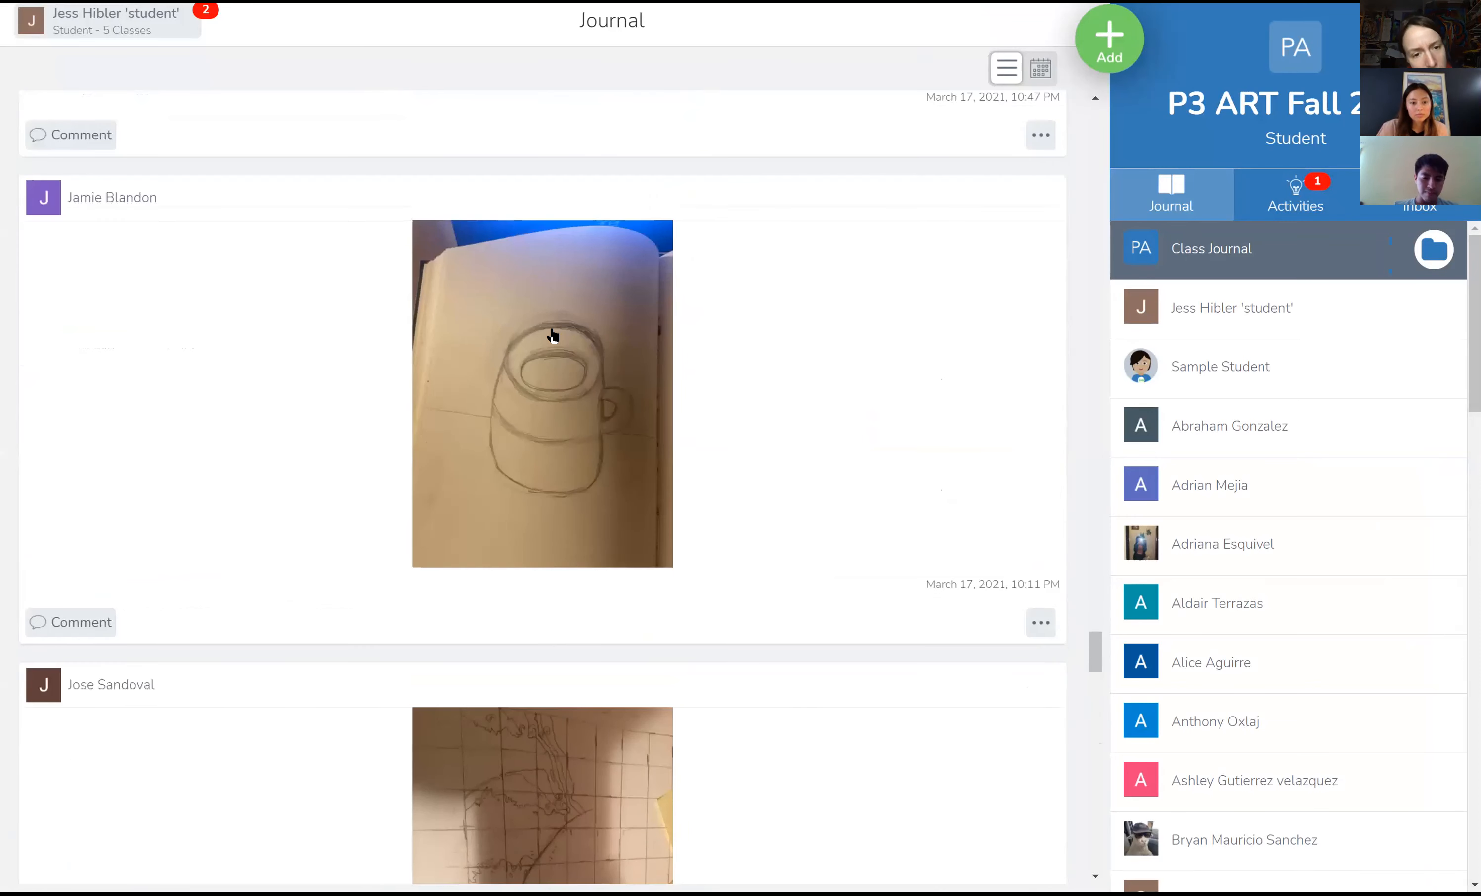
pyautogui.scroll(-3)
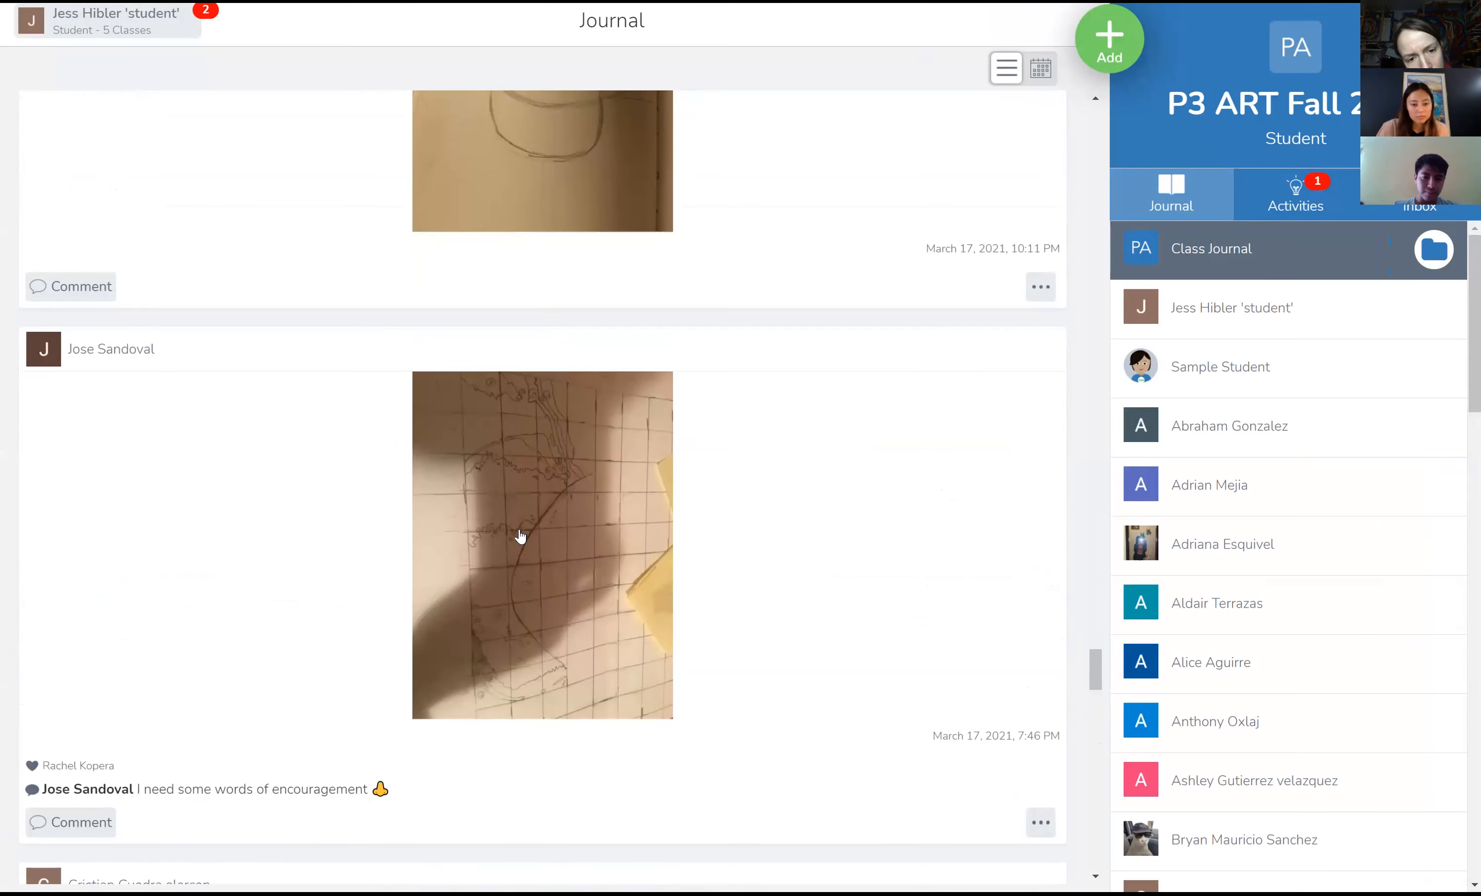
pyautogui.click(521, 537)
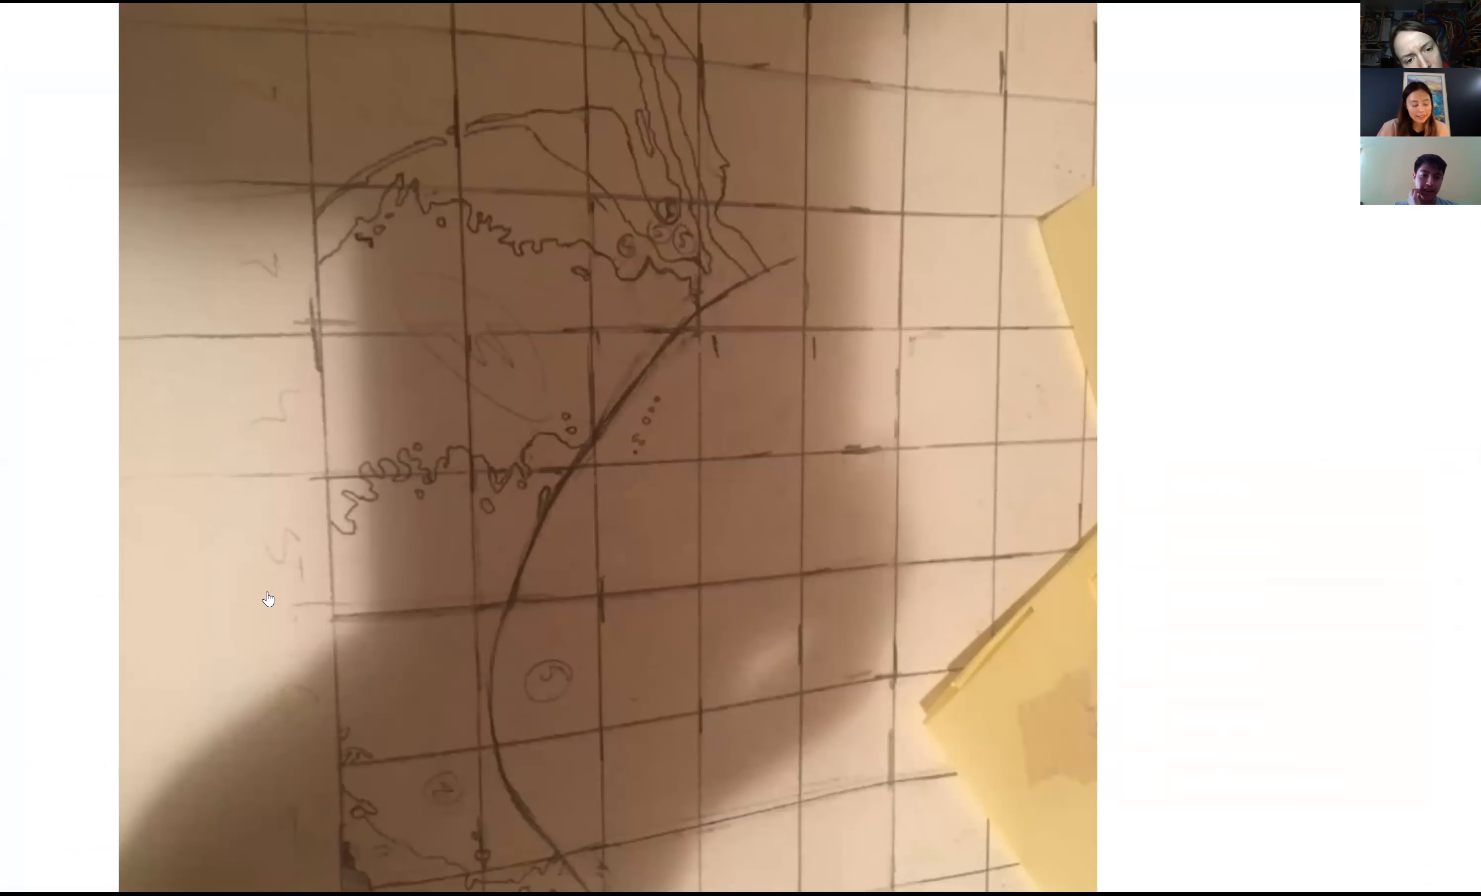
pyautogui.moveTo(688, 654)
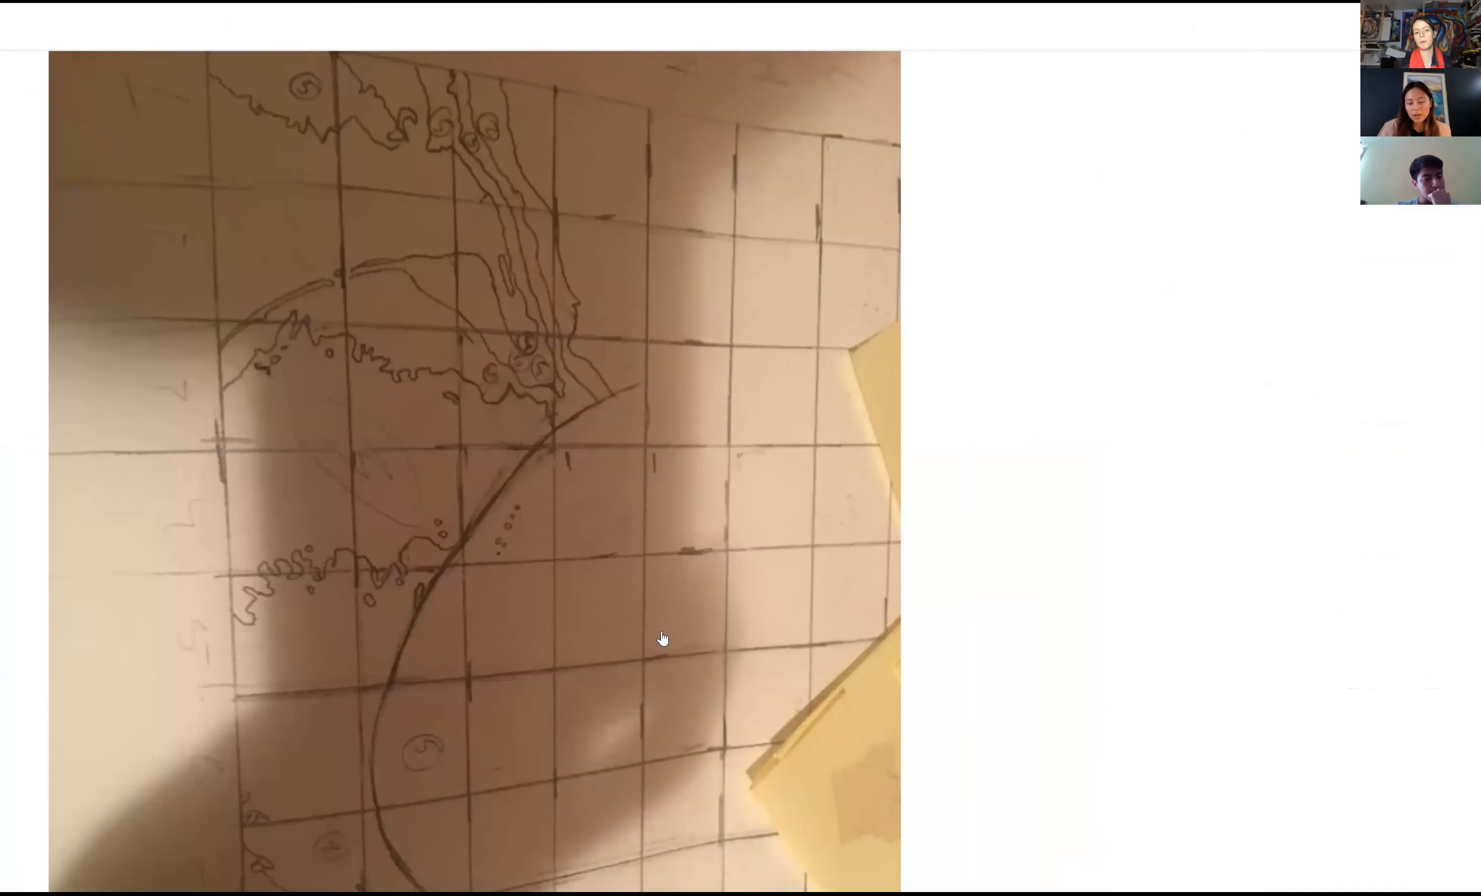
pyautogui.moveTo(693, 361)
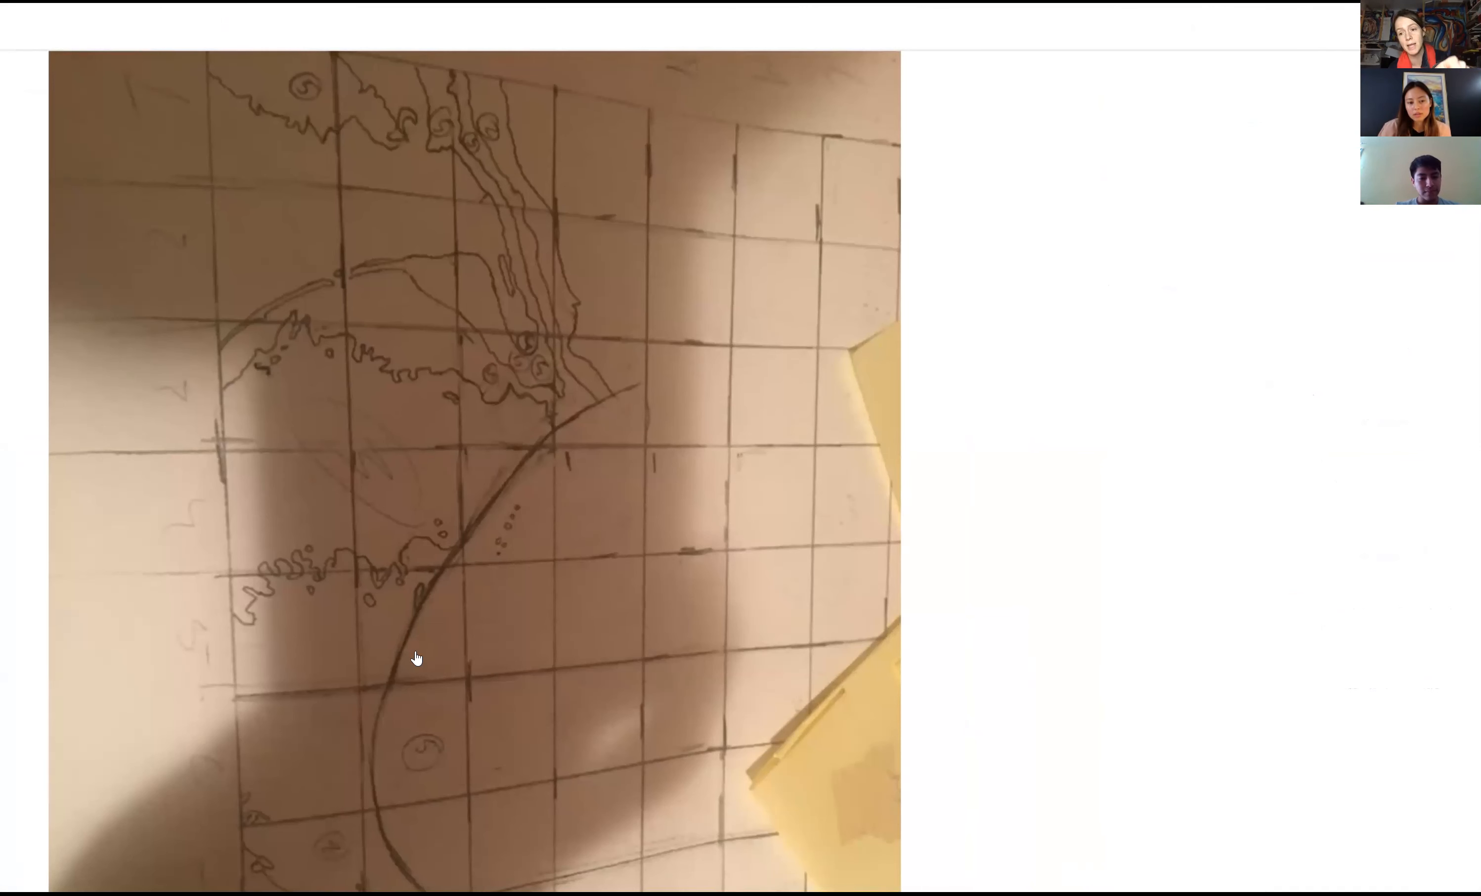
pyautogui.moveTo(406, 557)
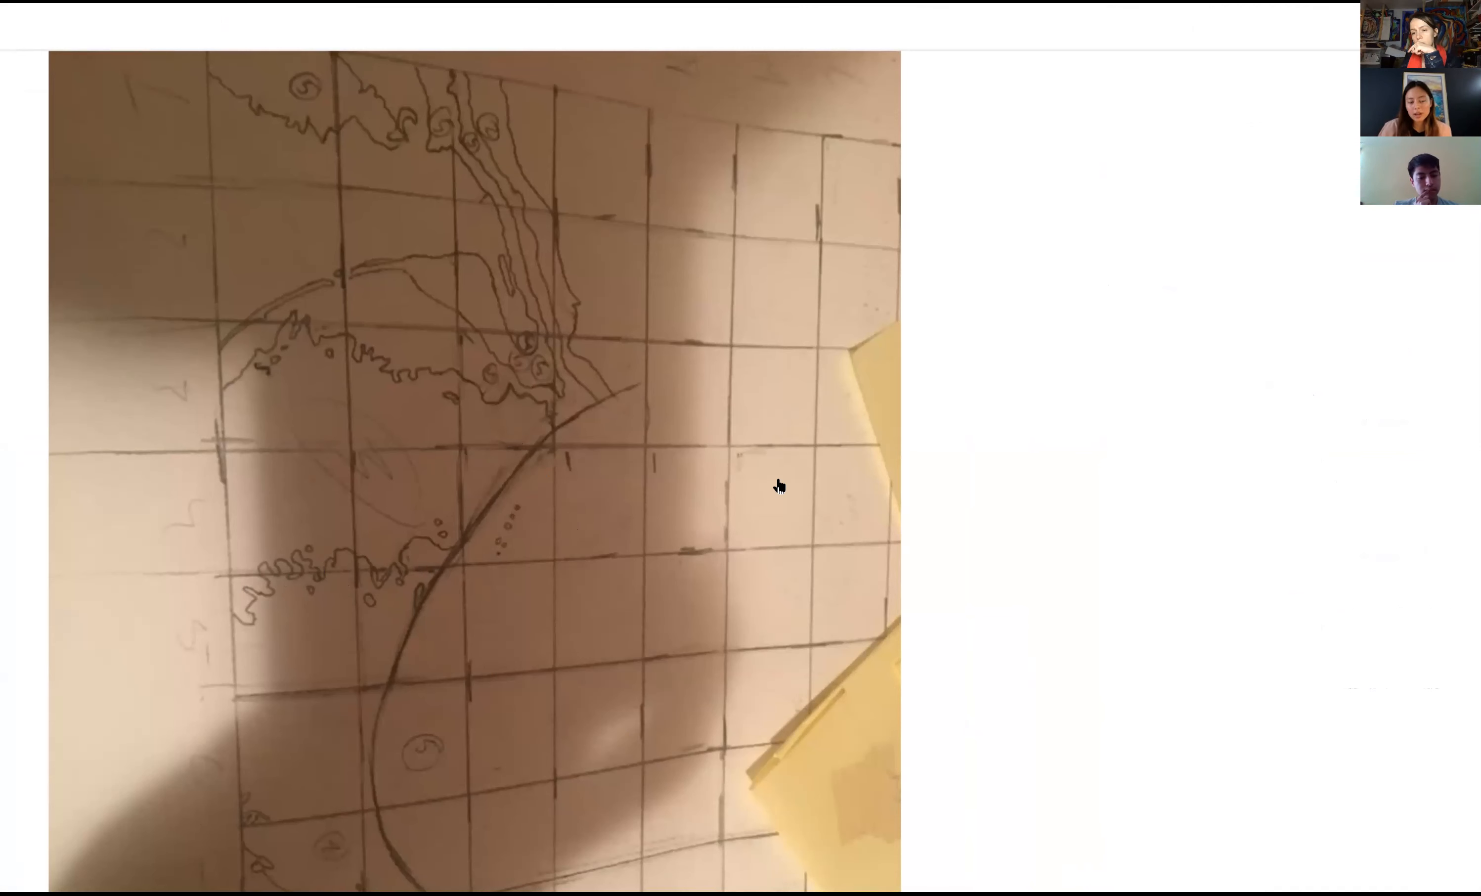
# Step: Scroll down the journal feed from the encouragement-plea grid drawing post
pyautogui.scroll(-3)
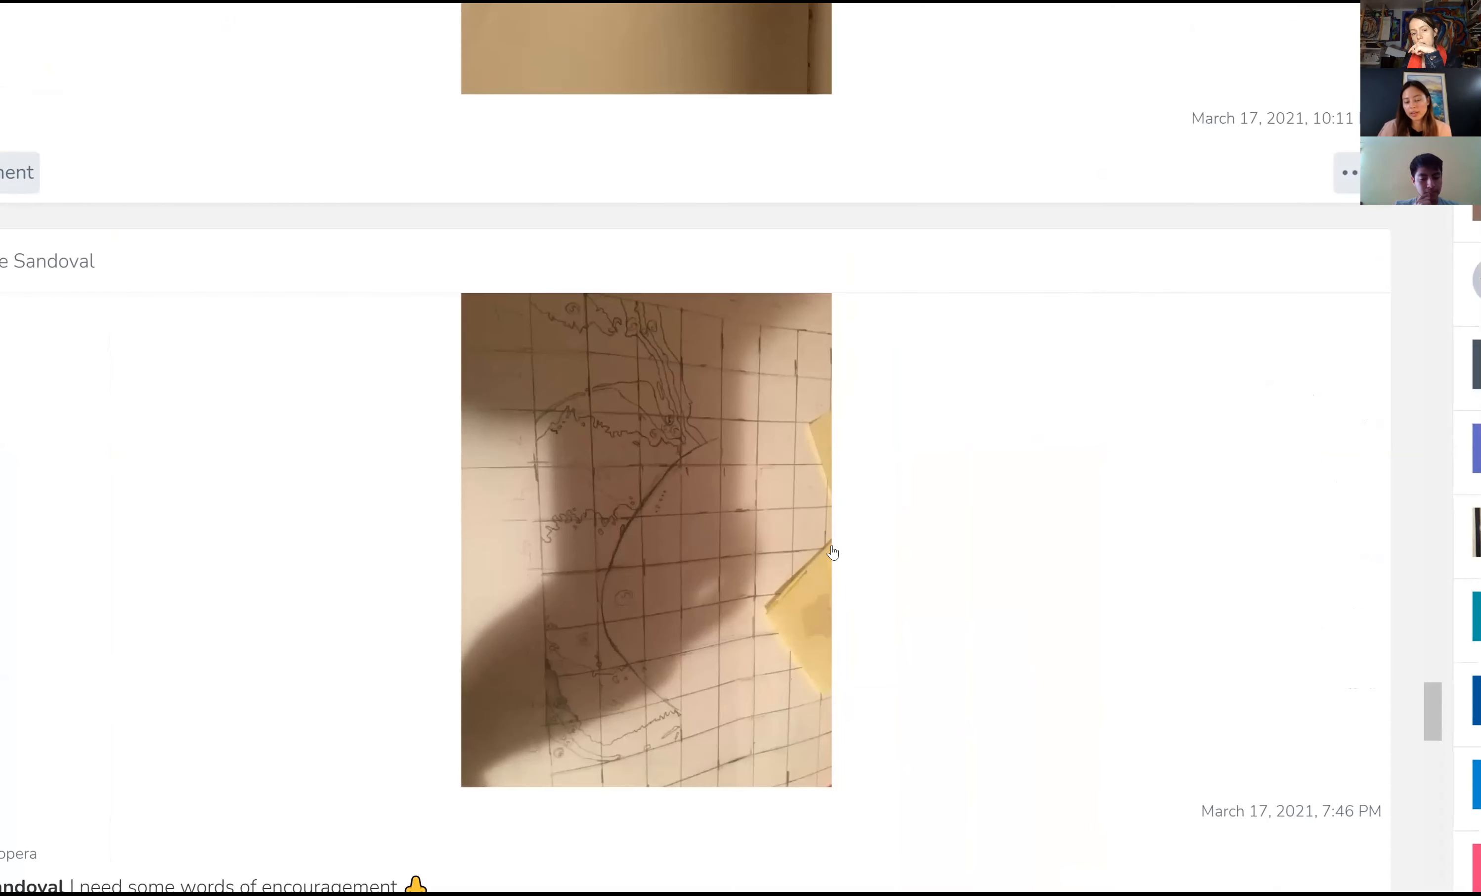
pyautogui.moveTo(601, 460)
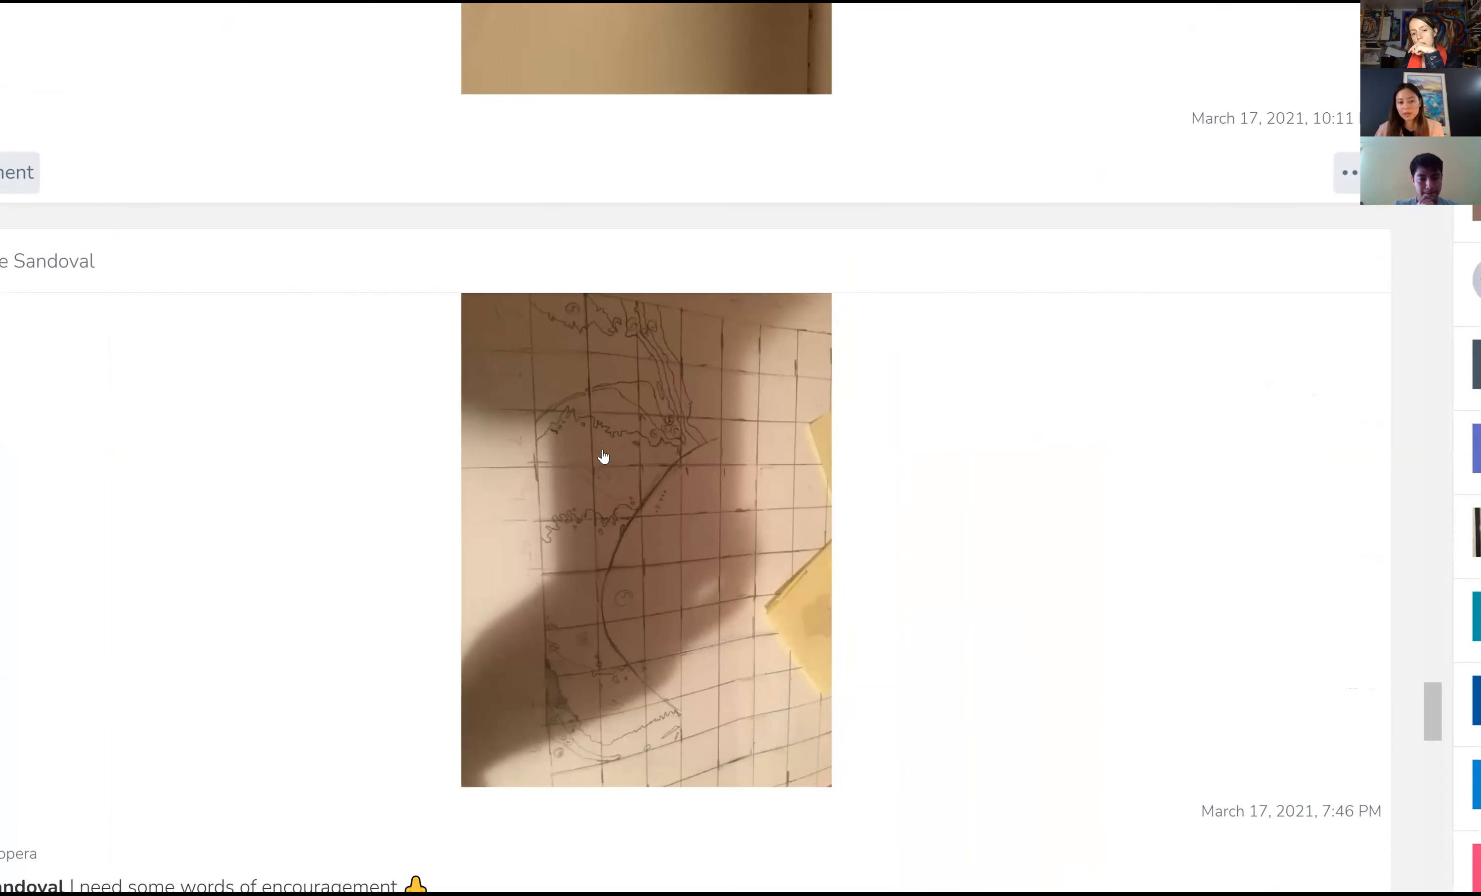
pyautogui.moveTo(657, 440)
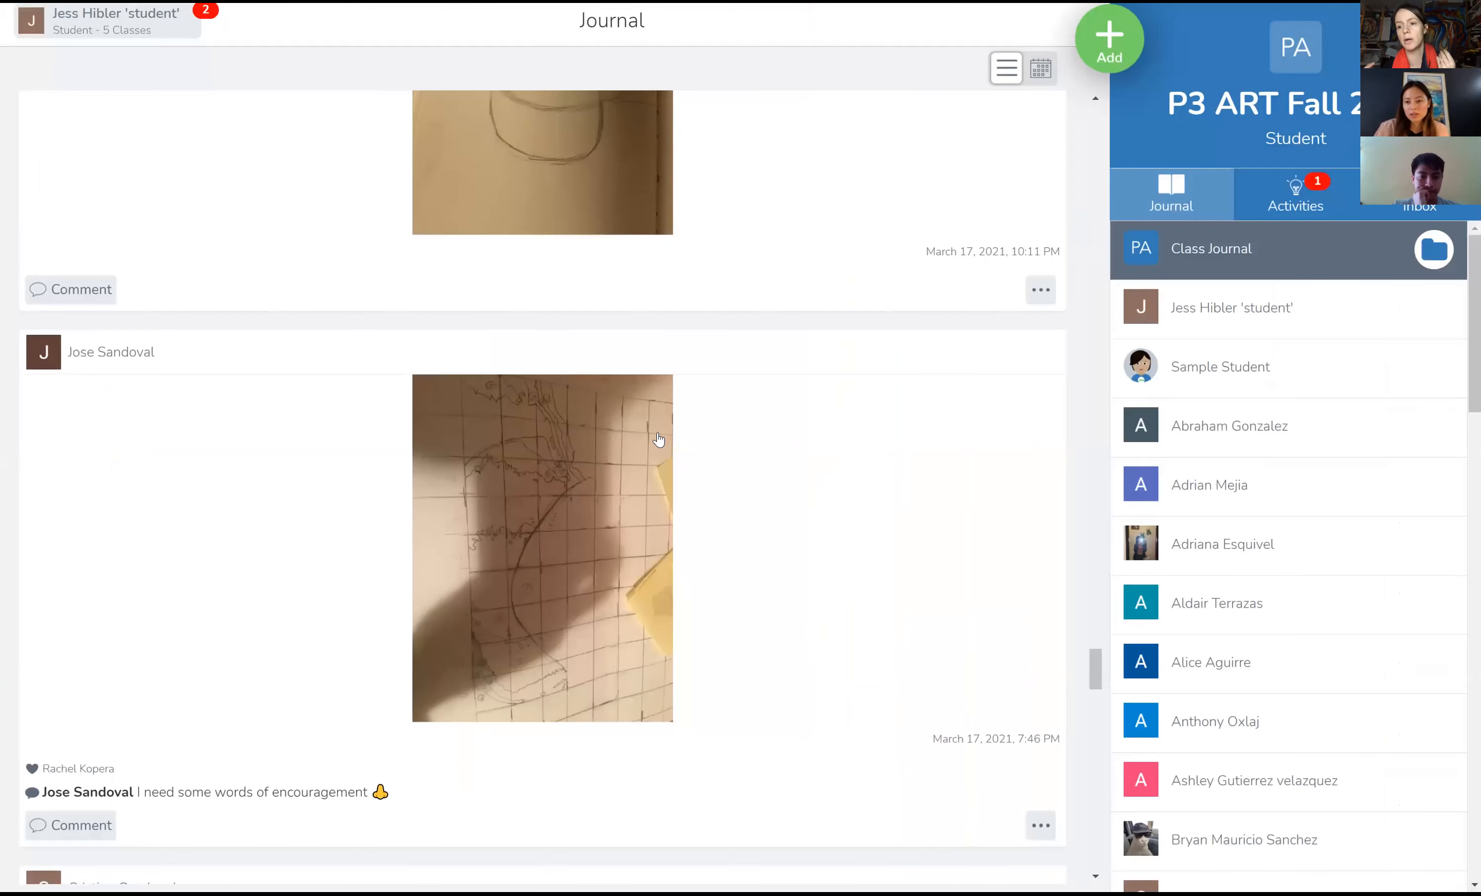
pyautogui.scroll(-3)
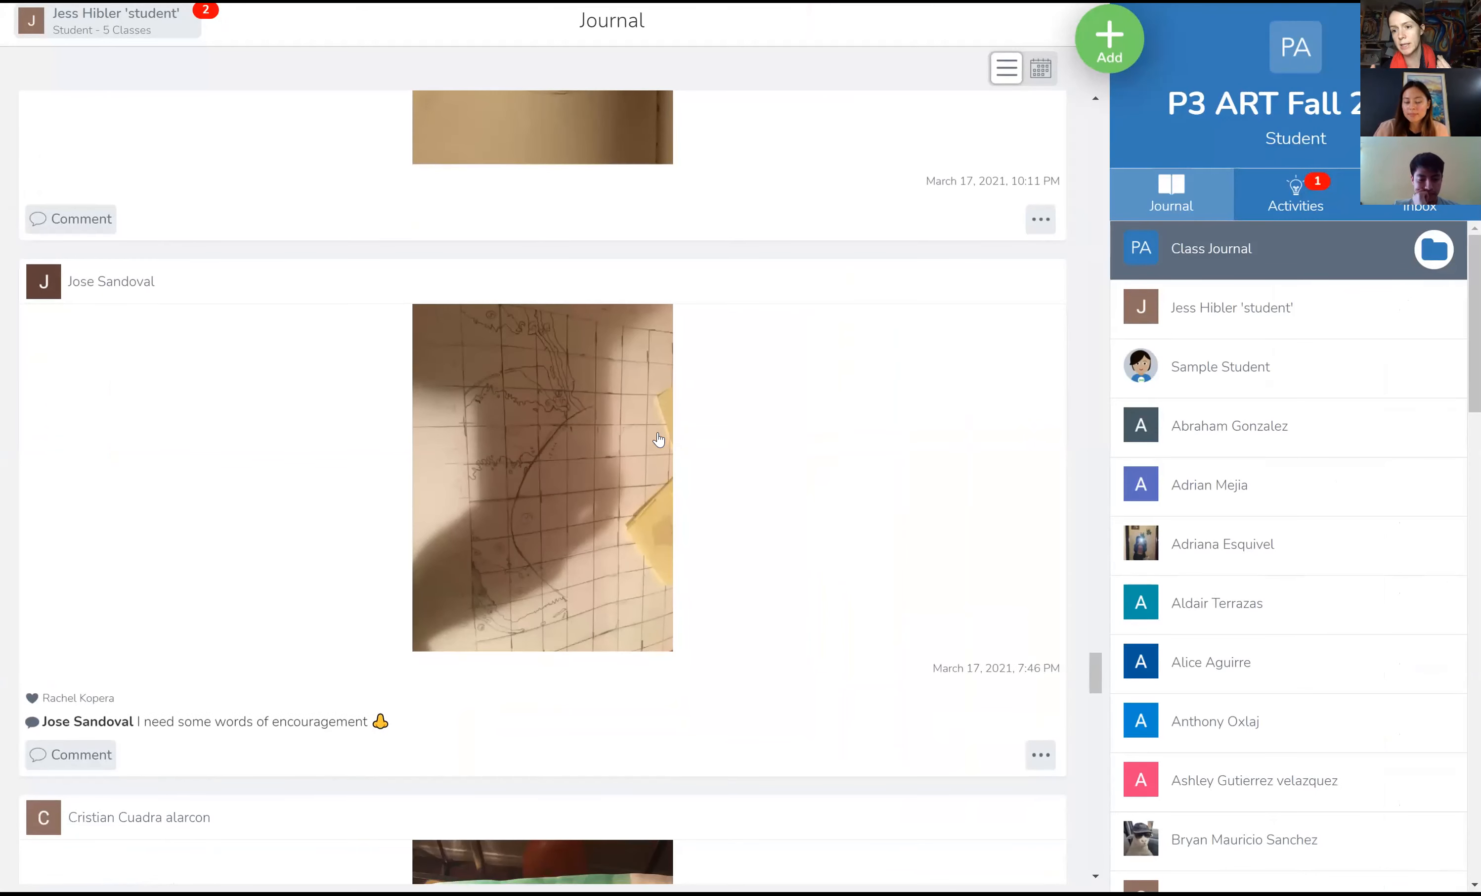
pyautogui.scroll(-3)
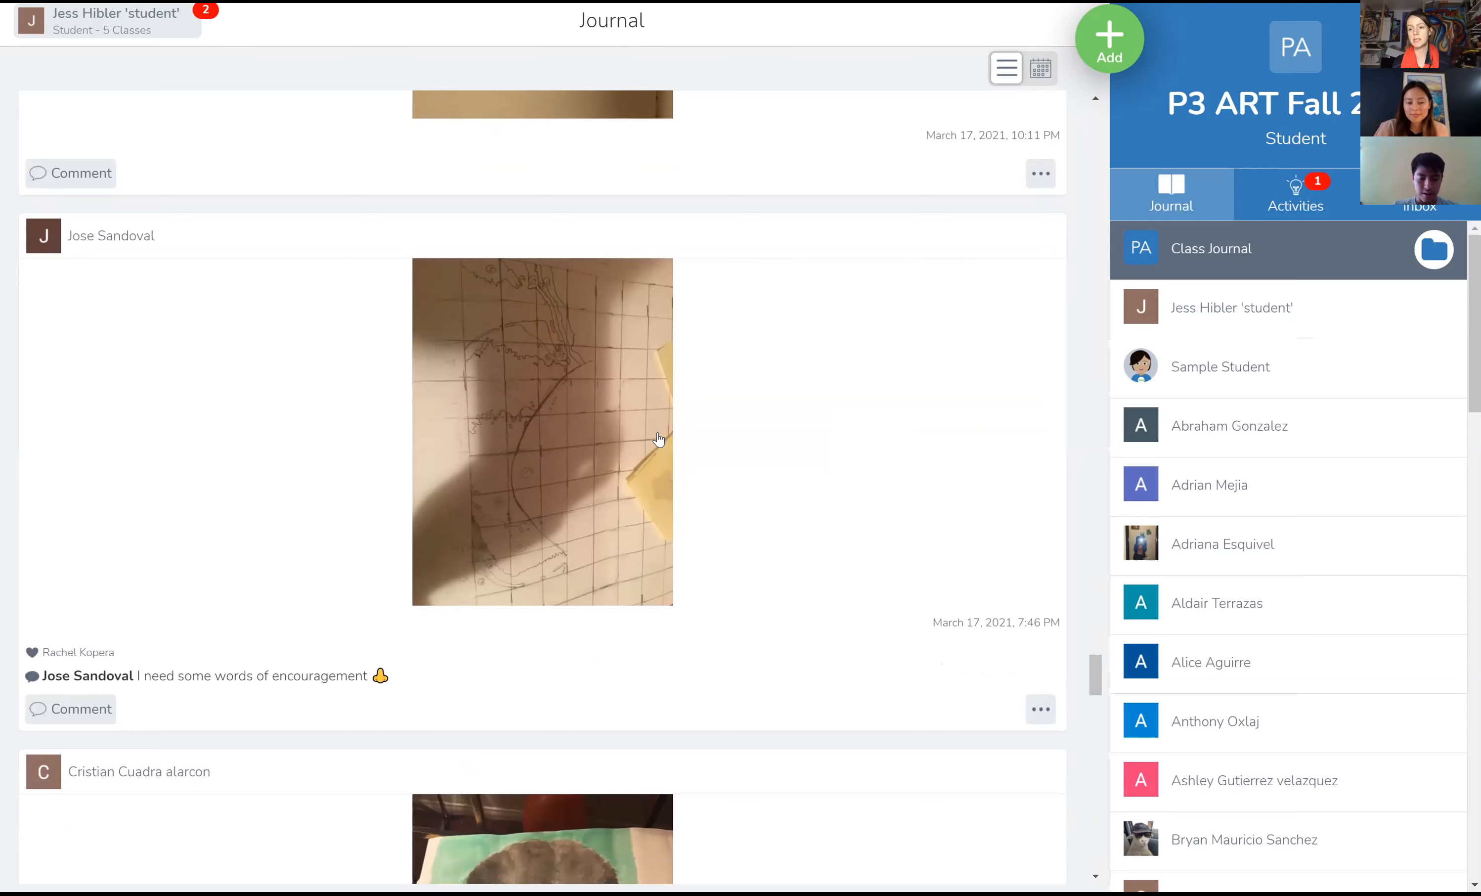
pyautogui.scroll(-3)
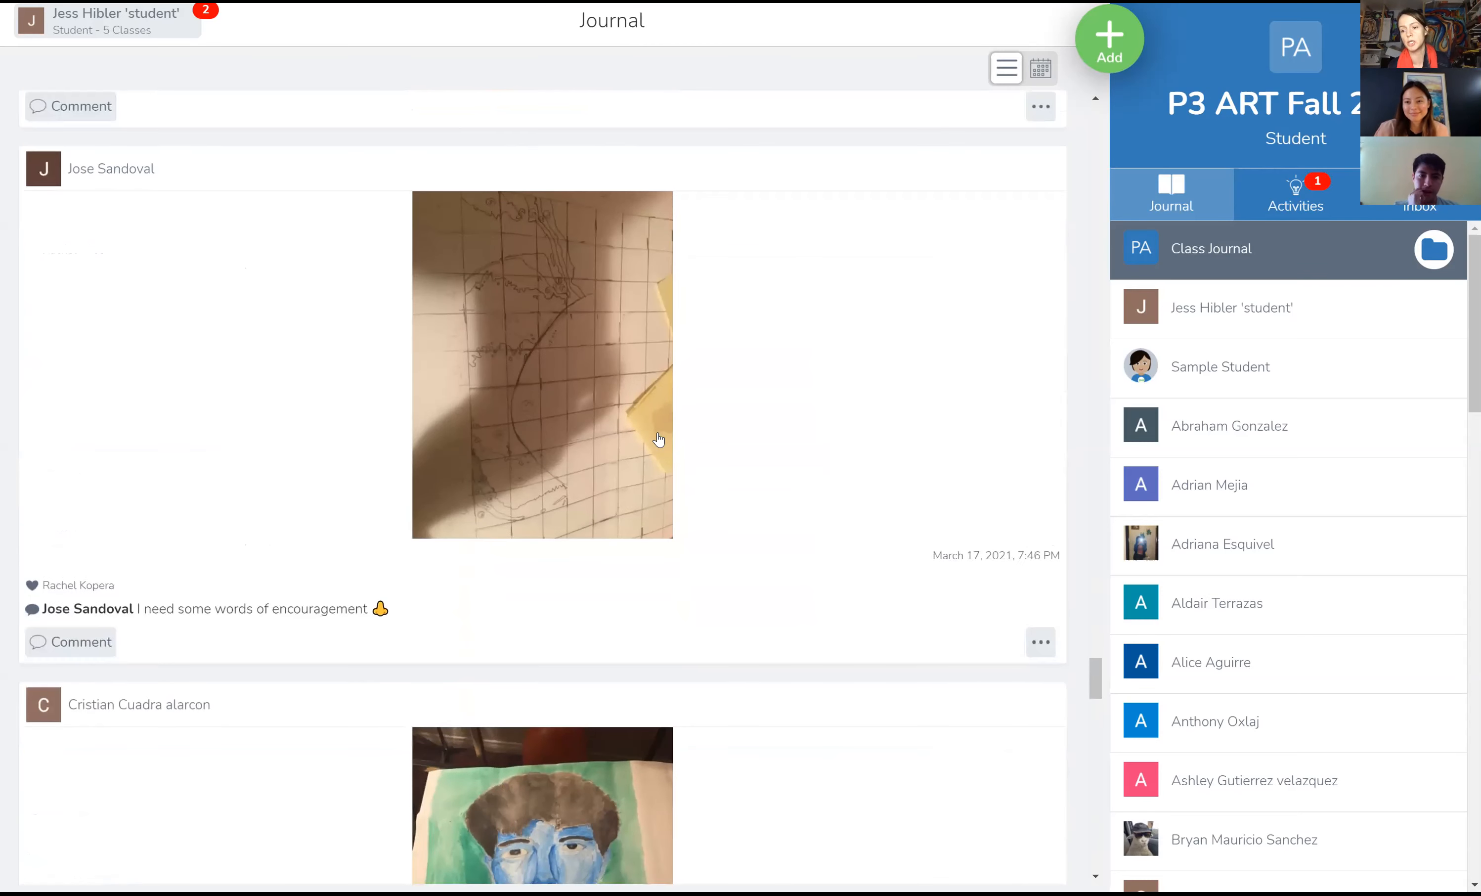
pyautogui.moveTo(662, 421)
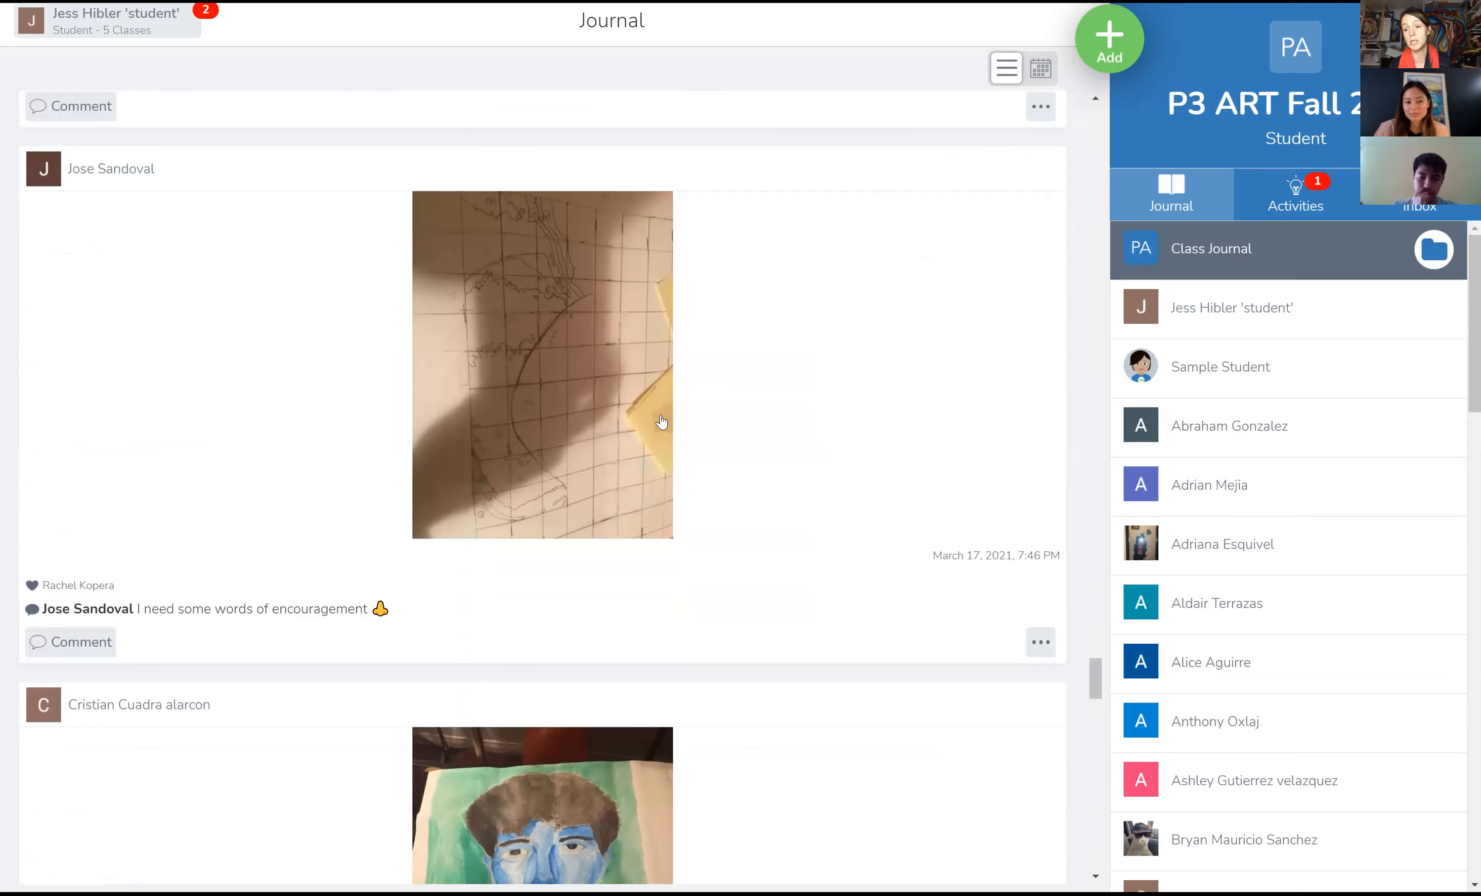
pyautogui.moveTo(700, 461)
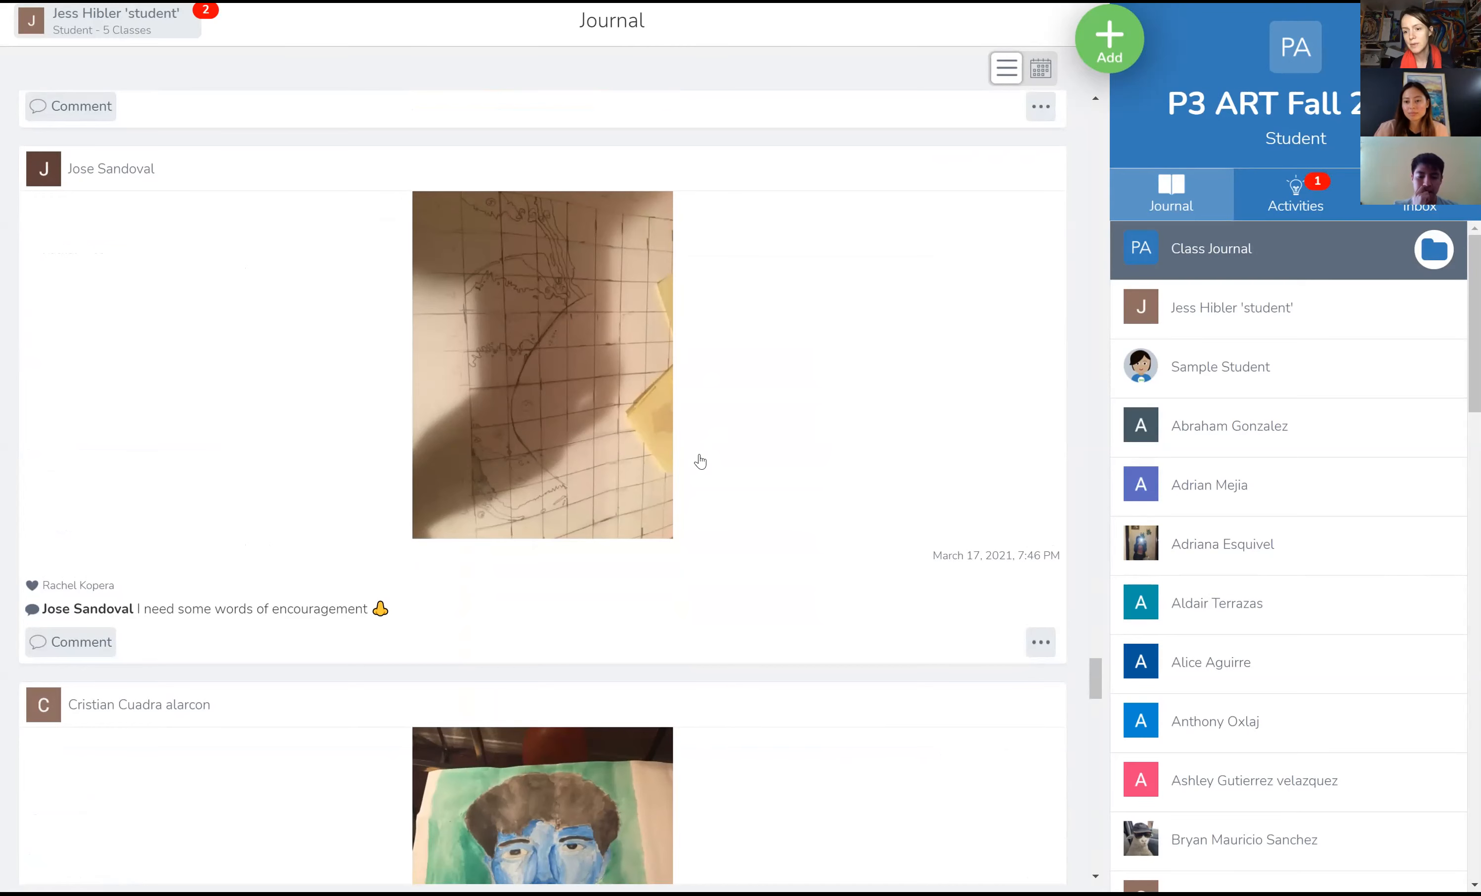
pyautogui.scroll(-3)
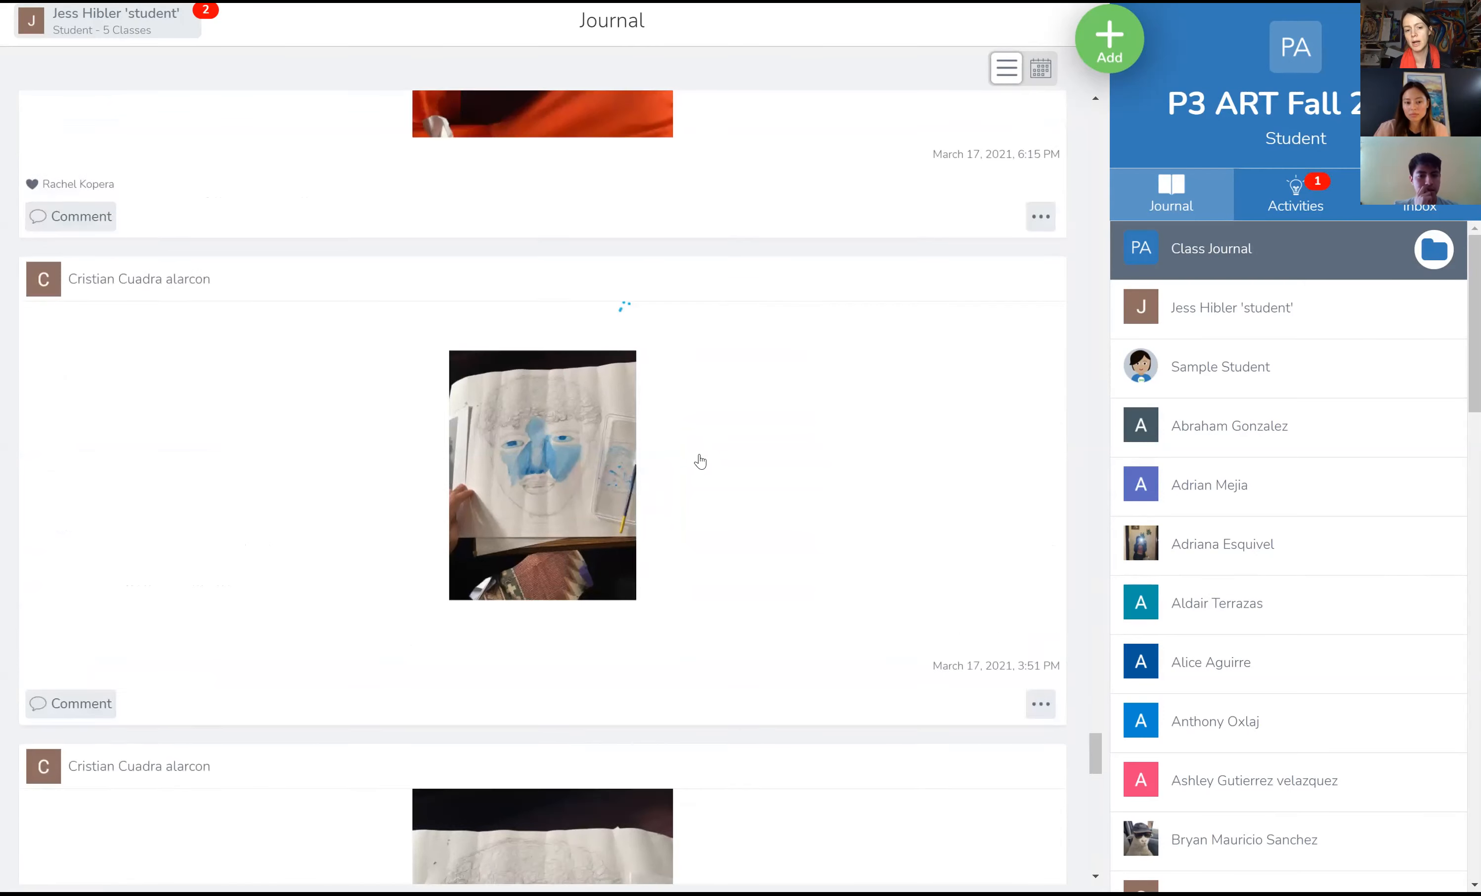
pyautogui.scroll(-3)
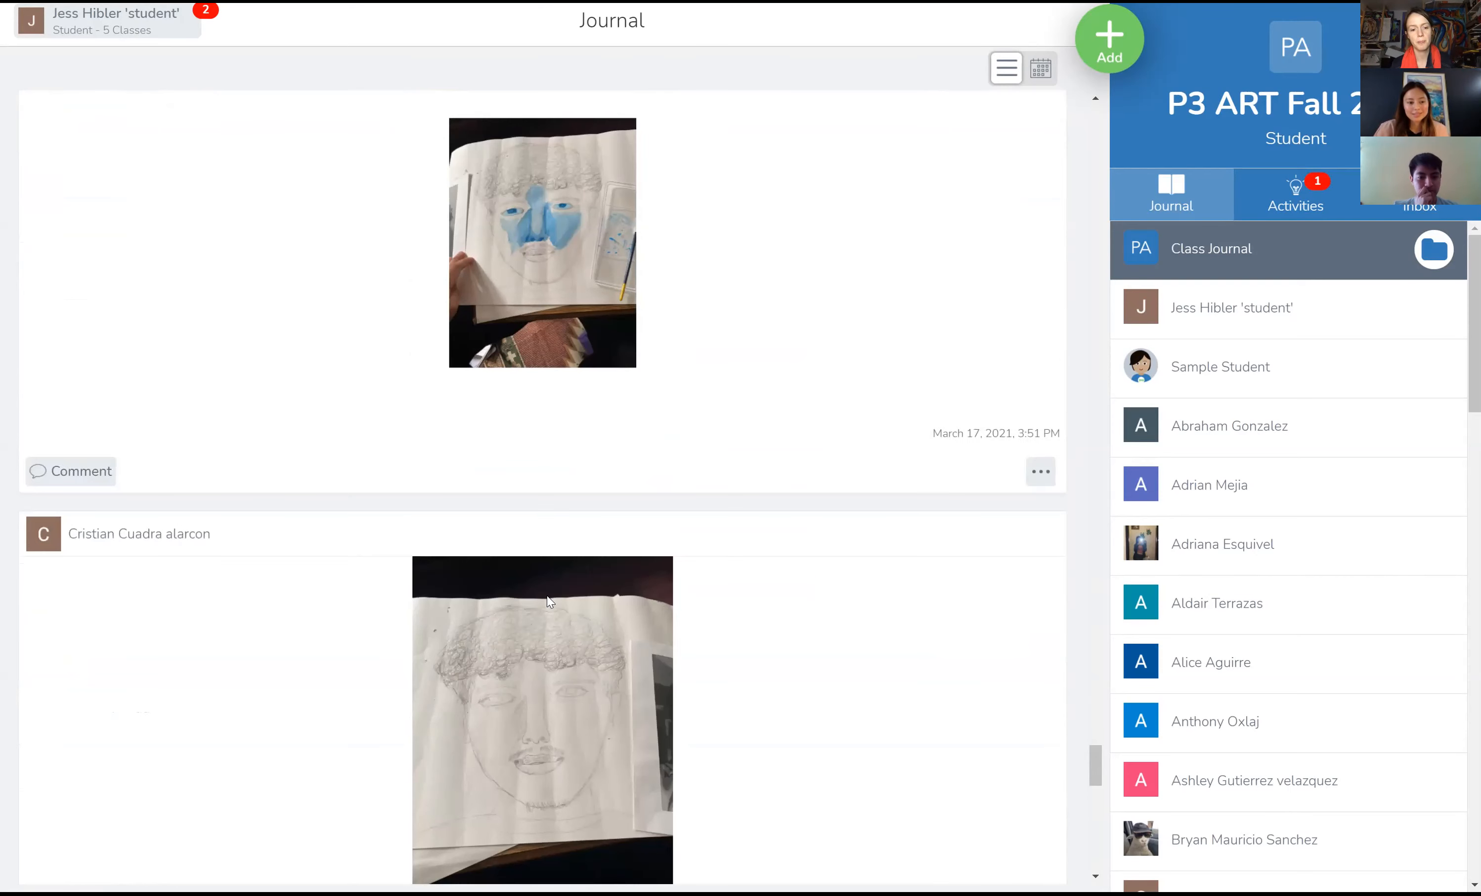
pyautogui.scroll(-3)
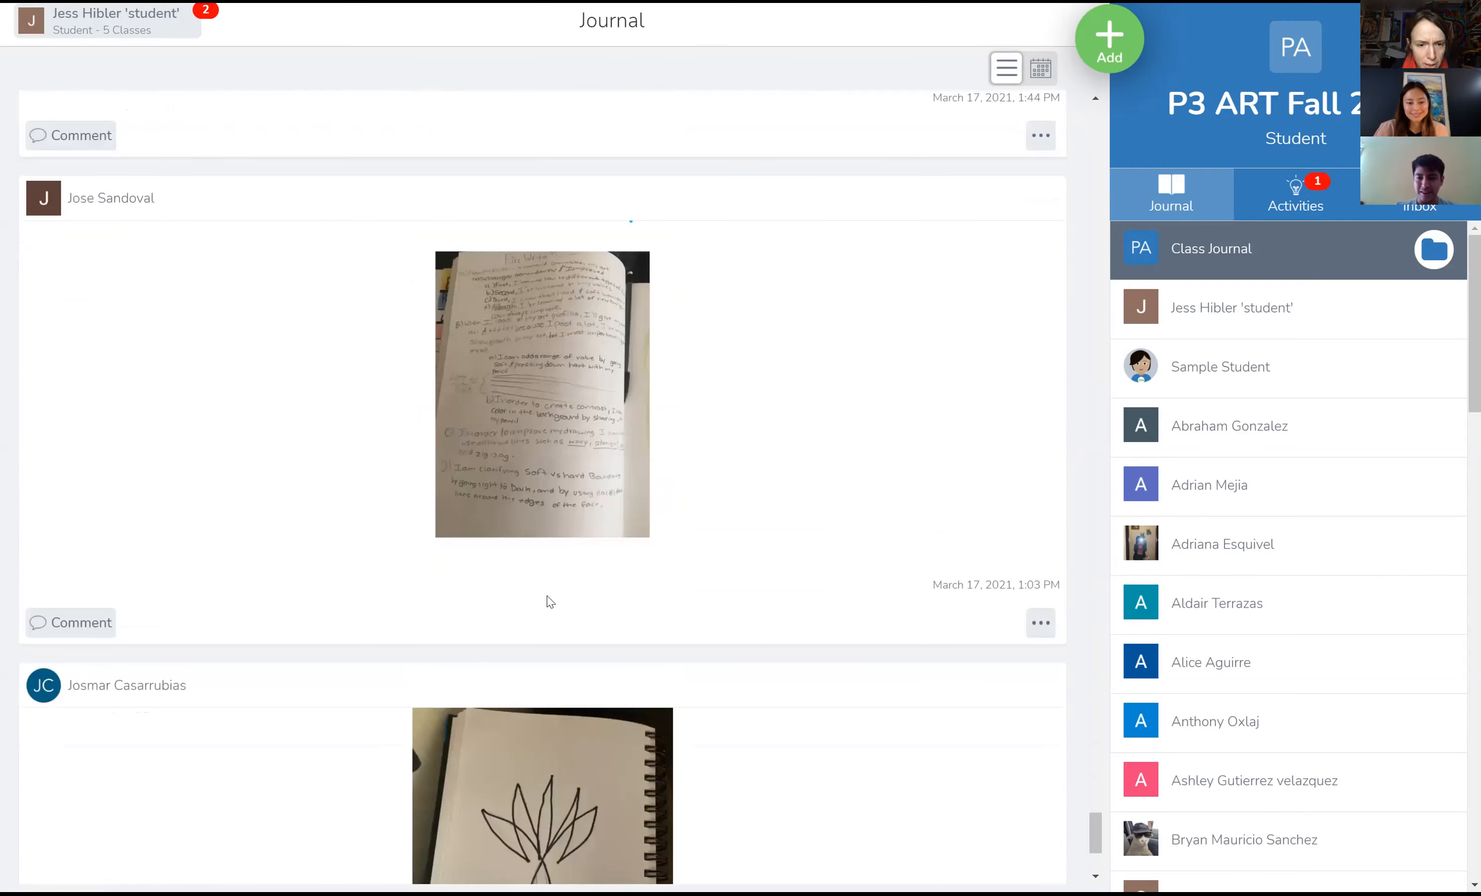
pyautogui.scroll(-3)
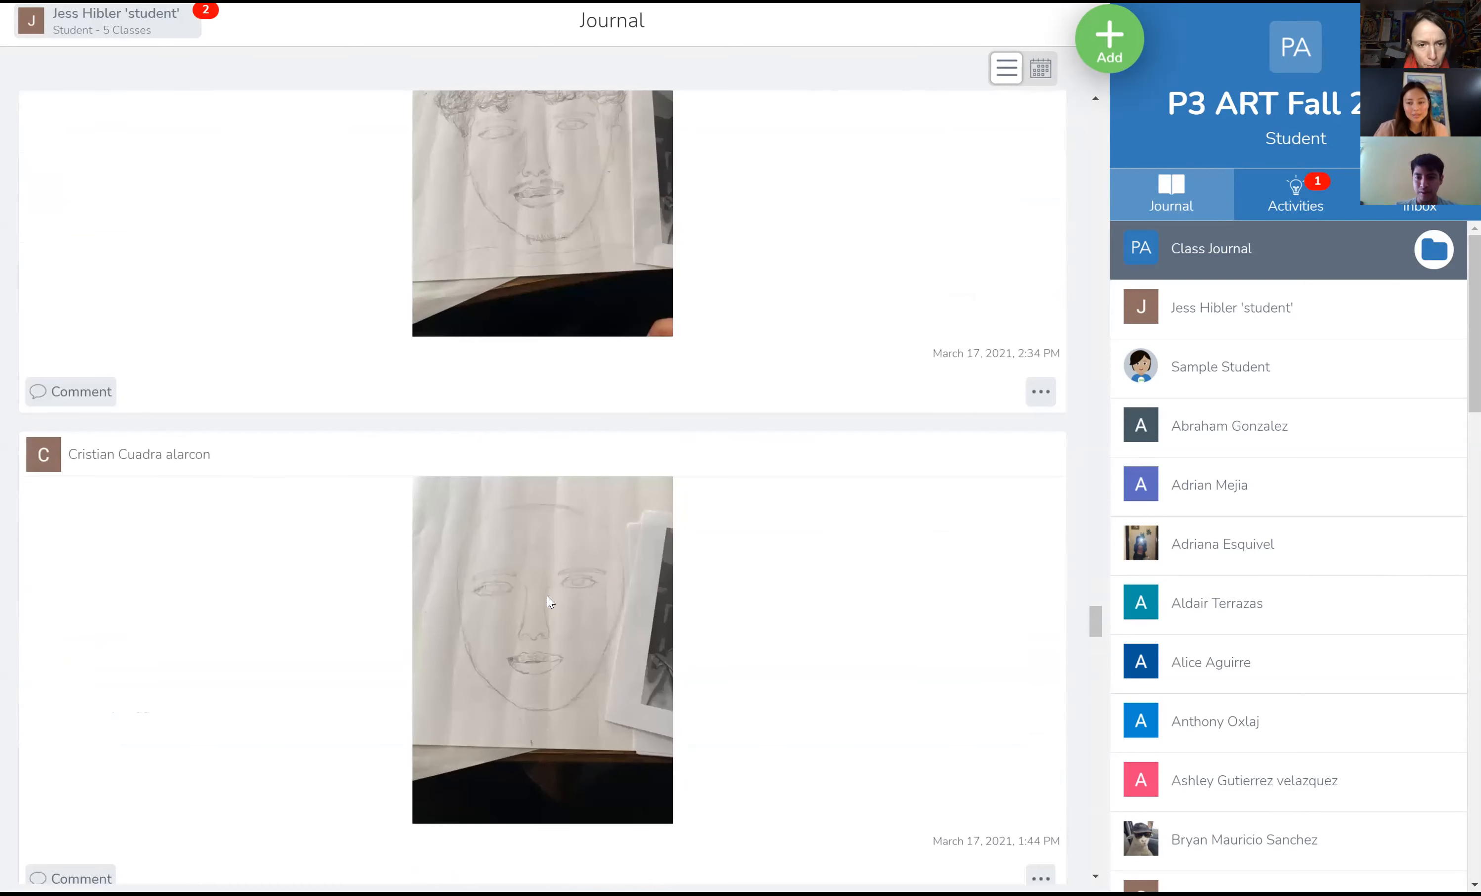
pyautogui.scroll(-3)
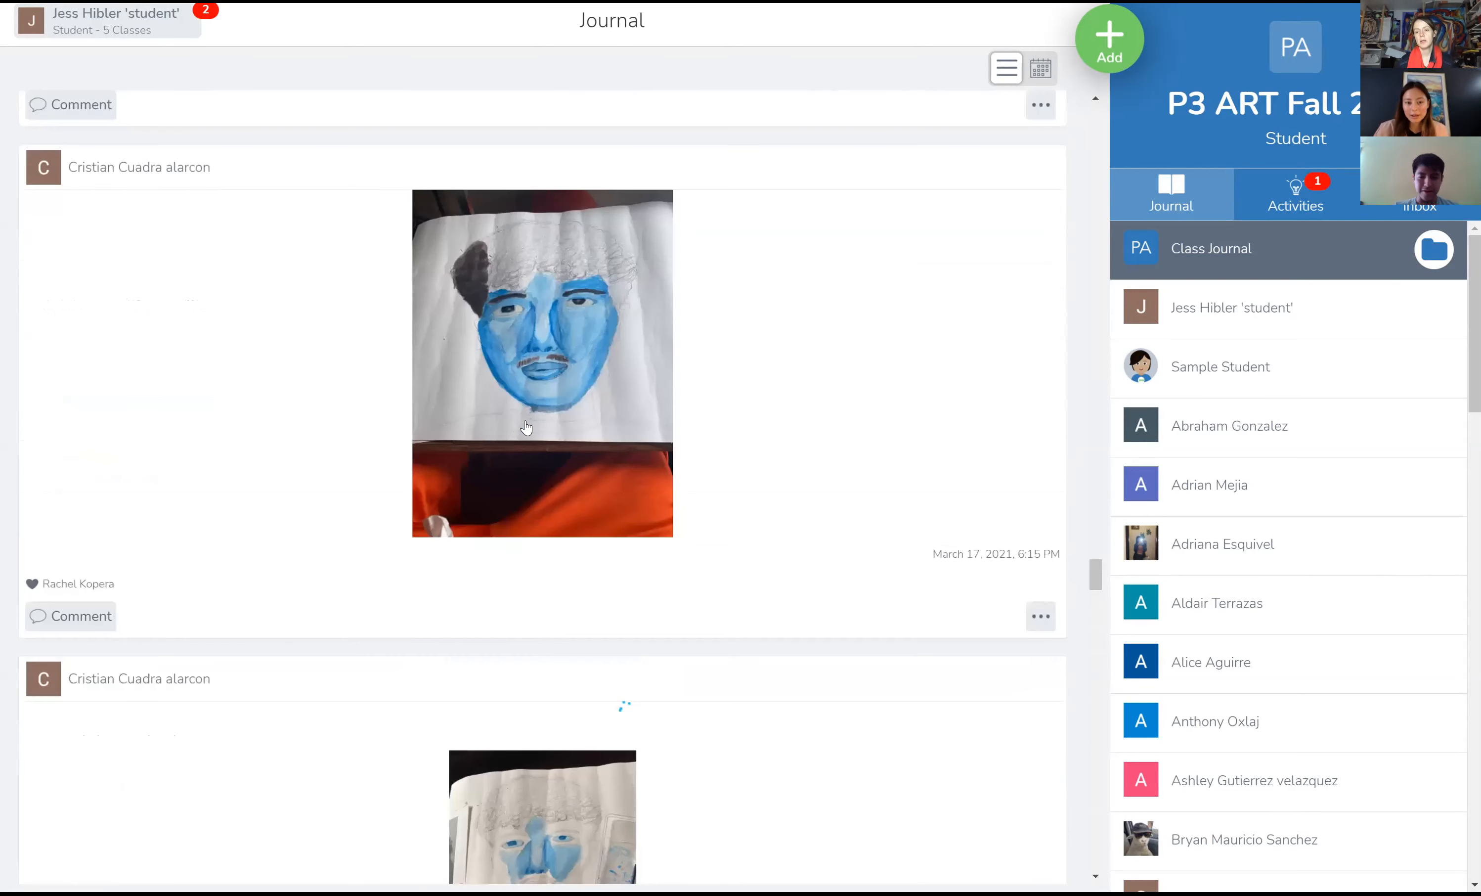
pyautogui.click(526, 428)
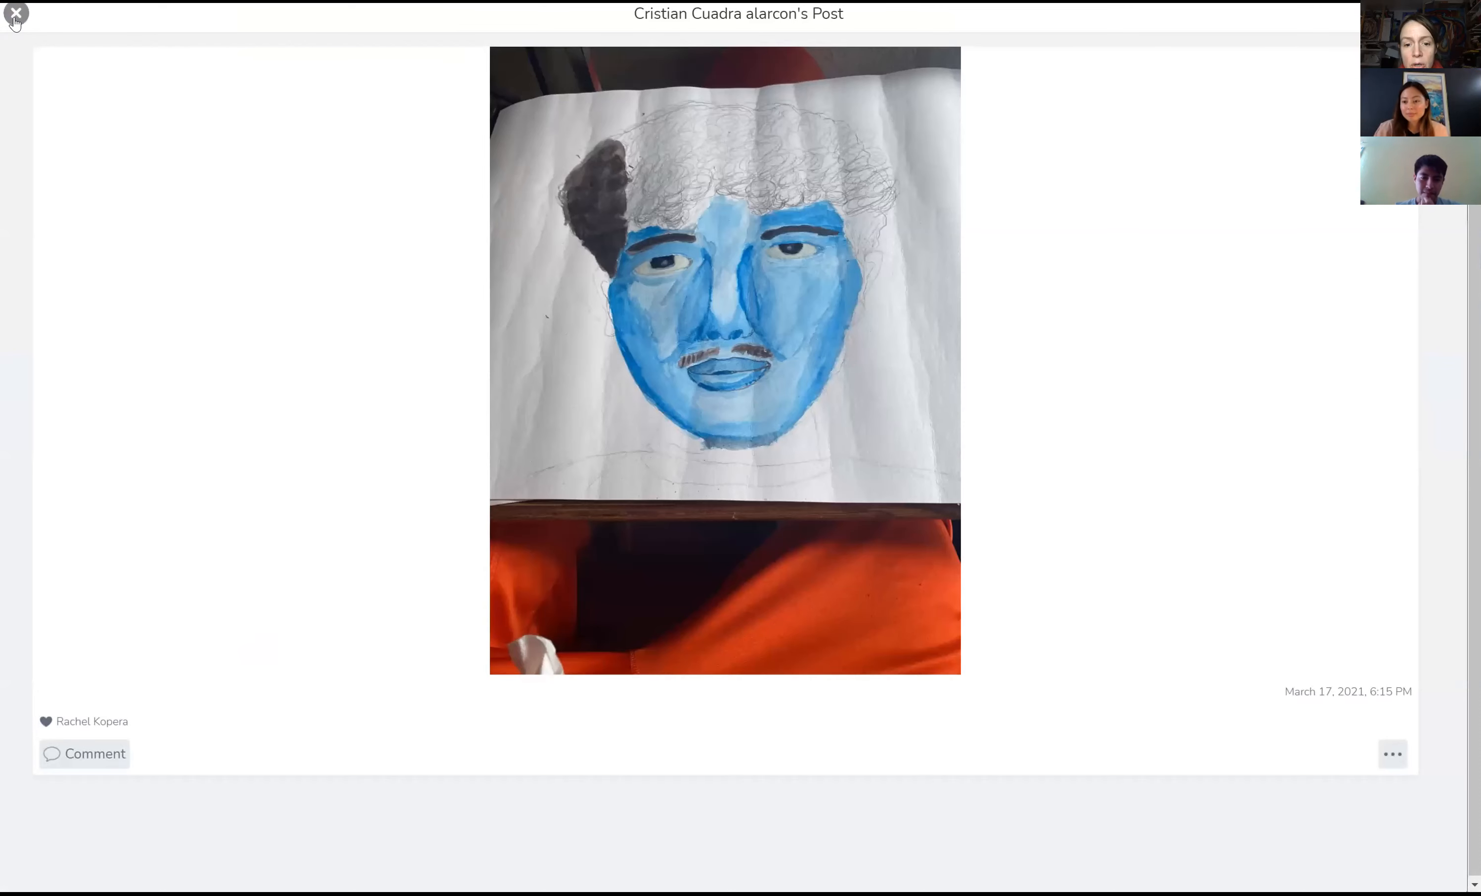
pyautogui.click(18, 14)
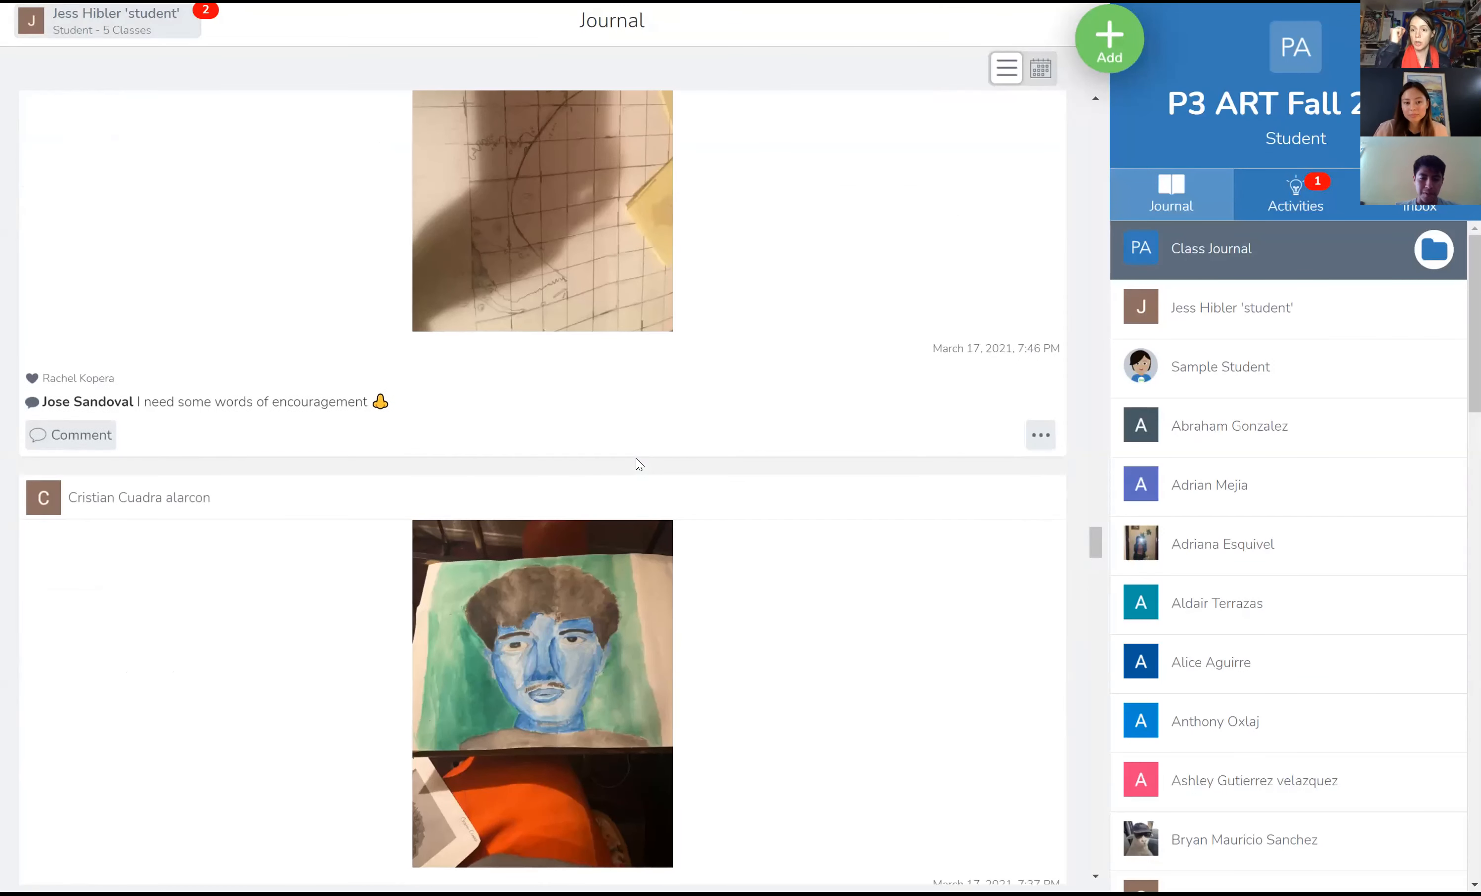
pyautogui.scroll(-3)
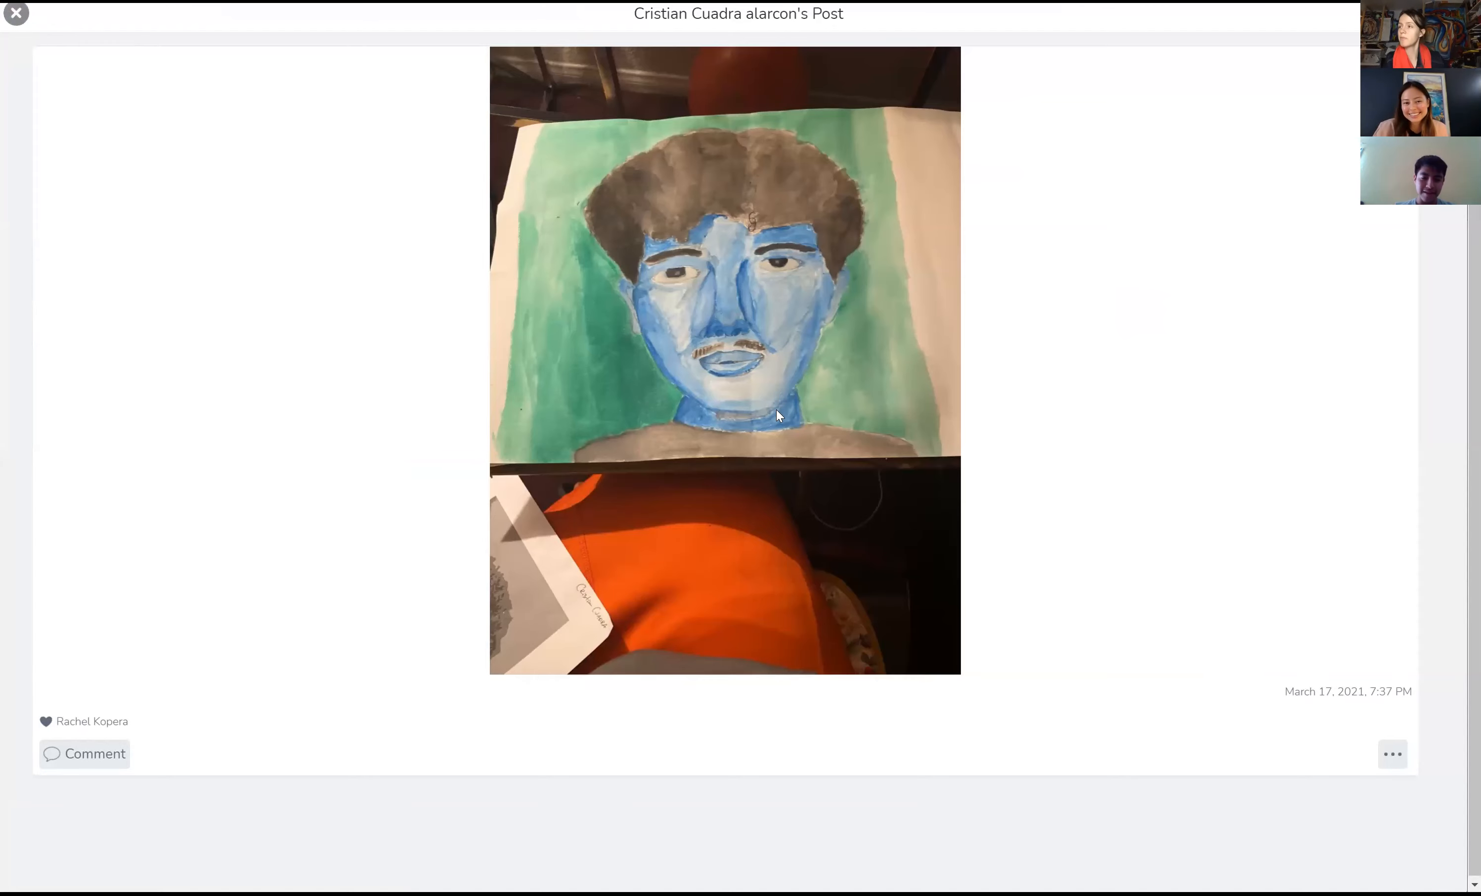
pyautogui.click(14, 14)
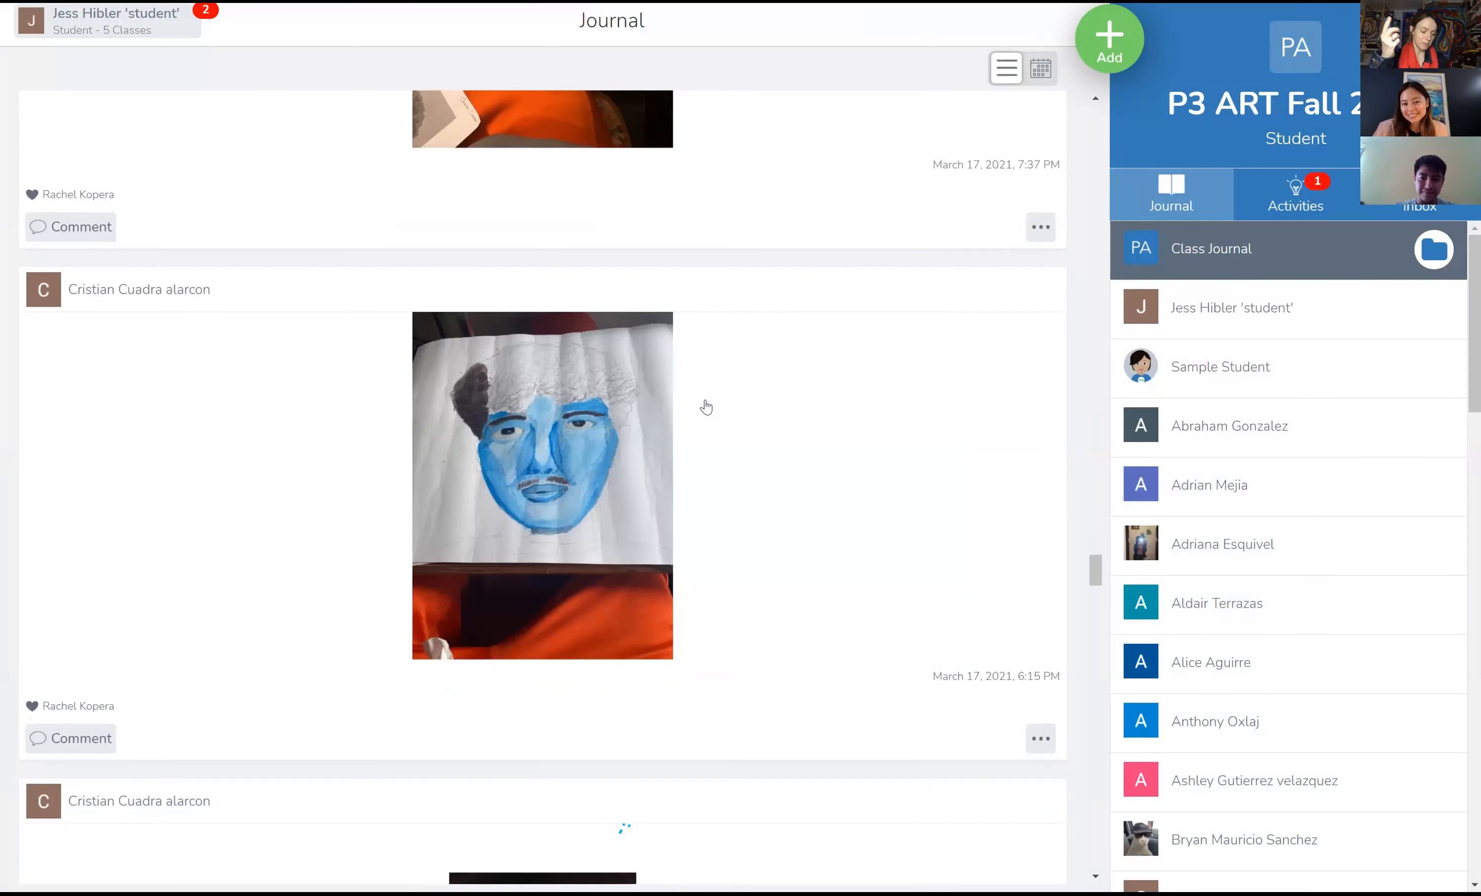
pyautogui.scroll(-3)
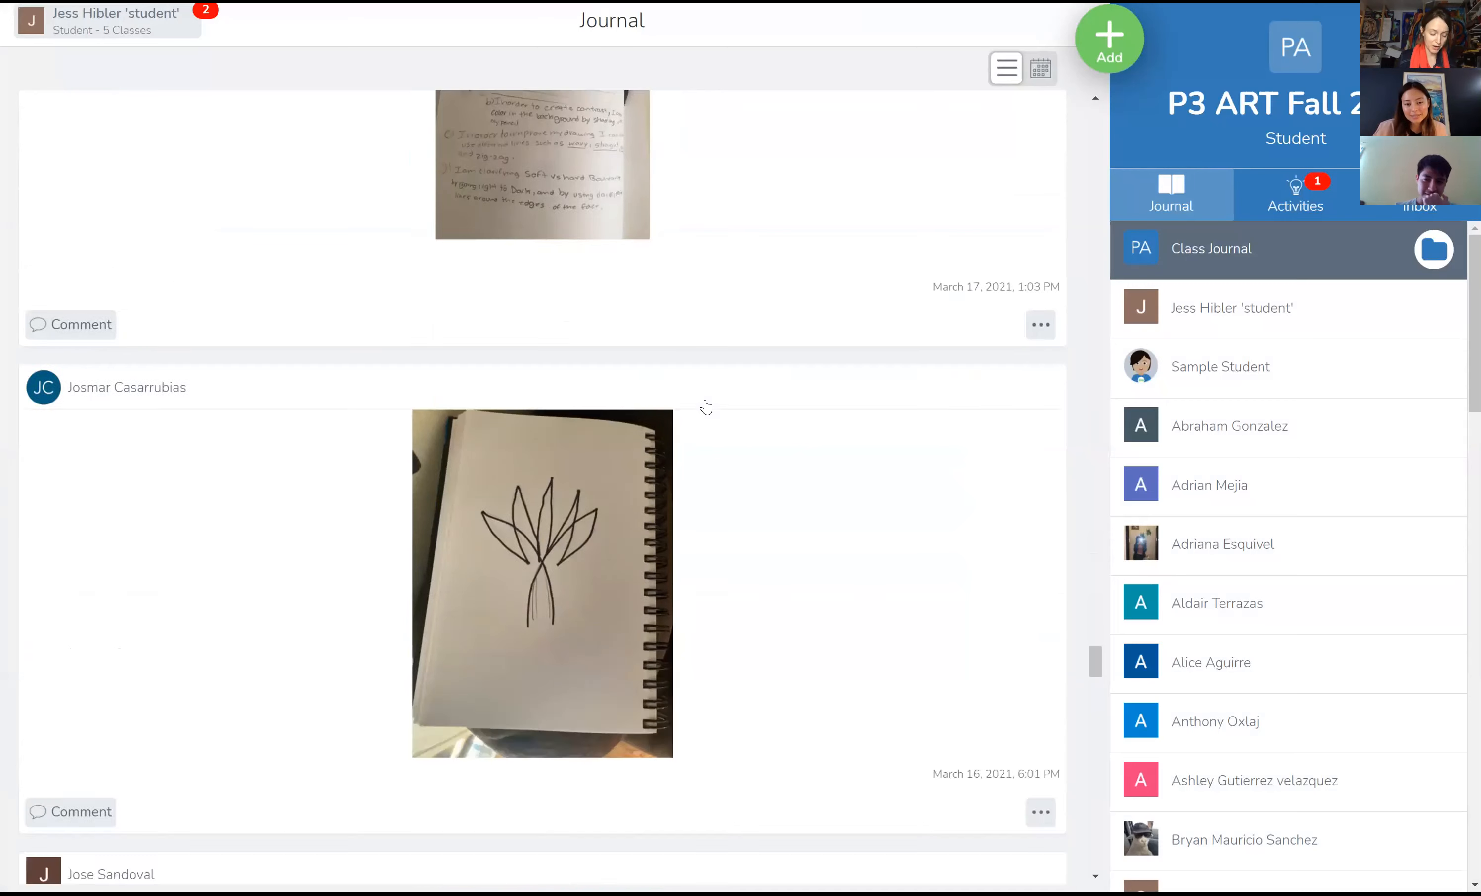
pyautogui.scroll(-3)
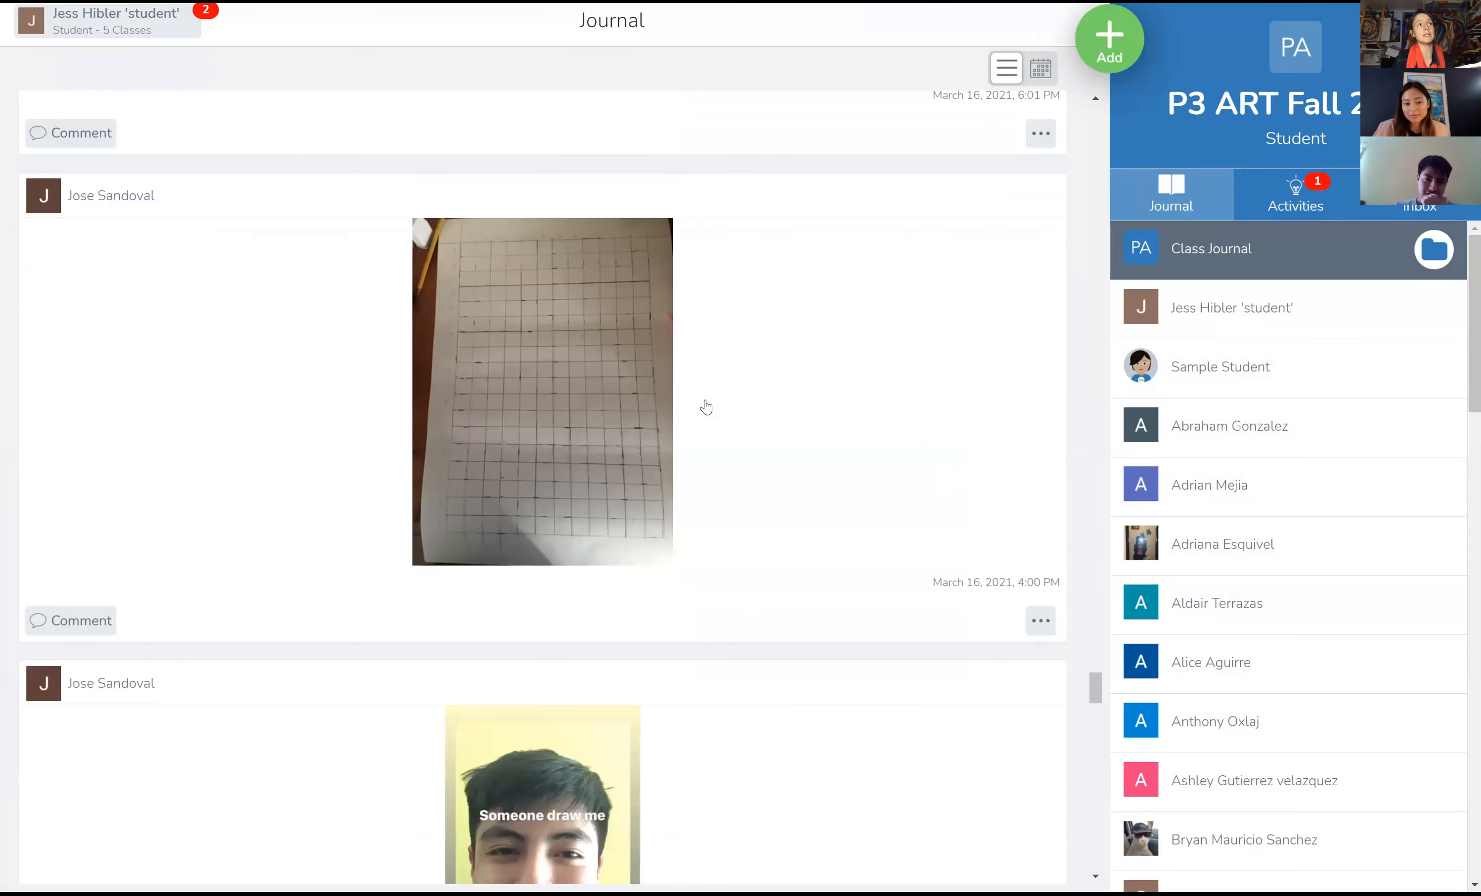
pyautogui.scroll(-3)
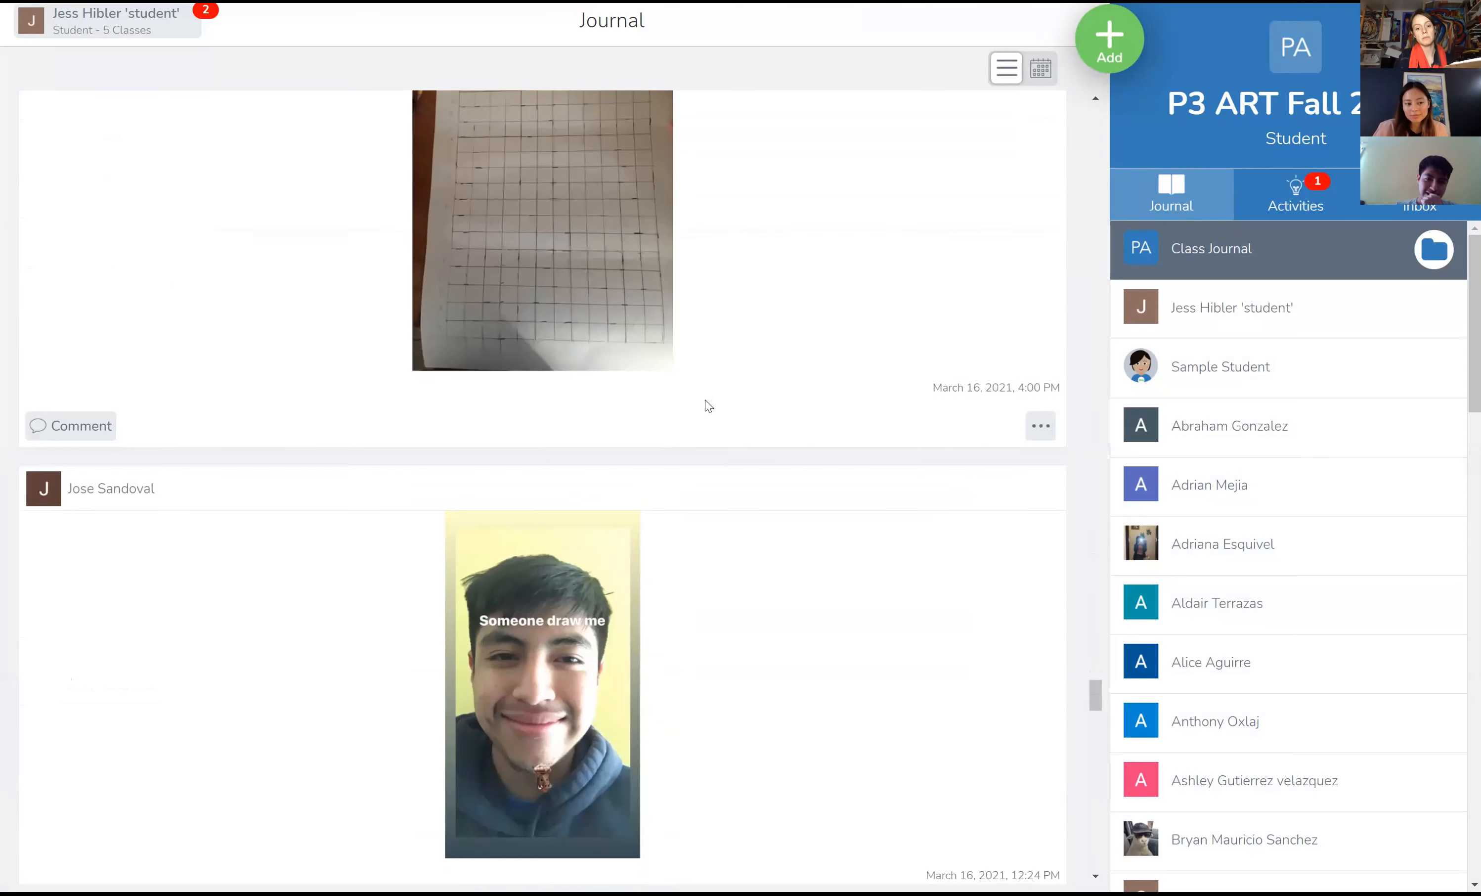
pyautogui.scroll(-3)
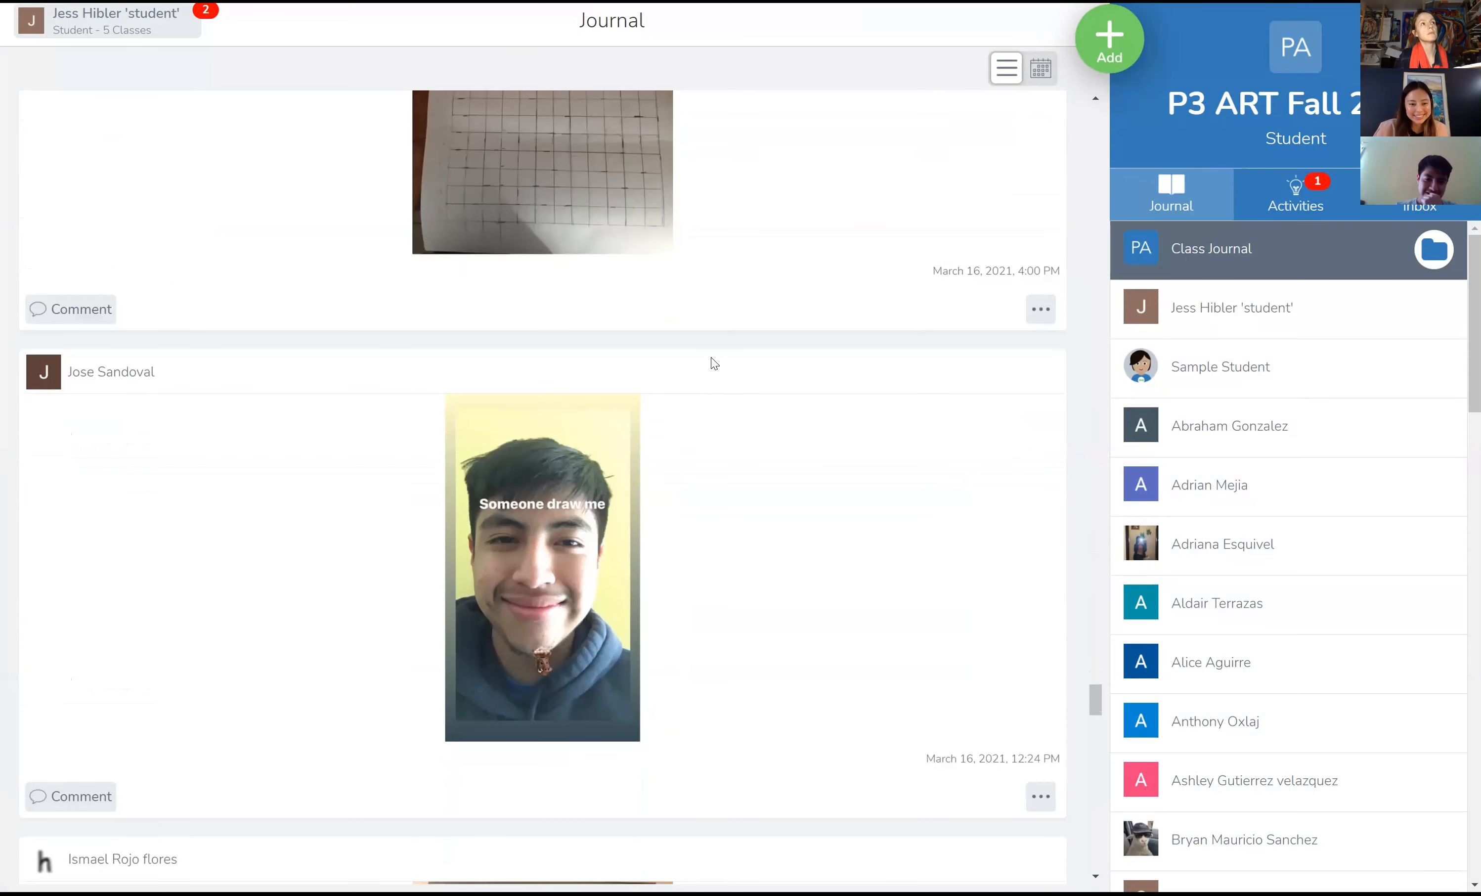
pyautogui.scroll(-3)
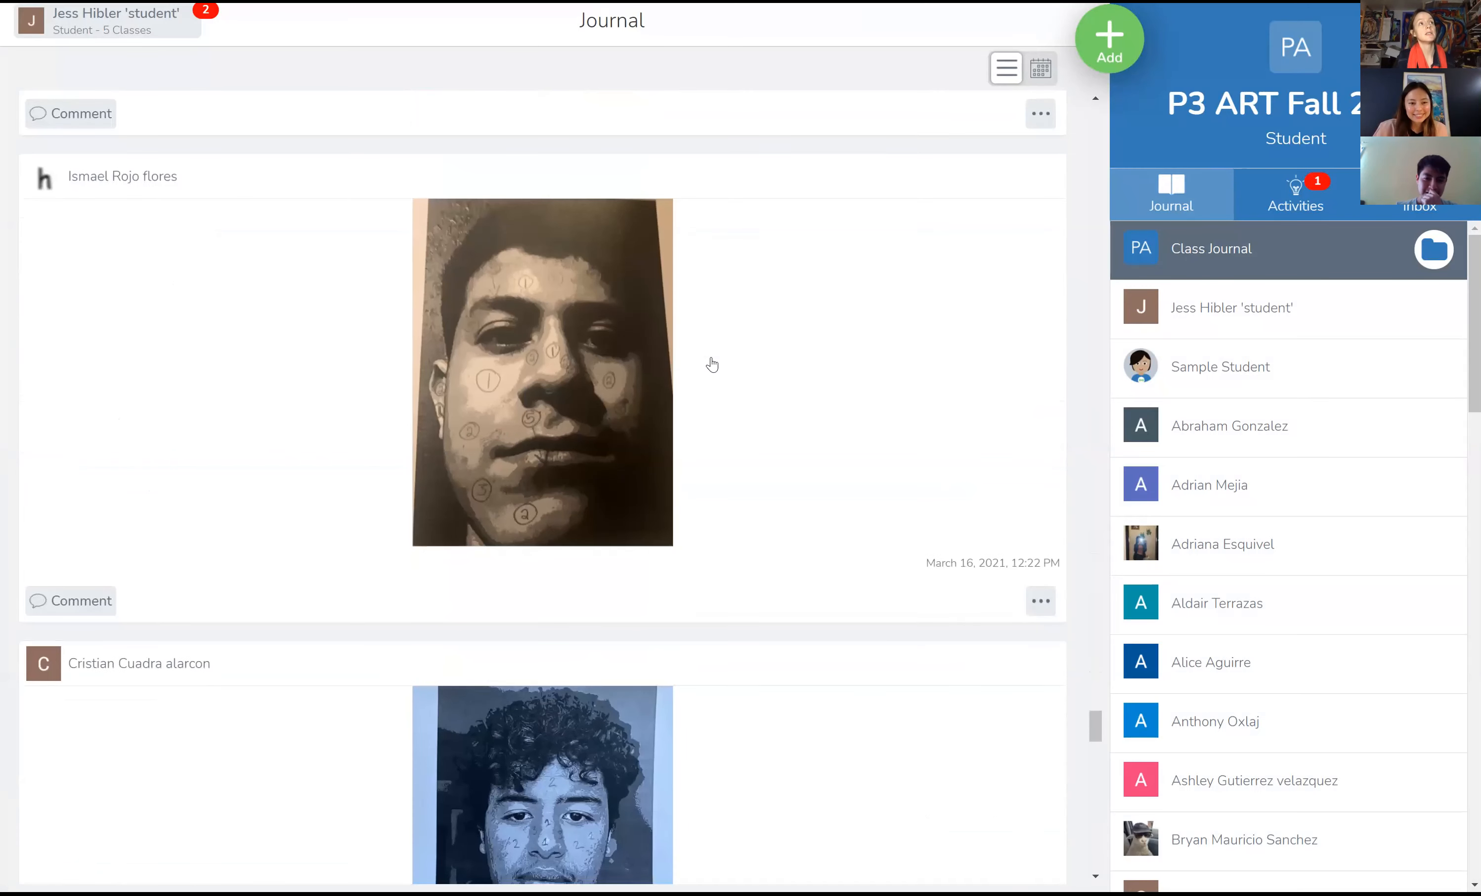
pyautogui.scroll(-3)
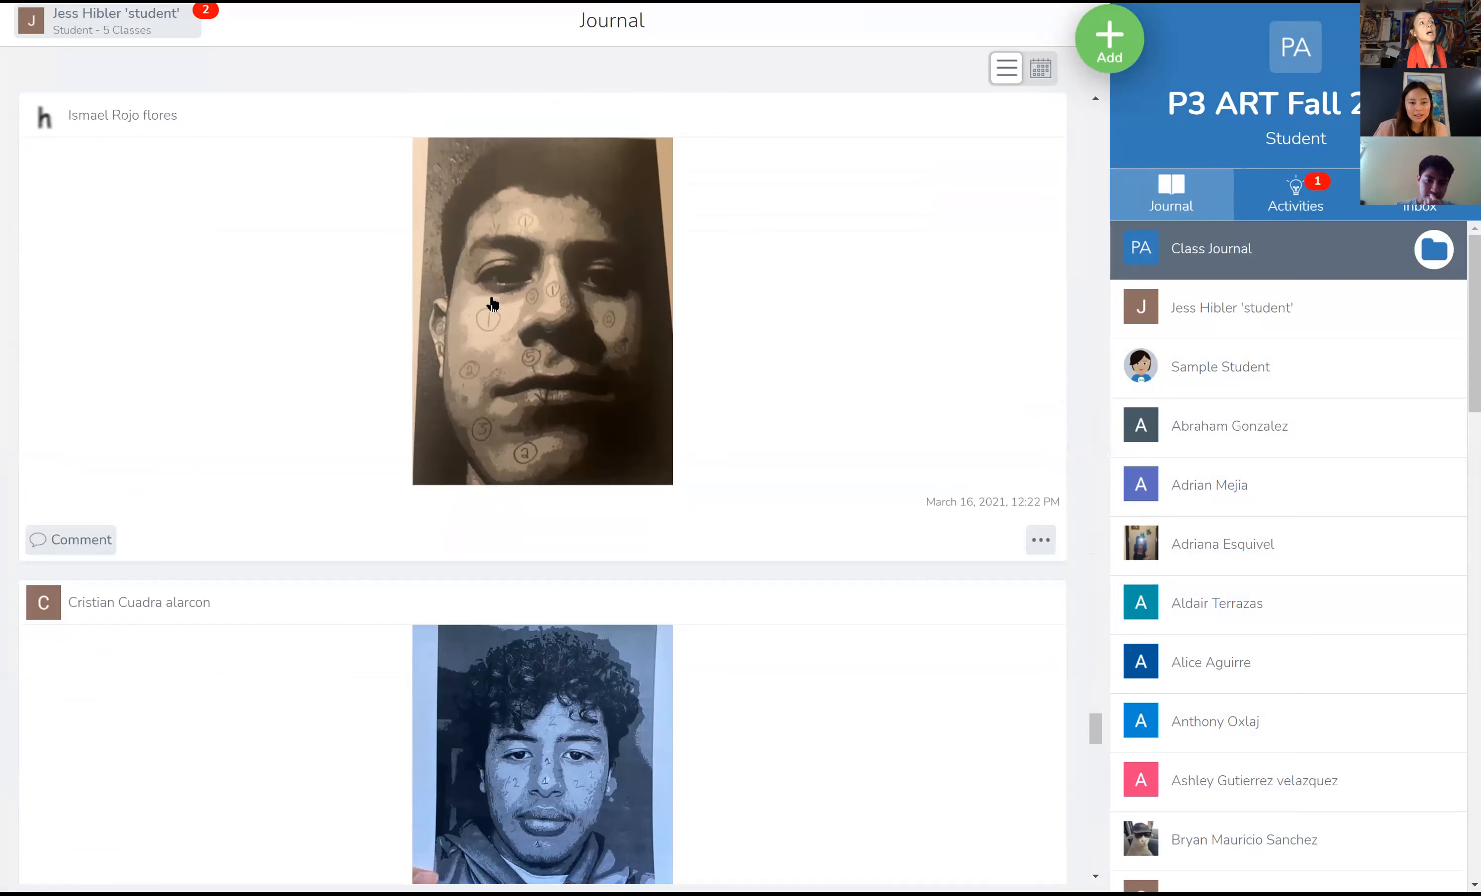
pyautogui.scroll(-3)
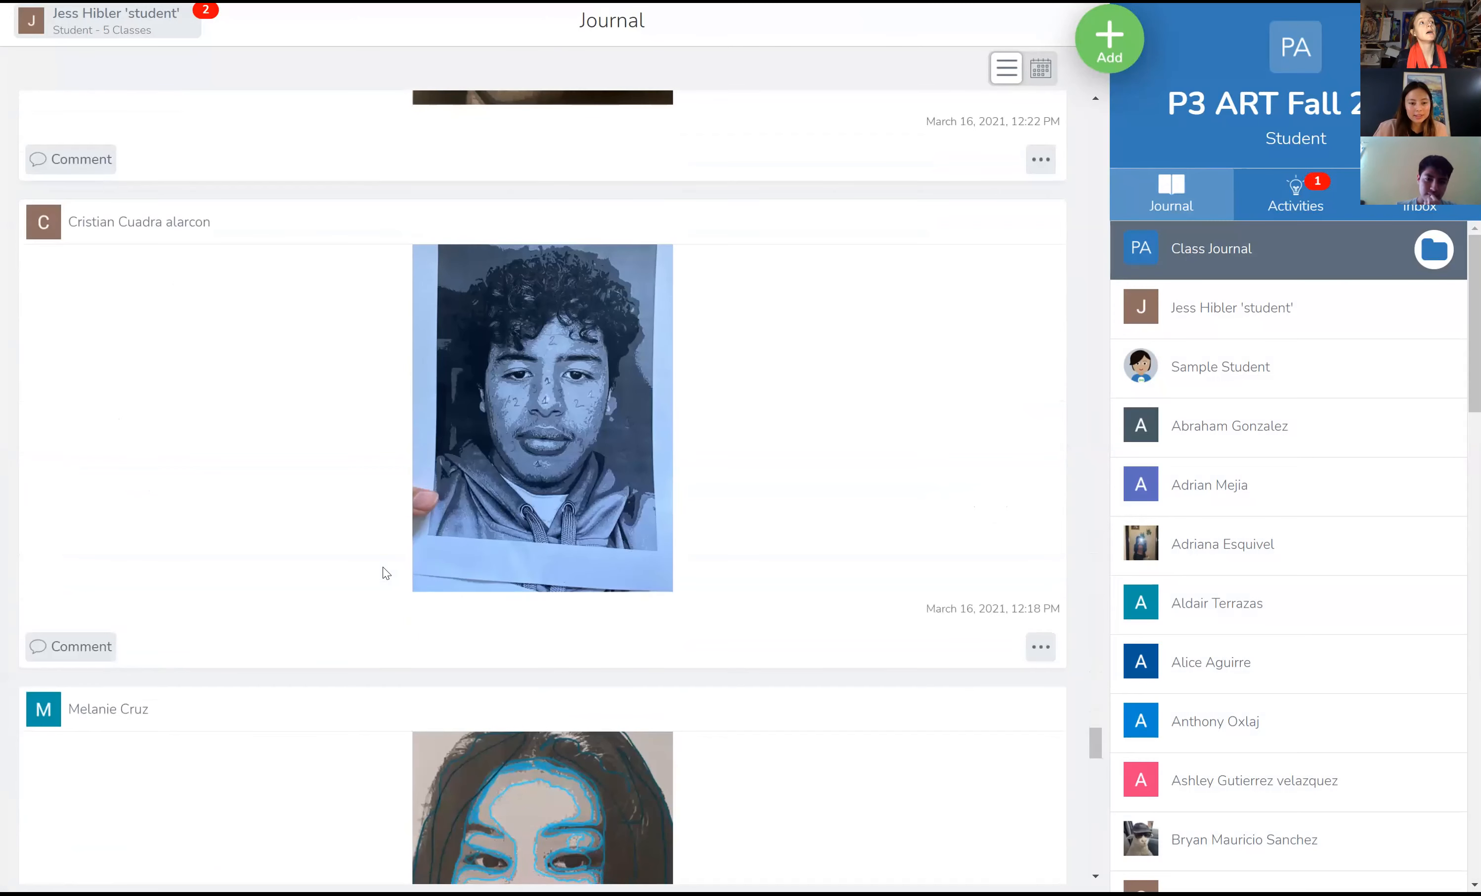
pyautogui.scroll(-3)
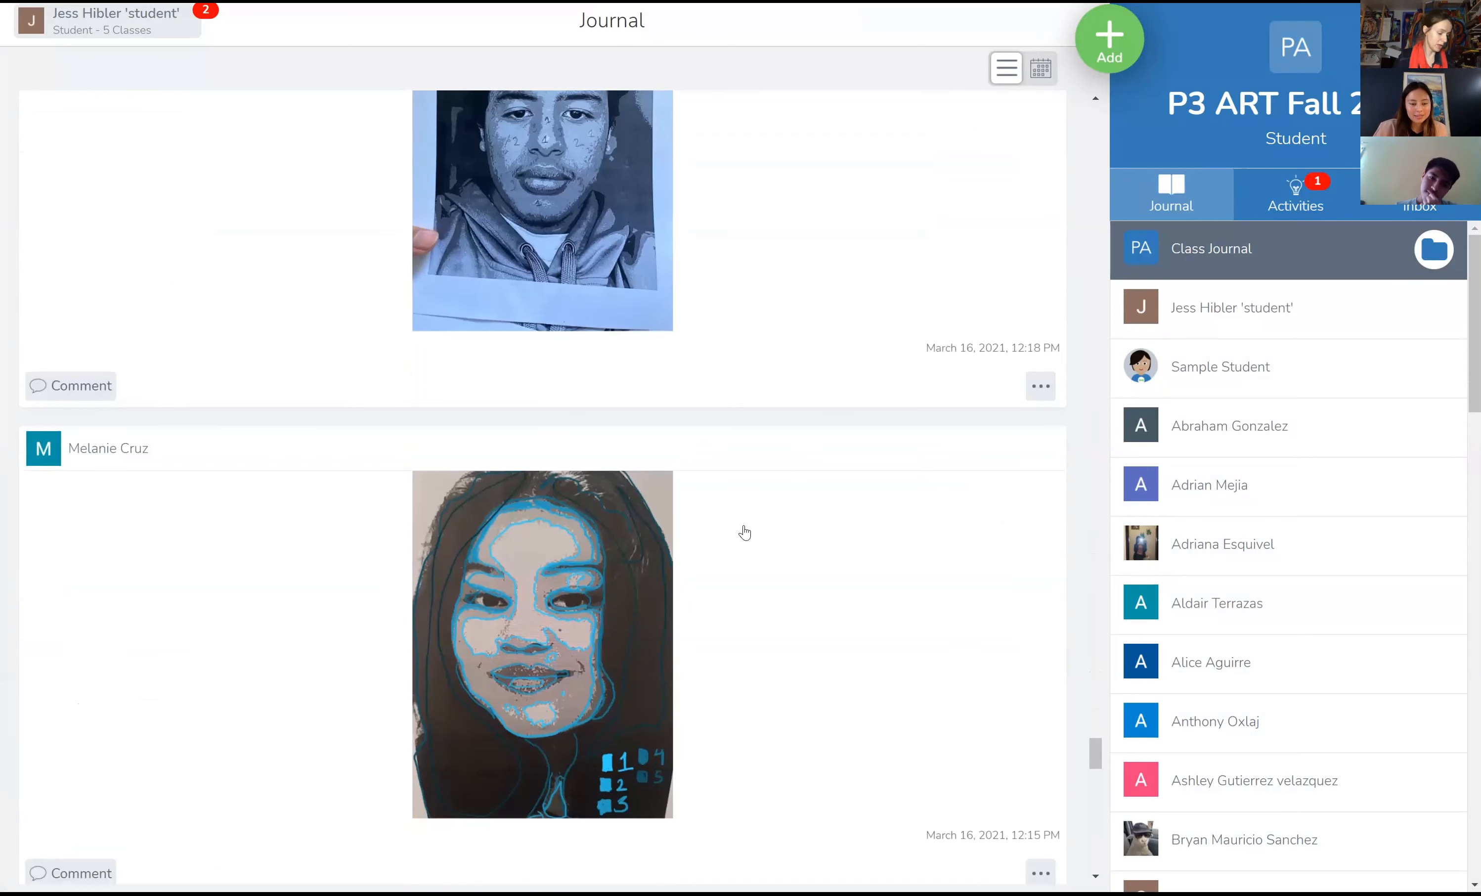
pyautogui.scroll(-3)
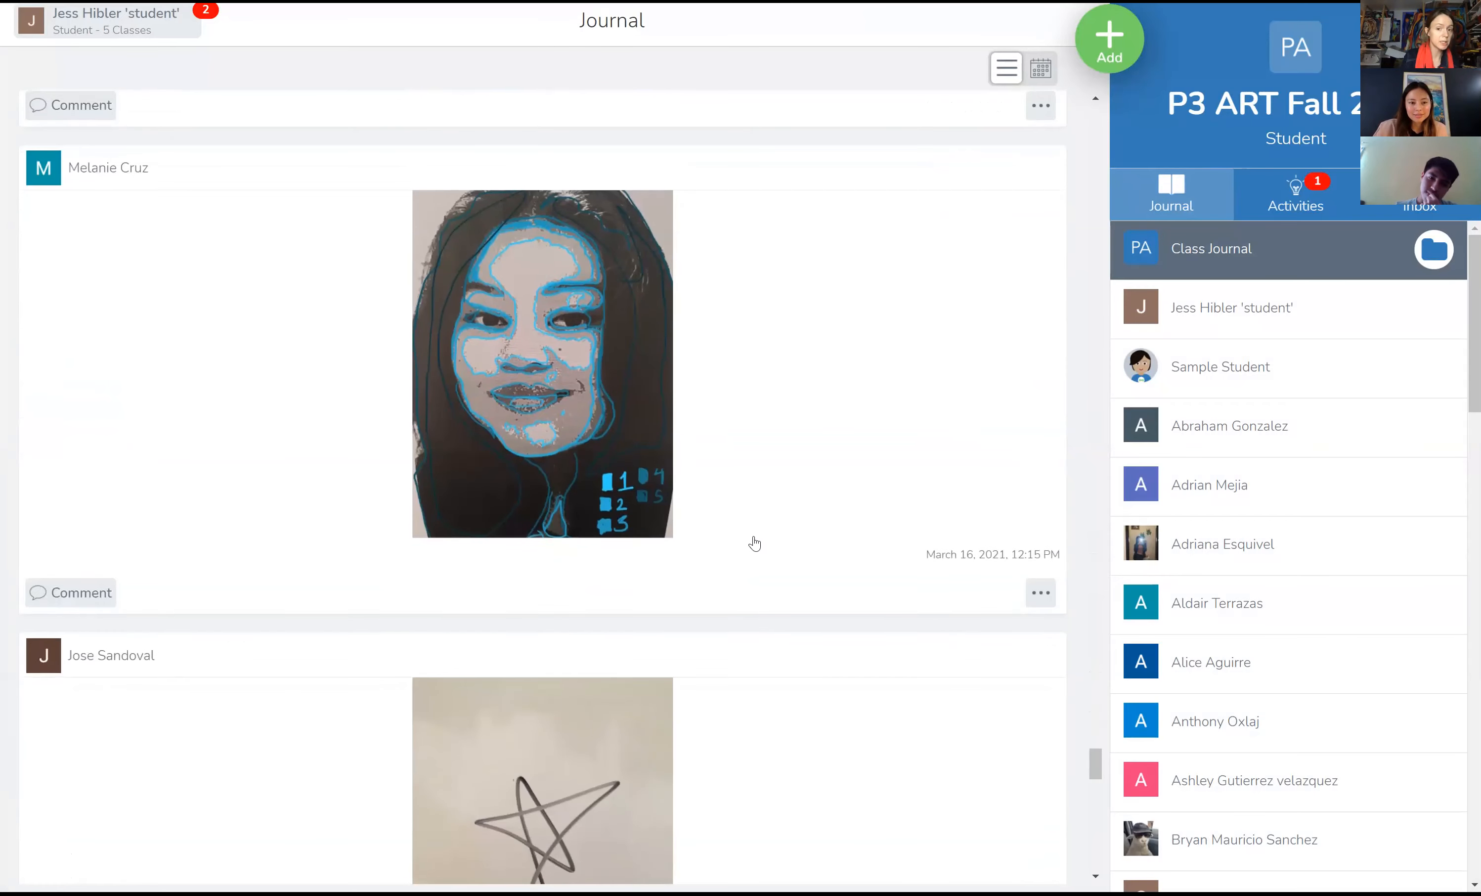
pyautogui.scroll(-3)
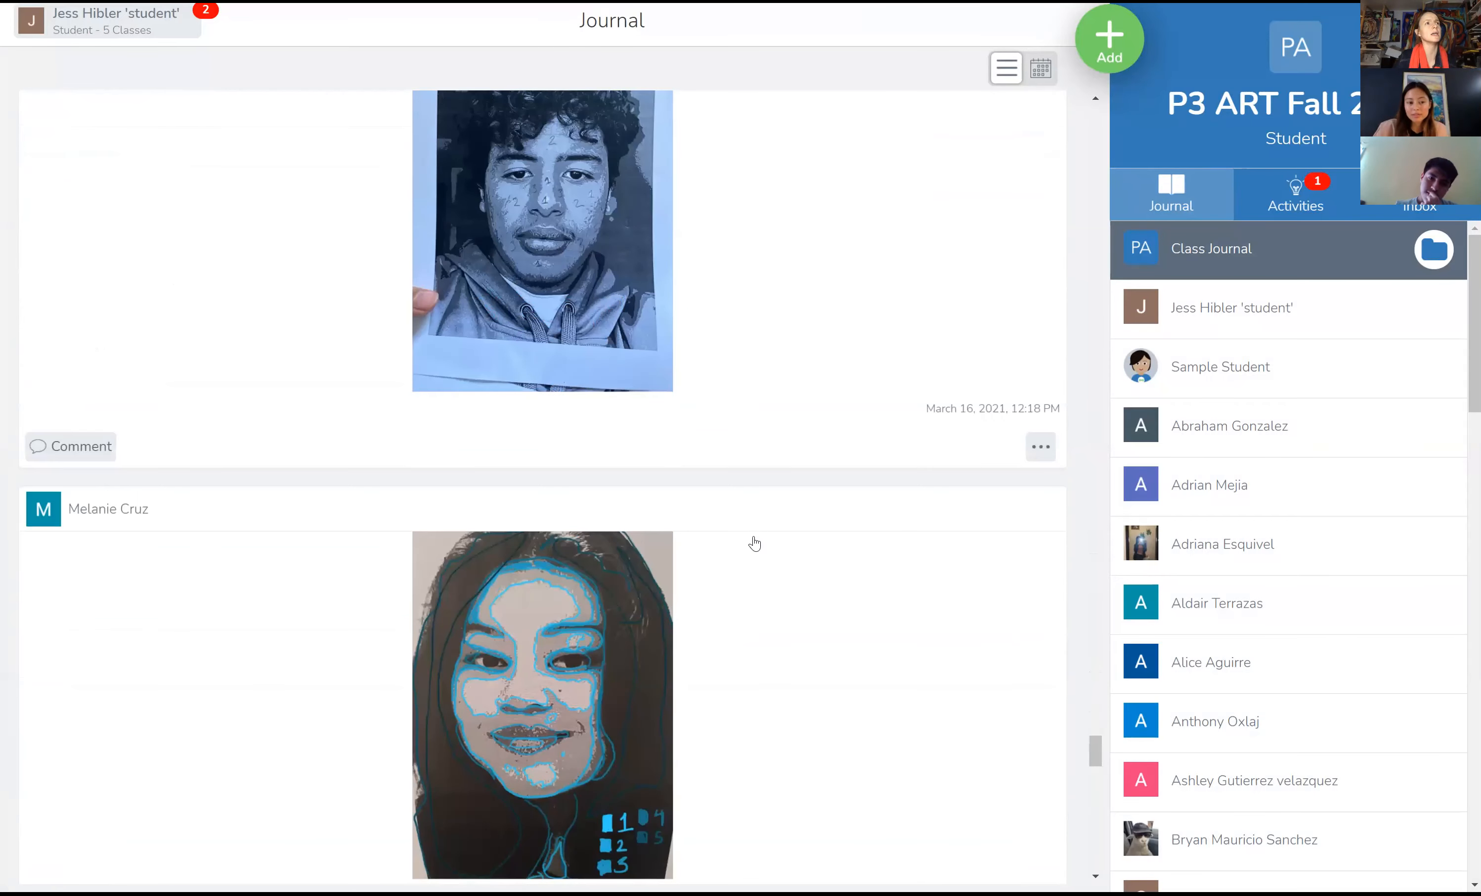
pyautogui.scroll(-3)
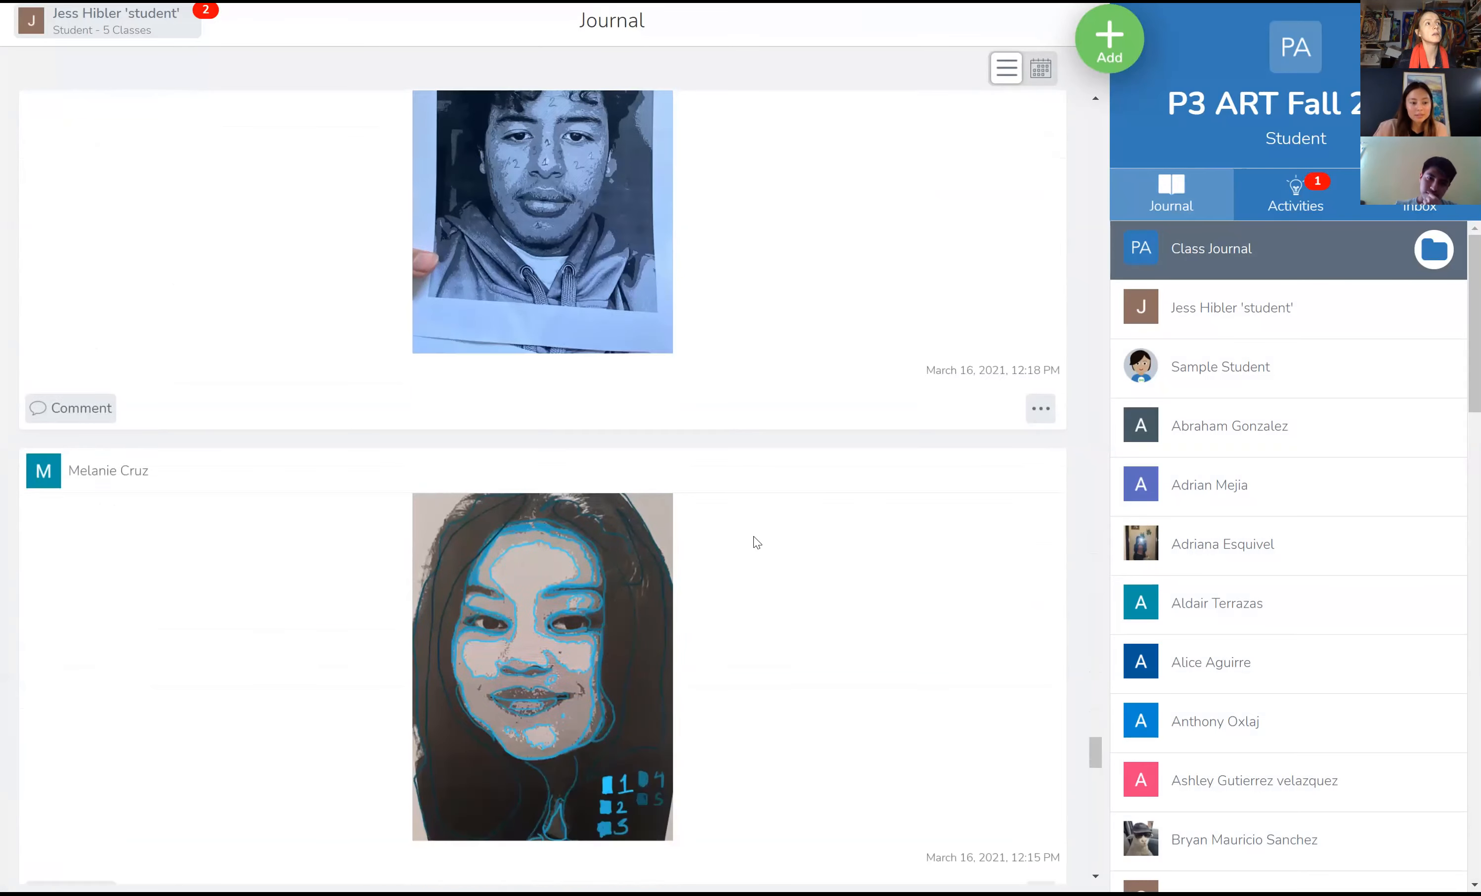
pyautogui.scroll(-3)
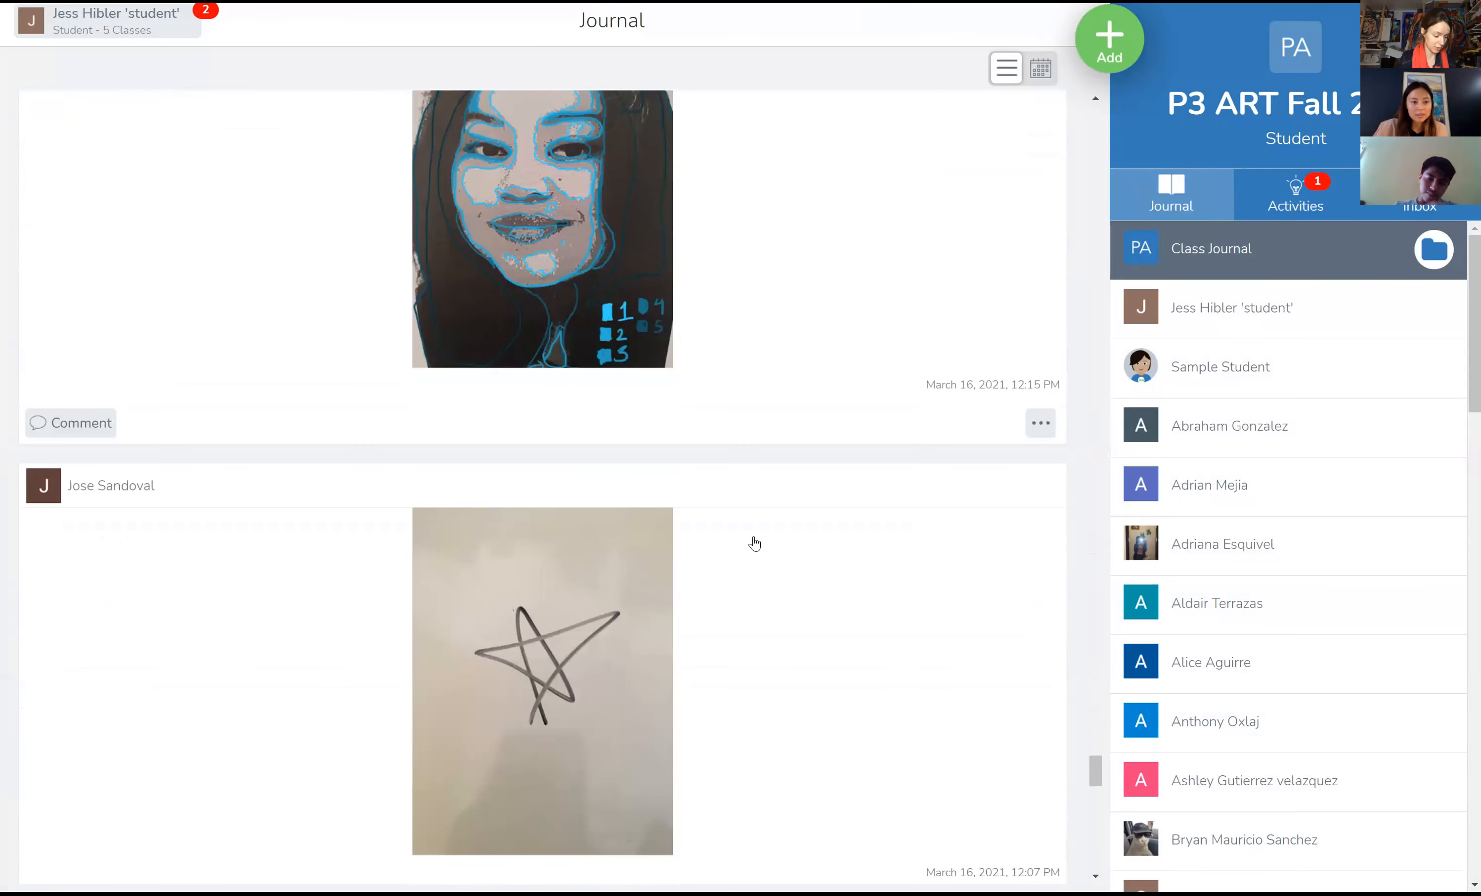